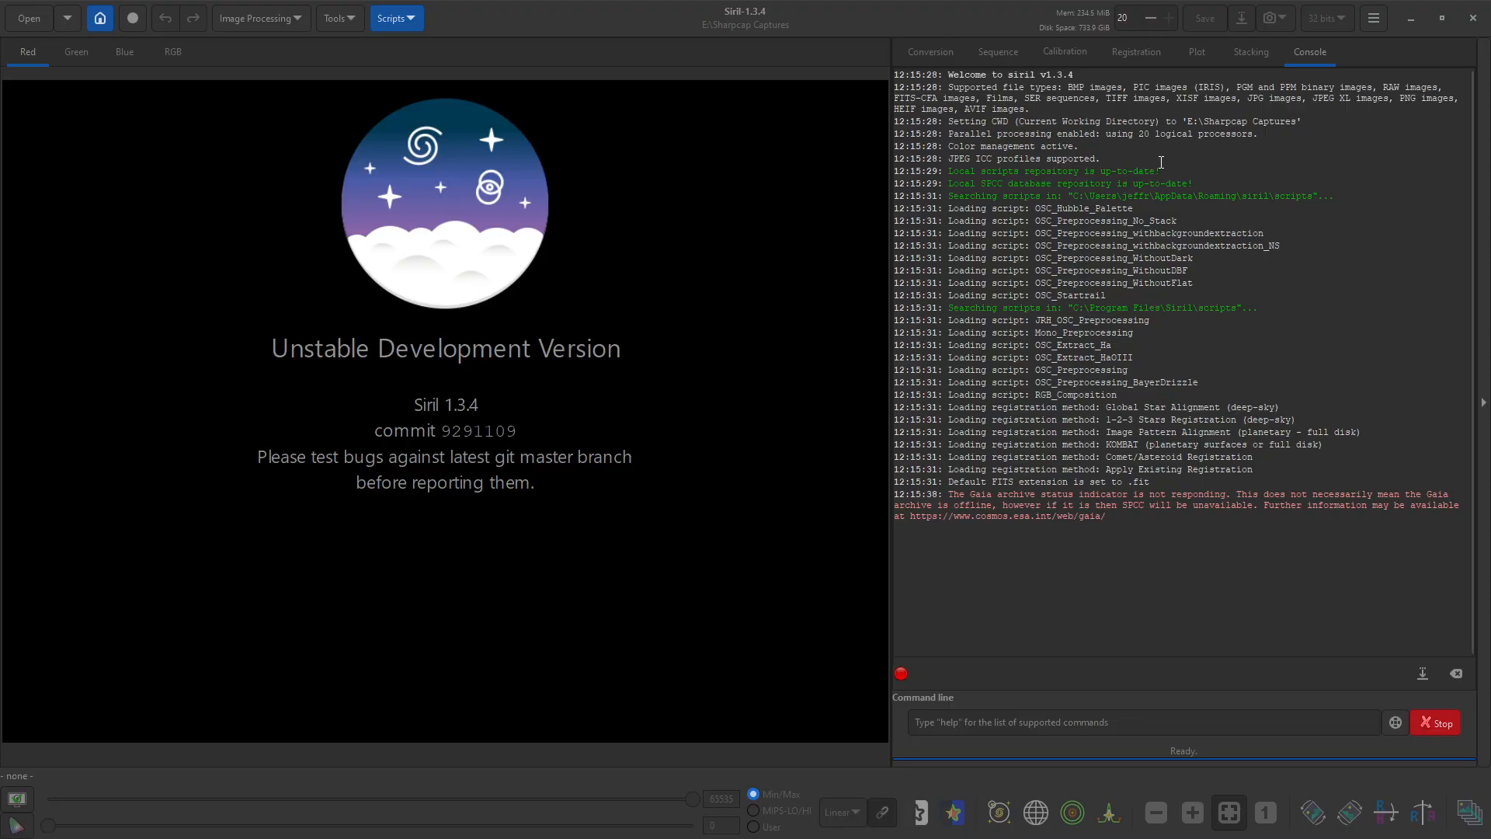
{"action": "mouse_move", "coordinate": [511, 388]}
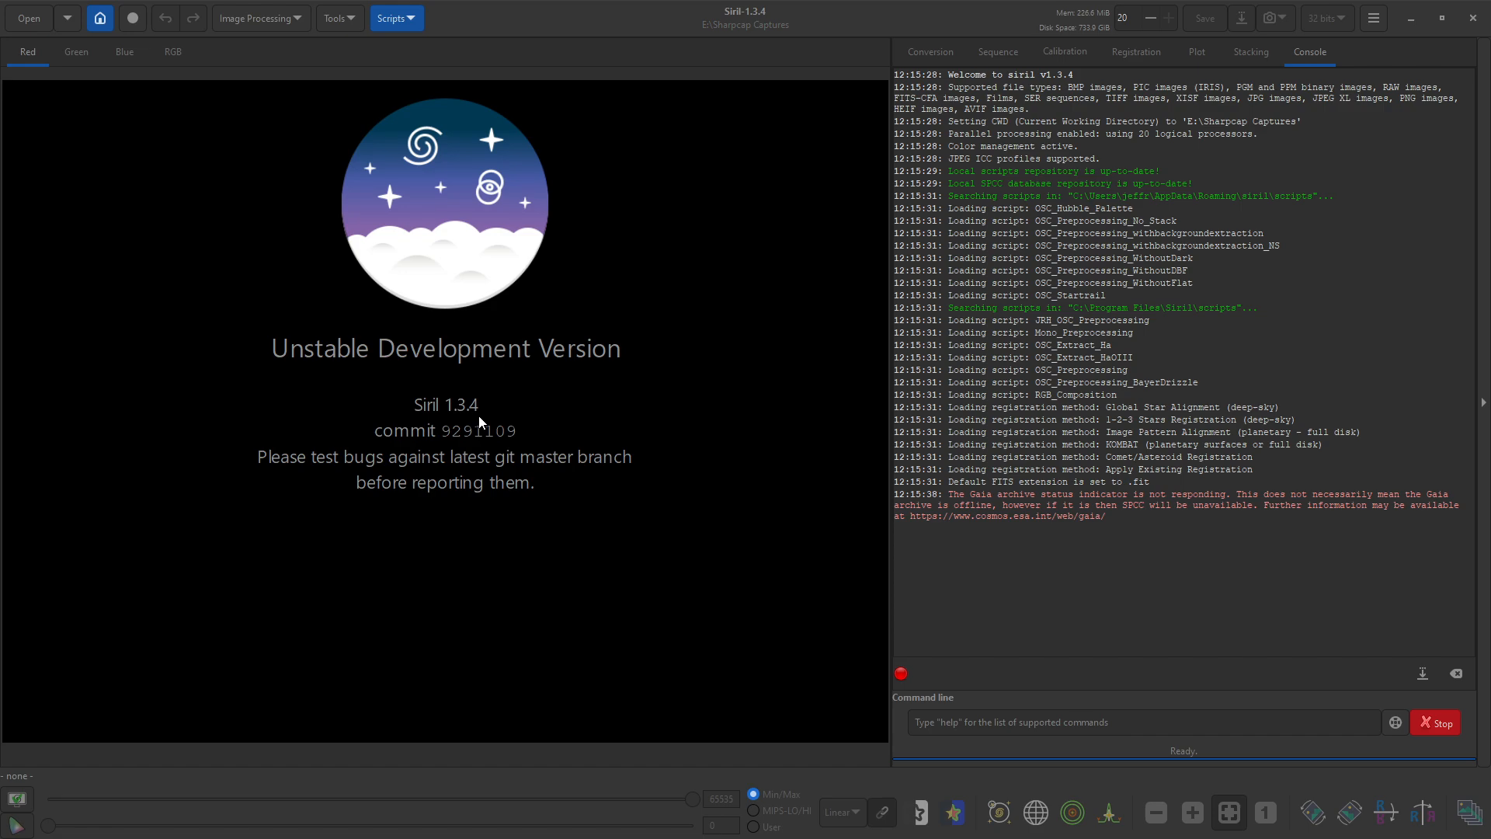
{"action": "mouse_move", "coordinate": [518, 401]}
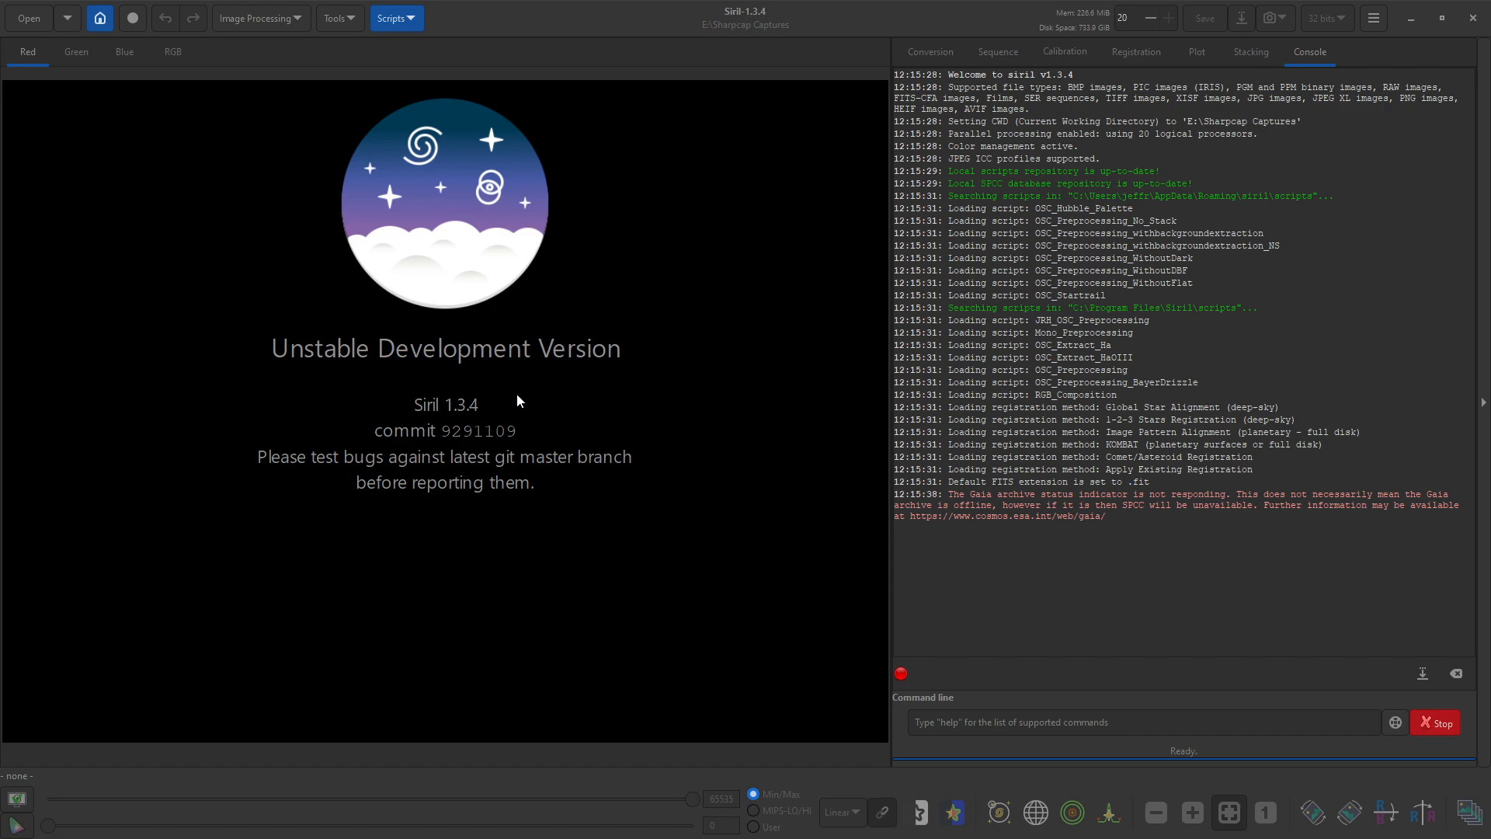
{"action": "mouse_move", "coordinate": [222, 473]}
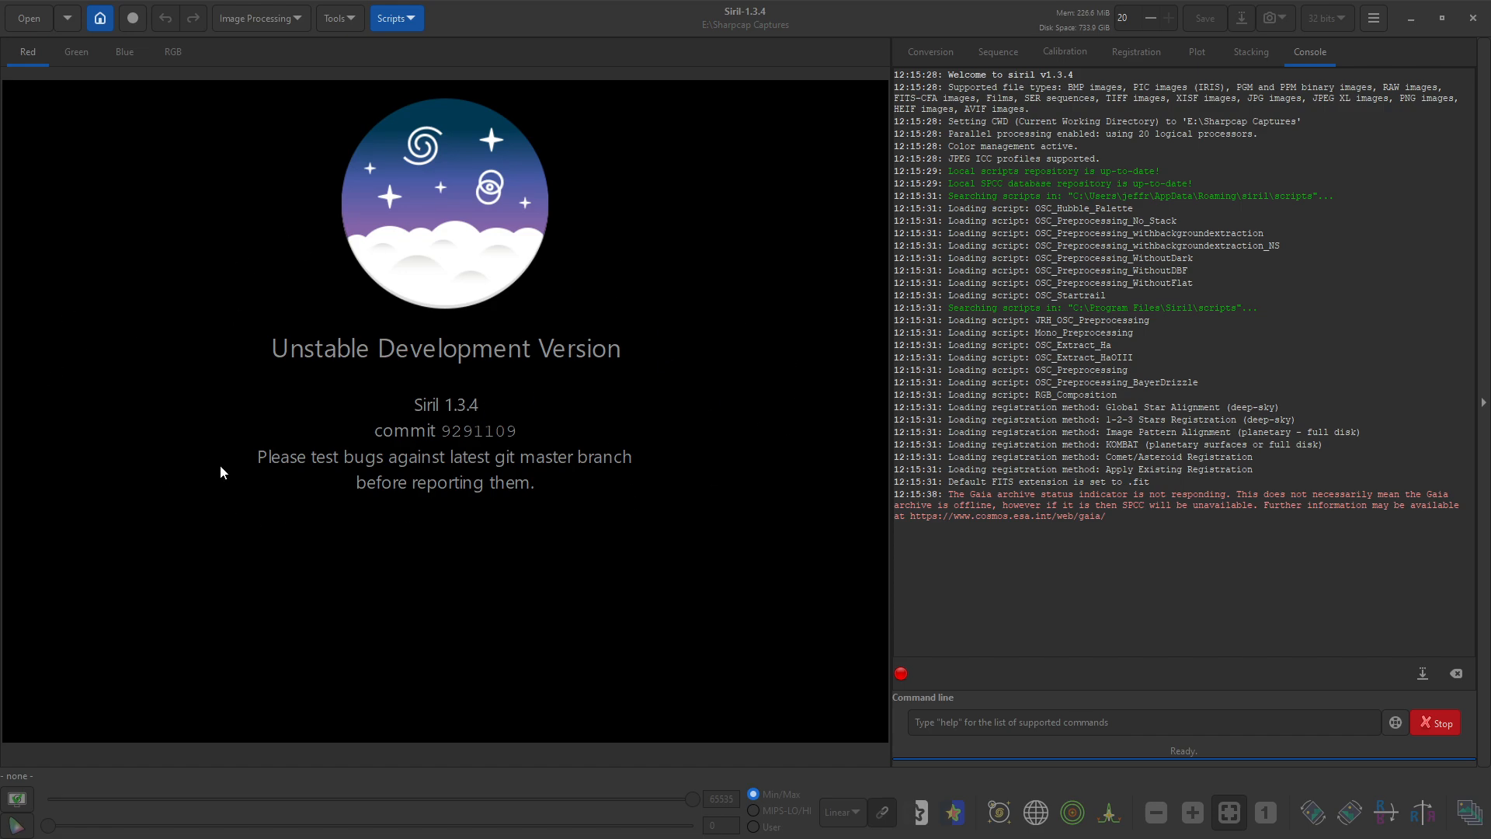
{"action": "mouse_move", "coordinate": [512, 462]}
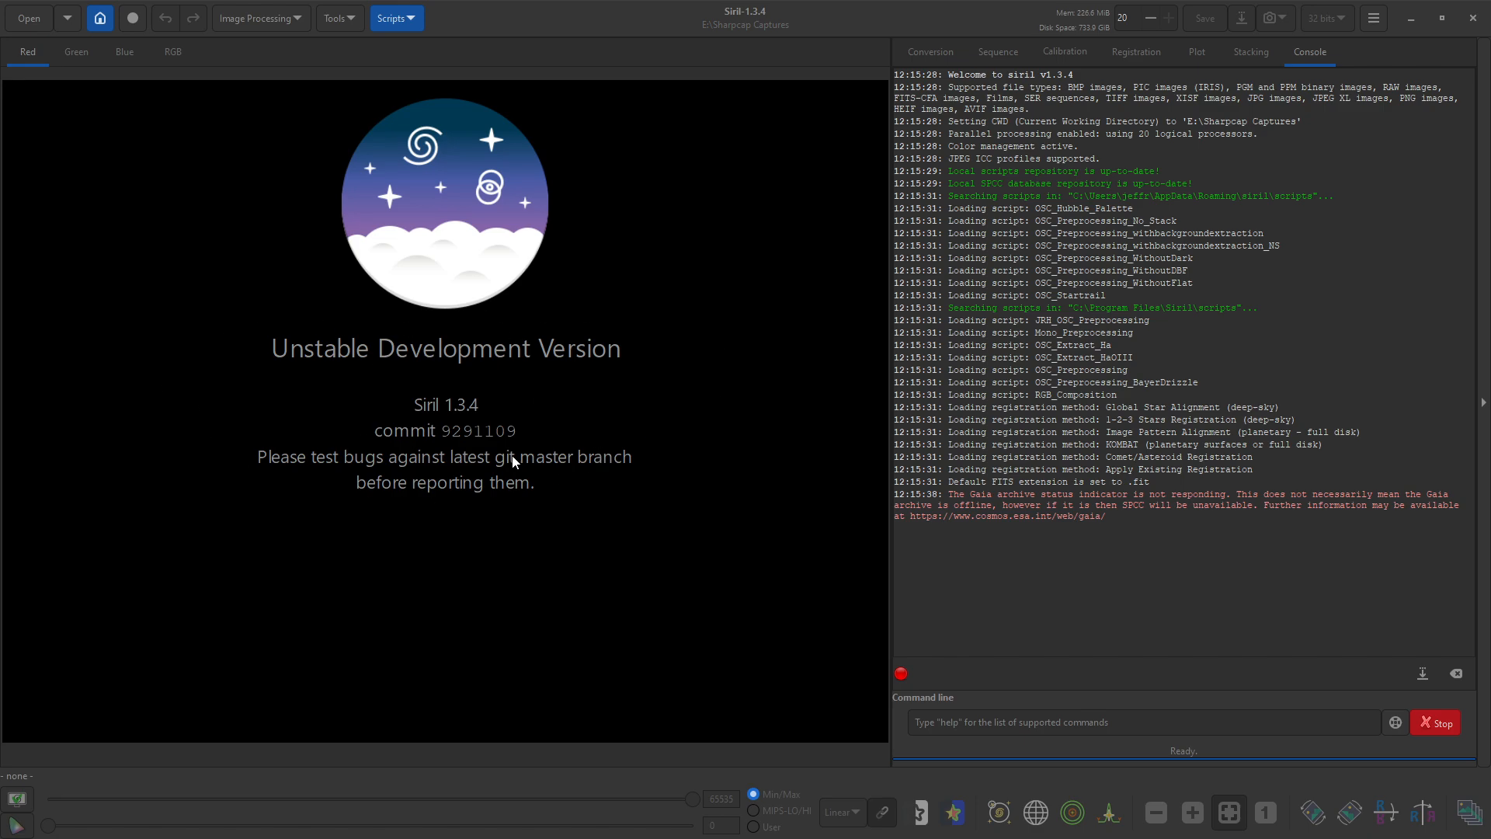
{"action": "mouse_move", "coordinate": [495, 418]}
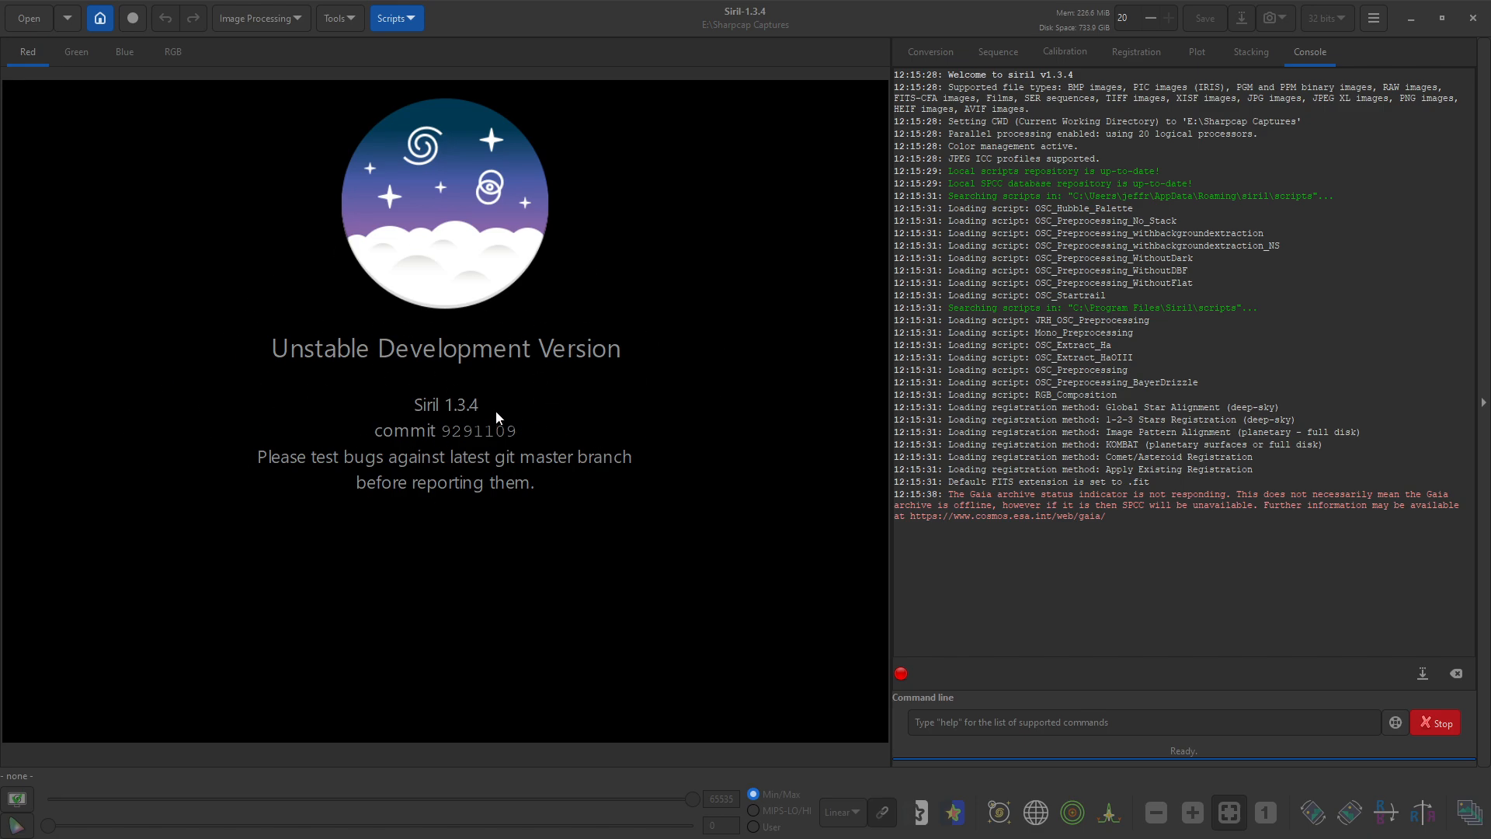
{"action": "mouse_move", "coordinate": [506, 435]}
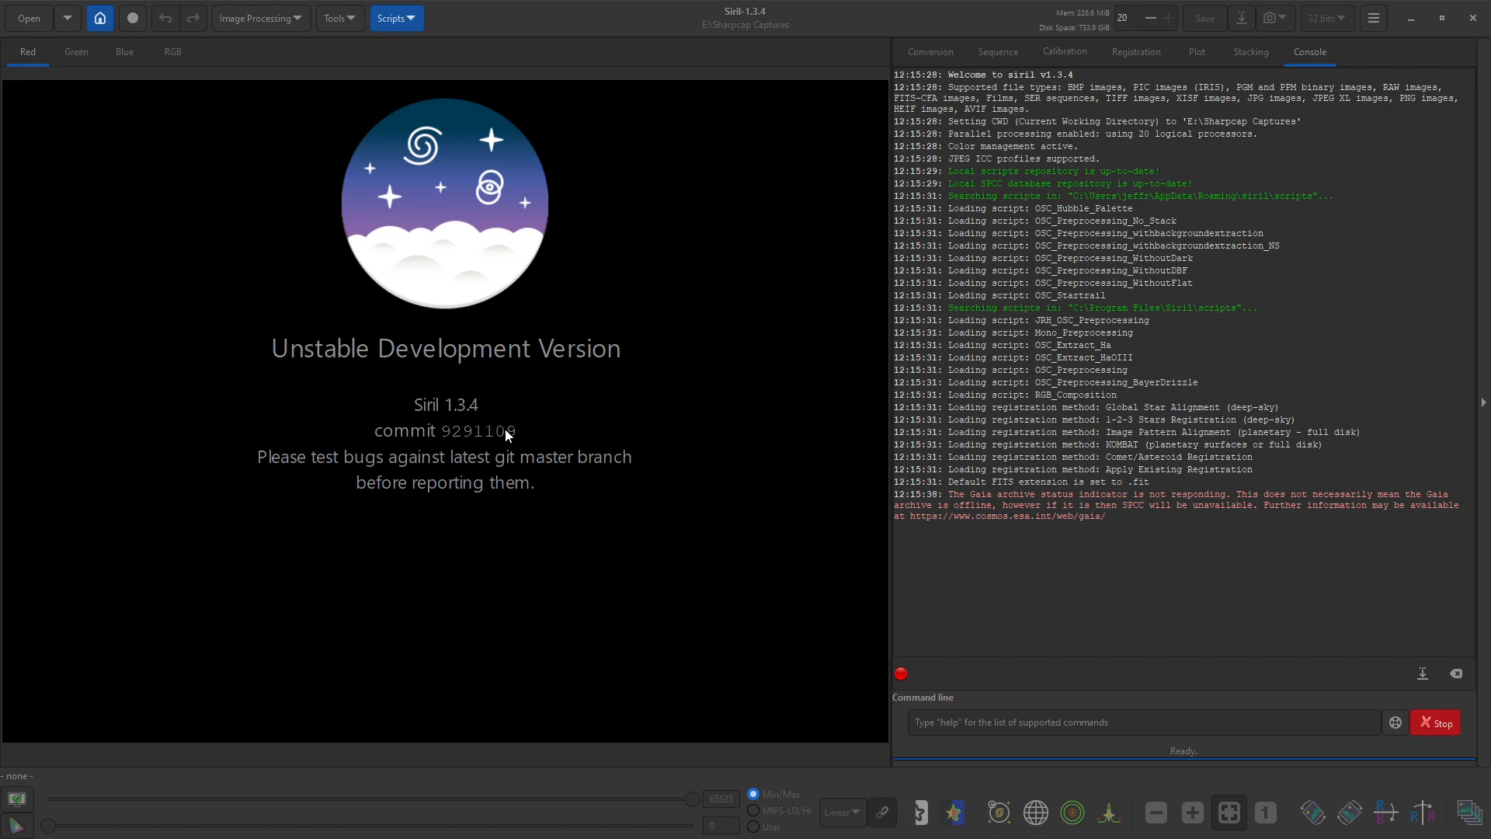
{"action": "mouse_move", "coordinate": [452, 402]}
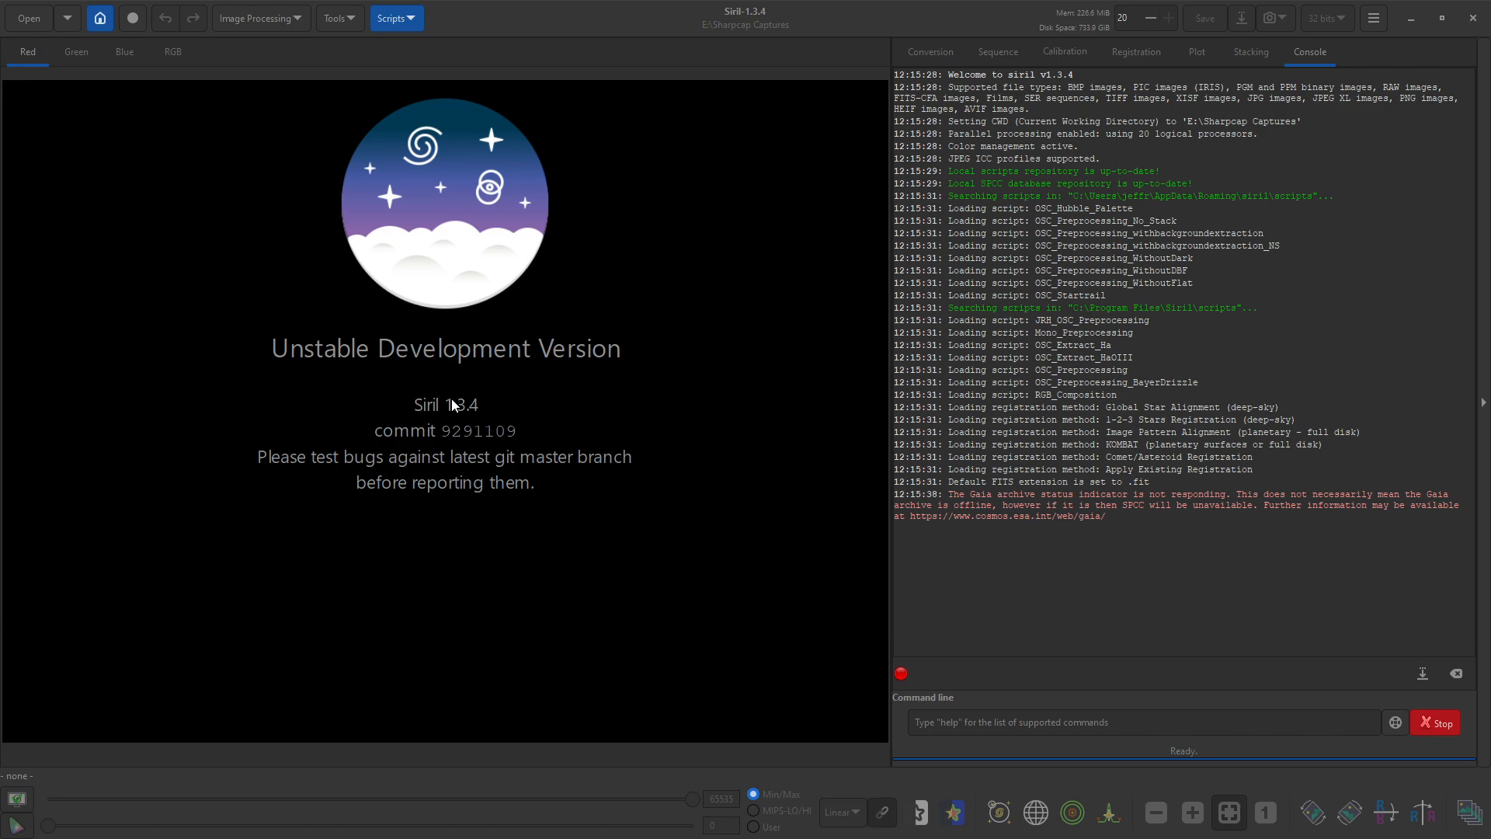
{"action": "mouse_move", "coordinate": [655, 344]}
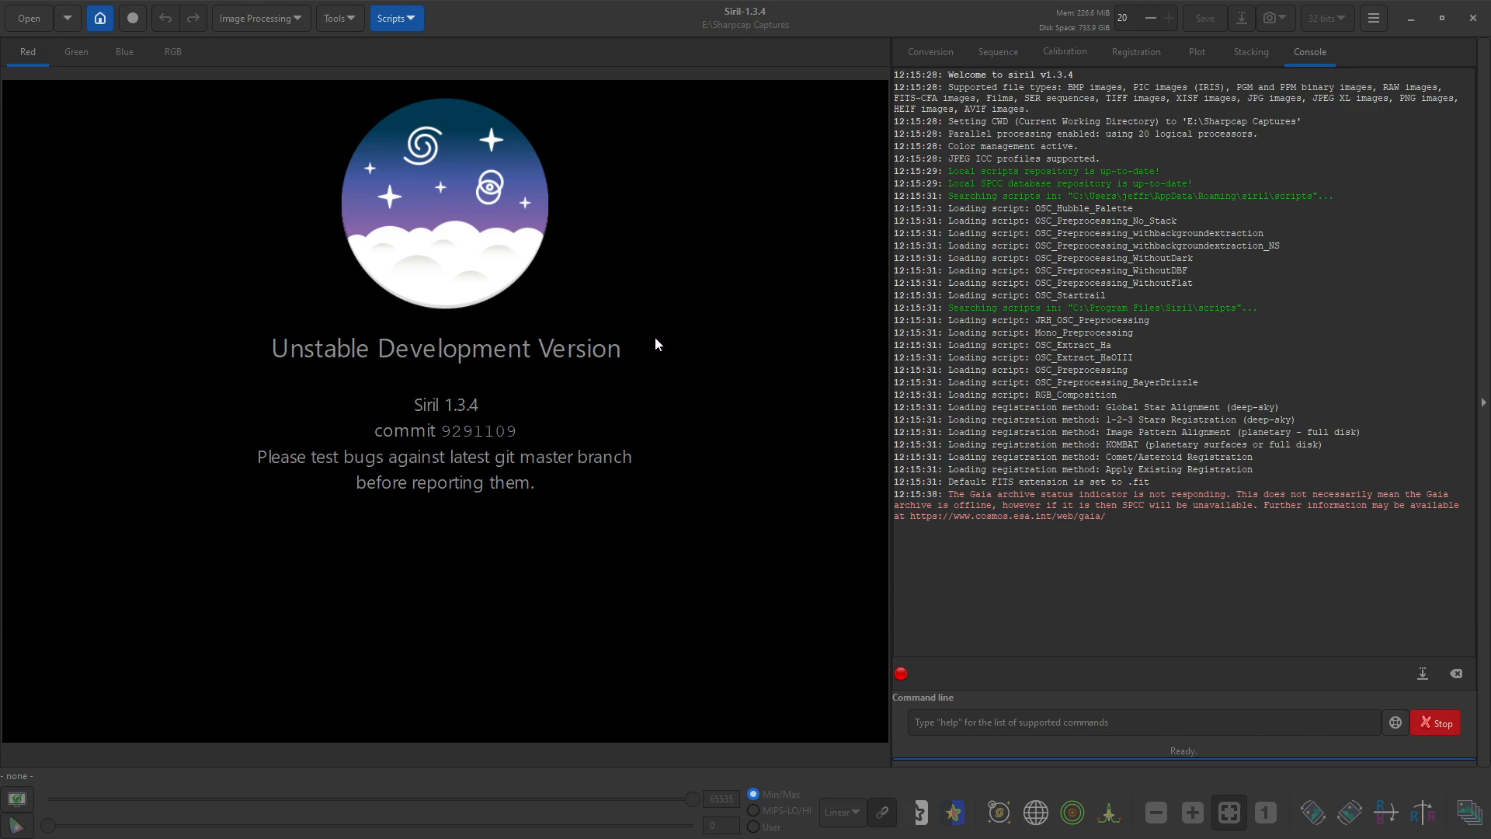
{"action": "mouse_move", "coordinate": [679, 350]}
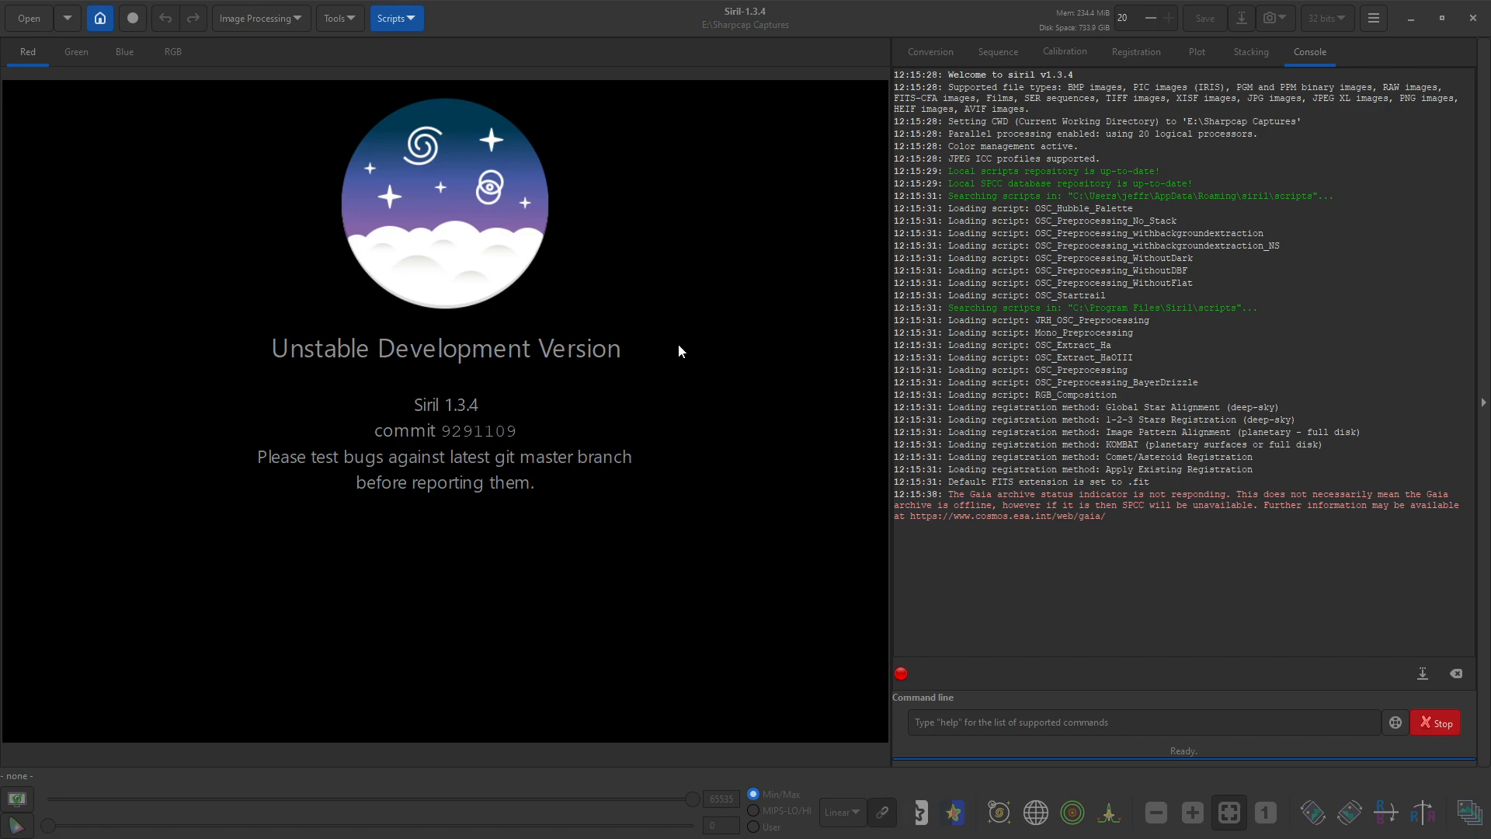
{"action": "mouse_move", "coordinate": [766, 115]}
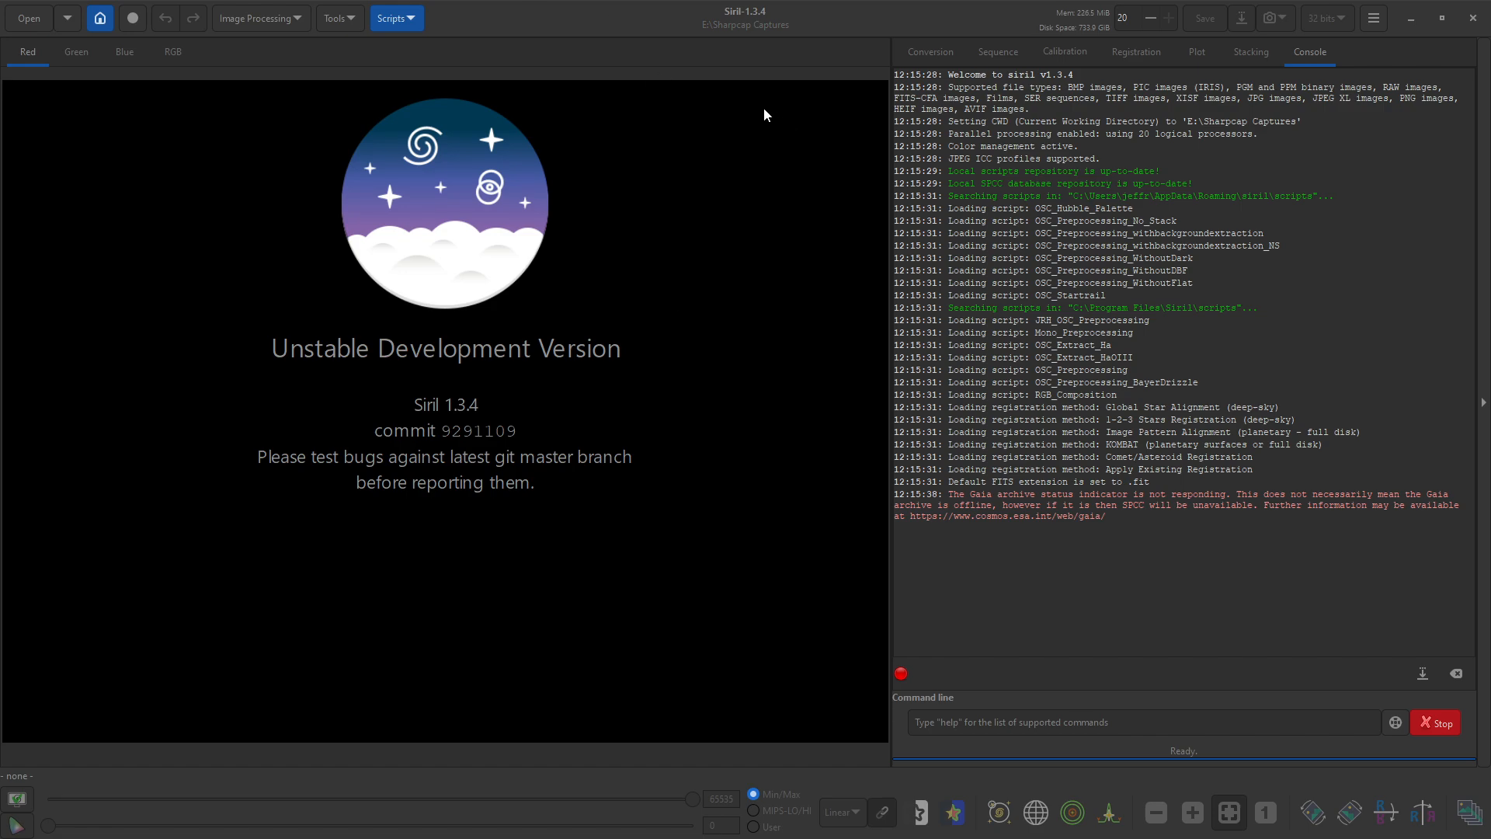
{"action": "mouse_move", "coordinate": [750, 144]}
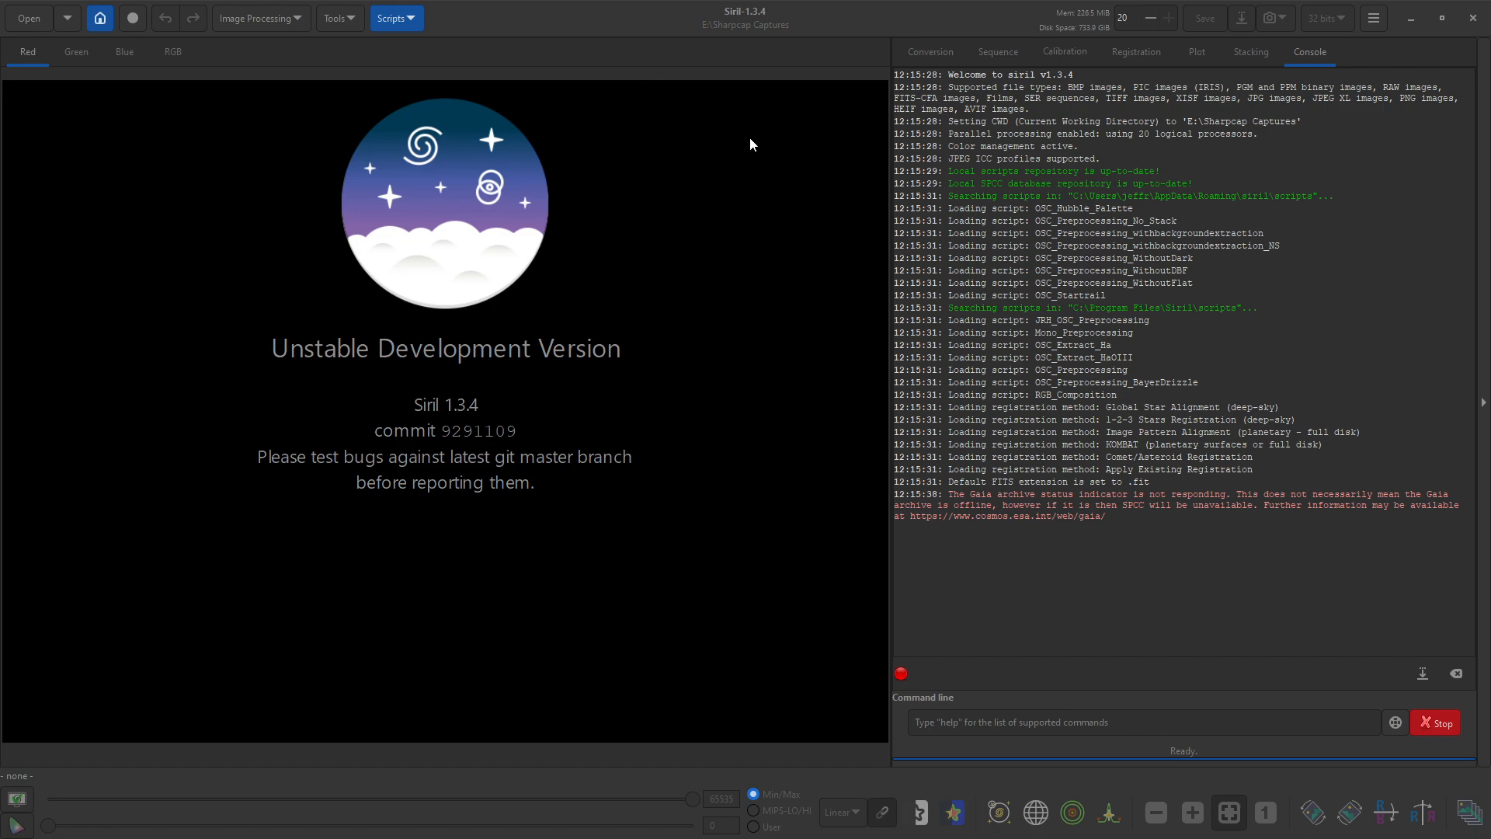
{"action": "mouse_move", "coordinate": [735, 349]}
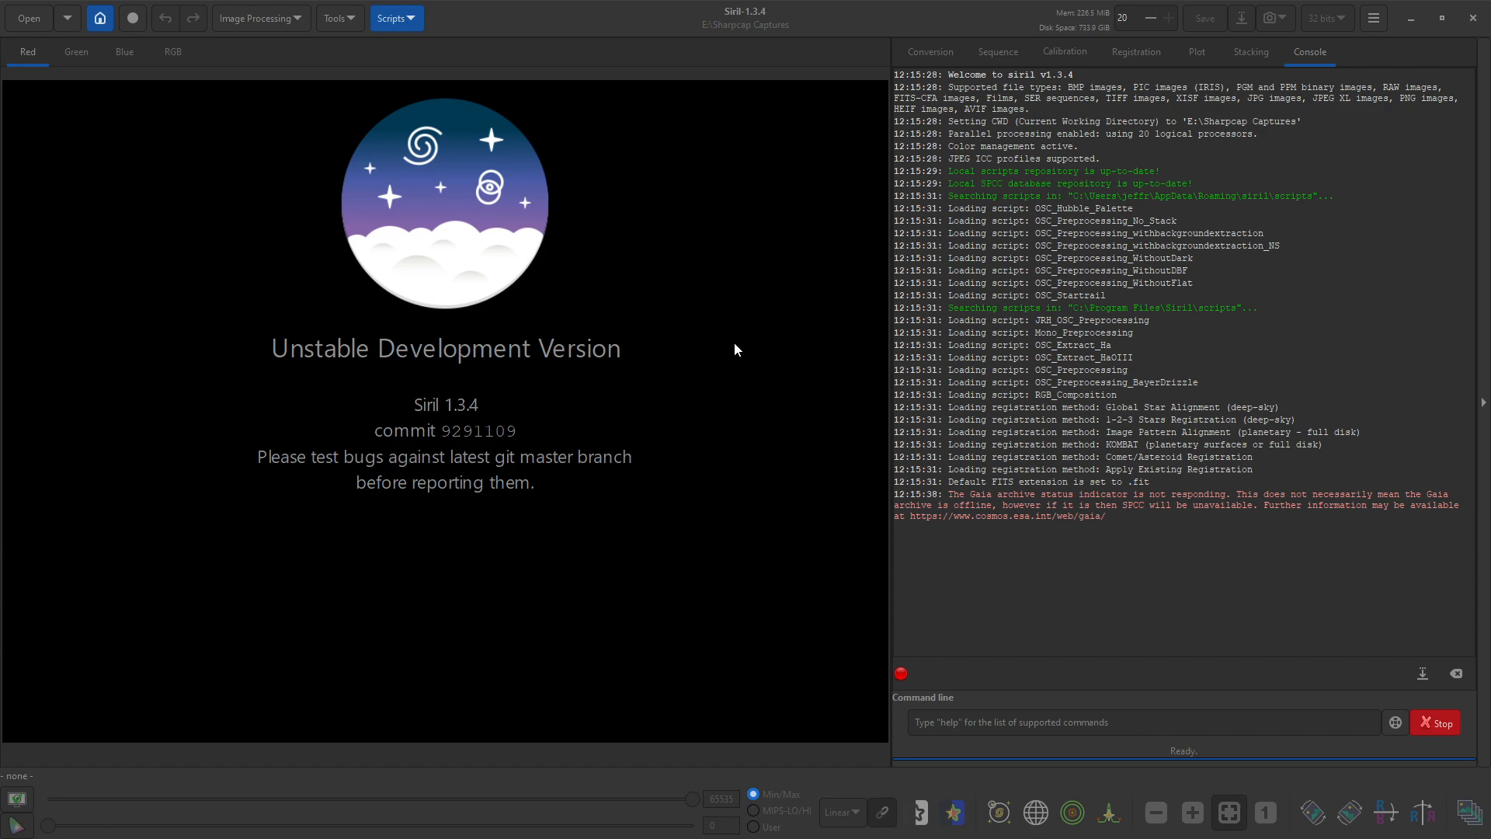
{"action": "mouse_move", "coordinate": [771, 250]}
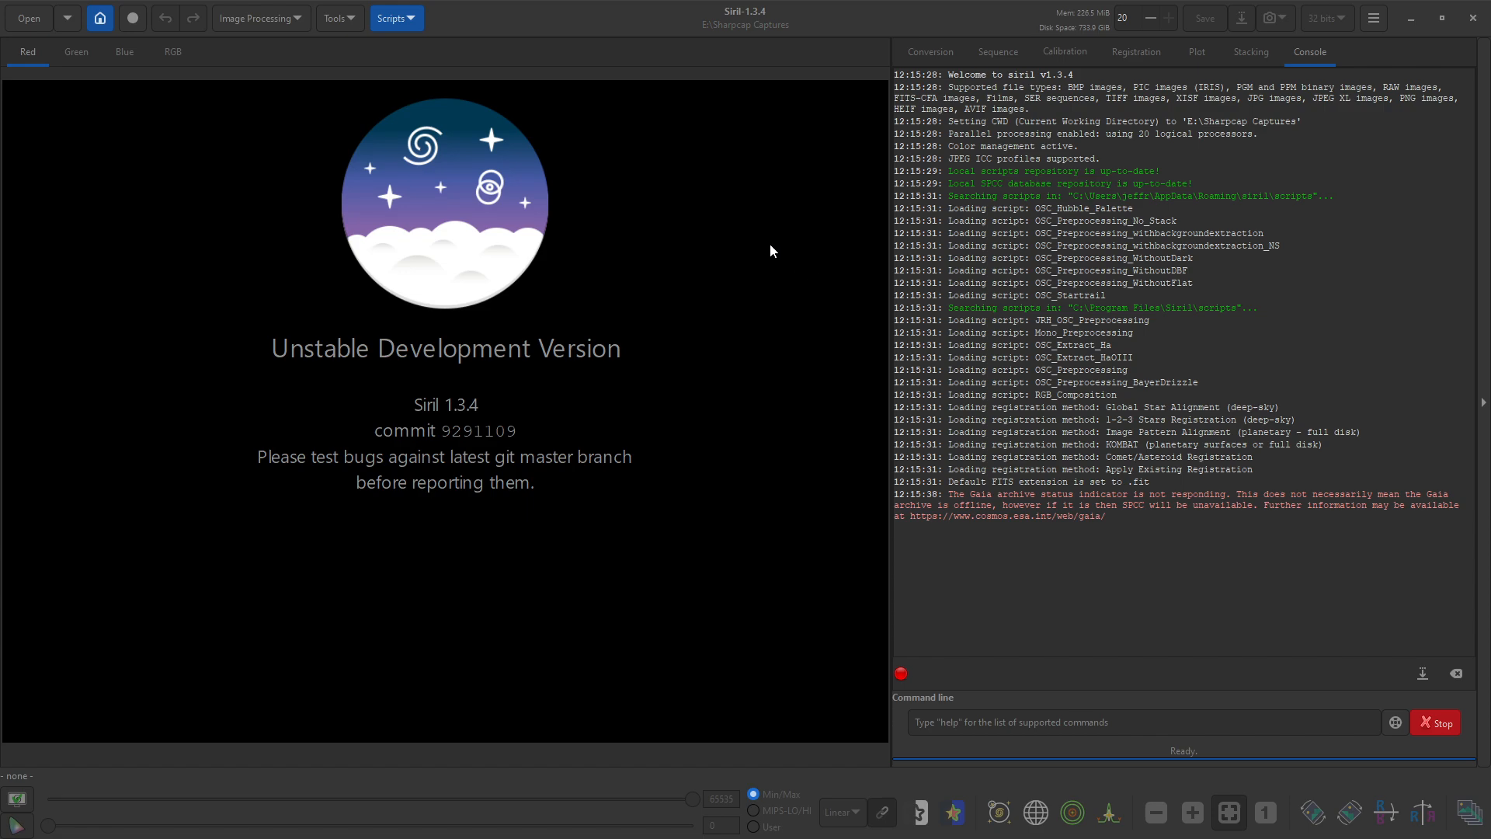
{"action": "mouse_move", "coordinate": [823, 218]}
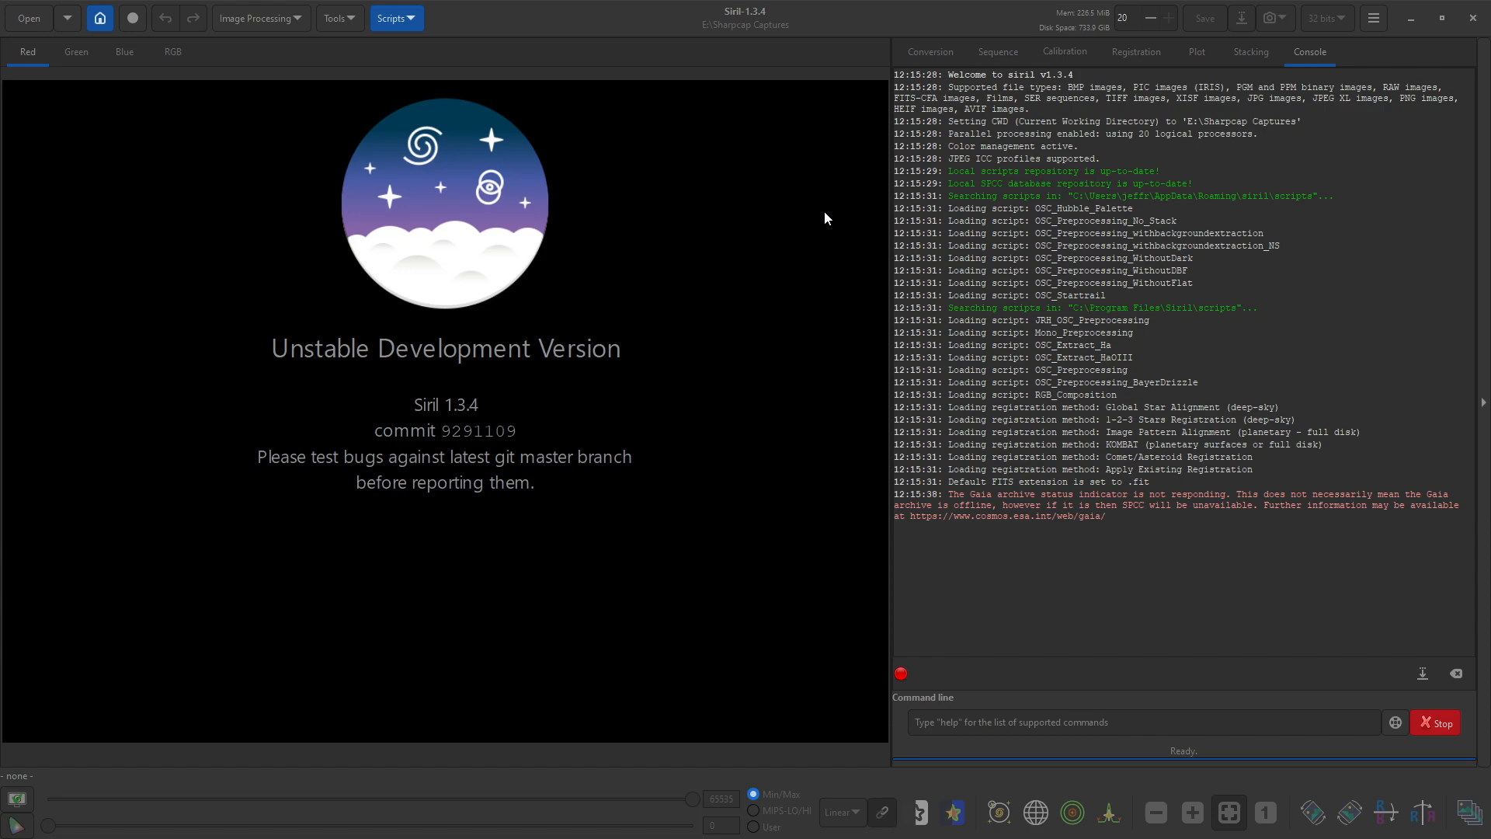
{"action": "mouse_move", "coordinate": [811, 285]}
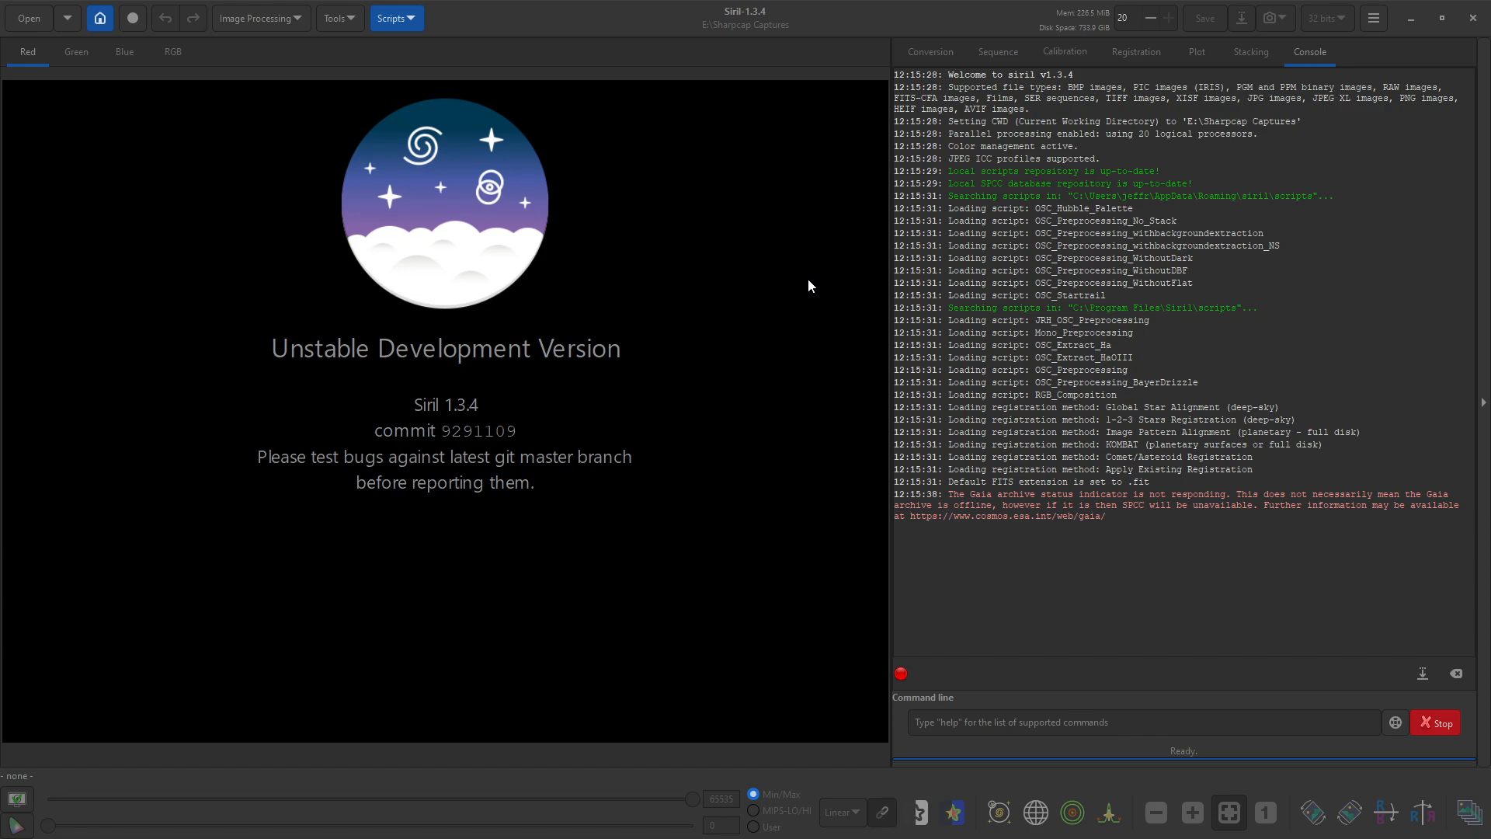
{"action": "mouse_move", "coordinate": [806, 222]}
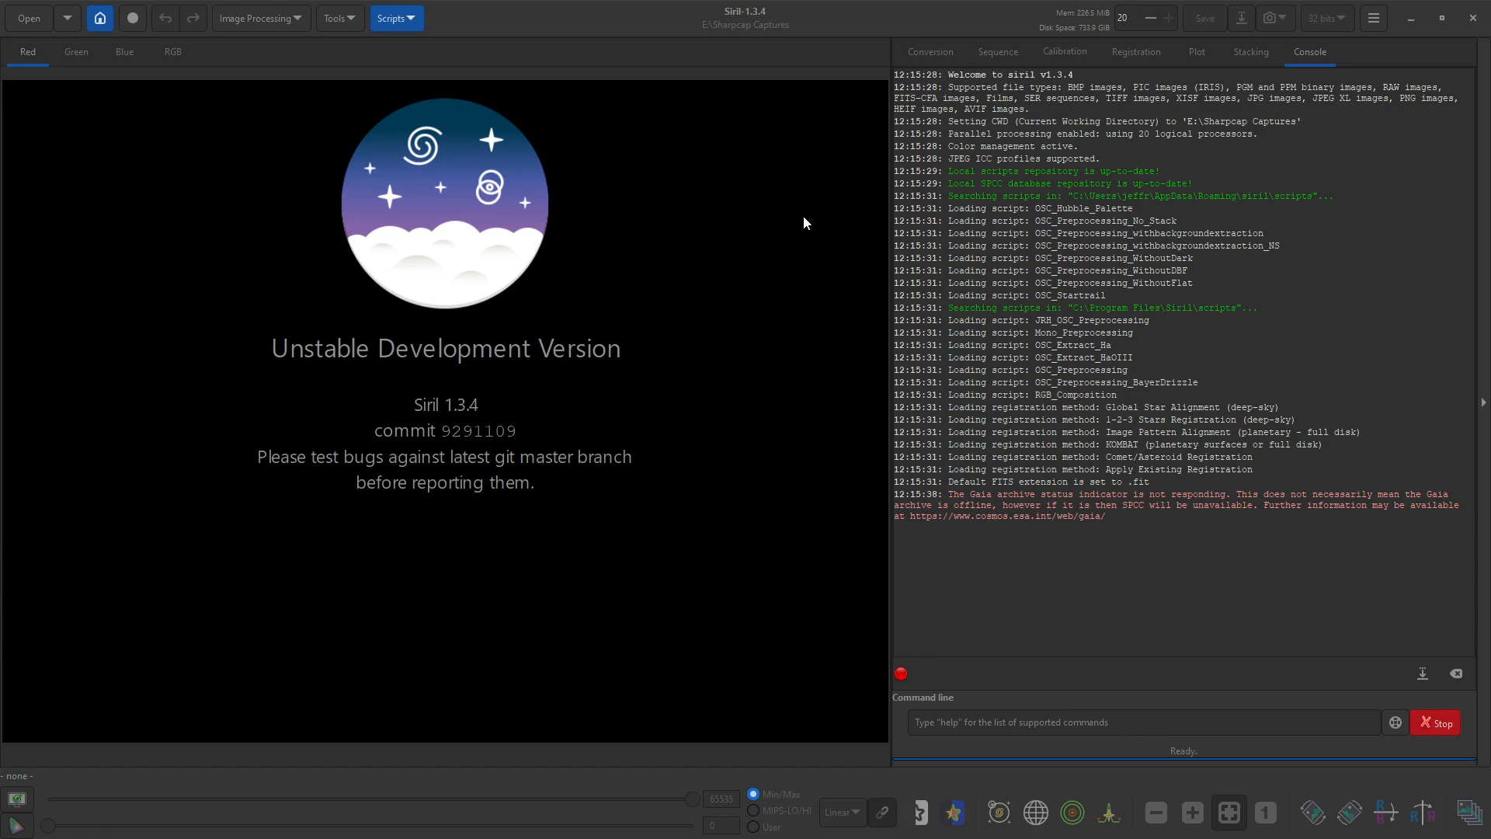
{"action": "mouse_move", "coordinate": [606, 40]}
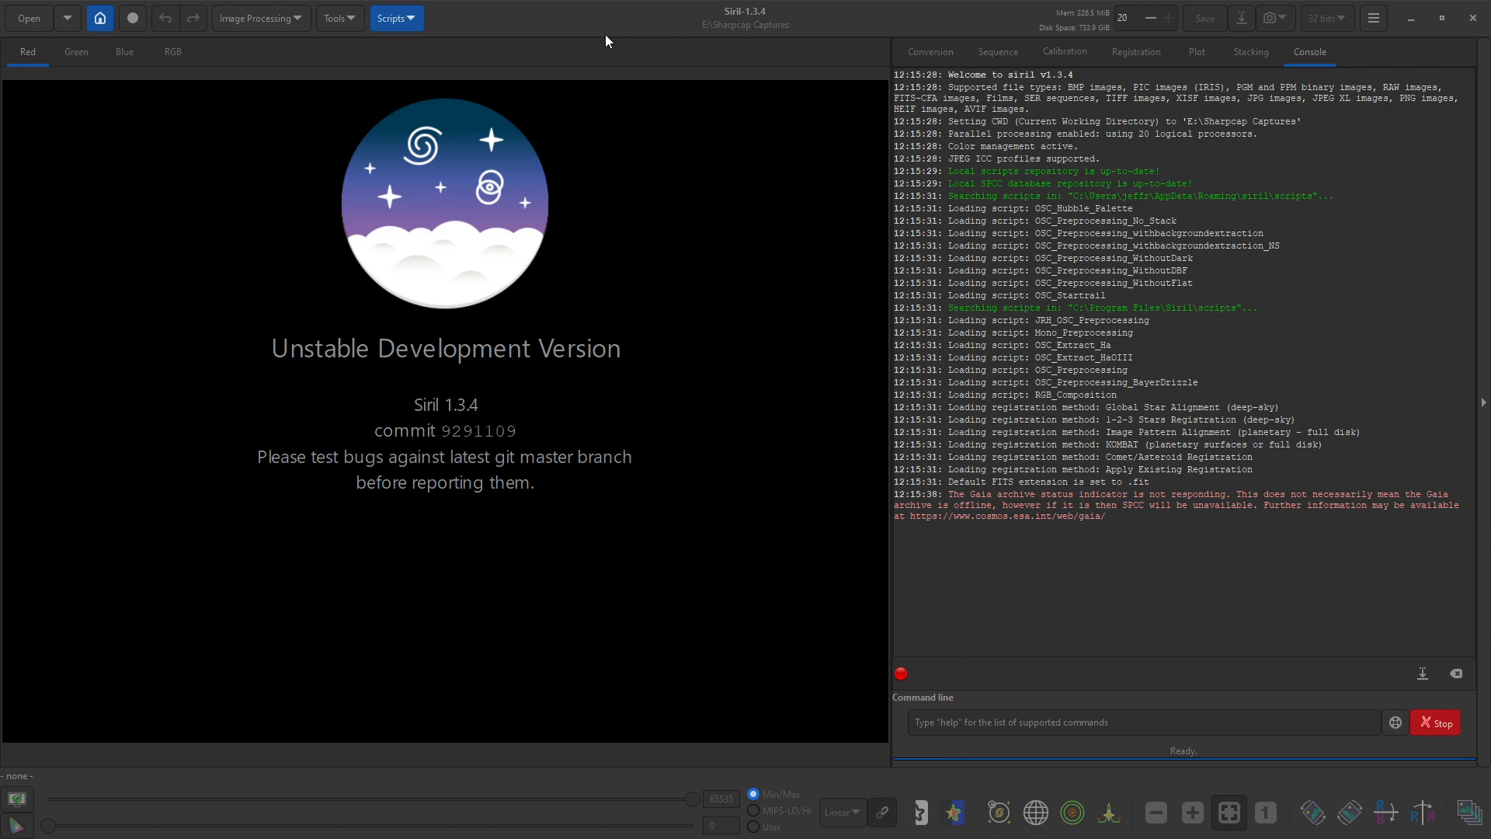
{"action": "mouse_move", "coordinate": [562, 480]}
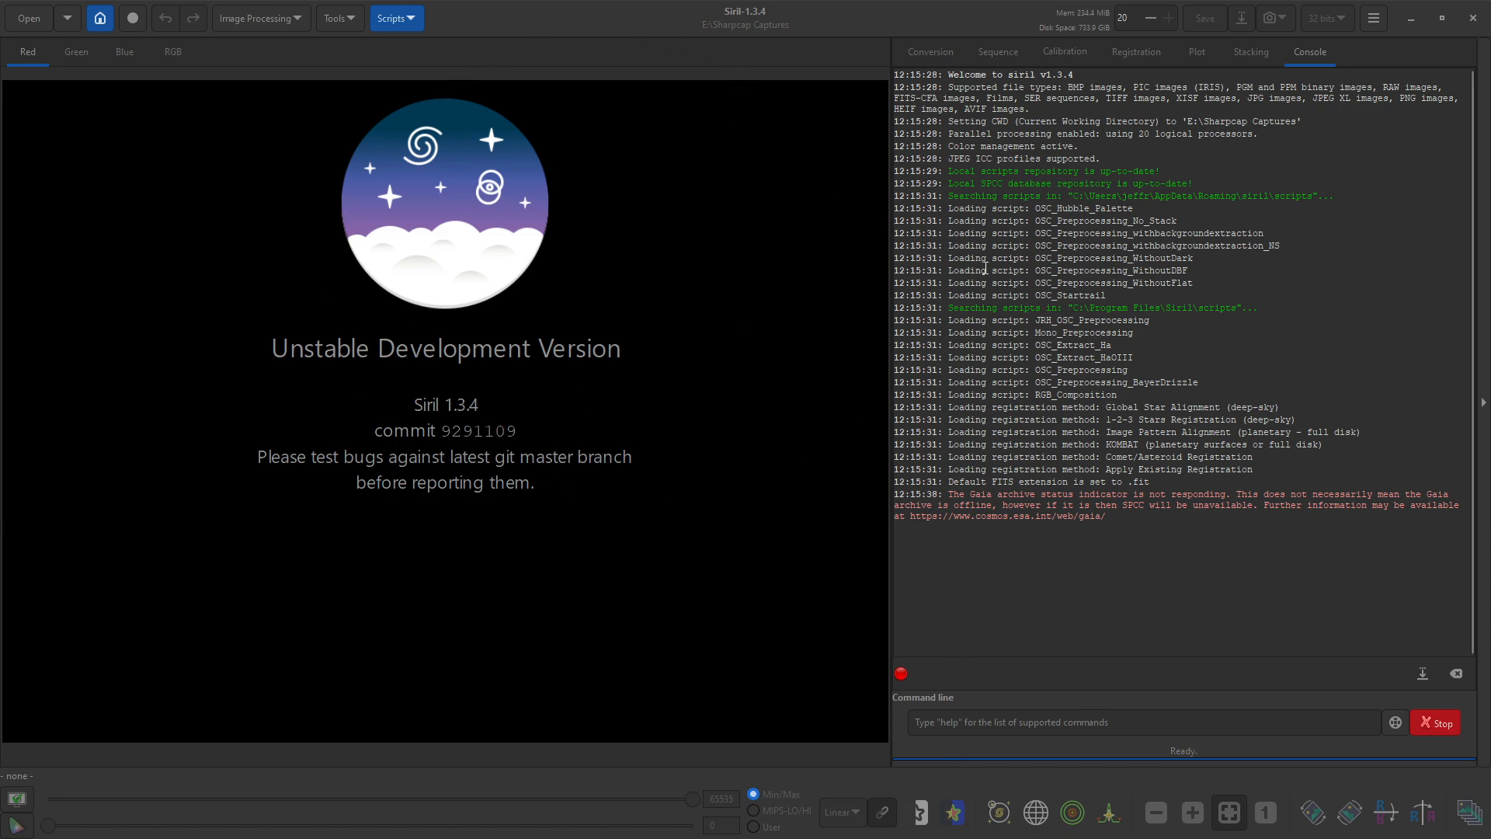
{"action": "mouse_move", "coordinate": [985, 268]}
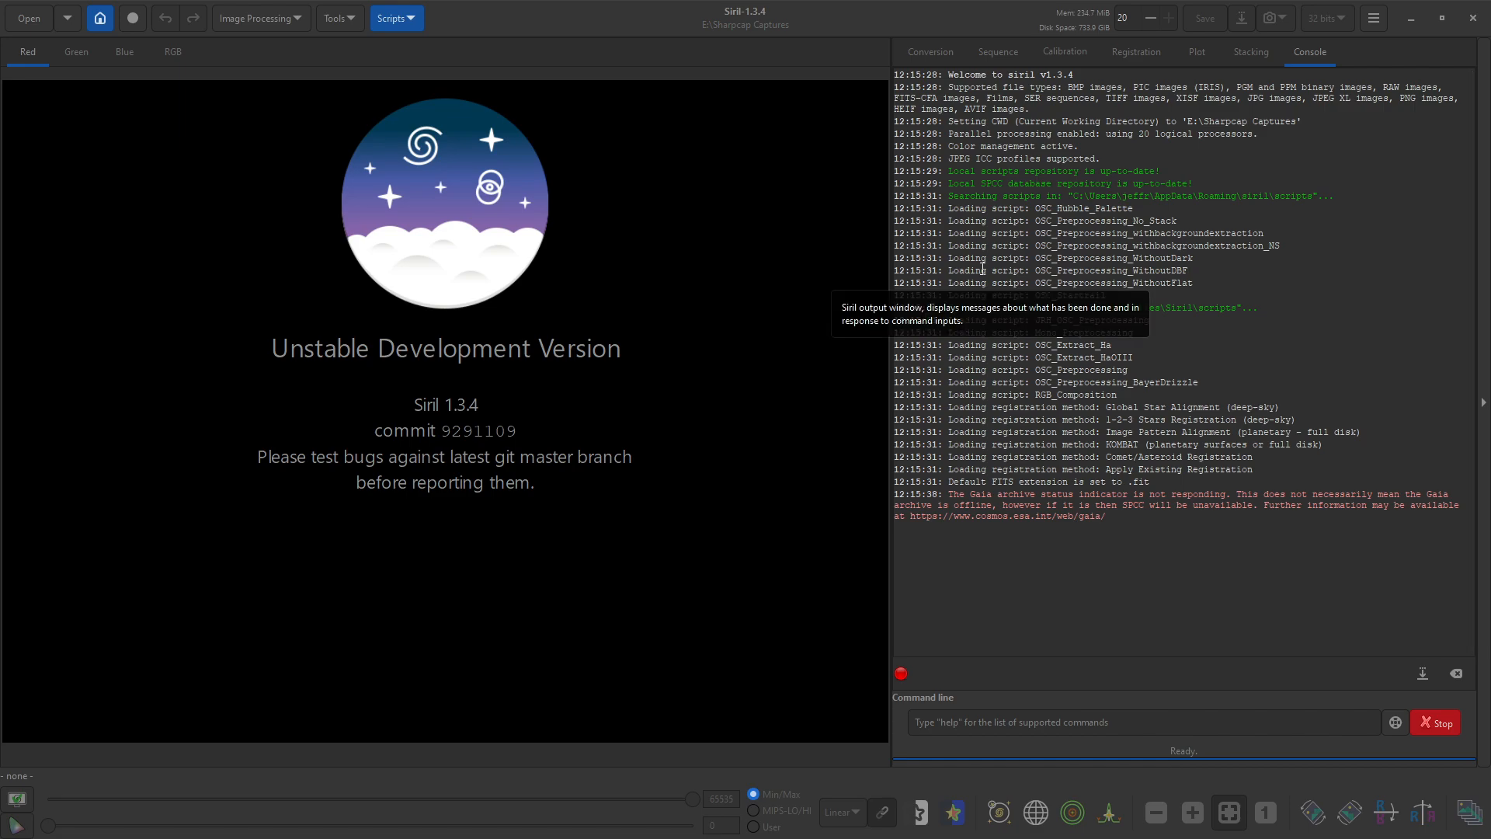
{"action": "mouse_move", "coordinate": [1268, 19]}
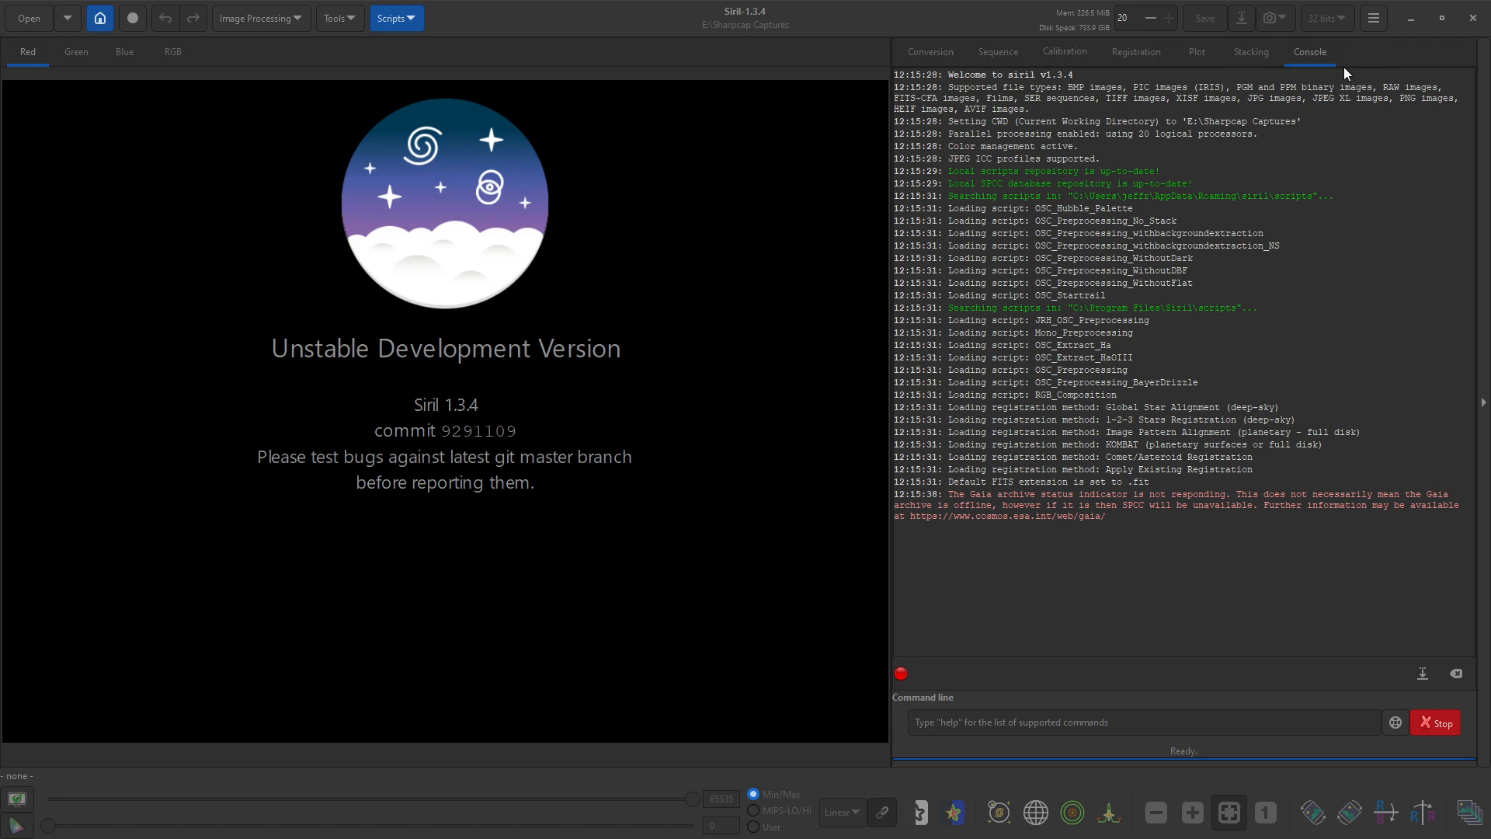
{"action": "mouse_move", "coordinate": [1372, 28]}
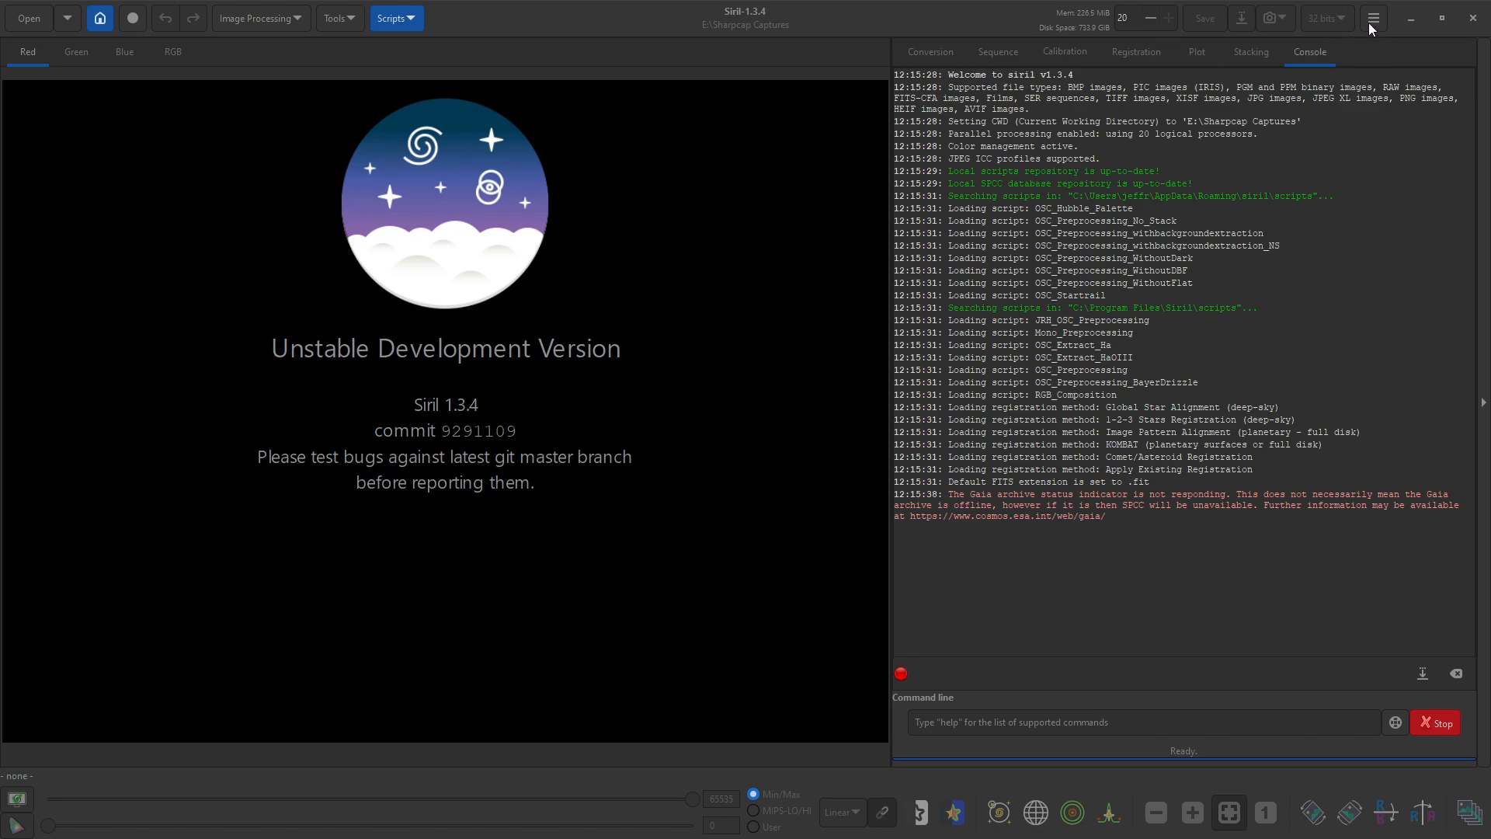
Step: Show the main application menu with Preferences, Siril Manual, update and script entries
{"action": "left_click", "coordinate": [1371, 18]}
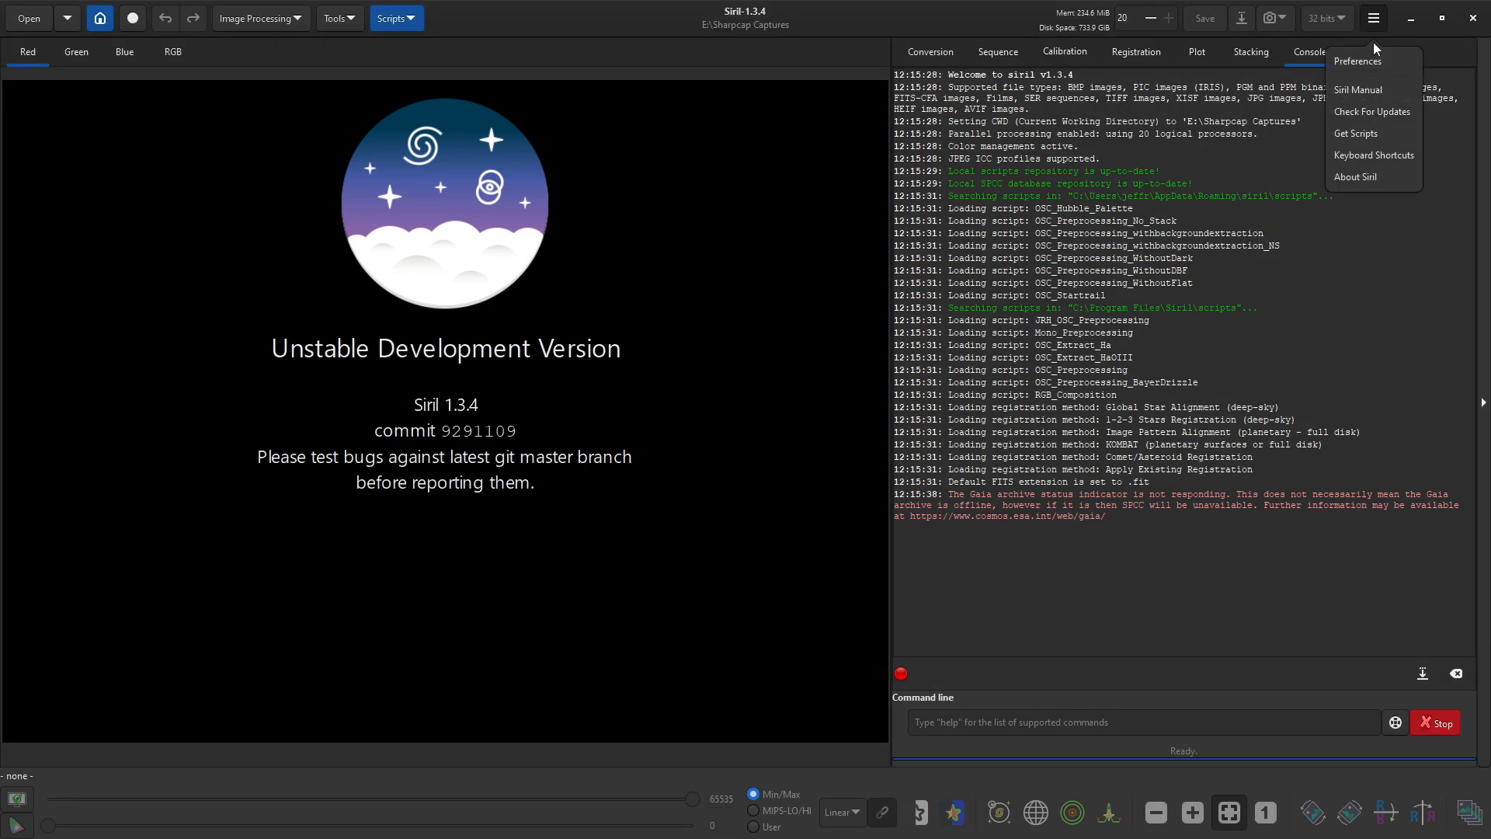
{"action": "mouse_move", "coordinate": [1370, 61]}
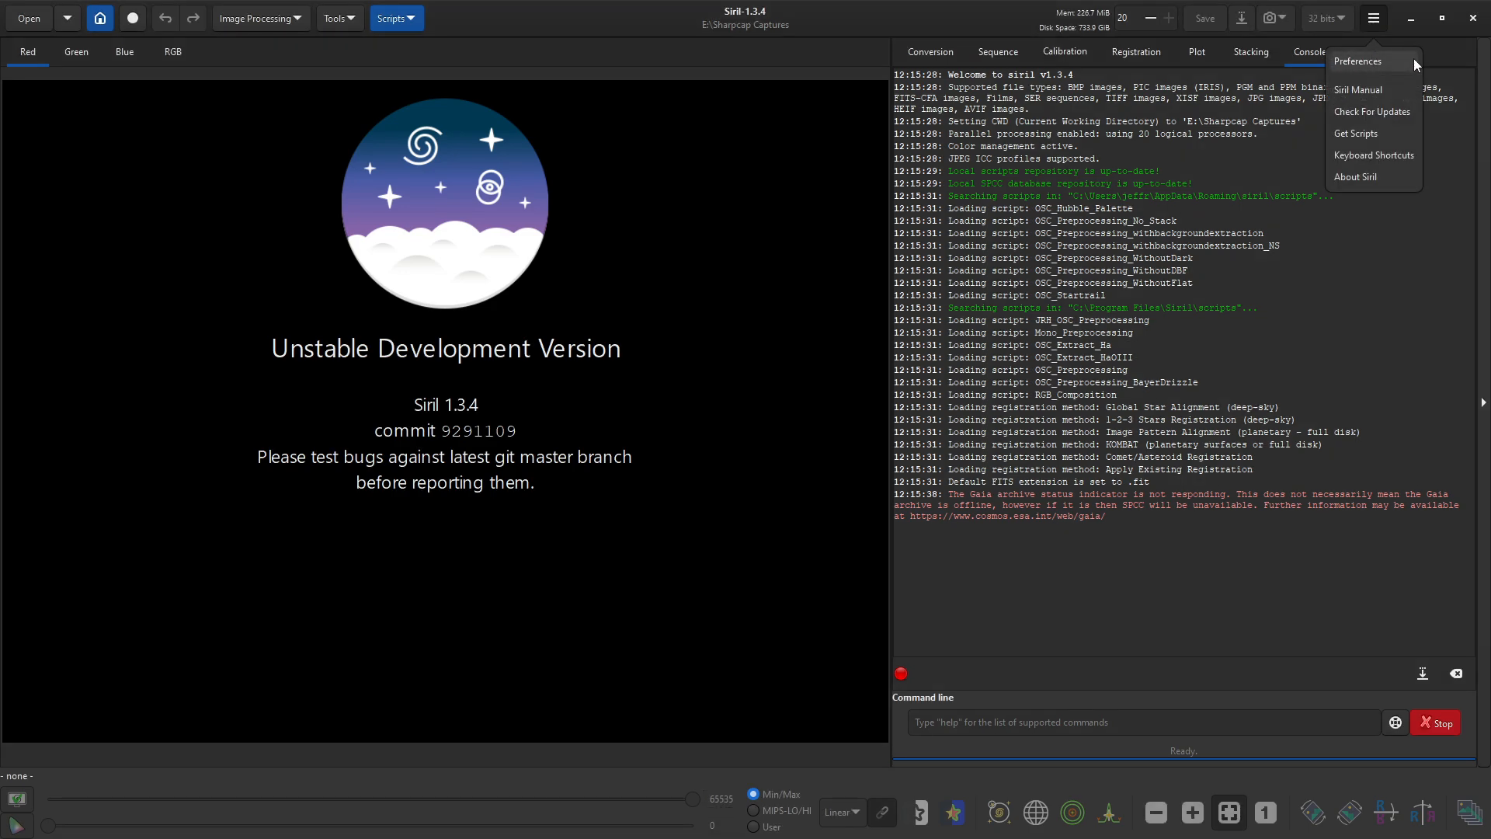
{"action": "mouse_move", "coordinate": [1357, 90]}
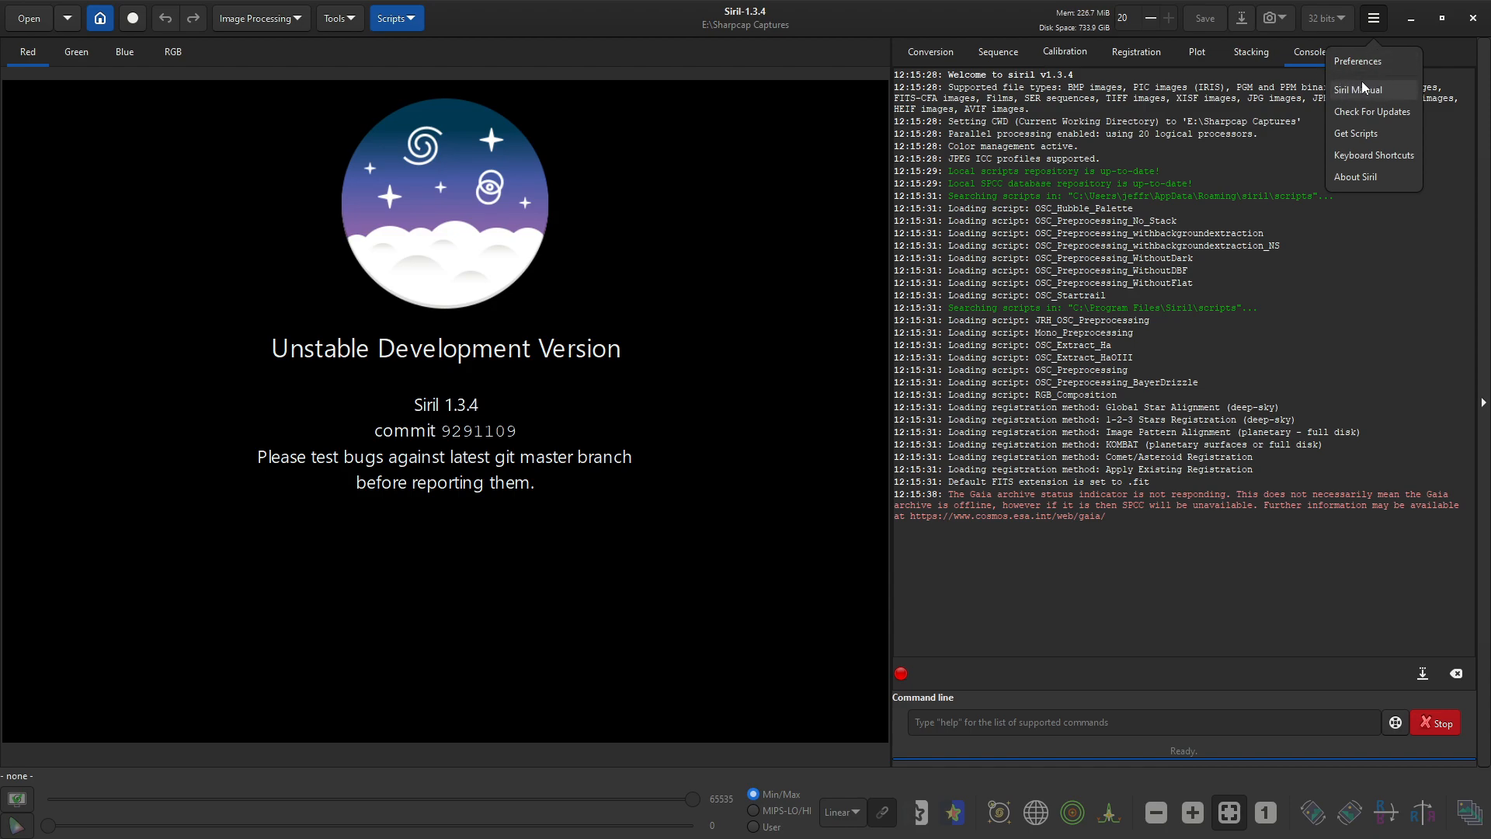
{"action": "mouse_move", "coordinate": [1382, 79]}
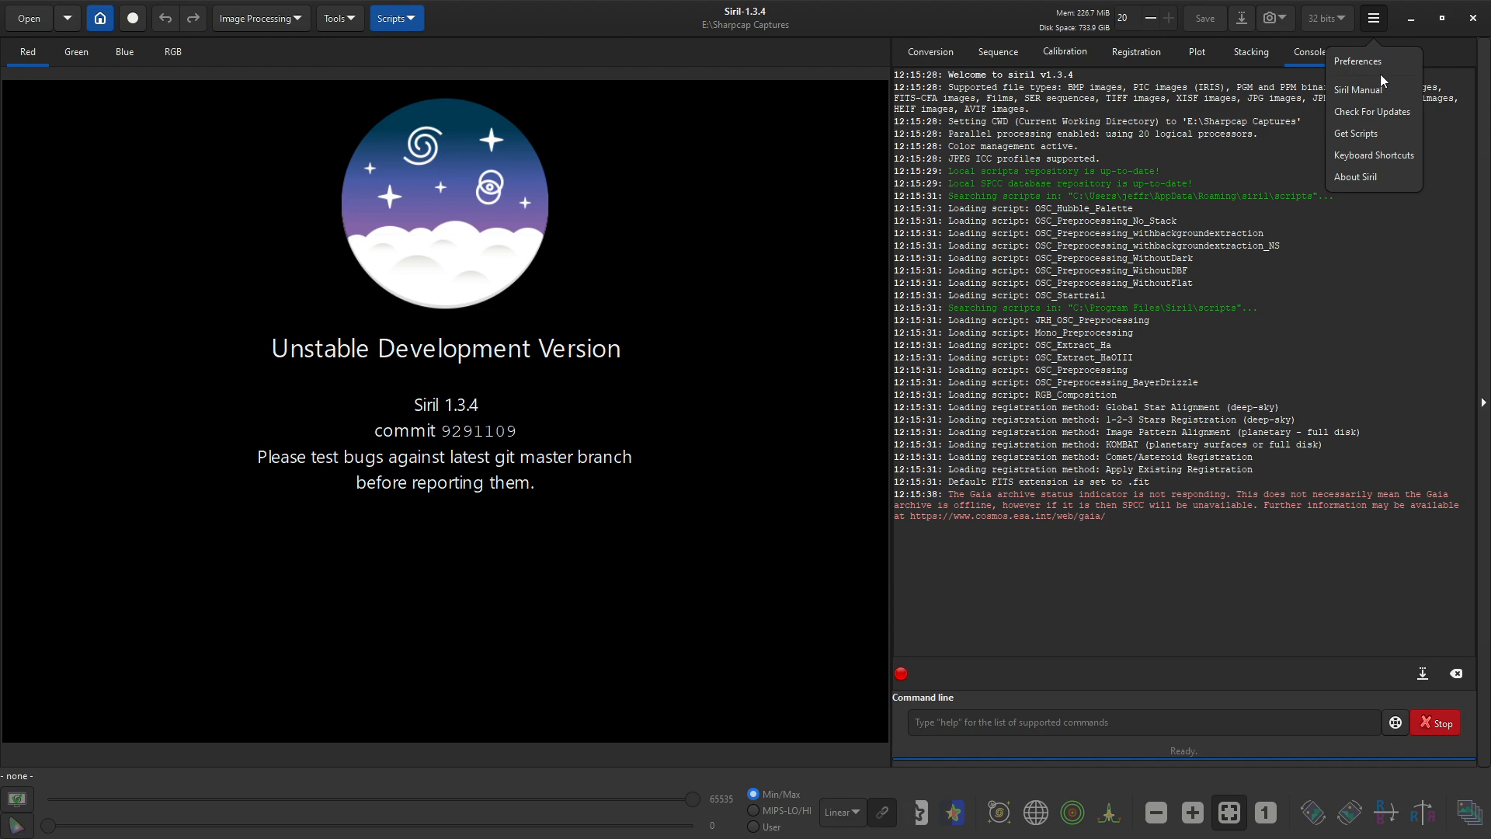
{"action": "mouse_move", "coordinate": [1360, 90]}
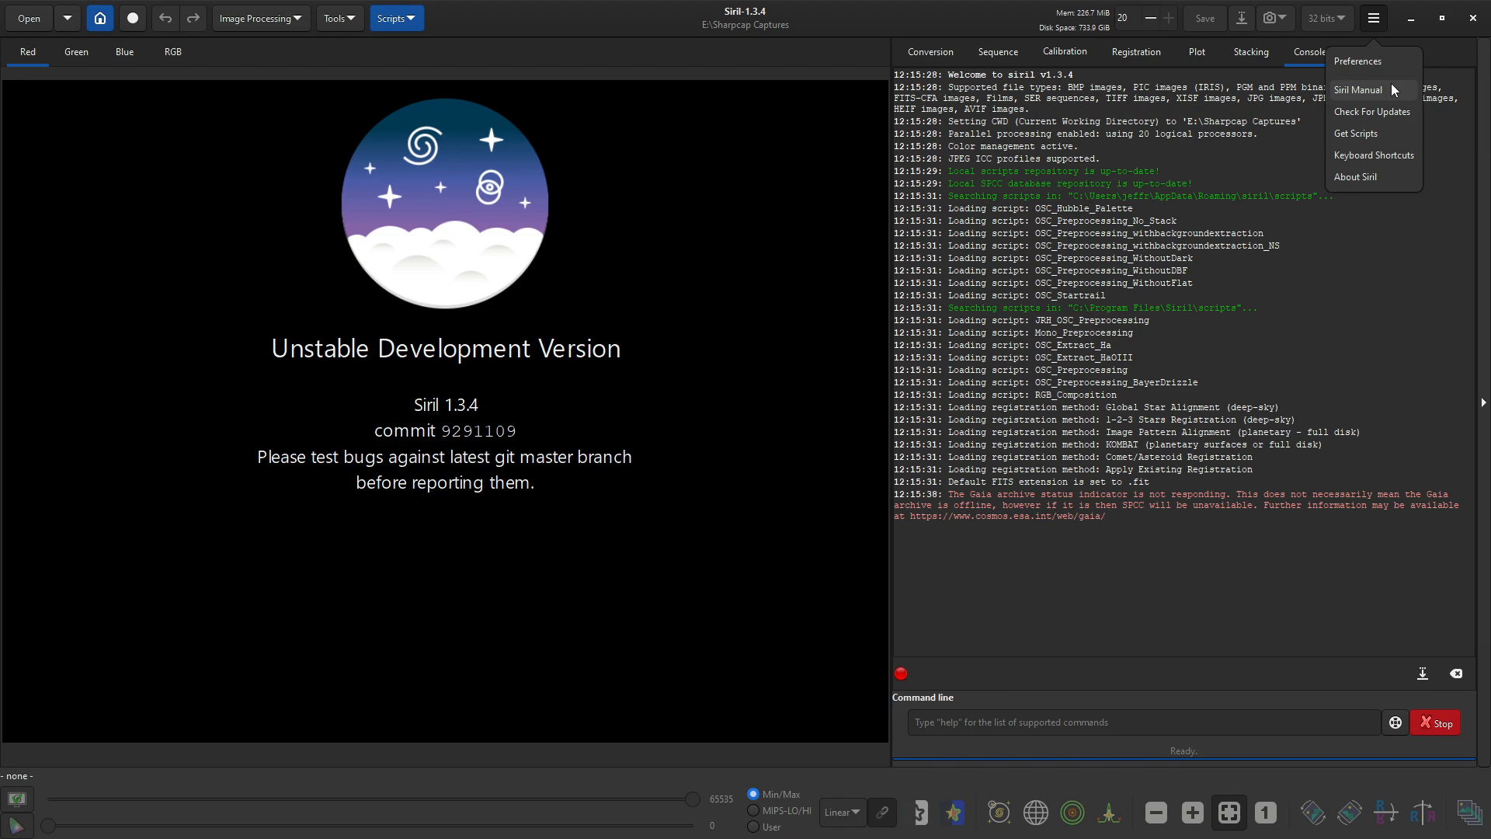
{"action": "mouse_move", "coordinate": [1384, 91]}
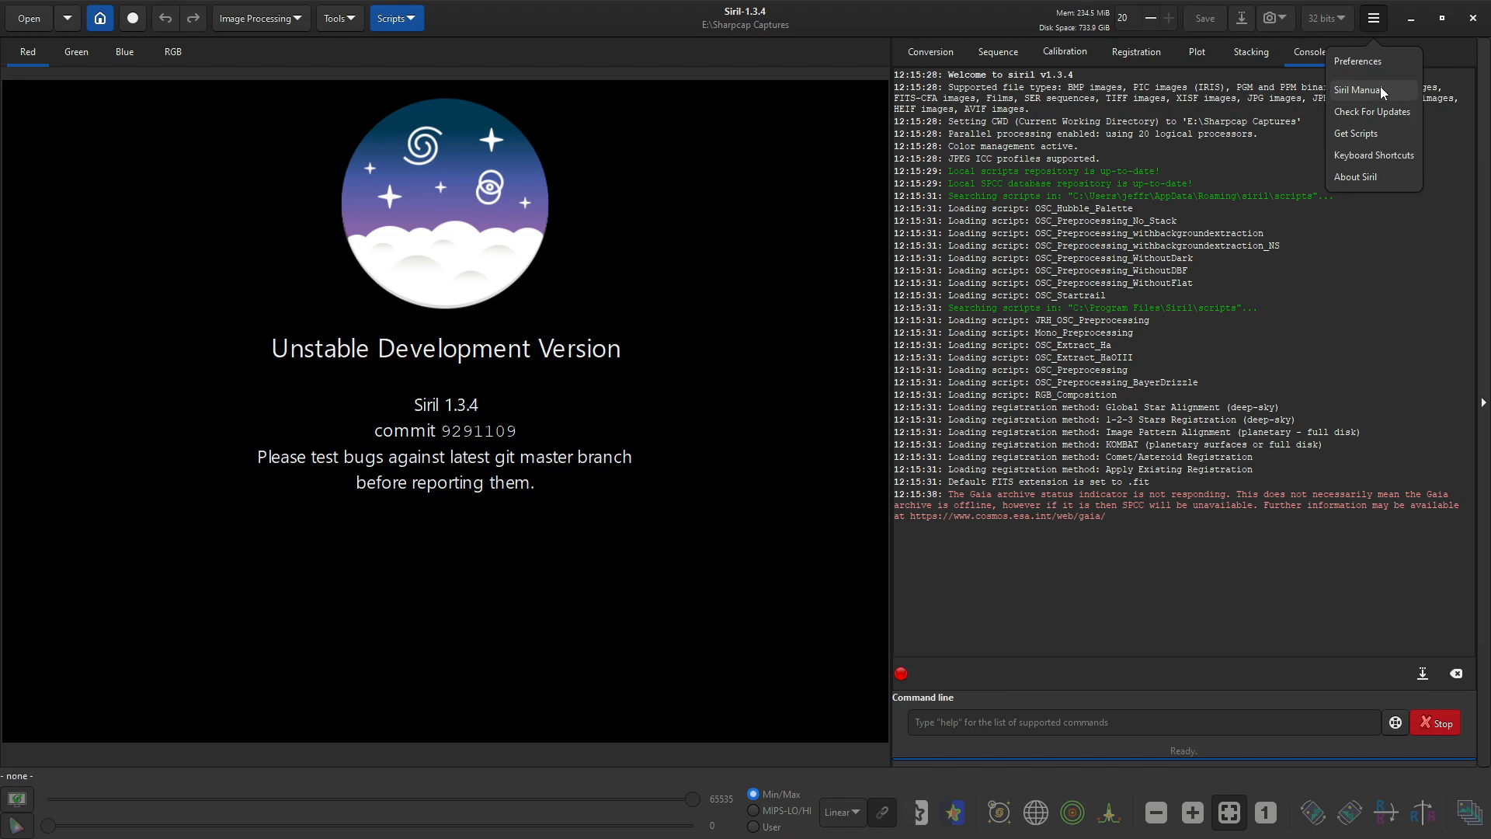
{"action": "mouse_move", "coordinate": [1371, 112]}
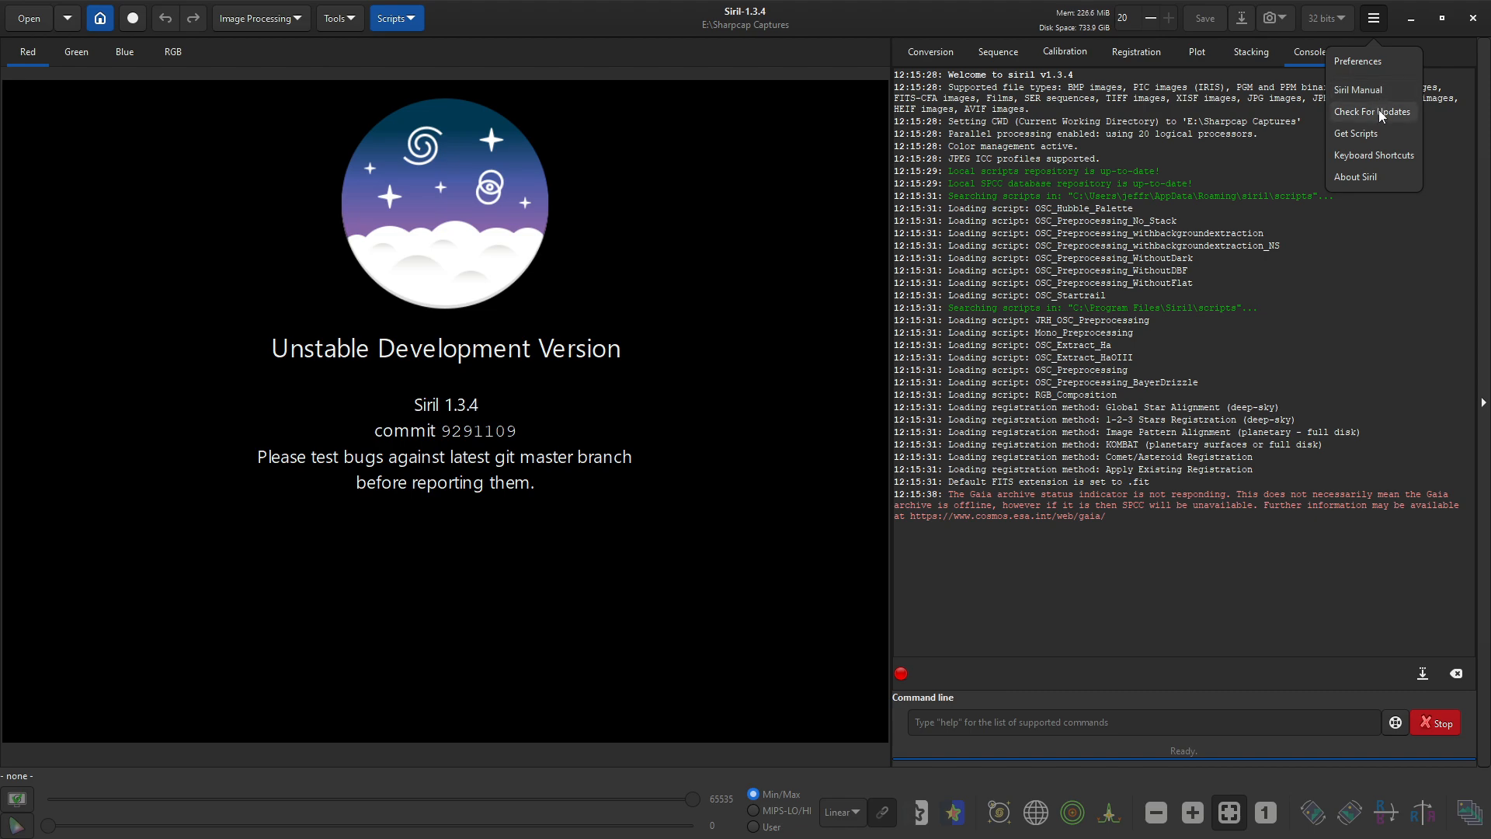
{"action": "mouse_move", "coordinate": [340, 18]}
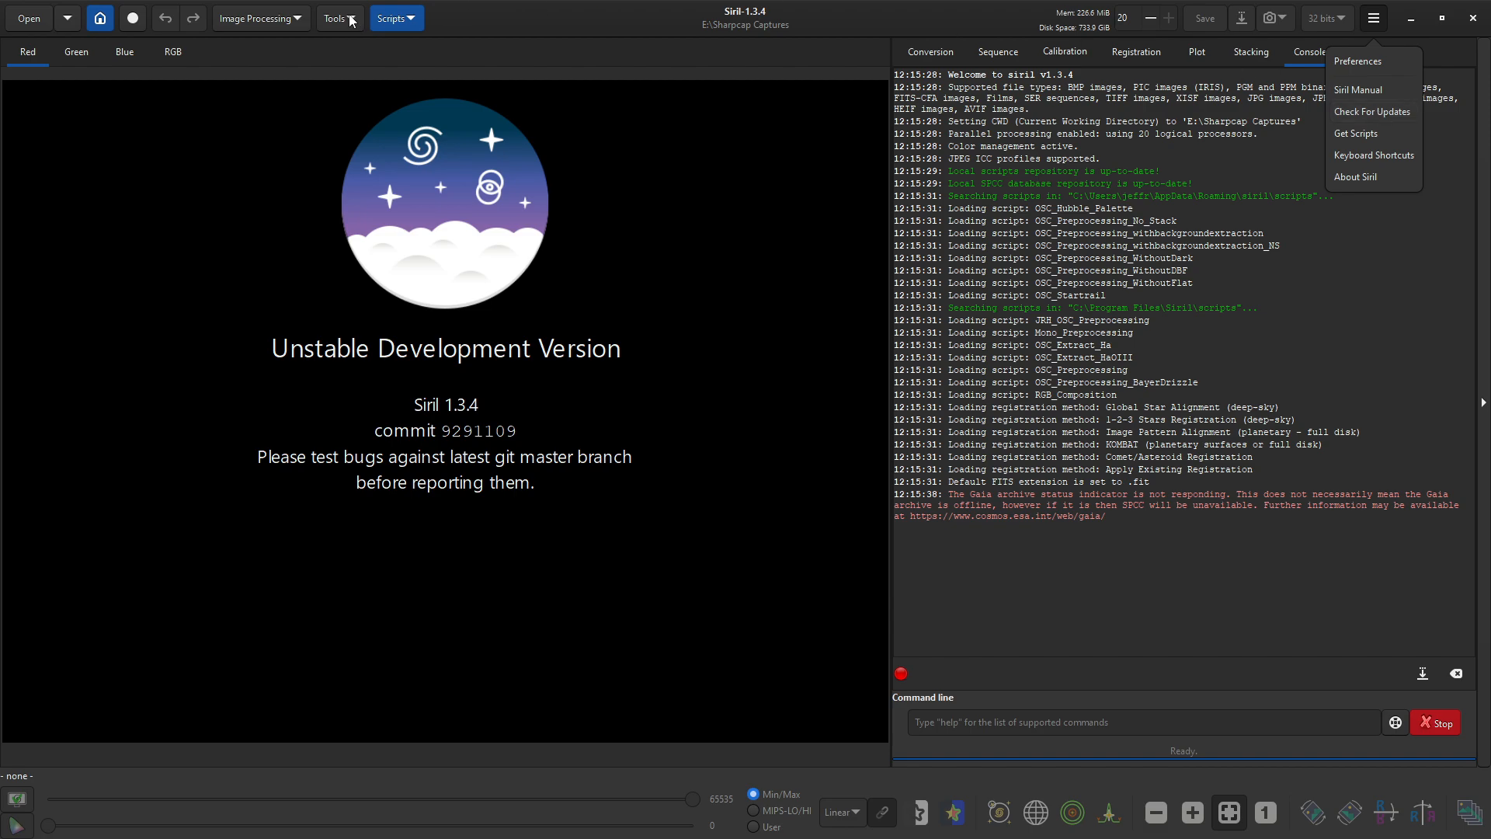
Step: Show the Tools menu with image analysis, astrometry and photometry entries
{"action": "left_click", "coordinate": [334, 18]}
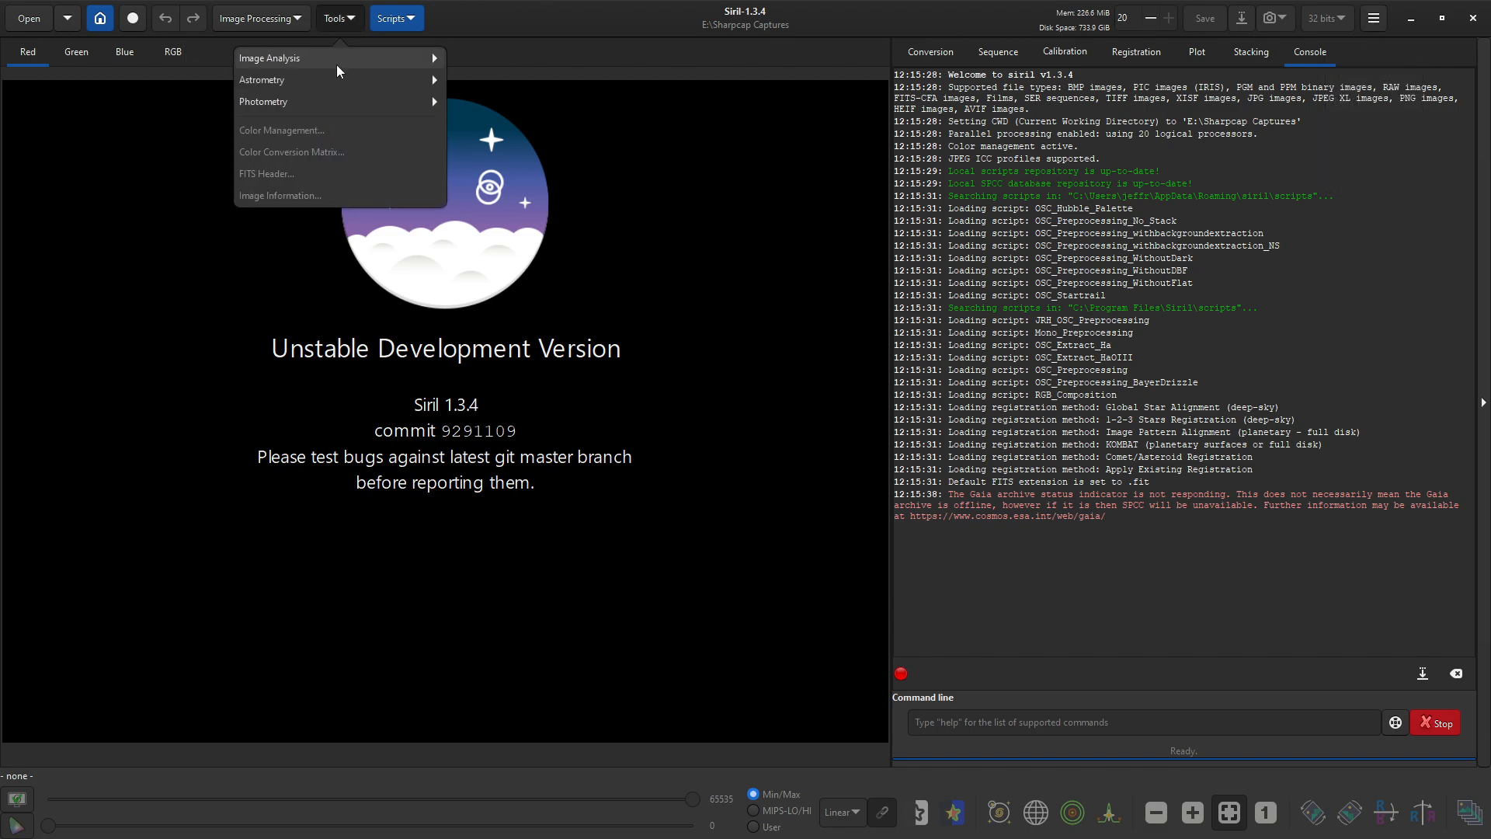
{"action": "mouse_move", "coordinate": [290, 65]}
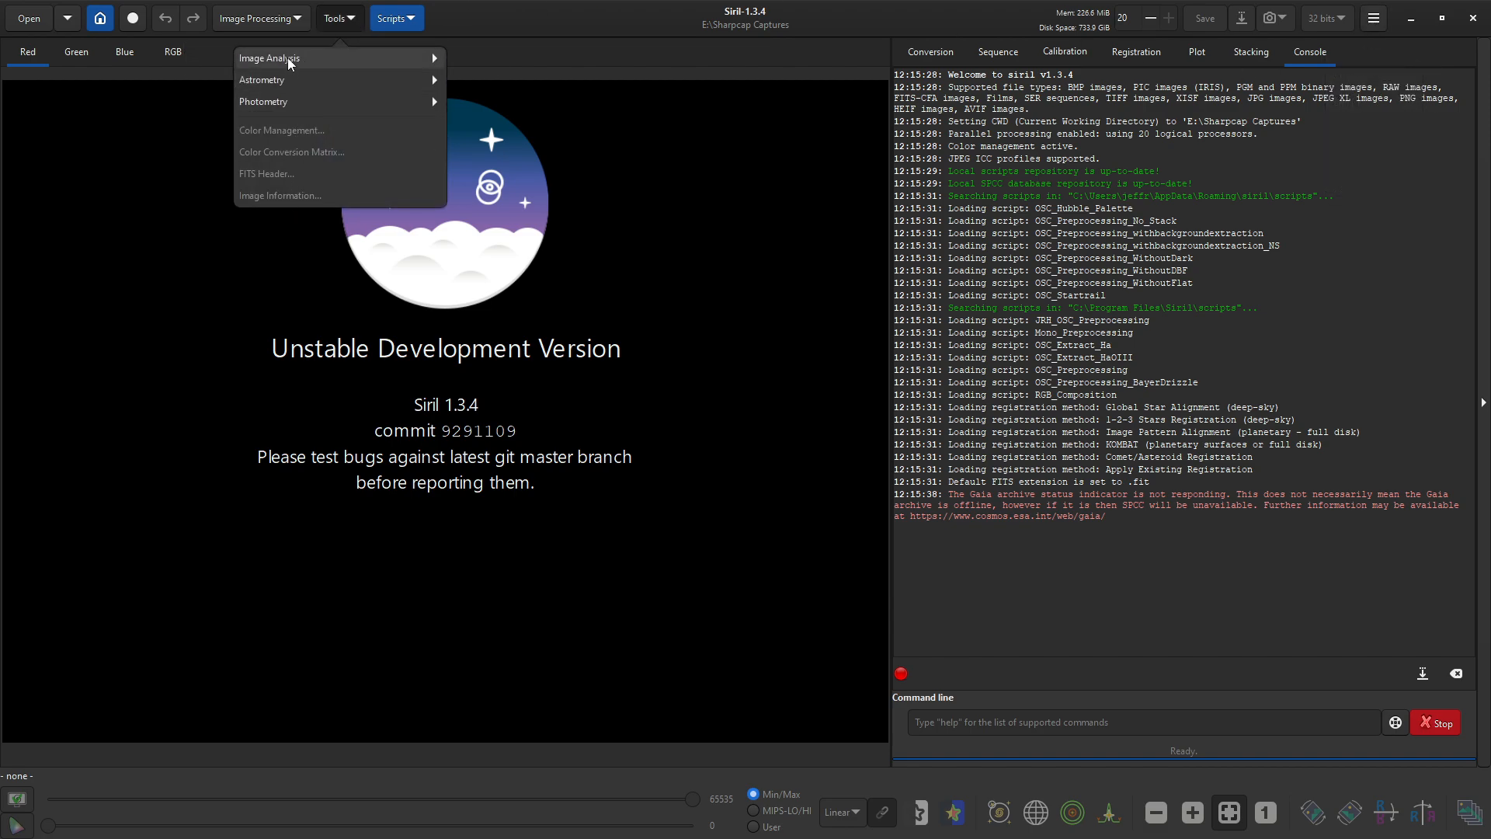
{"action": "mouse_move", "coordinate": [289, 188]}
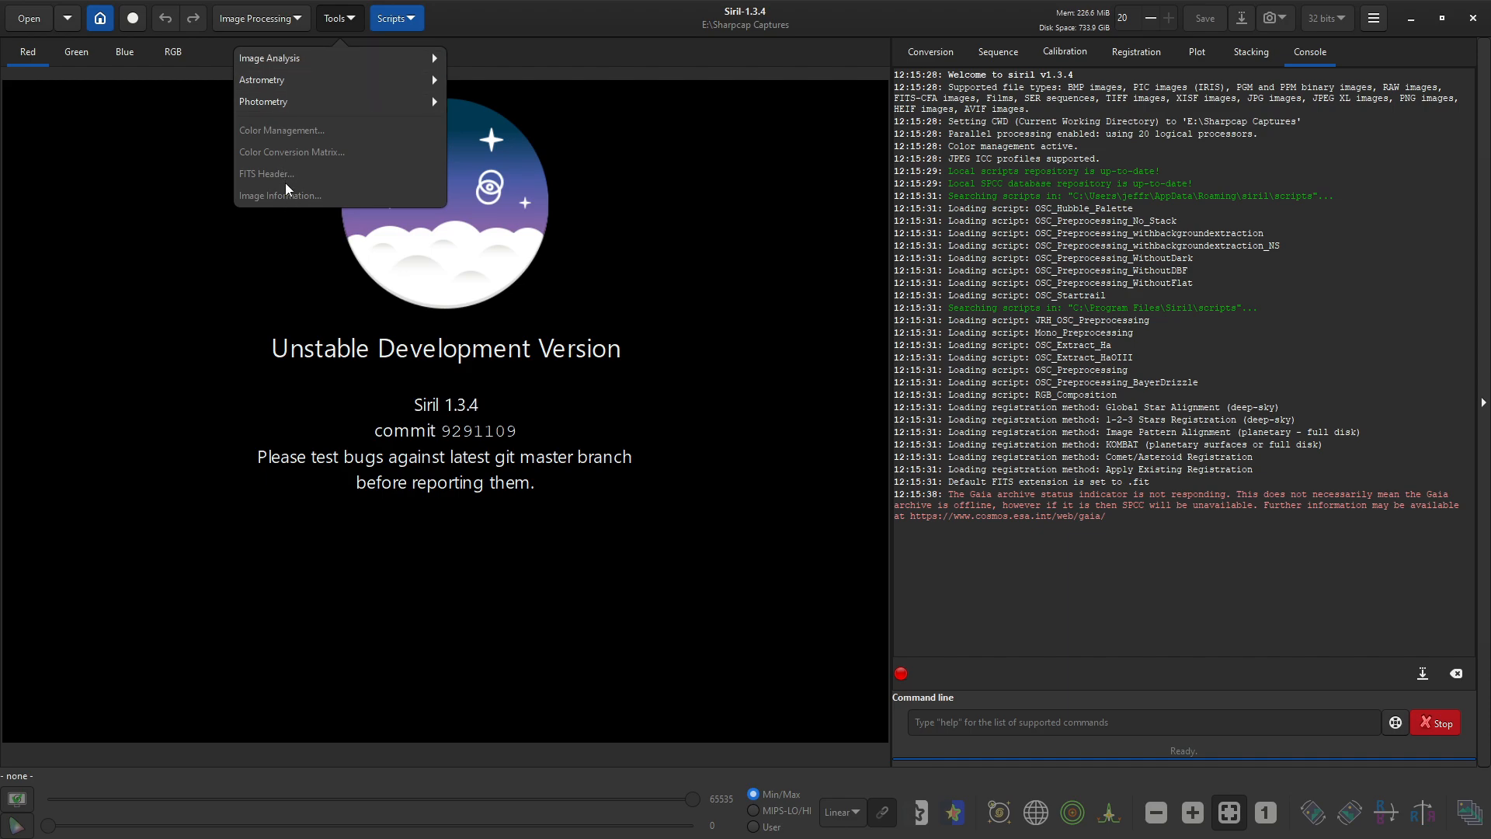
{"action": "mouse_move", "coordinate": [290, 173]}
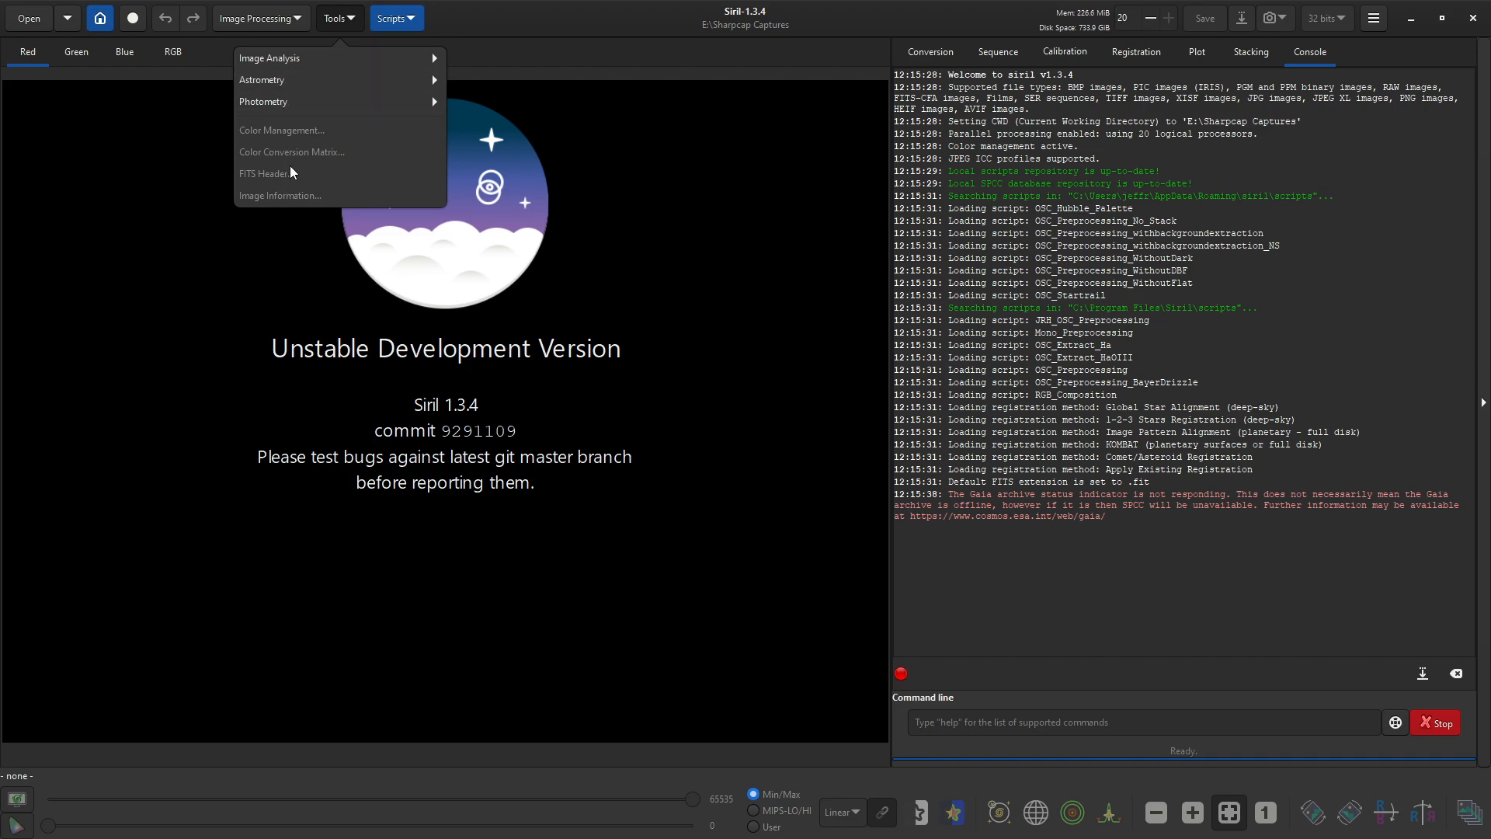
{"action": "mouse_move", "coordinate": [269, 58]}
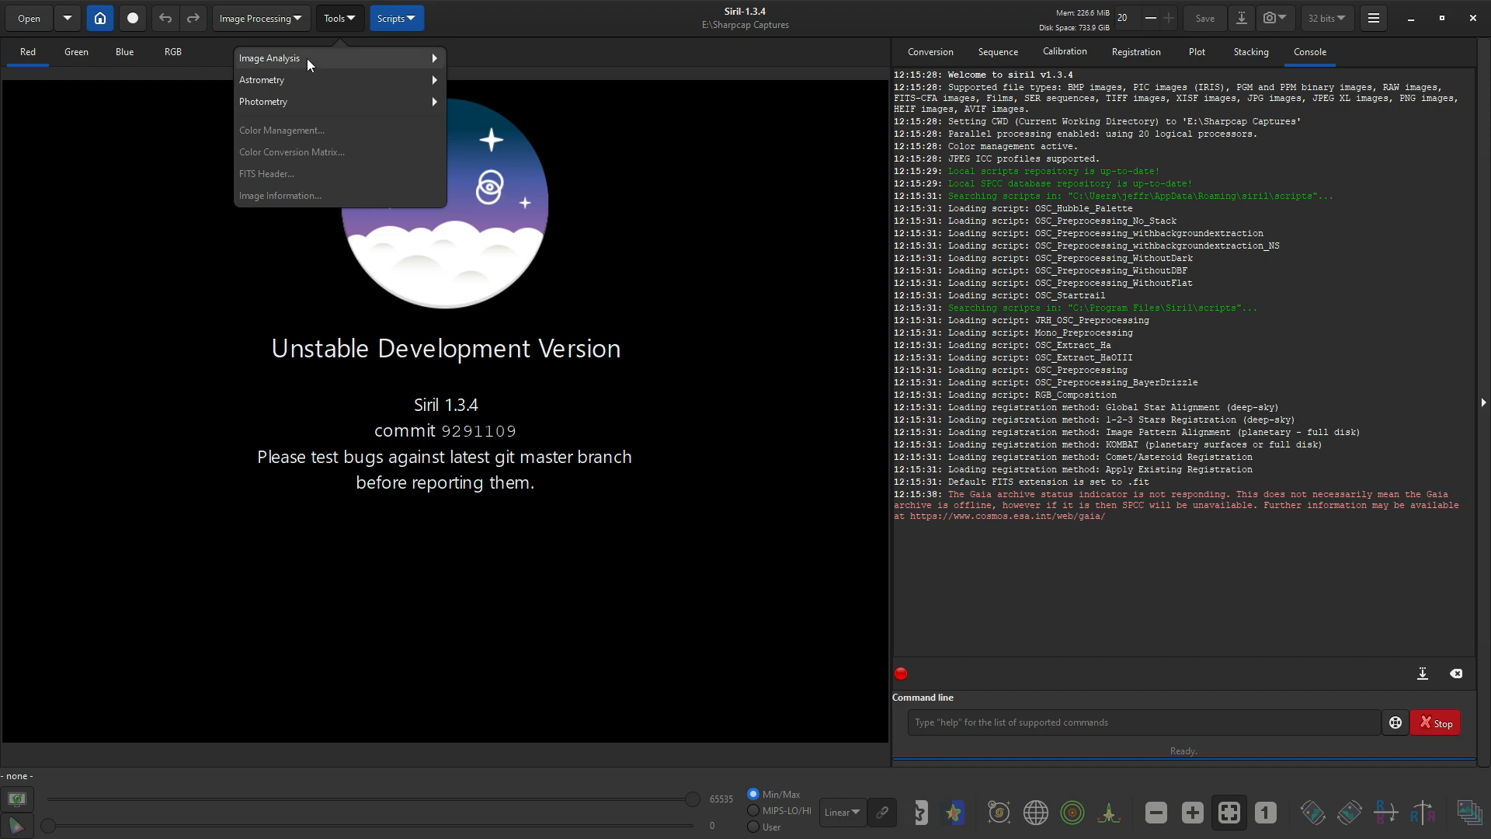
{"action": "mouse_move", "coordinate": [620, 138]}
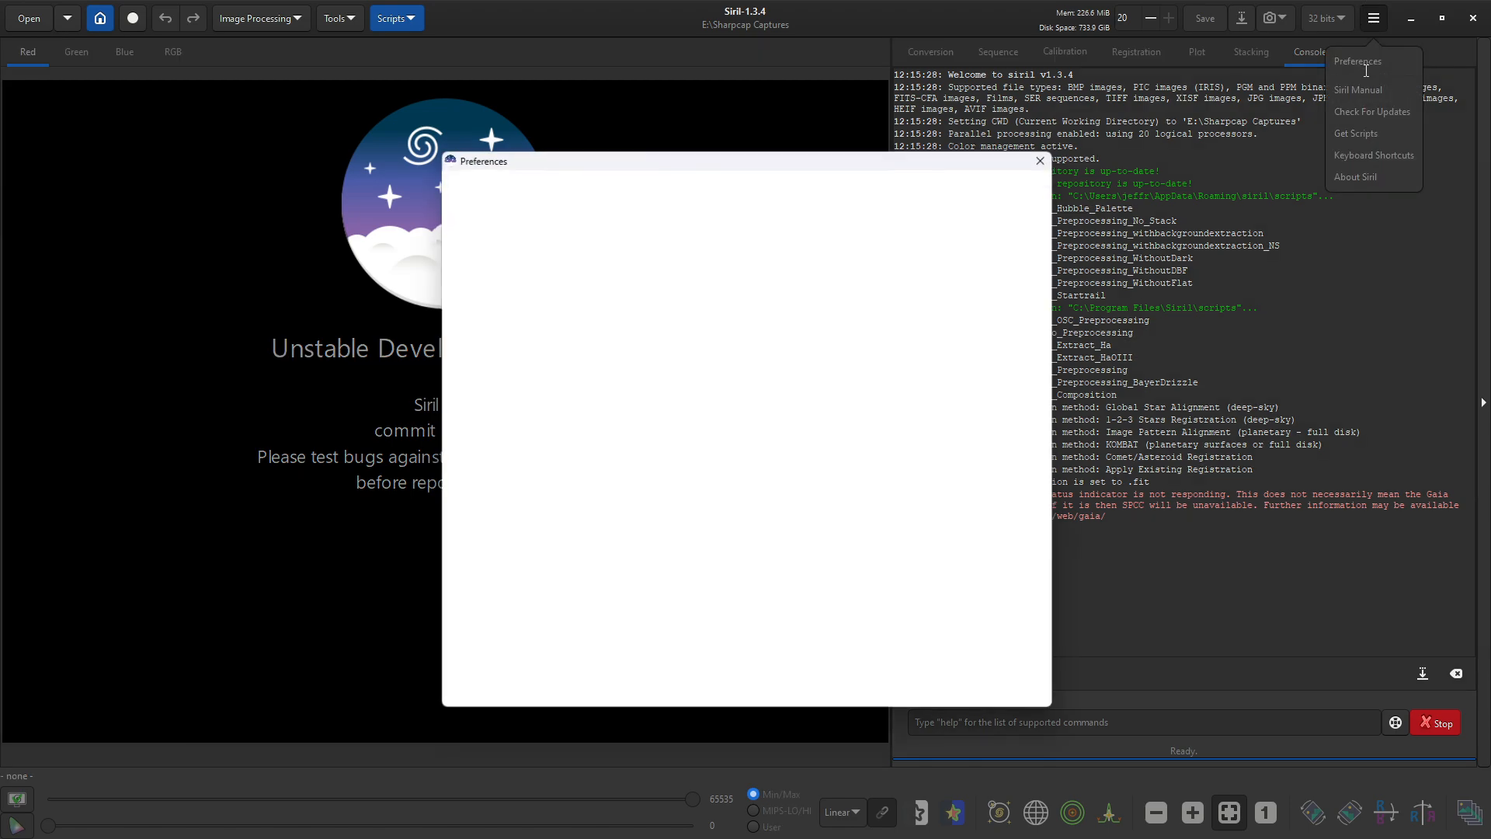
Step: Review the FITS Options page, then the Astrometry page with its annotation catalogue settings
{"action": "left_click", "coordinate": [1358, 60]}
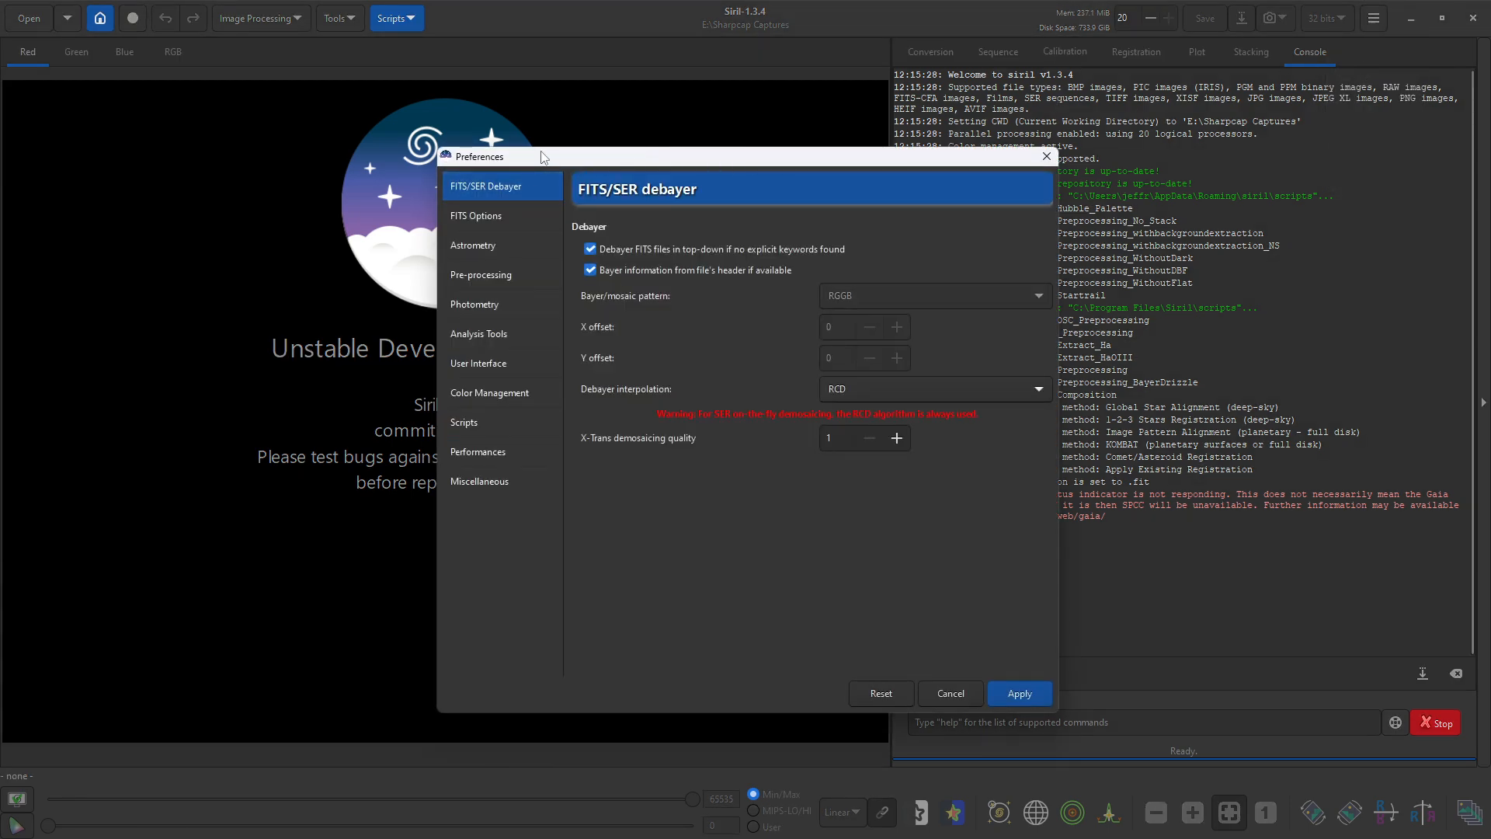
{"action": "left_click", "coordinate": [476, 214]}
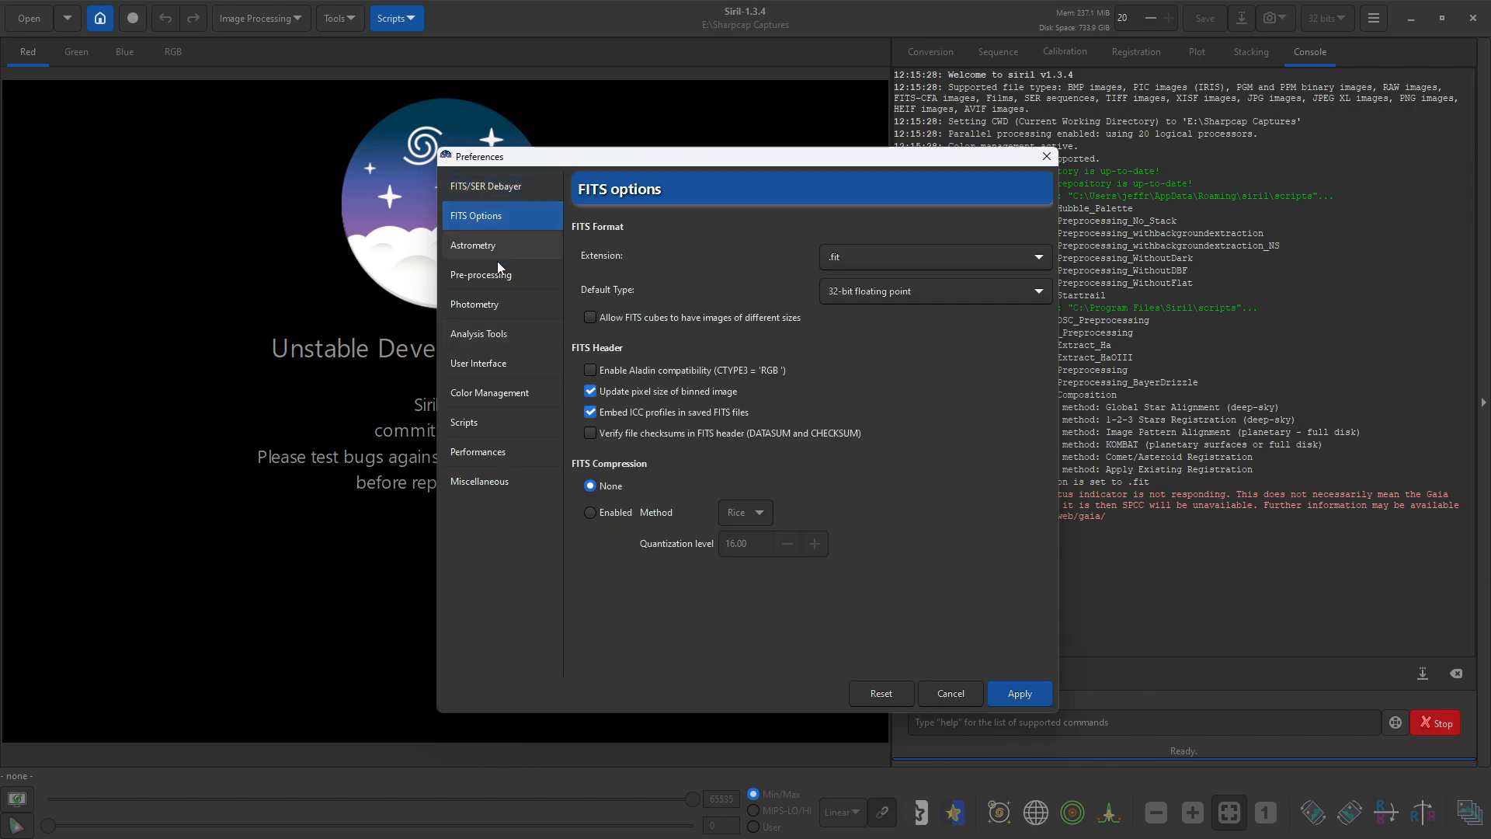
{"action": "mouse_move", "coordinate": [510, 292]}
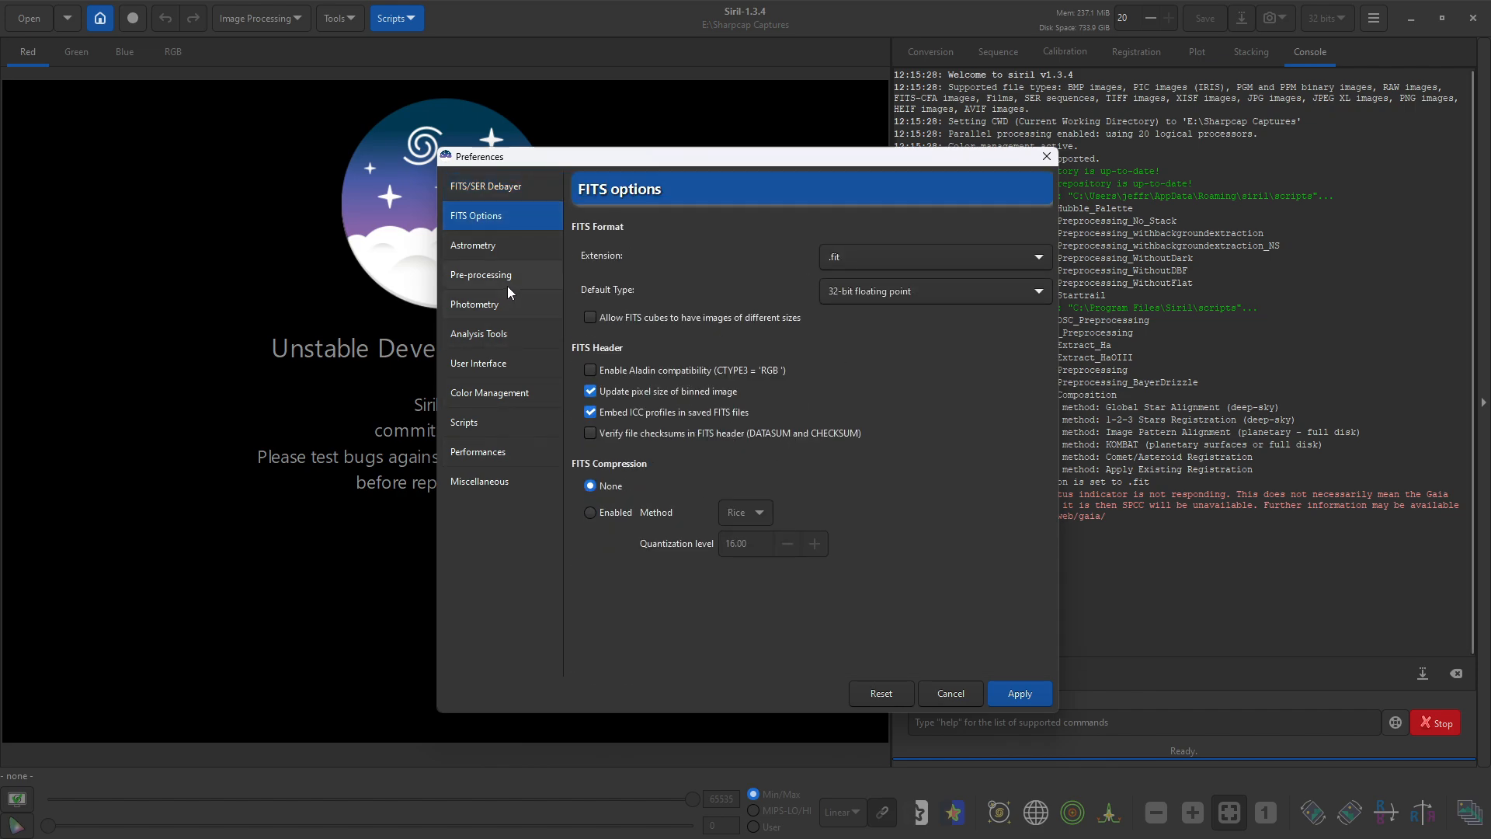
{"action": "left_click", "coordinate": [473, 245]}
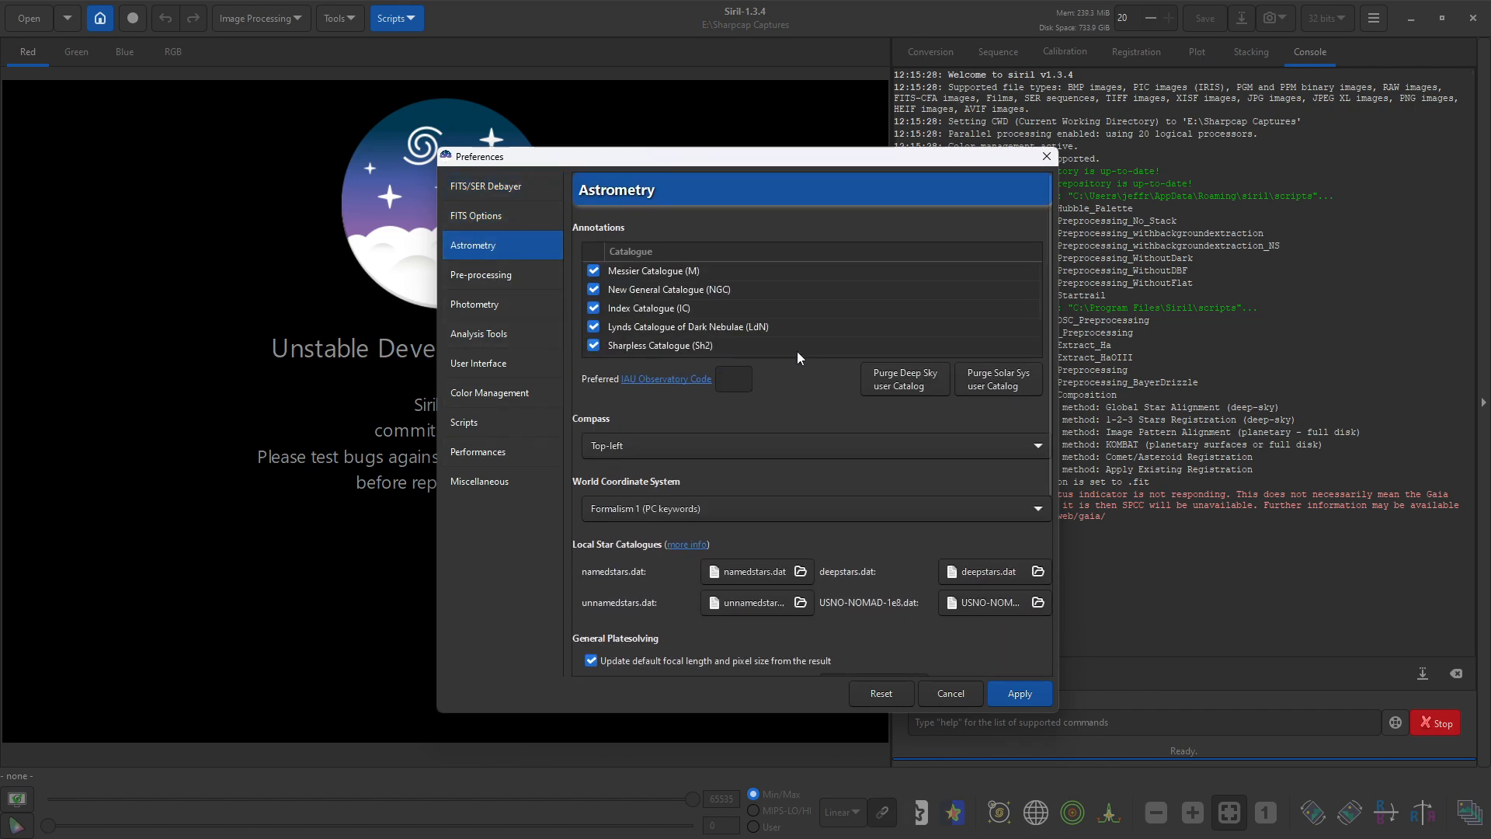
{"action": "scroll", "scroll_direction": "down", "scroll_amount": 3}
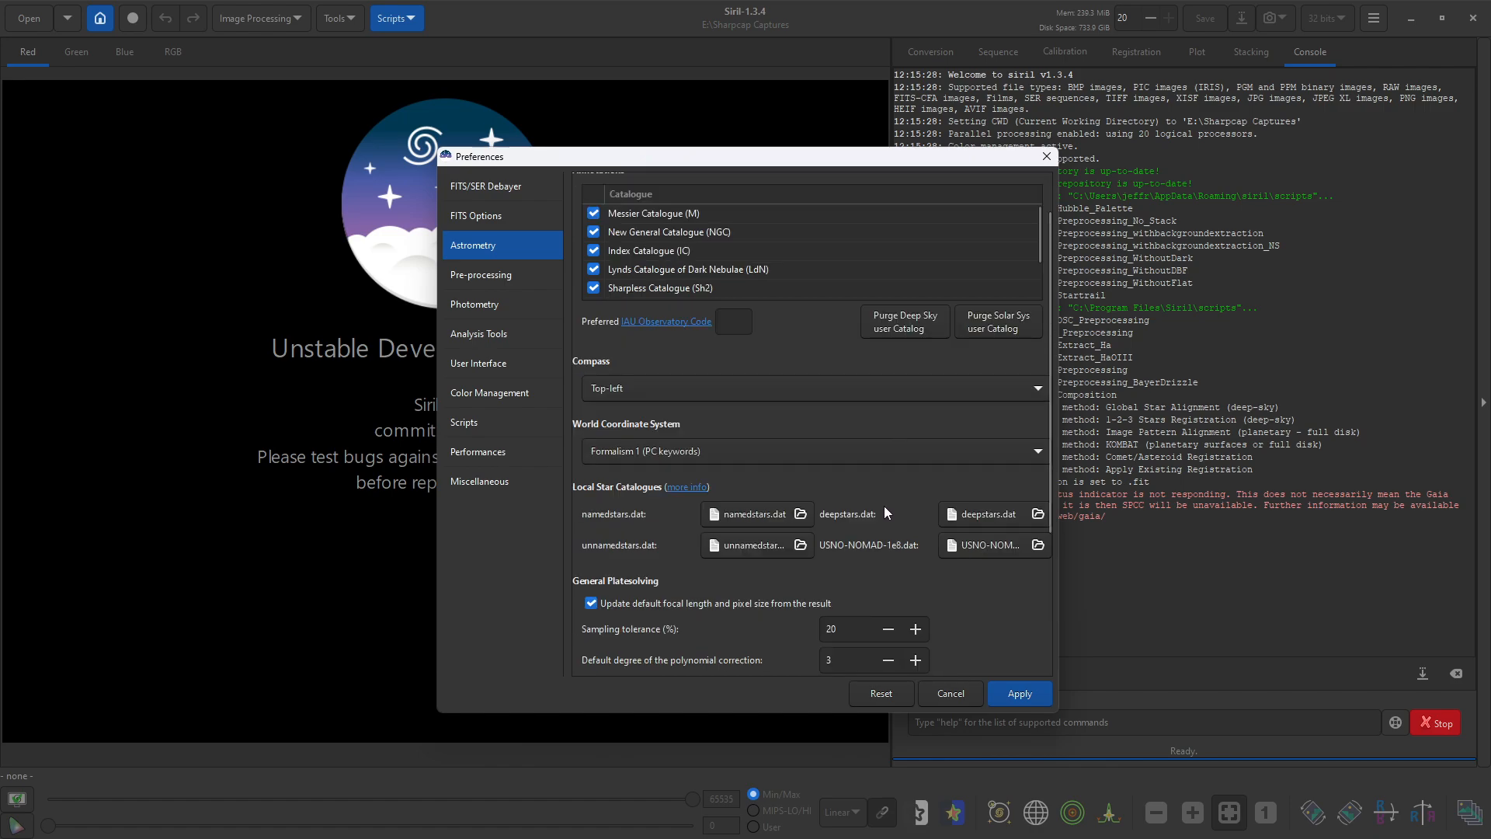
{"action": "scroll", "scroll_direction": "down", "scroll_amount": 3}
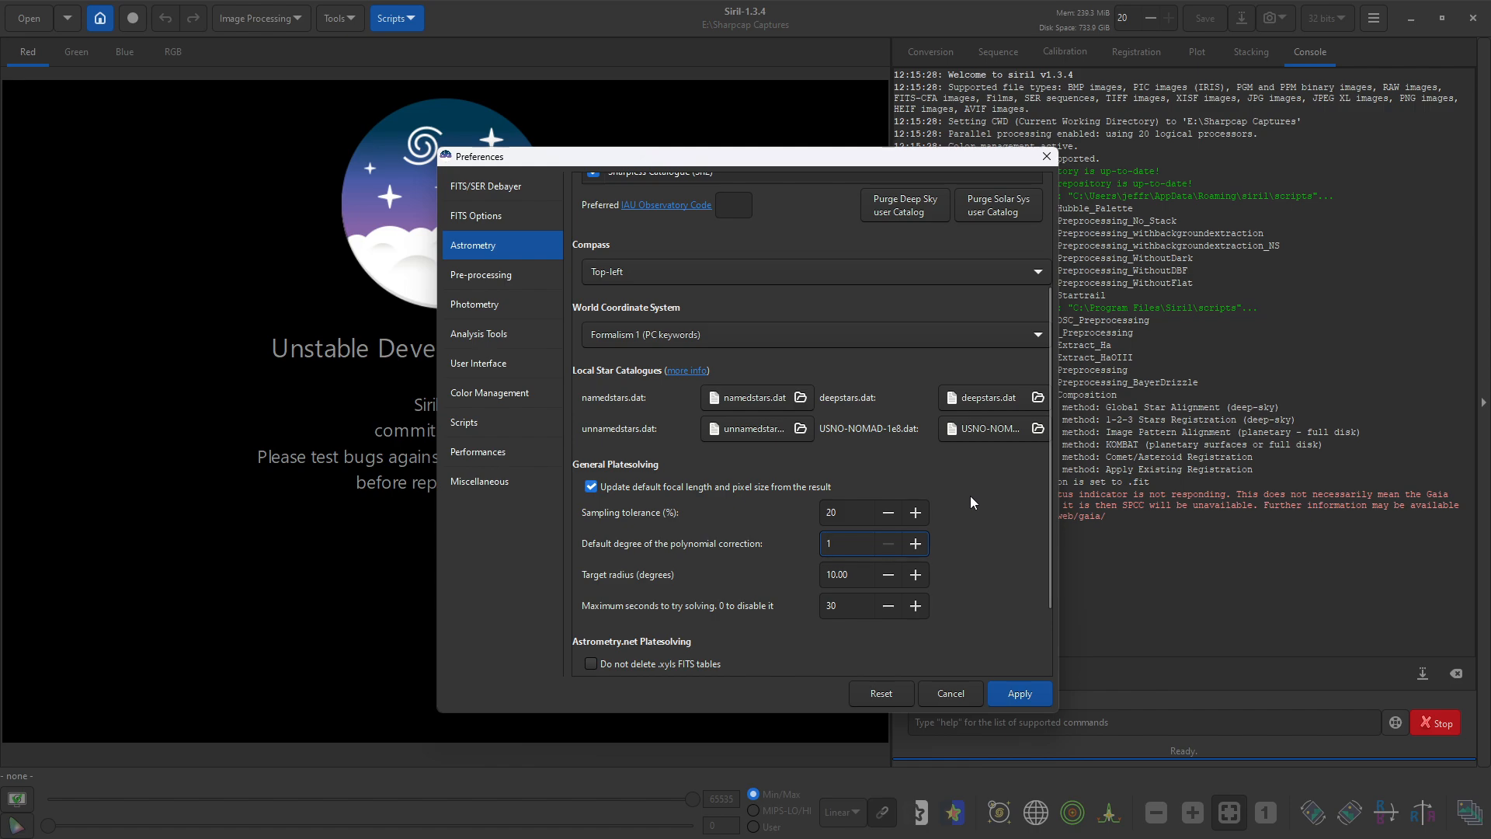
{"action": "scroll", "scroll_direction": "up", "scroll_amount": 3}
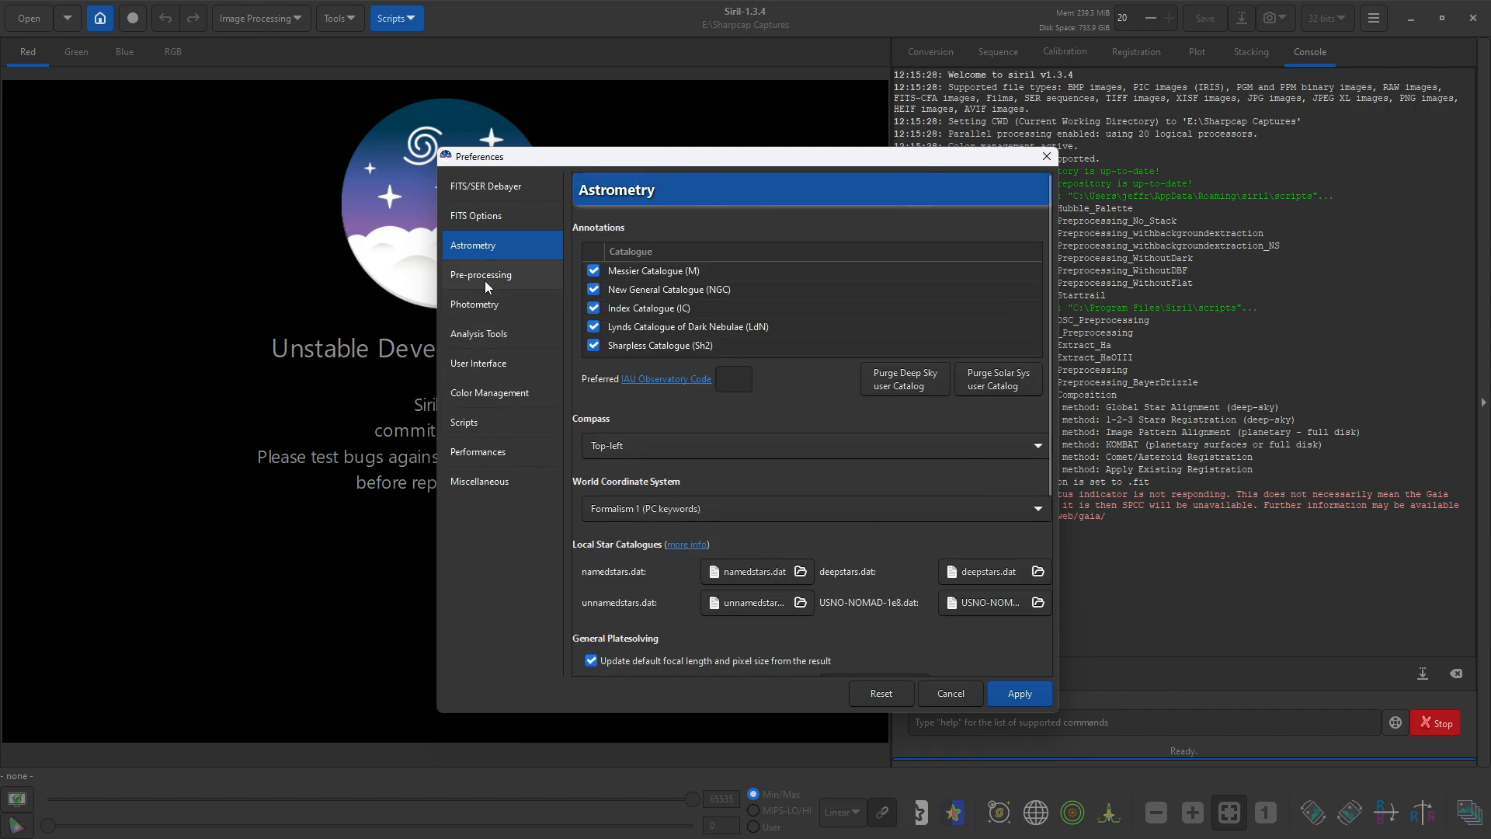
Step: Review the Pre-processing preferences, the Color Calibration choices and the Photometry page
{"action": "left_click", "coordinate": [480, 273]}
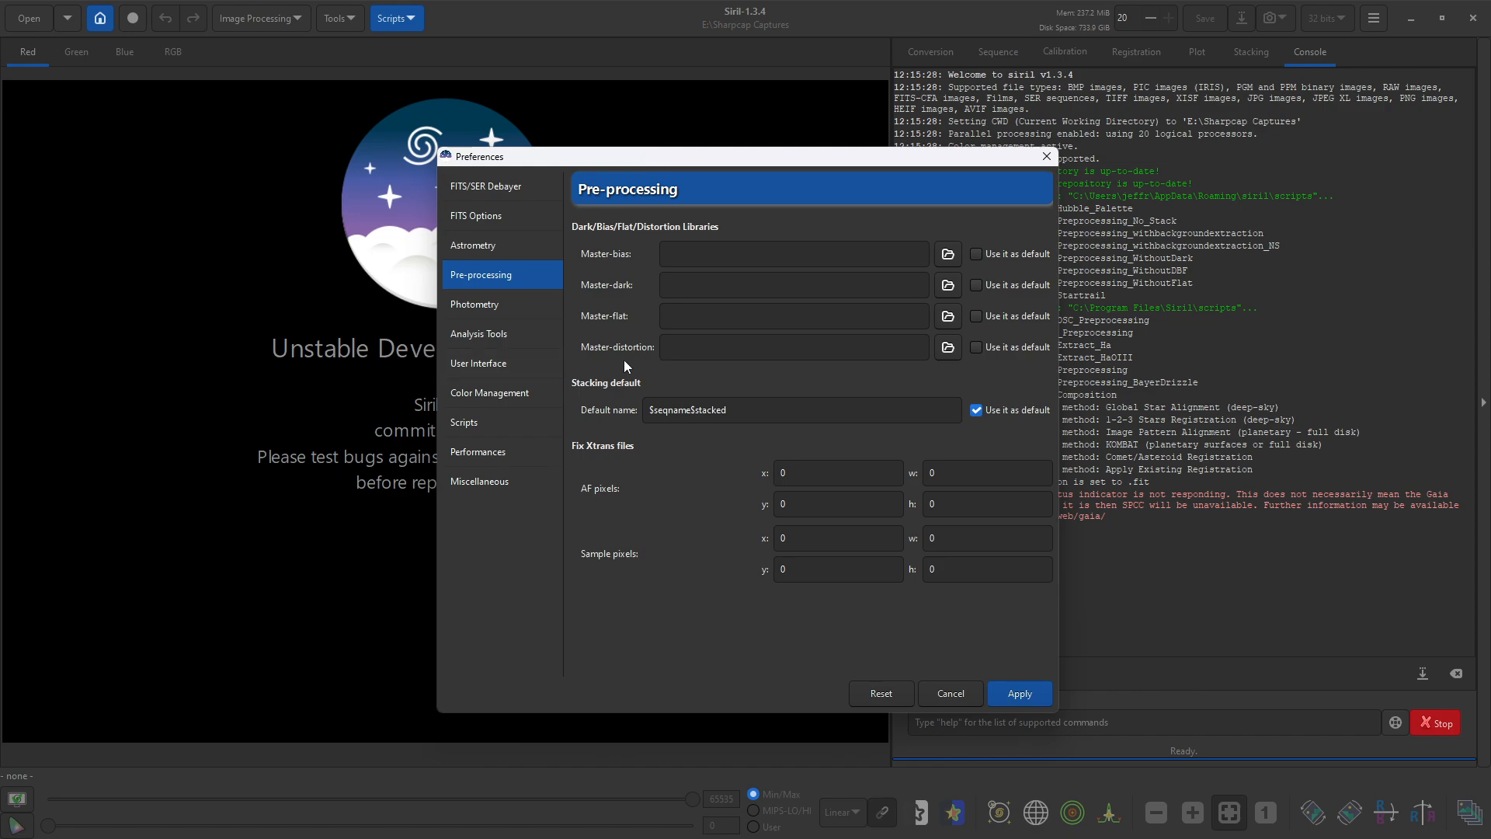
{"action": "mouse_move", "coordinate": [839, 374]}
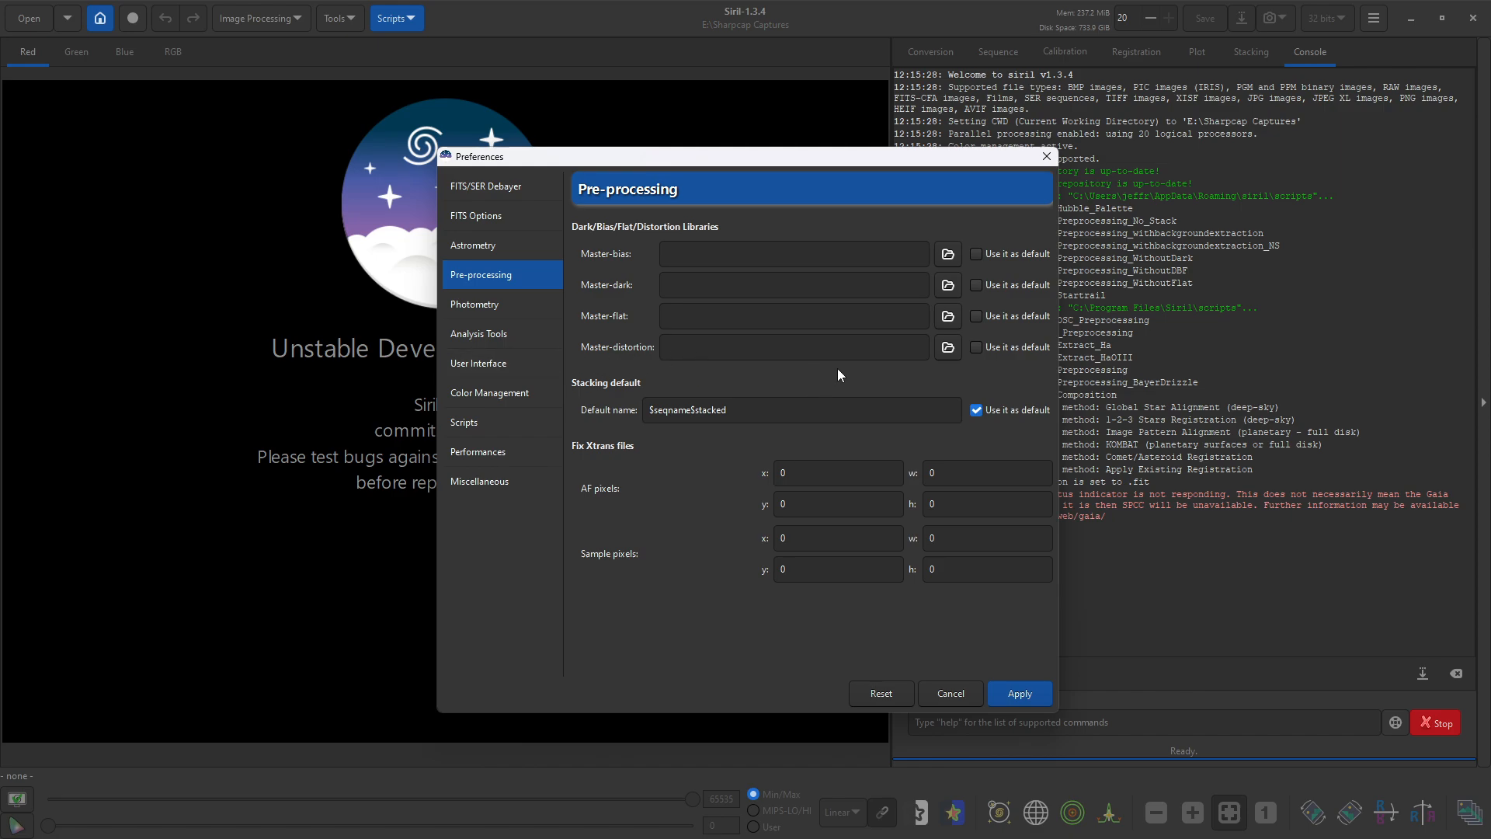
{"action": "mouse_move", "coordinate": [561, 375]}
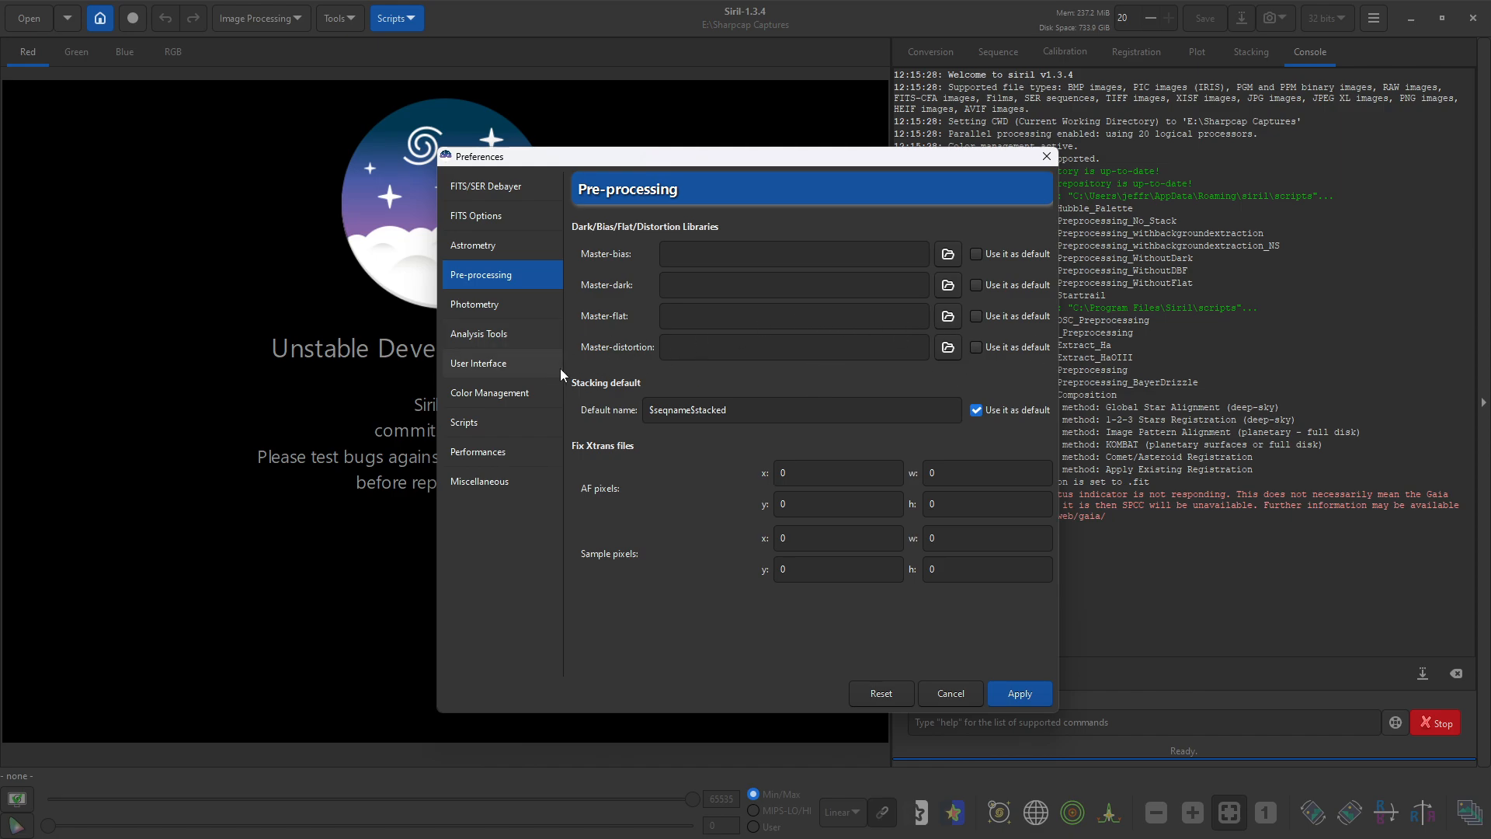
{"action": "mouse_move", "coordinate": [389, 219]}
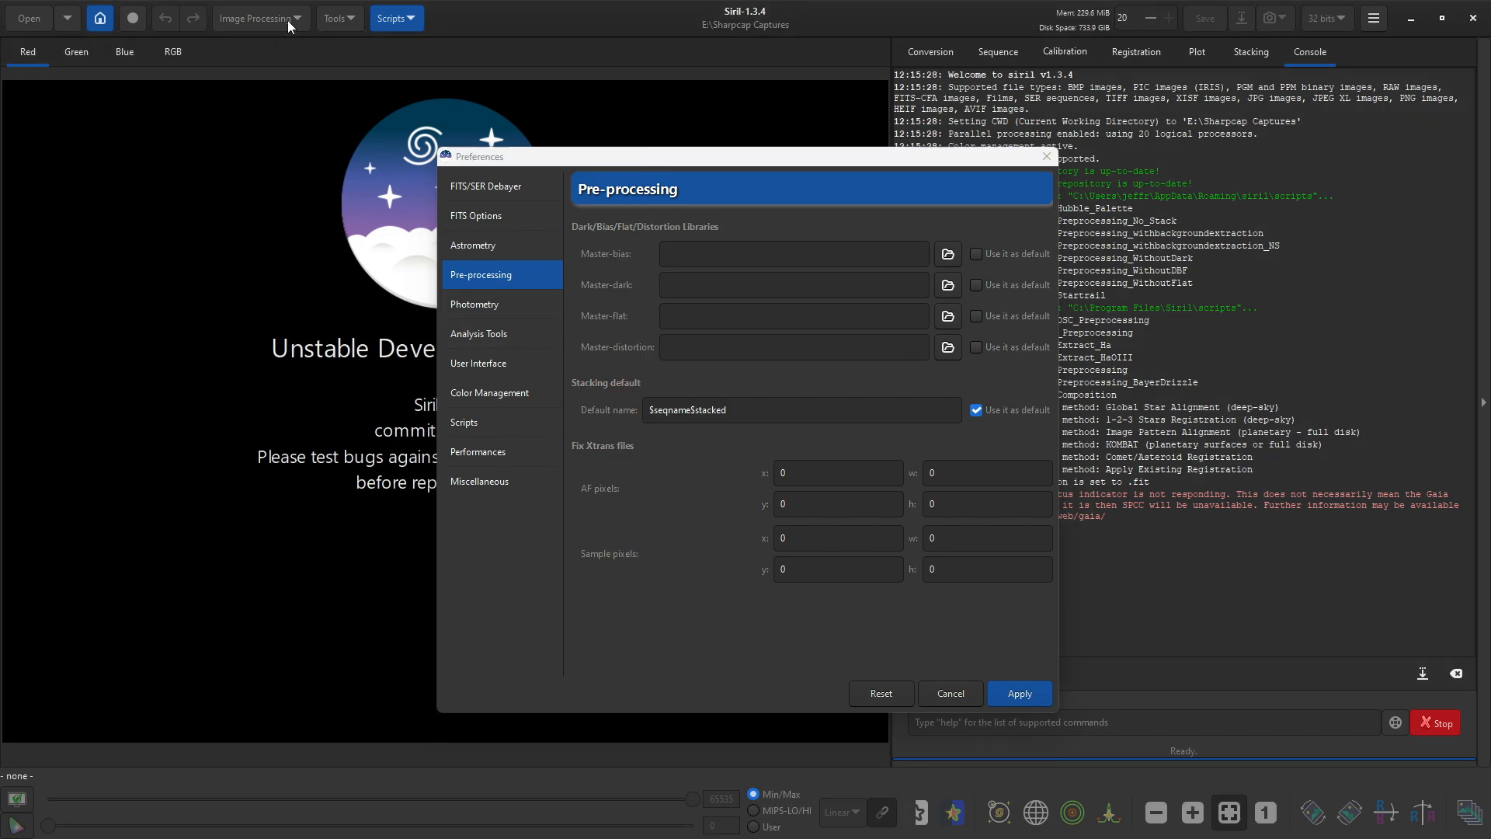
{"action": "left_click", "coordinate": [257, 17]}
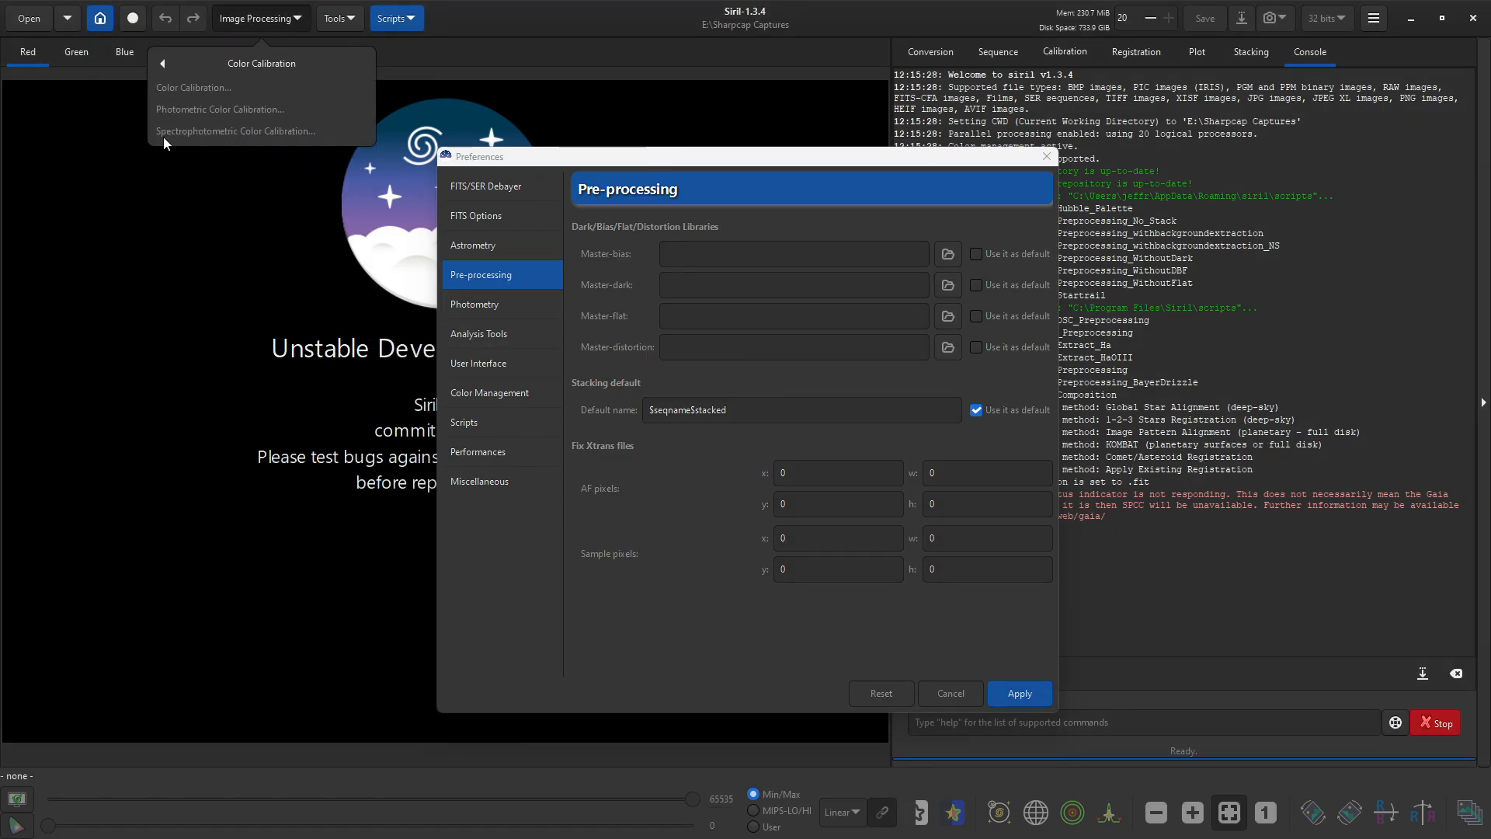
{"action": "mouse_move", "coordinate": [200, 142]}
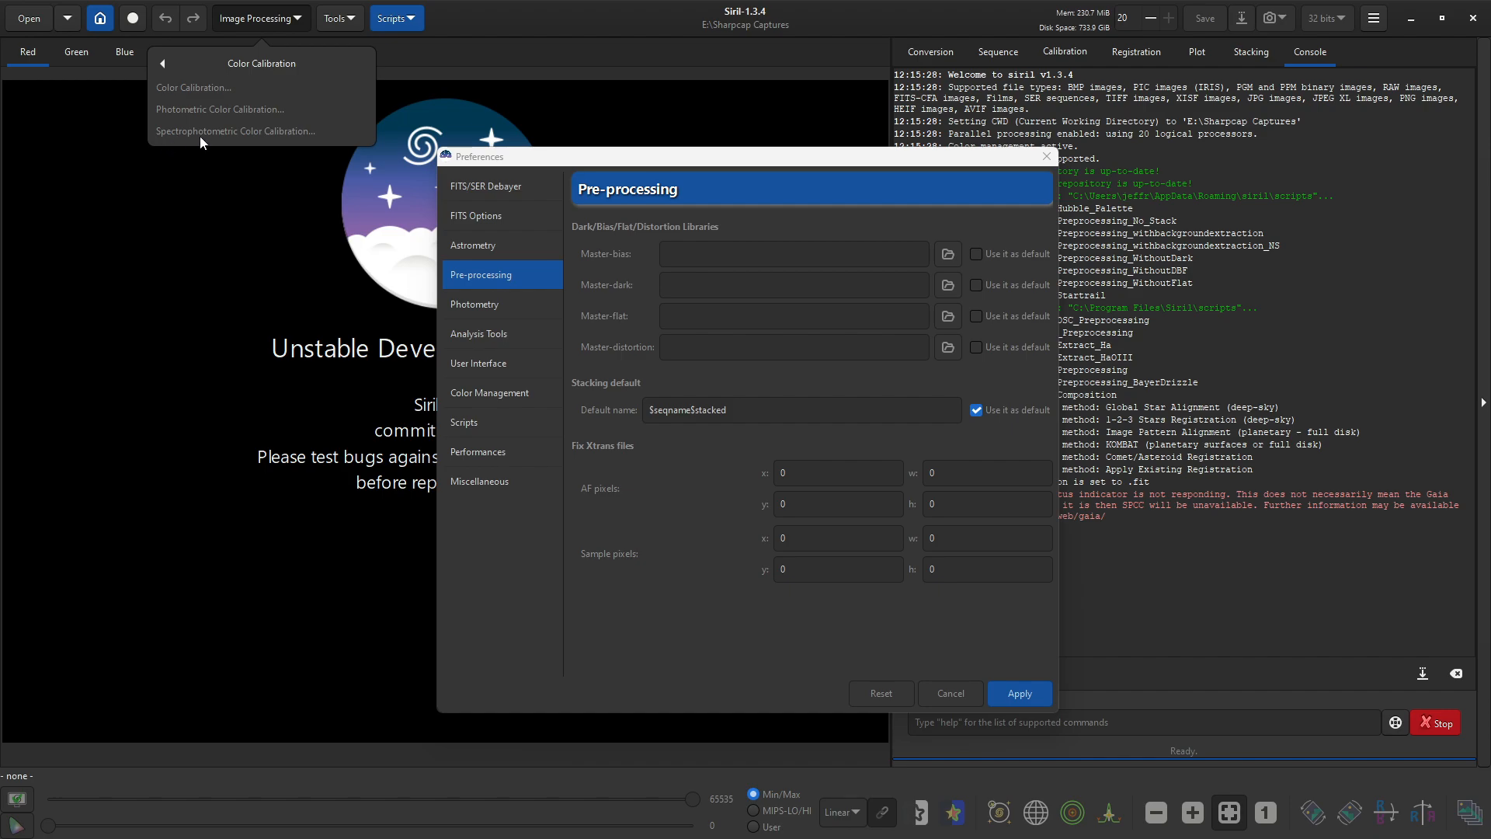
{"action": "mouse_move", "coordinate": [278, 152]}
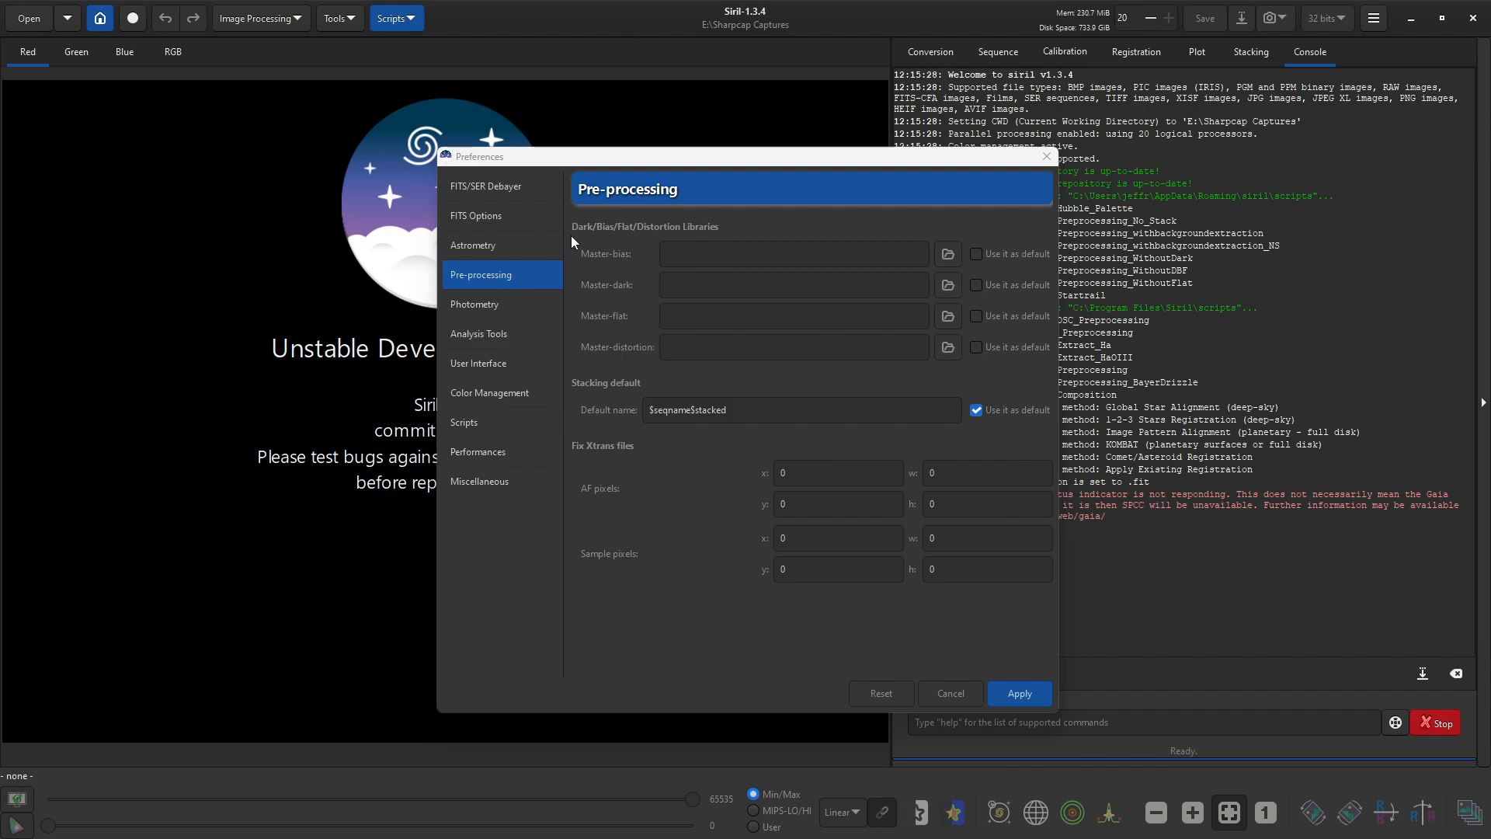
{"action": "left_click", "coordinate": [477, 305]}
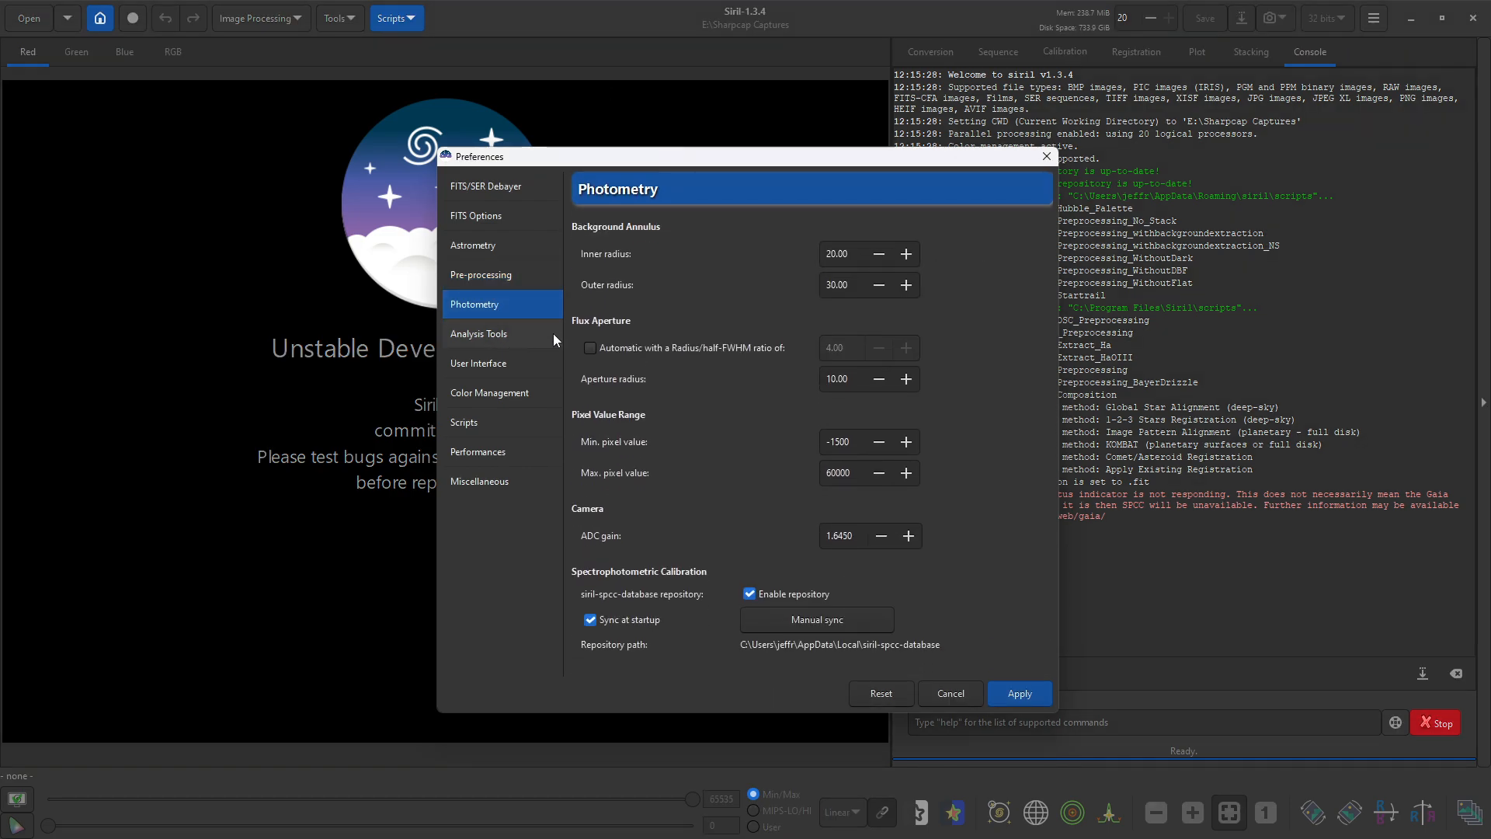
{"action": "mouse_move", "coordinate": [548, 396]}
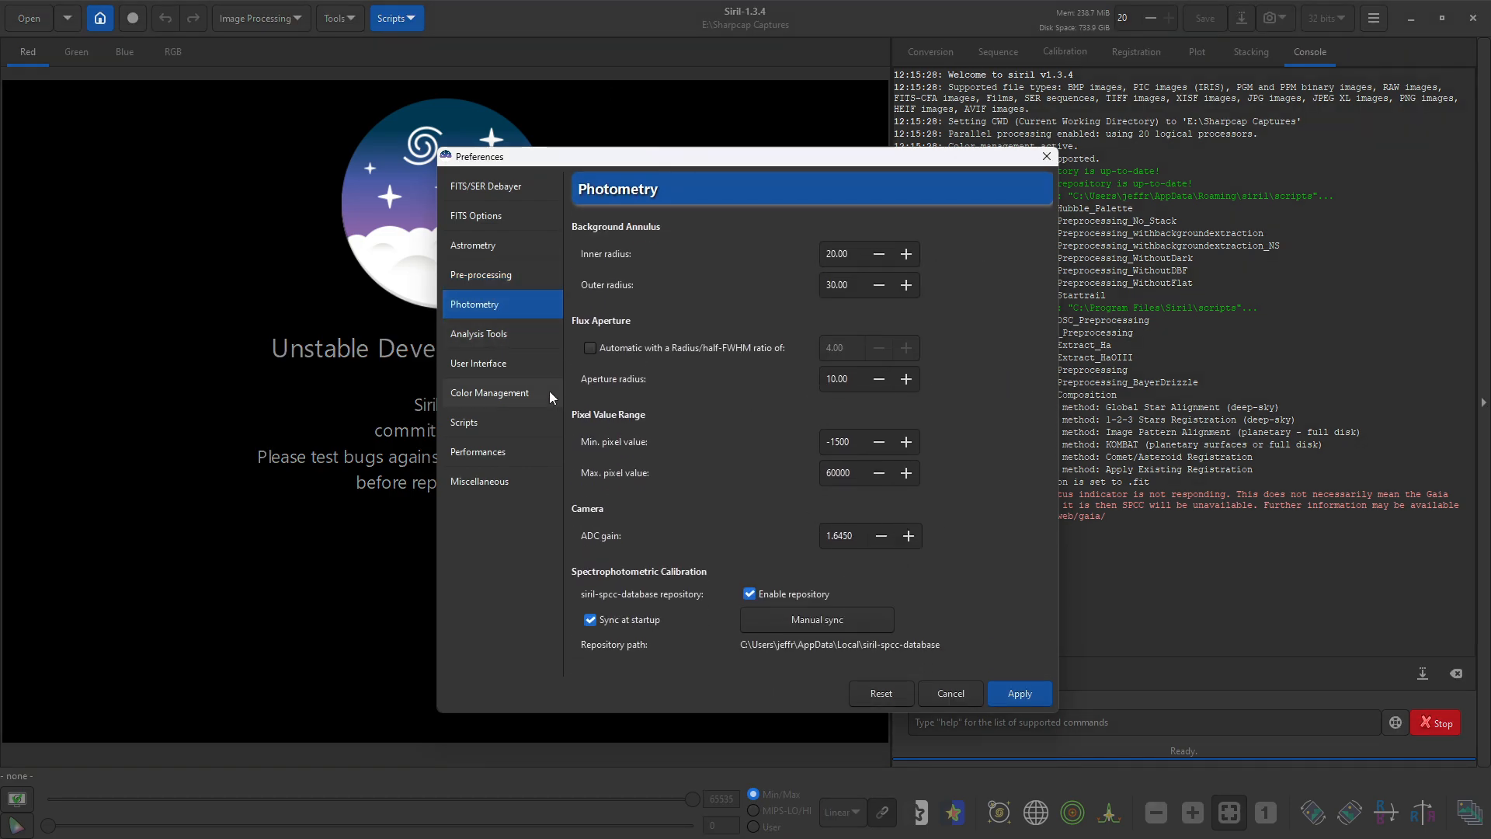
Step: Review the Analysis Tools page, then the User Interface page down to overlay colour settings
{"action": "left_click", "coordinate": [480, 334]}
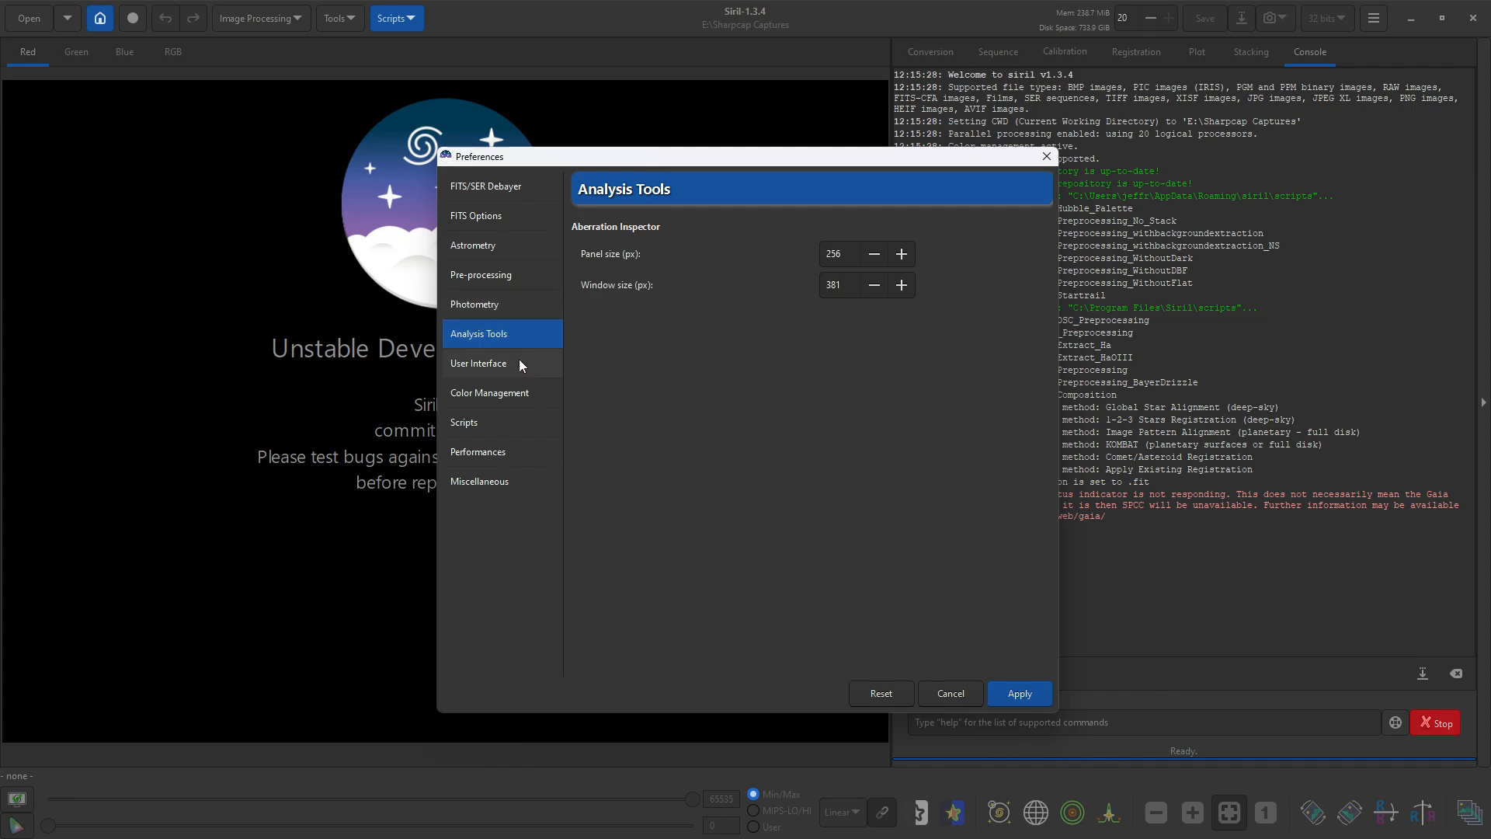
{"action": "mouse_move", "coordinate": [561, 303]}
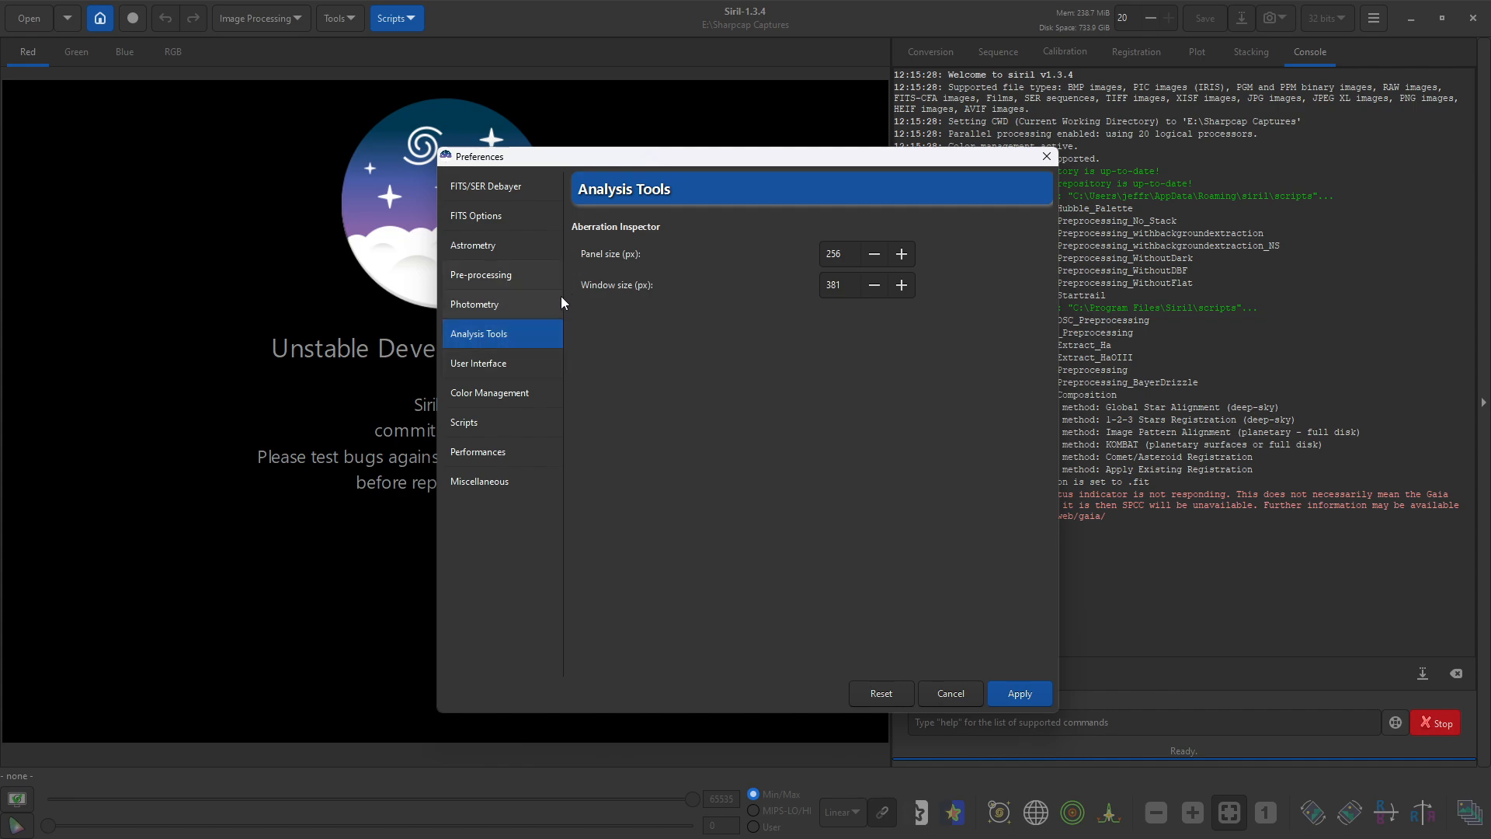
{"action": "mouse_move", "coordinate": [671, 215]}
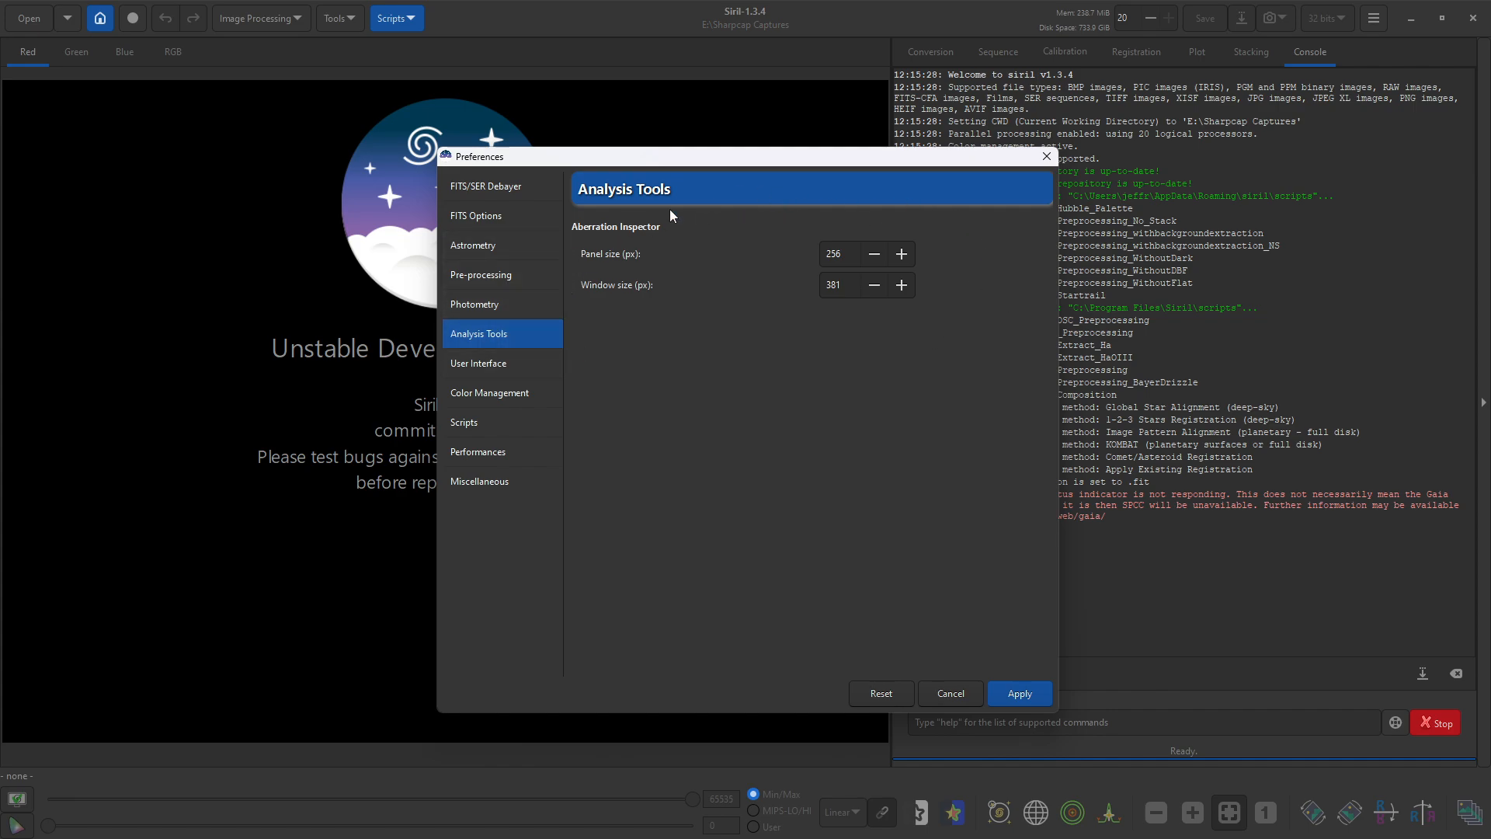
{"action": "mouse_move", "coordinate": [574, 331]}
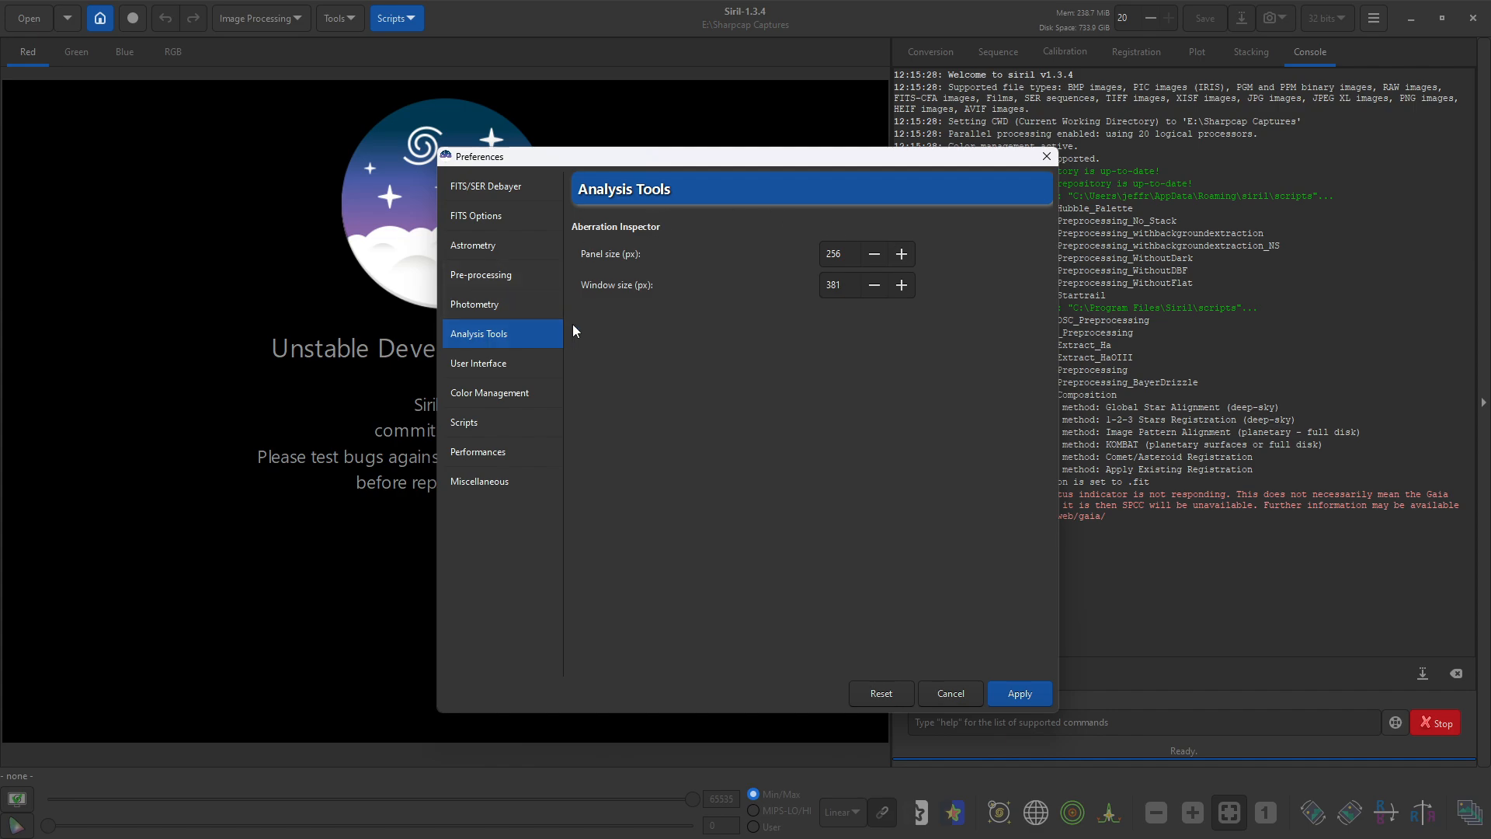
{"action": "left_click", "coordinate": [478, 363]}
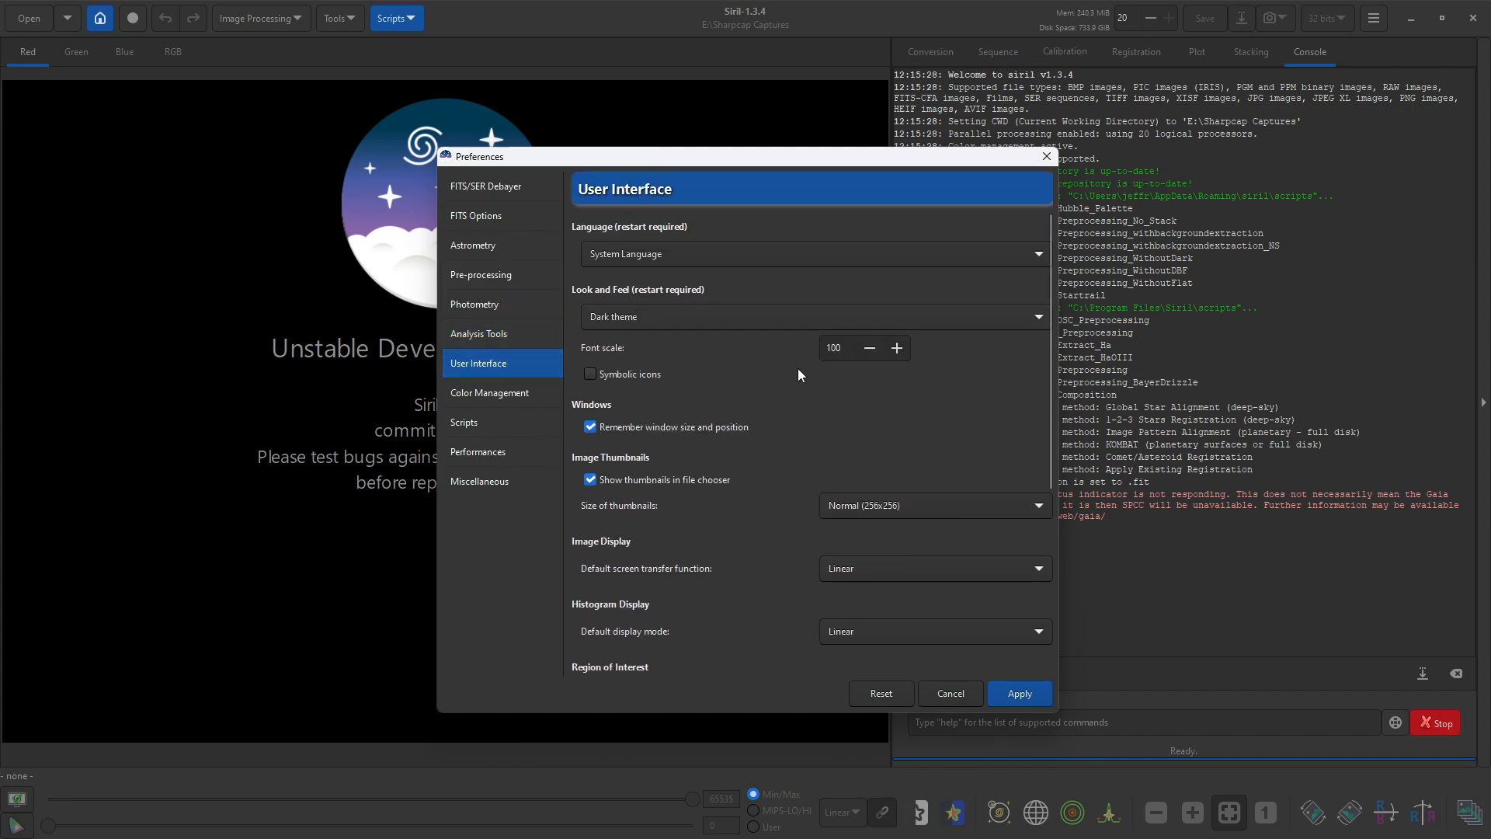
{"action": "scroll", "scroll_direction": "down", "scroll_amount": 3}
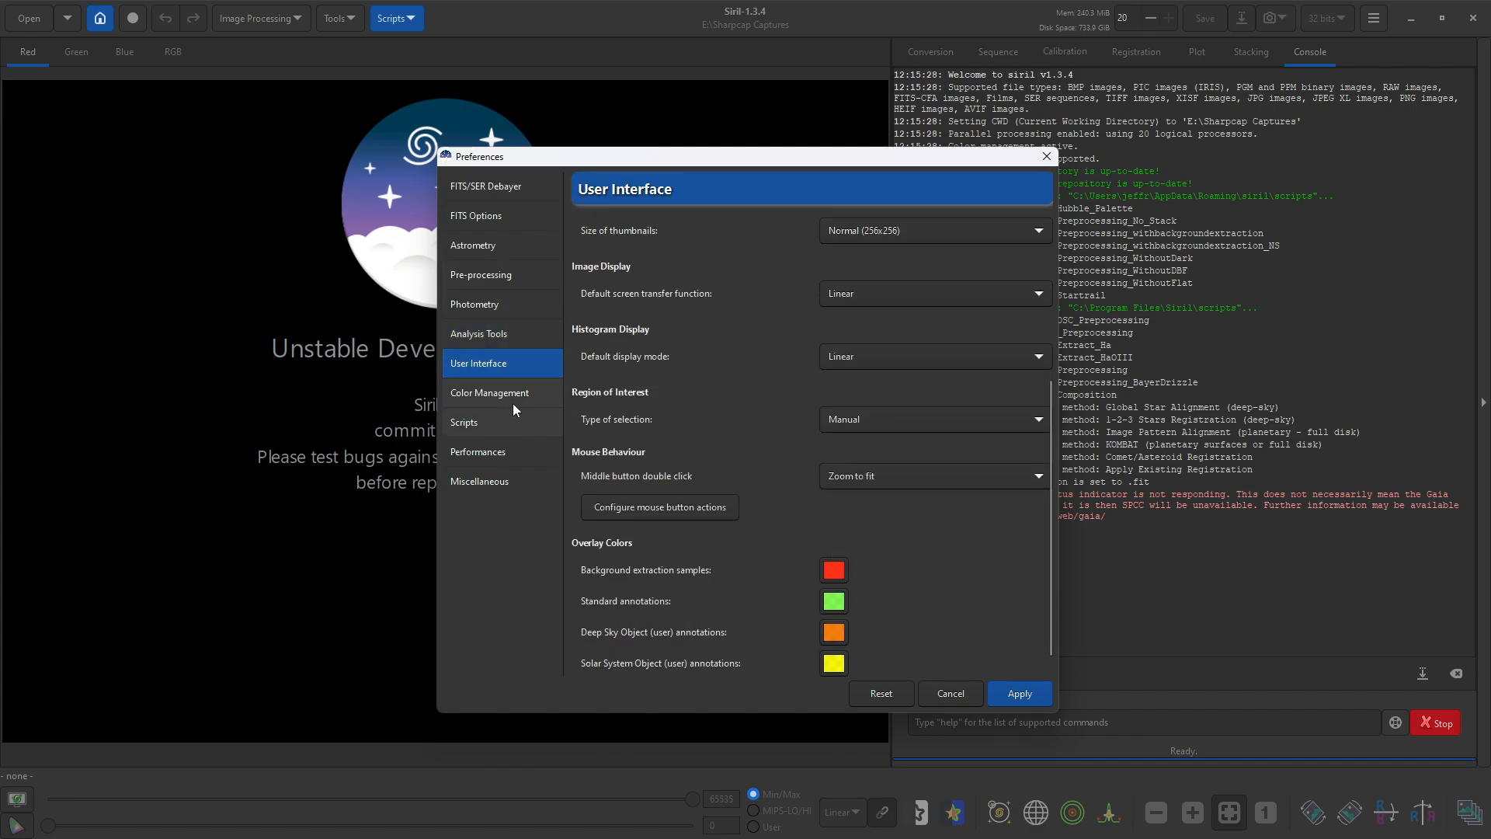
Step: Review the Color Management page: working colour space, custom profiles and export intent
{"action": "left_click", "coordinate": [489, 392]}
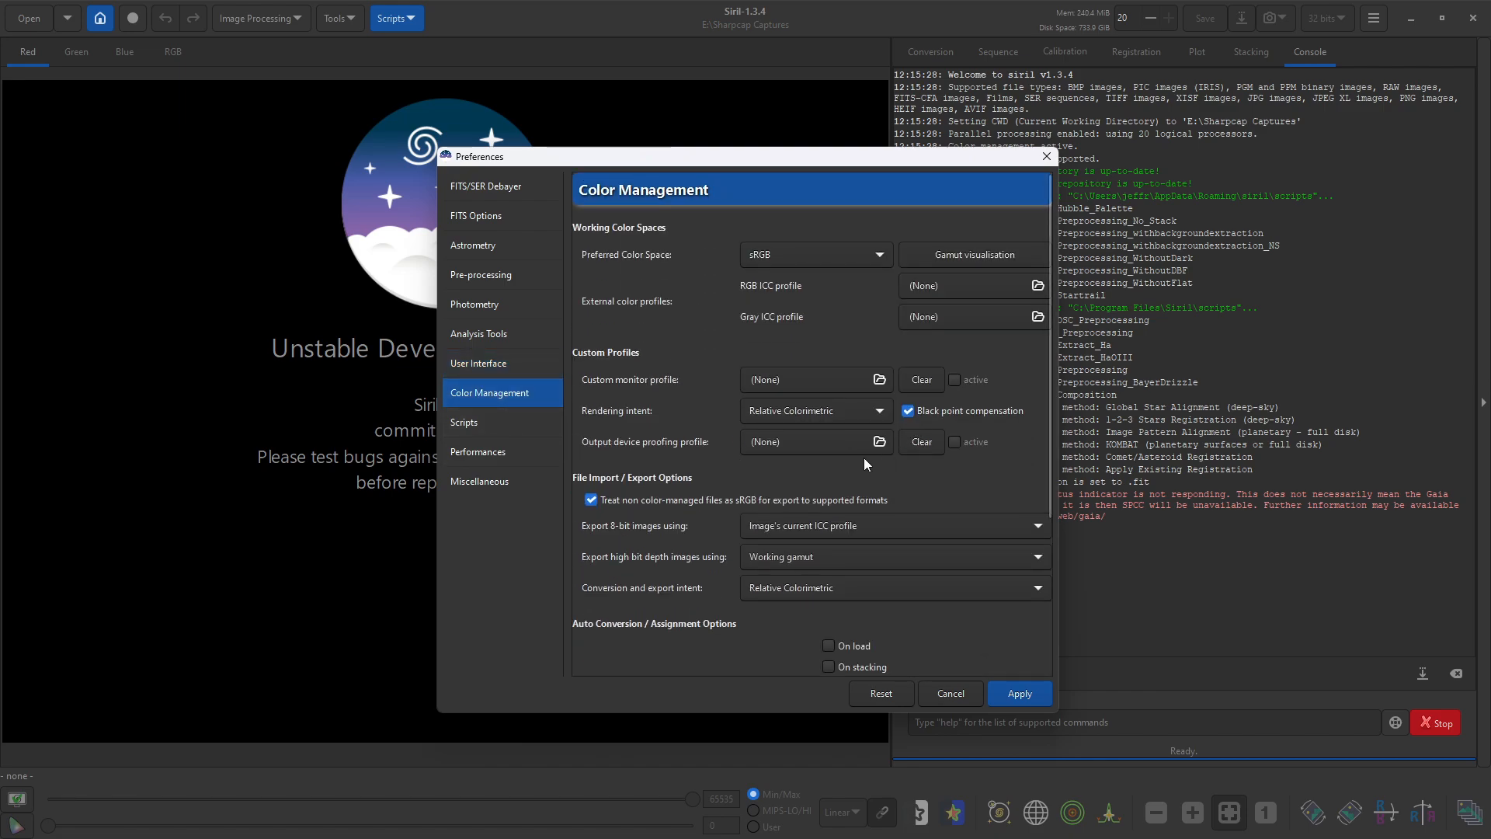
{"action": "scroll", "scroll_direction": "down", "scroll_amount": 3}
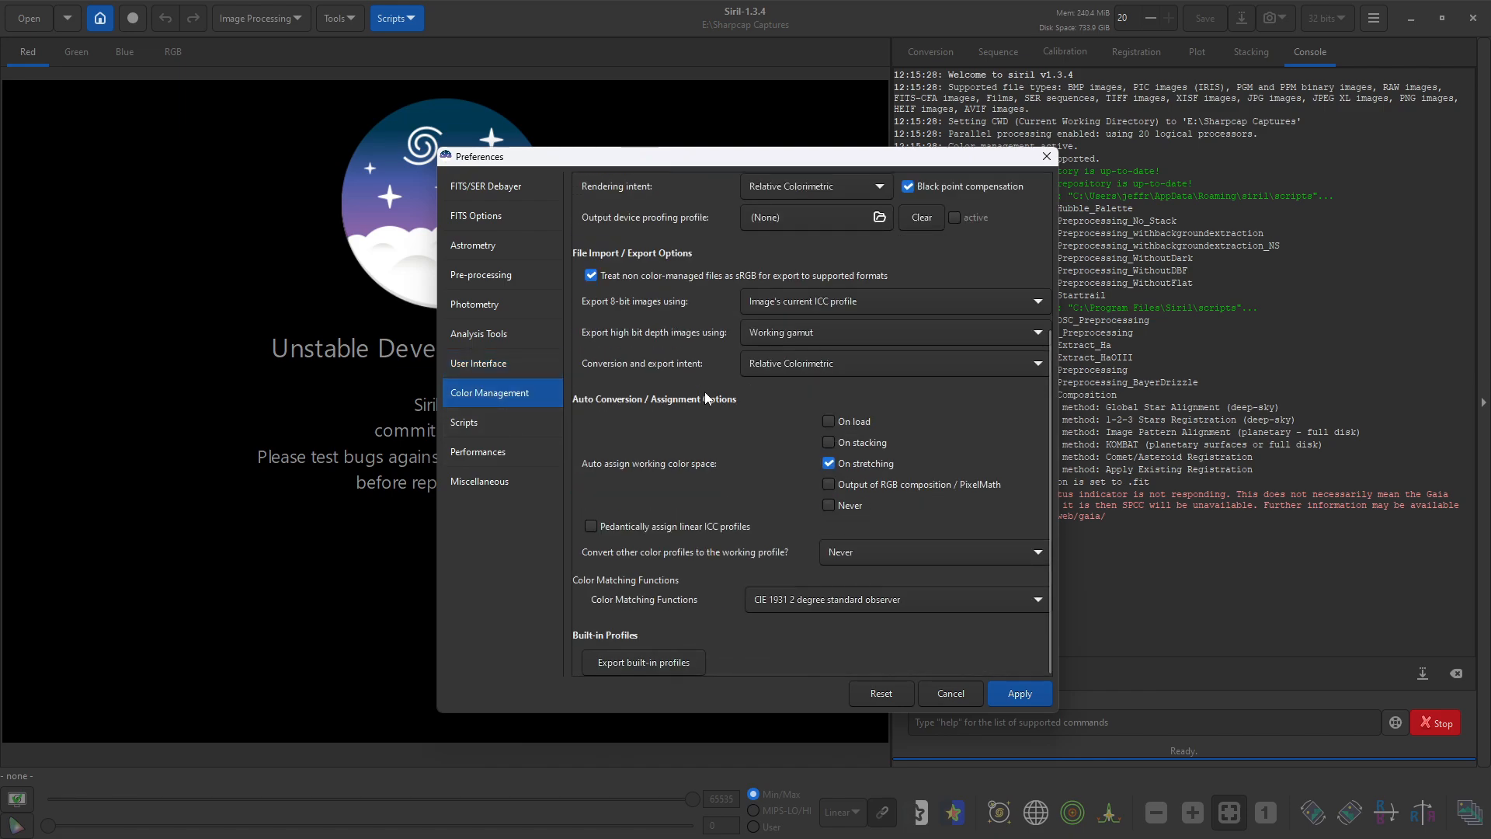
{"action": "scroll", "scroll_direction": "up", "scroll_amount": 3}
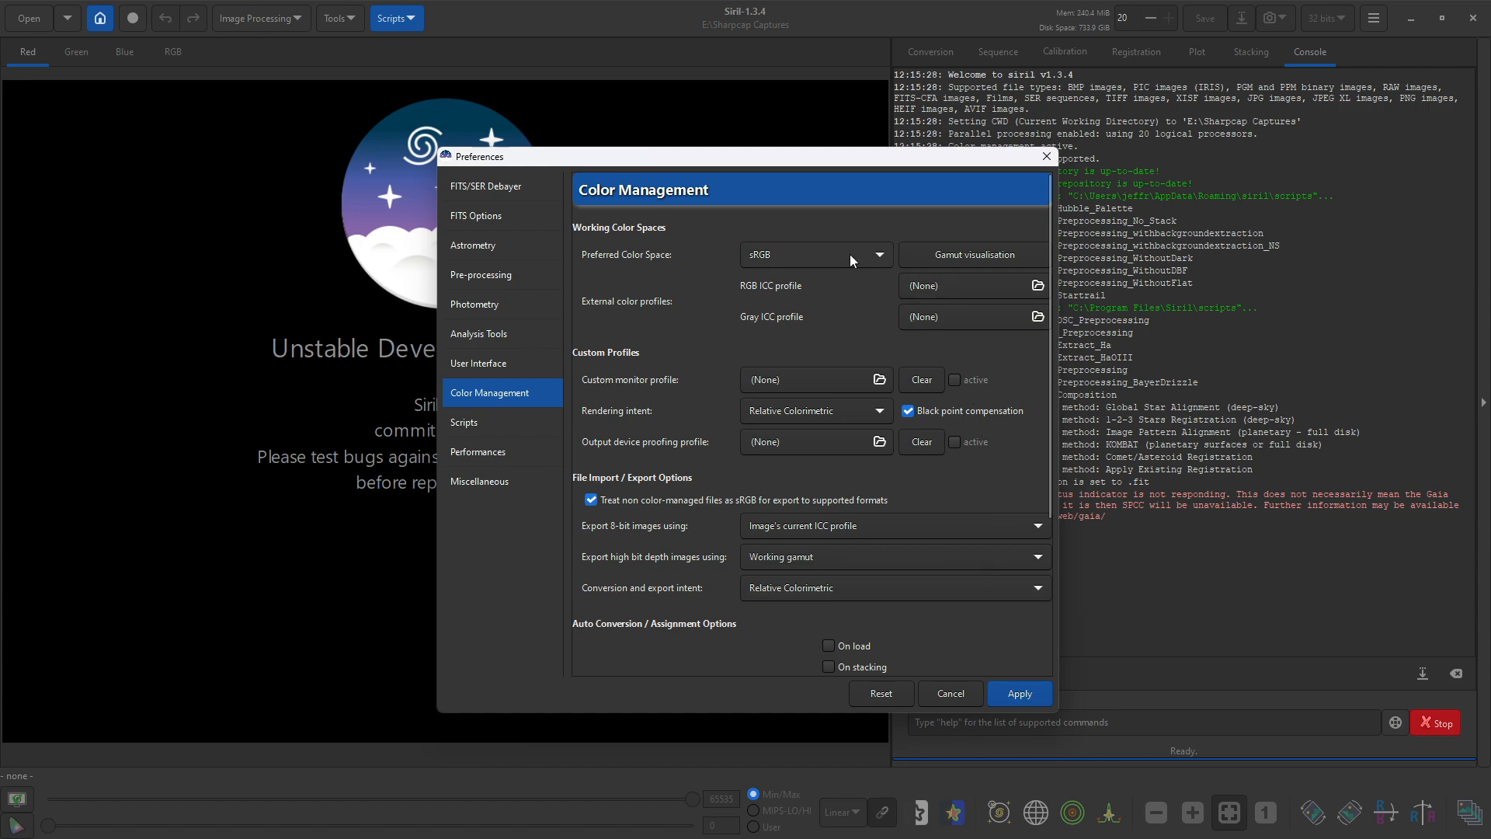
{"action": "mouse_move", "coordinate": [635, 476]}
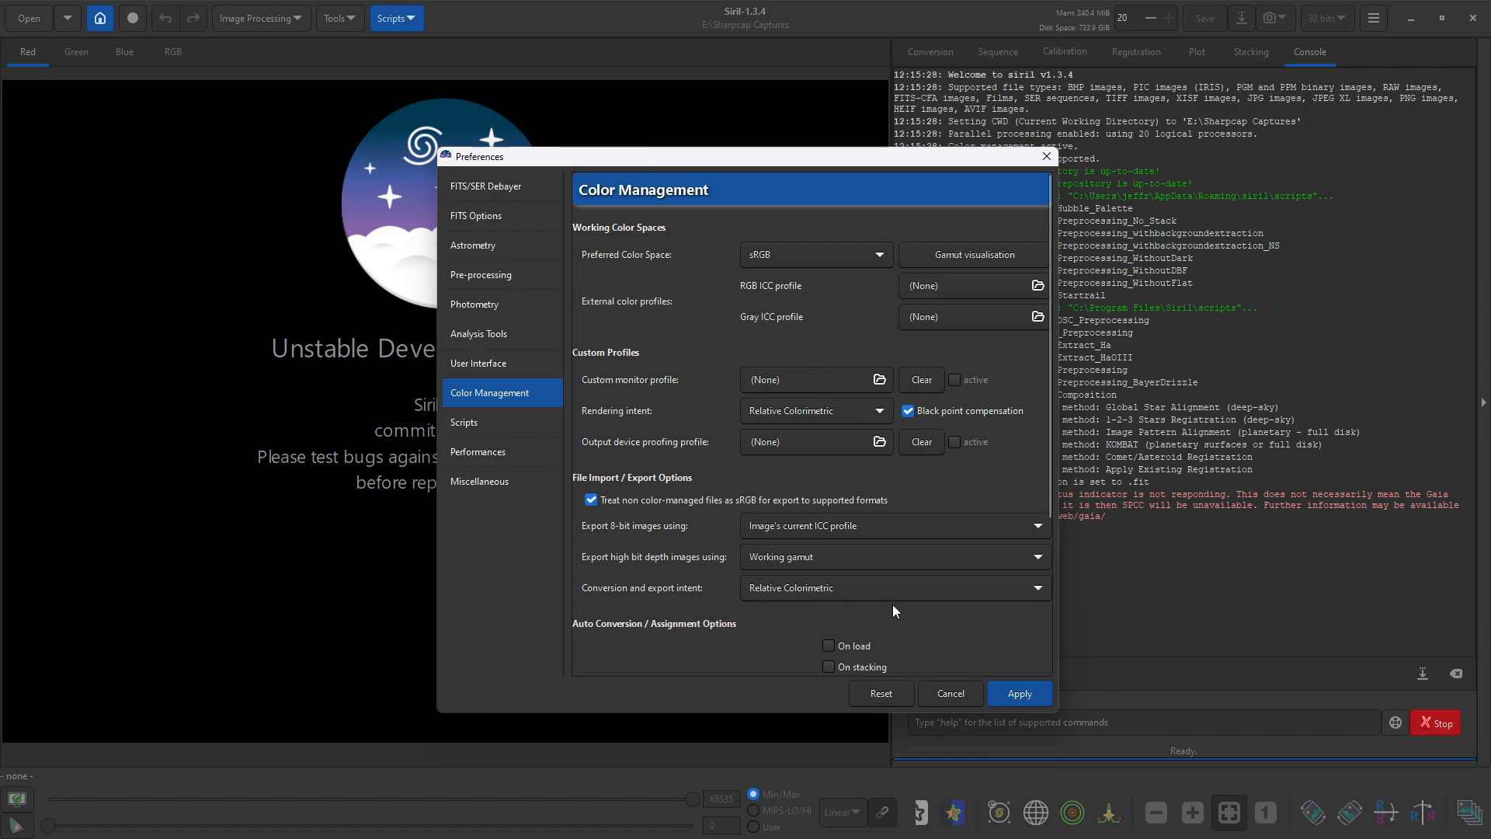
{"action": "mouse_move", "coordinate": [654, 416]}
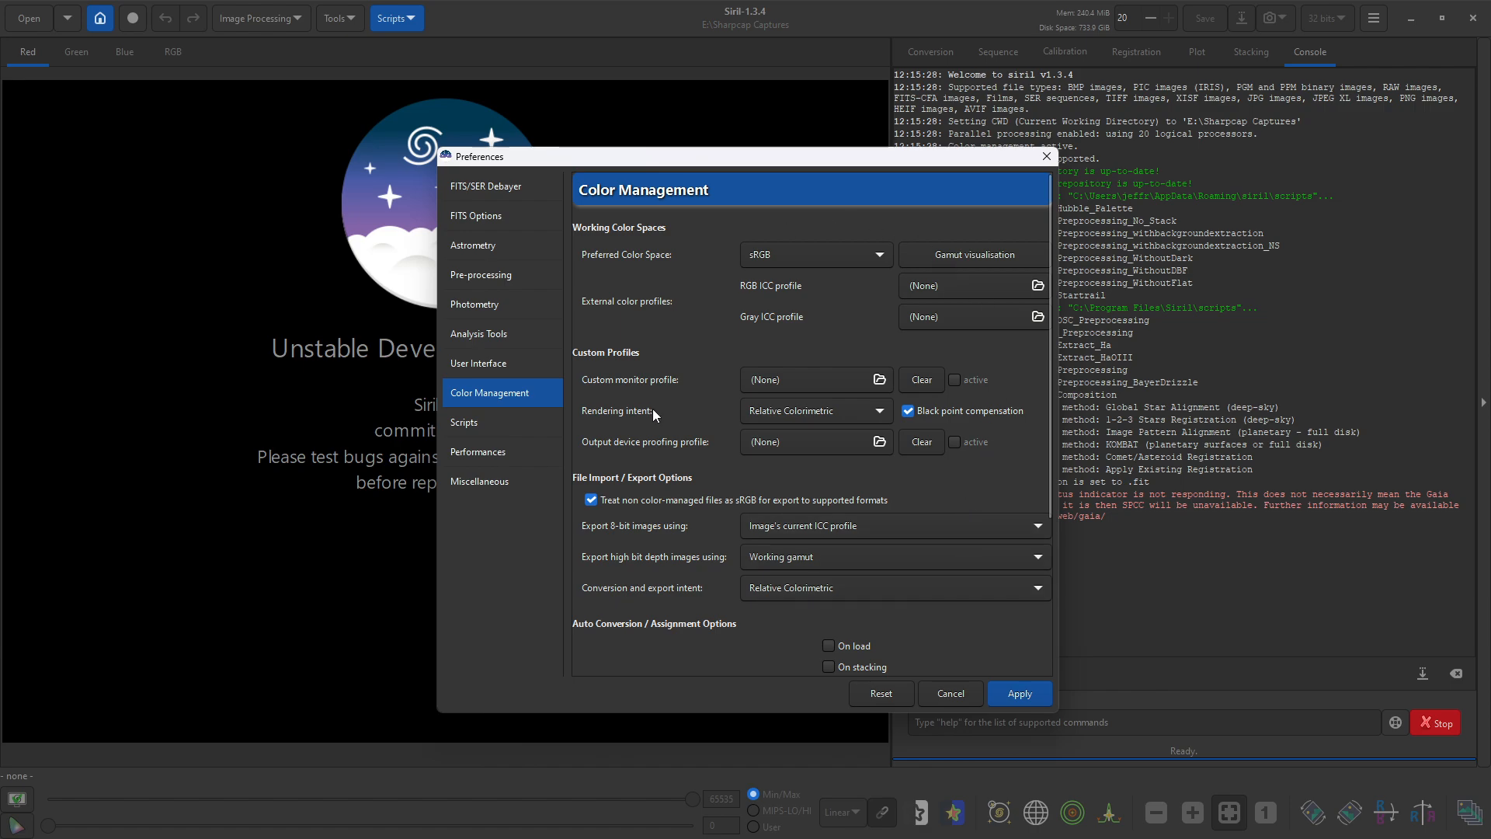
{"action": "mouse_move", "coordinate": [932, 502]}
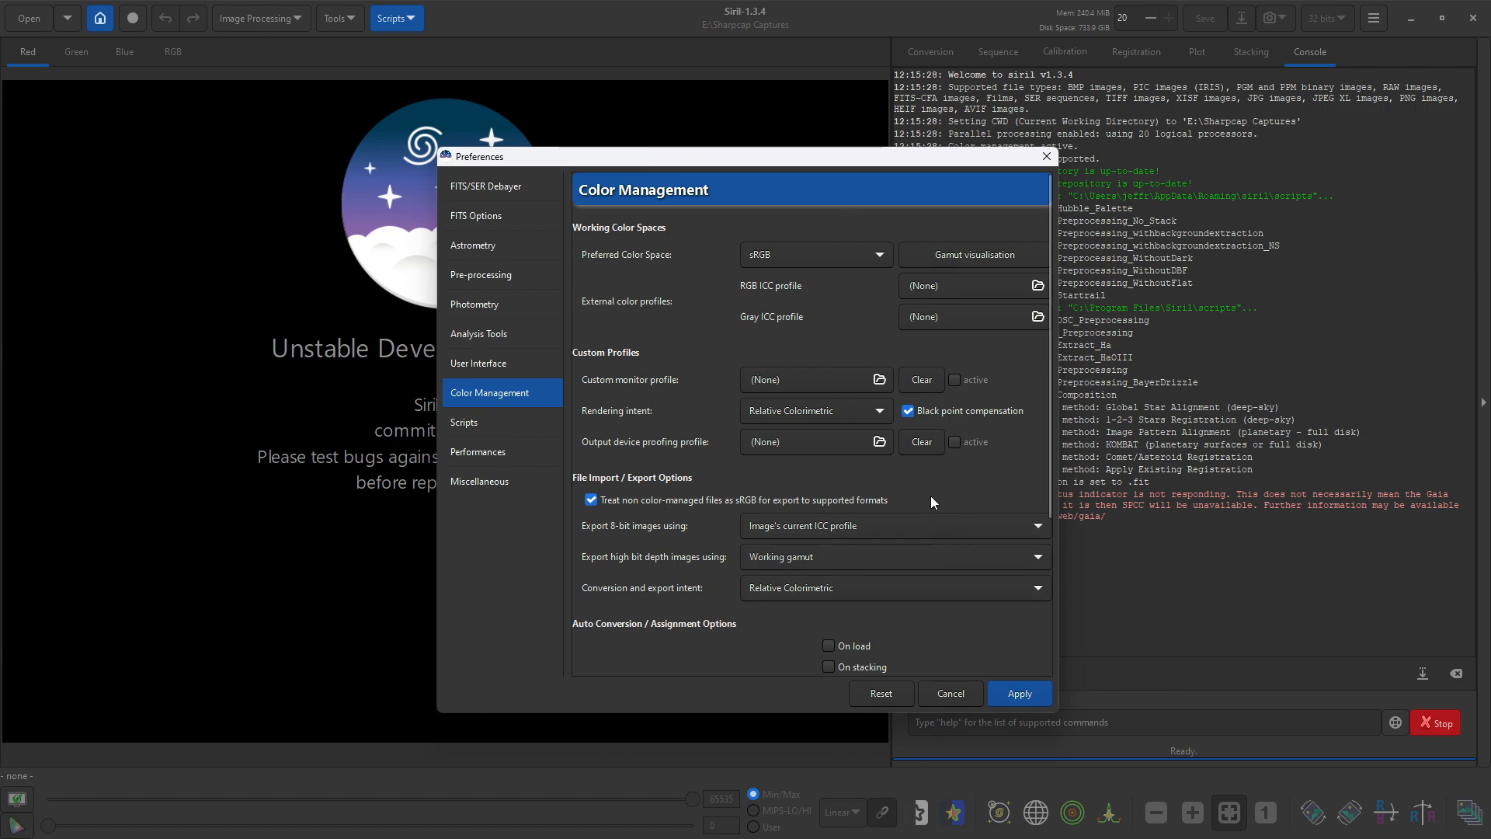
{"action": "mouse_move", "coordinate": [841, 358]}
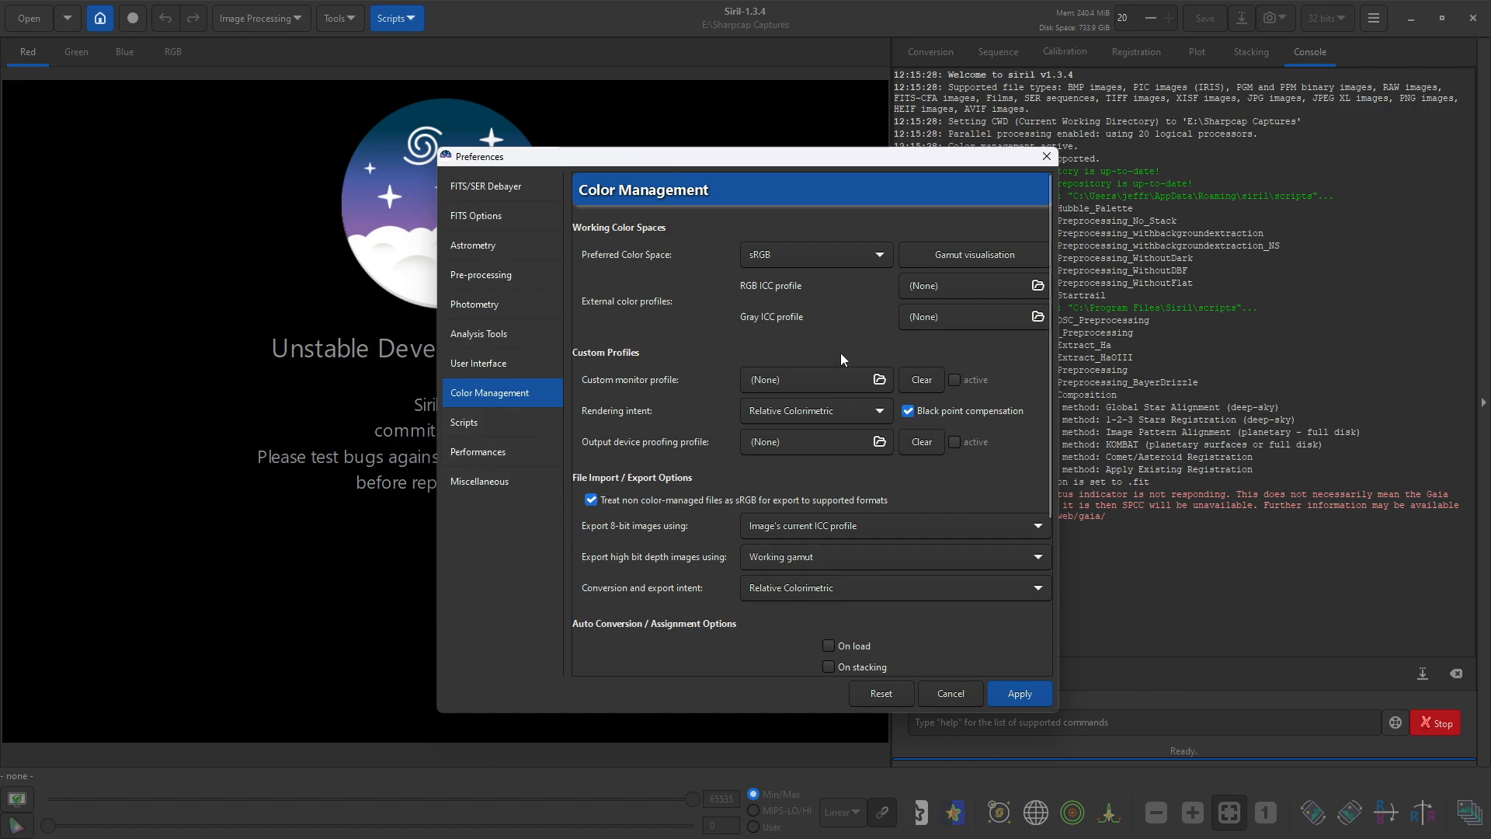
{"action": "mouse_move", "coordinate": [921, 460]}
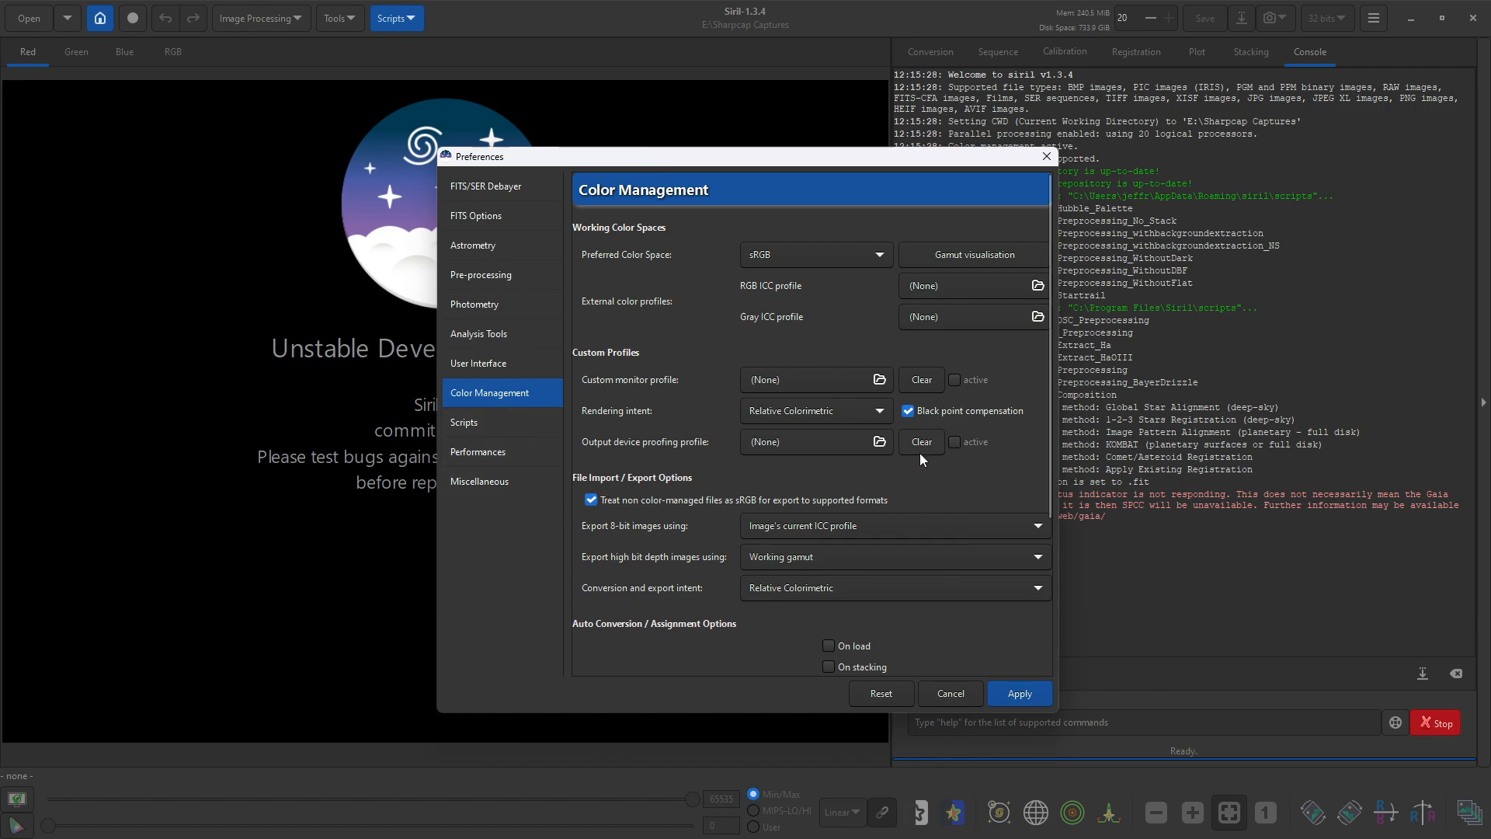
{"action": "mouse_move", "coordinate": [918, 441]}
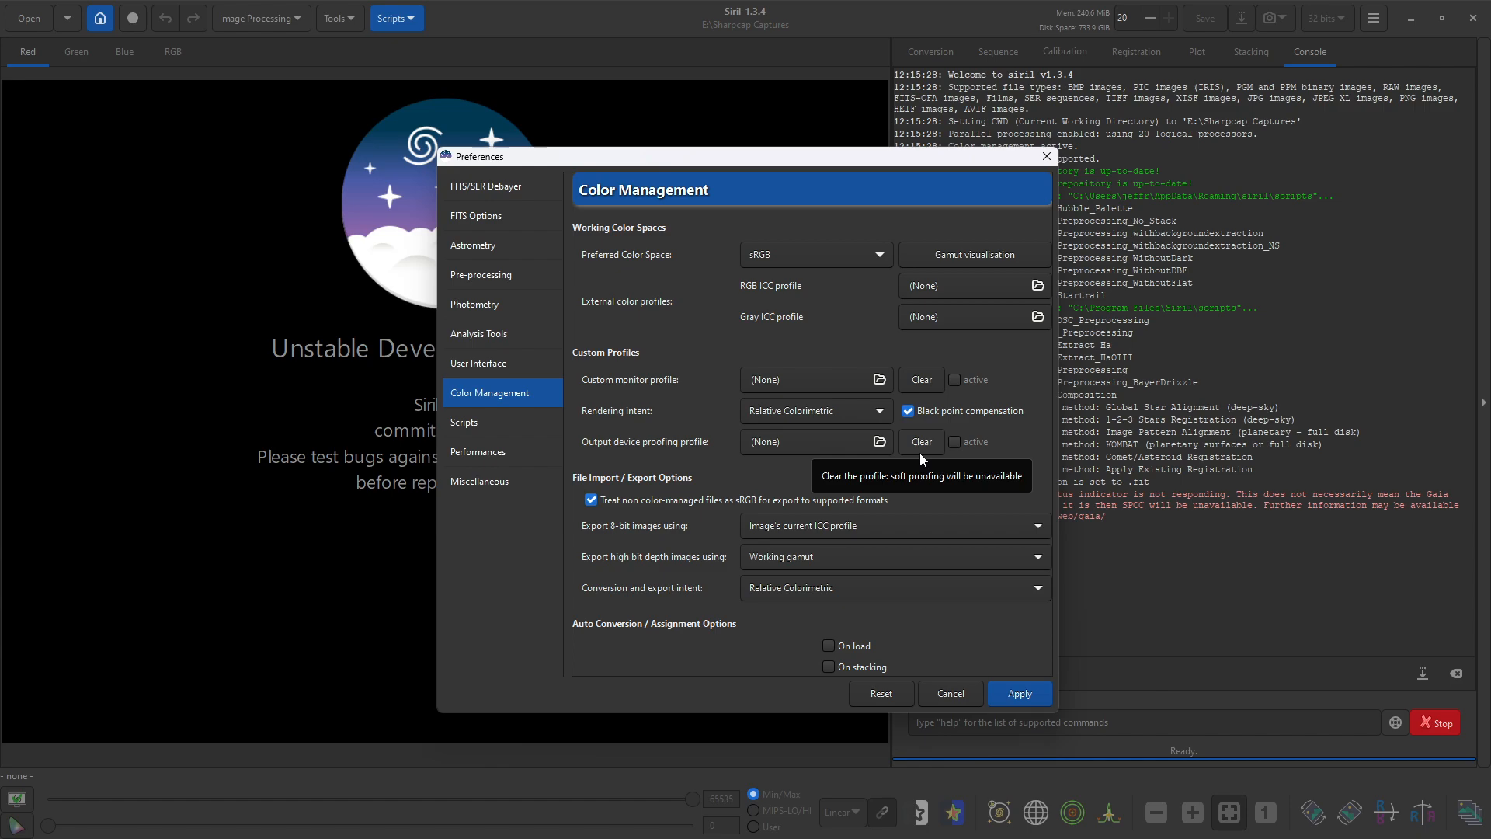
{"action": "mouse_move", "coordinate": [1036, 499]}
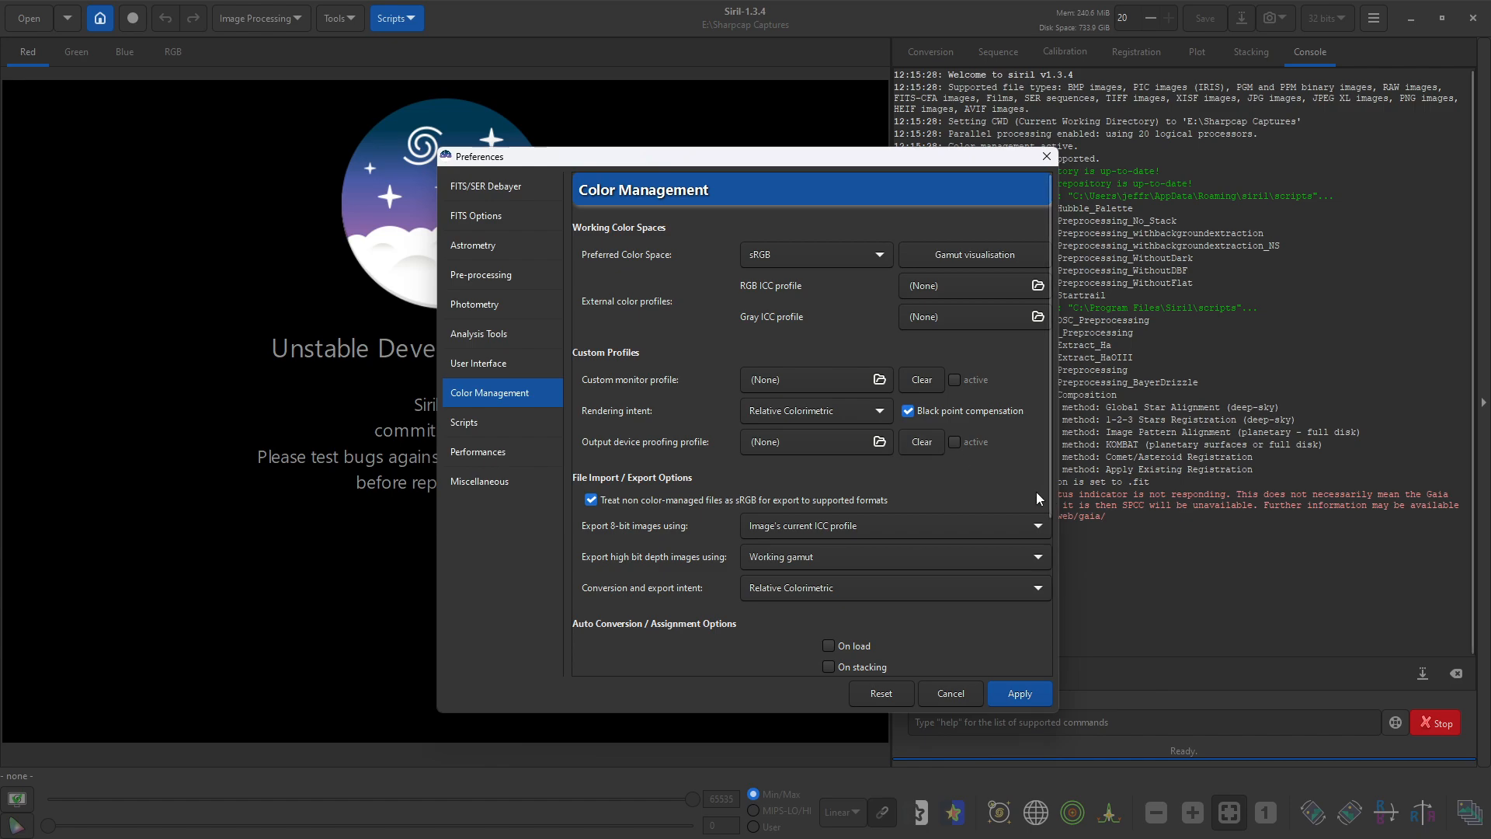
Step: Review the Scripts page and scroll through the Siril Scripts Repository list
{"action": "left_click", "coordinate": [464, 423]}
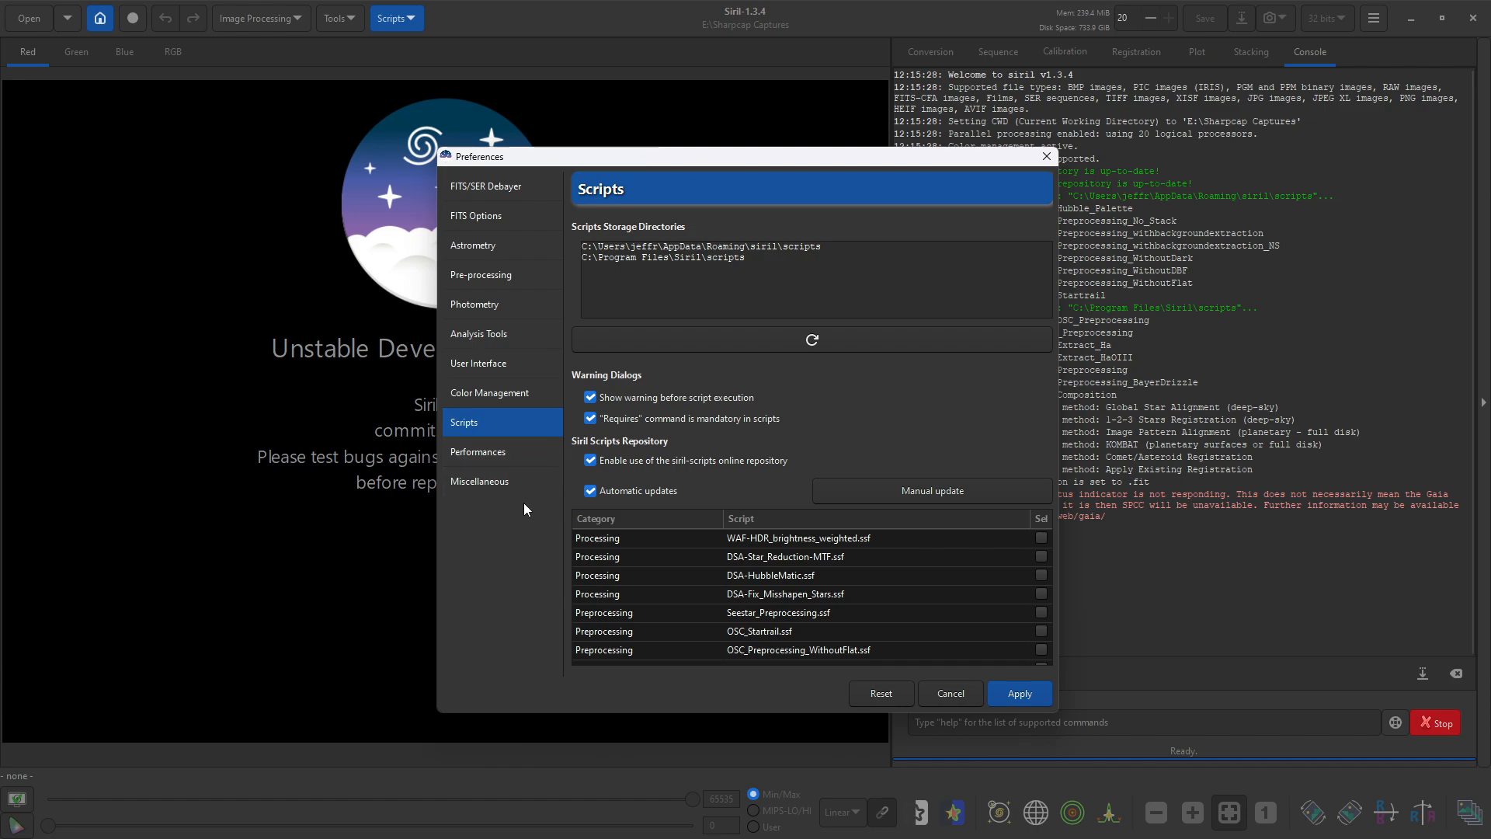
{"action": "mouse_move", "coordinate": [905, 336]}
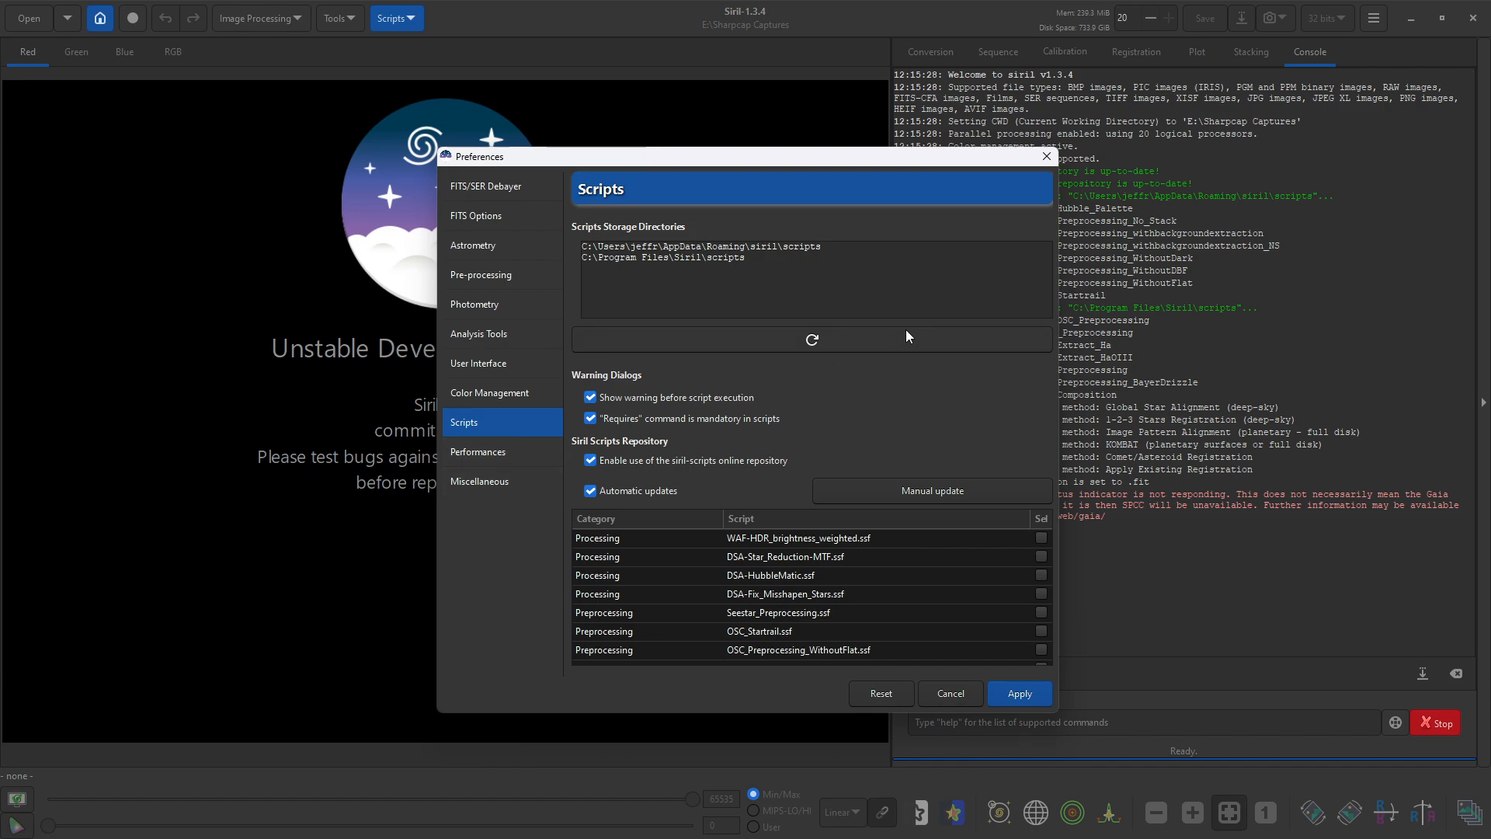
{"action": "mouse_move", "coordinate": [890, 295]}
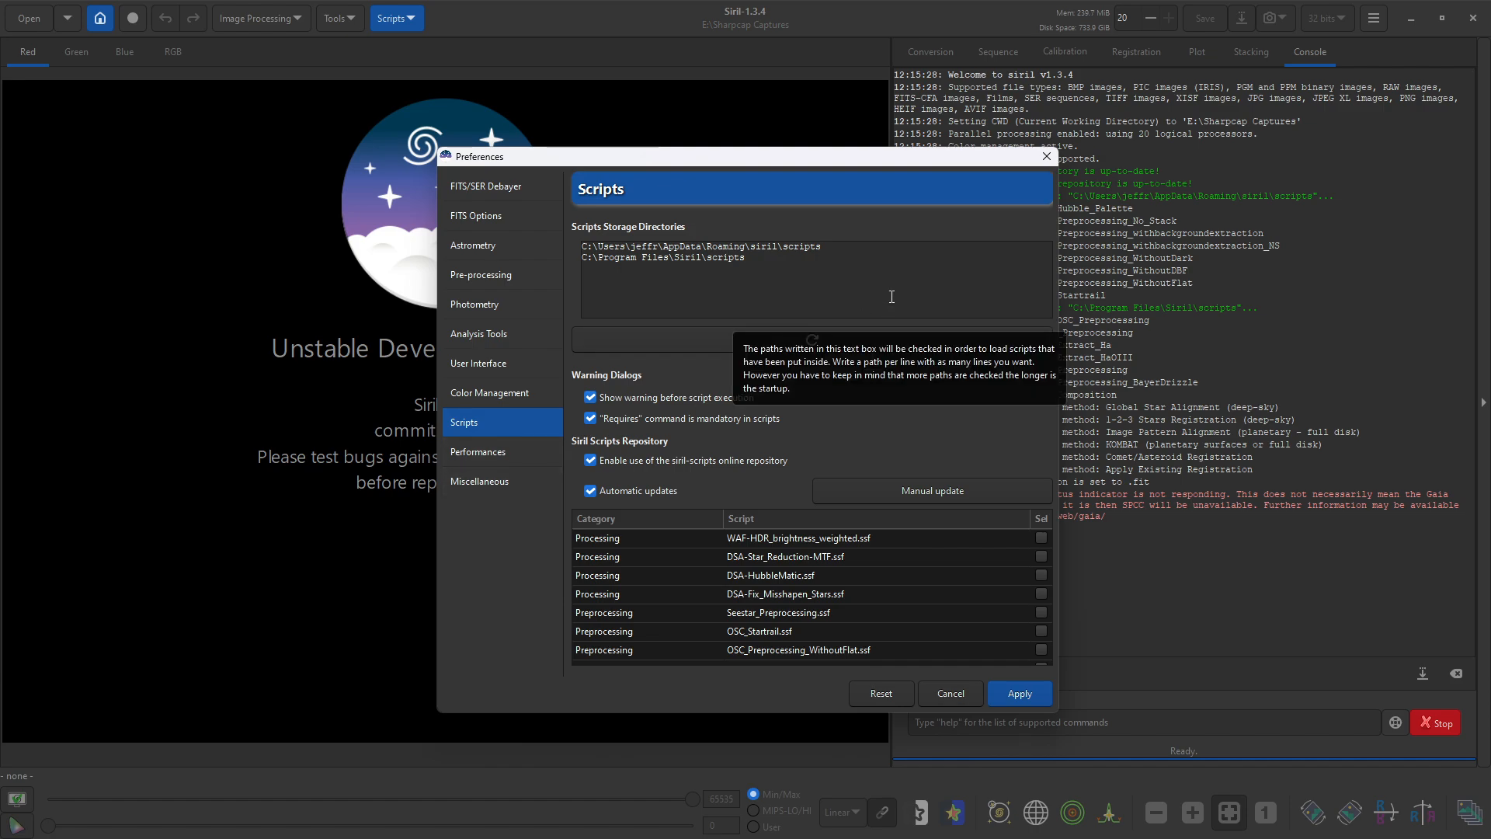
{"action": "mouse_move", "coordinate": [531, 402]}
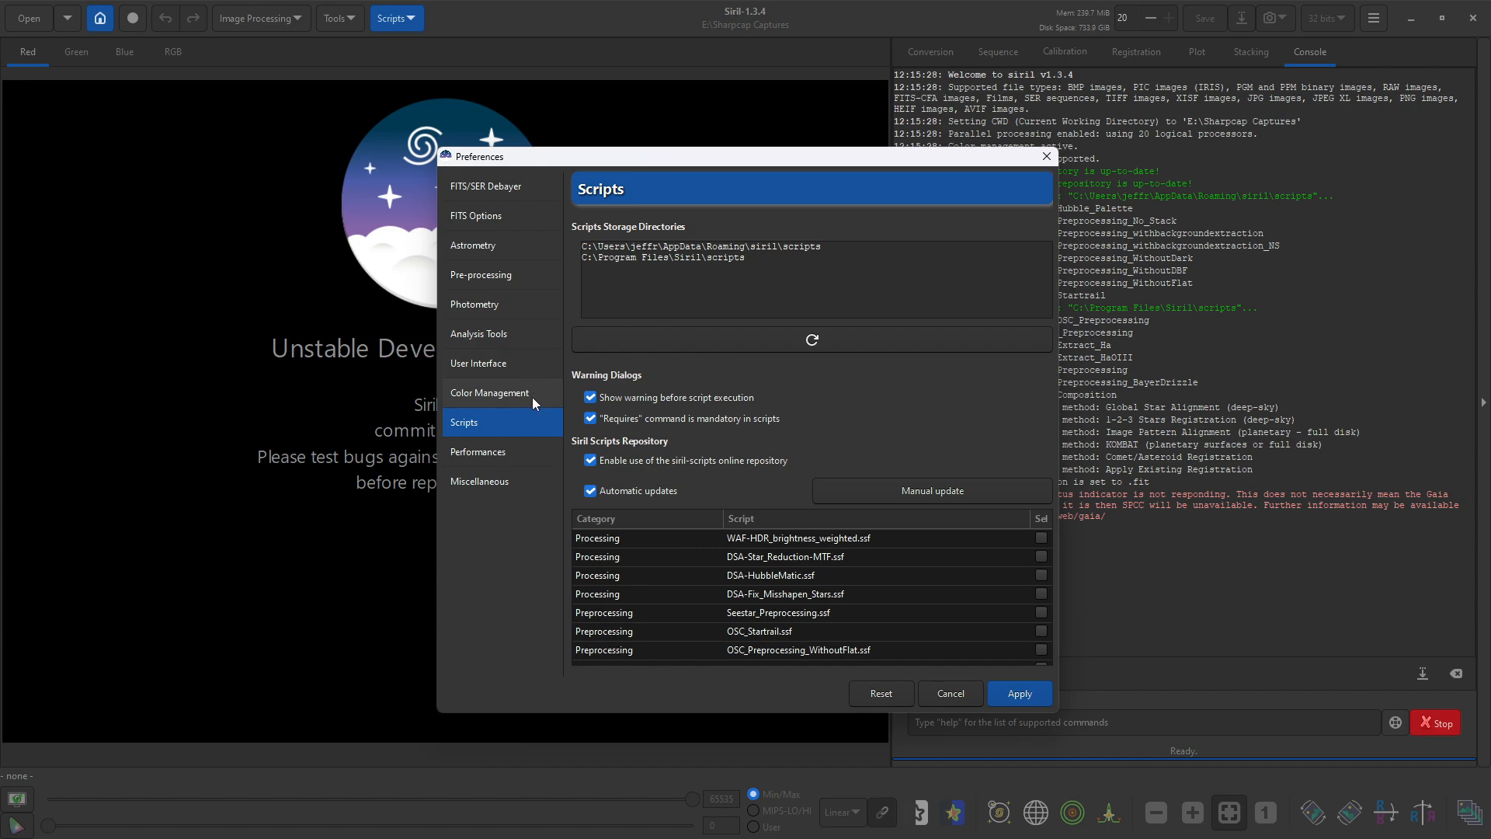
{"action": "mouse_move", "coordinate": [904, 438]}
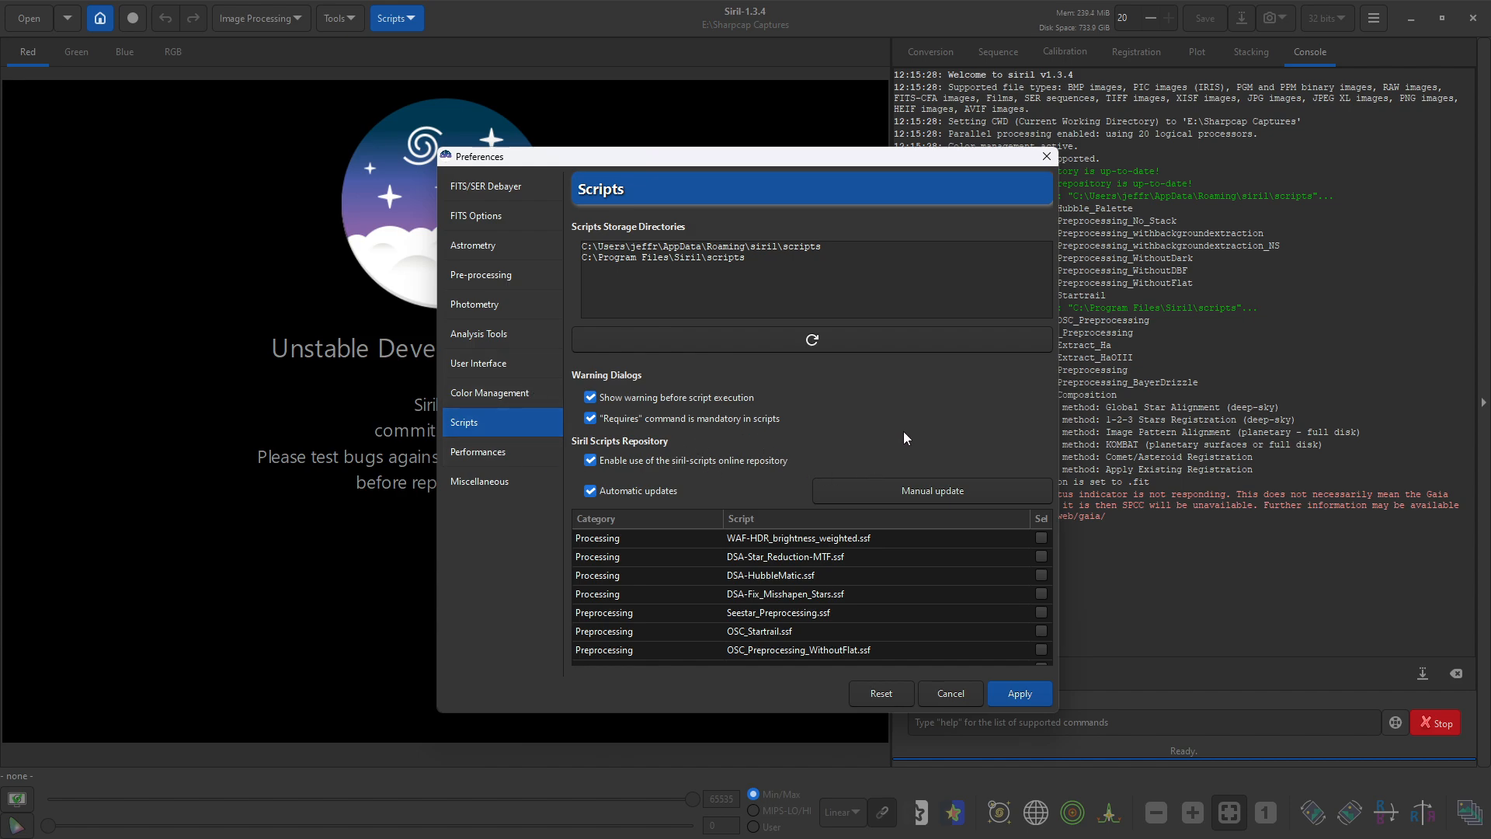
{"action": "mouse_move", "coordinate": [913, 387]}
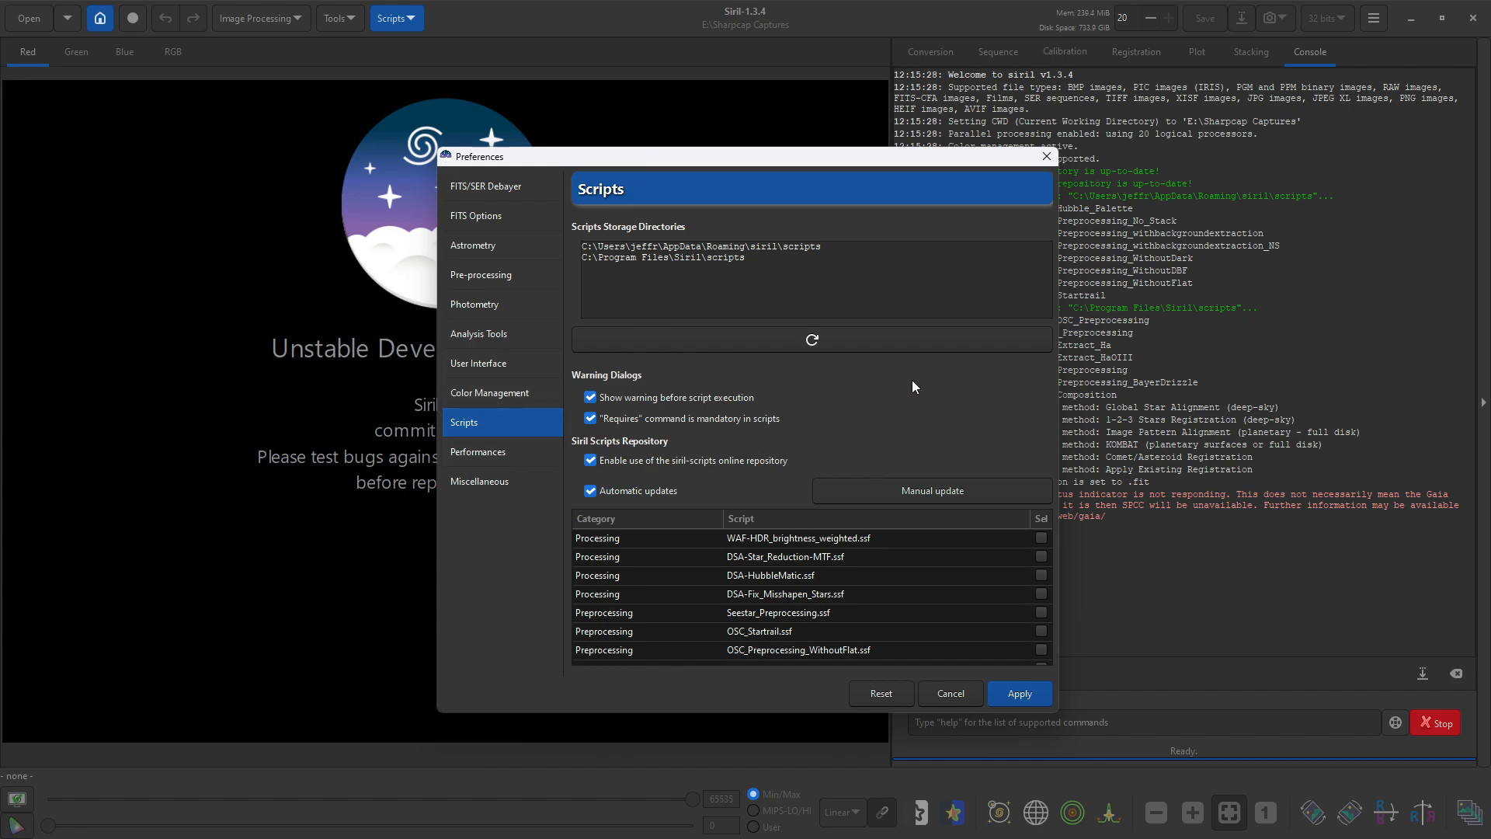
{"action": "mouse_move", "coordinate": [761, 239]}
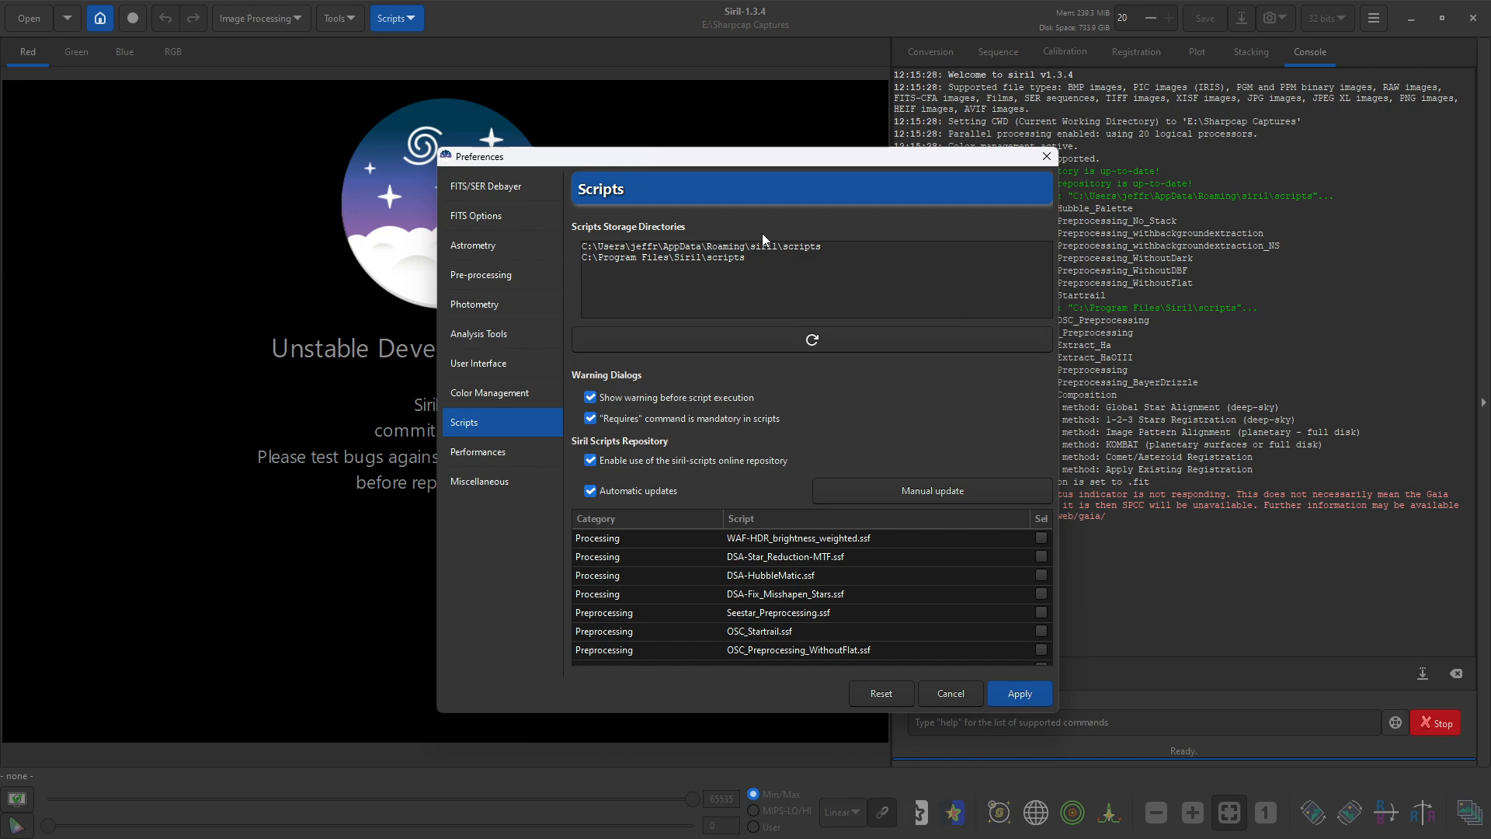
{"action": "scroll", "scroll_direction": "down", "scroll_amount": 3}
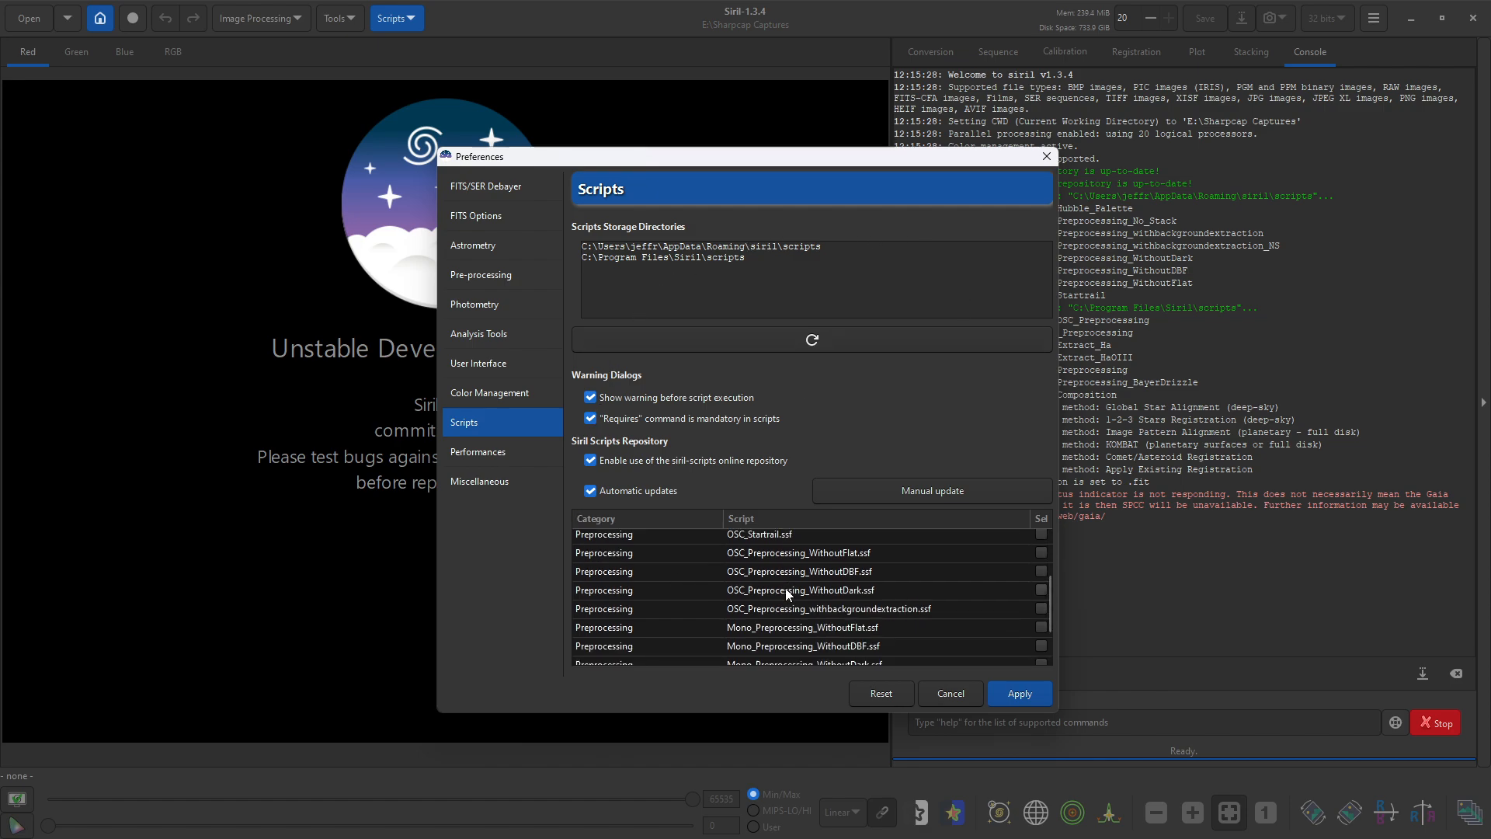
{"action": "scroll", "scroll_direction": "down", "scroll_amount": 3}
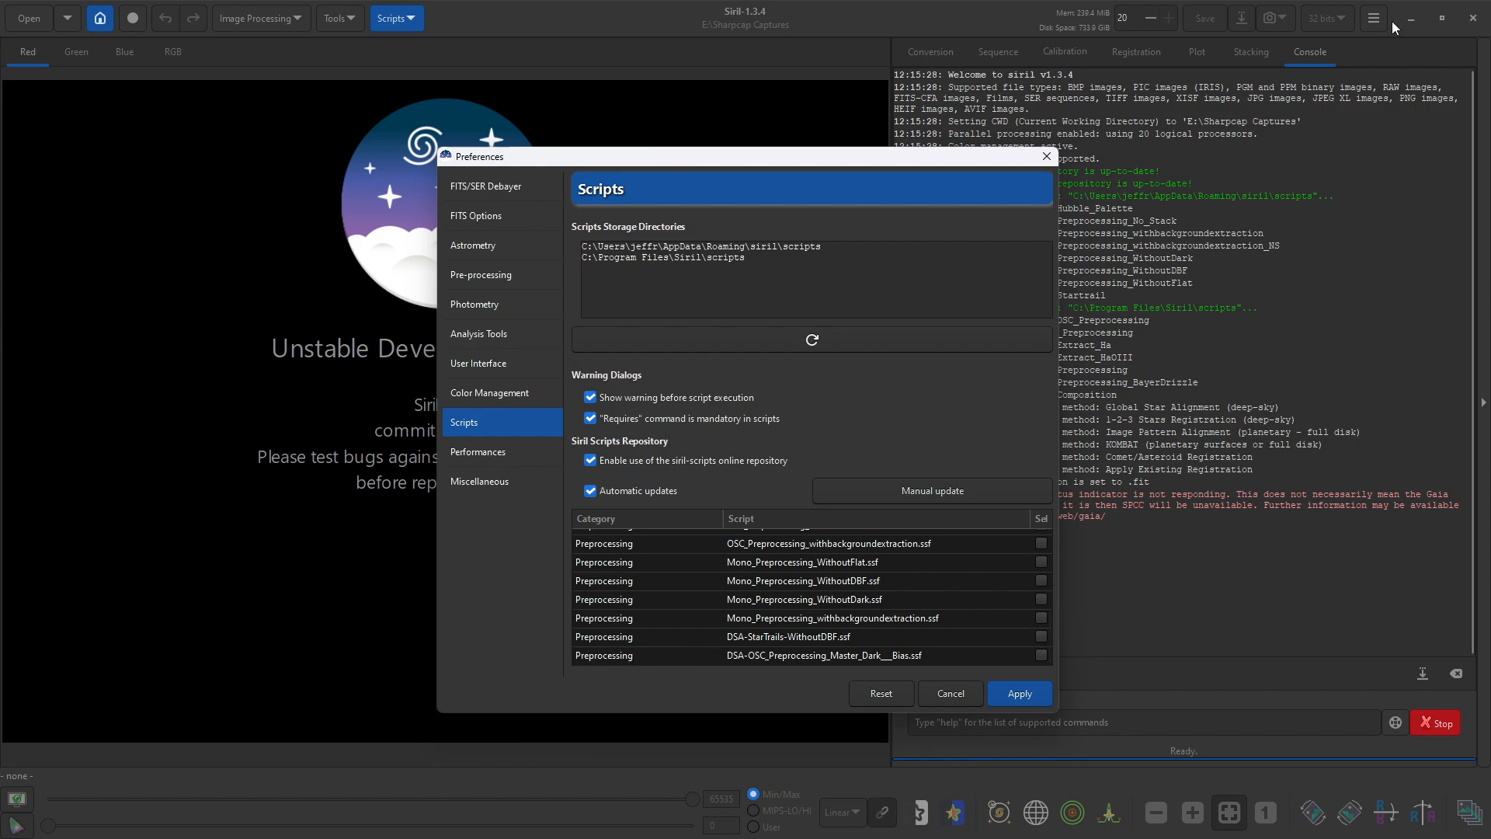
Step: Review the main application menu entries, then show the Scripts menu's list of available scripts
{"action": "left_click", "coordinate": [1372, 17]}
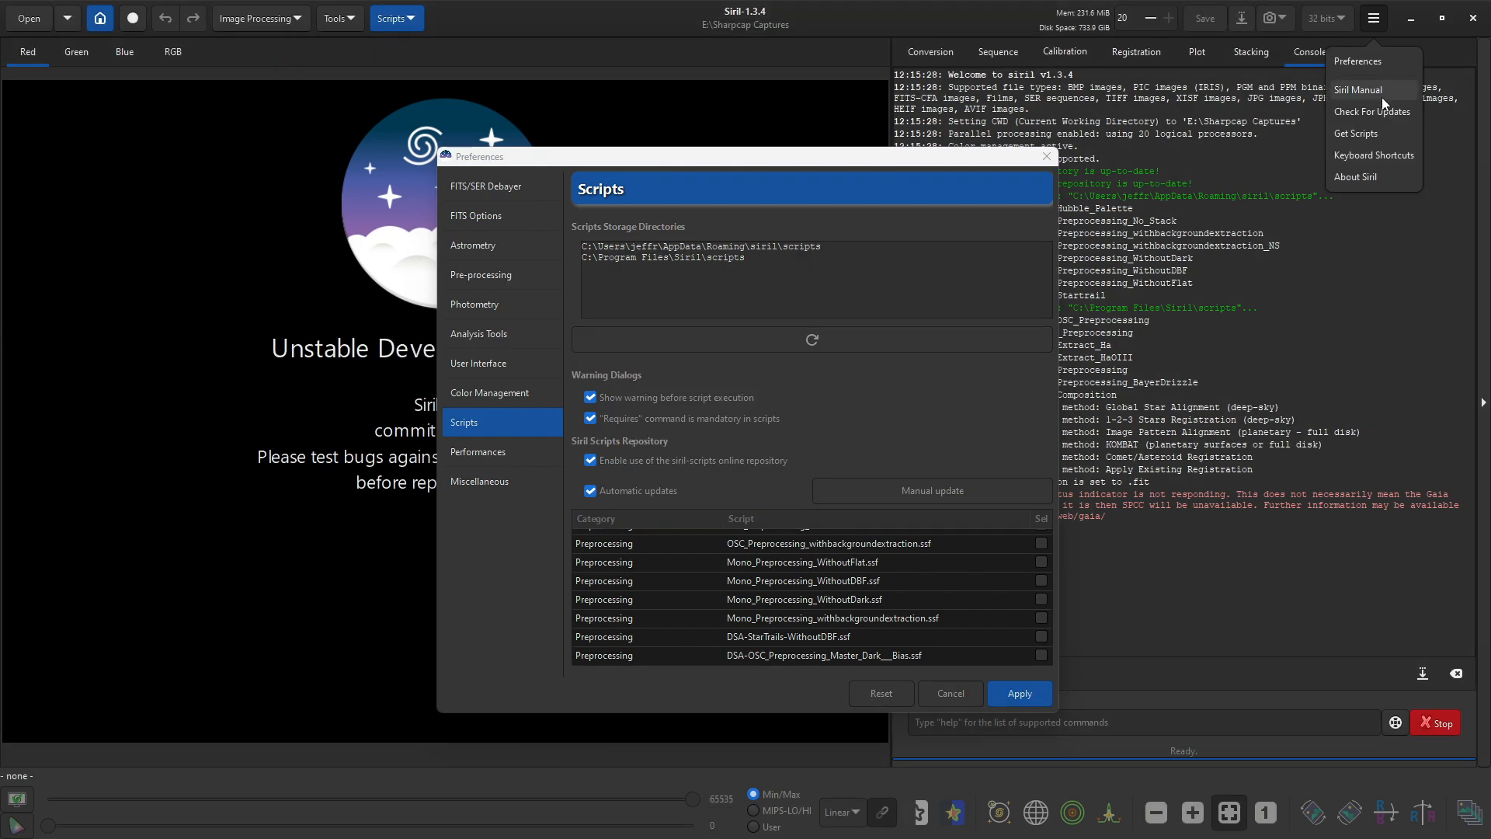
{"action": "mouse_move", "coordinate": [1405, 140]}
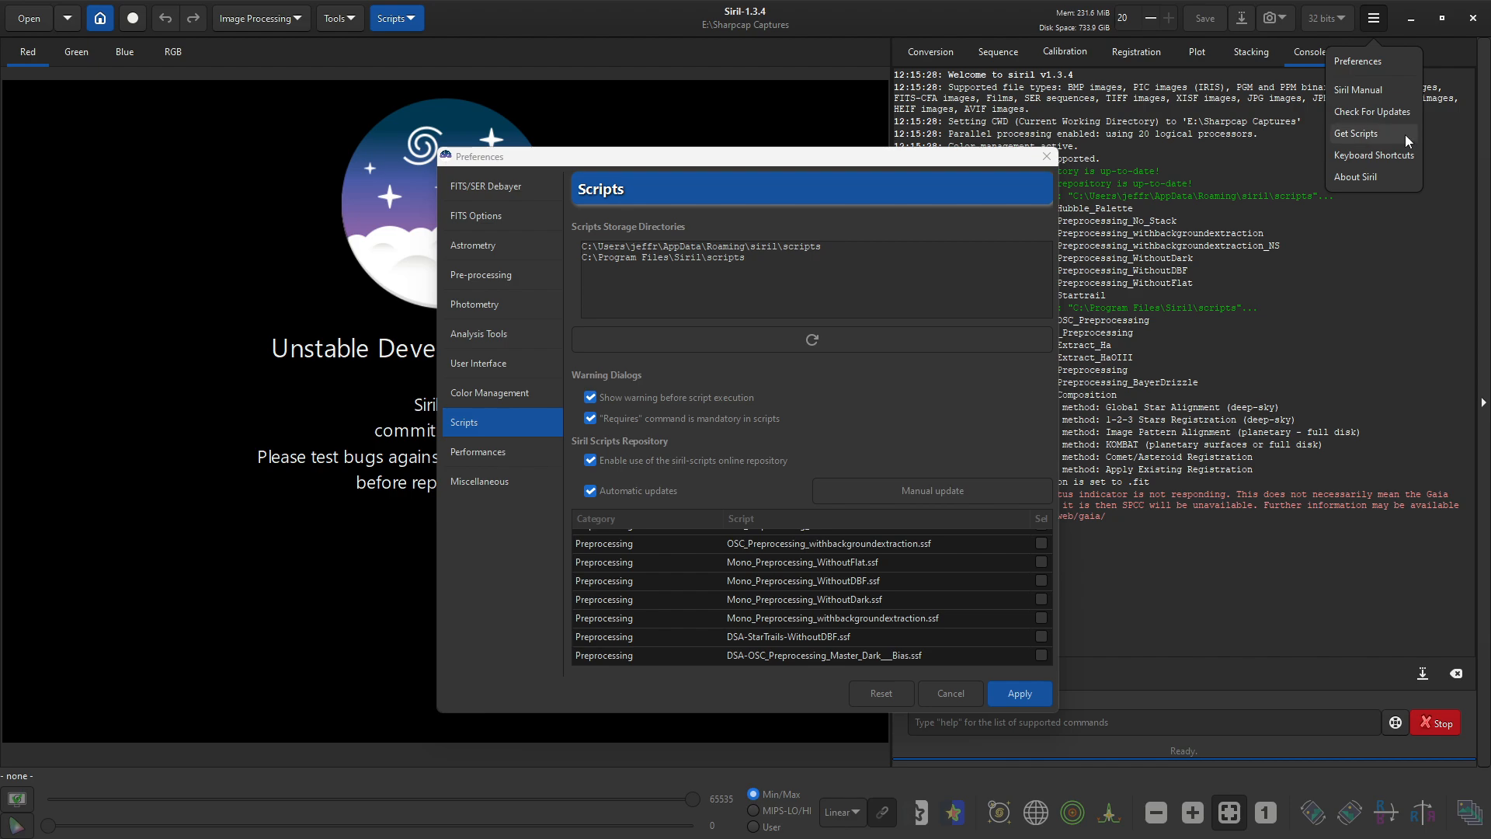
{"action": "mouse_move", "coordinate": [672, 505]}
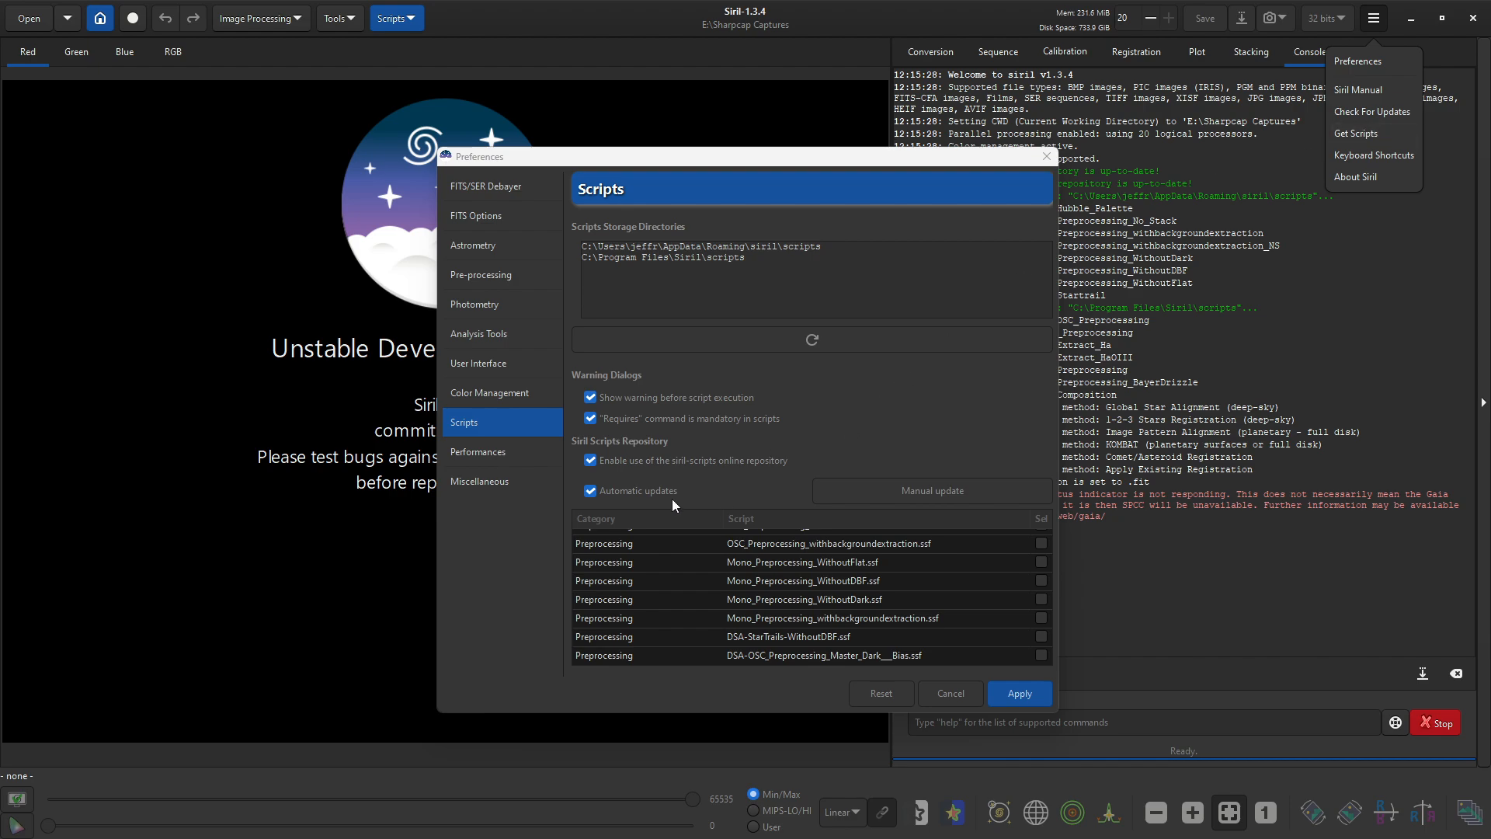
{"action": "mouse_move", "coordinate": [715, 630]}
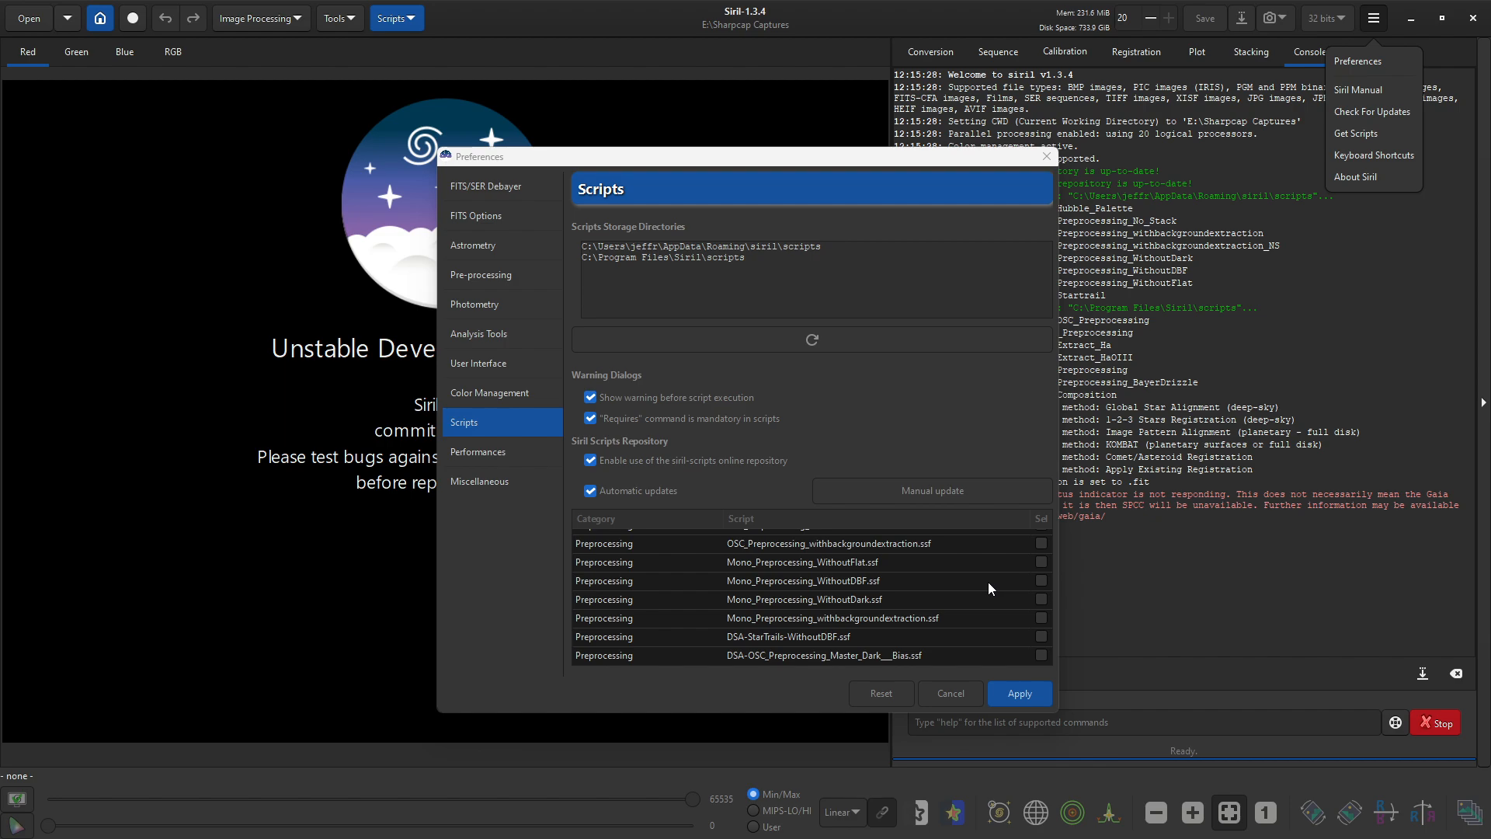
{"action": "left_click", "coordinate": [590, 460]}
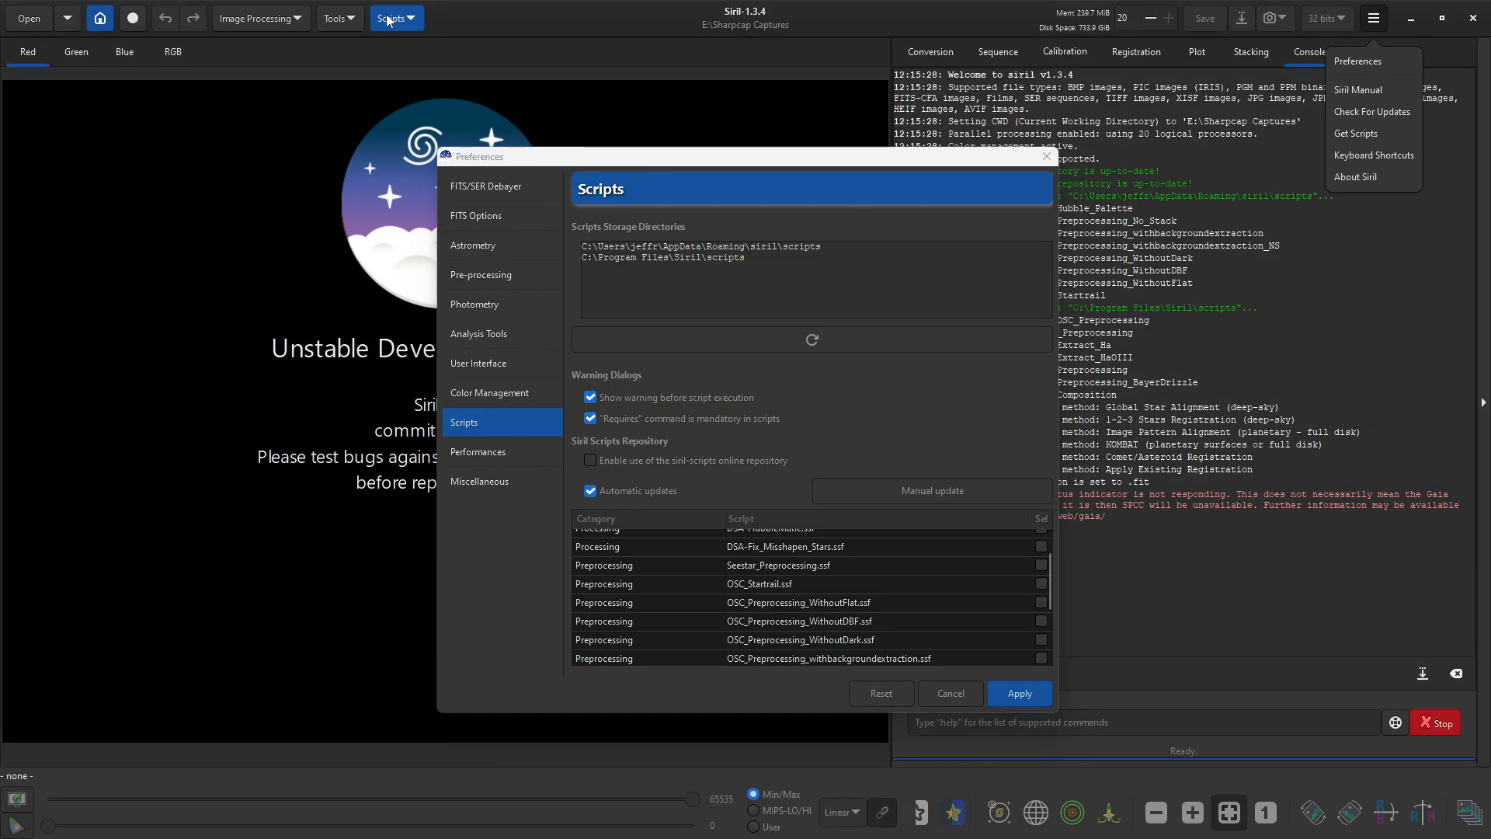
{"action": "left_click", "coordinate": [391, 17]}
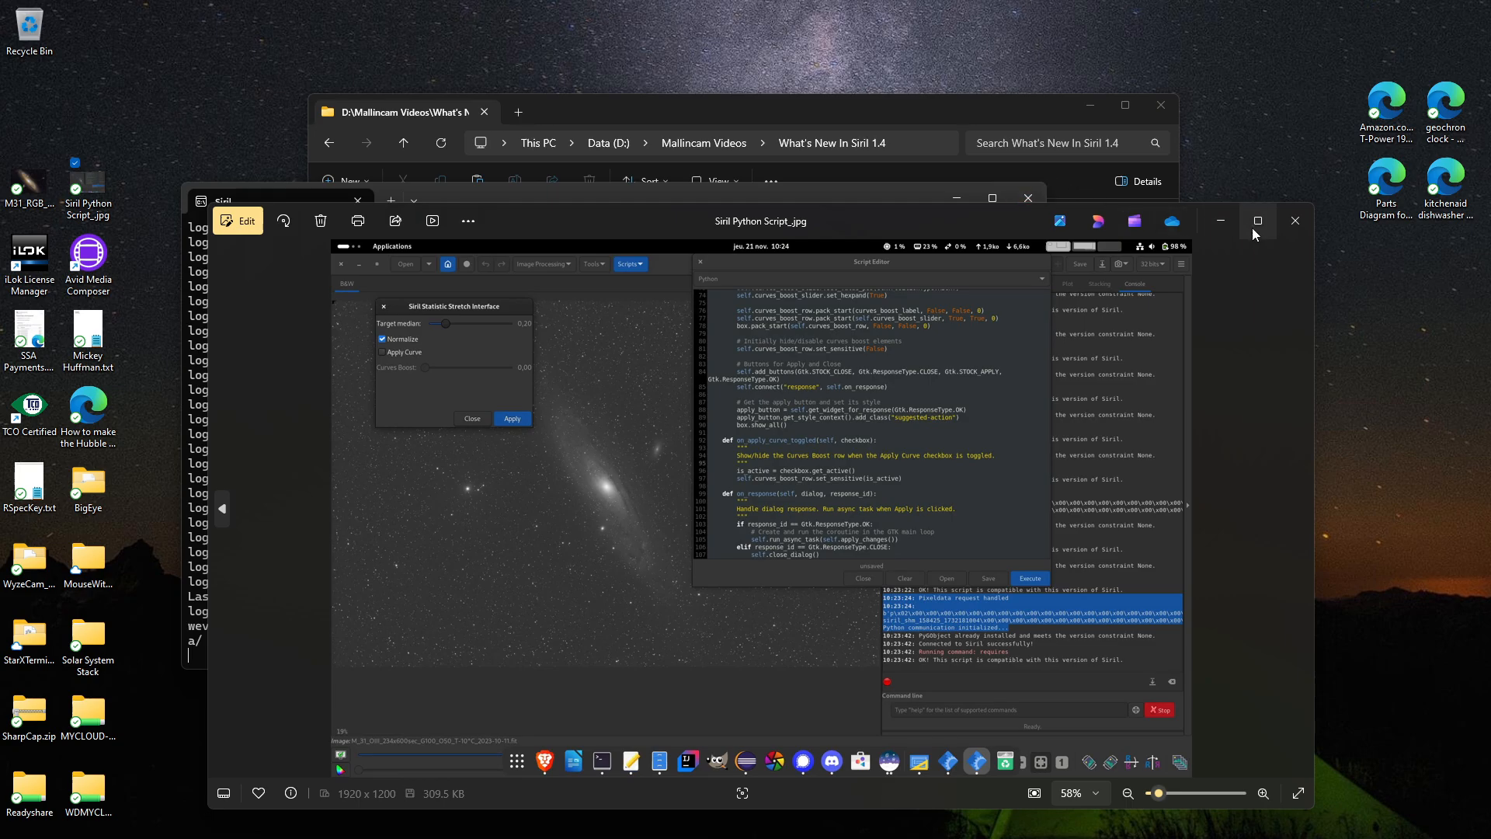
{"action": "left_click", "coordinate": [1256, 220]}
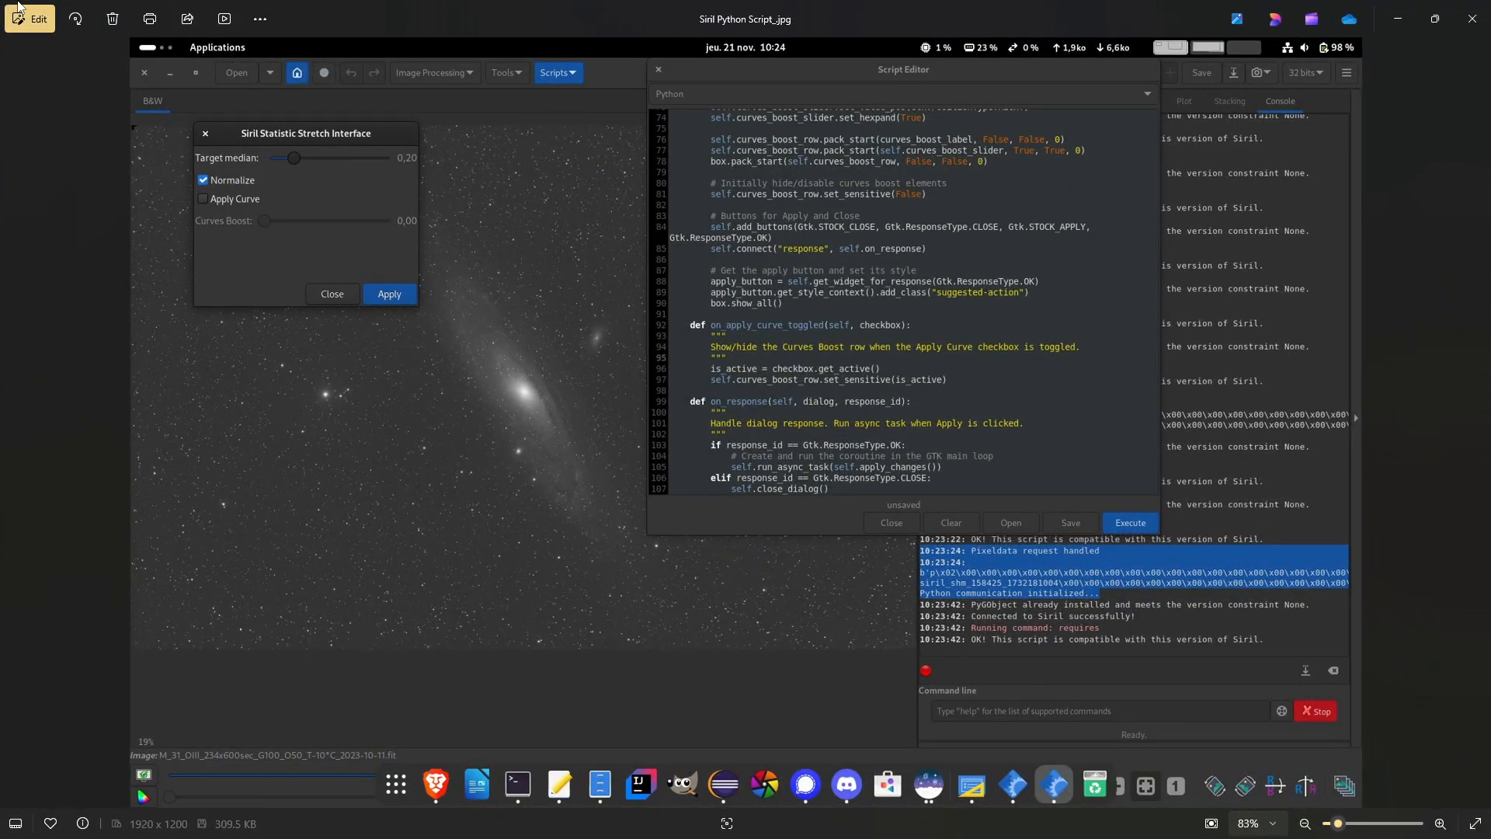
{"action": "mouse_move", "coordinate": [90, 580]}
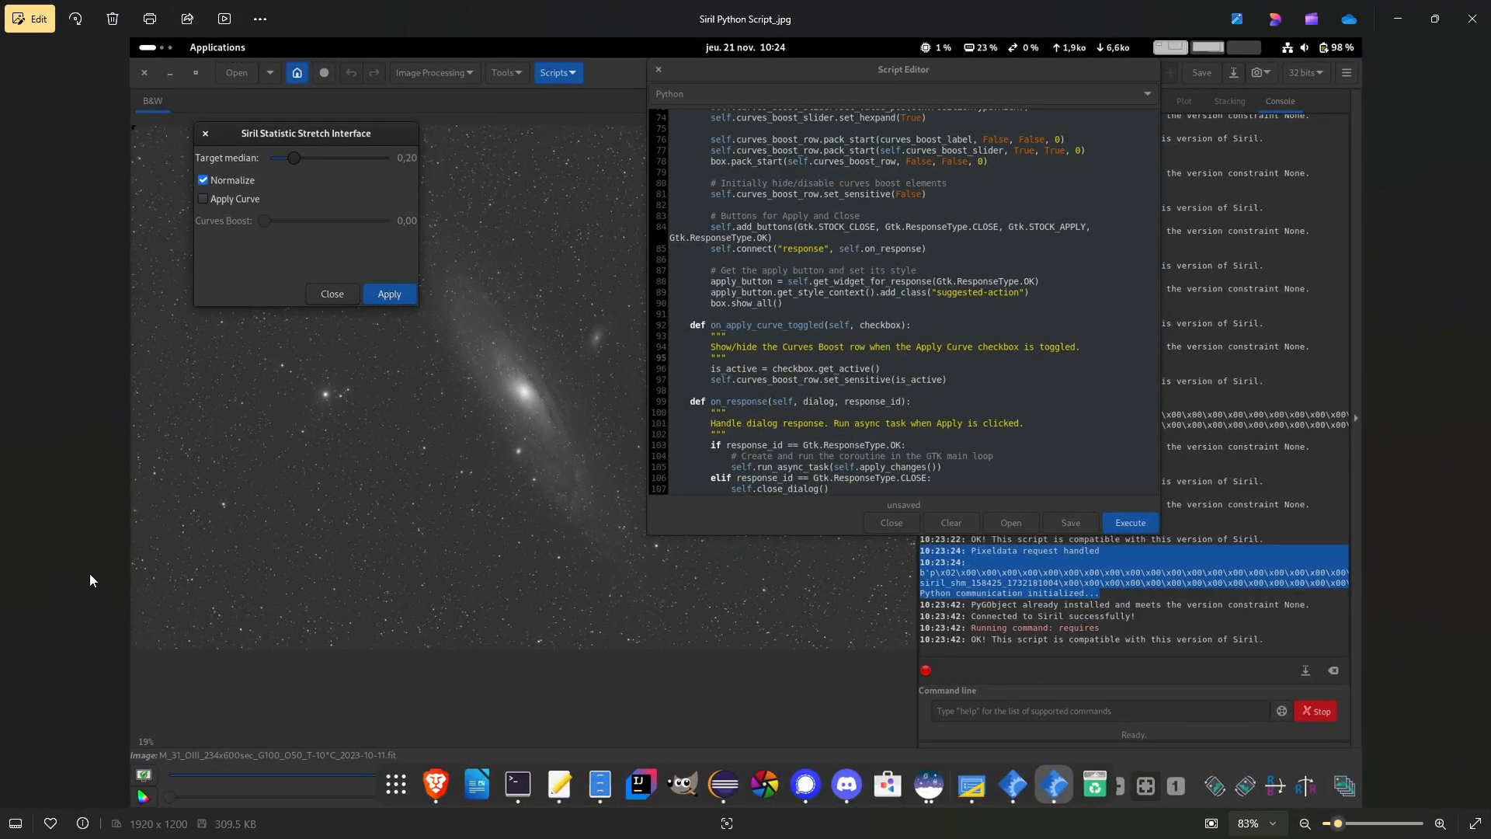
{"action": "mouse_move", "coordinate": [1137, 300]}
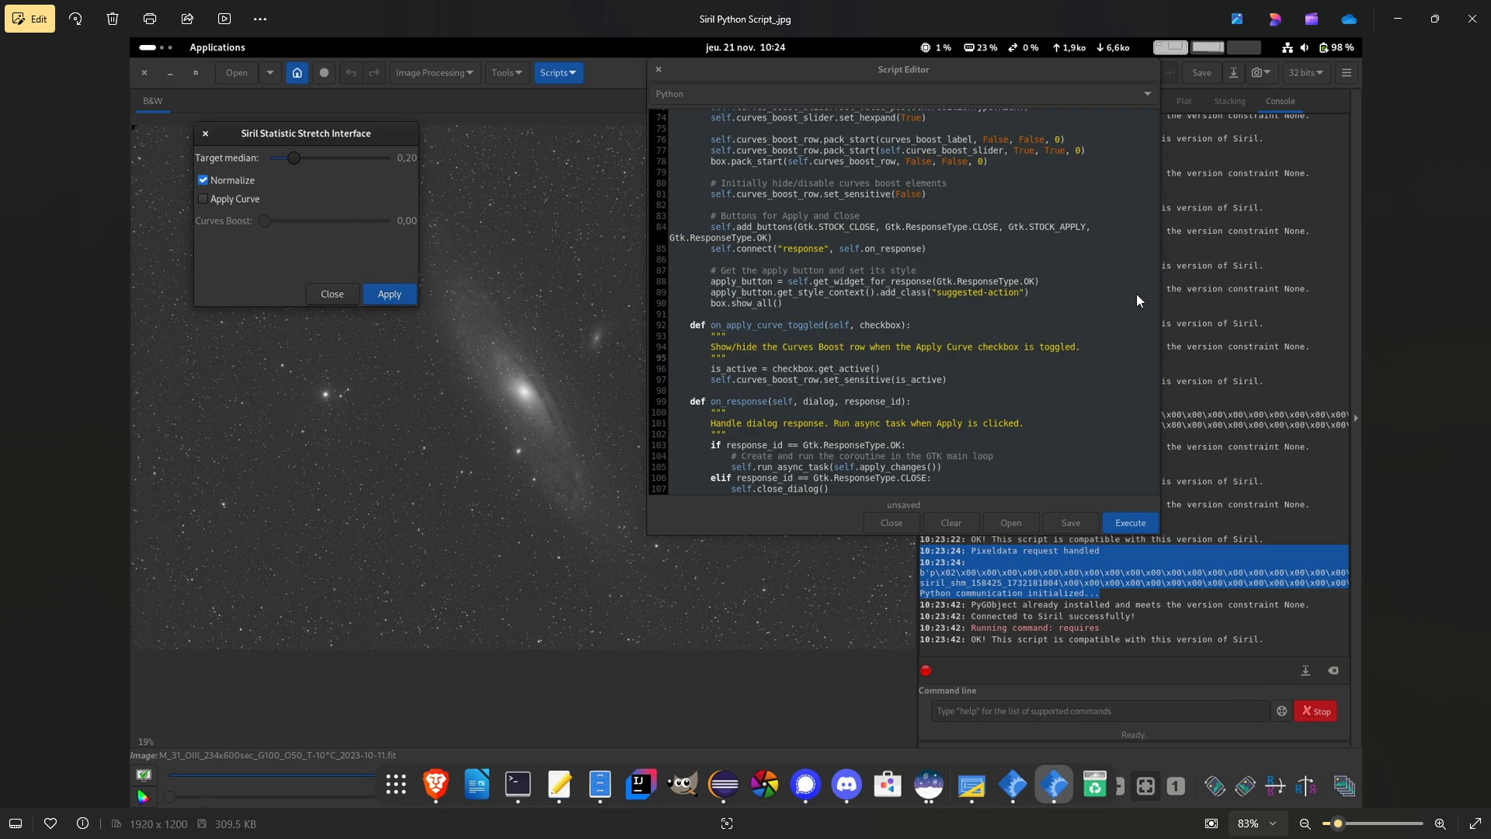
{"action": "mouse_move", "coordinate": [356, 129]}
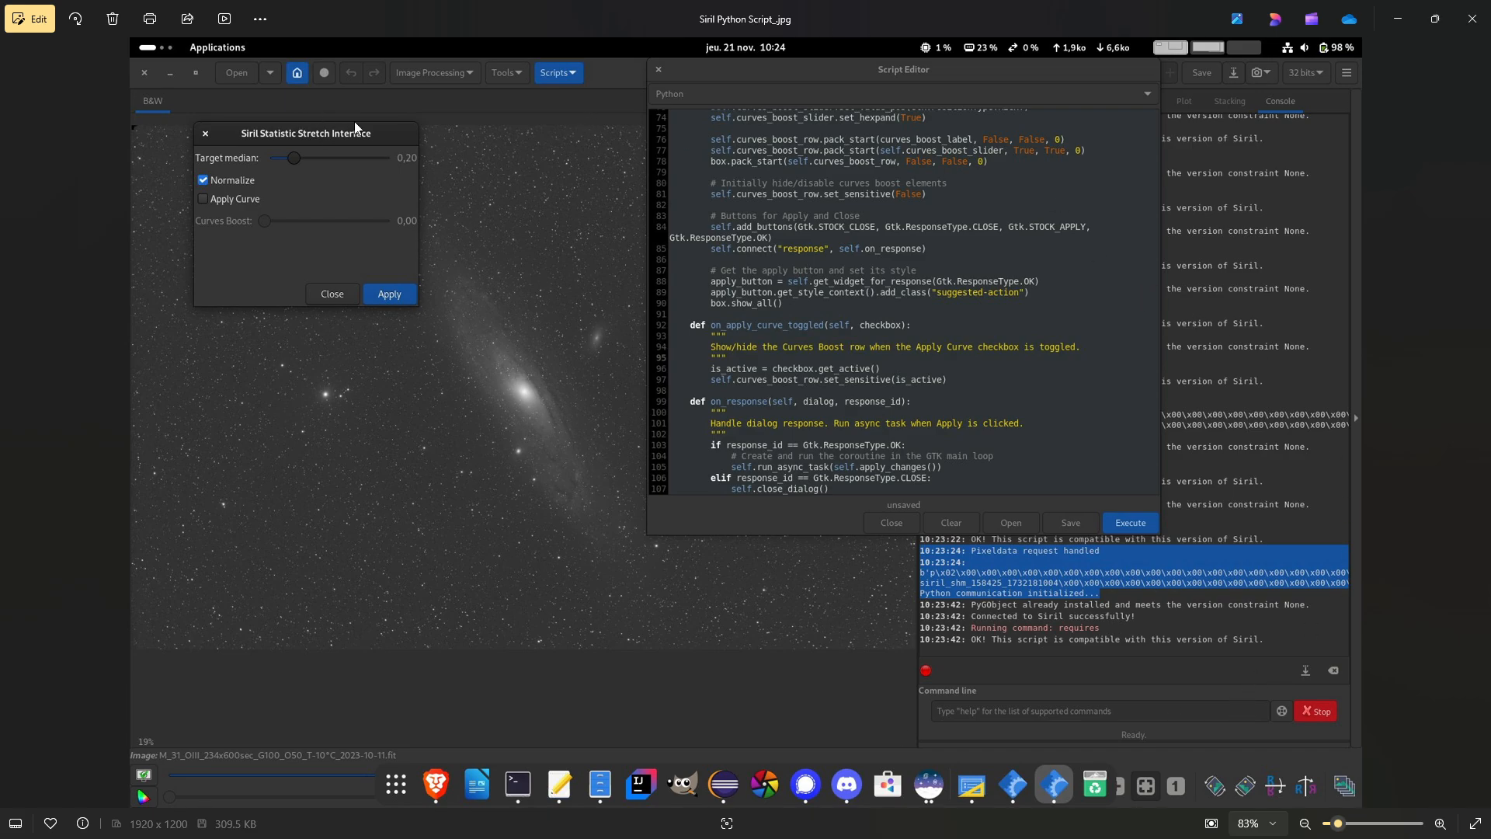
{"action": "mouse_move", "coordinate": [332, 158]}
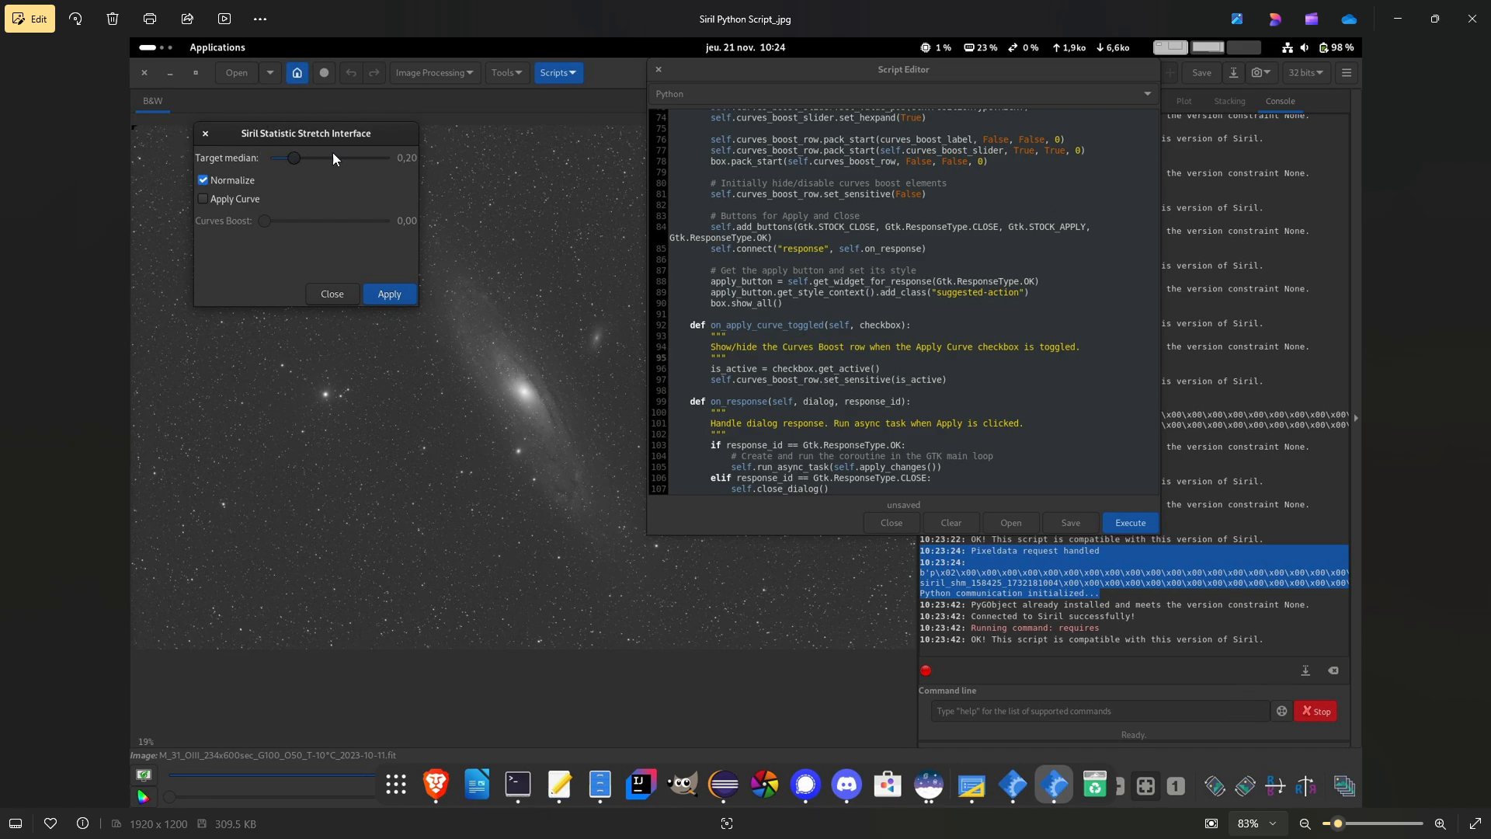
{"action": "mouse_move", "coordinate": [348, 164]}
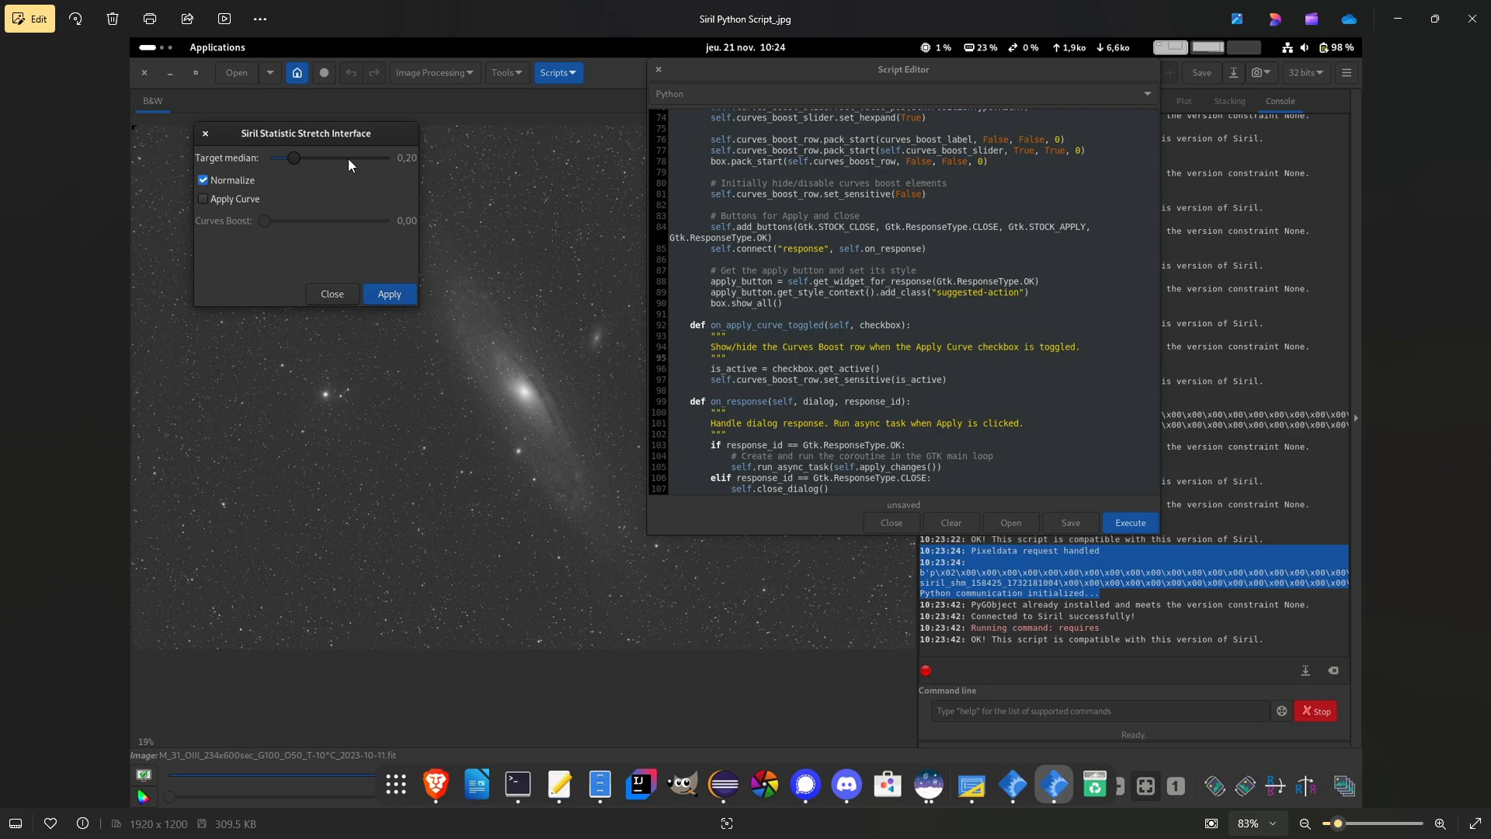
{"action": "mouse_move", "coordinate": [830, 273]}
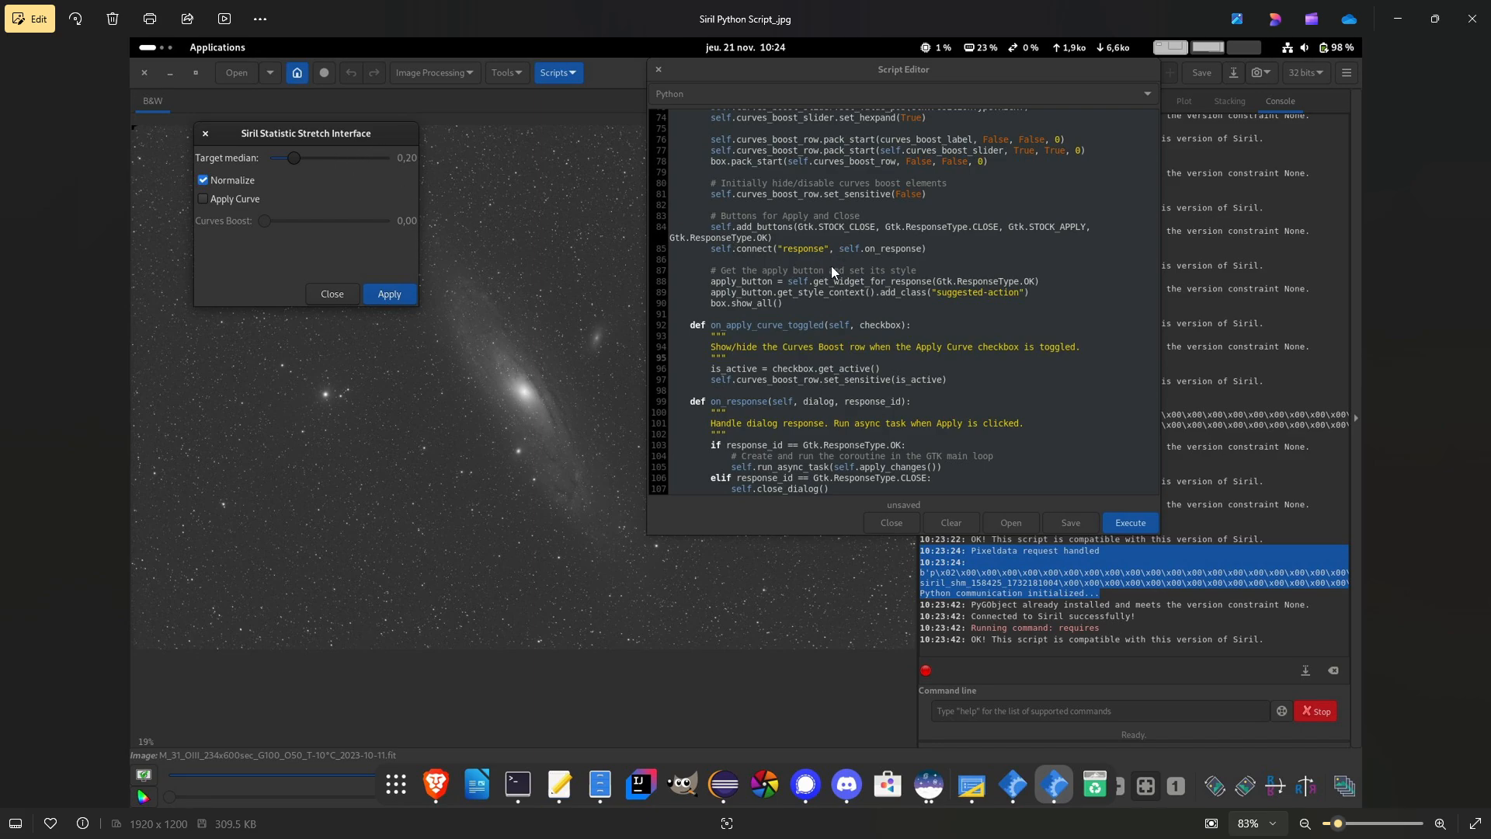
{"action": "mouse_move", "coordinate": [694, 421]}
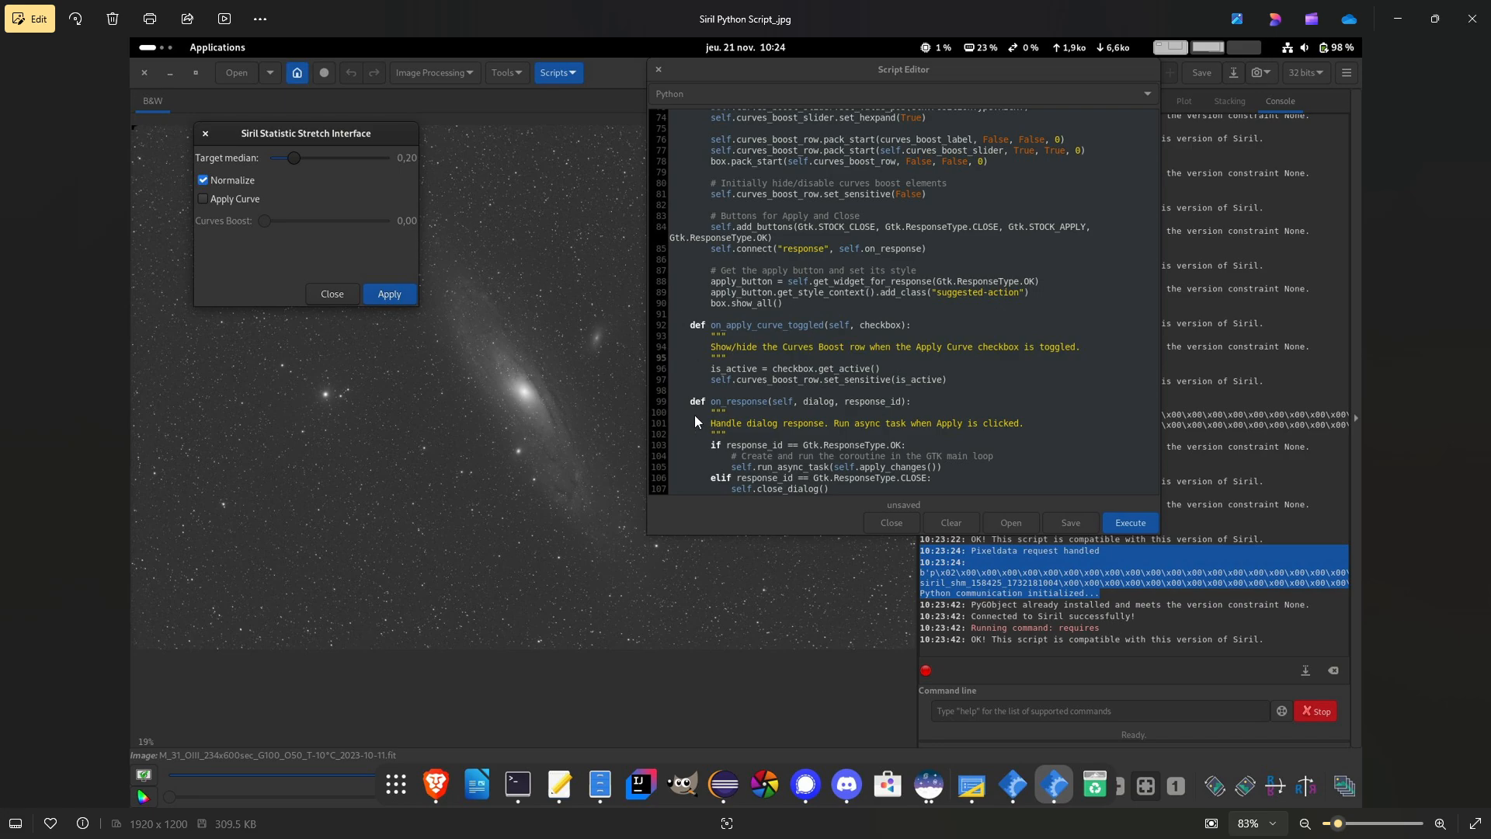
{"action": "mouse_move", "coordinate": [731, 340]}
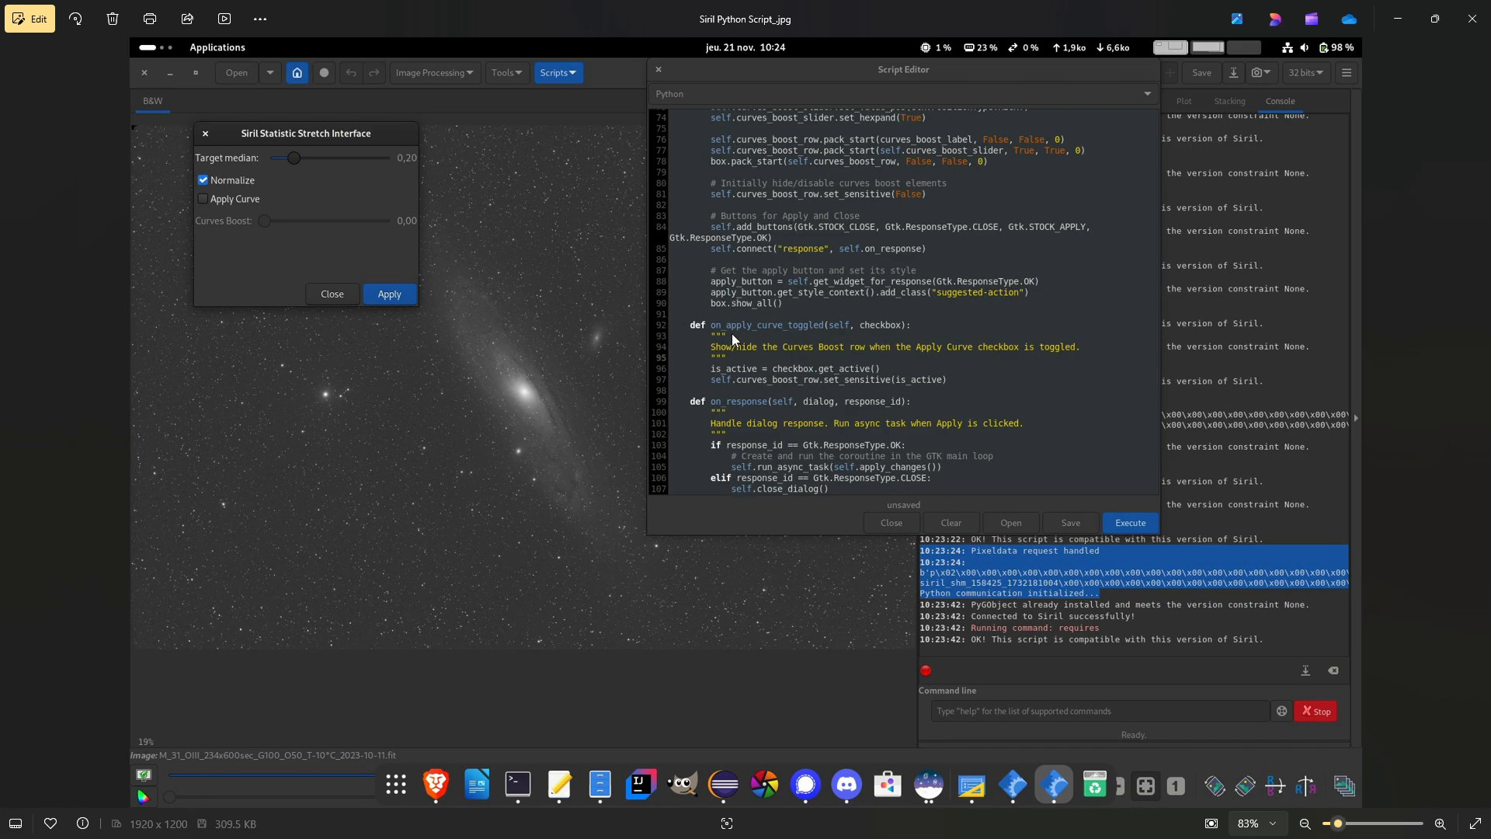
{"action": "mouse_move", "coordinate": [846, 463]}
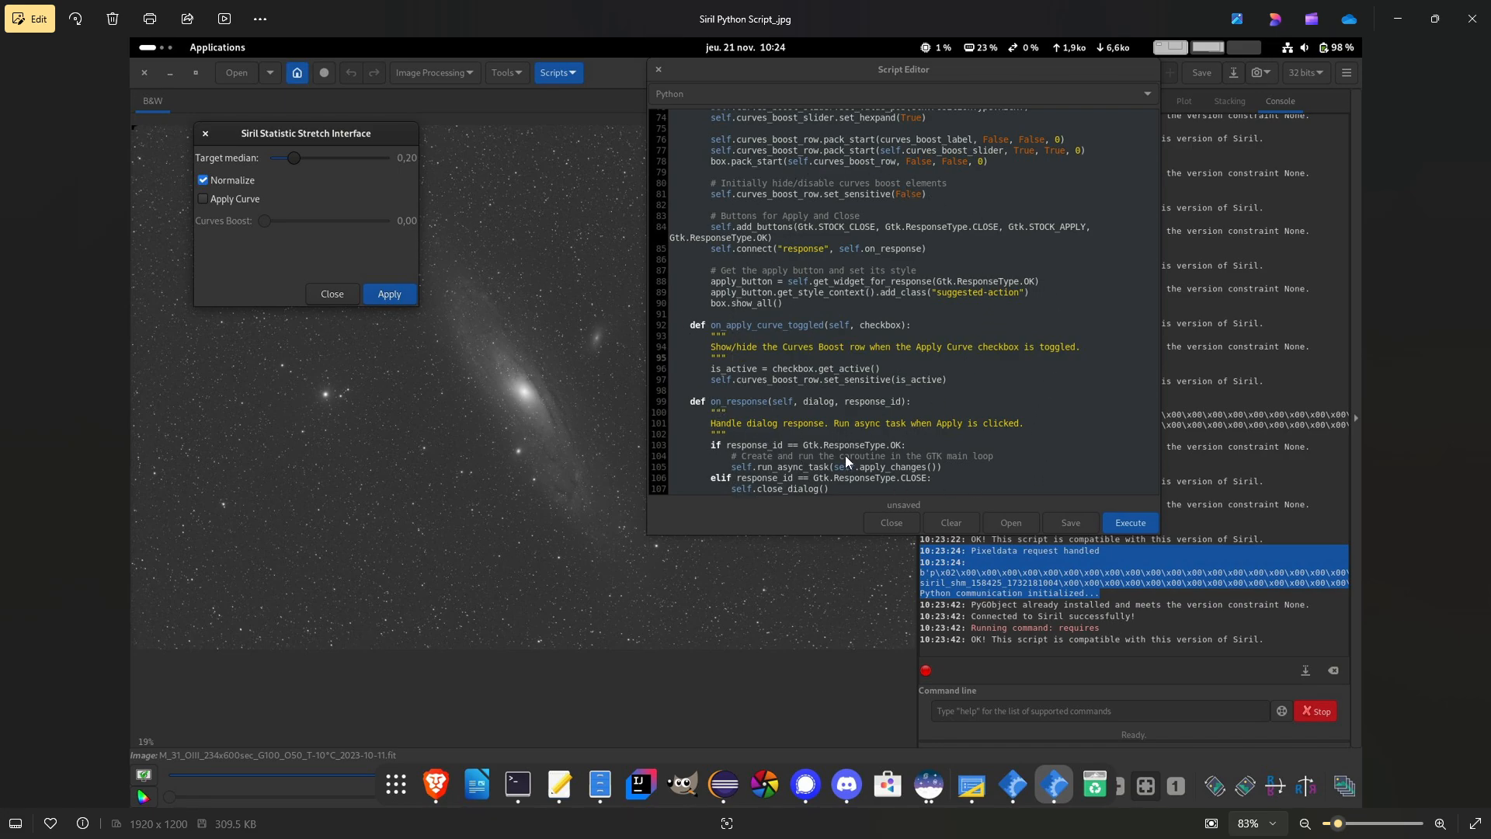
{"action": "mouse_move", "coordinate": [854, 138]}
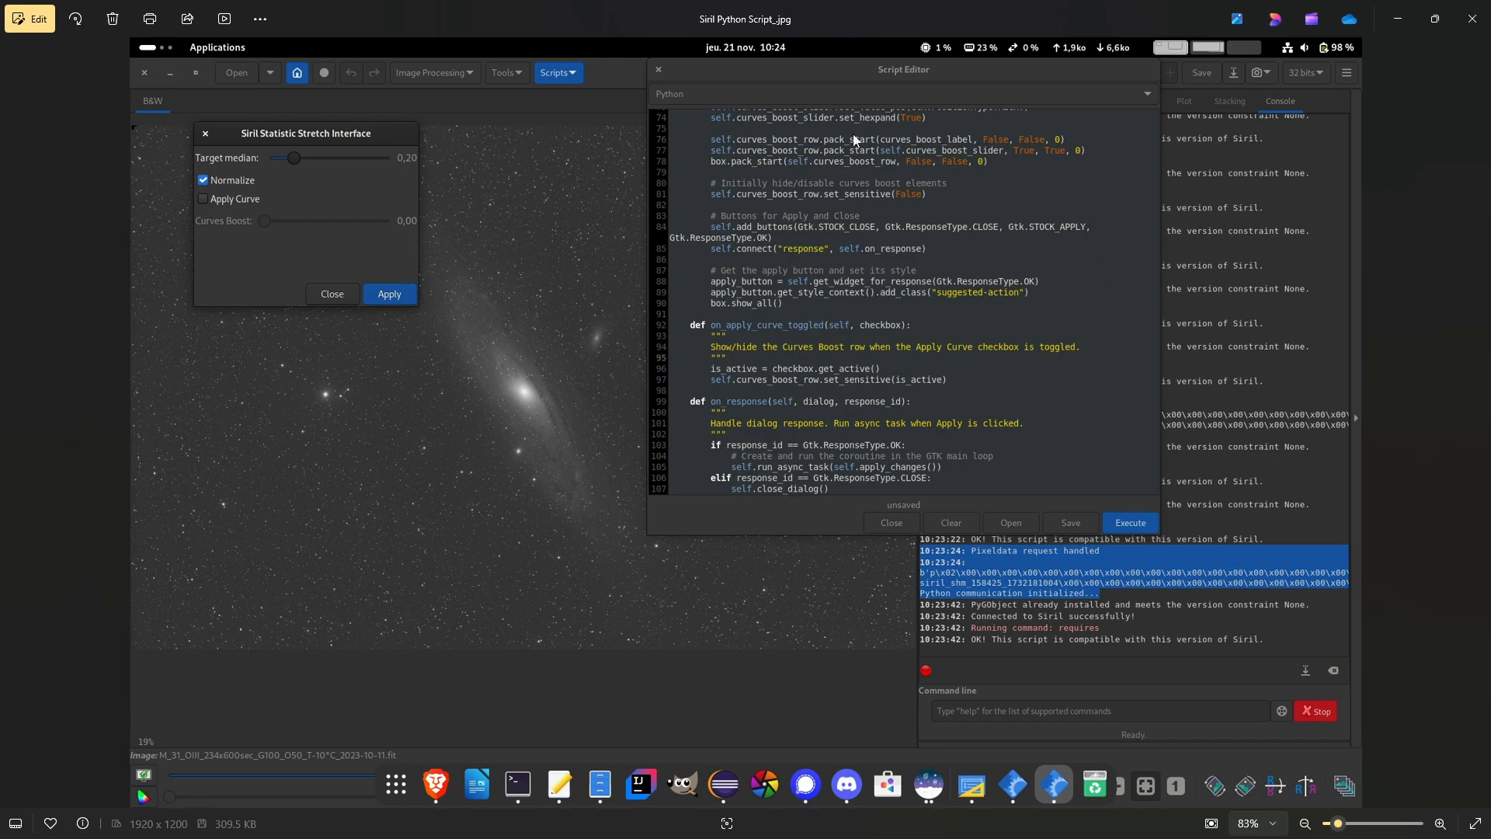
{"action": "mouse_move", "coordinate": [948, 434]}
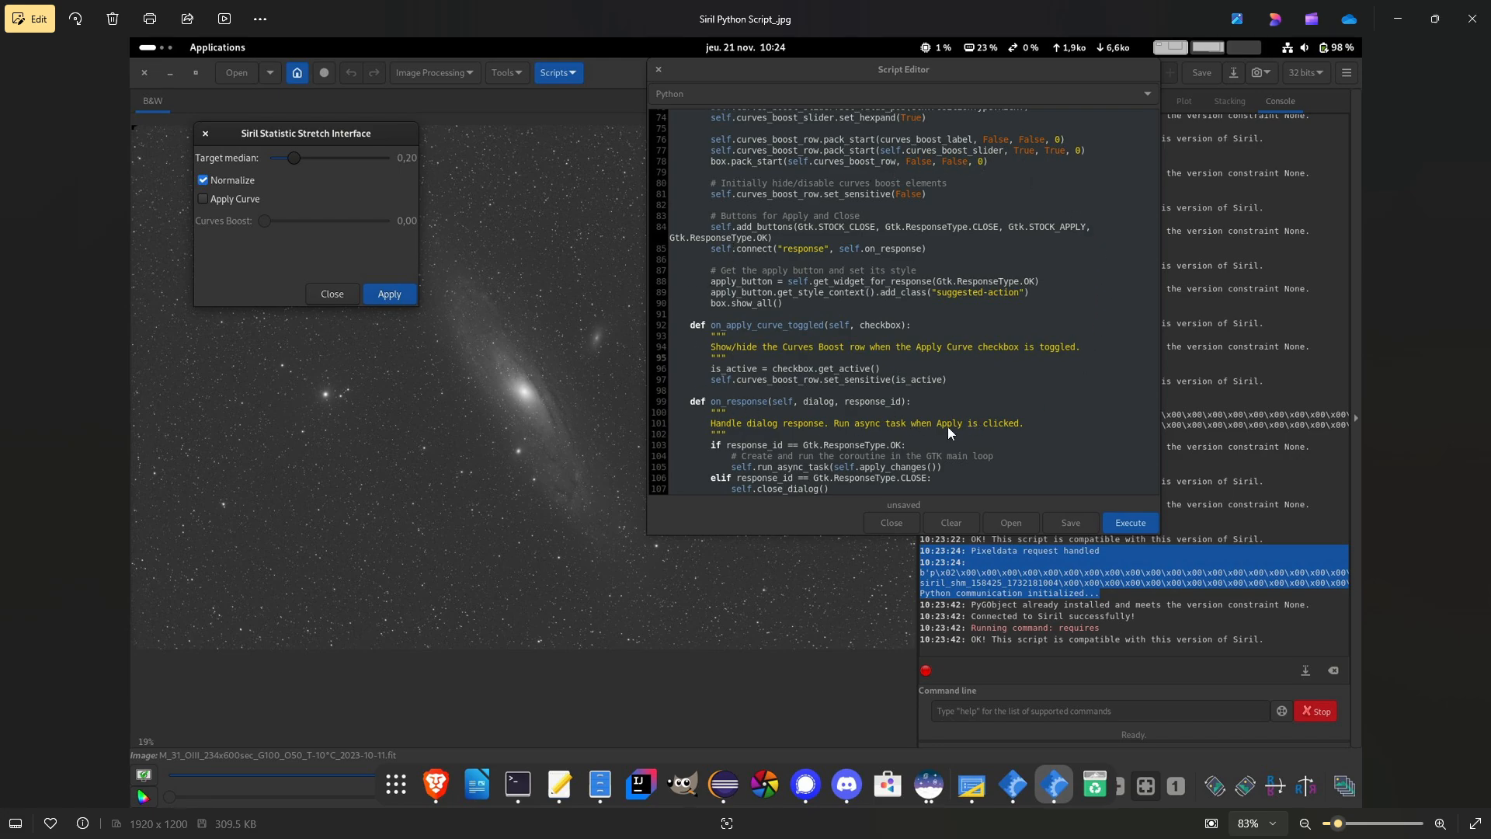
{"action": "mouse_move", "coordinate": [671, 319]}
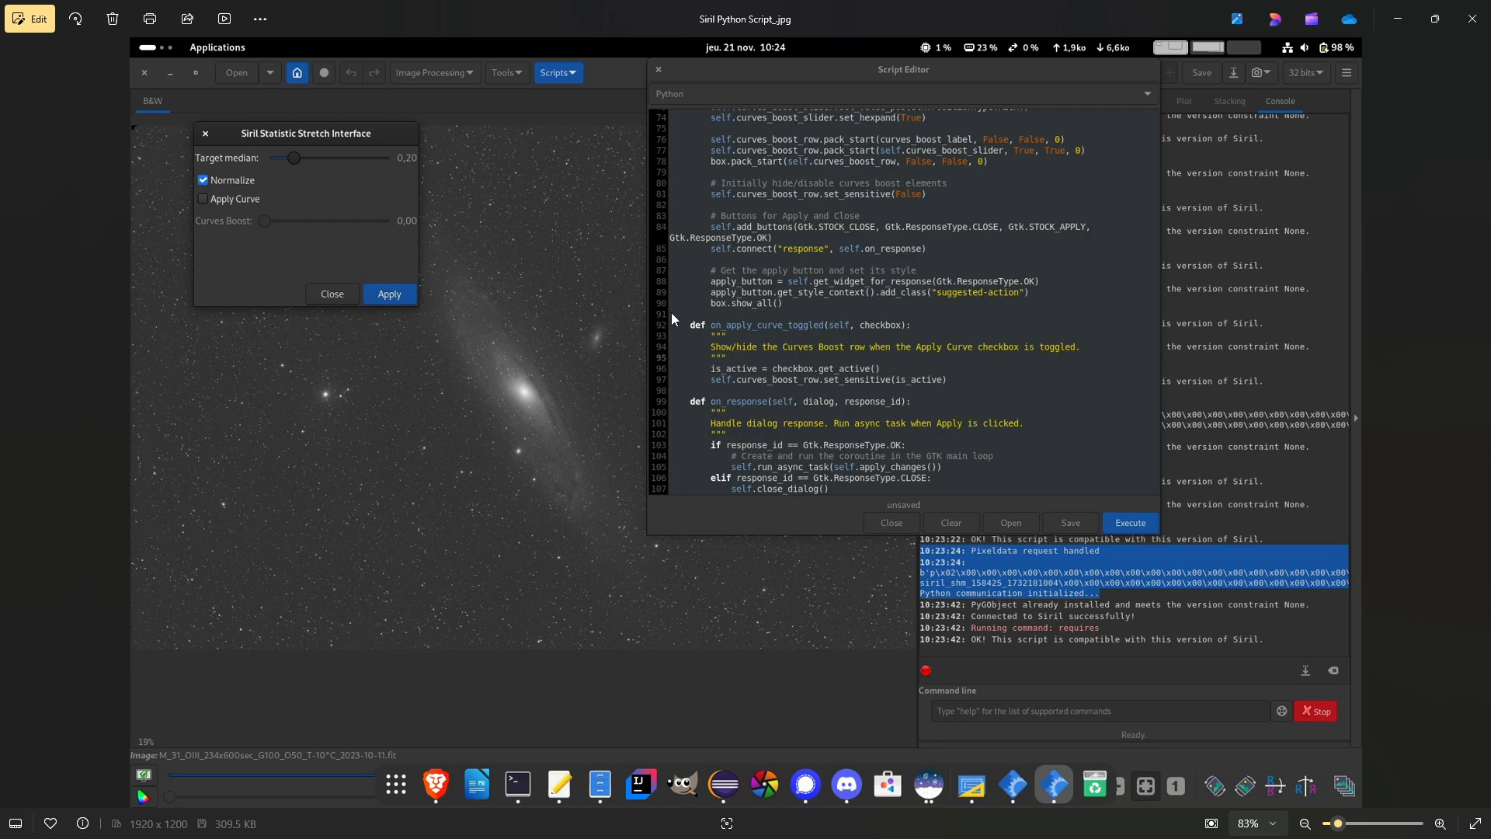
{"action": "mouse_move", "coordinate": [1092, 159]}
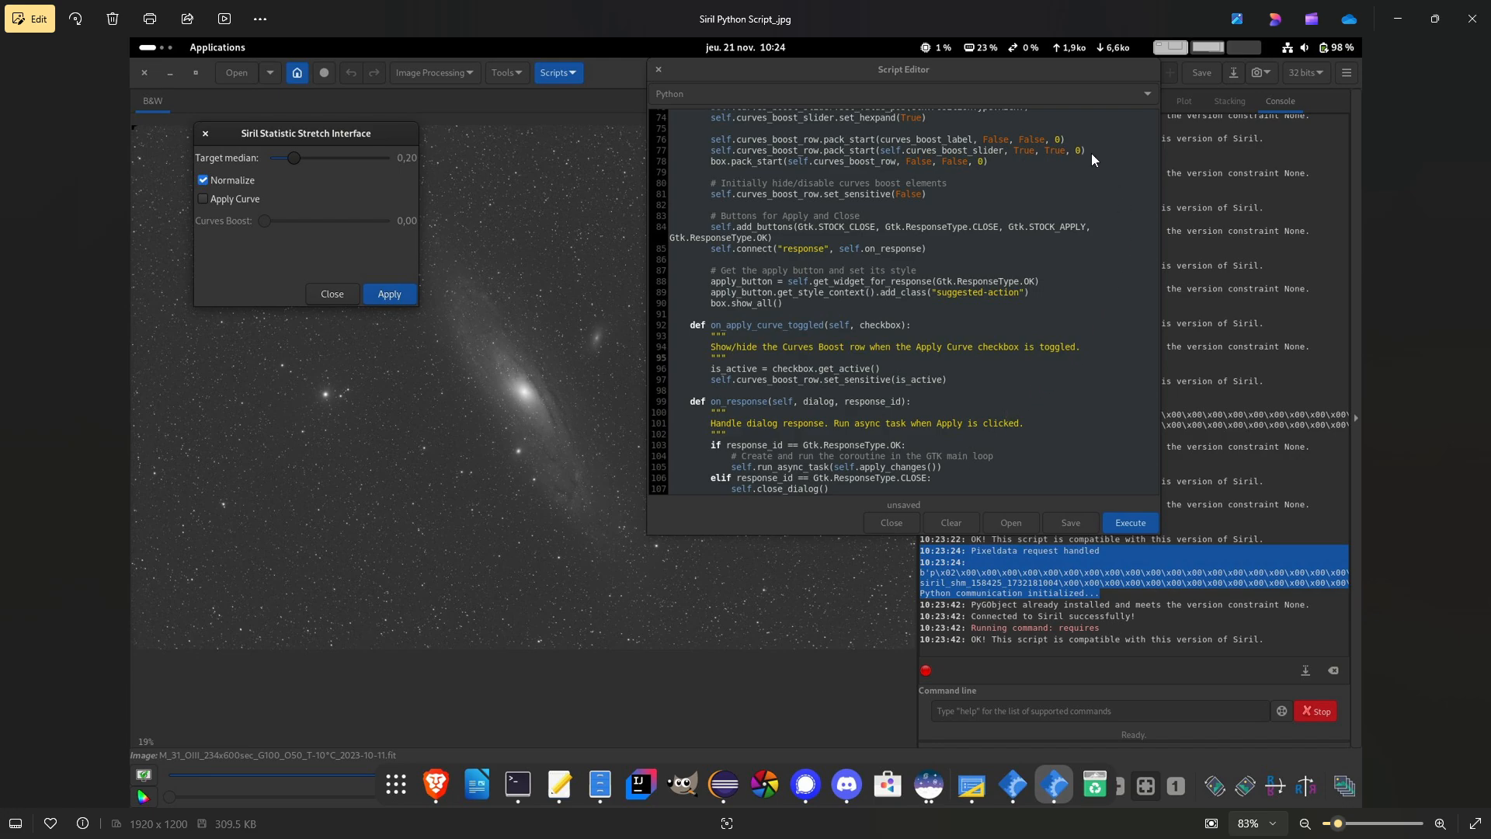
{"action": "mouse_move", "coordinate": [816, 393]}
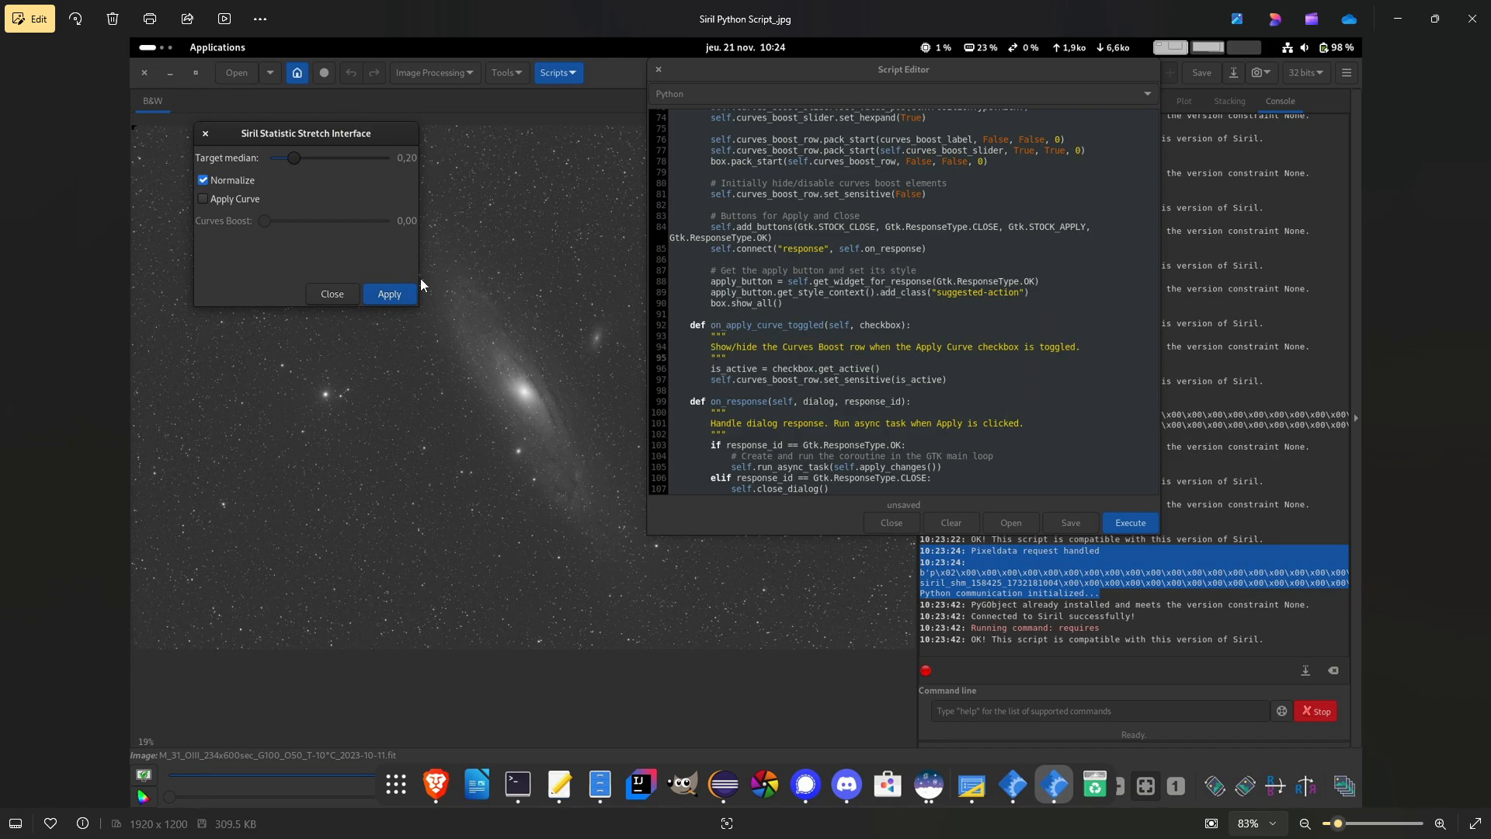
{"action": "mouse_move", "coordinate": [277, 281]}
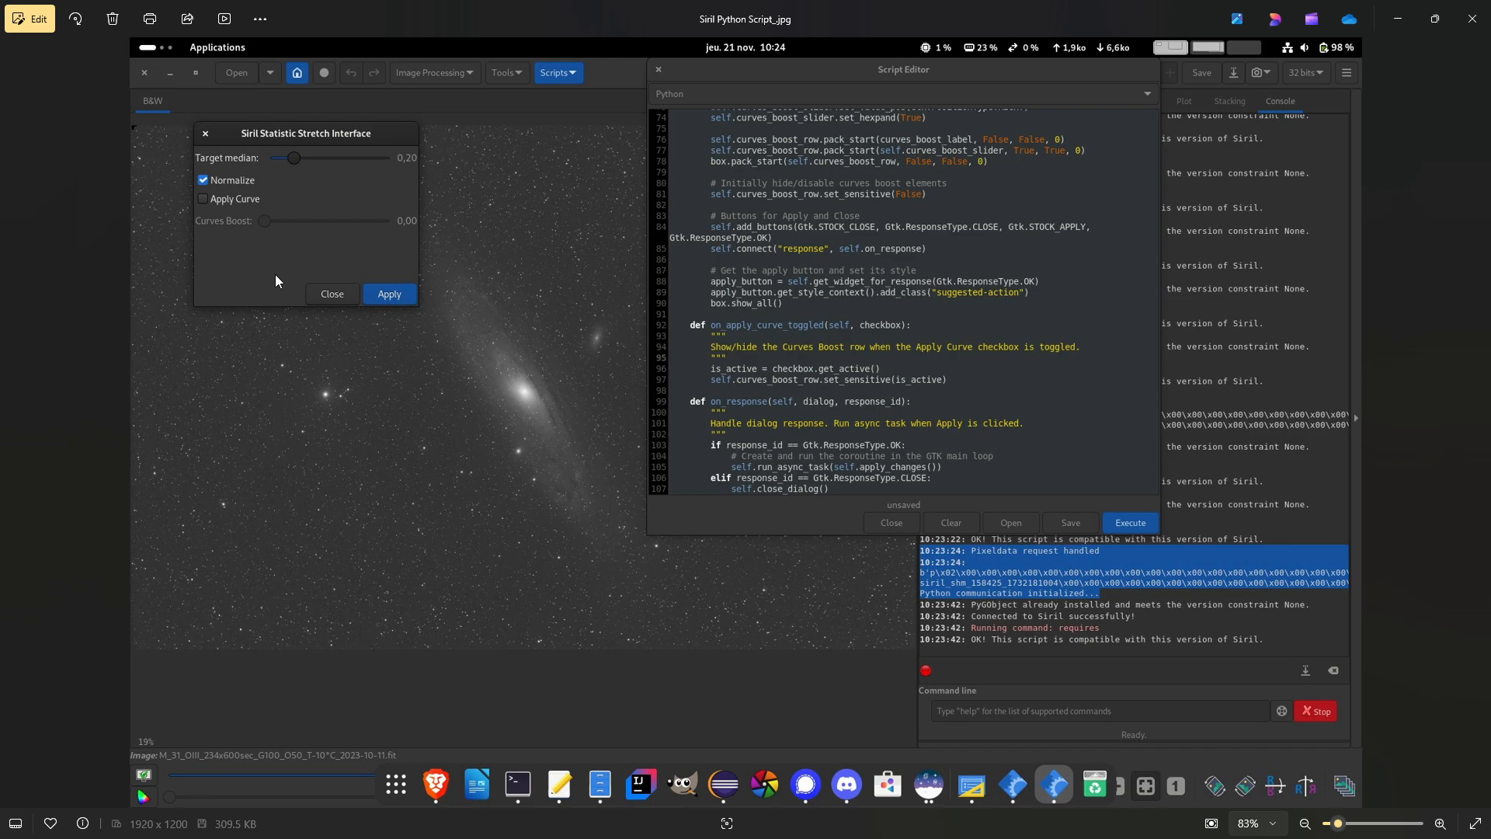
{"action": "mouse_move", "coordinate": [409, 358]}
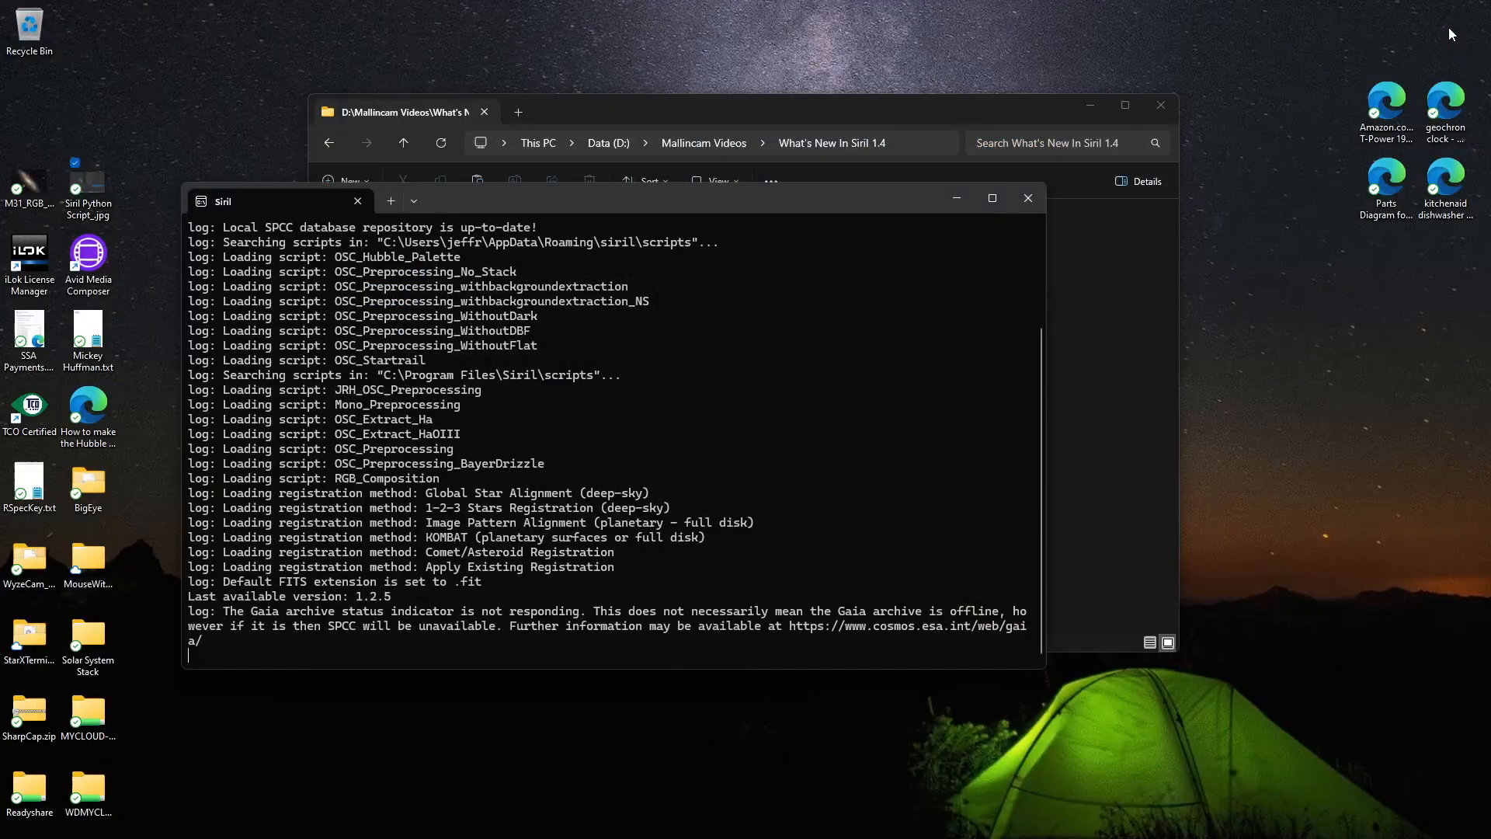
{"action": "mouse_move", "coordinate": [975, 820]}
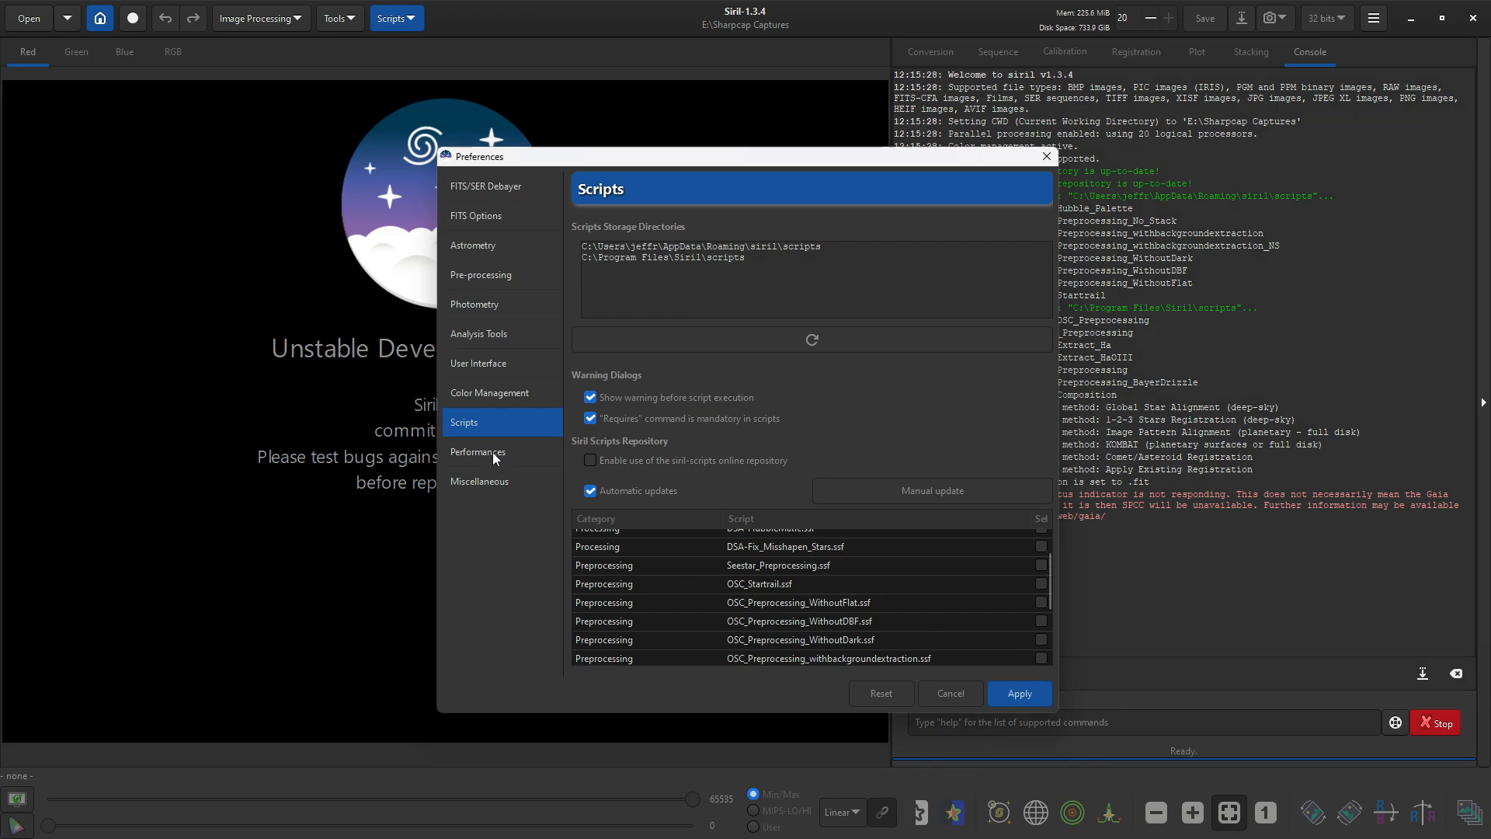
Step: Review the Performances page, then the Miscellaneous page with swap, location and update settings
{"action": "left_click", "coordinate": [477, 452]}
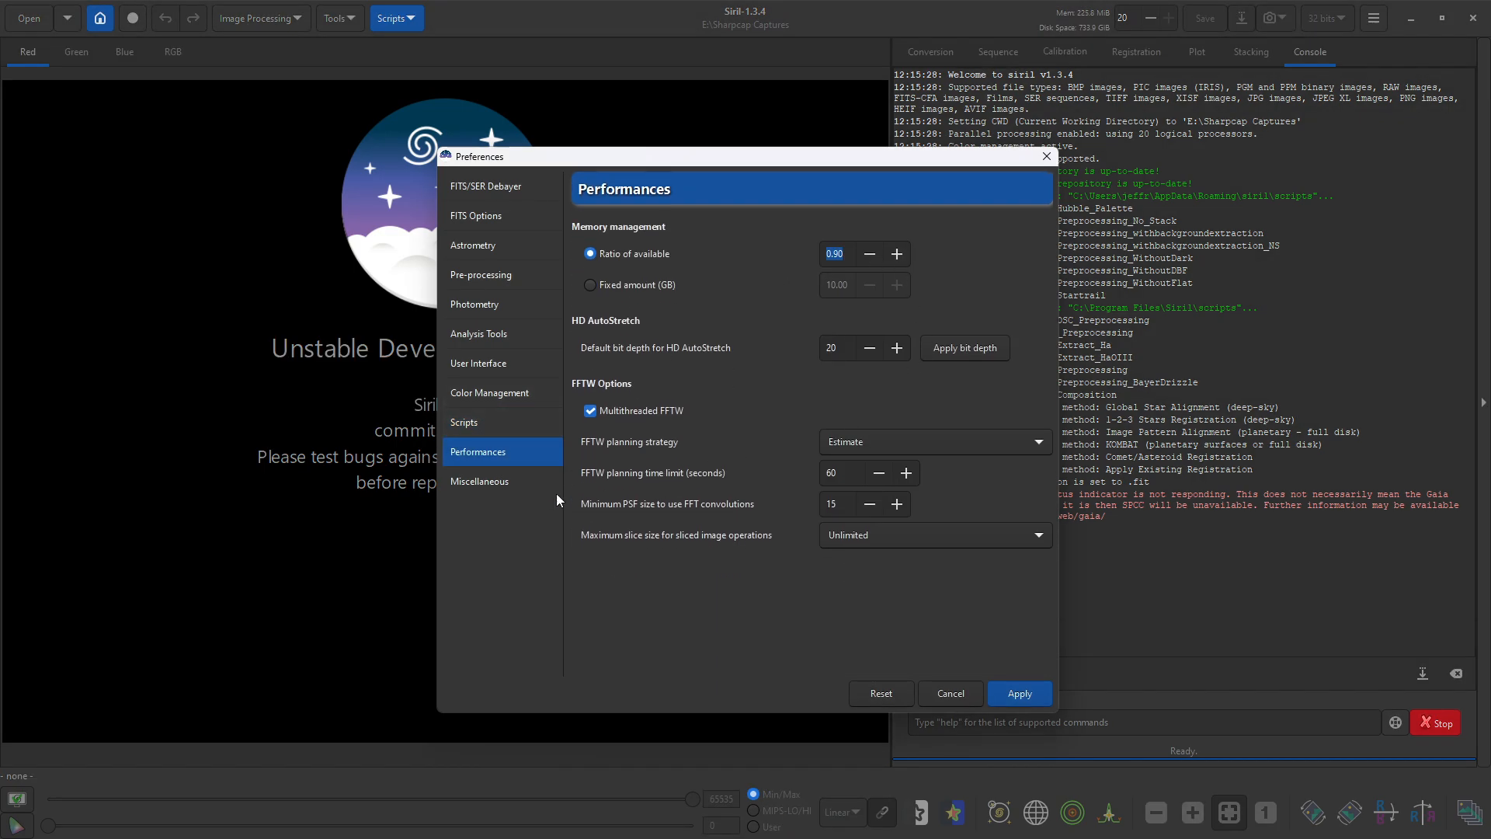
{"action": "left_click", "coordinate": [480, 481]}
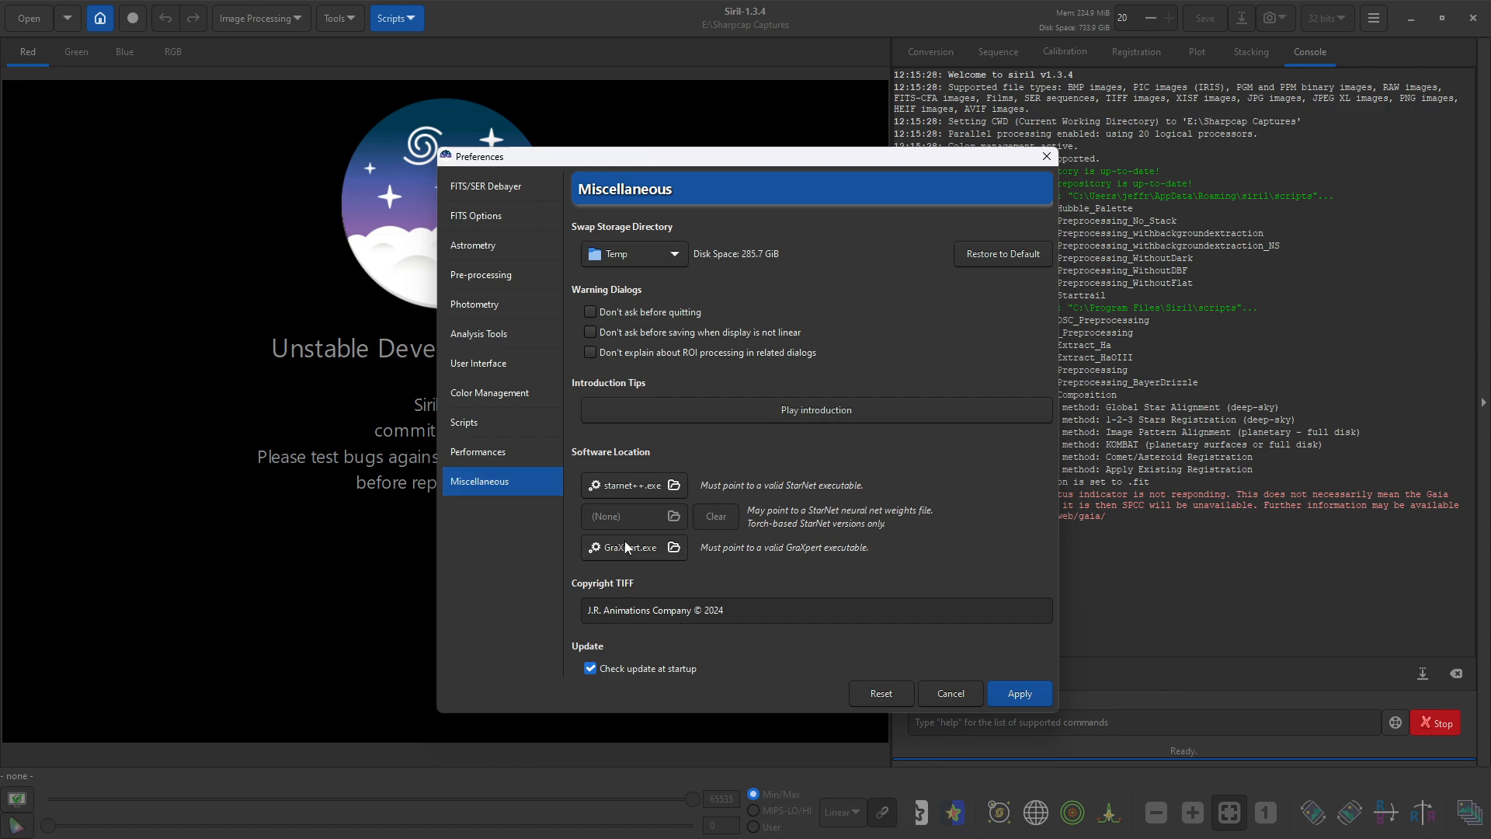
{"action": "mouse_move", "coordinate": [710, 550]}
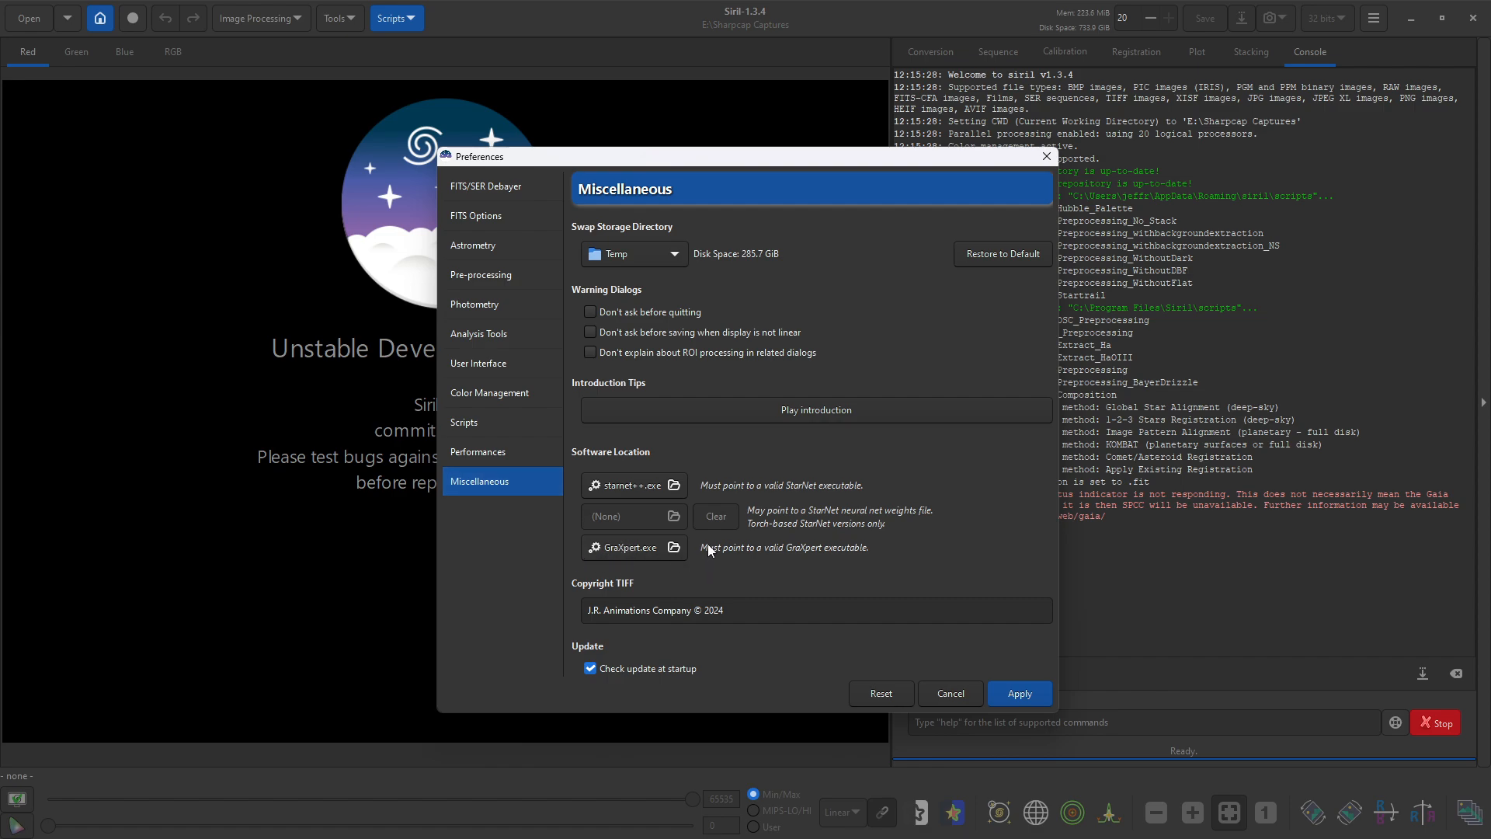
{"action": "mouse_move", "coordinate": [625, 581]}
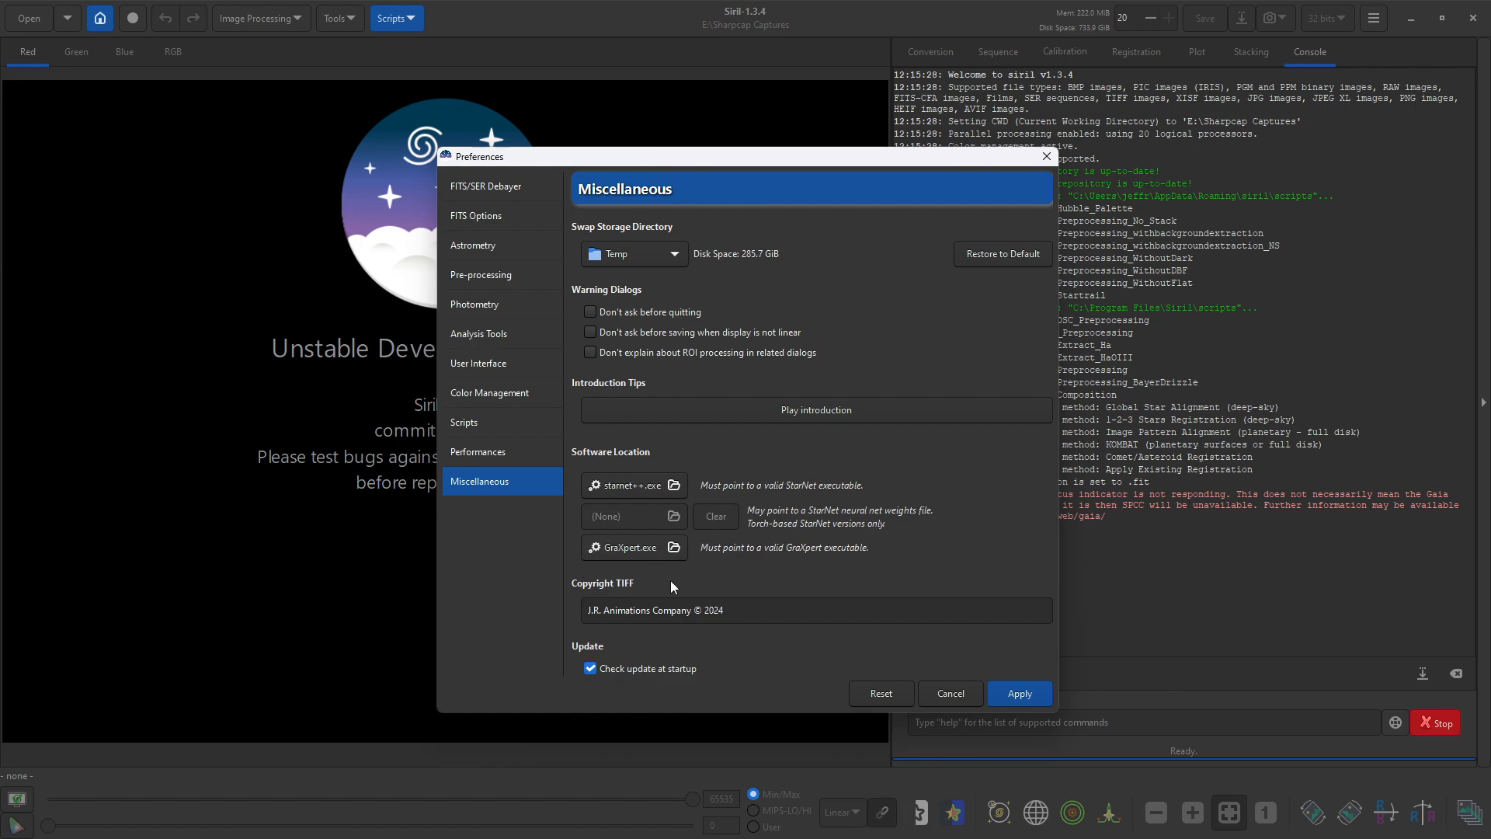
{"action": "mouse_move", "coordinate": [685, 463]}
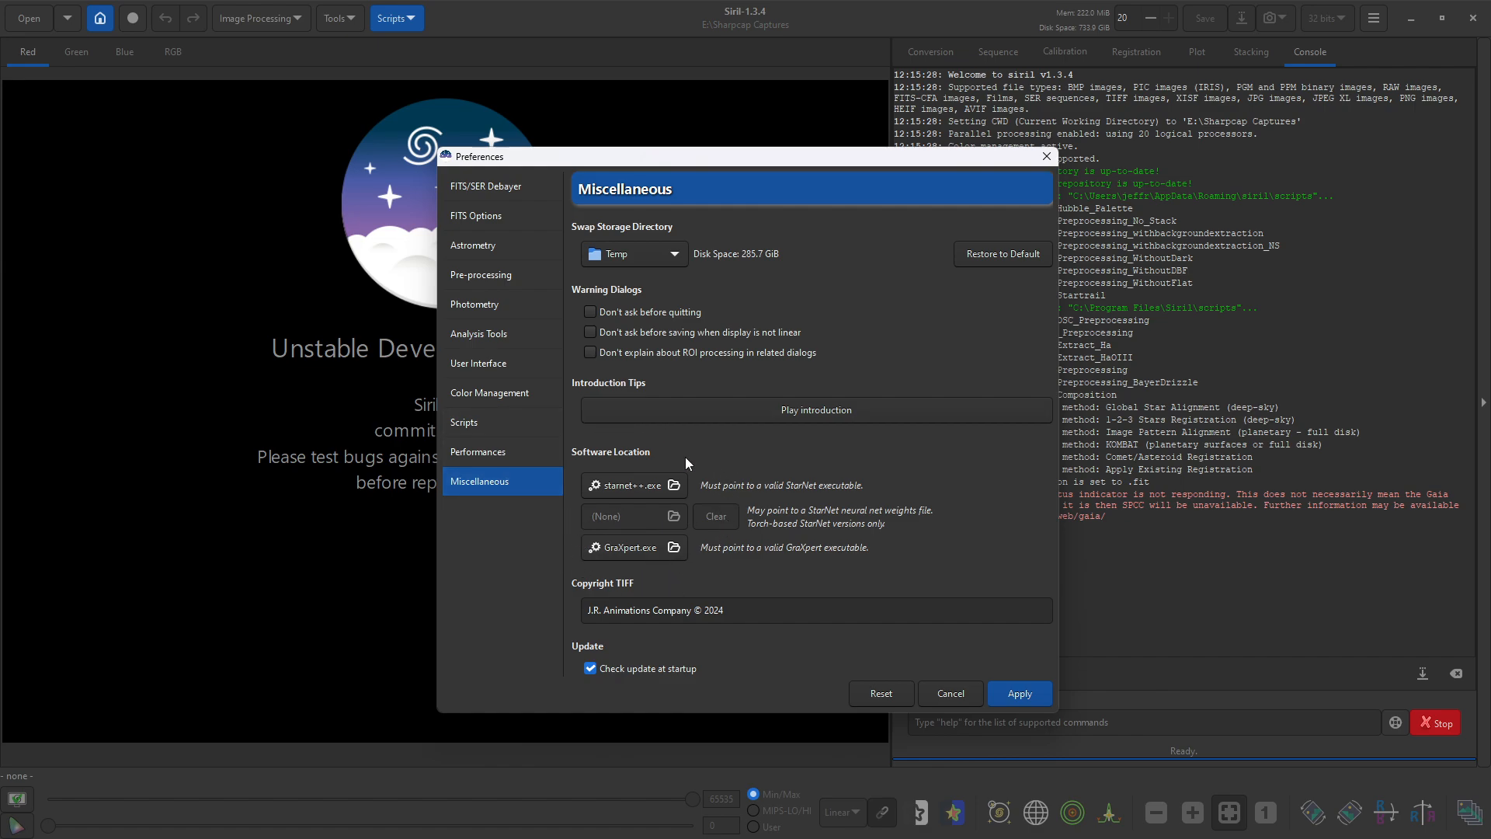
{"action": "mouse_move", "coordinate": [714, 542]}
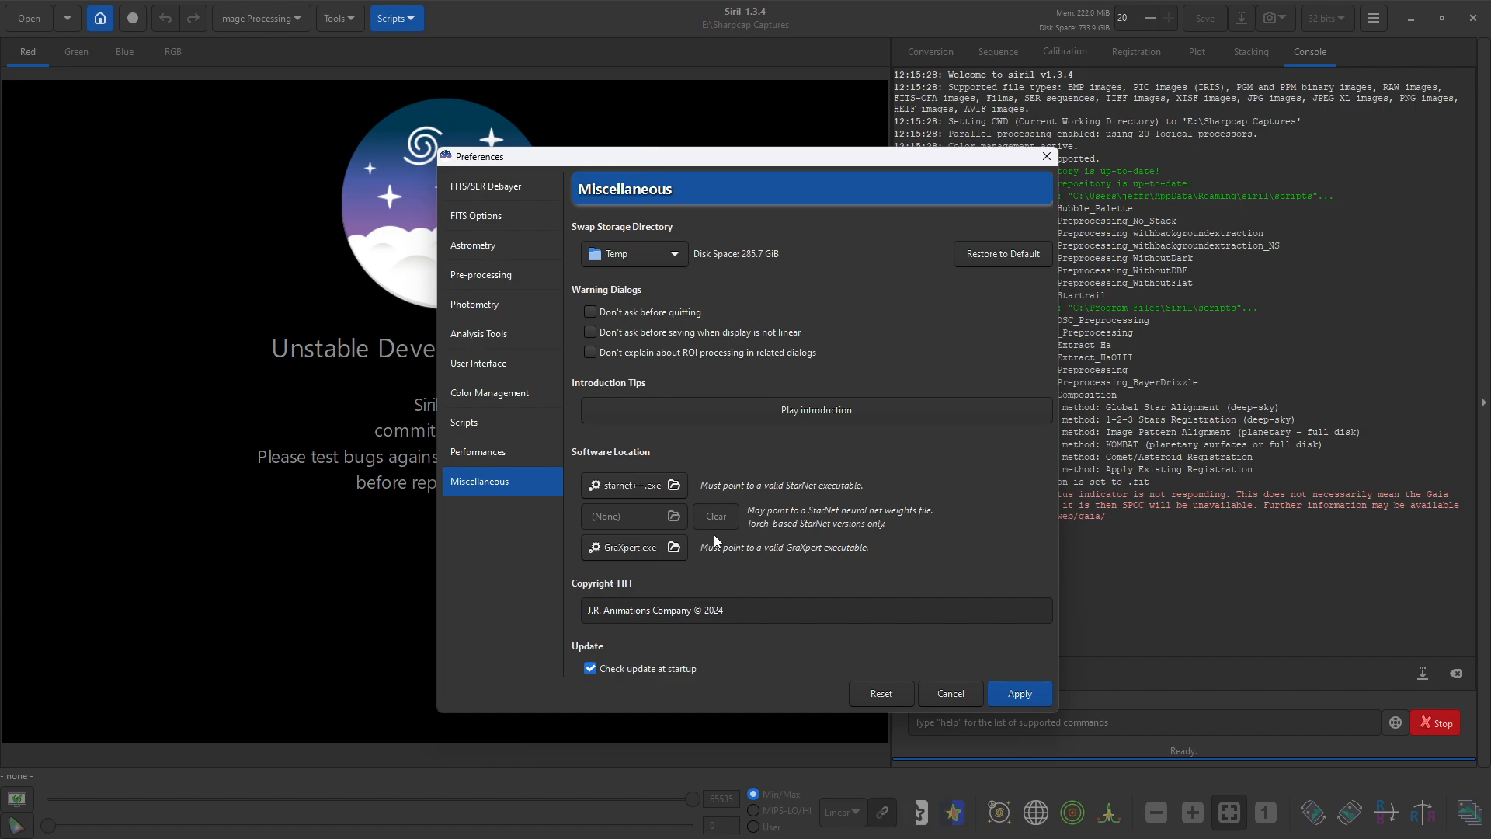
{"action": "mouse_move", "coordinate": [925, 700]}
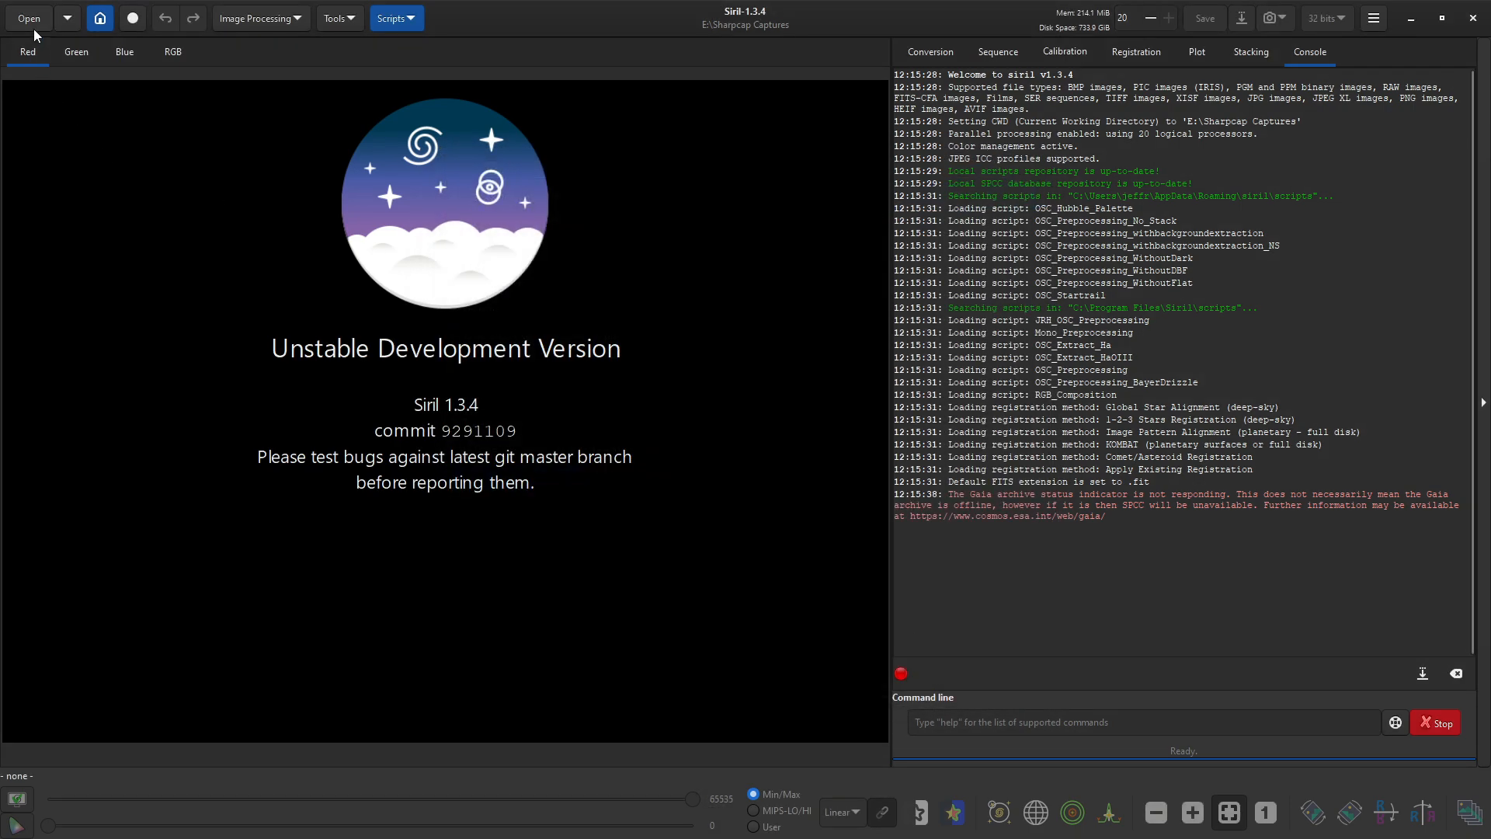
Step: Browse into 2024-07-20 / NGC7635 (Bubble Nebula) to load Stack_32bits_200frames_2000s.fits
{"action": "left_click", "coordinate": [28, 17]}
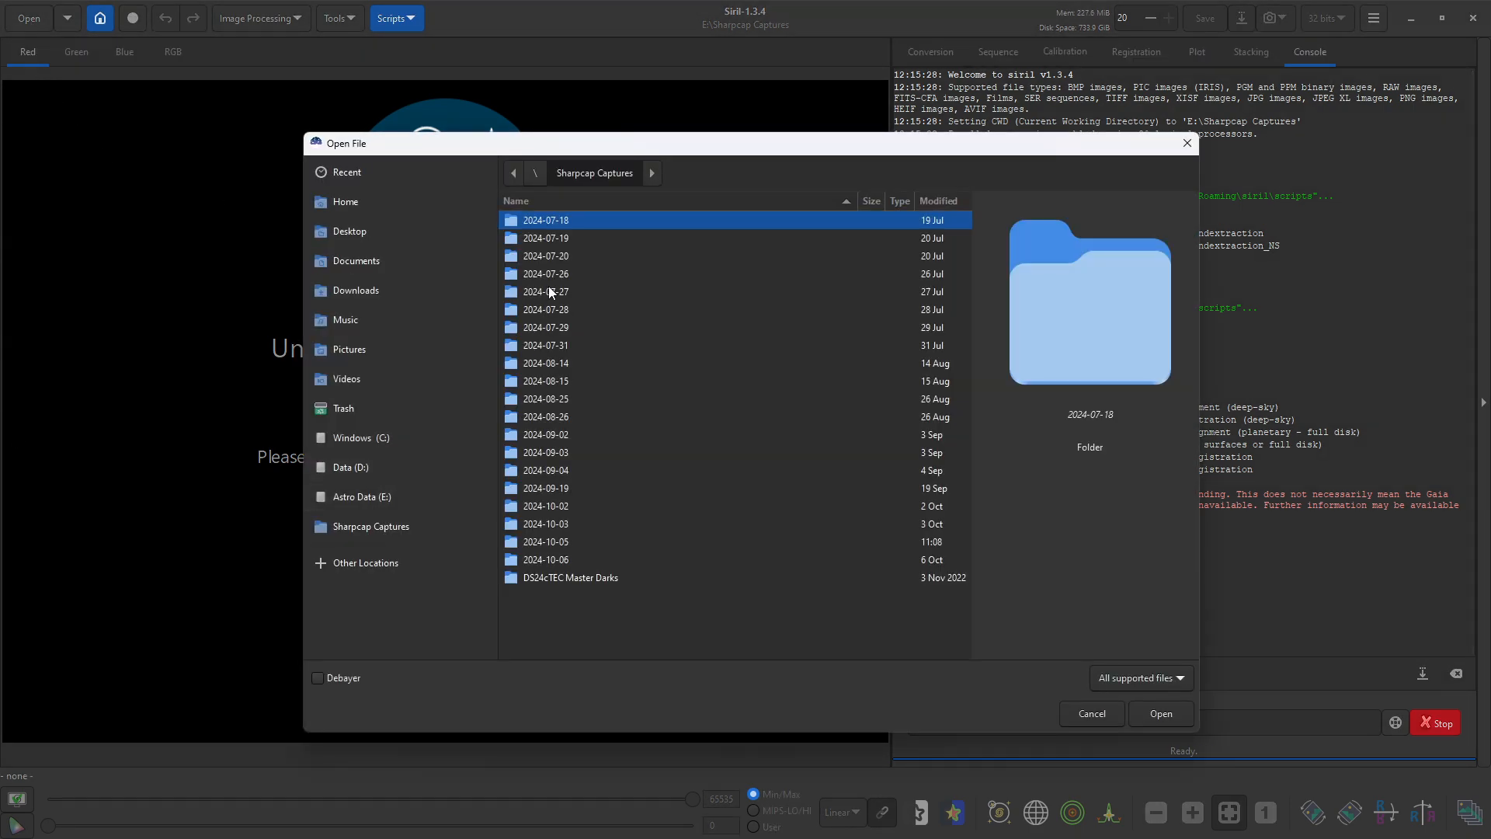
{"action": "double_click", "coordinate": [545, 255]}
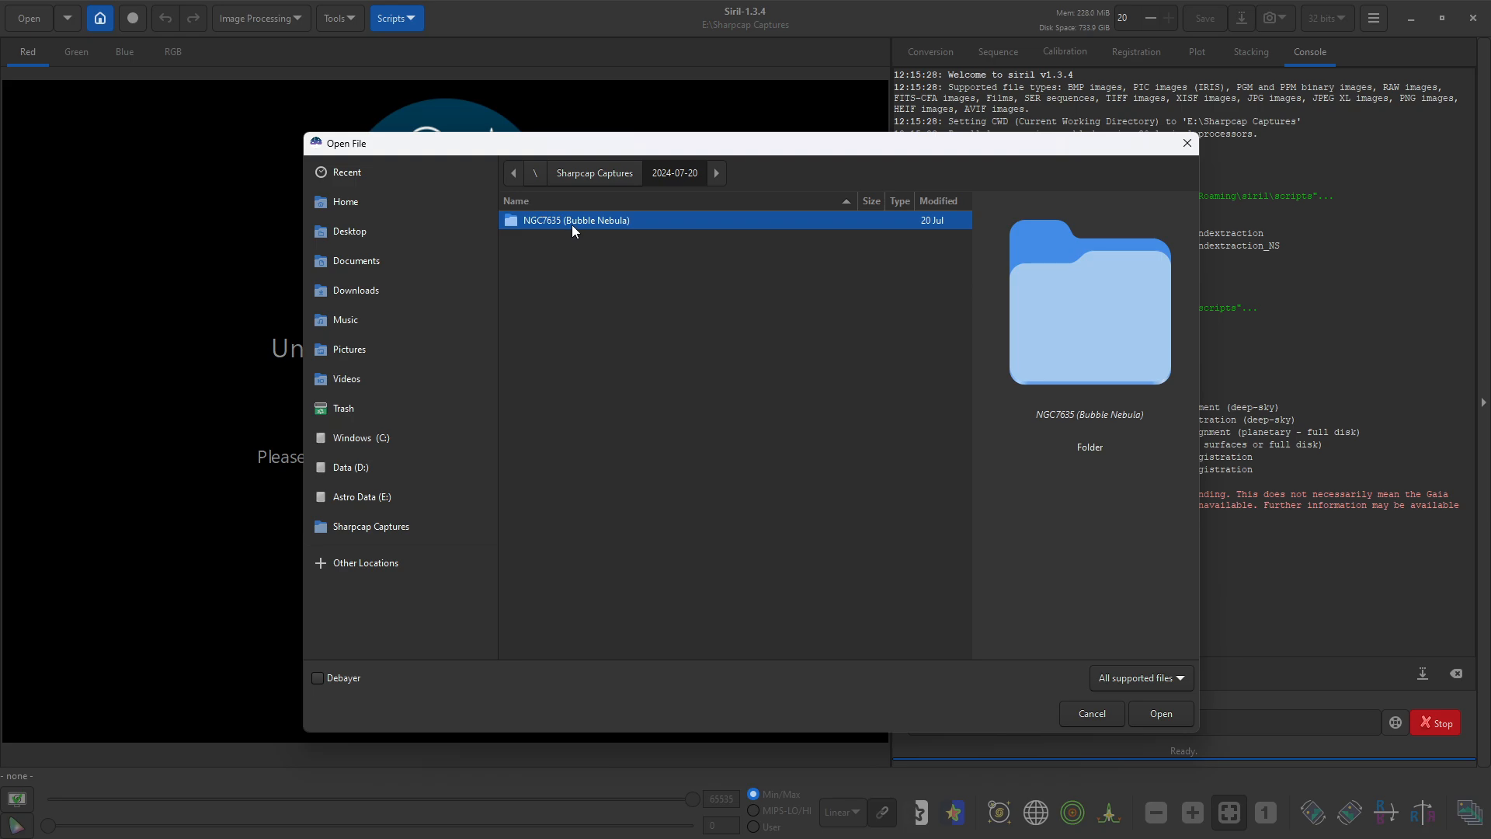
{"action": "double_click", "coordinate": [575, 219]}
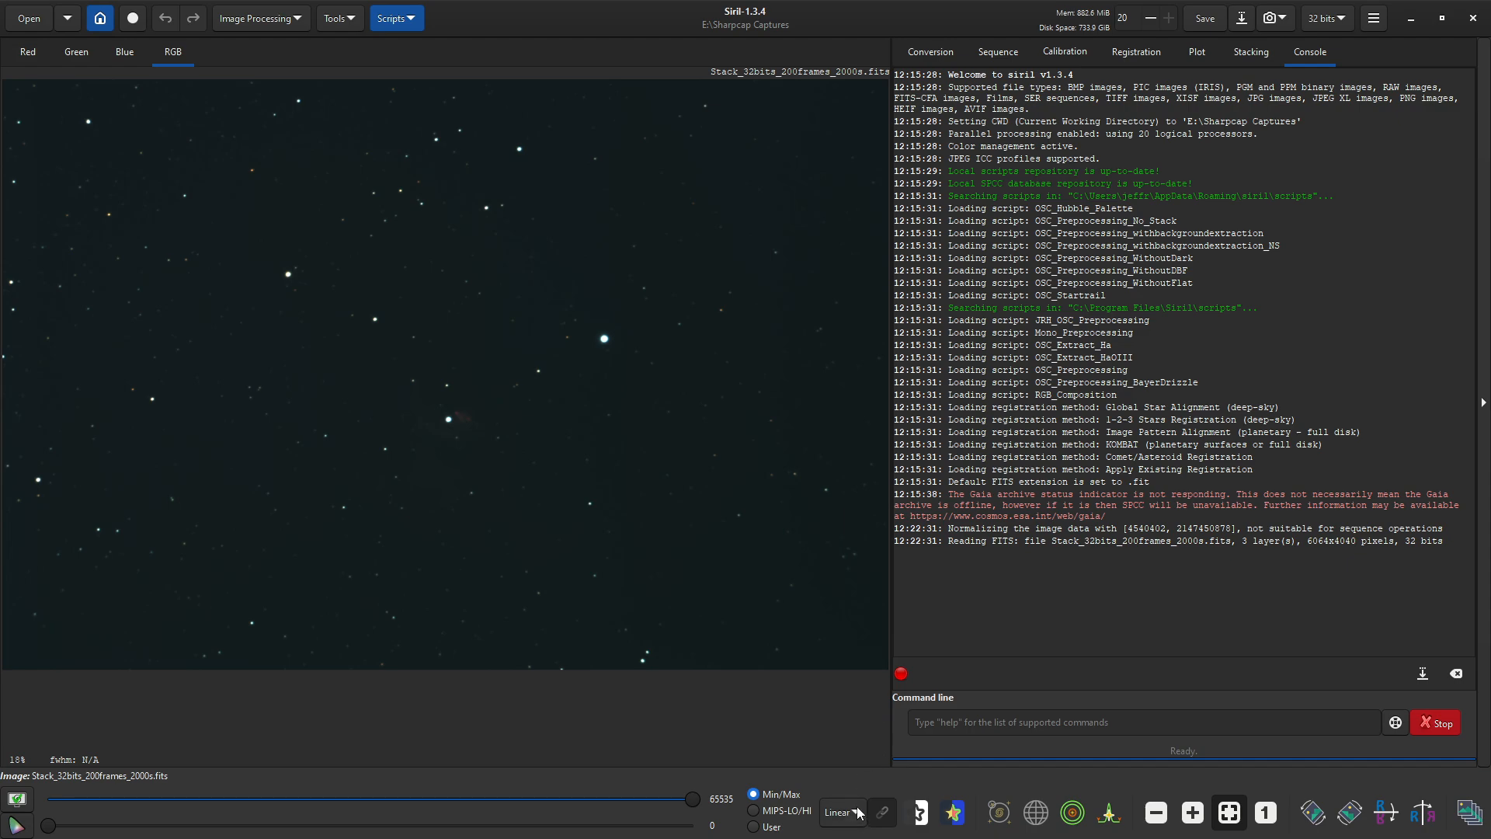
Step: Switch the preview display mode from Linear to Histogram to reveal the nebula
{"action": "left_click", "coordinate": [839, 812]}
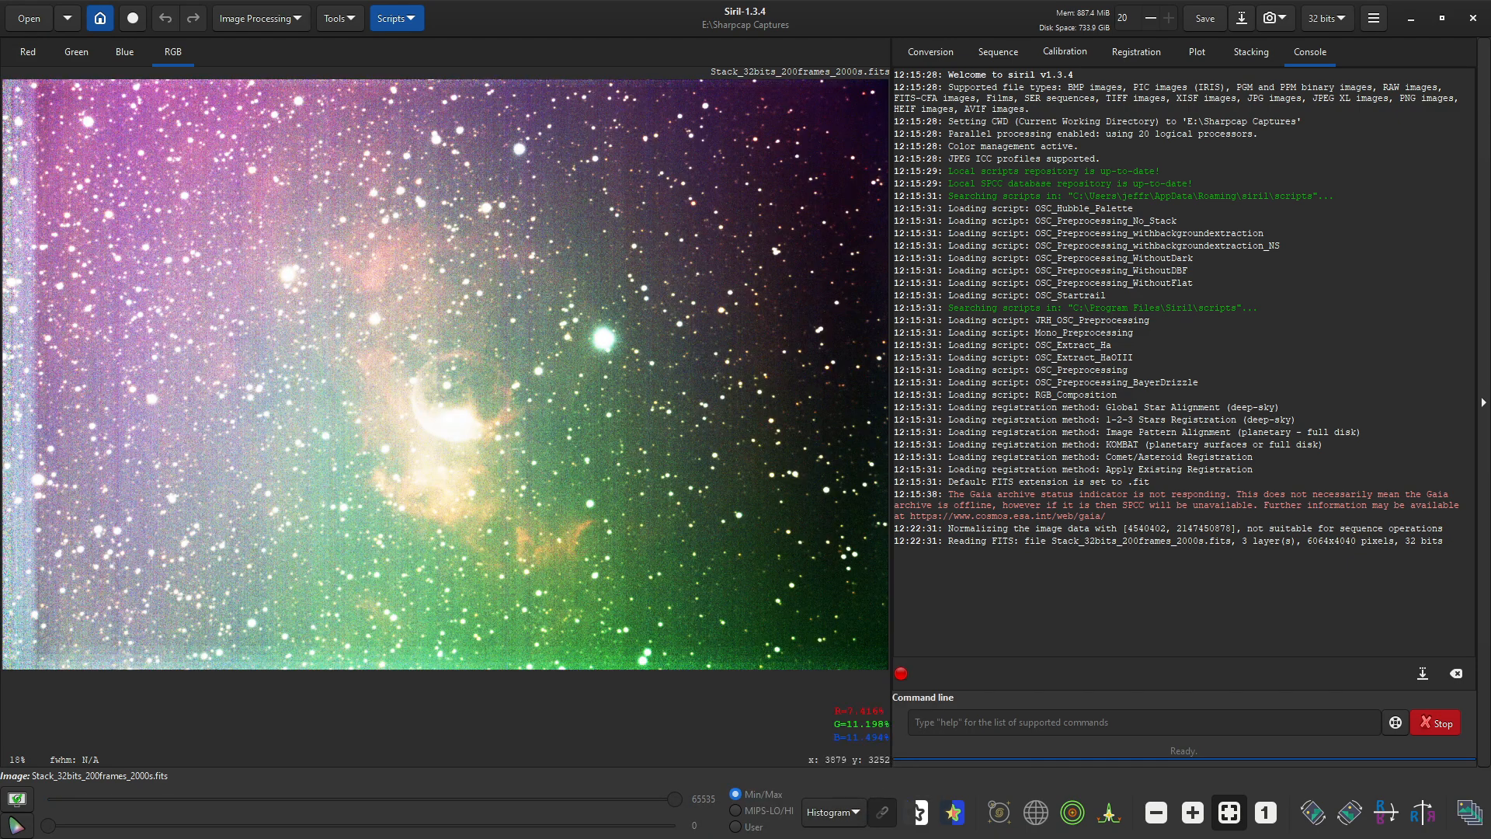
{"action": "mouse_move", "coordinate": [82, 112]}
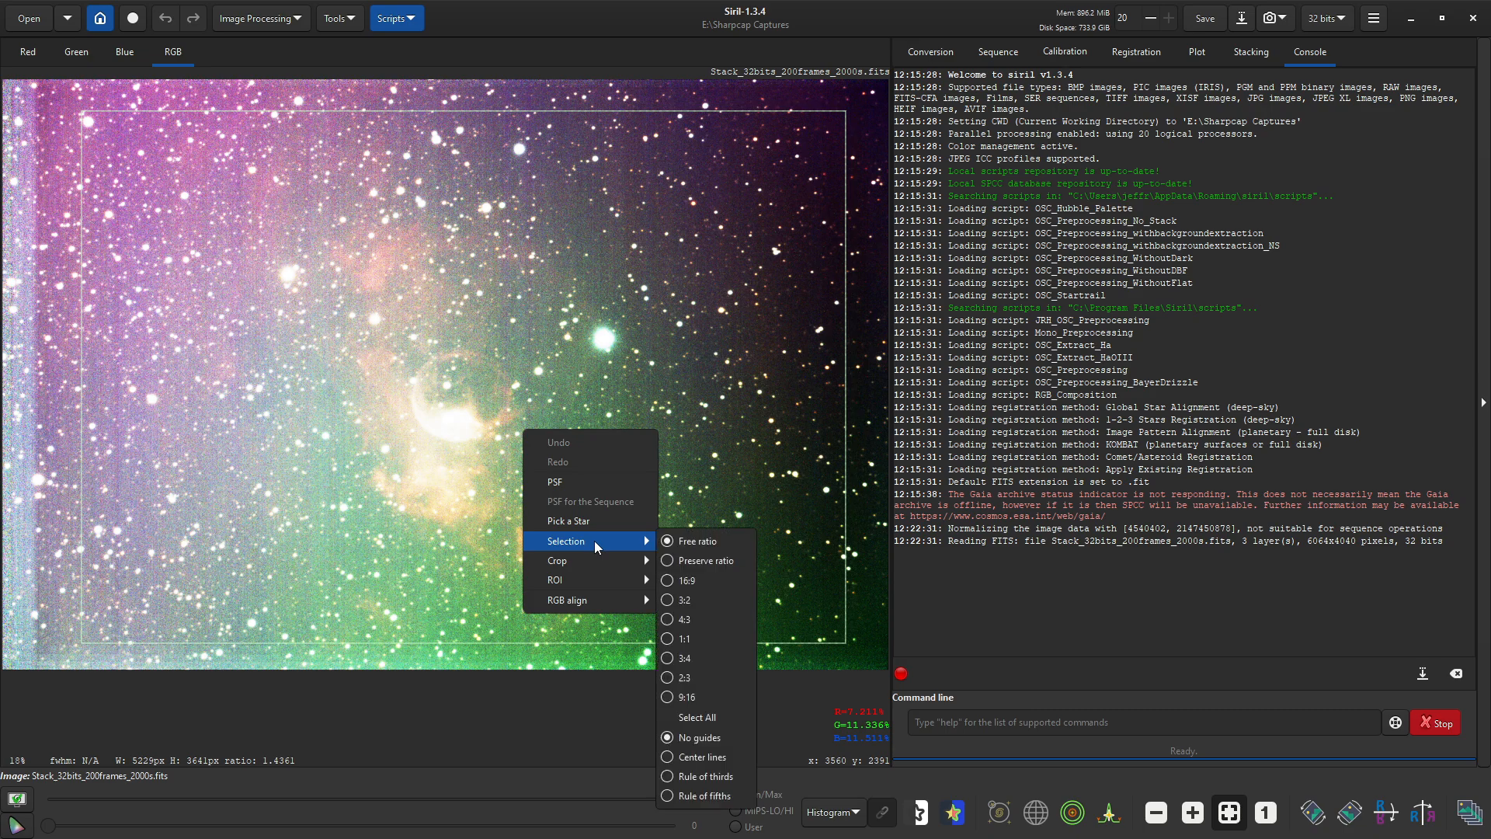
{"action": "mouse_move", "coordinate": [570, 561]}
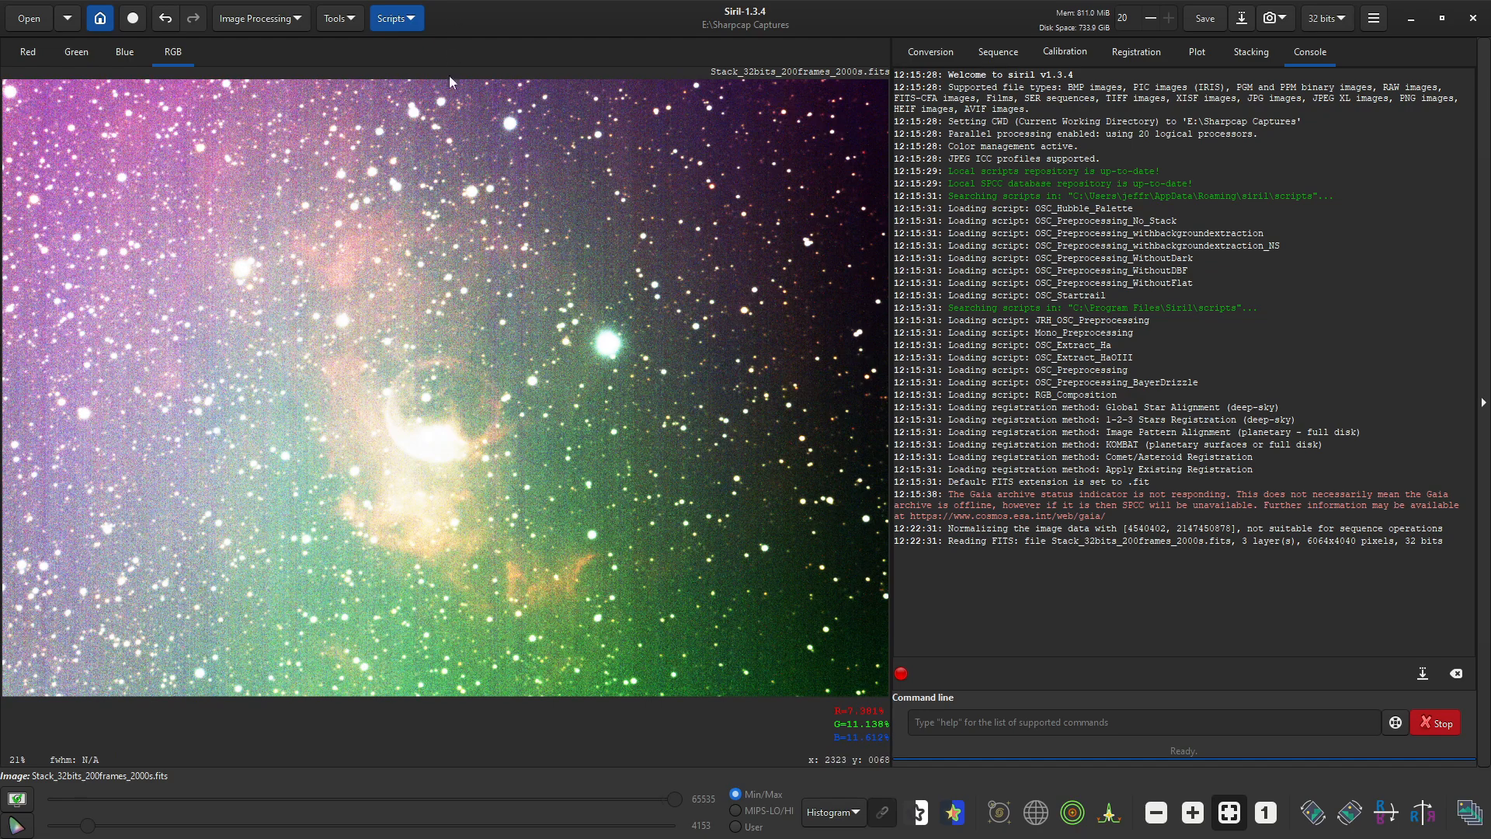
{"action": "mouse_move", "coordinate": [293, 283]}
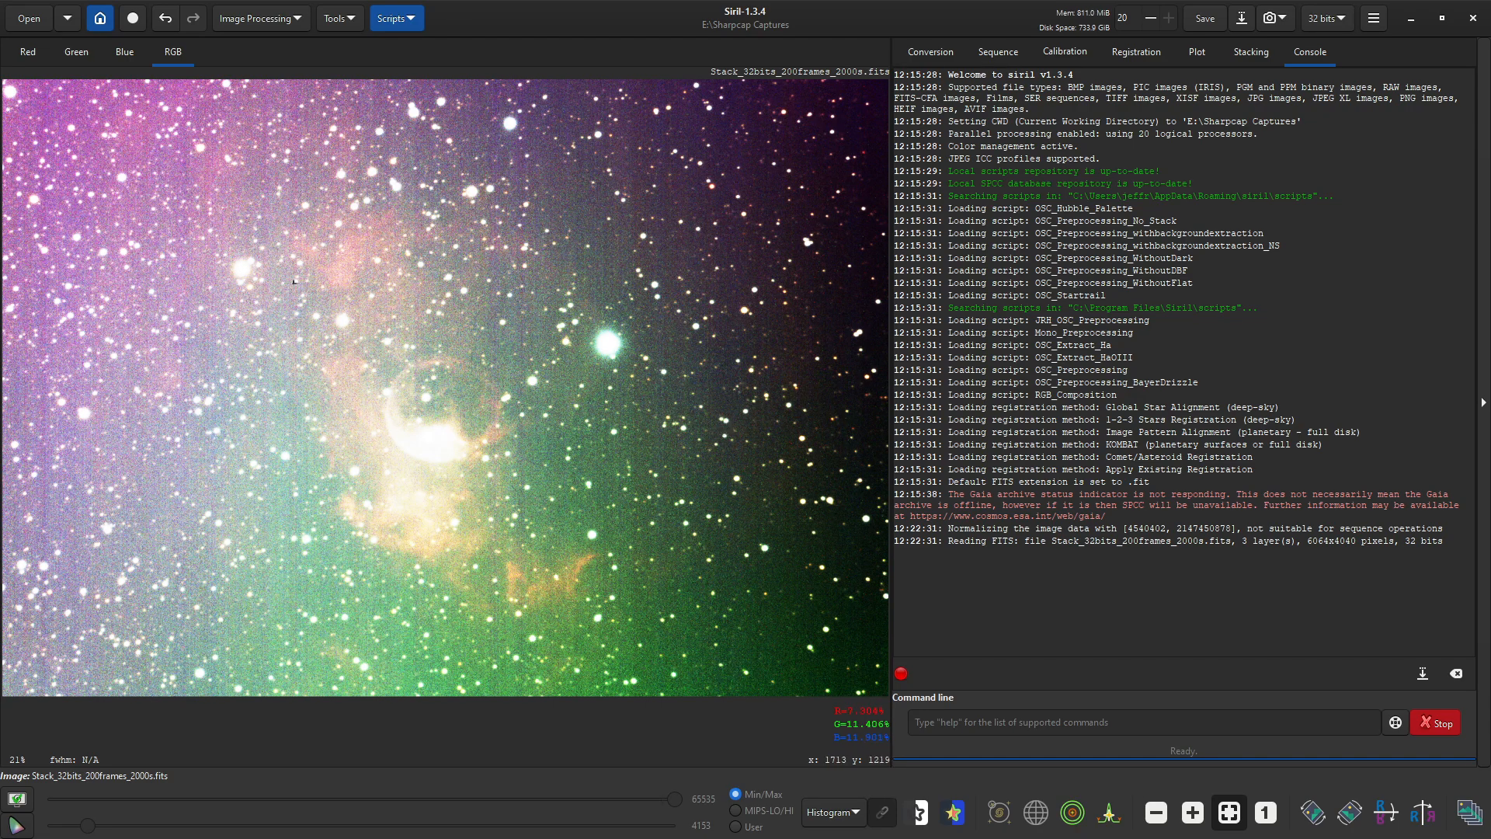
Step: Apply Banding Reduction set to vertical banding, then close its dialog
{"action": "left_click", "coordinate": [258, 19]}
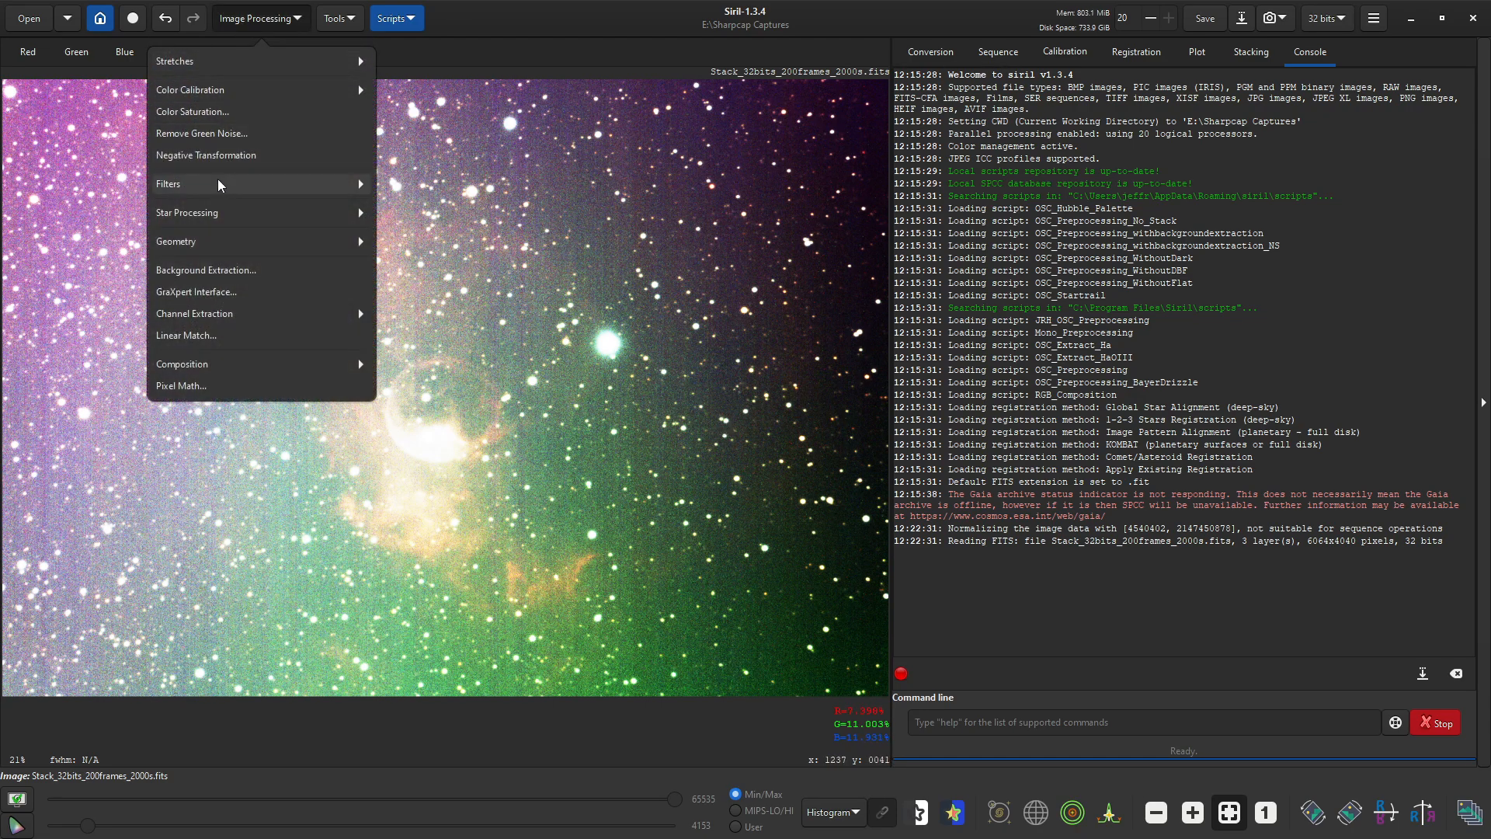
{"action": "left_click", "coordinate": [168, 183]}
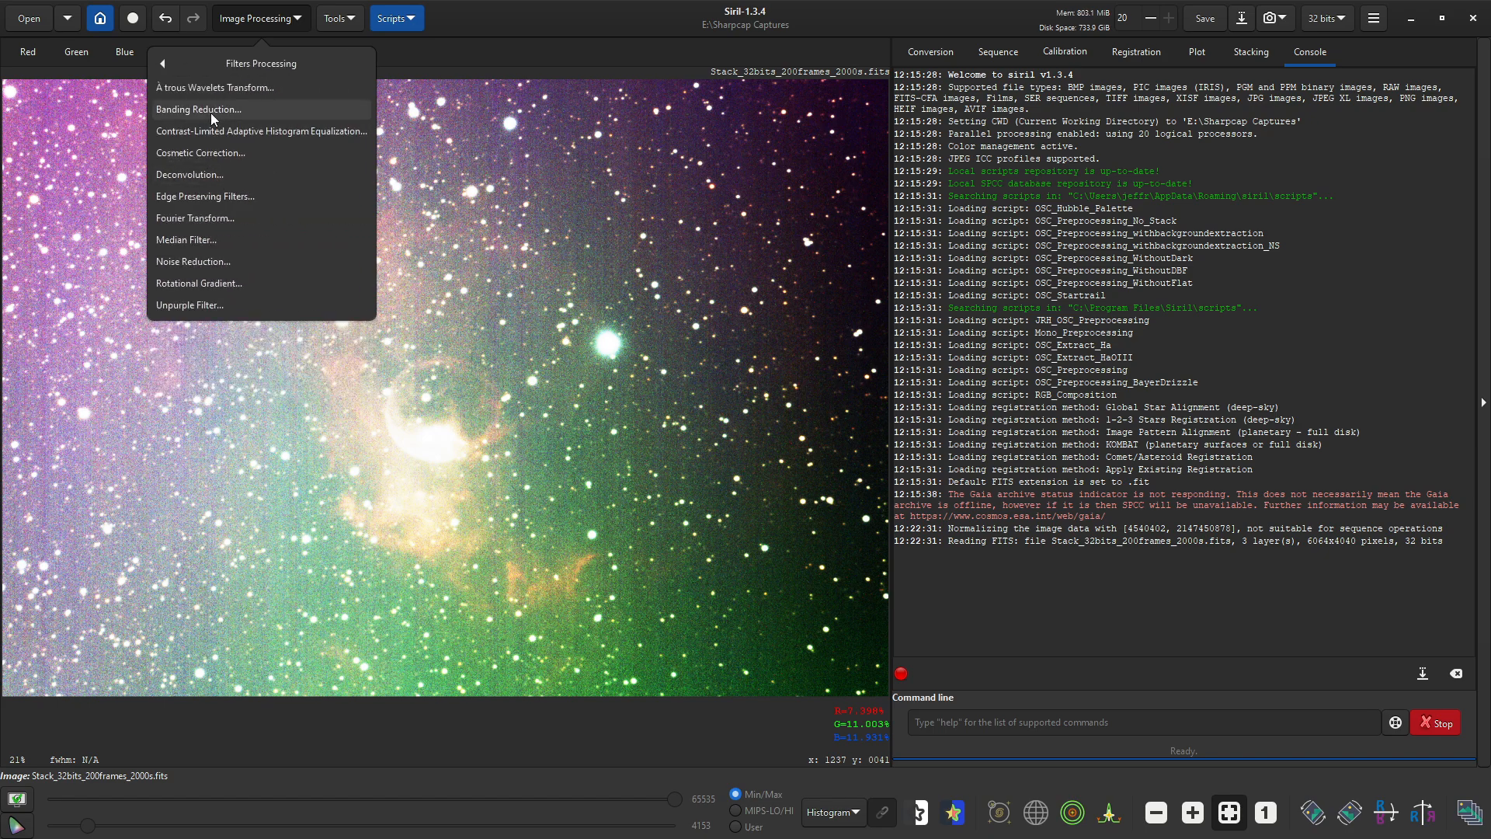
{"action": "left_click", "coordinate": [200, 109]}
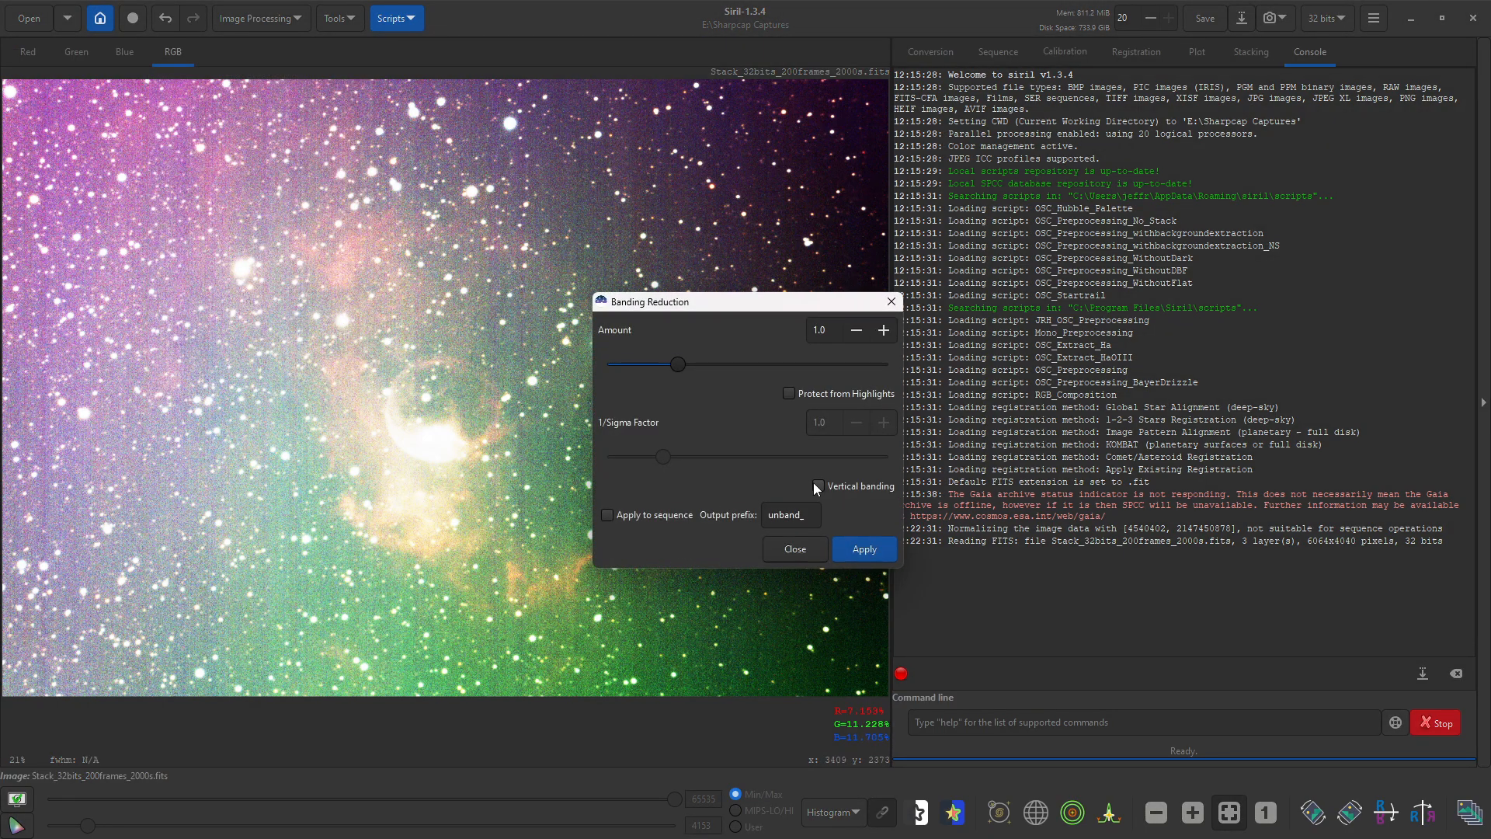
{"action": "left_click", "coordinate": [816, 486]}
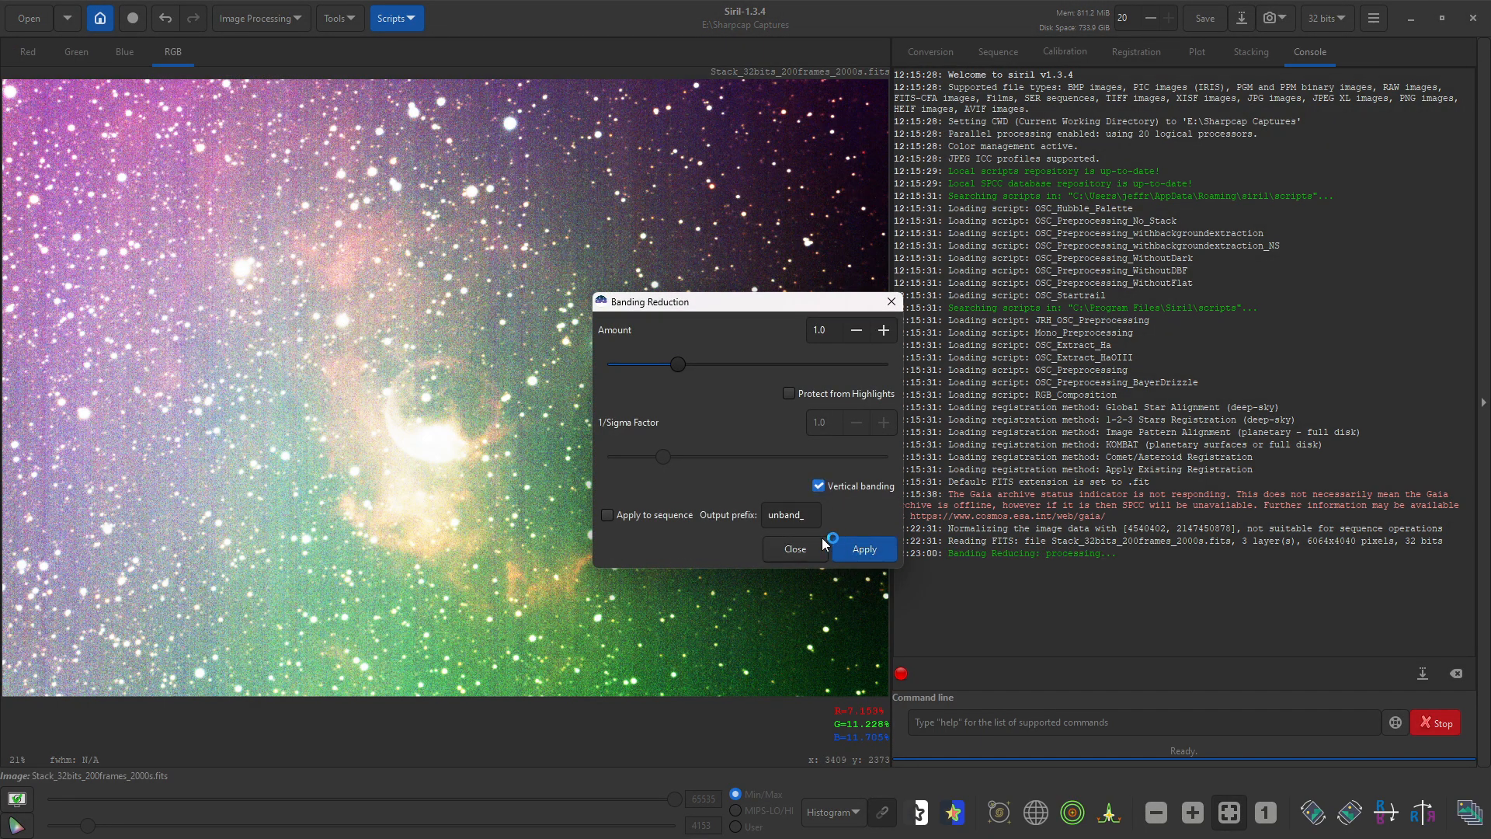
{"action": "left_click", "coordinate": [862, 549]}
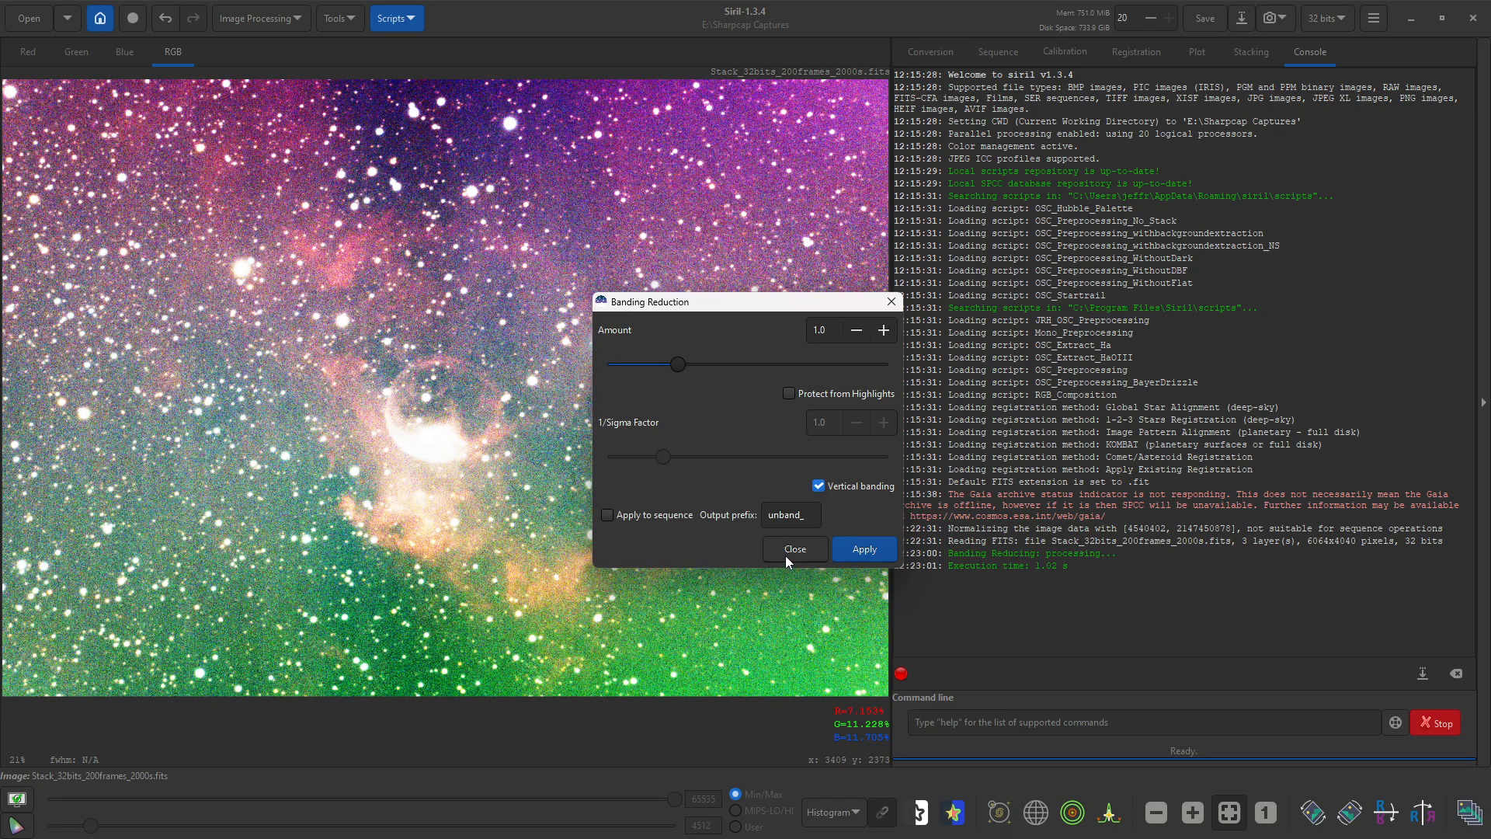
{"action": "left_click", "coordinate": [793, 549]}
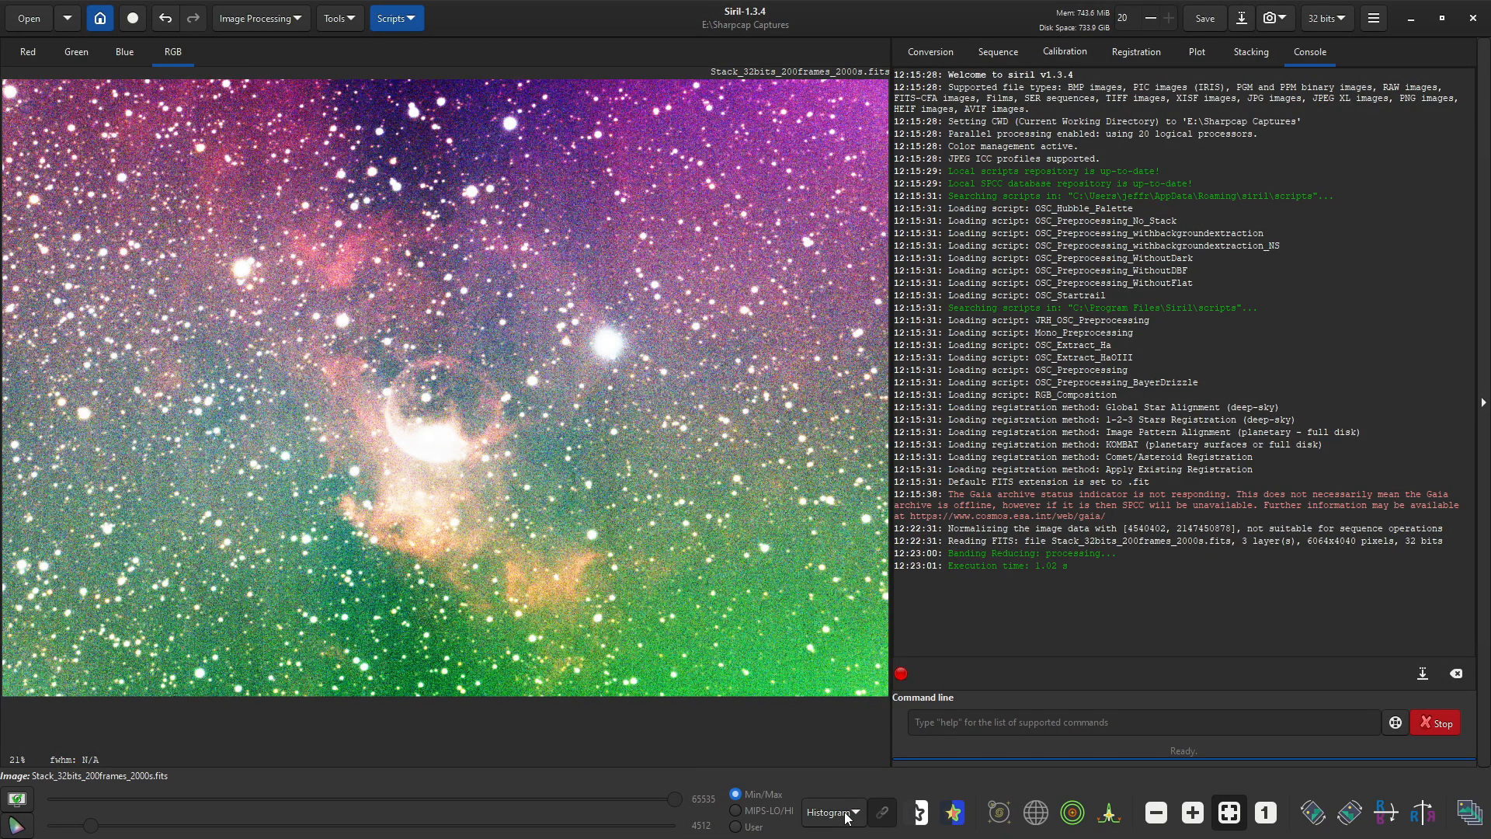
Step: Switch the display to AutoStretch and bring up the GraXpert interface
{"action": "left_click", "coordinate": [831, 813]}
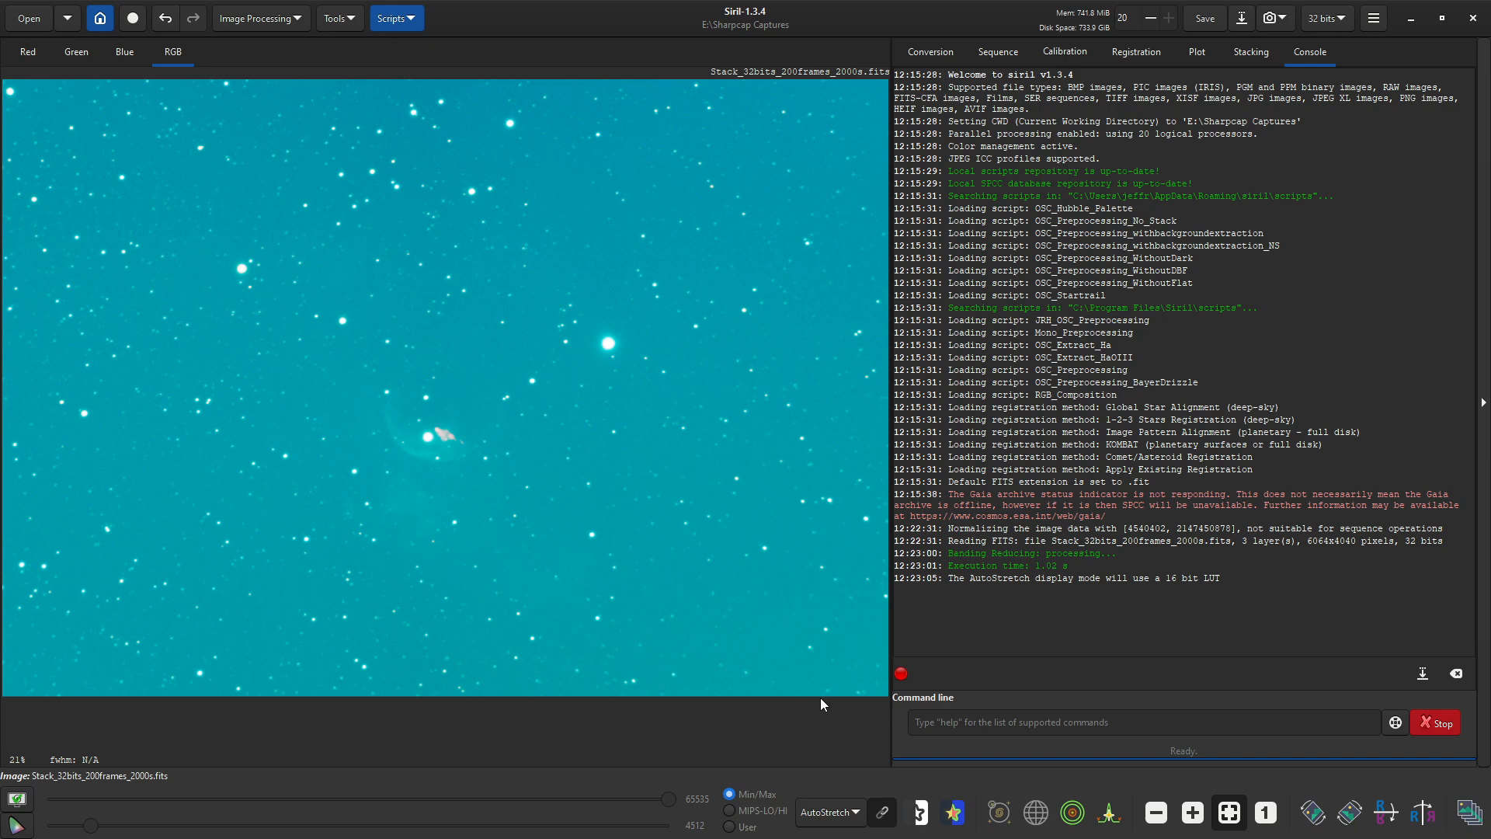
{"action": "left_click", "coordinate": [255, 17]}
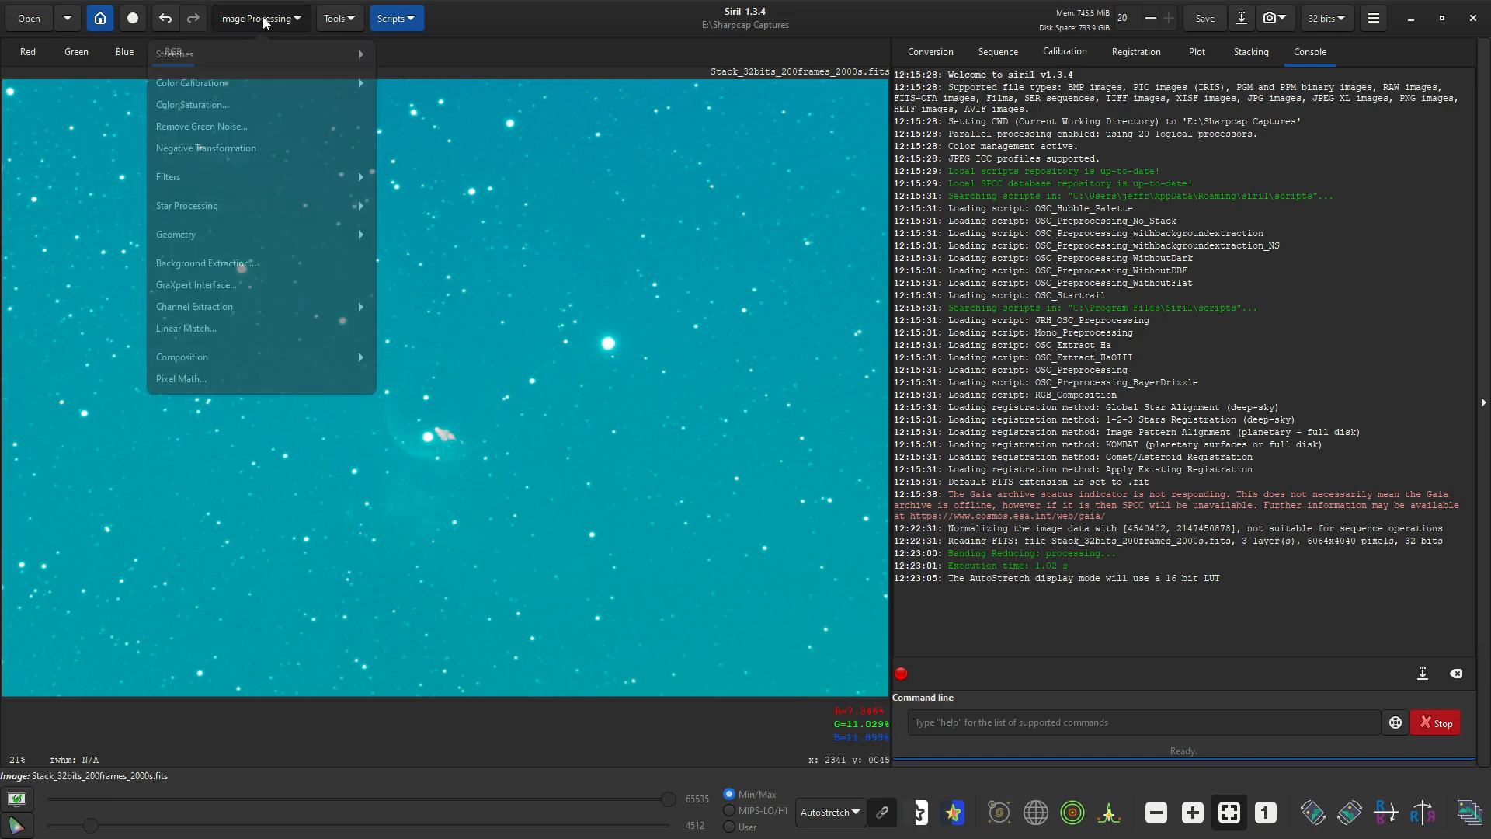
{"action": "mouse_move", "coordinate": [261, 17]}
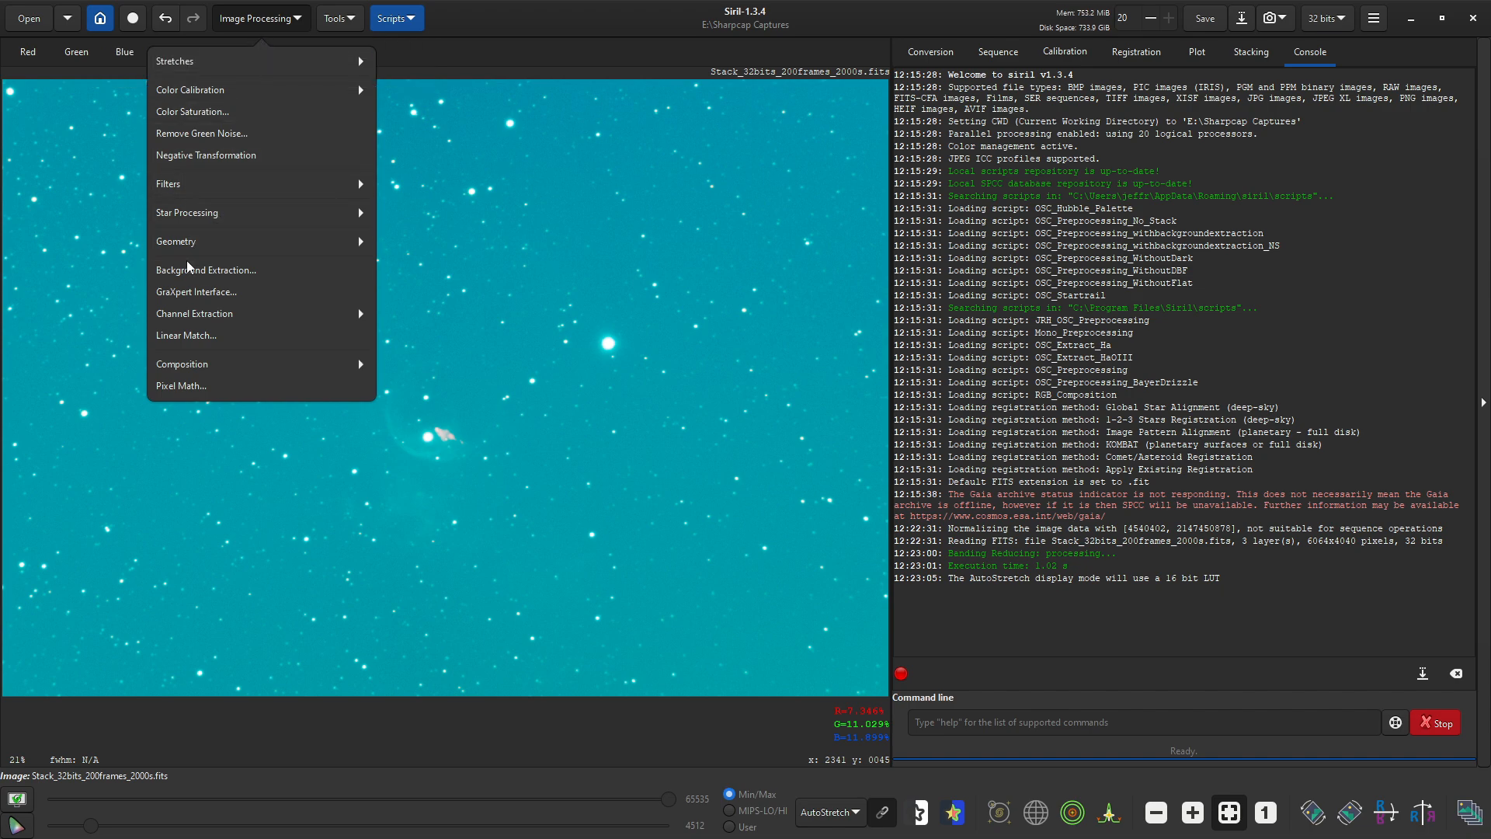
{"action": "left_click", "coordinate": [197, 292]}
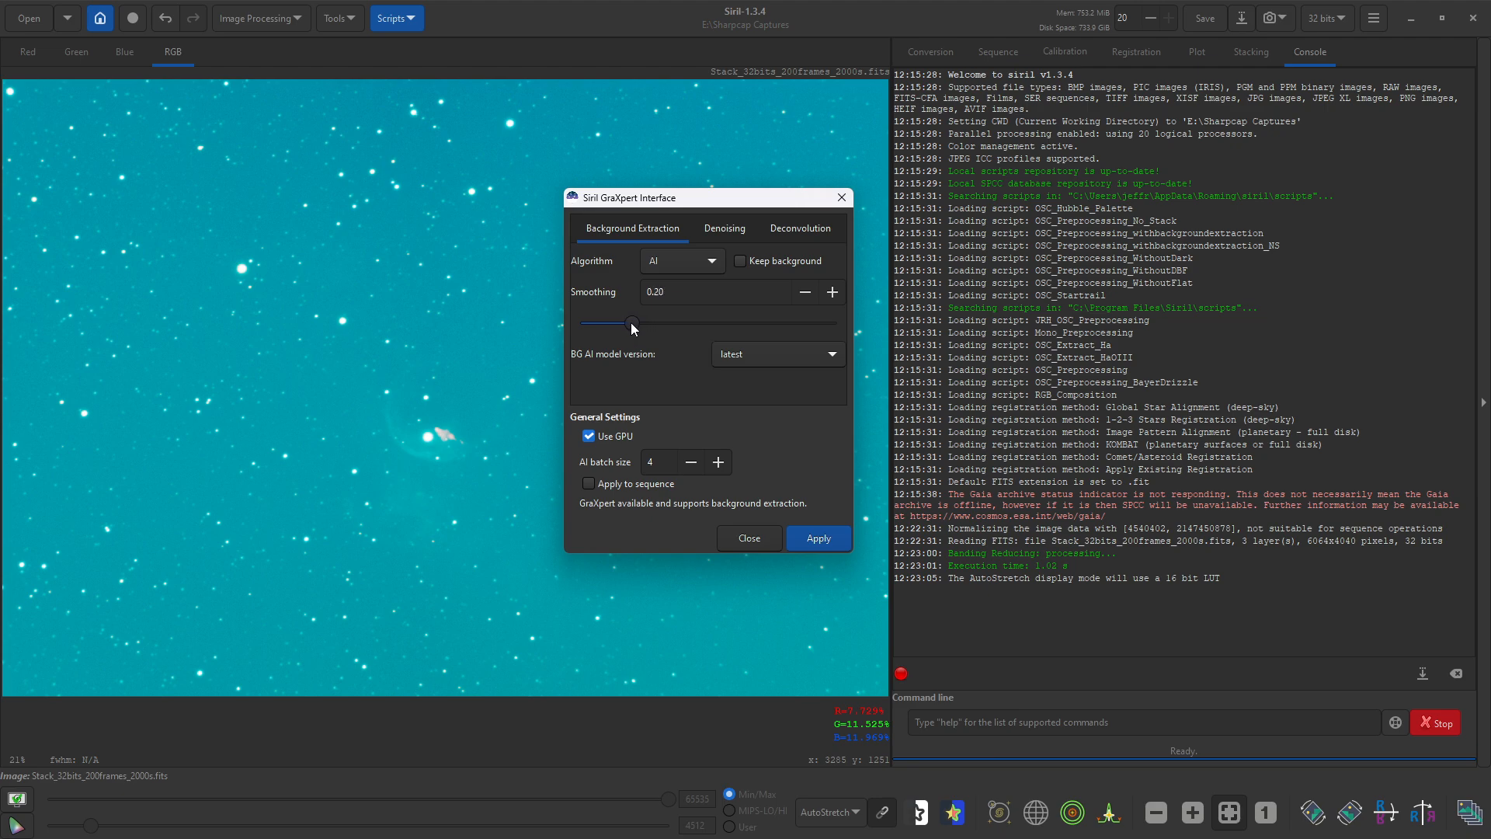
Step: Run GraXpert AI background extraction on the stack and close the dialog
{"action": "left_click", "coordinate": [815, 539]}
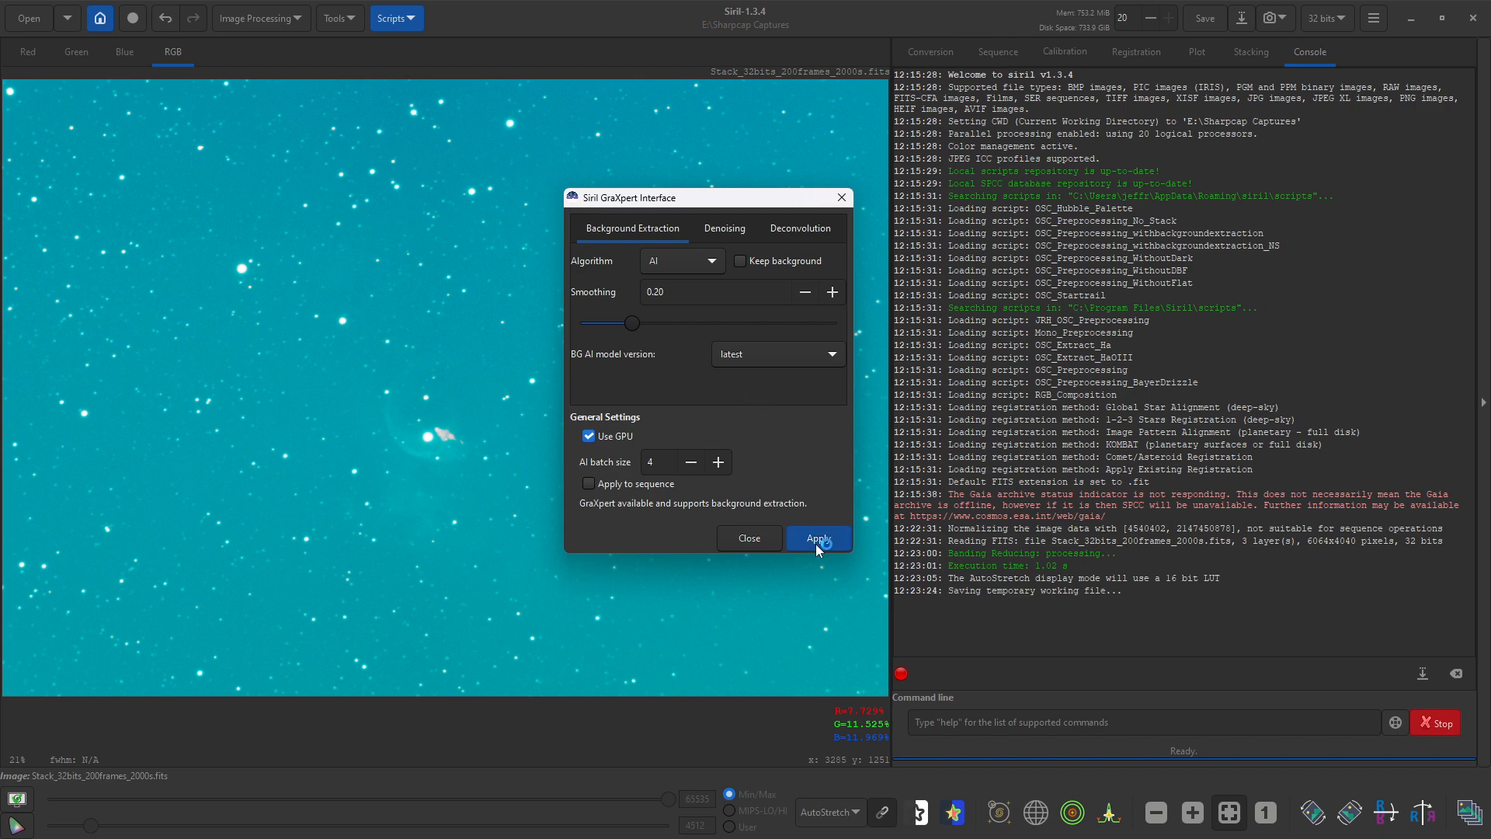
{"action": "left_click", "coordinate": [815, 538]}
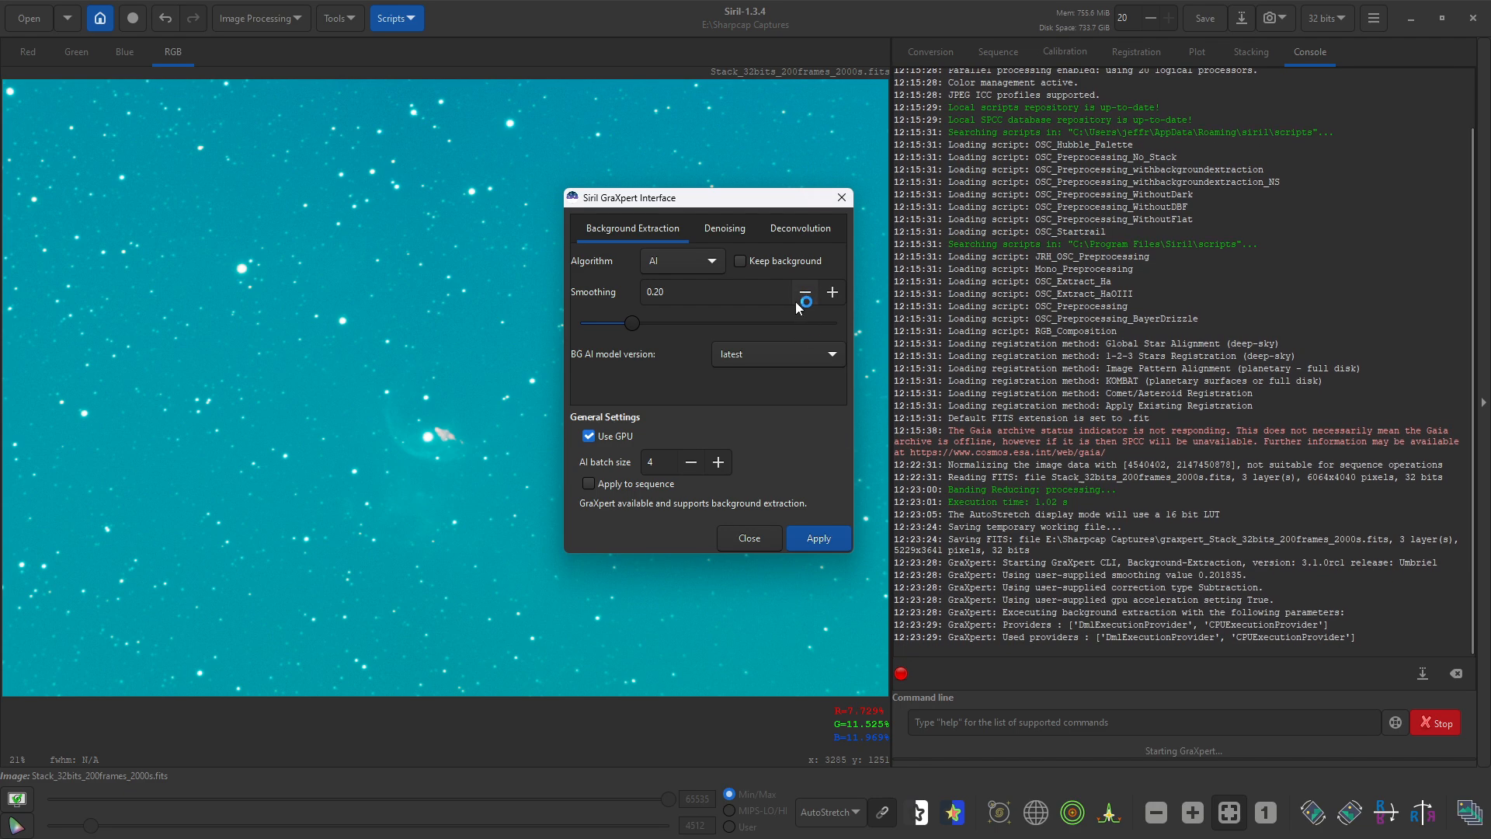
{"action": "left_click", "coordinate": [816, 538]}
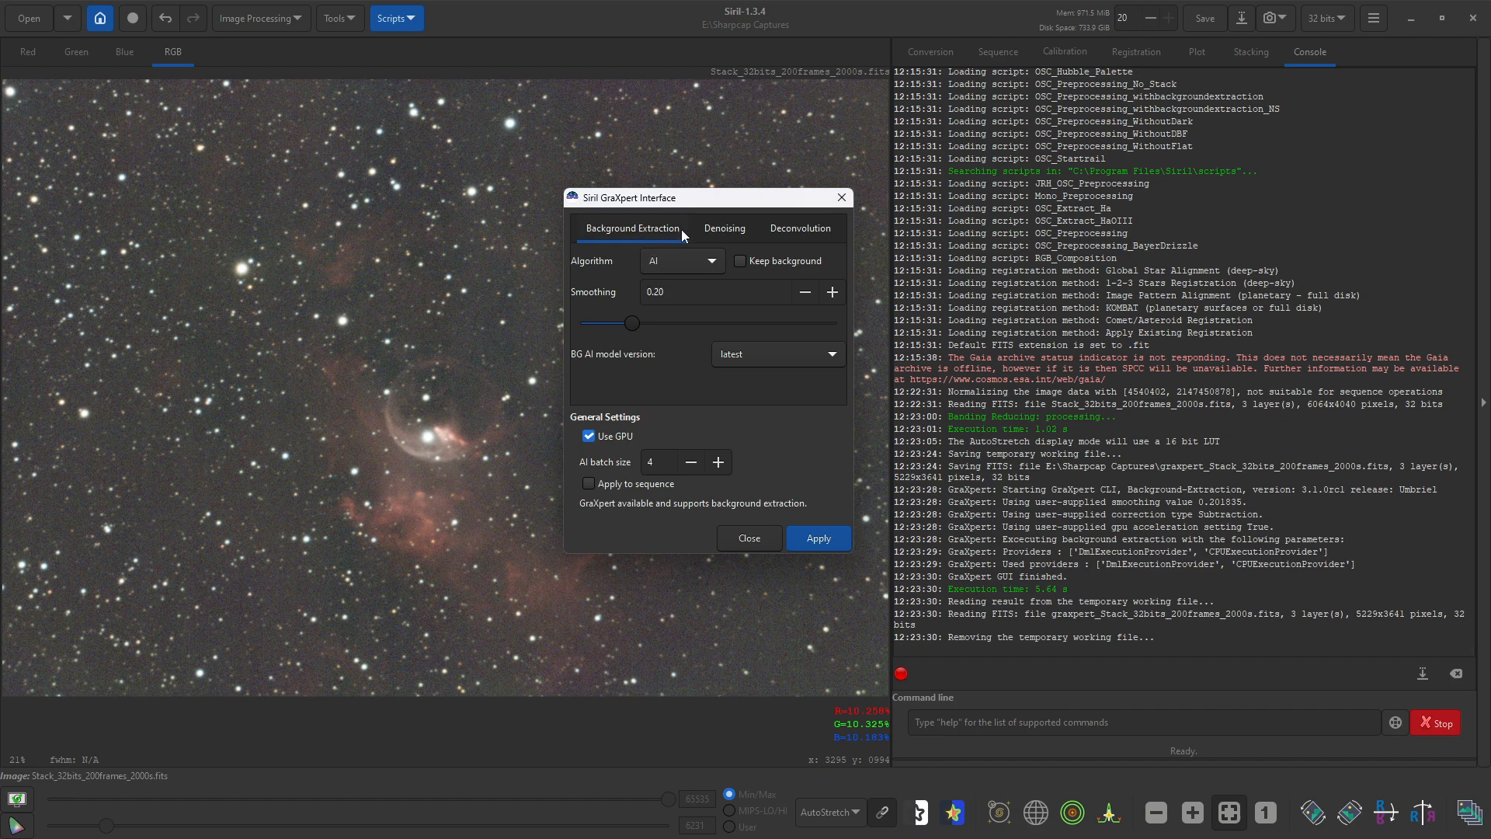
{"action": "mouse_move", "coordinate": [791, 215]}
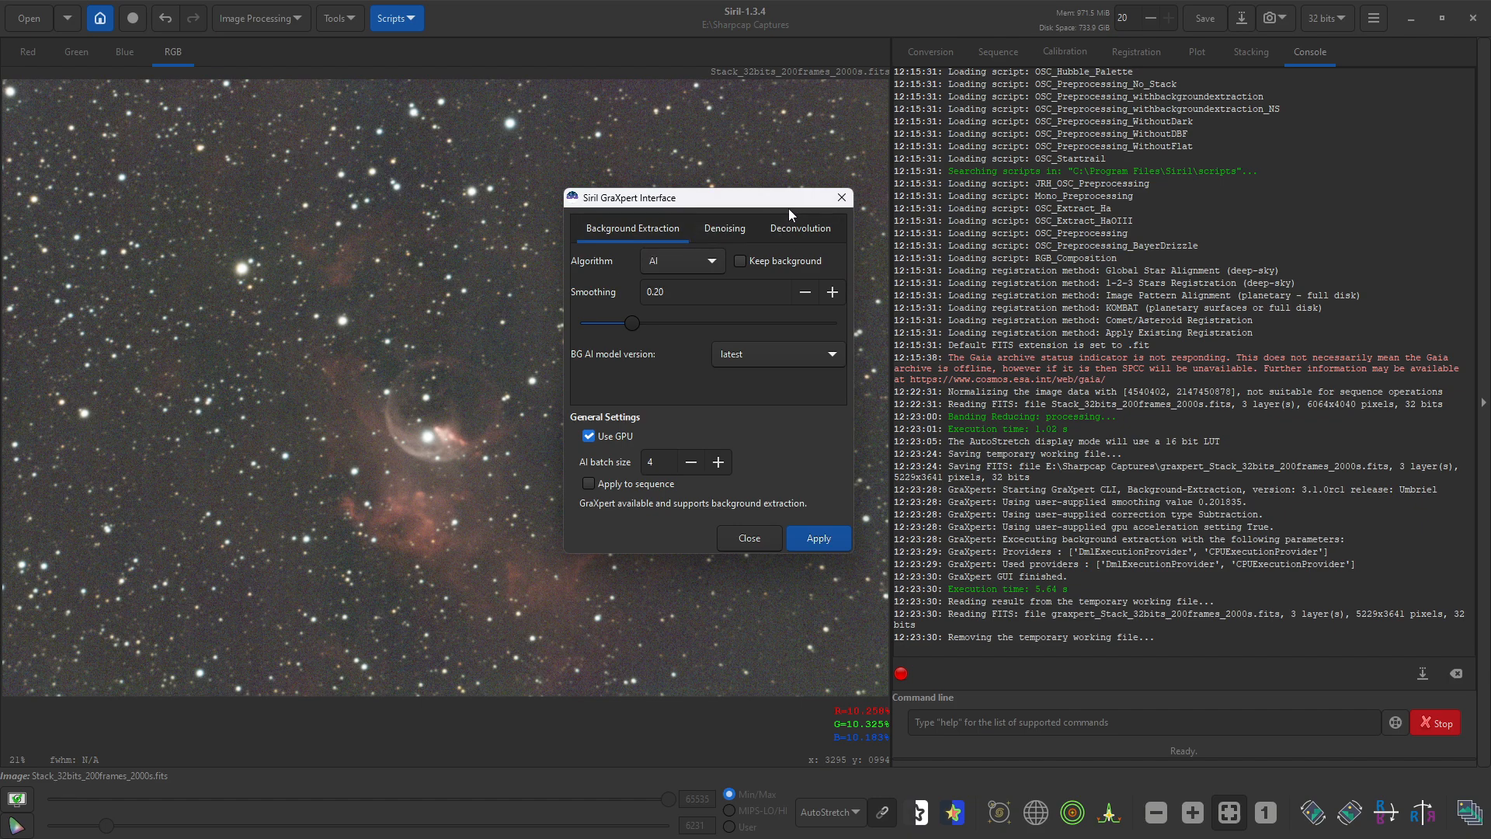
{"action": "mouse_move", "coordinate": [811, 236]}
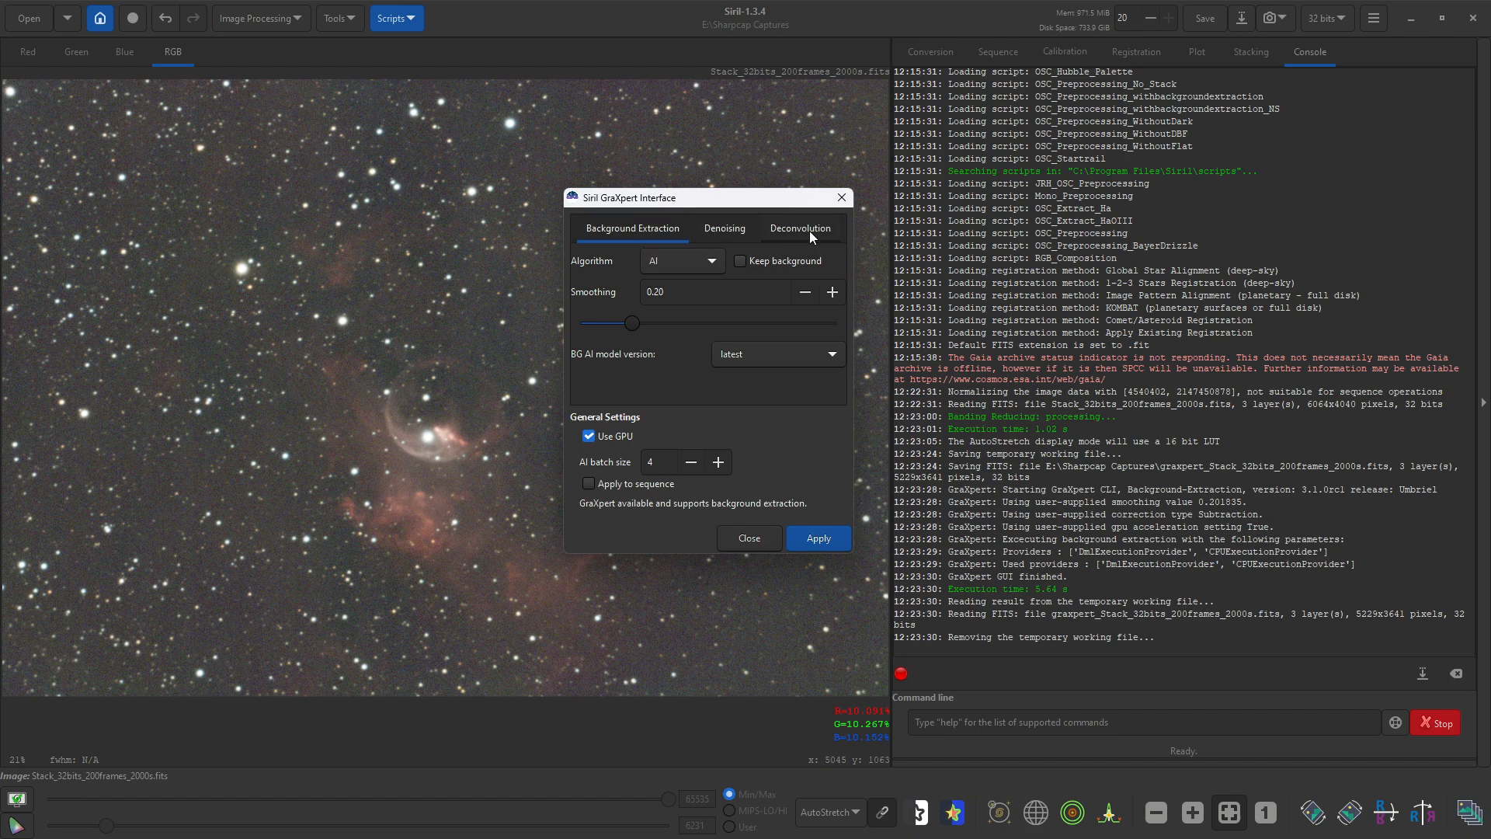
{"action": "mouse_move", "coordinate": [727, 211]}
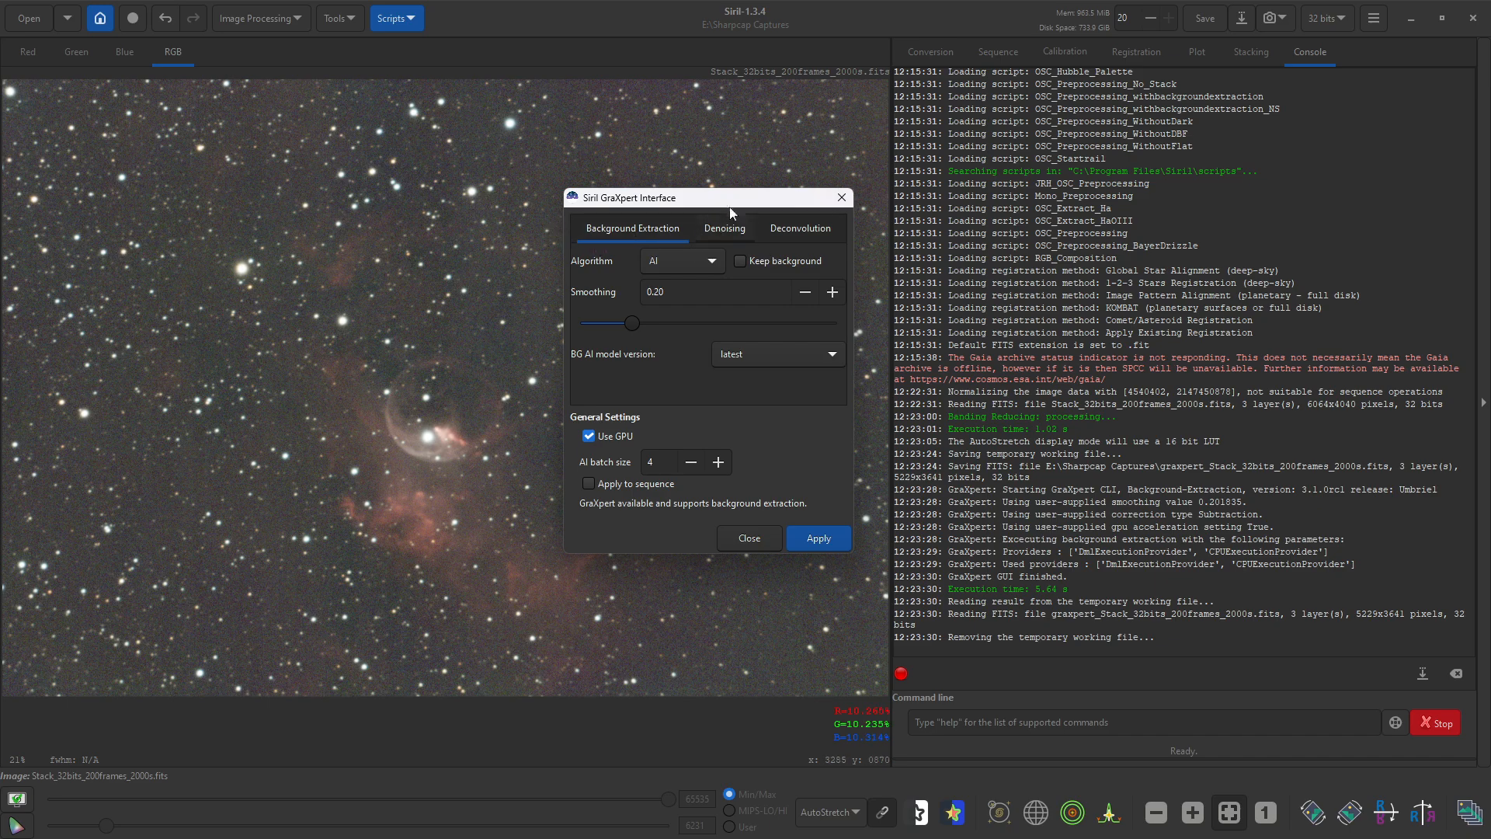
{"action": "mouse_move", "coordinate": [742, 180]}
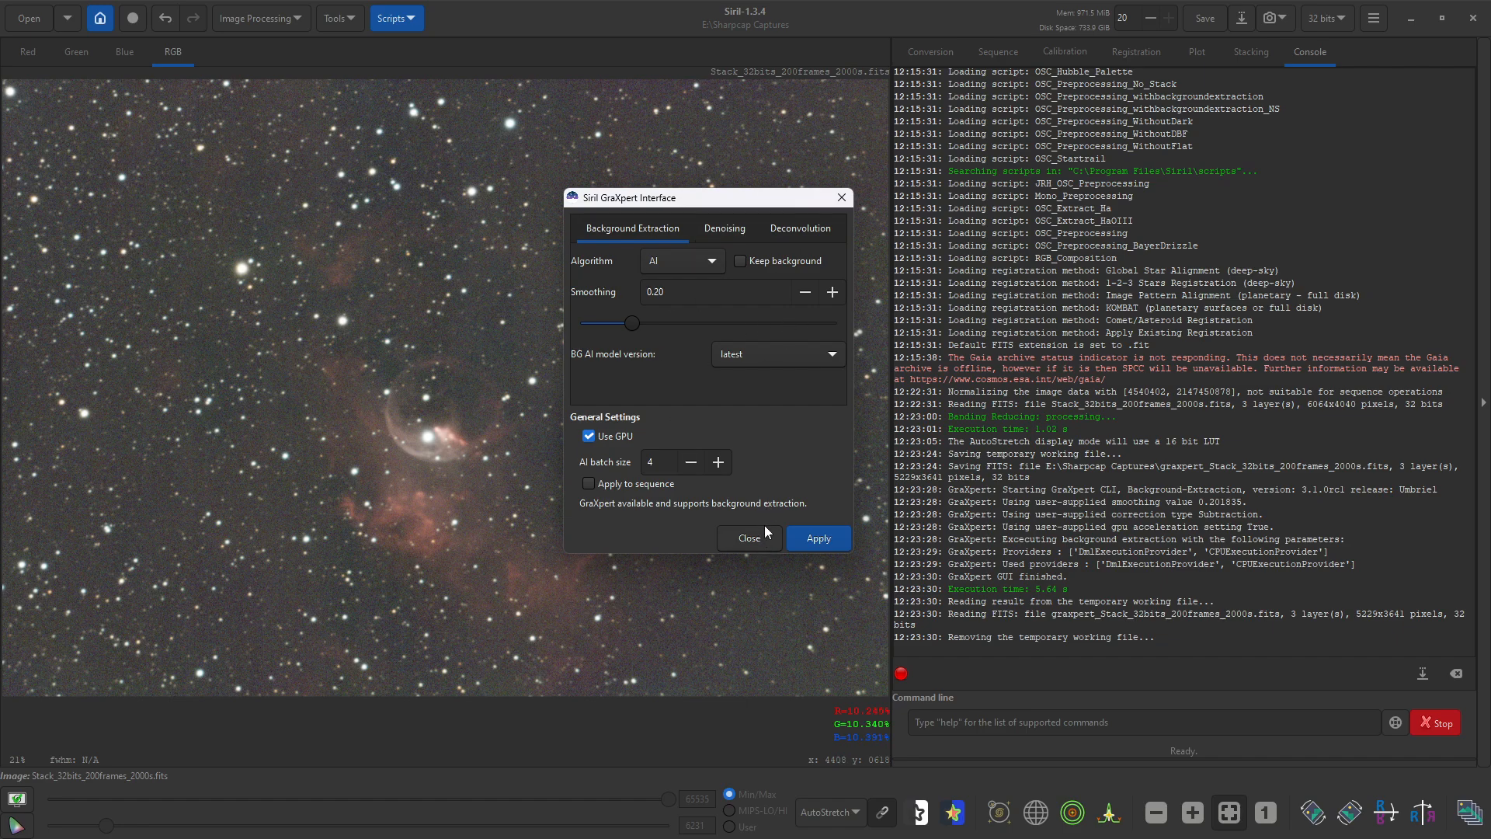
{"action": "mouse_move", "coordinate": [752, 555]}
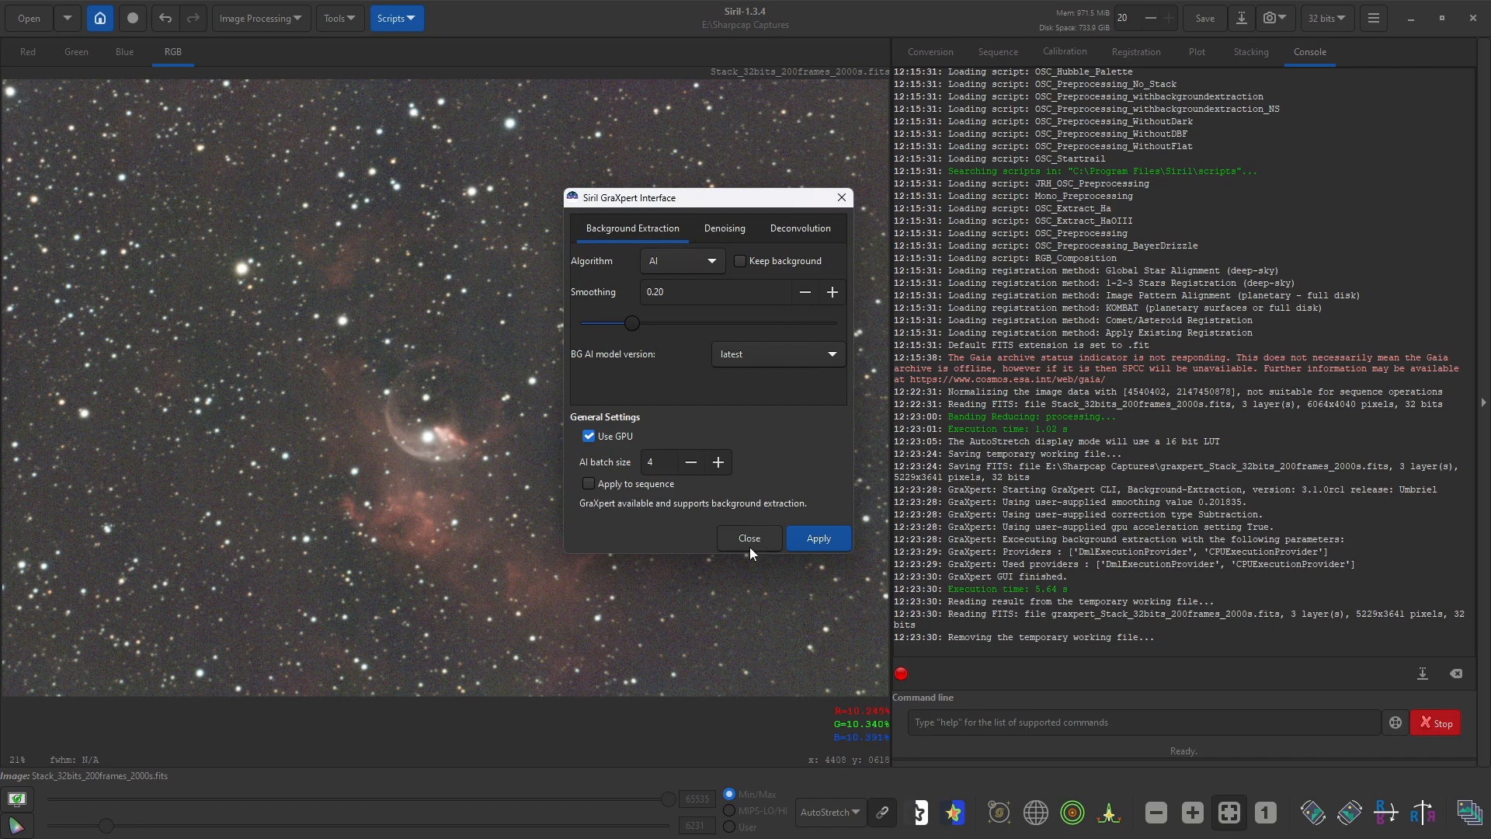
{"action": "left_click", "coordinate": [749, 539]}
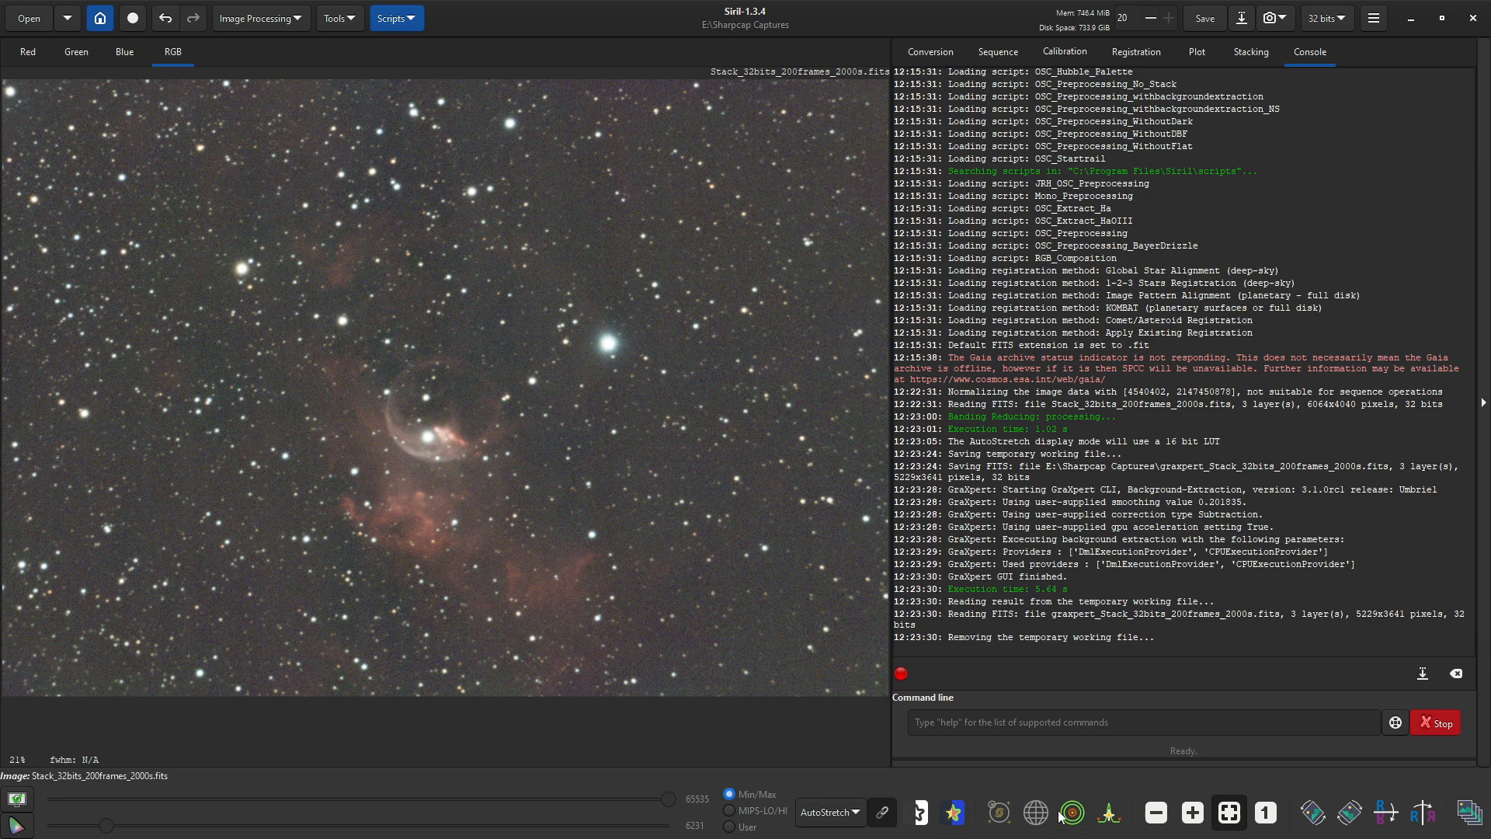
{"action": "mouse_move", "coordinate": [977, 814]}
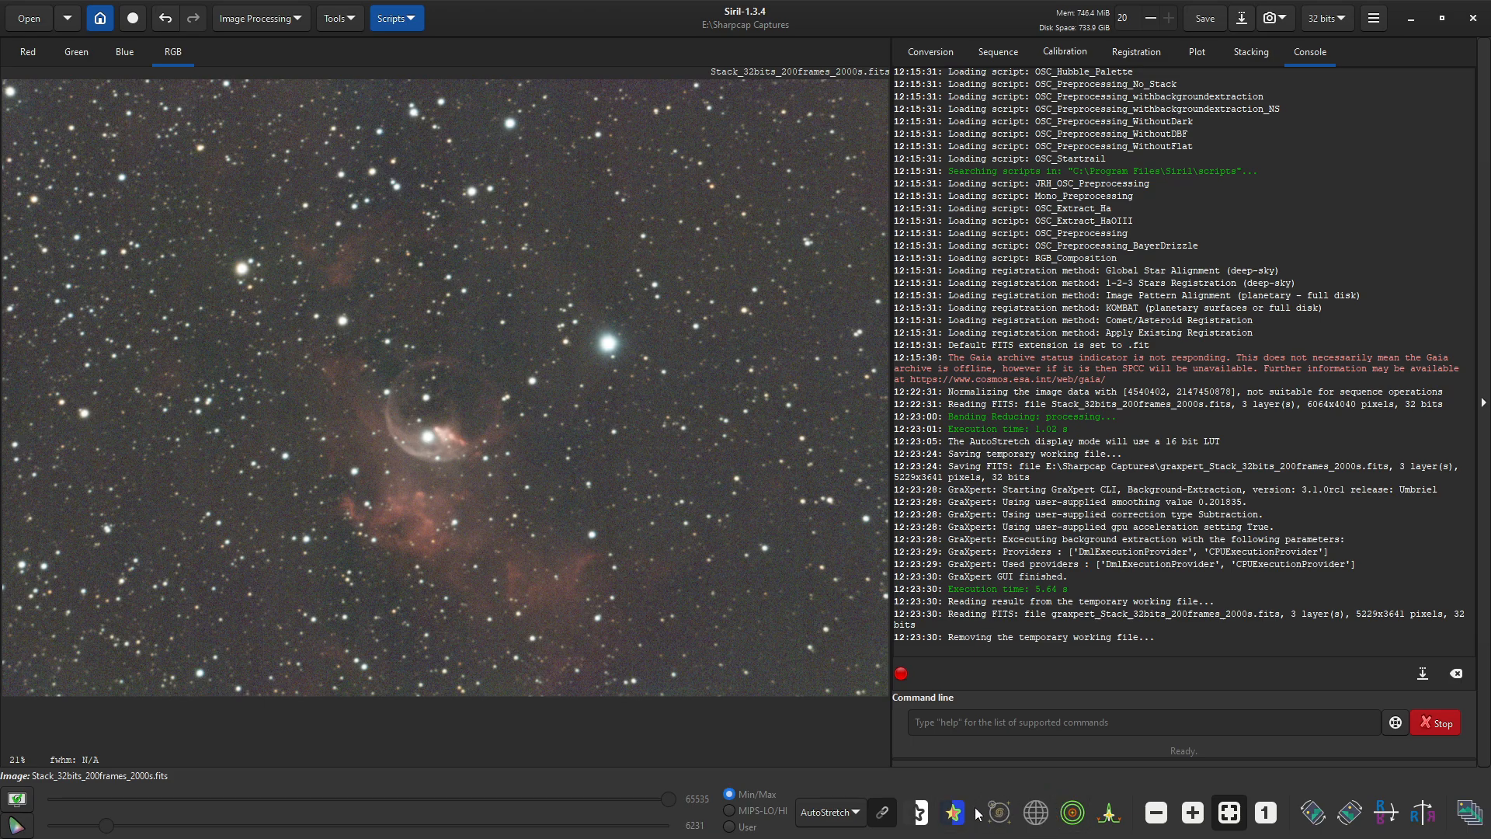
{"action": "mouse_move", "coordinate": [1038, 812]}
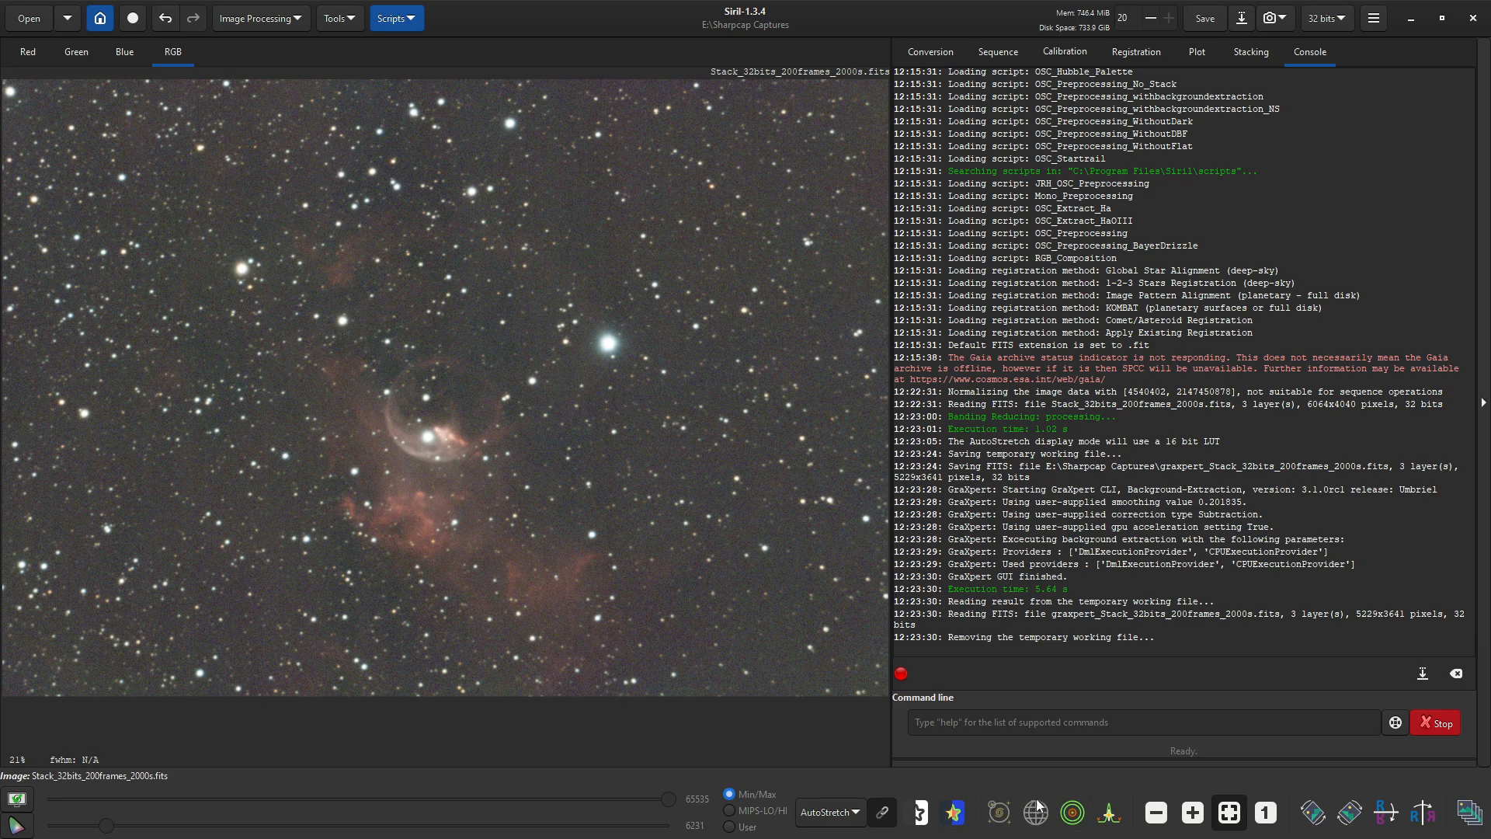
{"action": "mouse_move", "coordinate": [1034, 812]}
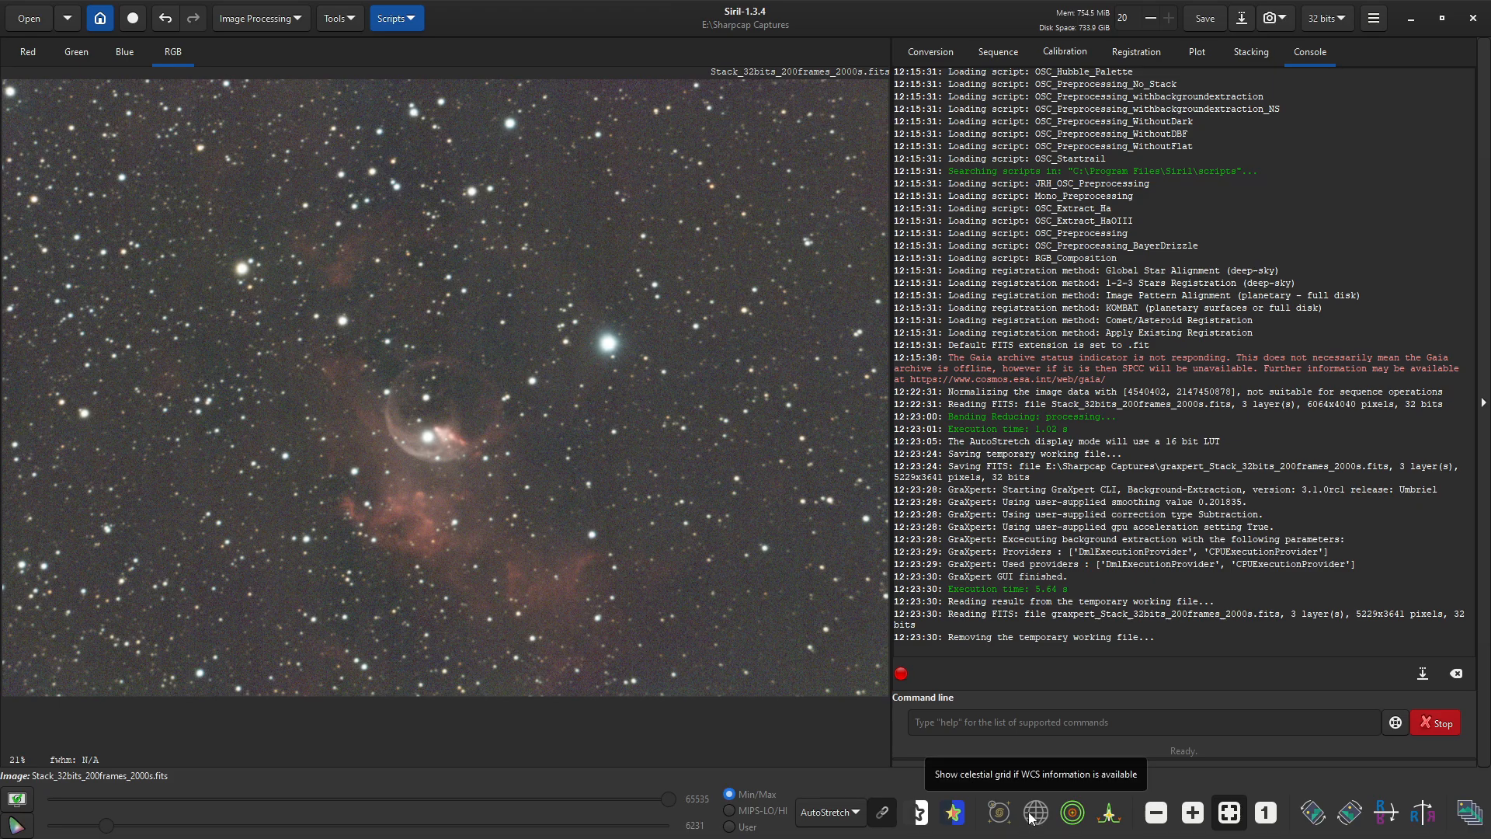
{"action": "mouse_move", "coordinate": [997, 817]}
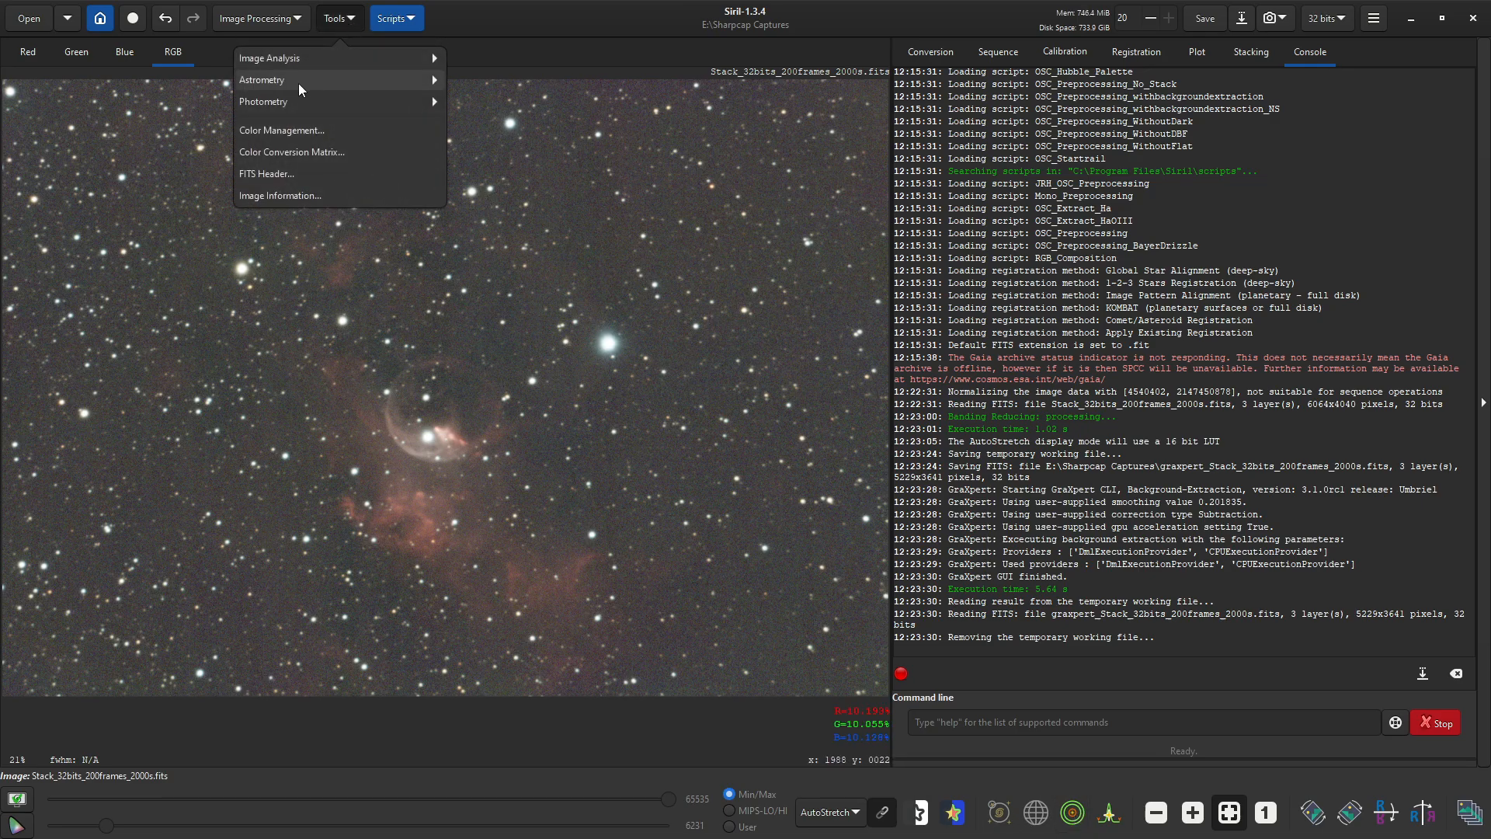
Step: Plate-solve the image with the Astrometry.net (local) solver
{"action": "left_click", "coordinate": [262, 79]}
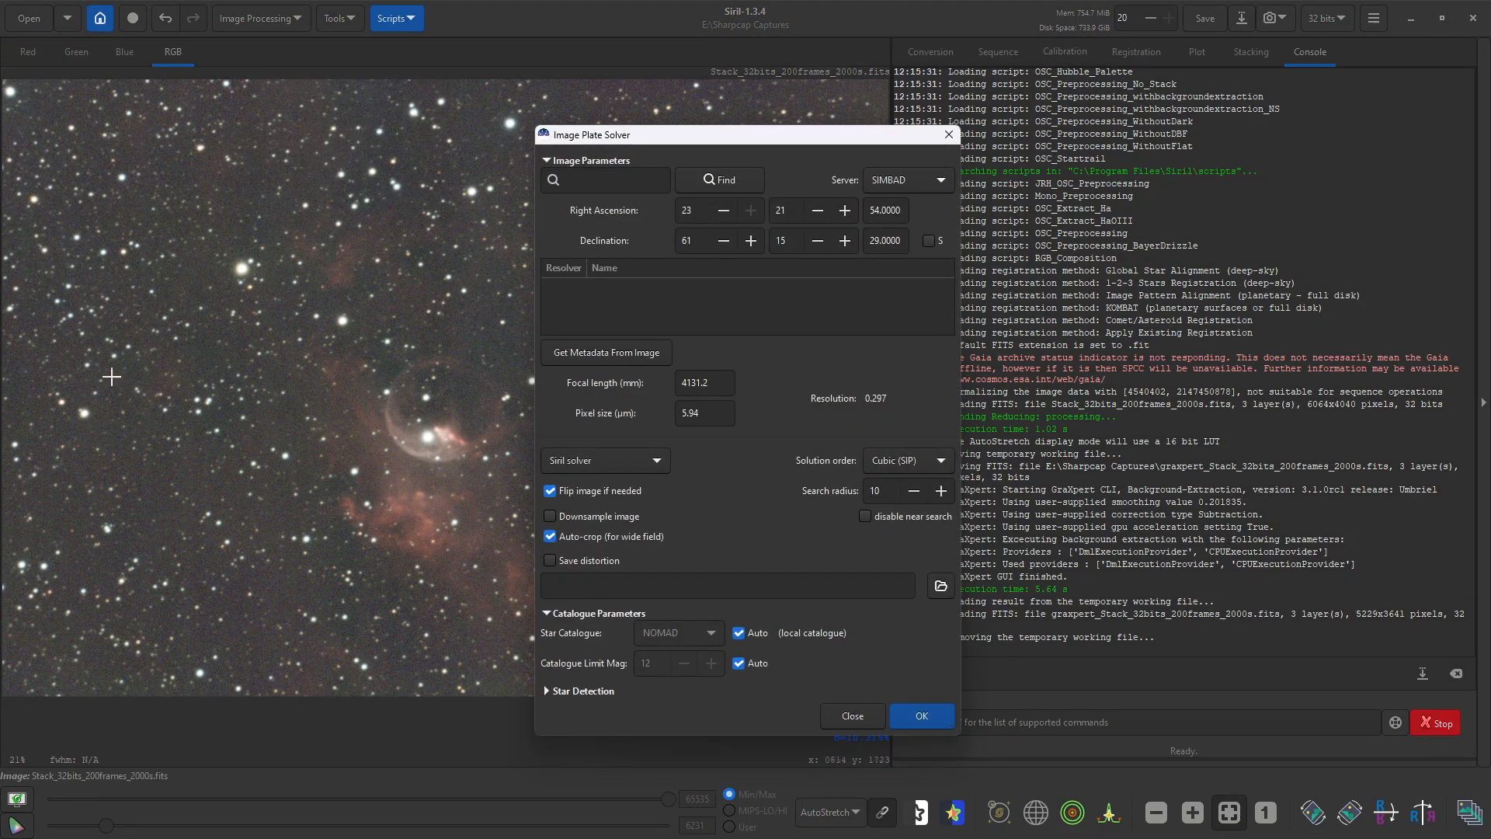
{"action": "mouse_move", "coordinate": [591, 480]}
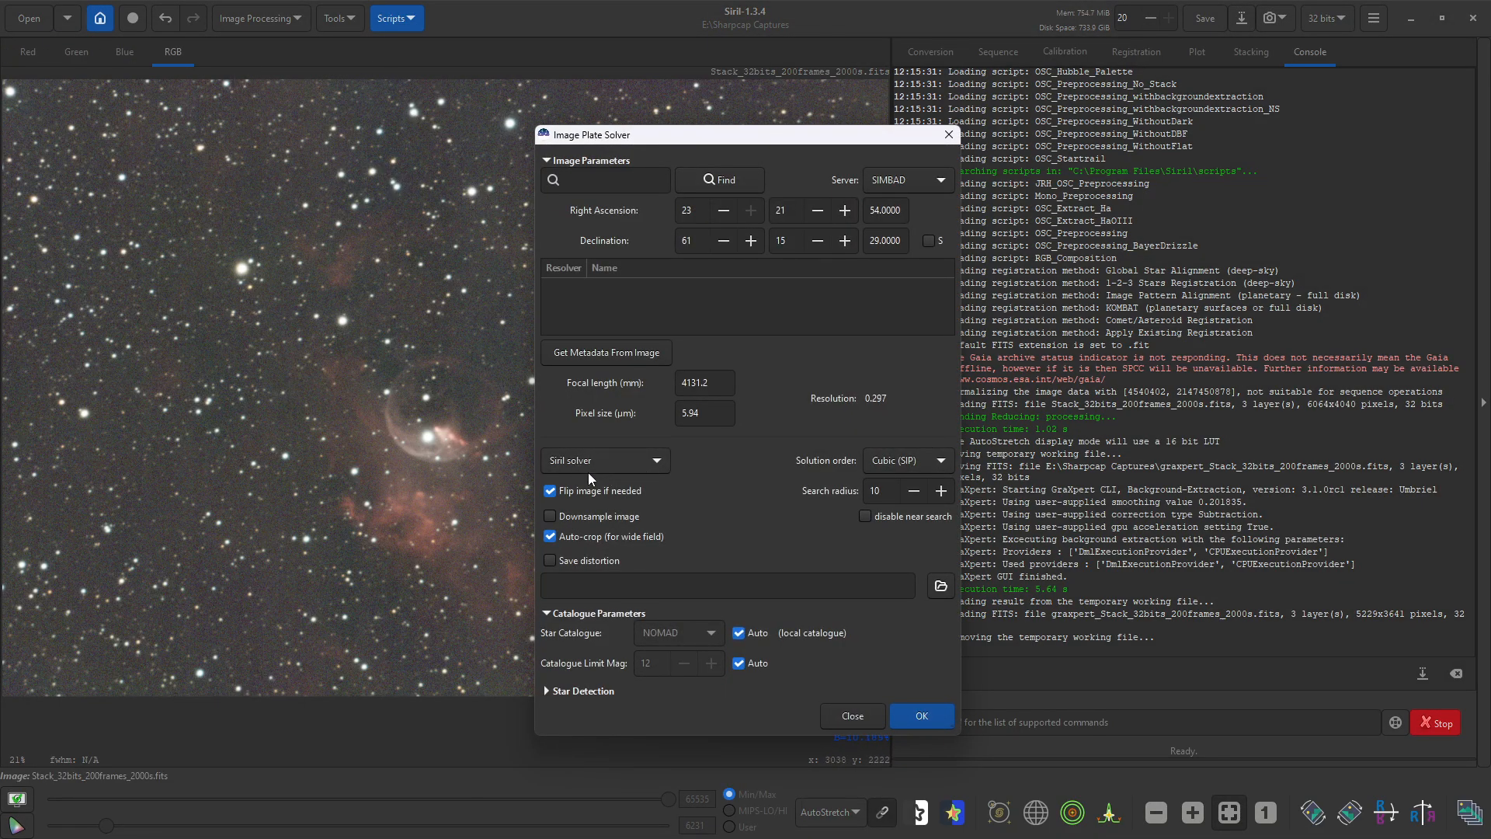
{"action": "mouse_move", "coordinate": [616, 464]}
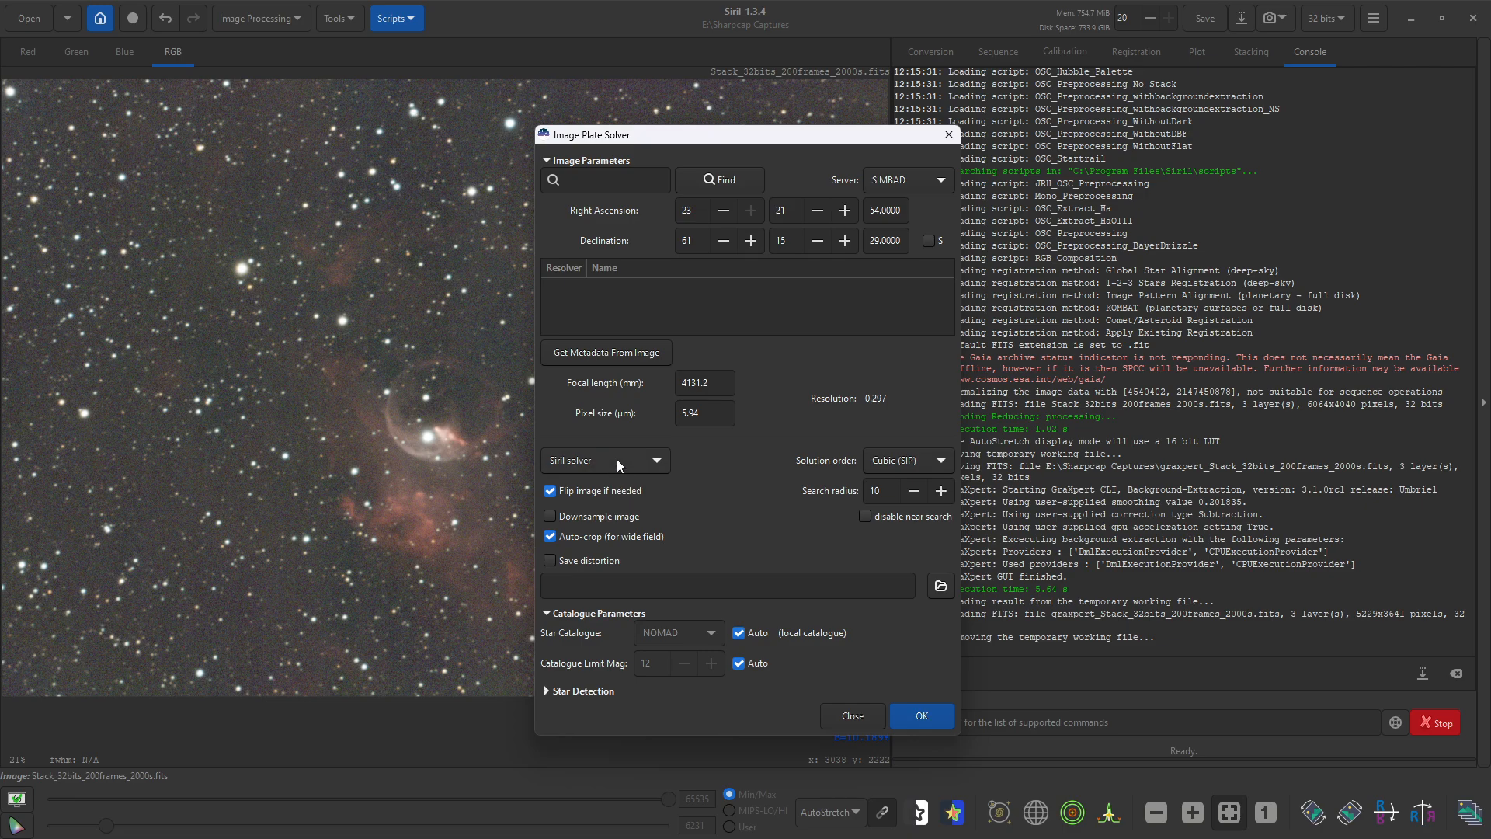
{"action": "mouse_move", "coordinate": [656, 477]}
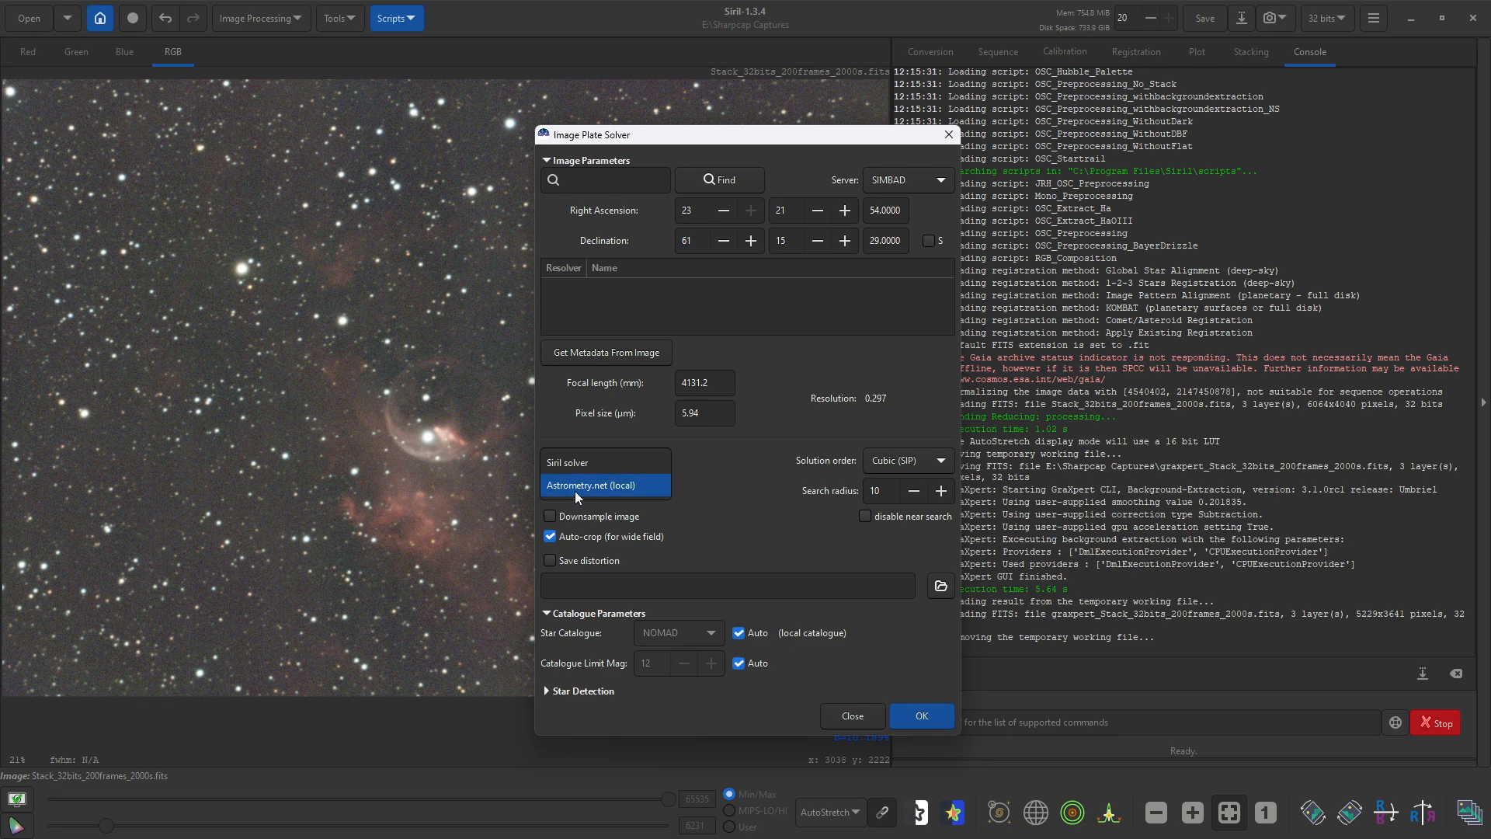
{"action": "mouse_move", "coordinate": [614, 494]}
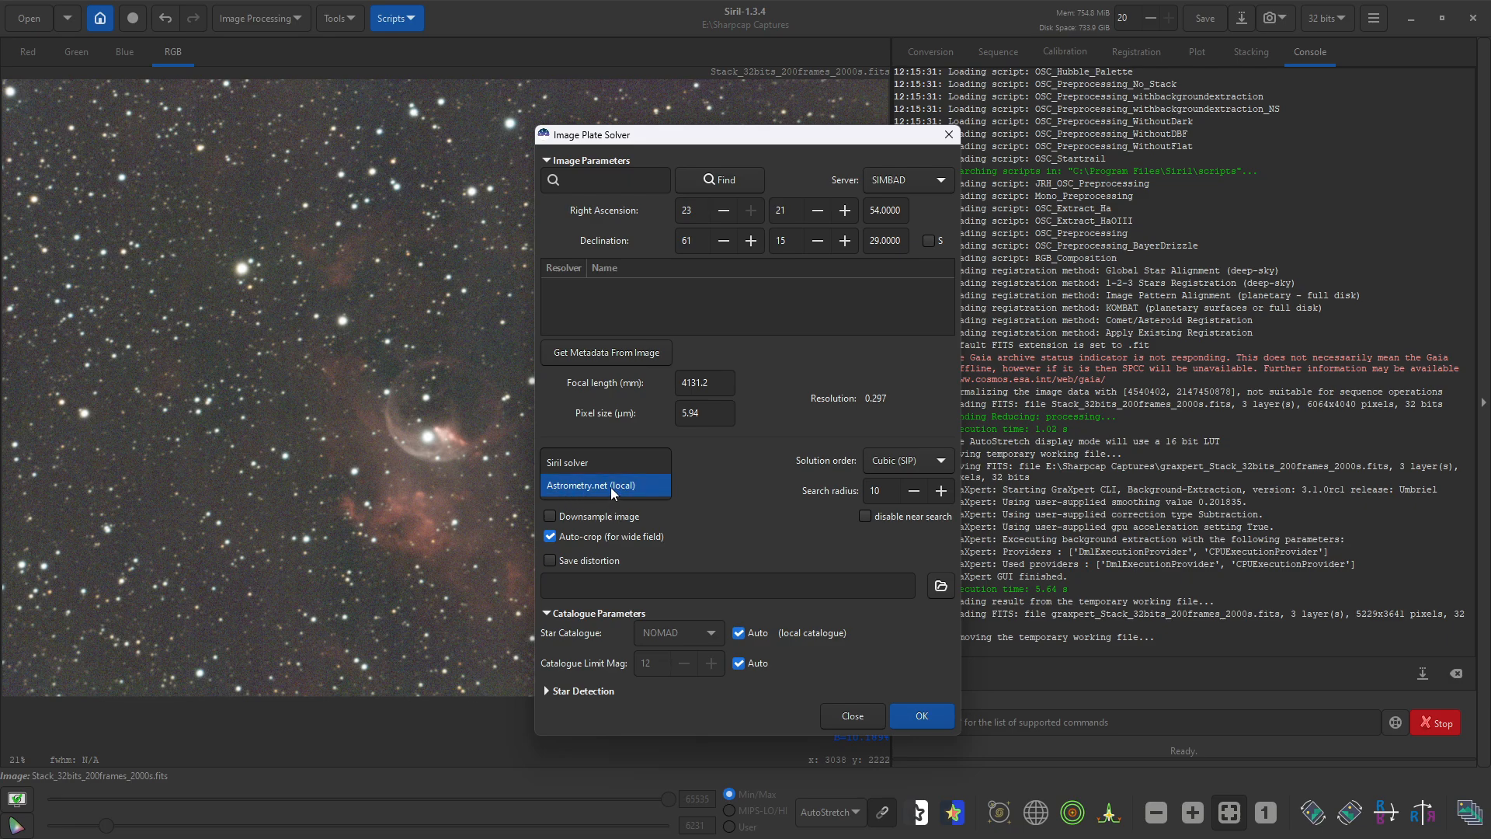
{"action": "left_click", "coordinate": [595, 484]}
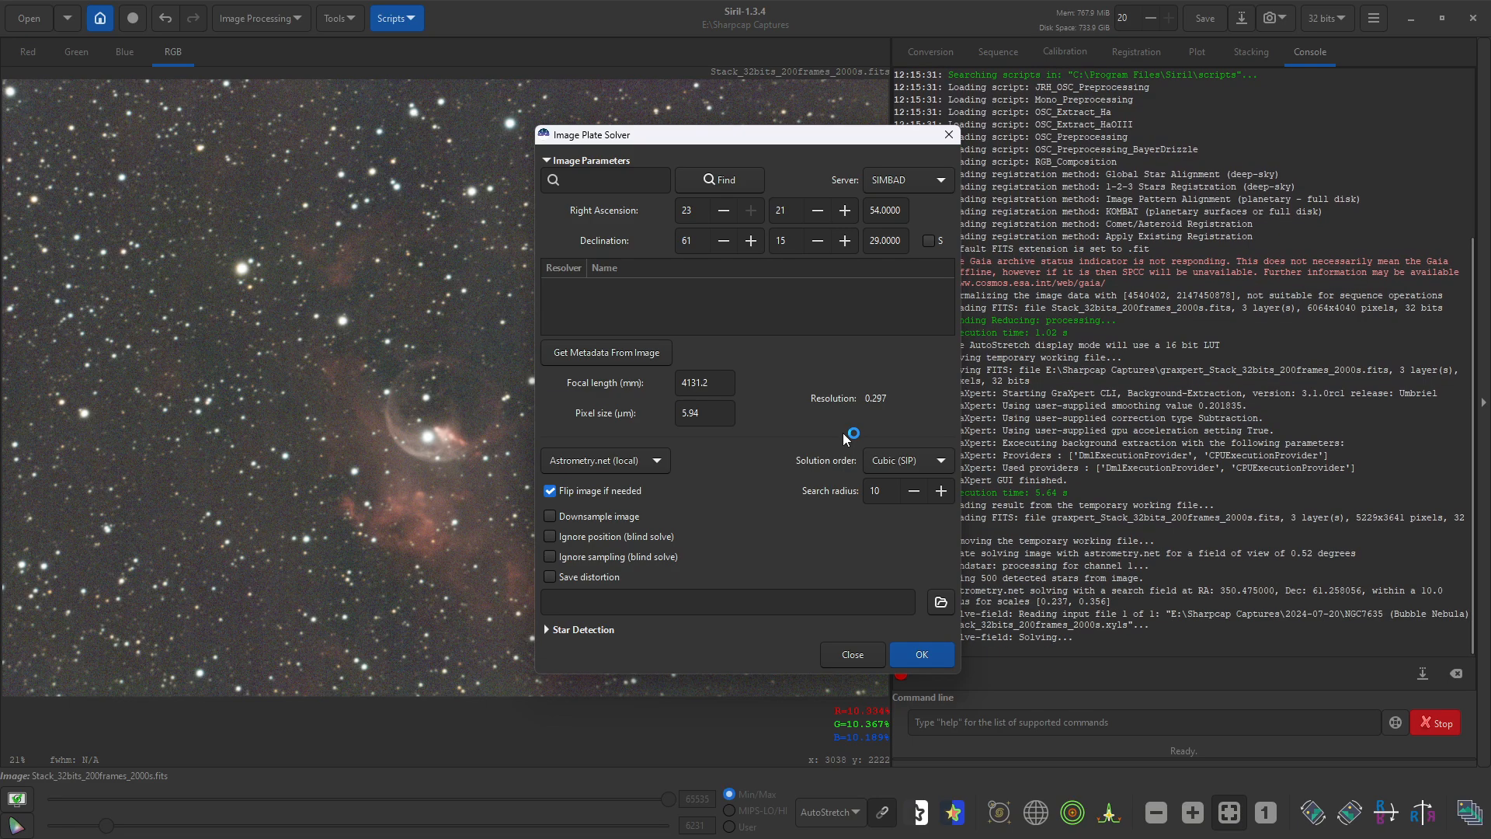
{"action": "left_click", "coordinate": [919, 654]}
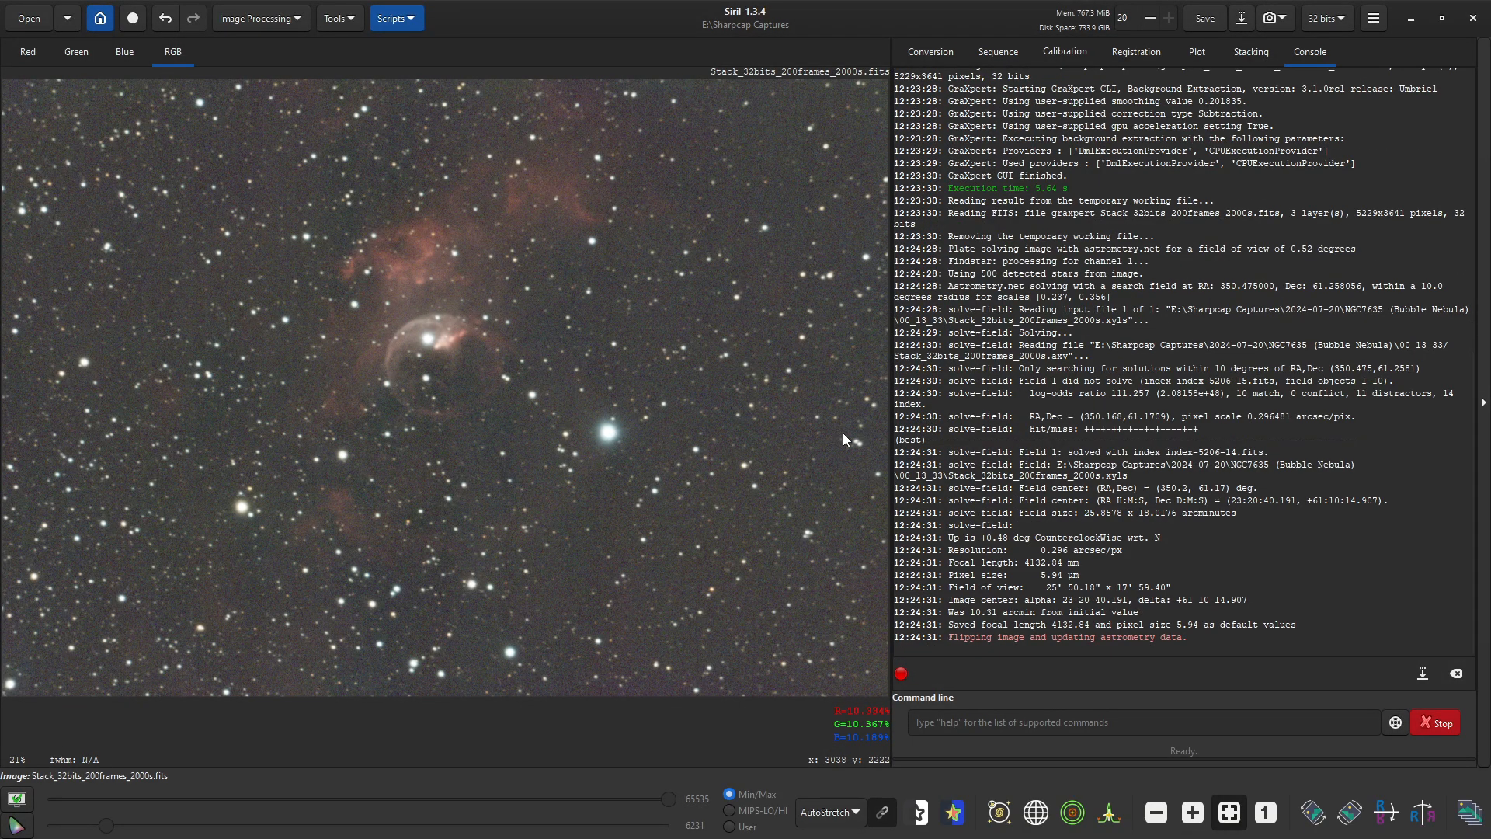
{"action": "mouse_move", "coordinate": [557, 141]}
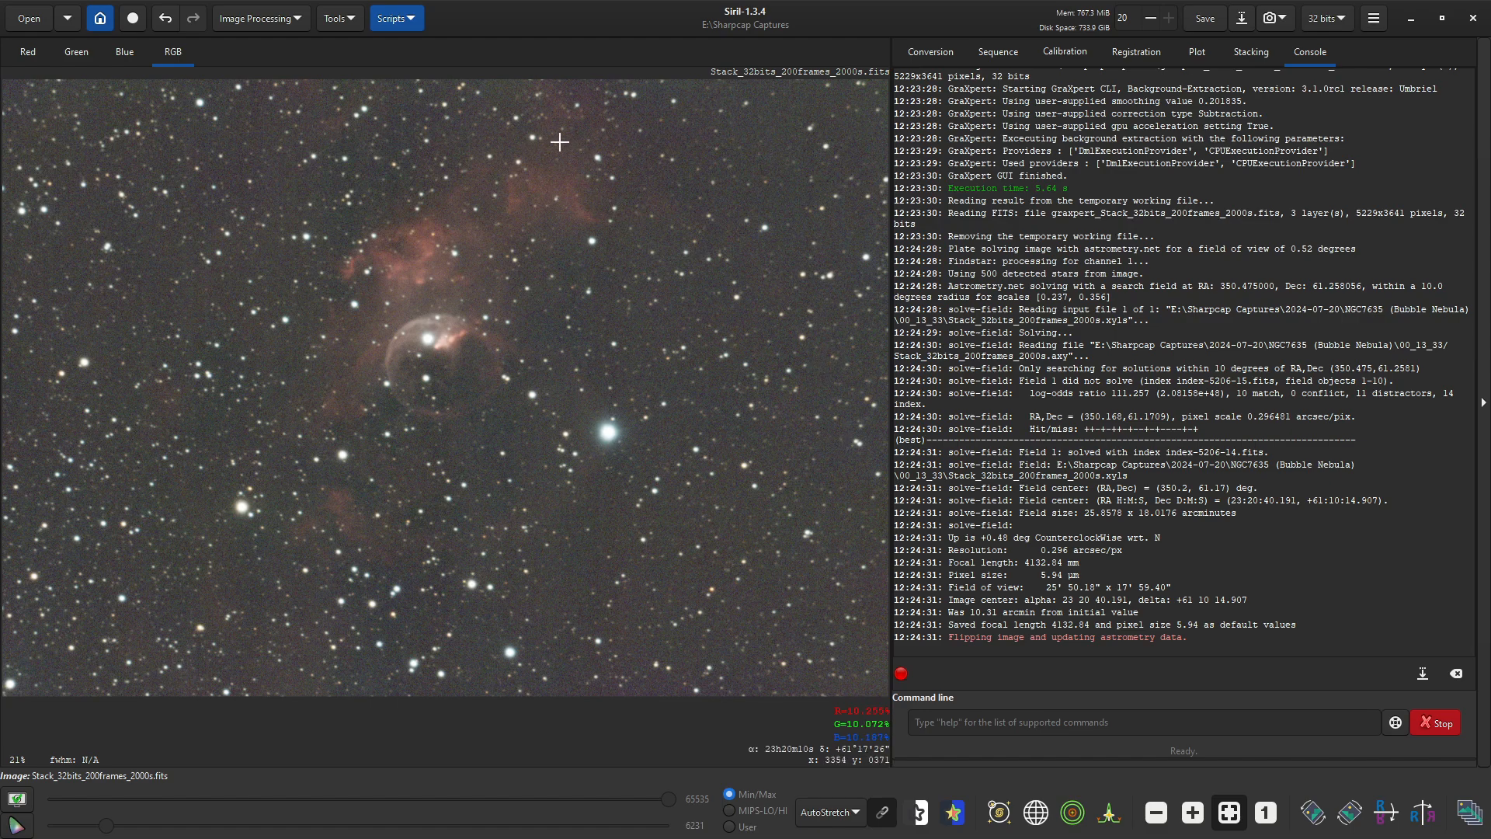
{"action": "mouse_move", "coordinate": [281, 25]}
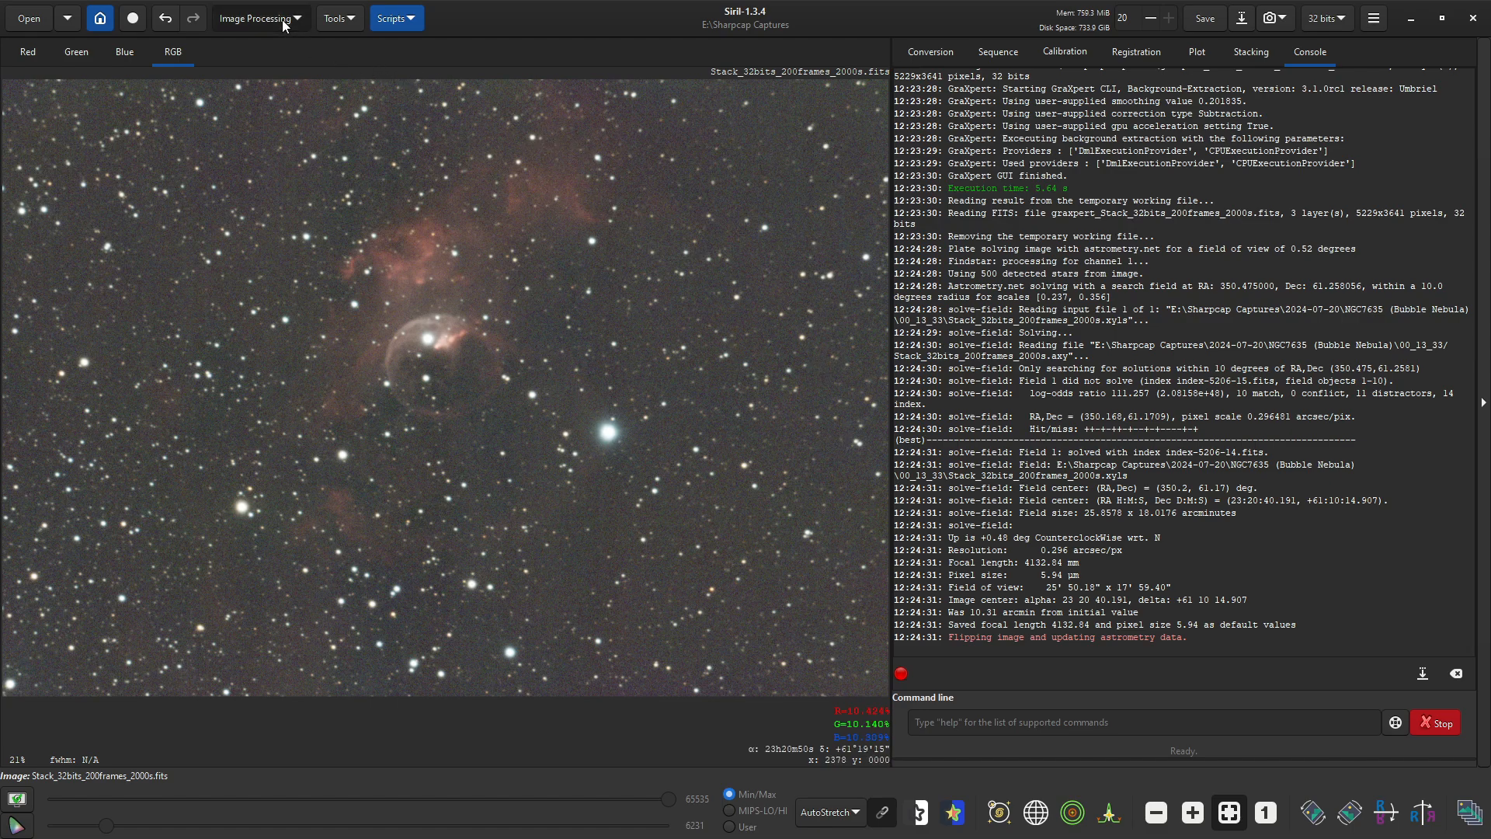
Step: Show catalogued object names such as Sh2-162, hide them, then list the colour calibration methods
{"action": "left_click", "coordinate": [255, 17]}
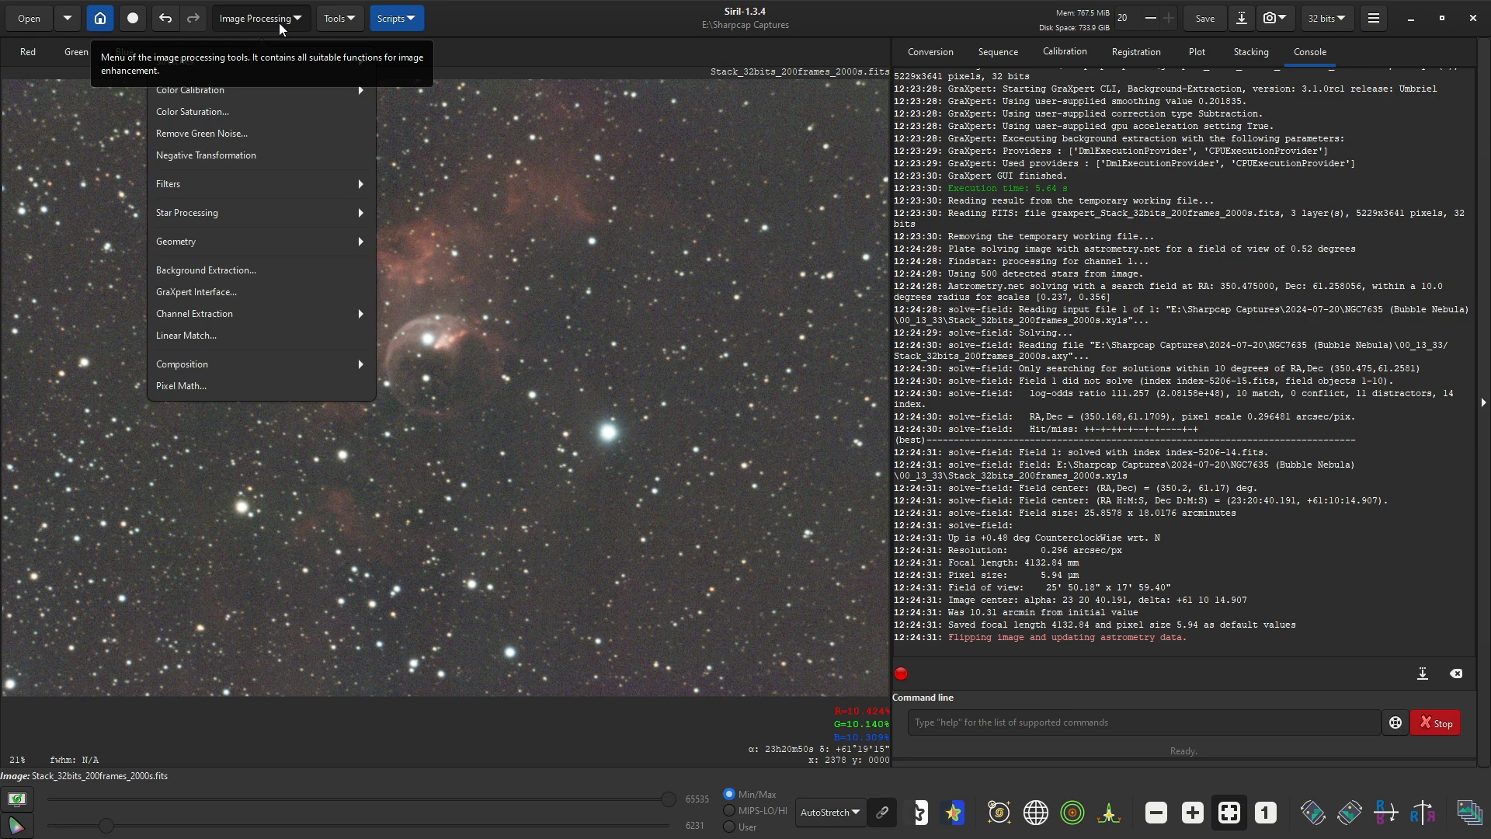
{"action": "mouse_move", "coordinate": [247, 95]}
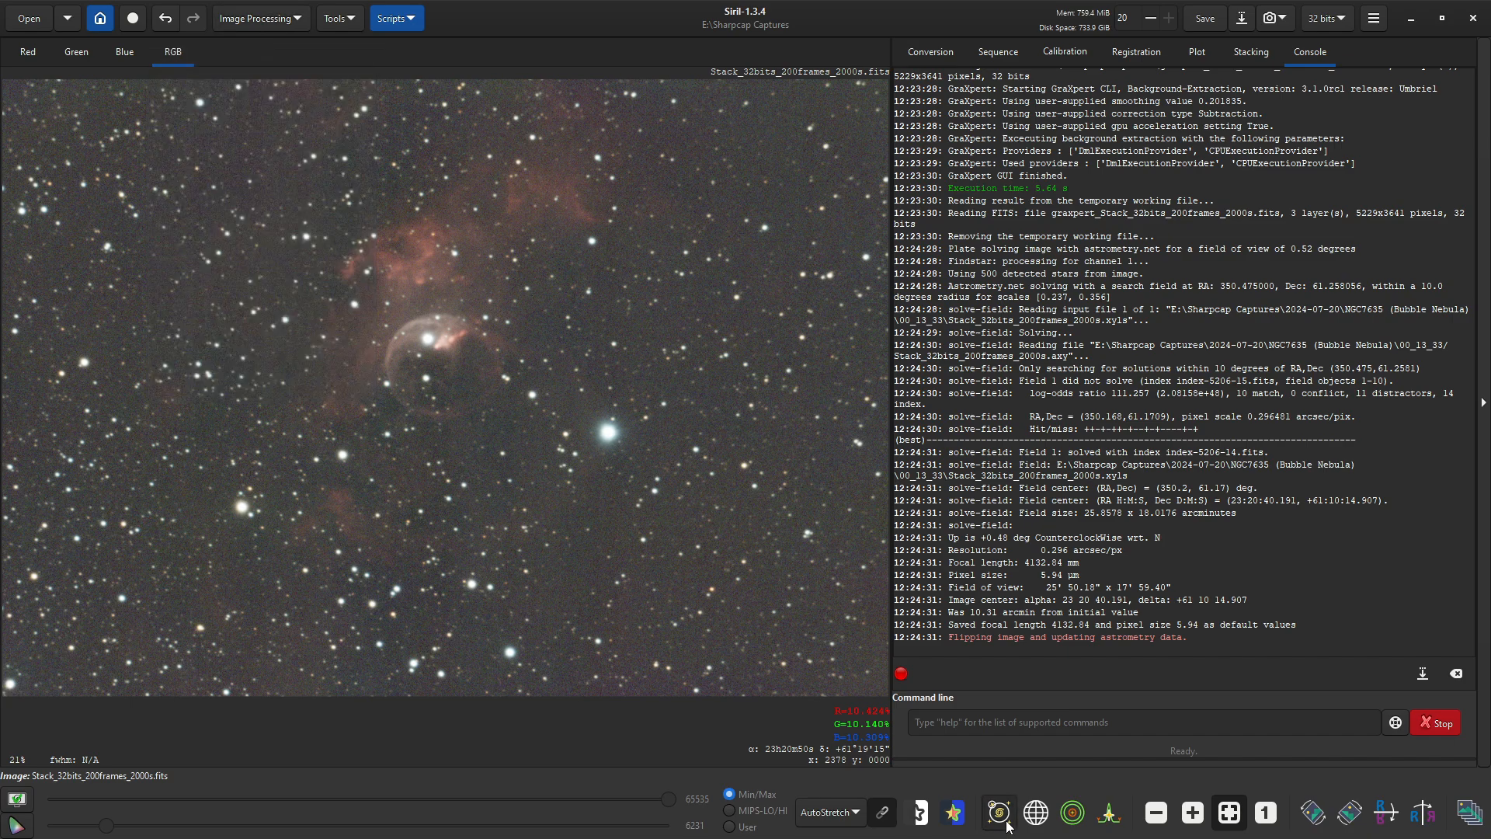
{"action": "left_click", "coordinate": [997, 812]}
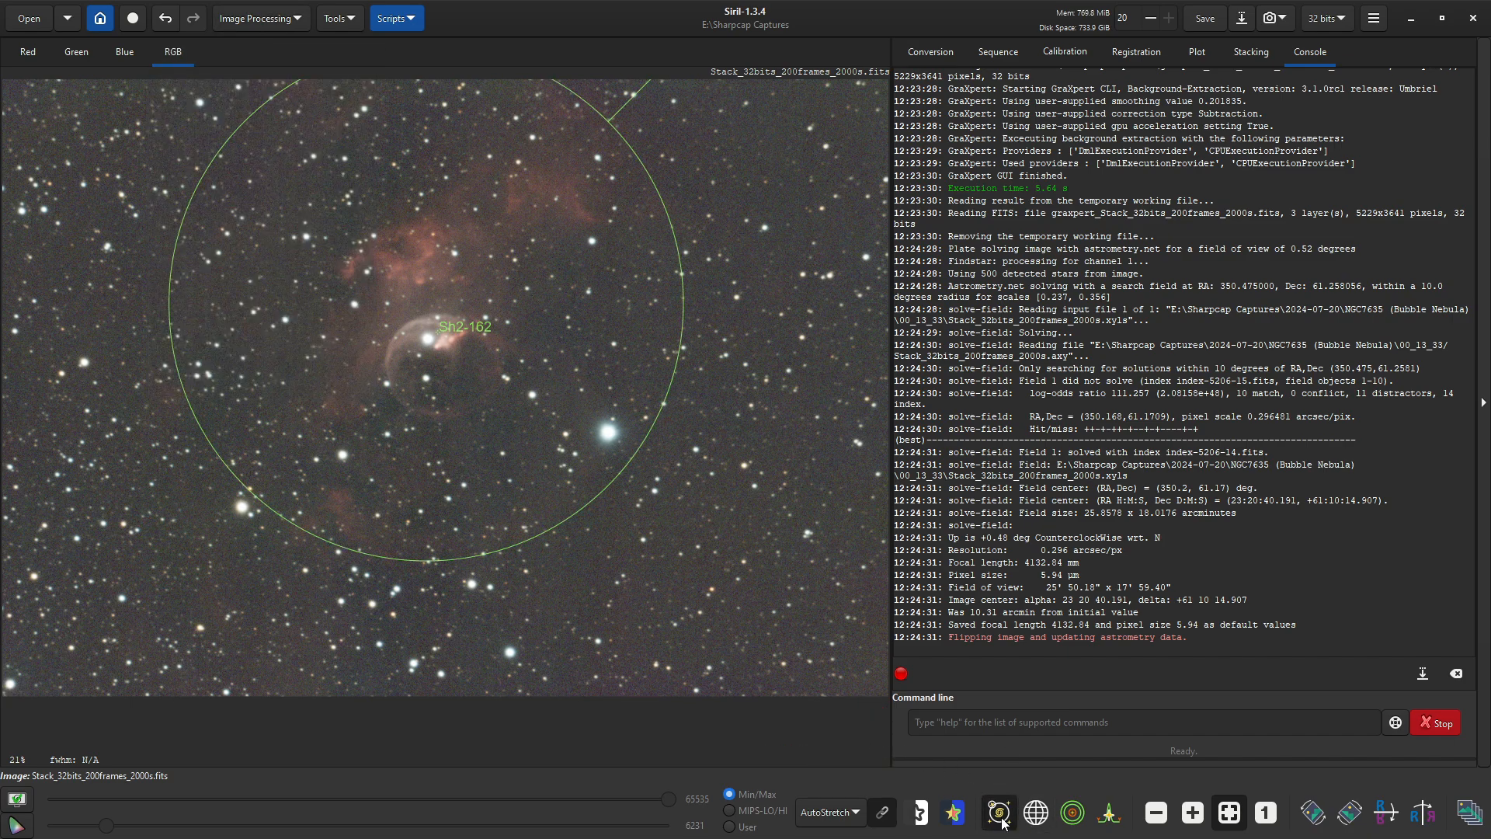
{"action": "mouse_move", "coordinate": [999, 812]}
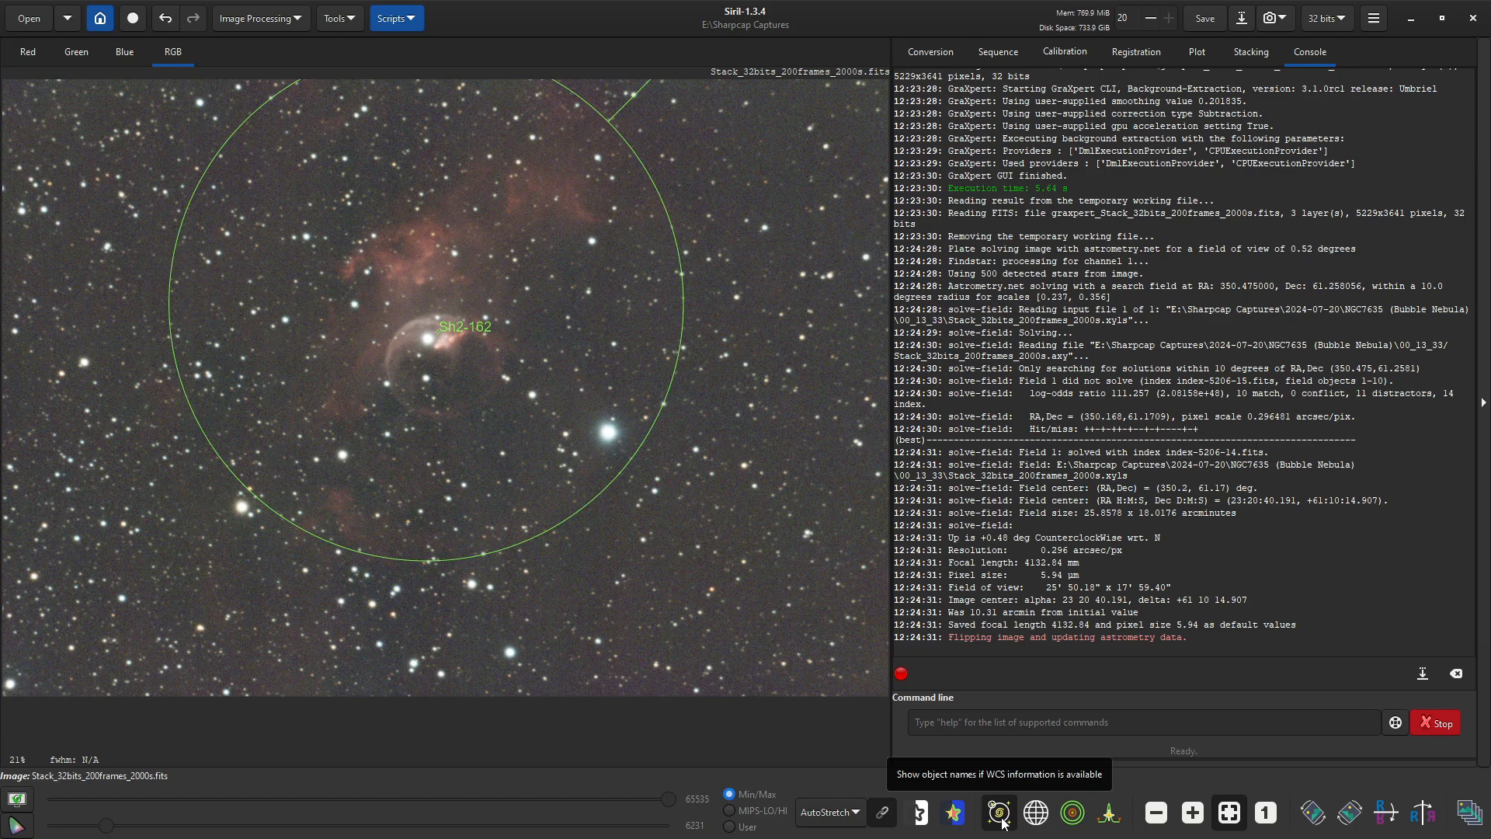
{"action": "left_click", "coordinate": [997, 812]}
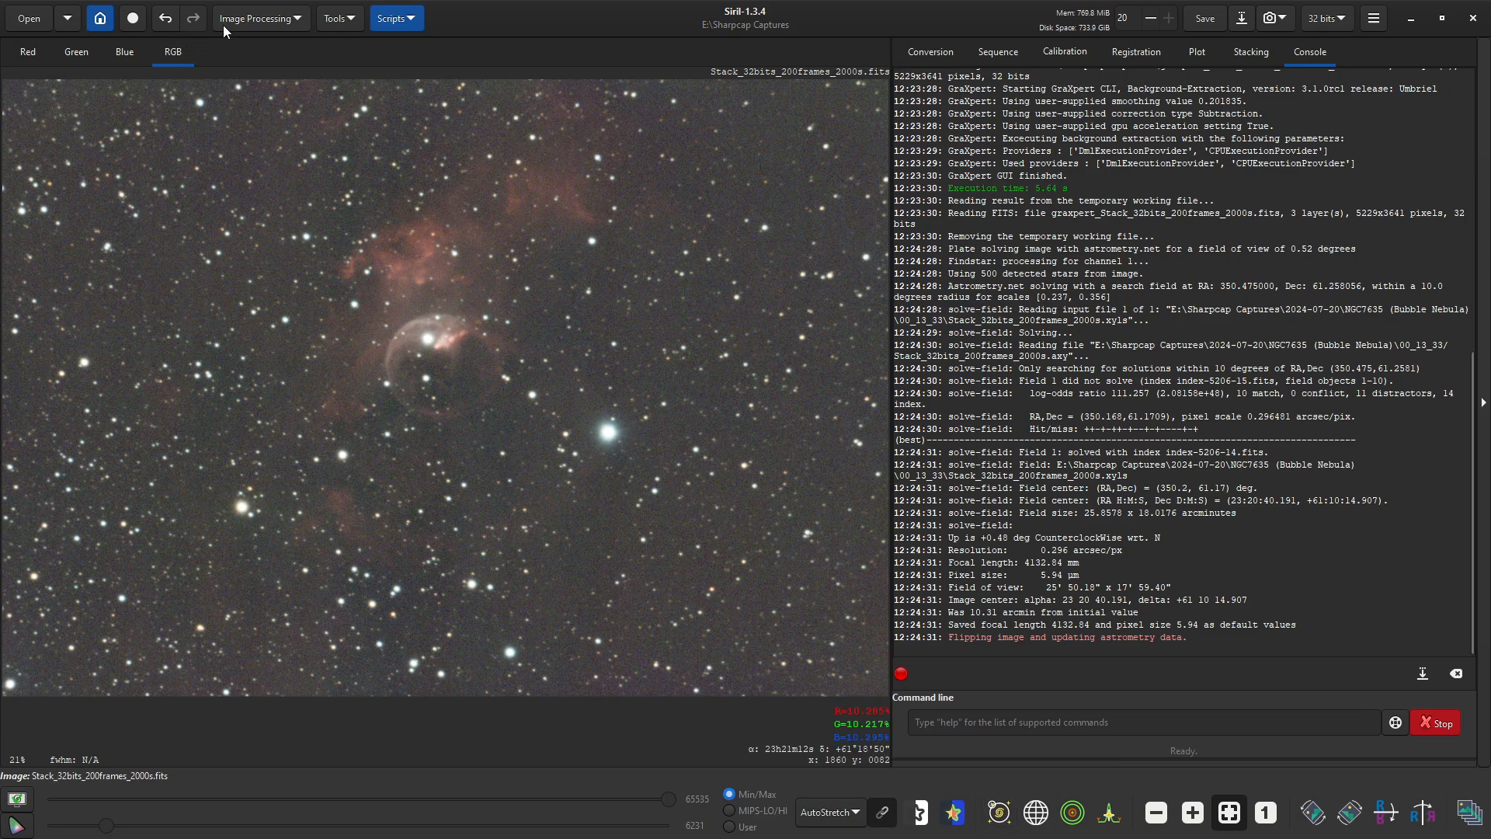
{"action": "left_click", "coordinate": [259, 17]}
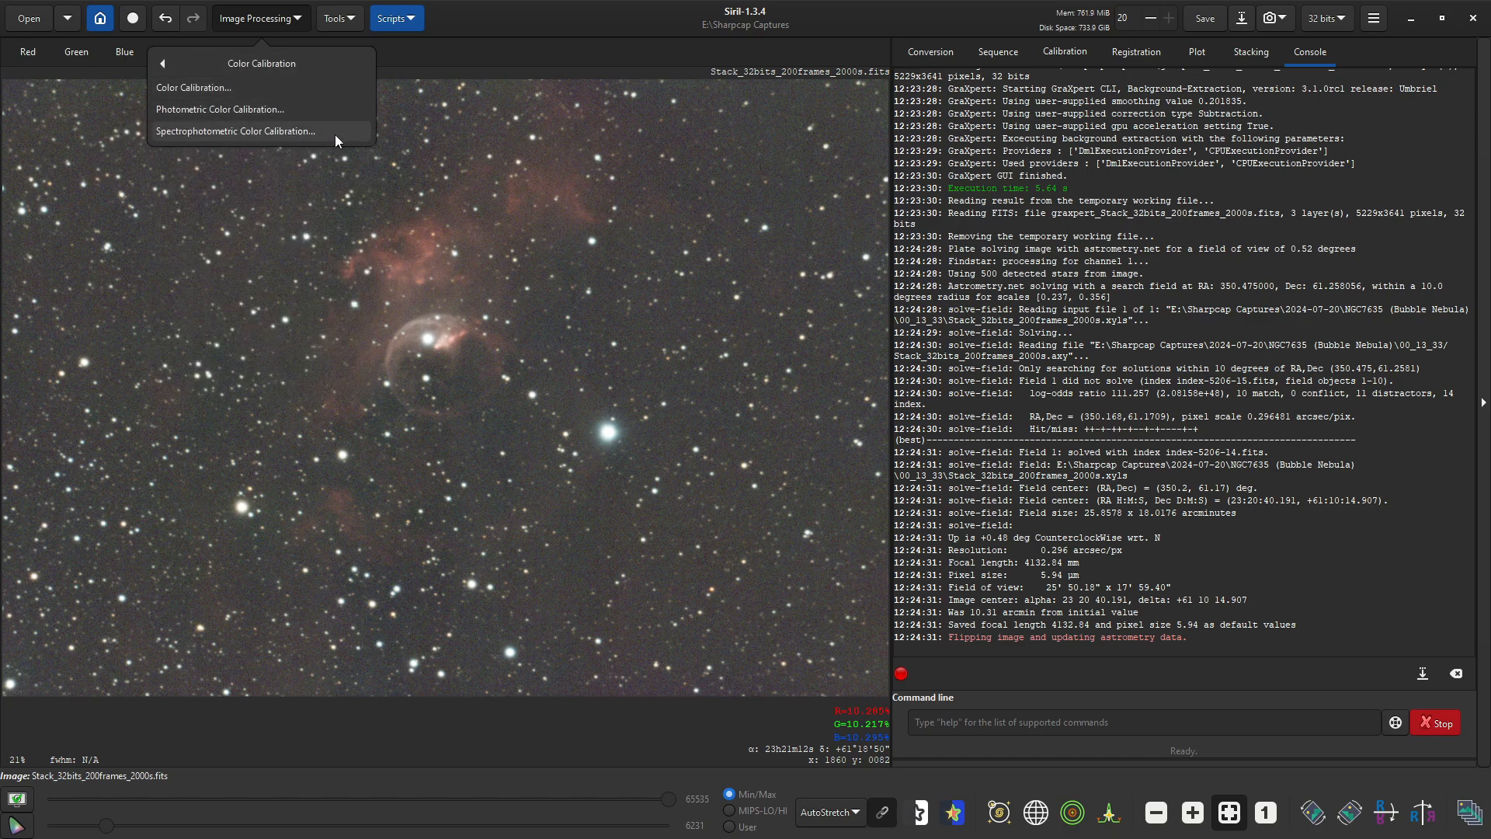
{"action": "mouse_move", "coordinate": [219, 114]}
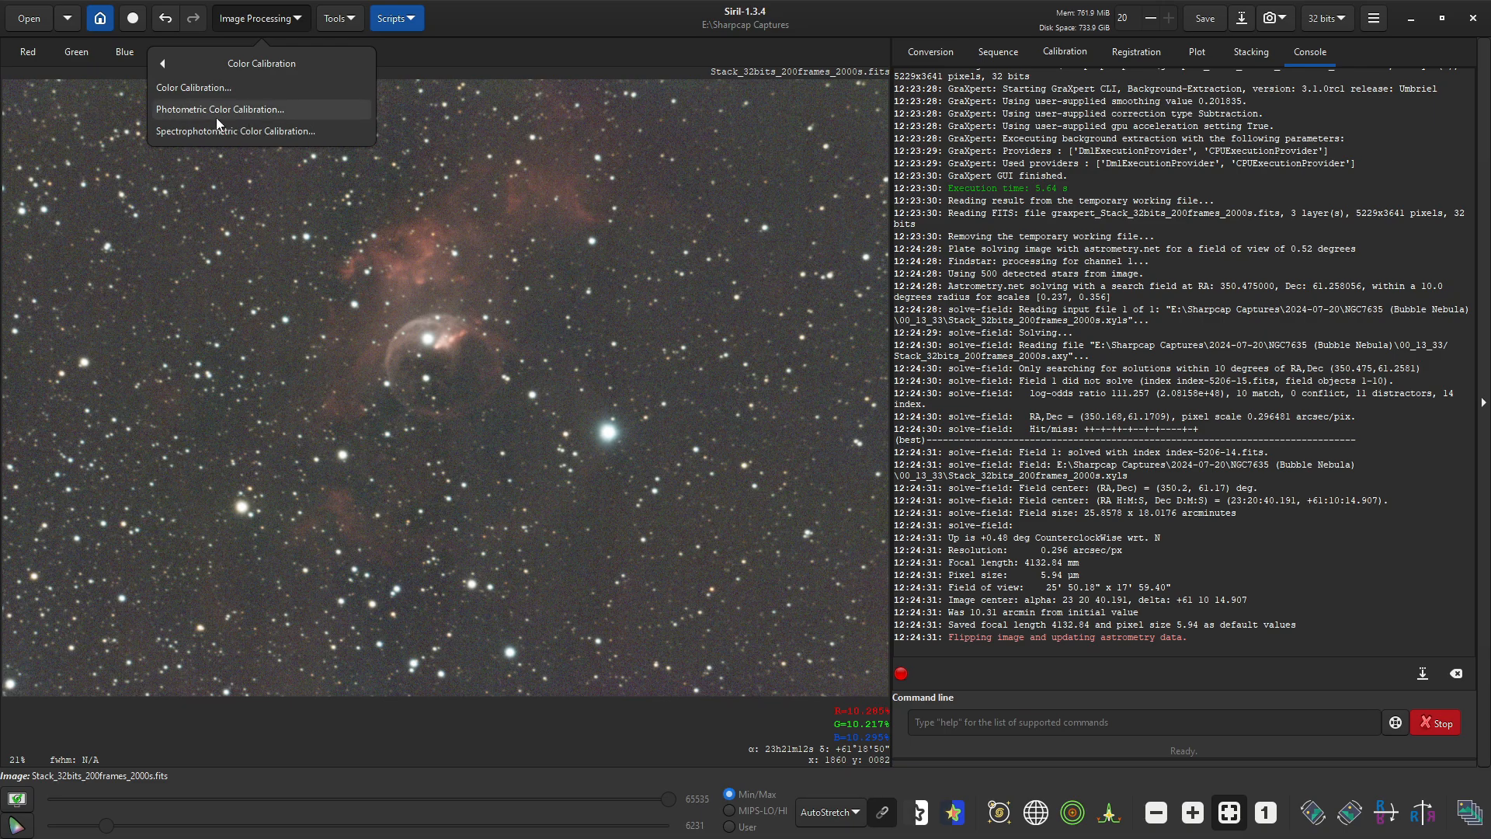
{"action": "mouse_move", "coordinate": [240, 119]}
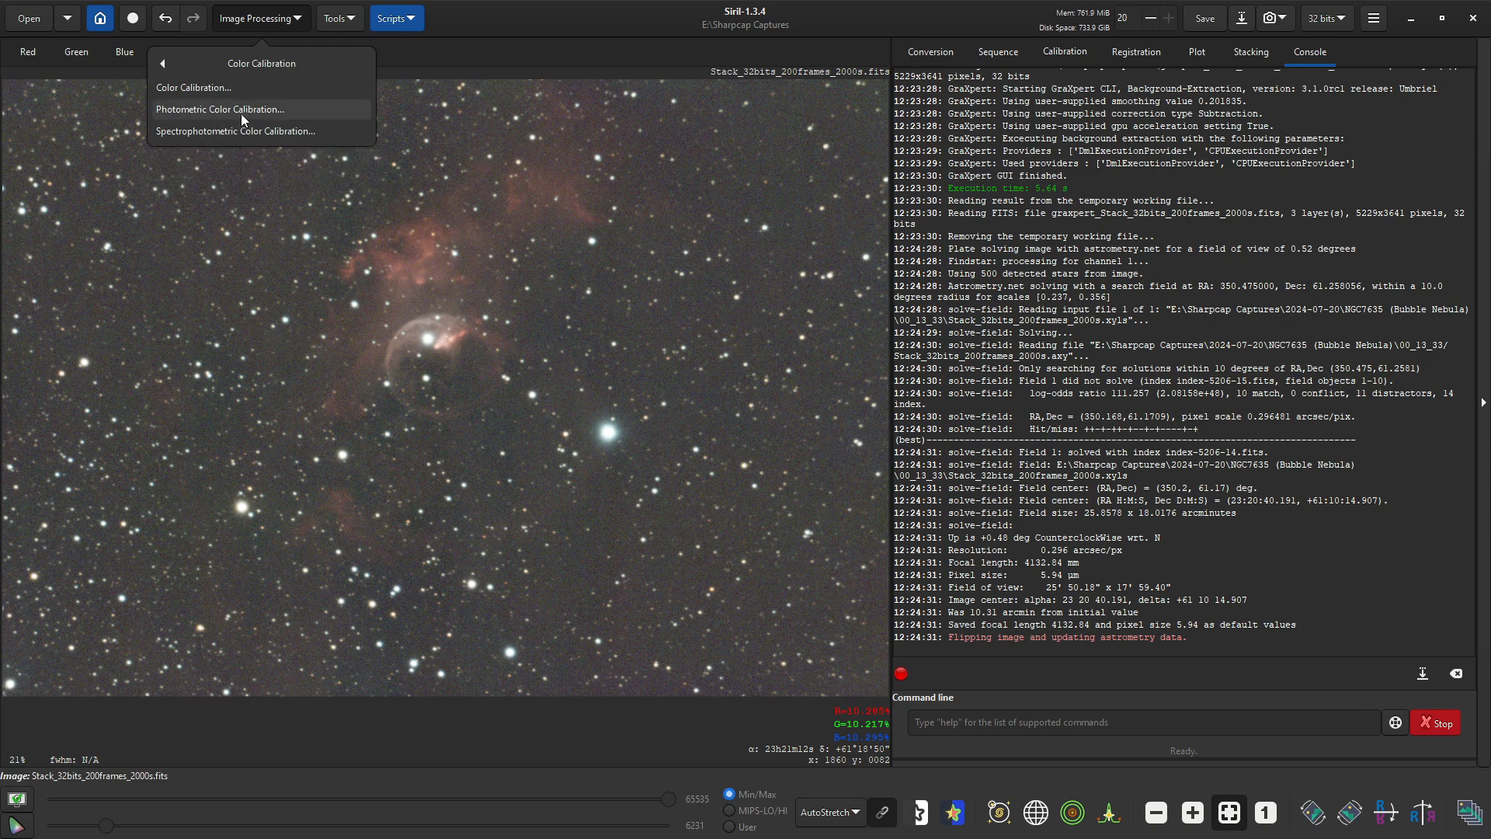
{"action": "mouse_move", "coordinate": [241, 116]}
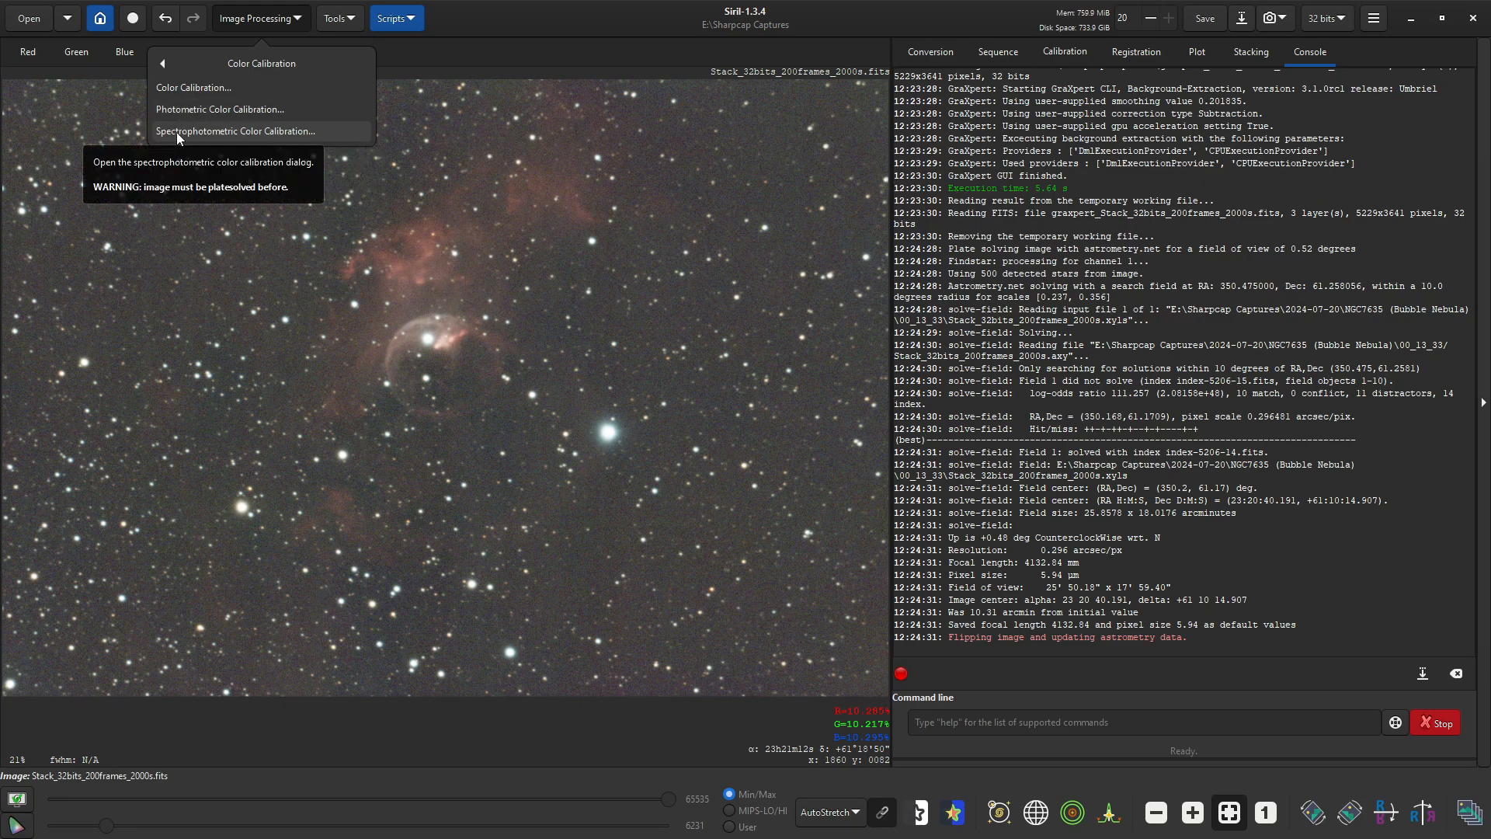
{"action": "mouse_move", "coordinate": [211, 149]}
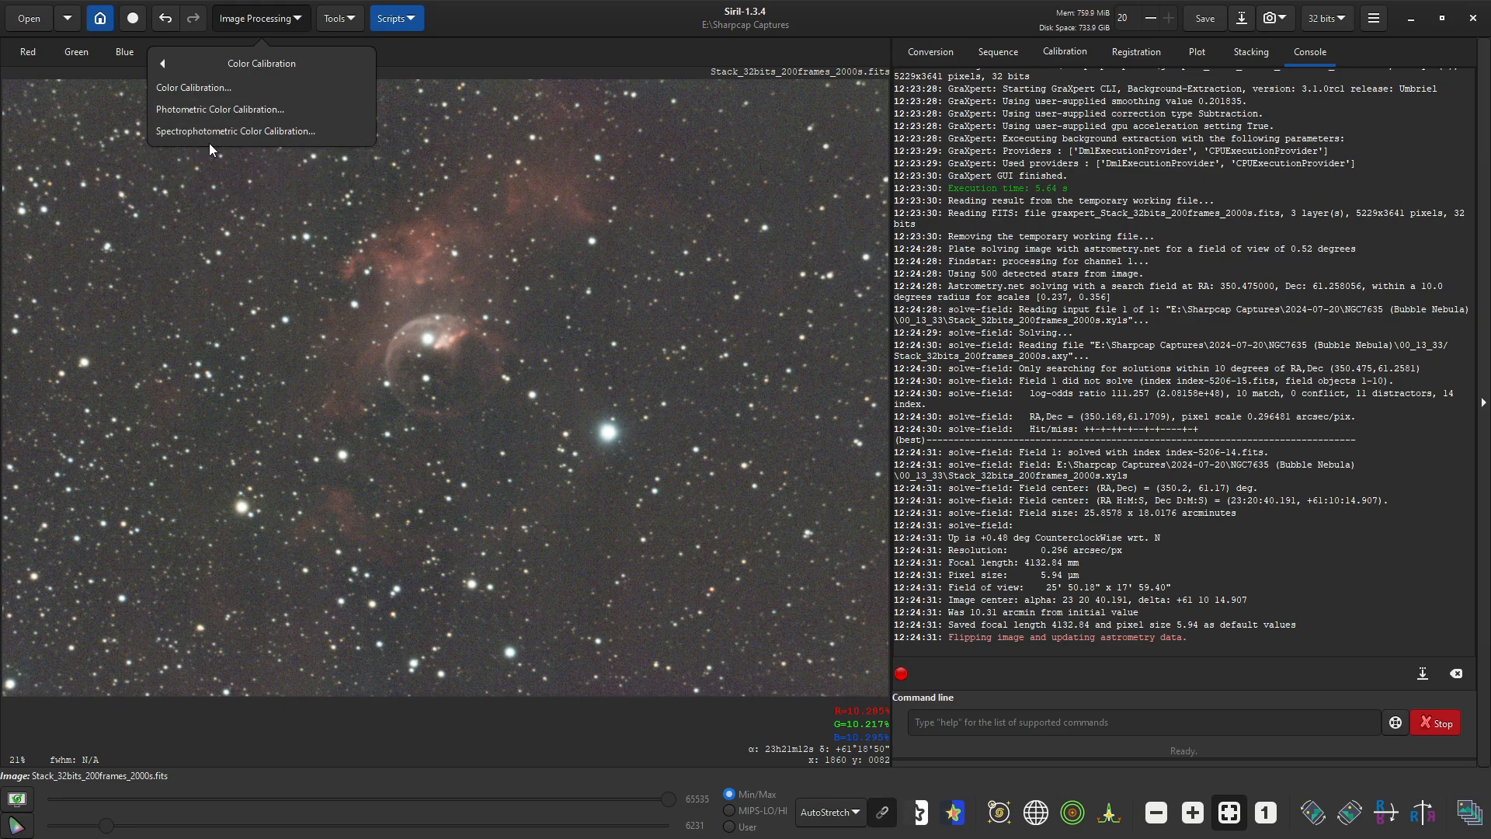
{"action": "left_click", "coordinate": [234, 131]}
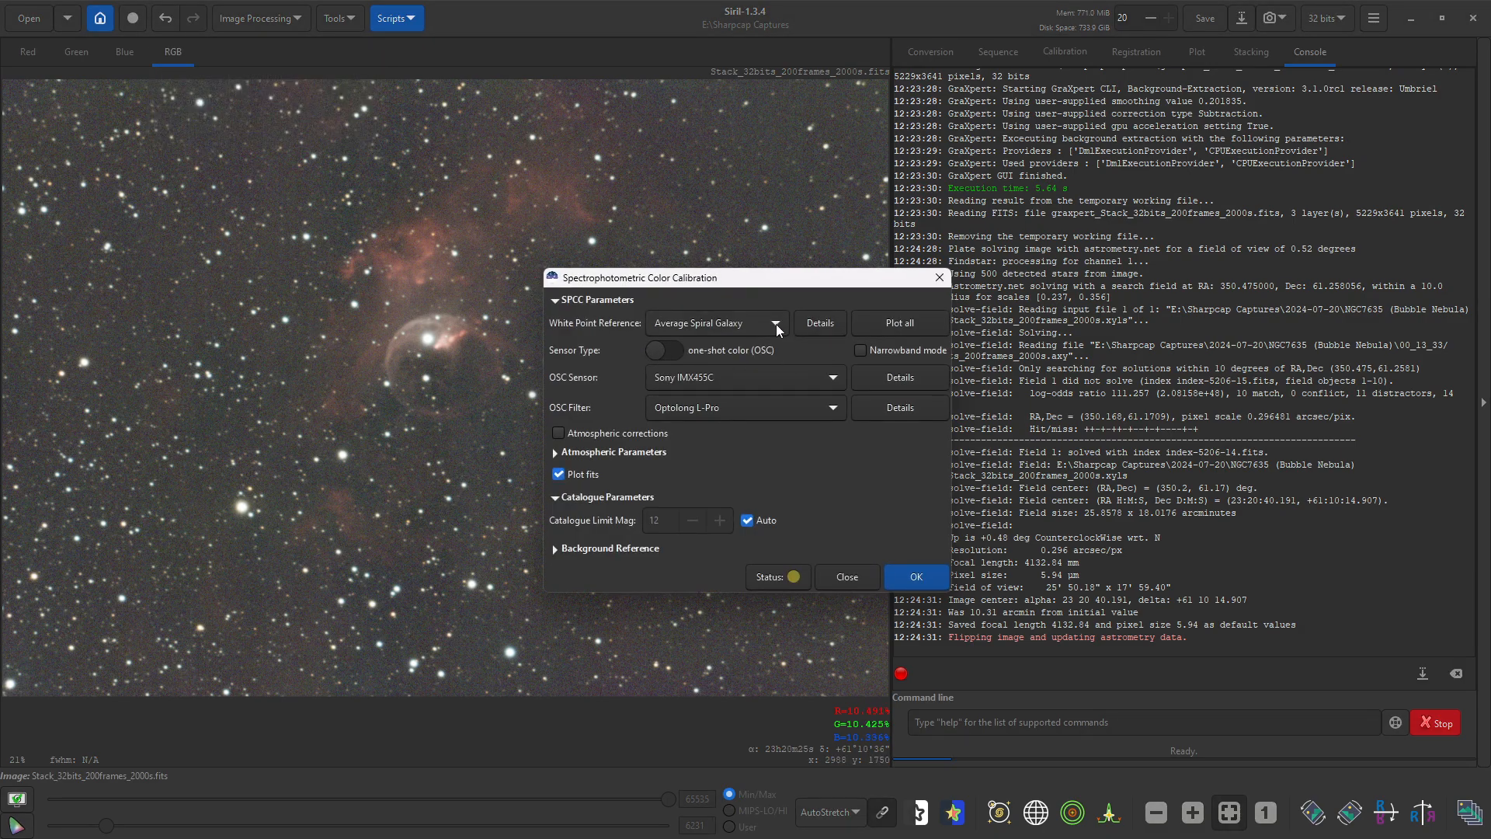
{"action": "mouse_move", "coordinate": [634, 331]}
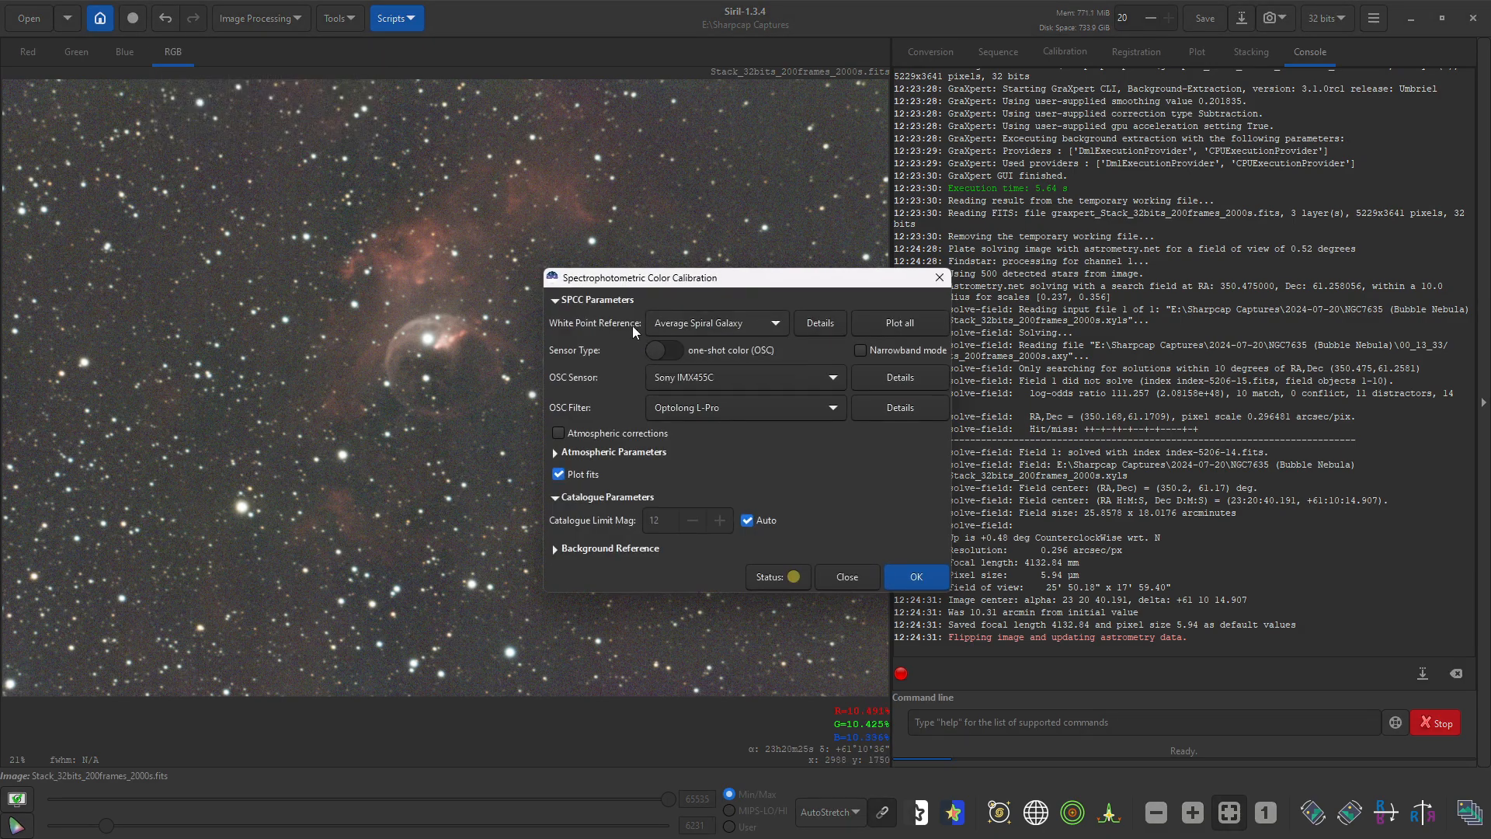
{"action": "mouse_move", "coordinate": [716, 315]}
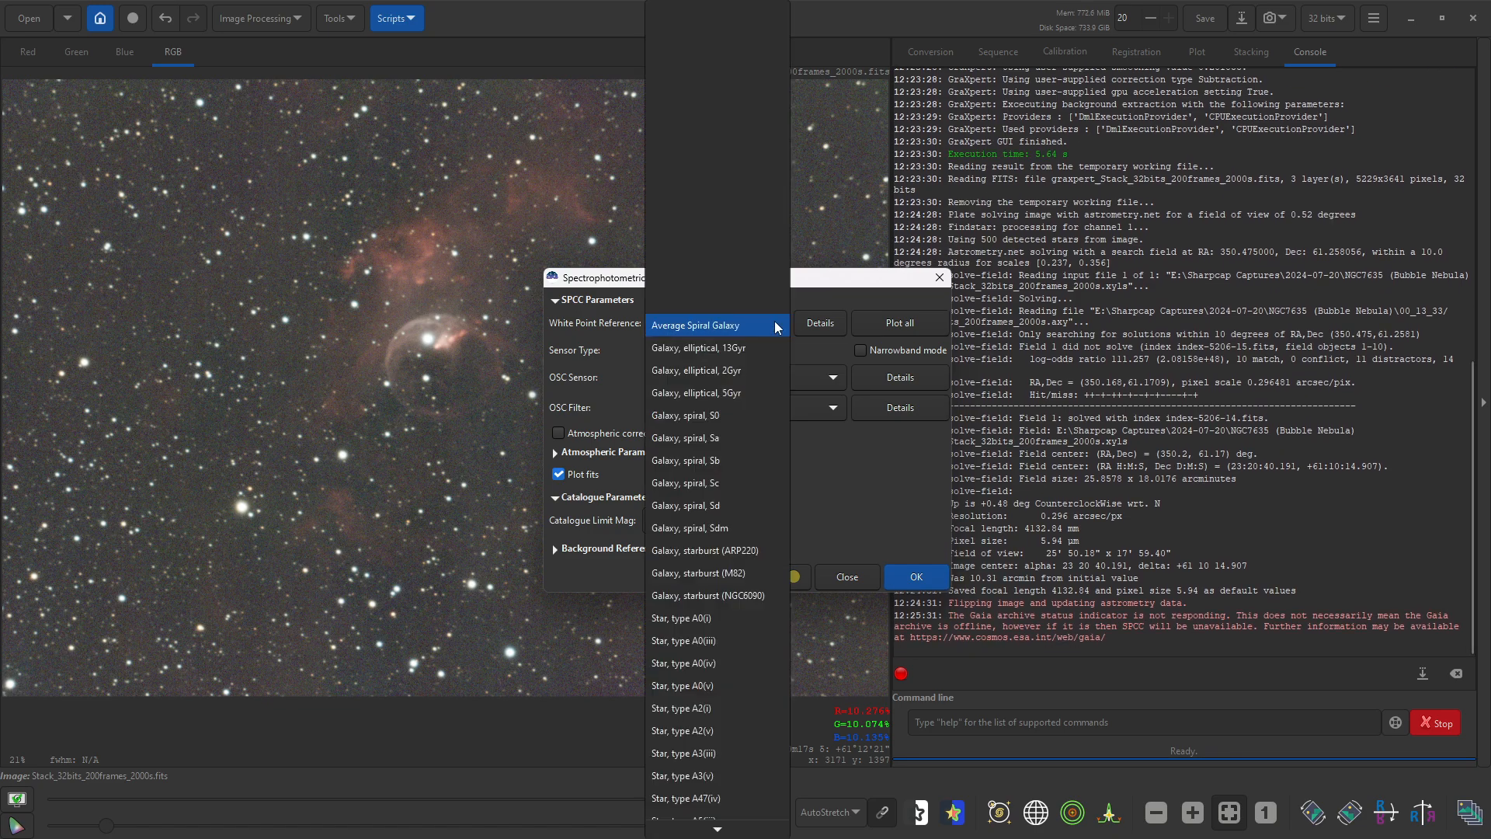
{"action": "scroll", "scroll_direction": "down", "scroll_amount": 3}
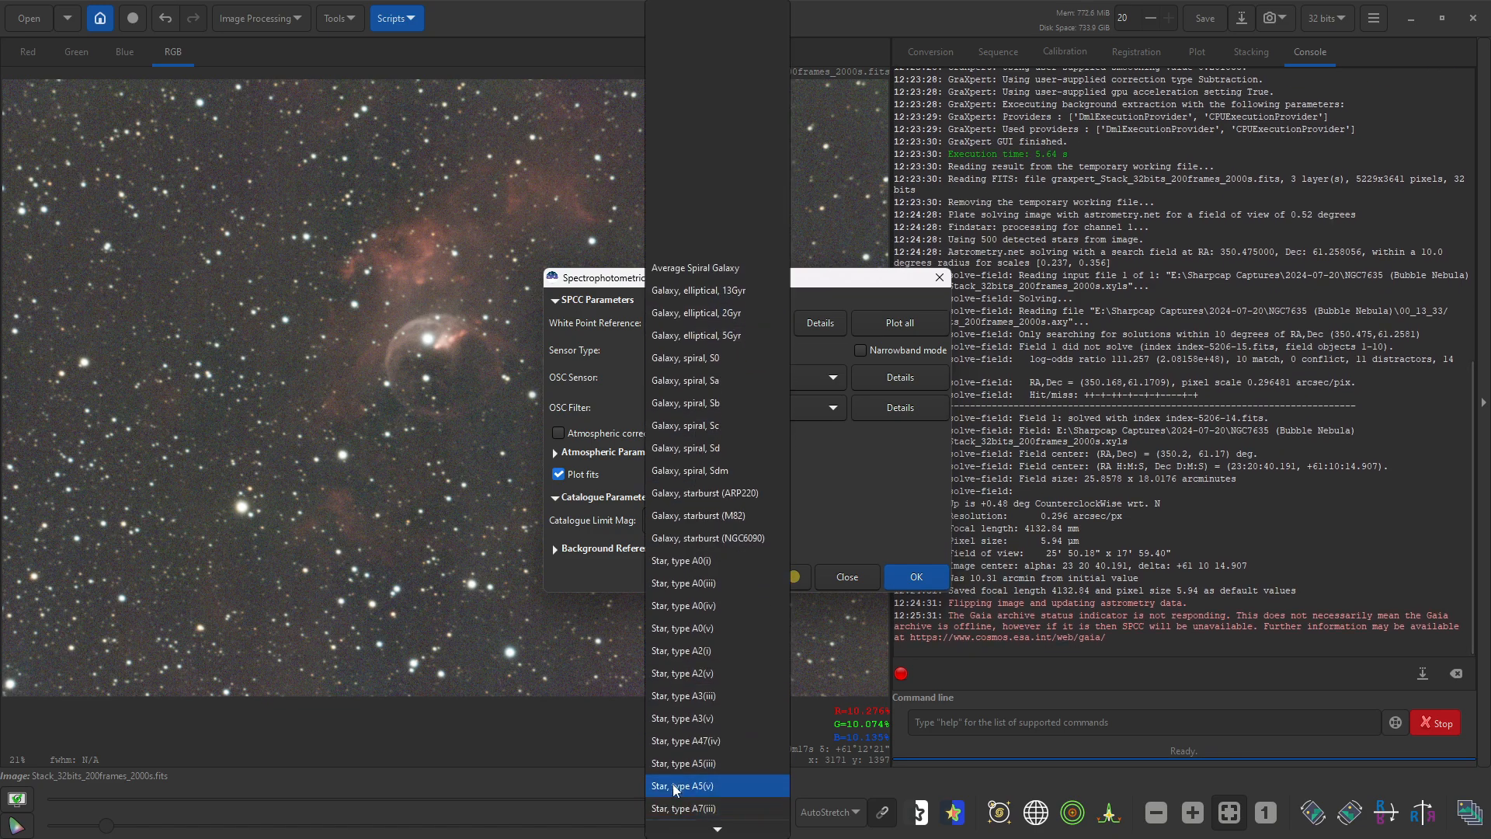
{"action": "mouse_move", "coordinate": [706, 447]}
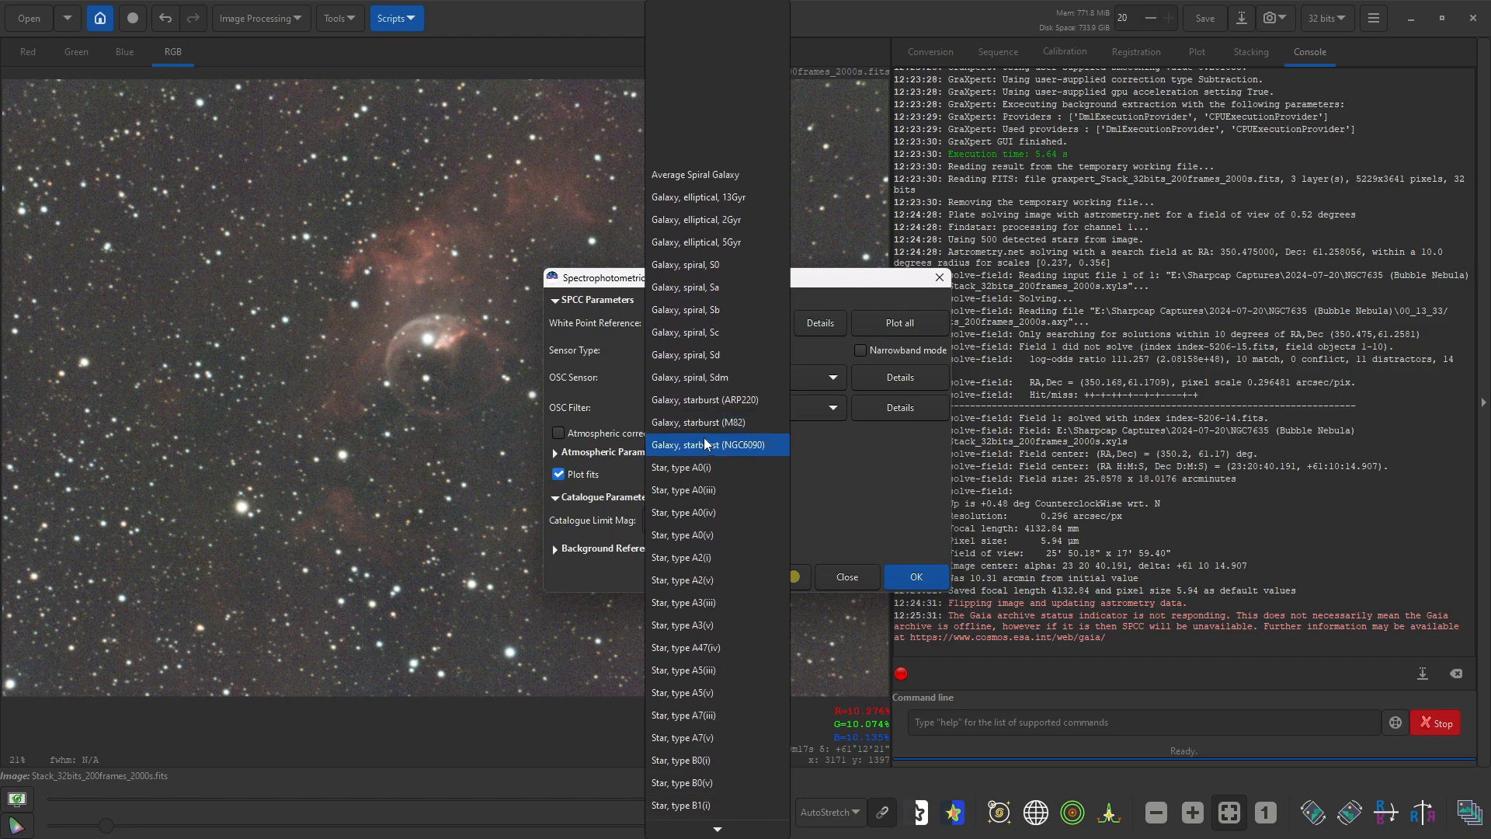
{"action": "scroll", "scroll_direction": "down", "scroll_amount": 3}
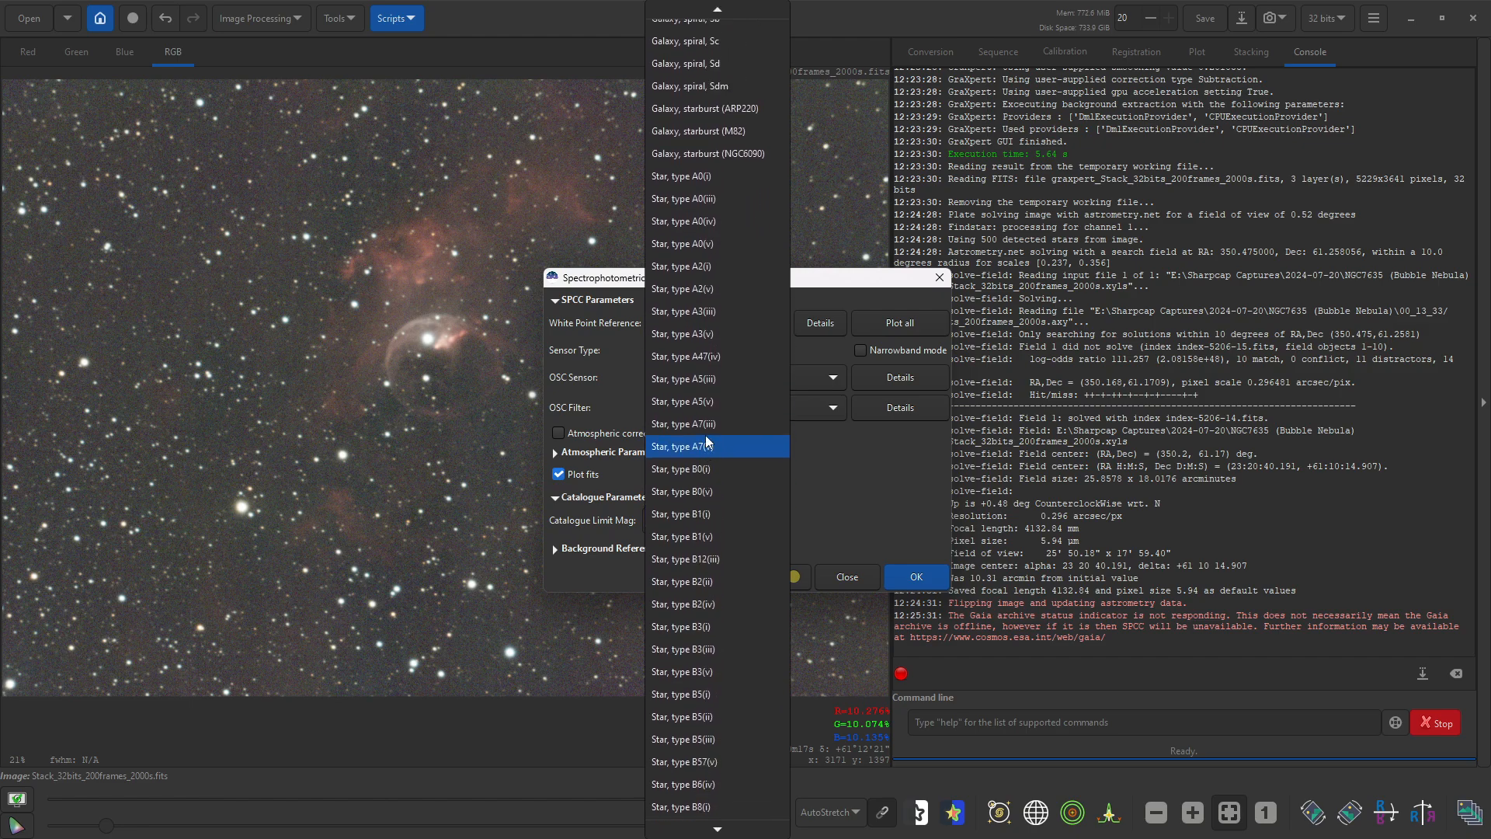
{"action": "scroll", "scroll_direction": "up", "scroll_amount": 3}
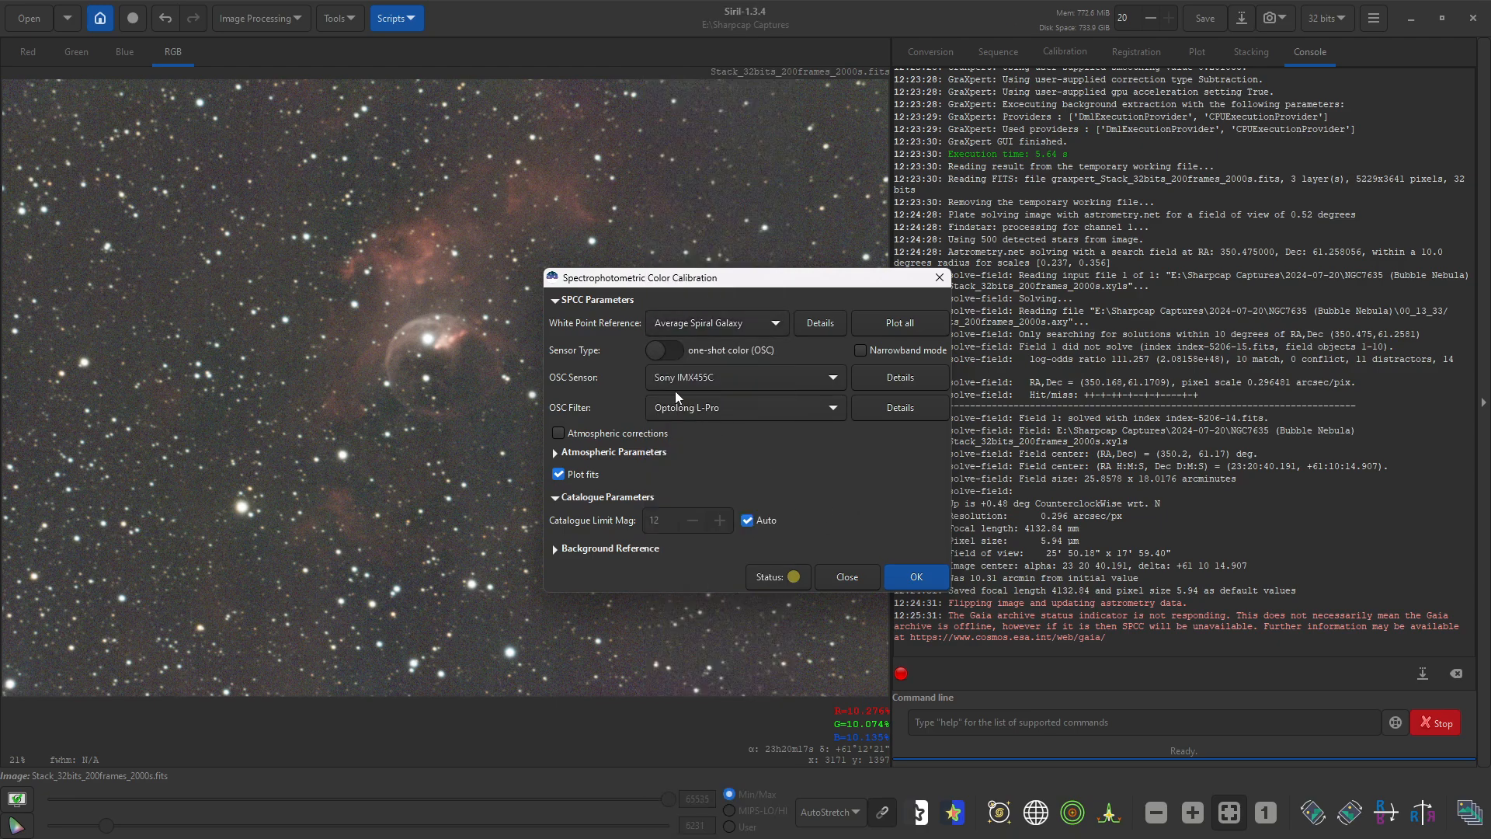
{"action": "left_click", "coordinate": [665, 349]}
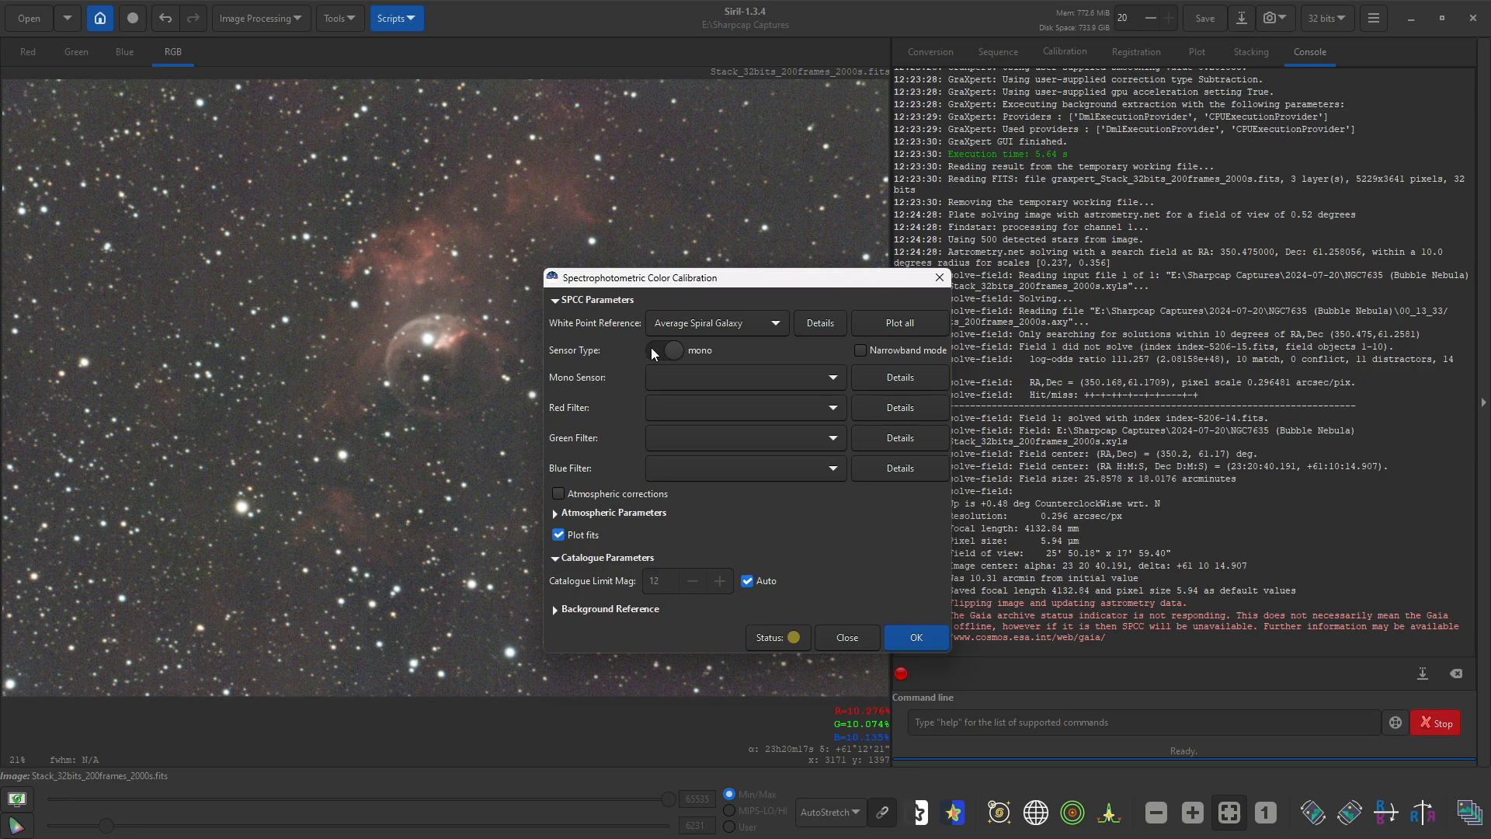
{"action": "left_click", "coordinate": [667, 349]}
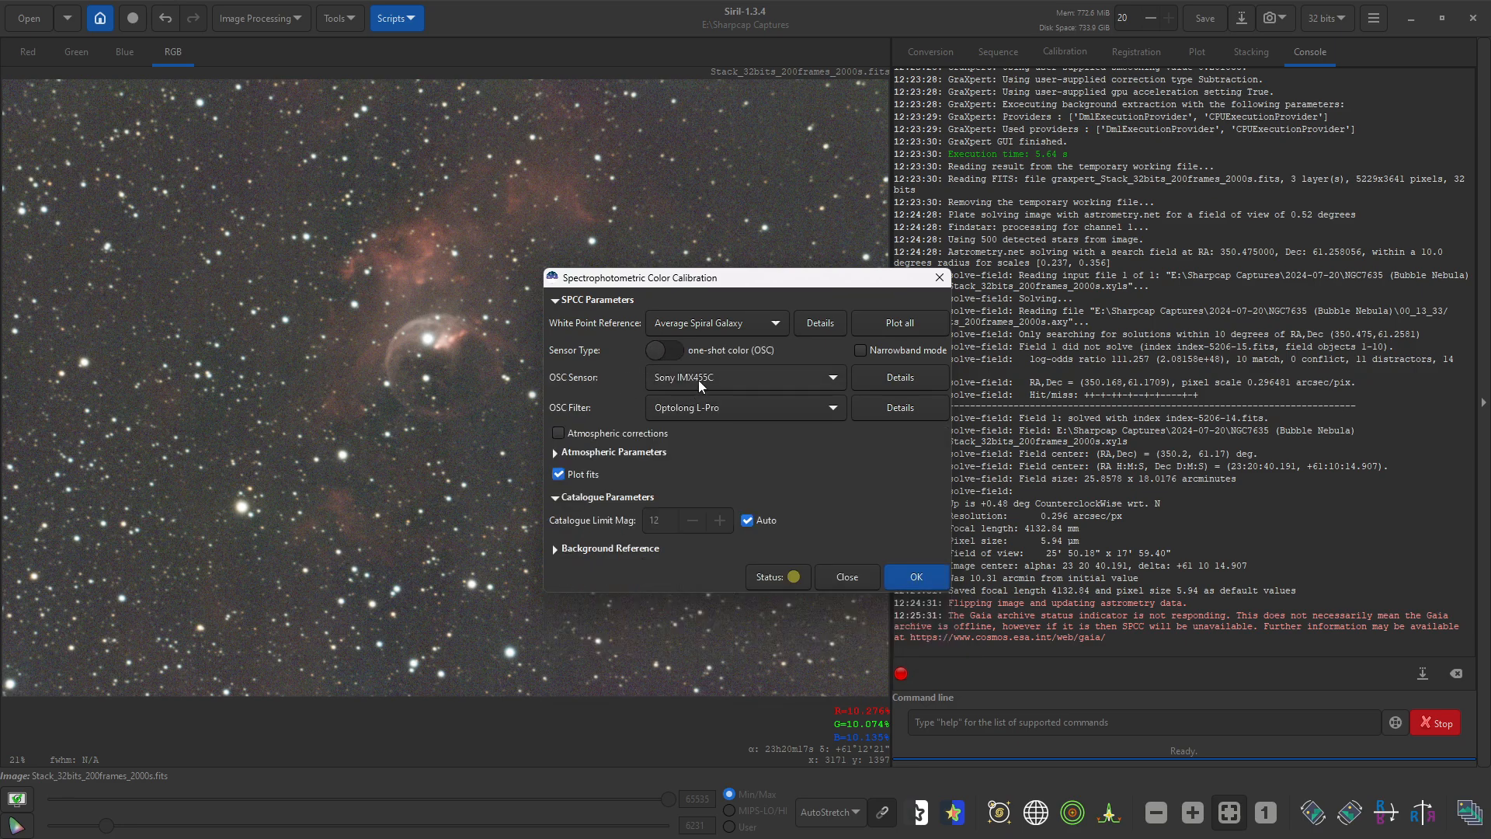
{"action": "mouse_move", "coordinate": [744, 390]}
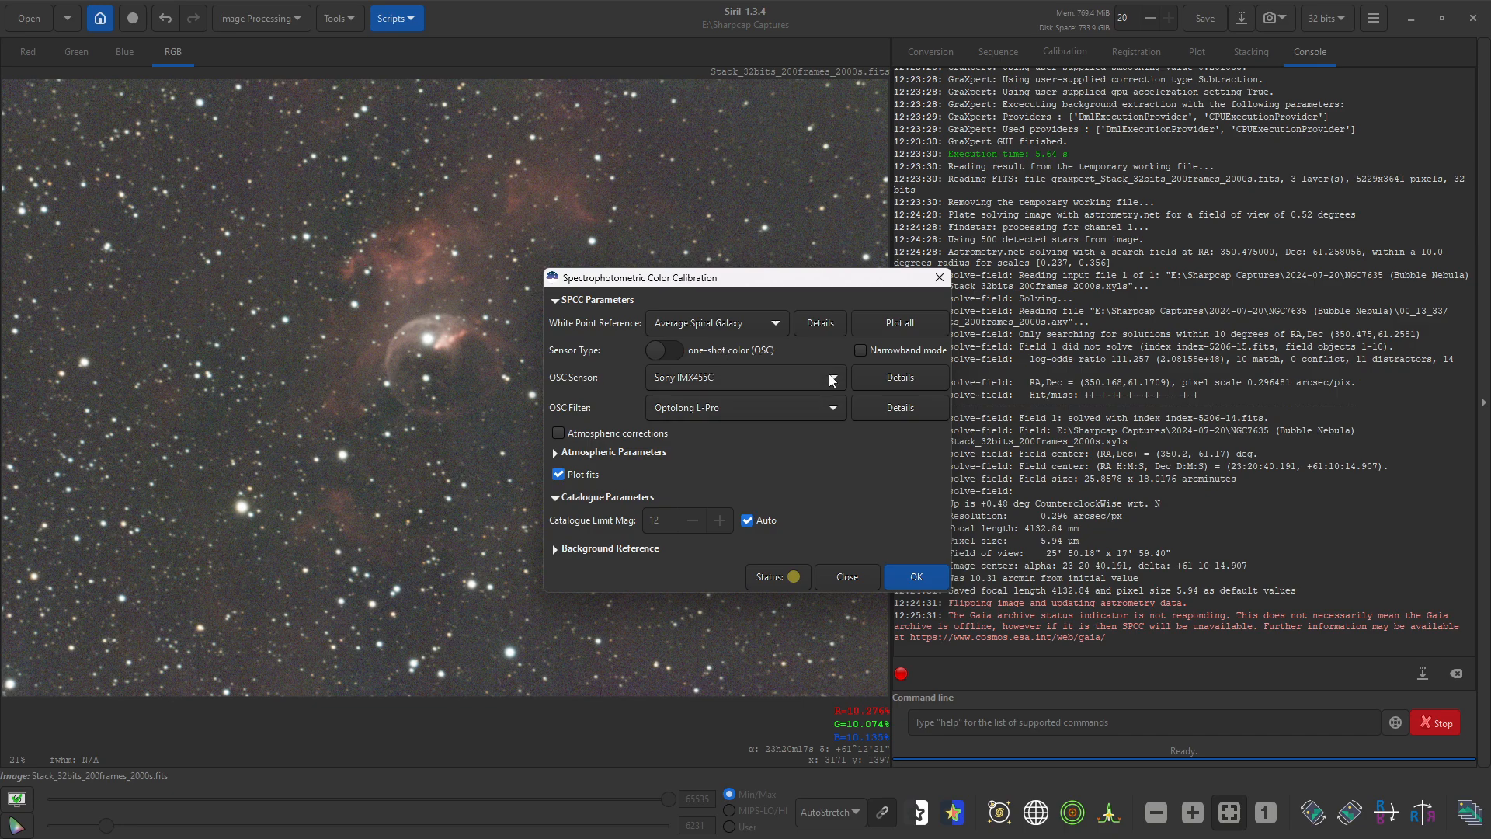
{"action": "mouse_move", "coordinate": [829, 369]}
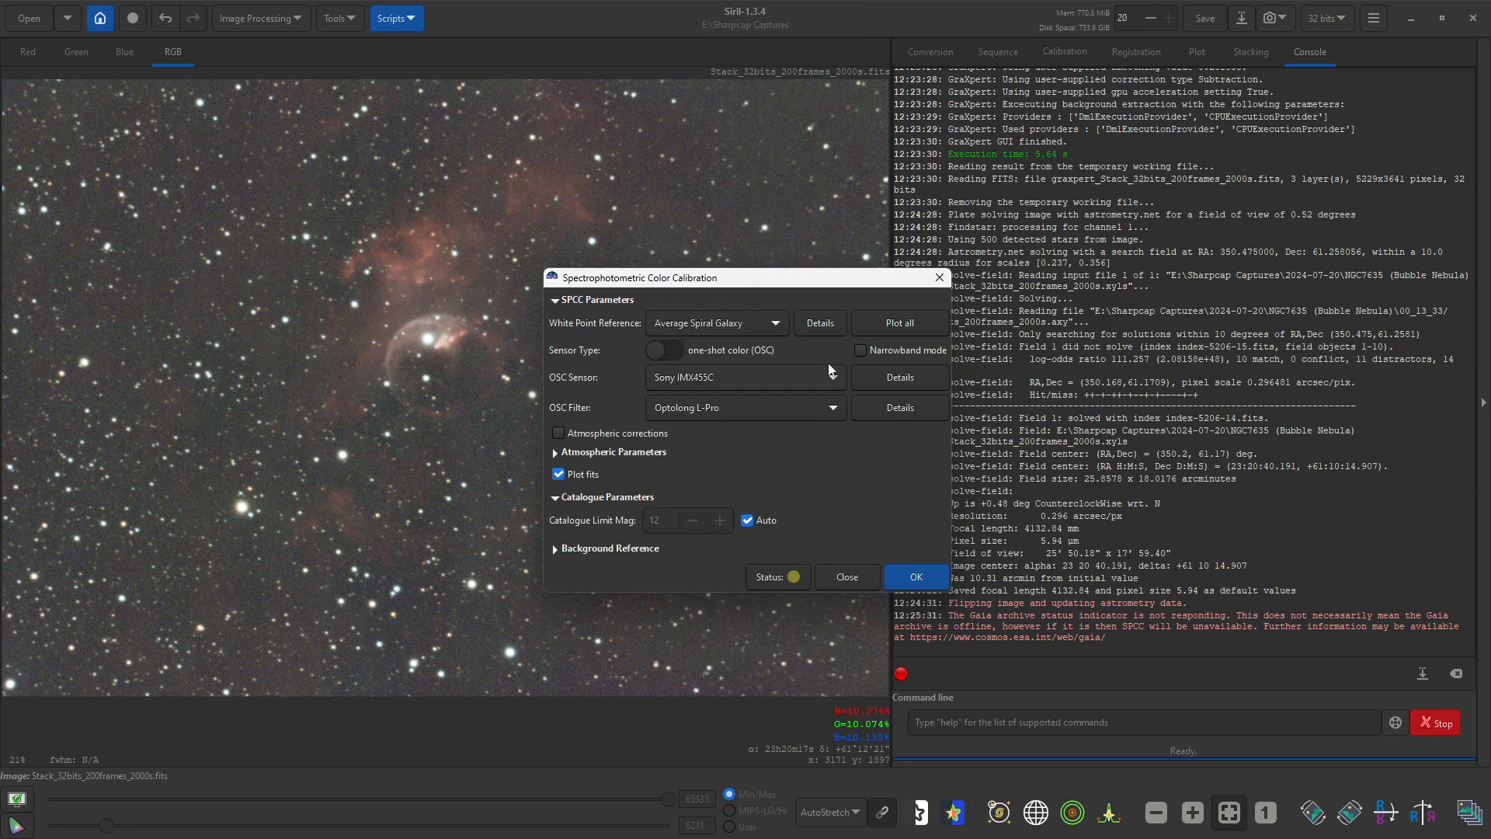
{"action": "mouse_move", "coordinate": [747, 419]}
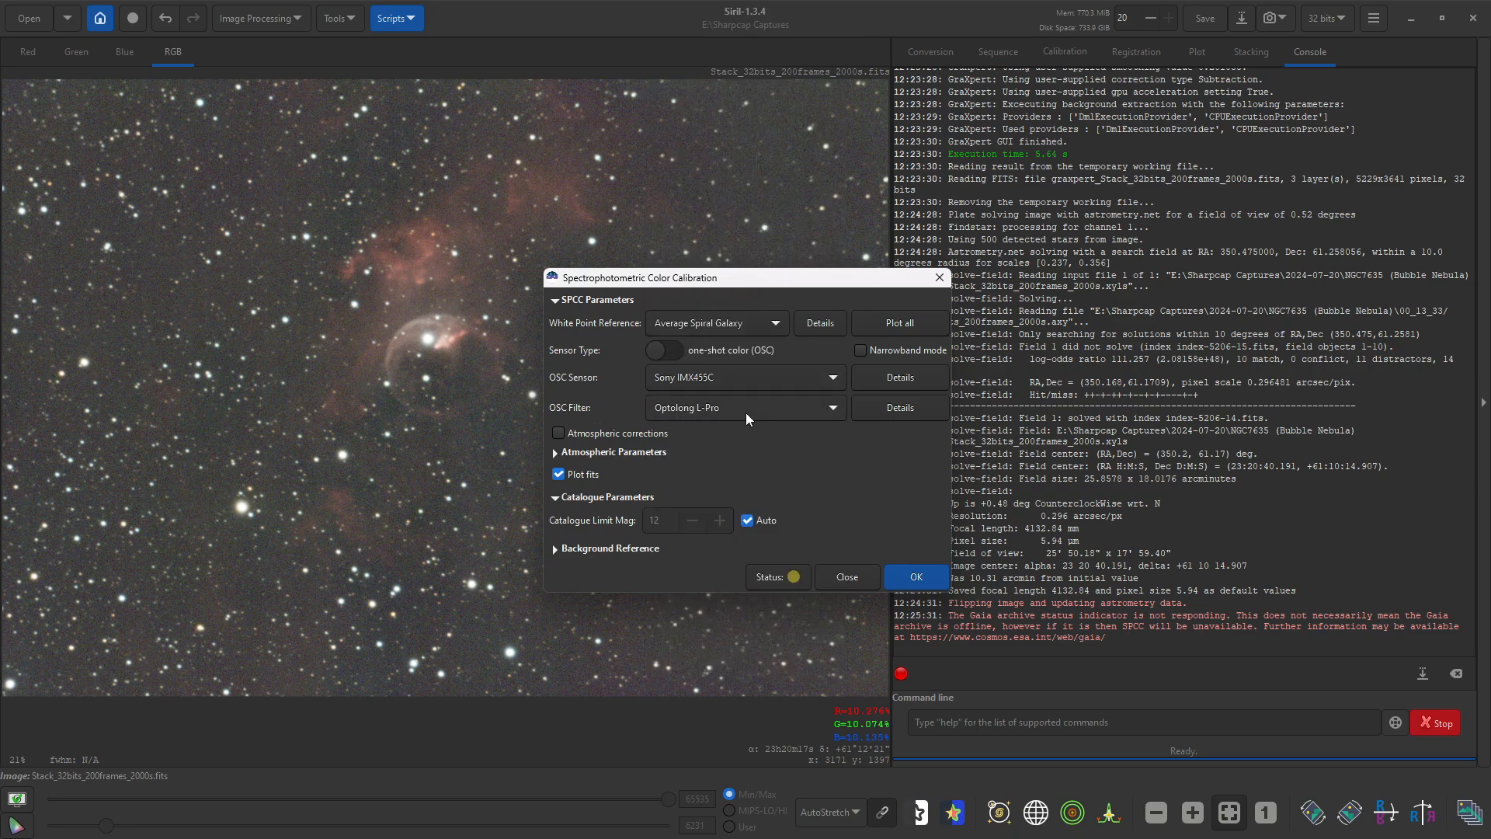
{"action": "mouse_move", "coordinate": [698, 421]}
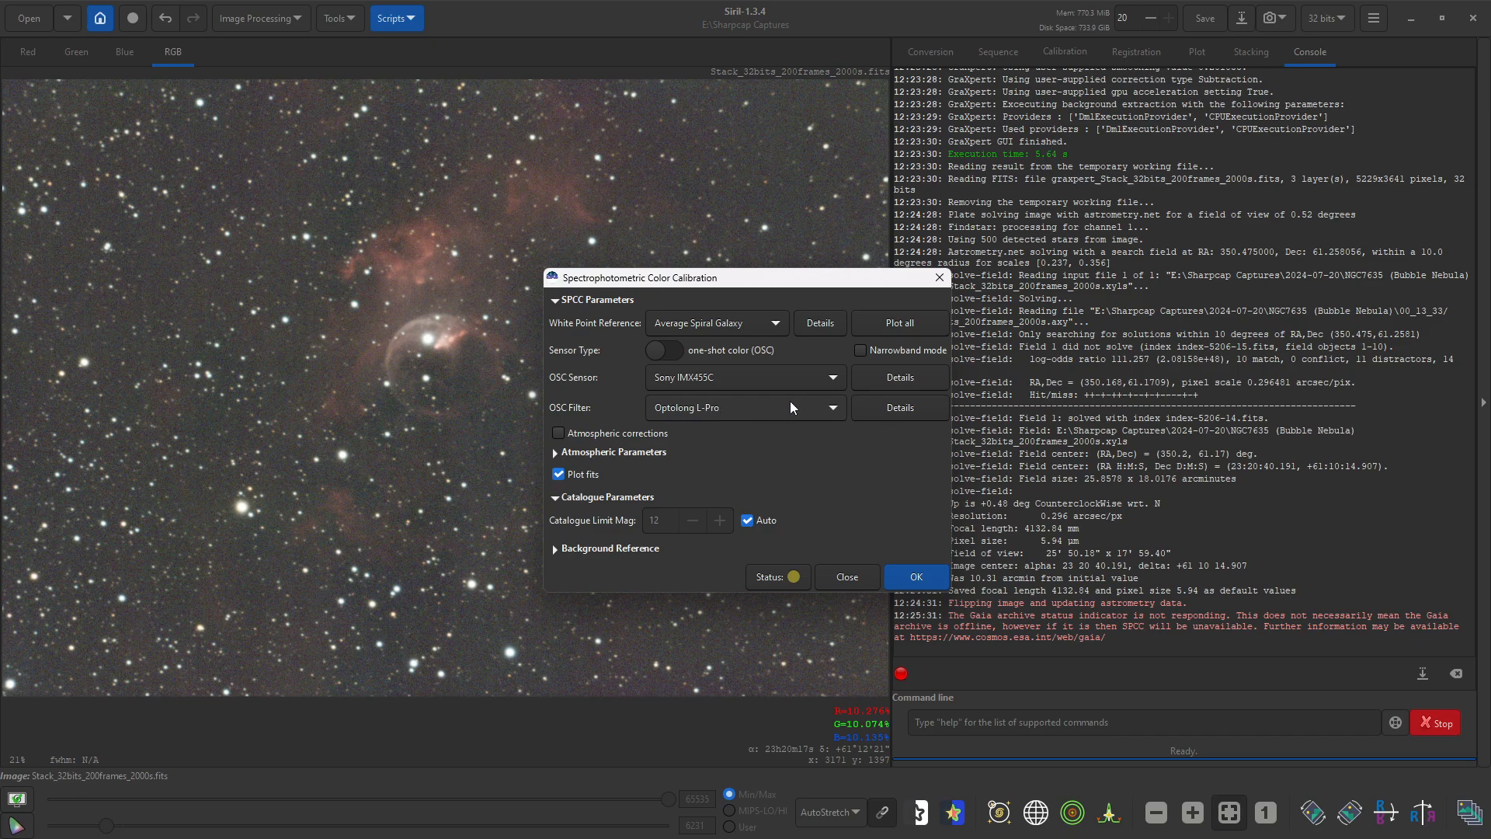
{"action": "mouse_move", "coordinate": [769, 439]}
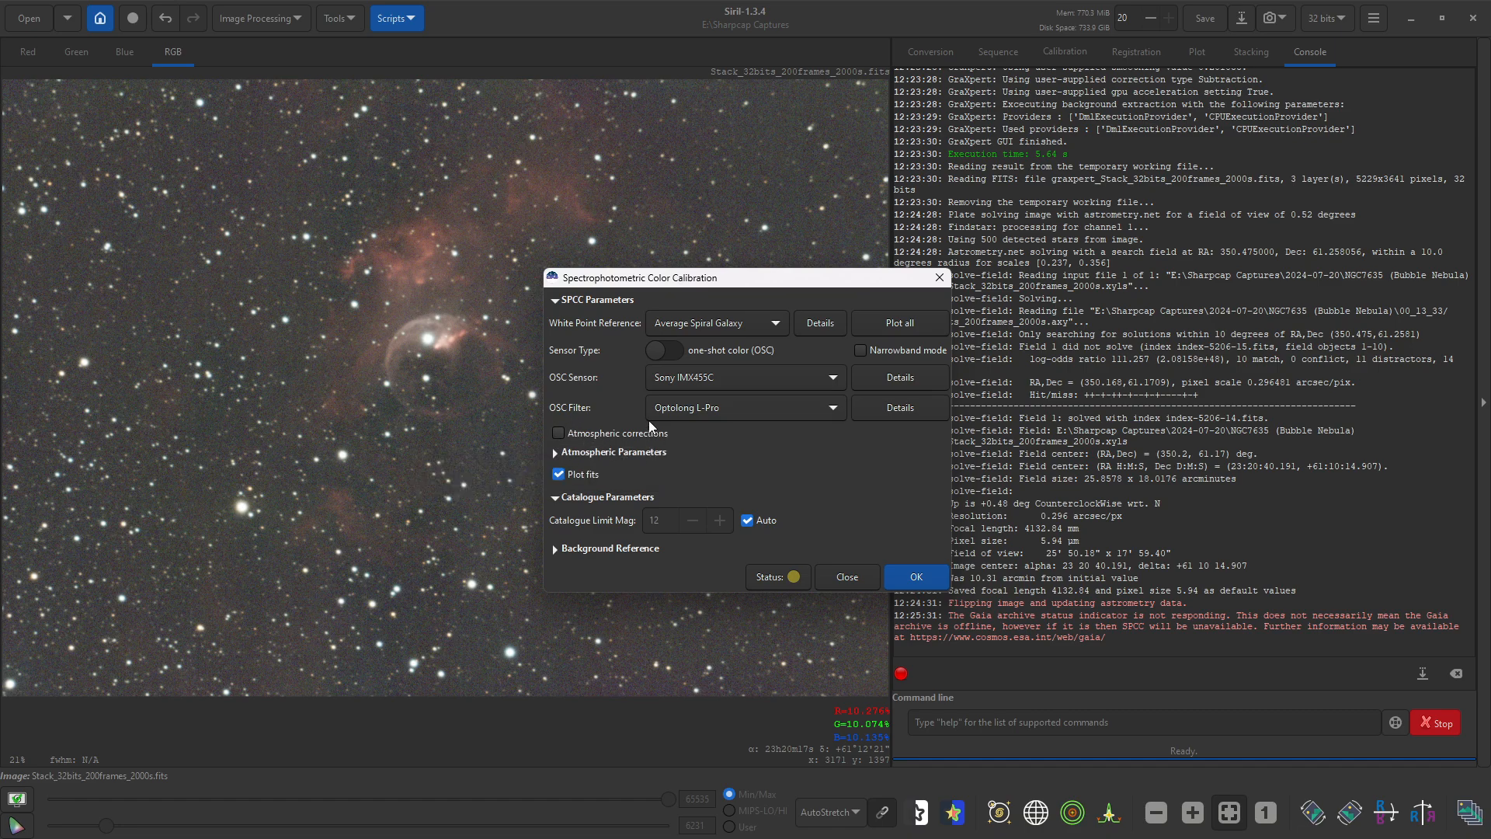
{"action": "mouse_move", "coordinate": [599, 541]}
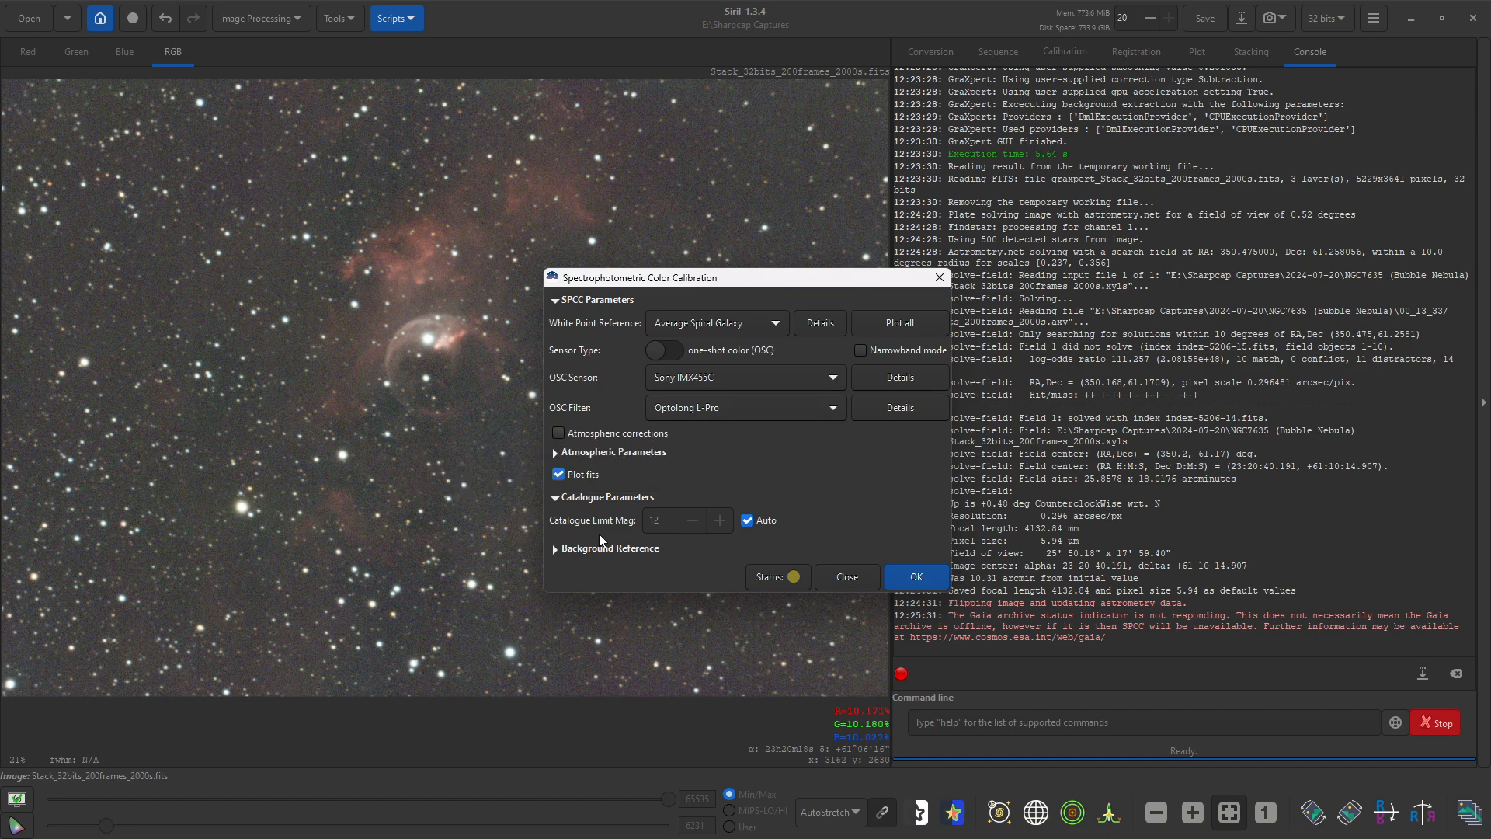
{"action": "mouse_move", "coordinate": [799, 486]}
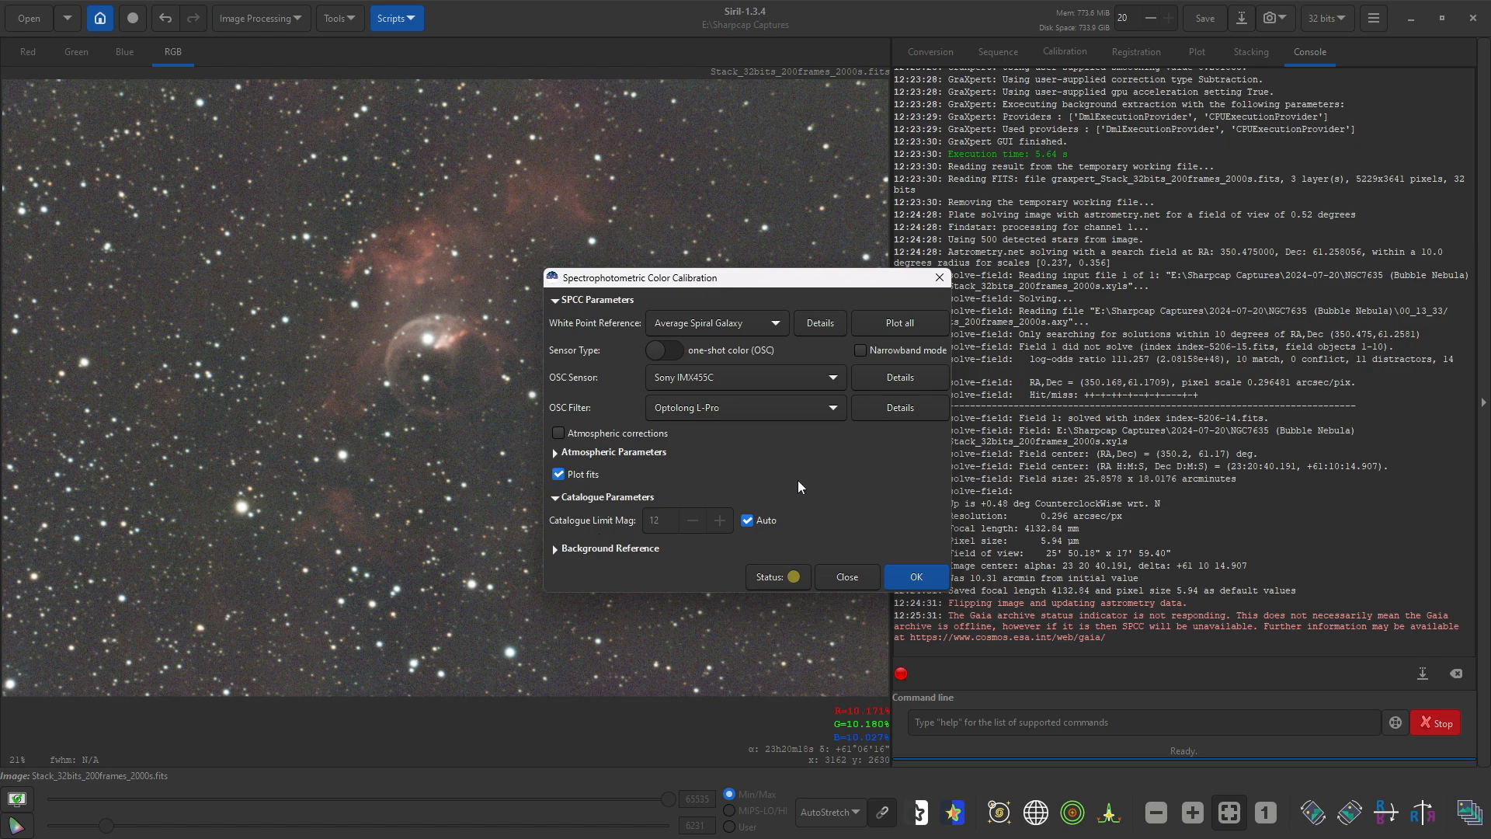
{"action": "mouse_move", "coordinate": [595, 352]}
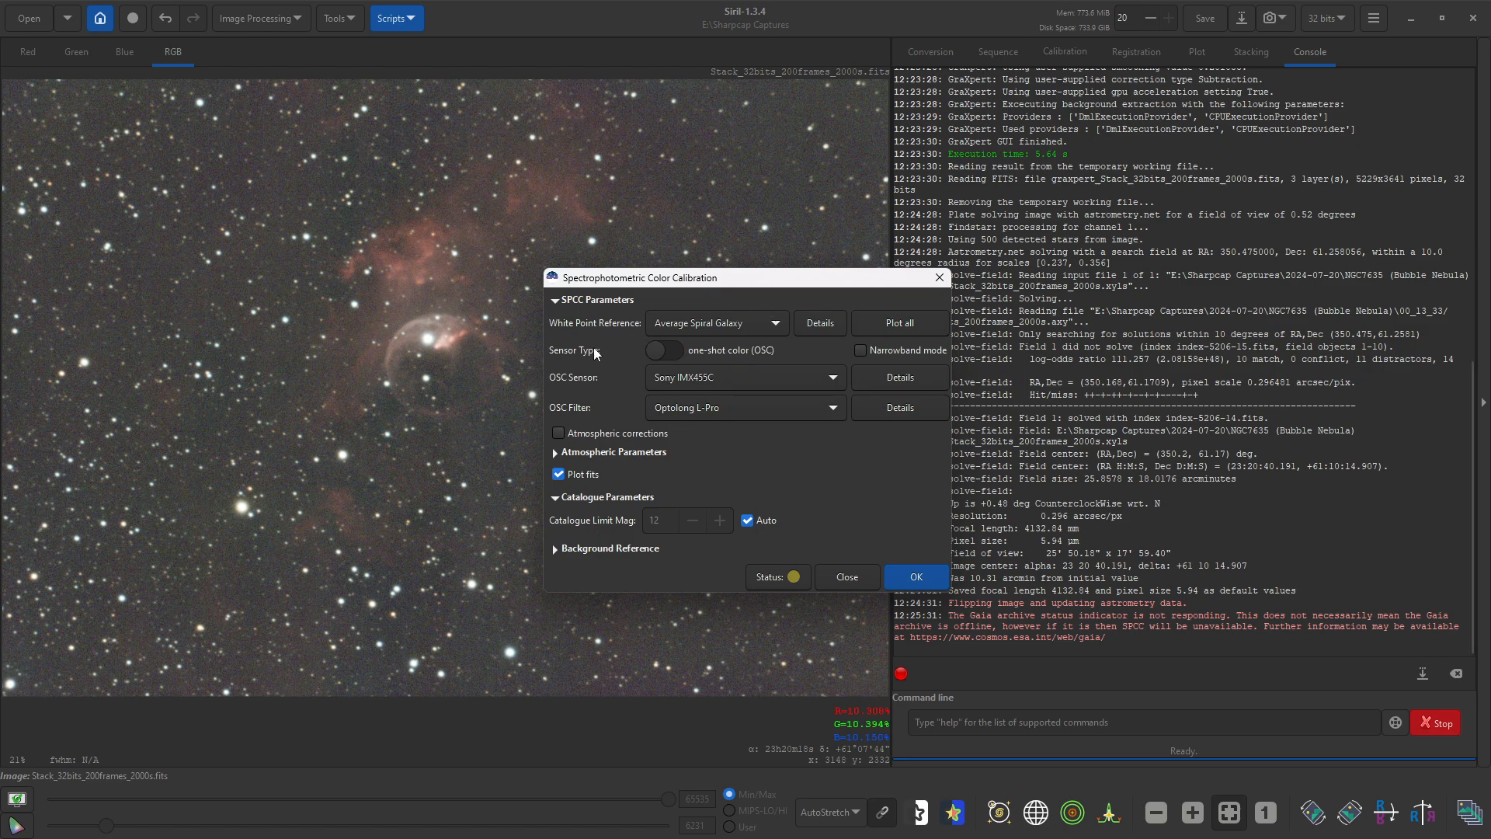
{"action": "mouse_move", "coordinate": [824, 468]}
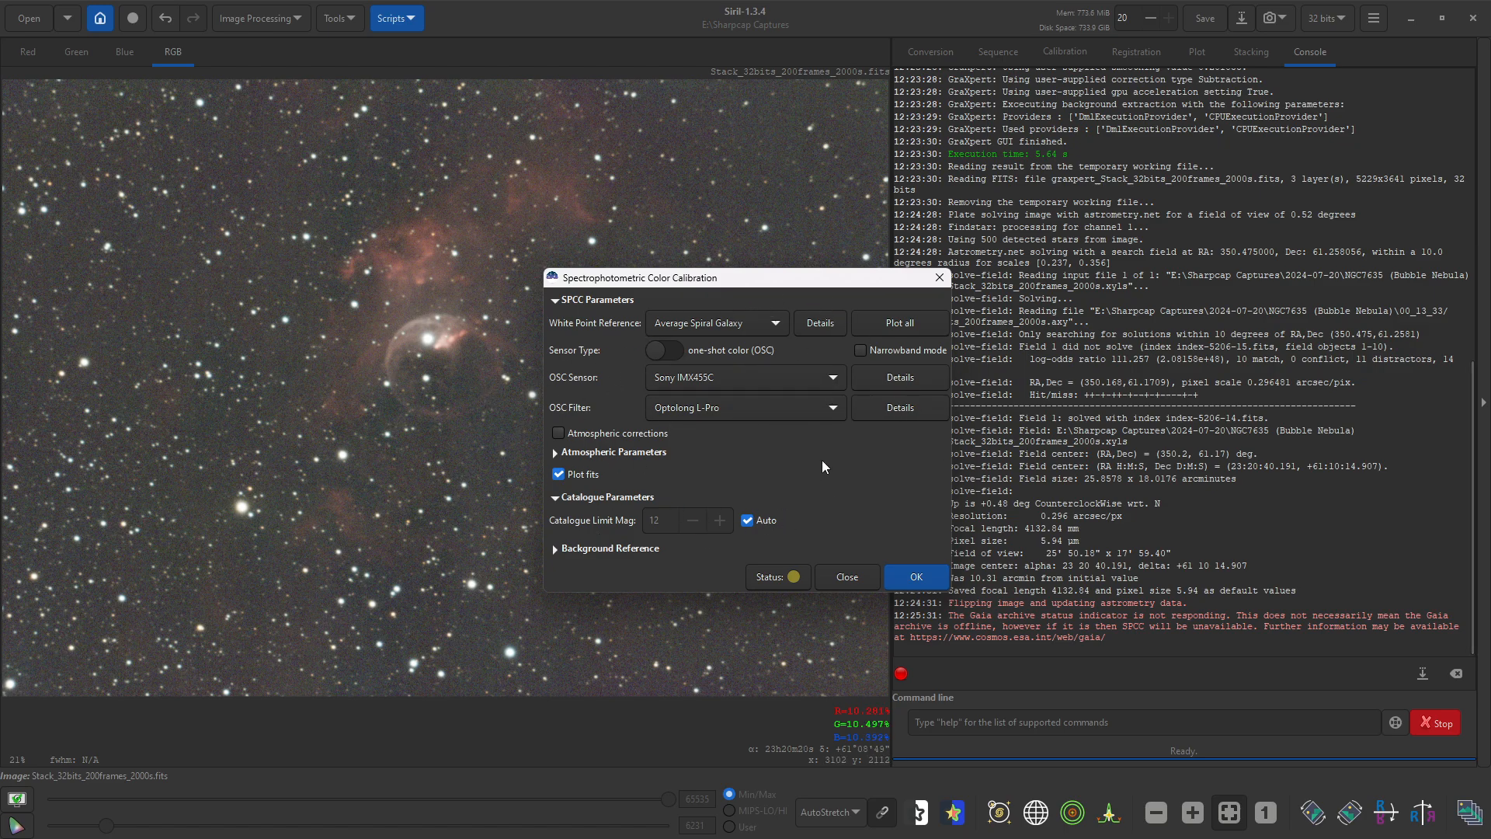
{"action": "mouse_move", "coordinate": [845, 576]}
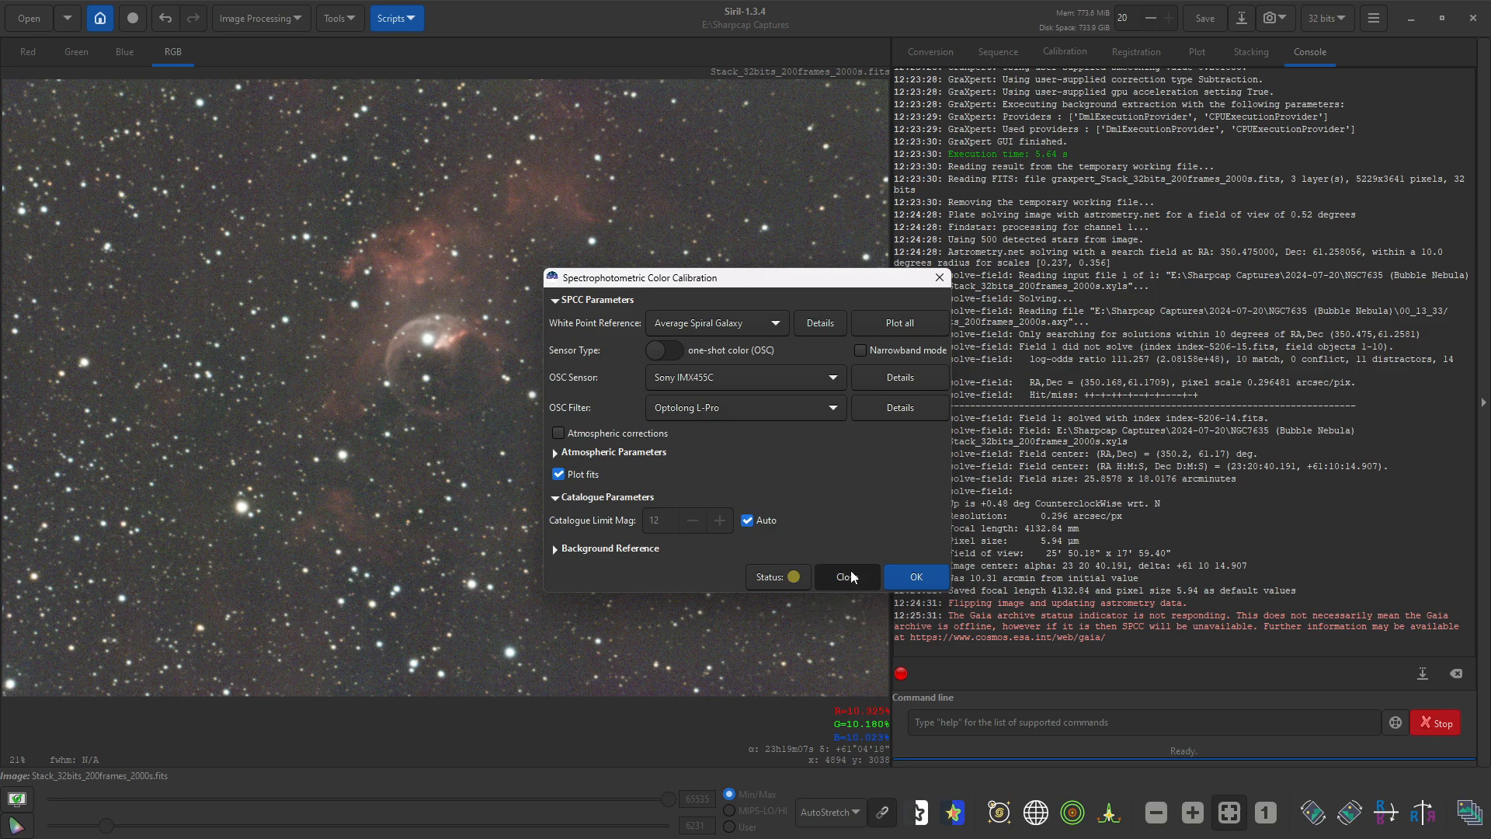
Step: Run Photometric Color Calibration against the GAIA DR3 catalogue
{"action": "left_click", "coordinate": [256, 18]}
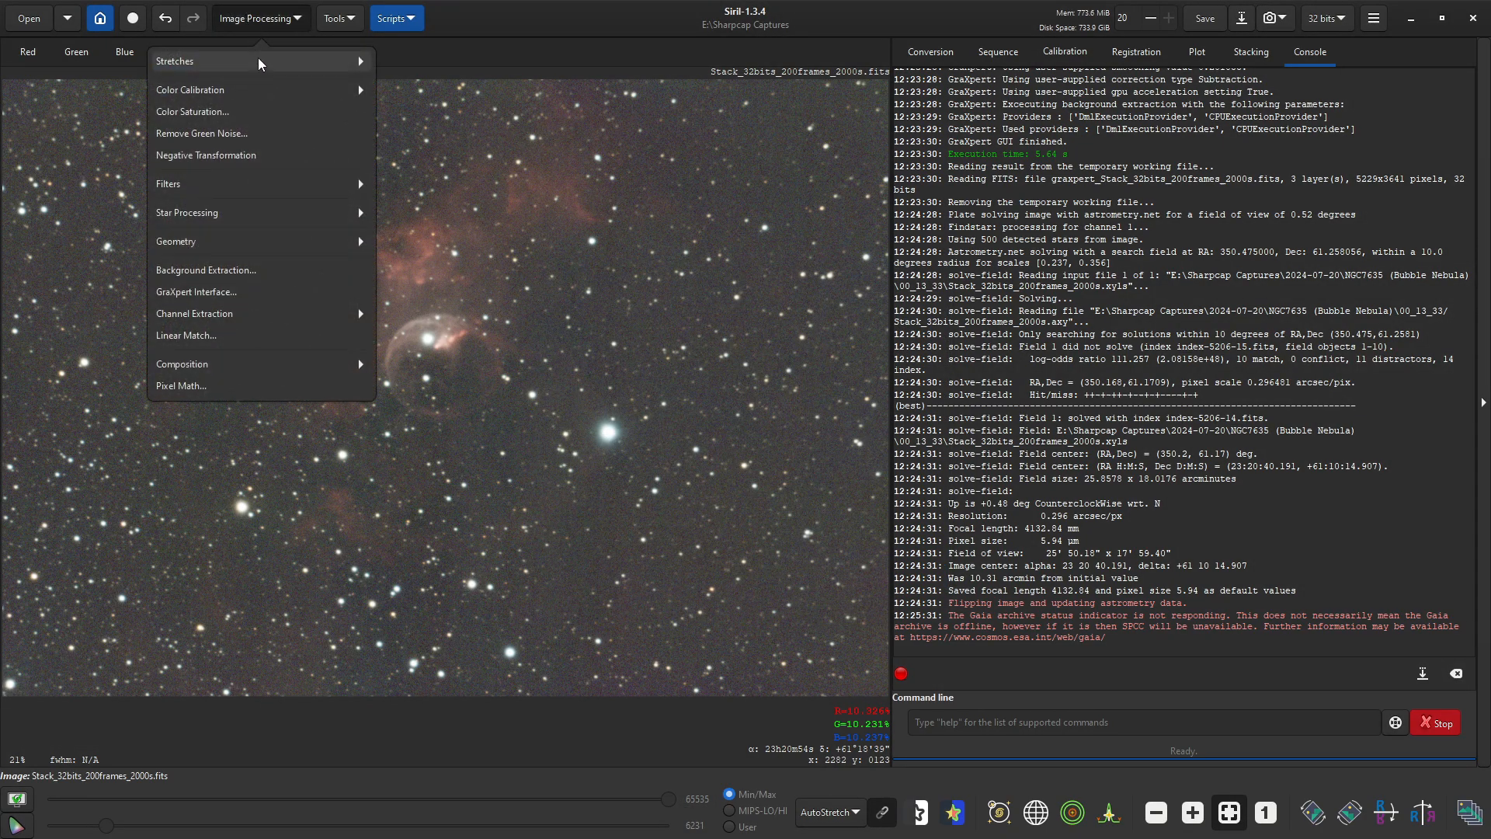
{"action": "left_click", "coordinate": [192, 90]}
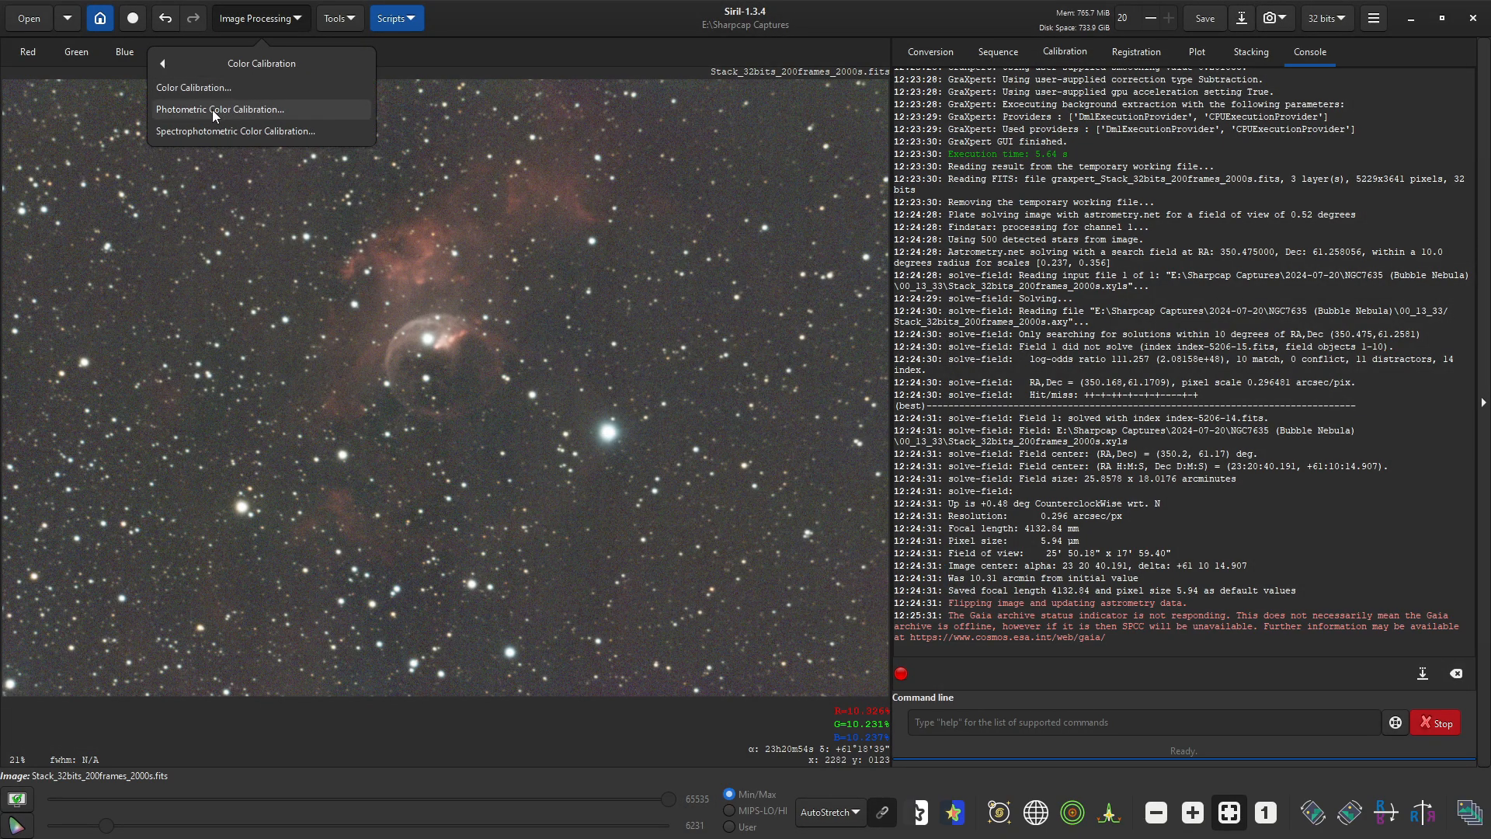
{"action": "left_click", "coordinate": [219, 108]}
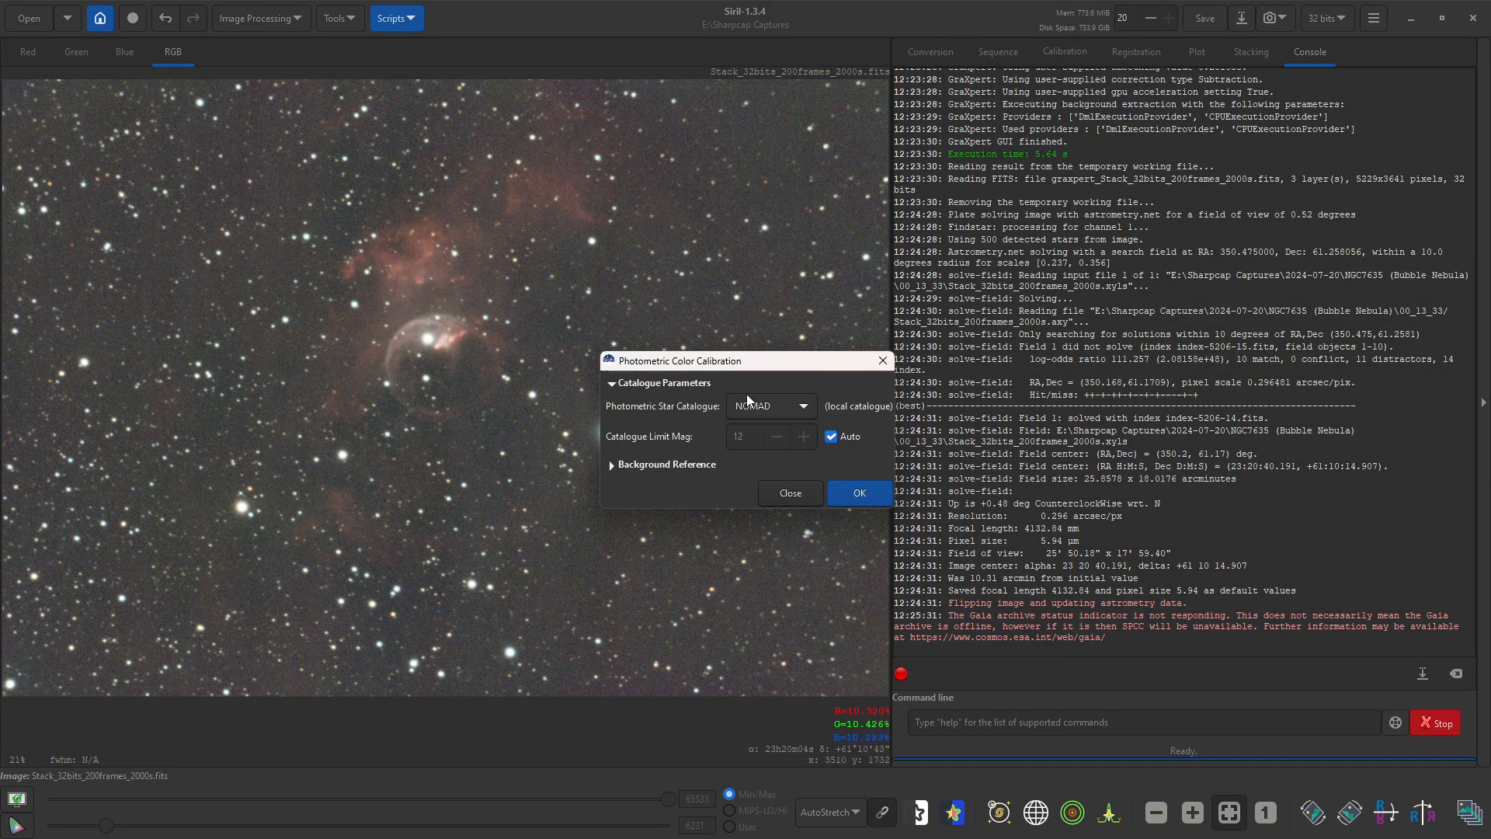
{"action": "left_click", "coordinate": [802, 406]}
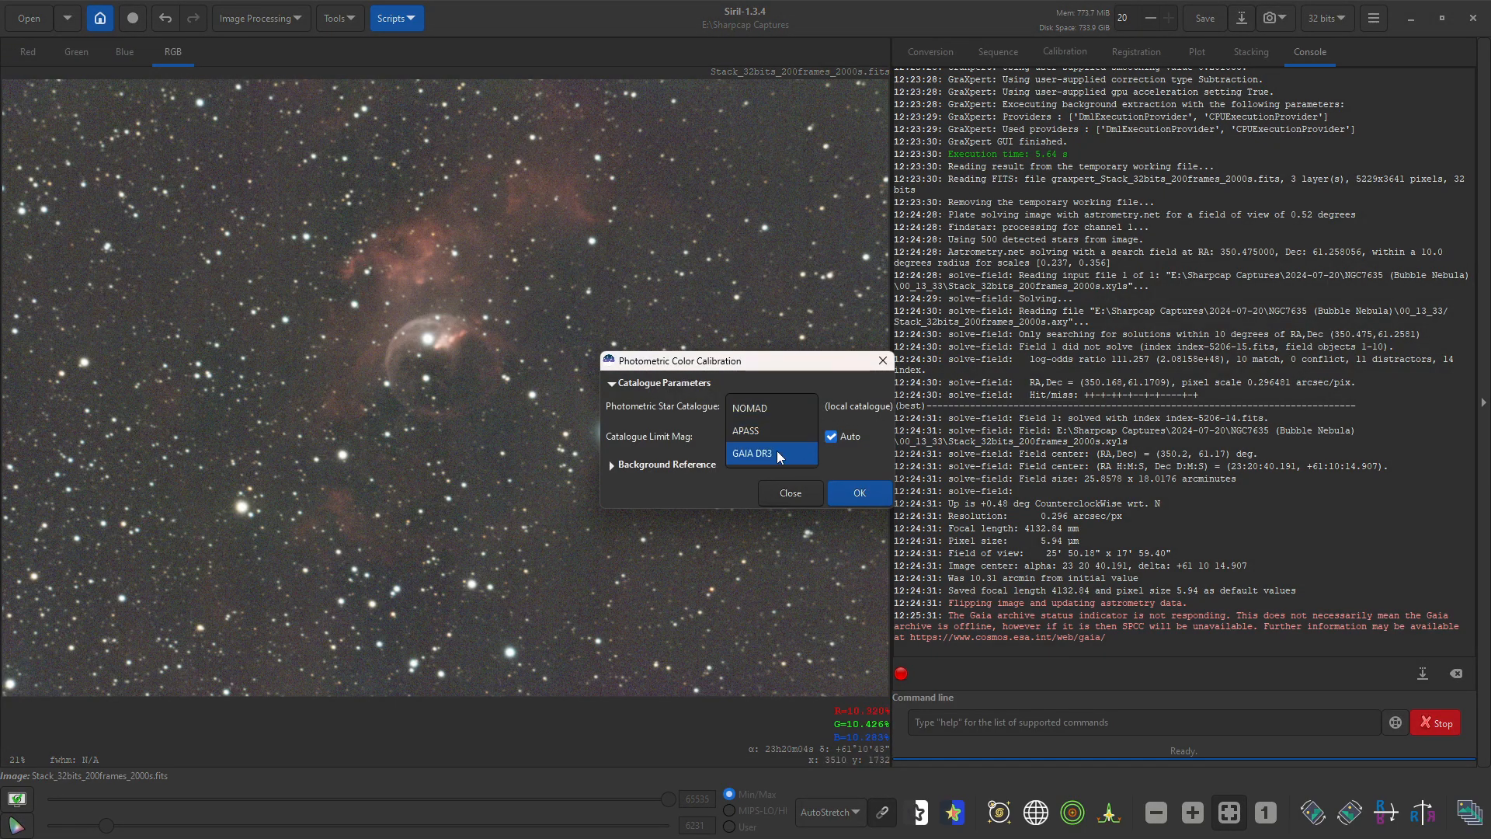
{"action": "left_click", "coordinate": [751, 452]}
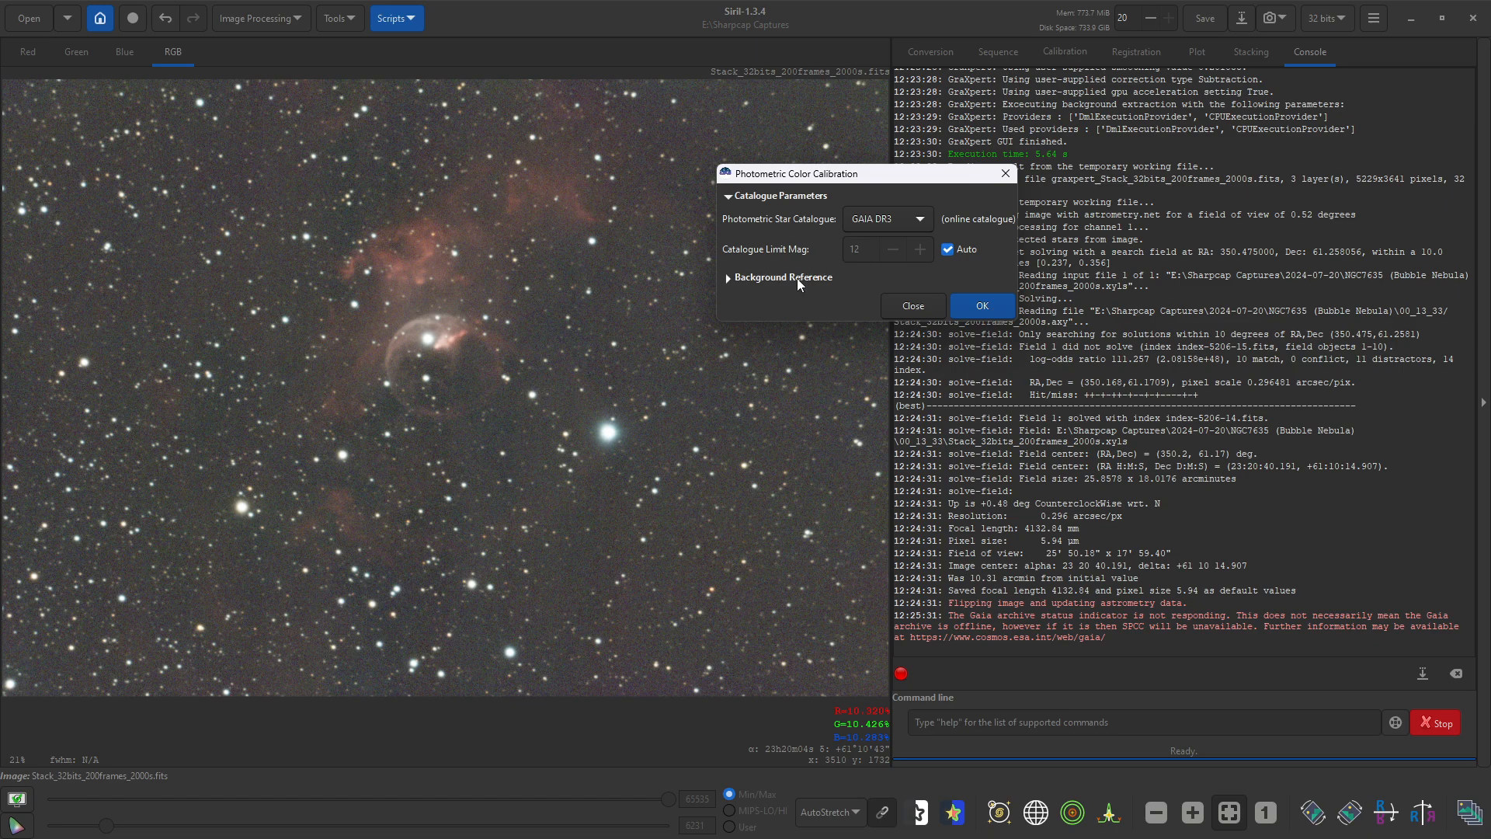
{"action": "mouse_move", "coordinate": [451, 484]}
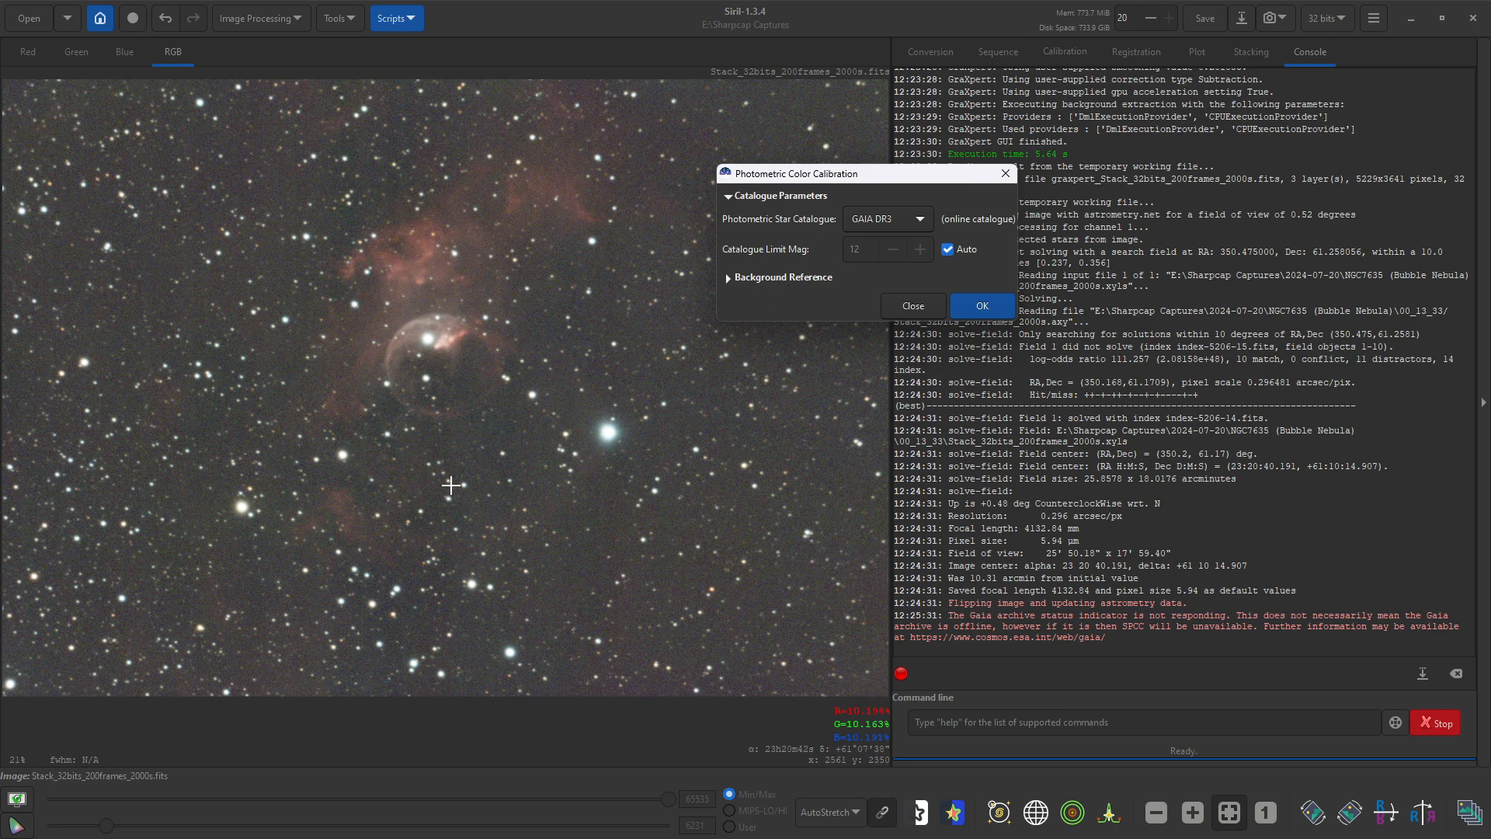
{"action": "mouse_move", "coordinate": [980, 306]}
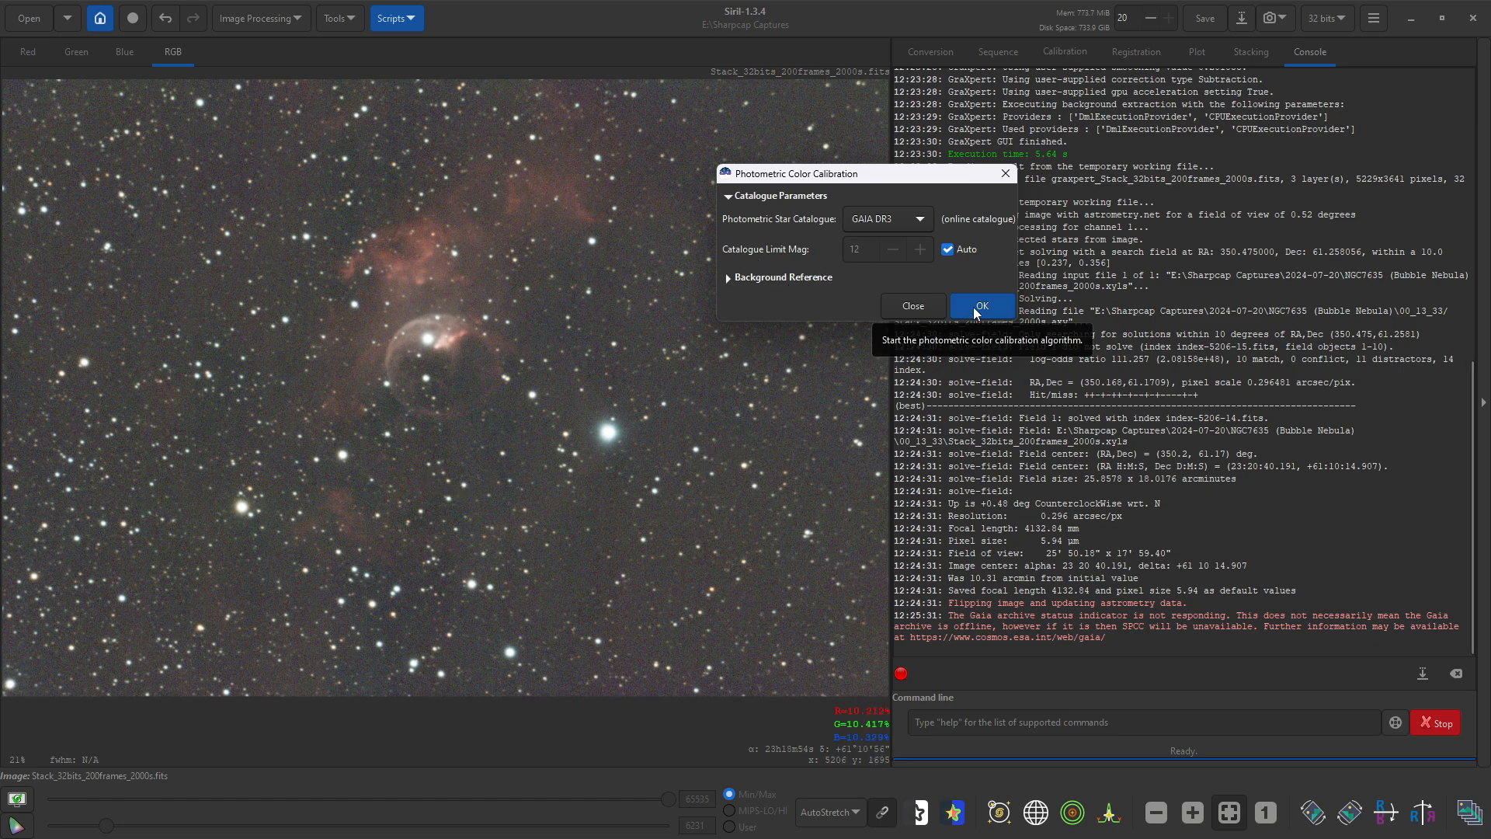
{"action": "left_click", "coordinate": [982, 306]}
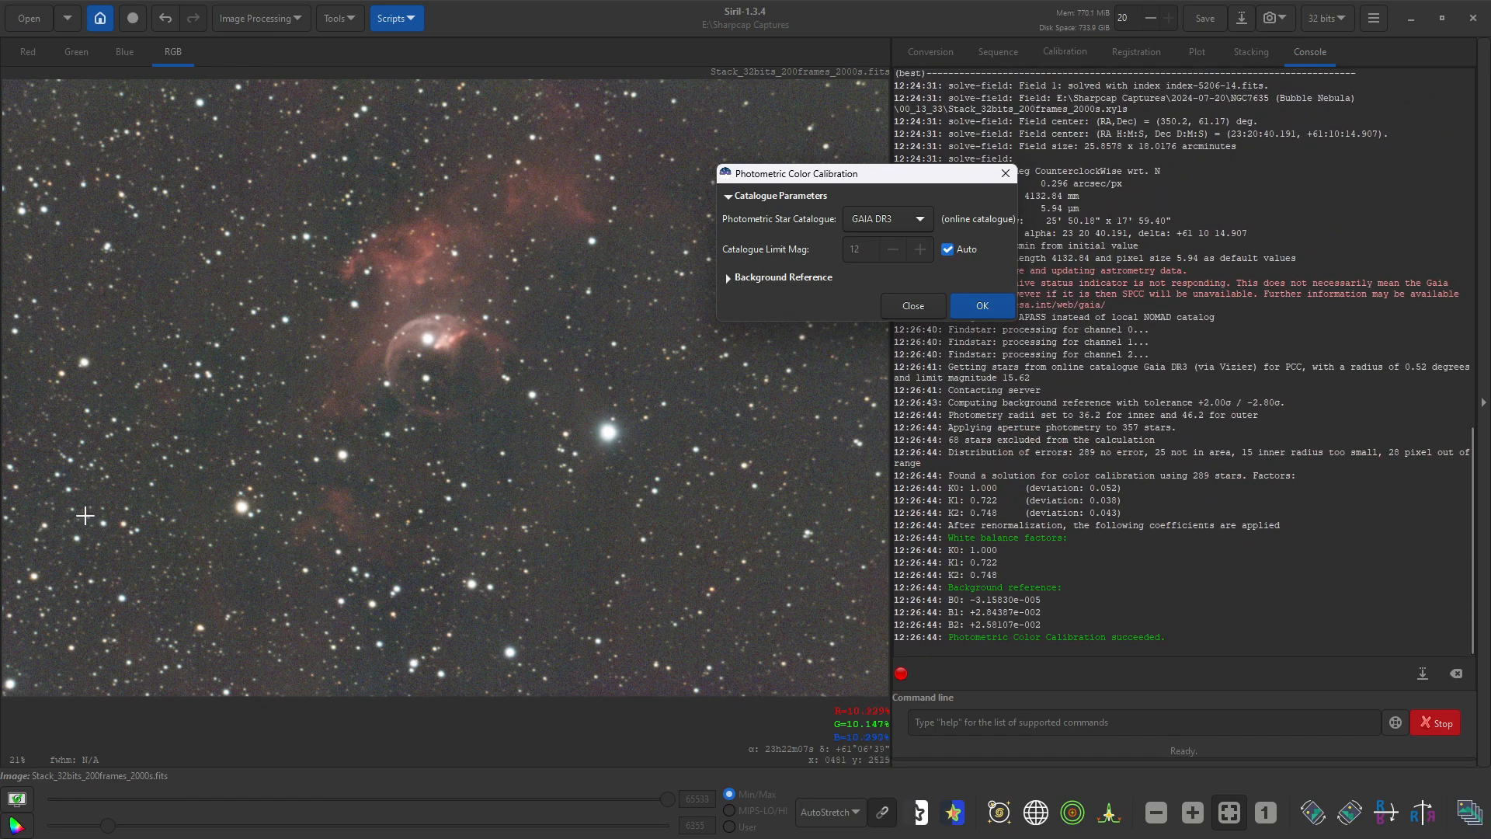
Step: Close the Photometric Color Calibration dialog, leaving the calibrated image
{"action": "left_click", "coordinate": [982, 306]}
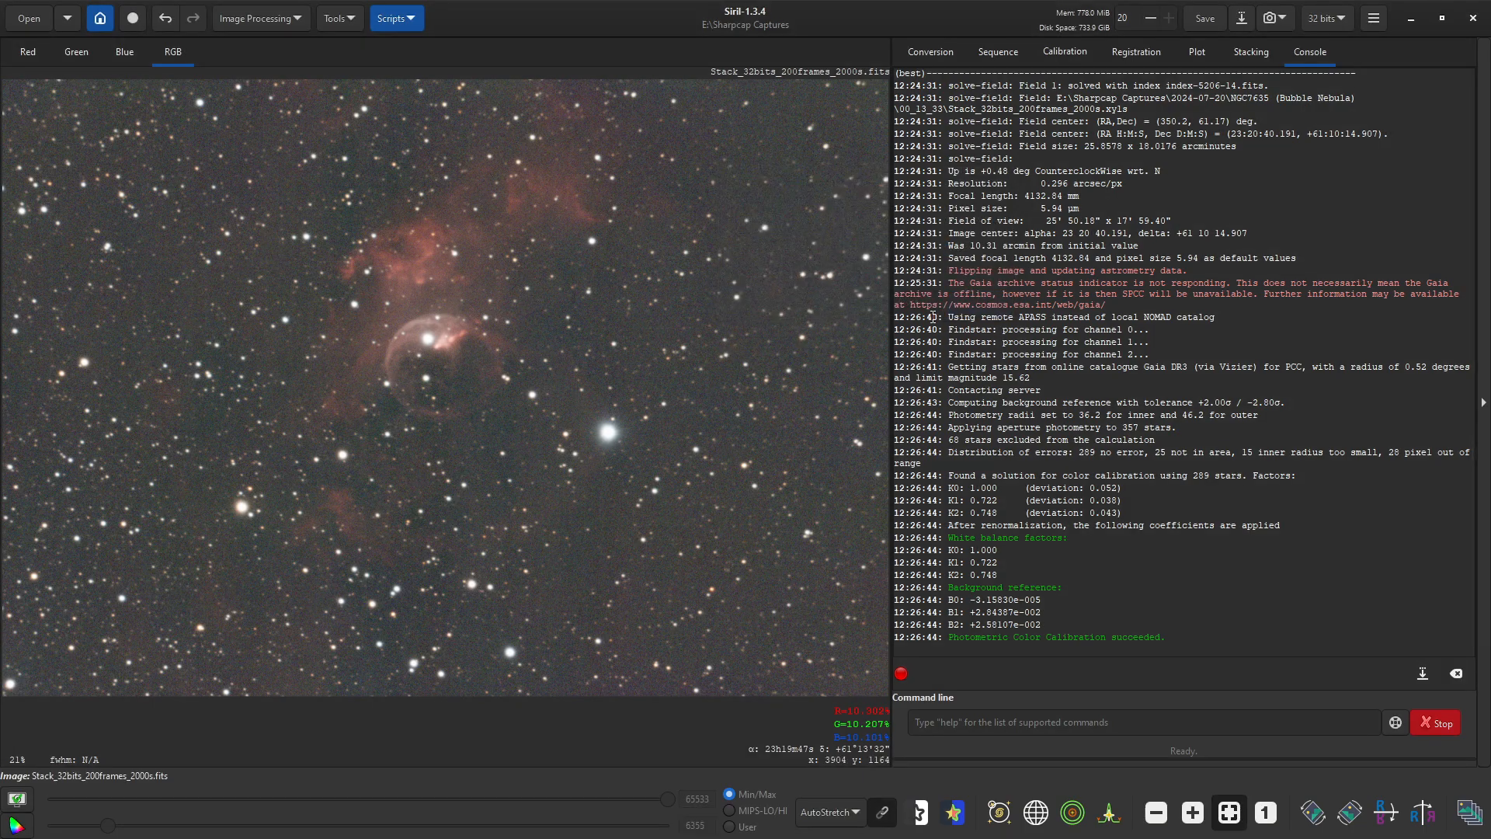
{"action": "mouse_move", "coordinate": [236, 240]}
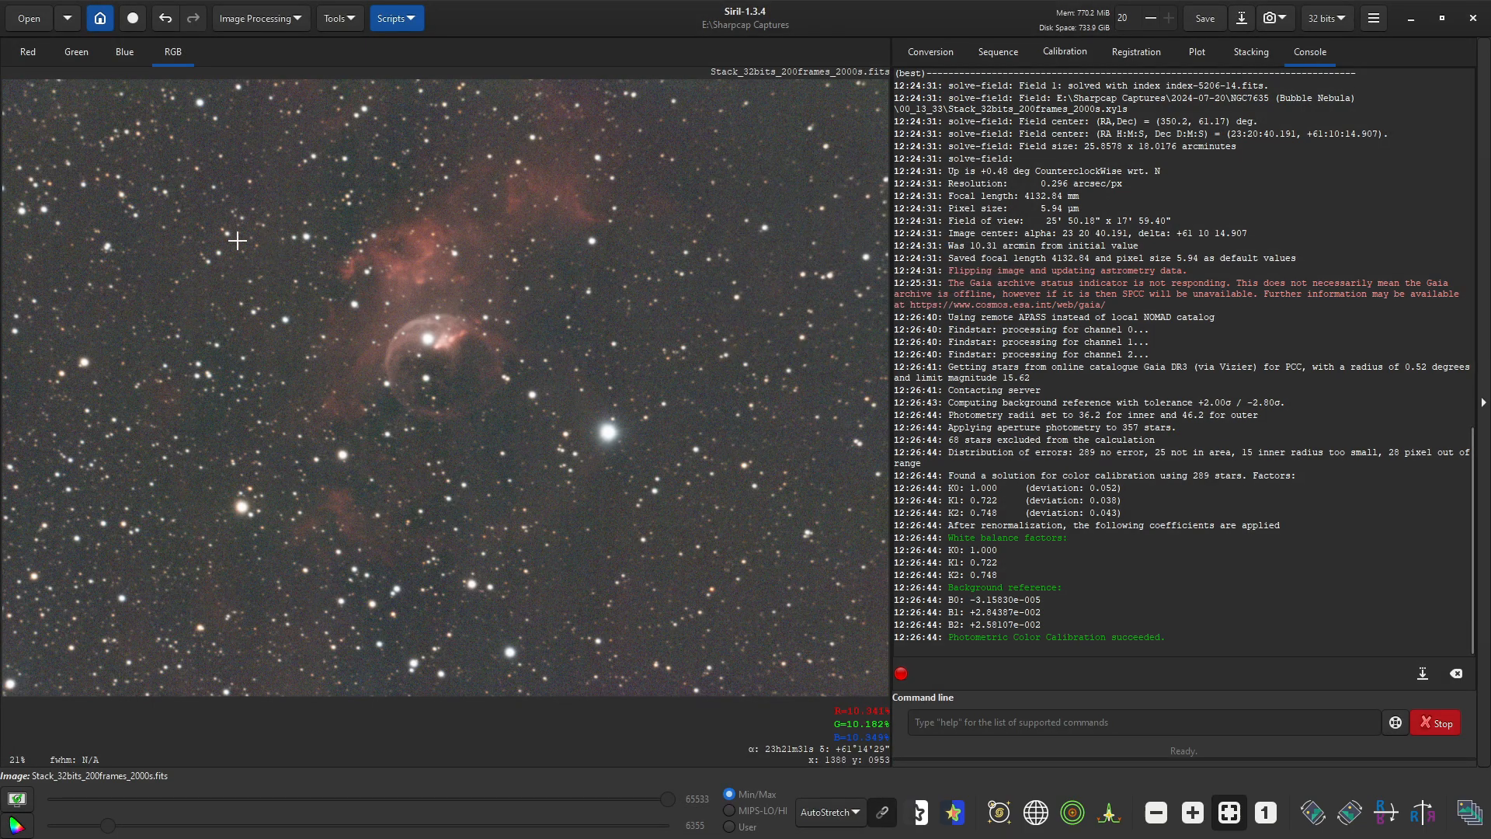
{"action": "mouse_move", "coordinate": [404, 574]}
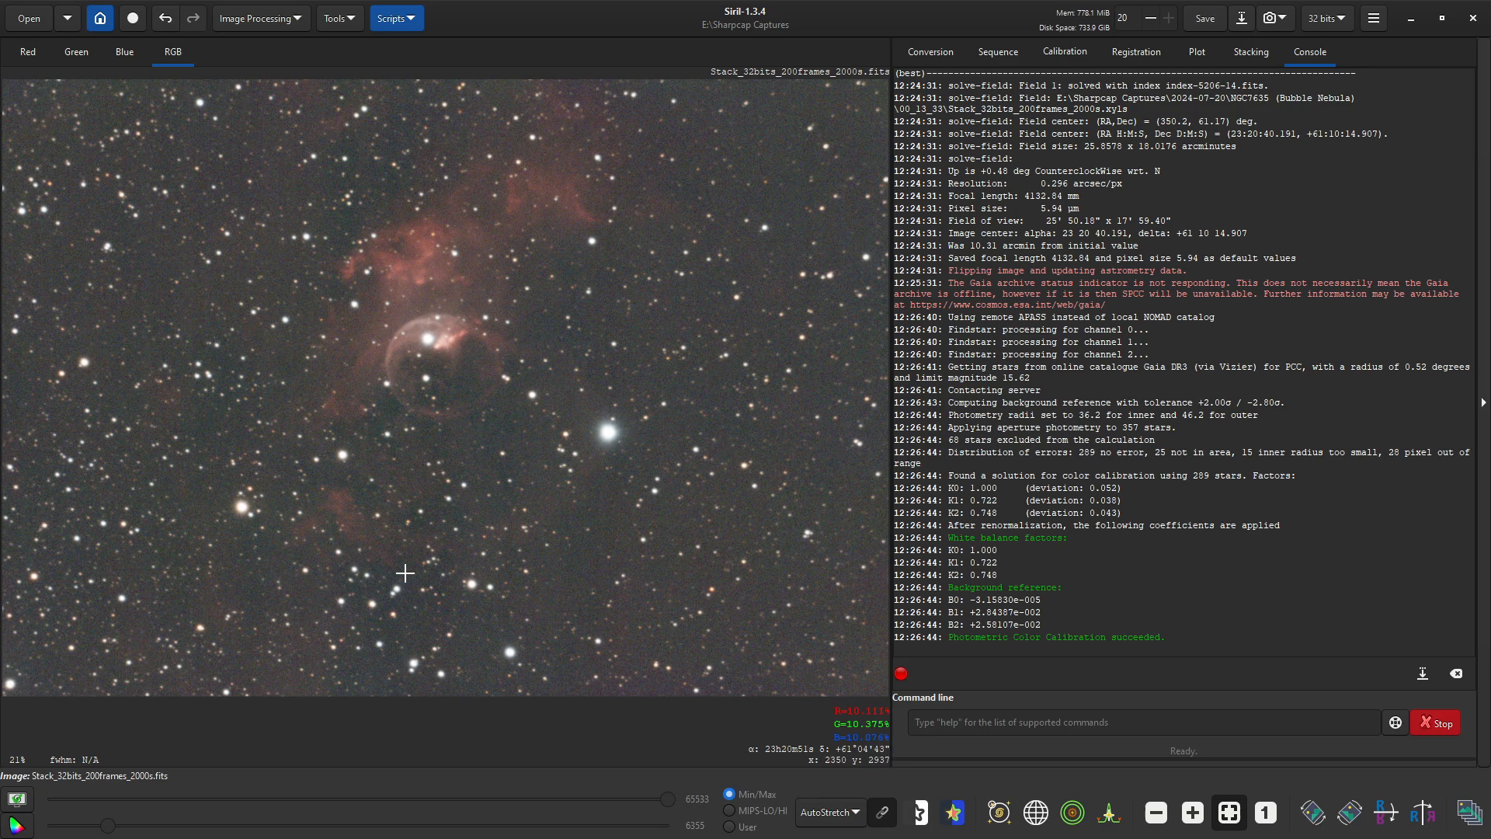
{"action": "mouse_move", "coordinate": [264, 298]}
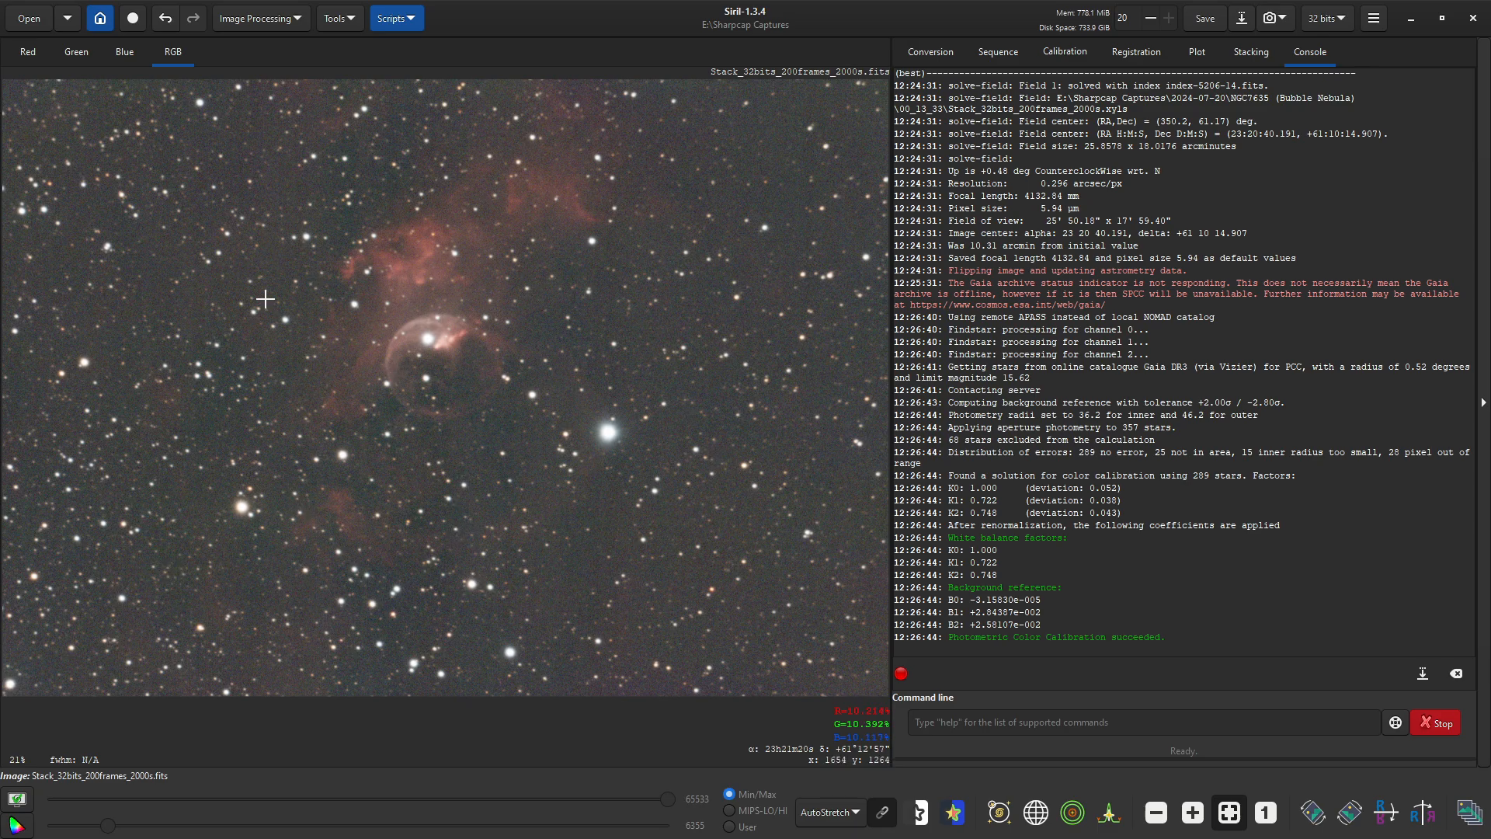
{"action": "mouse_move", "coordinate": [185, 289]}
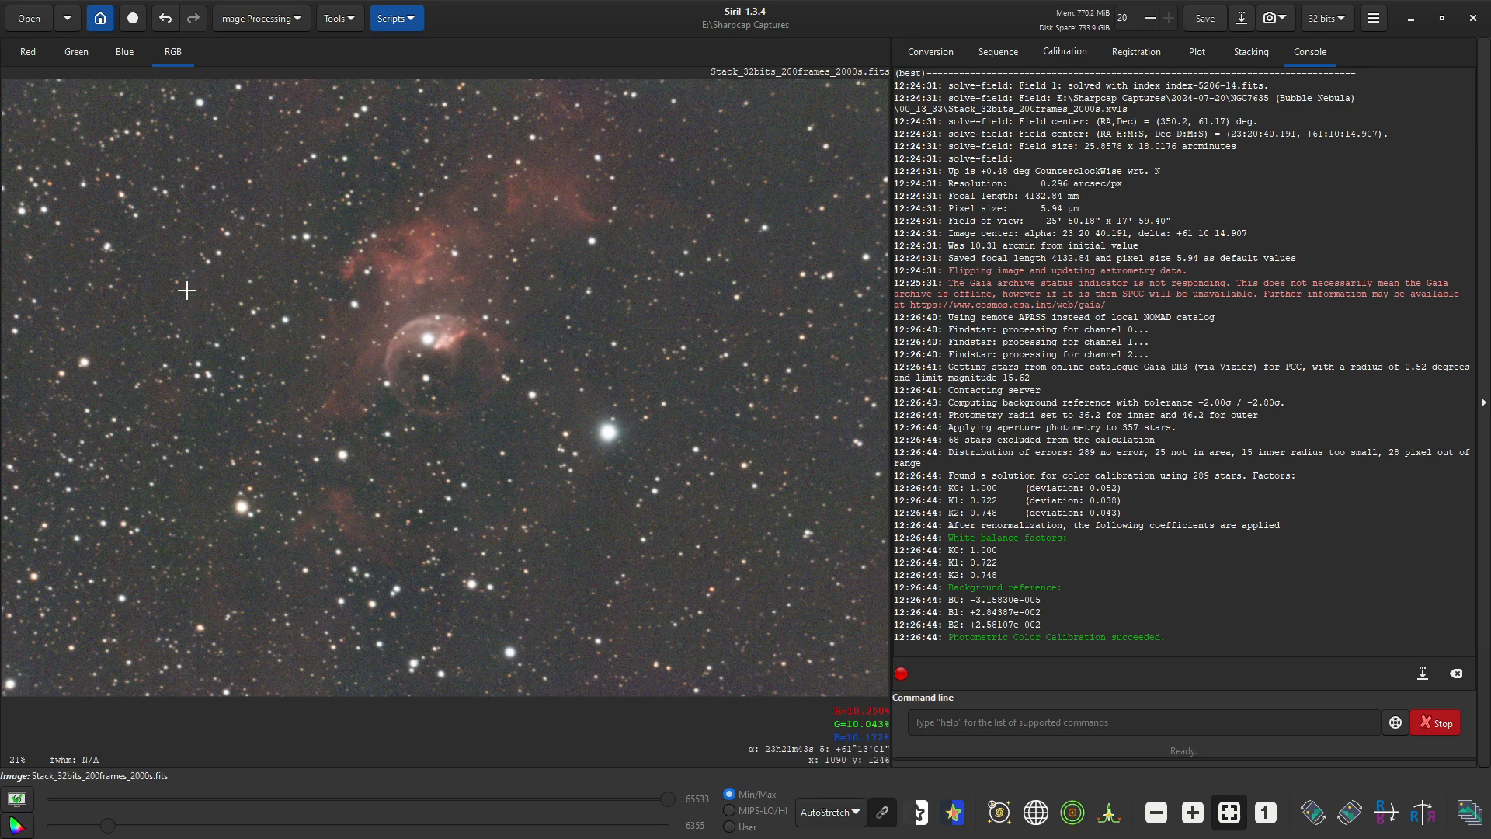
{"action": "mouse_move", "coordinate": [440, 222]}
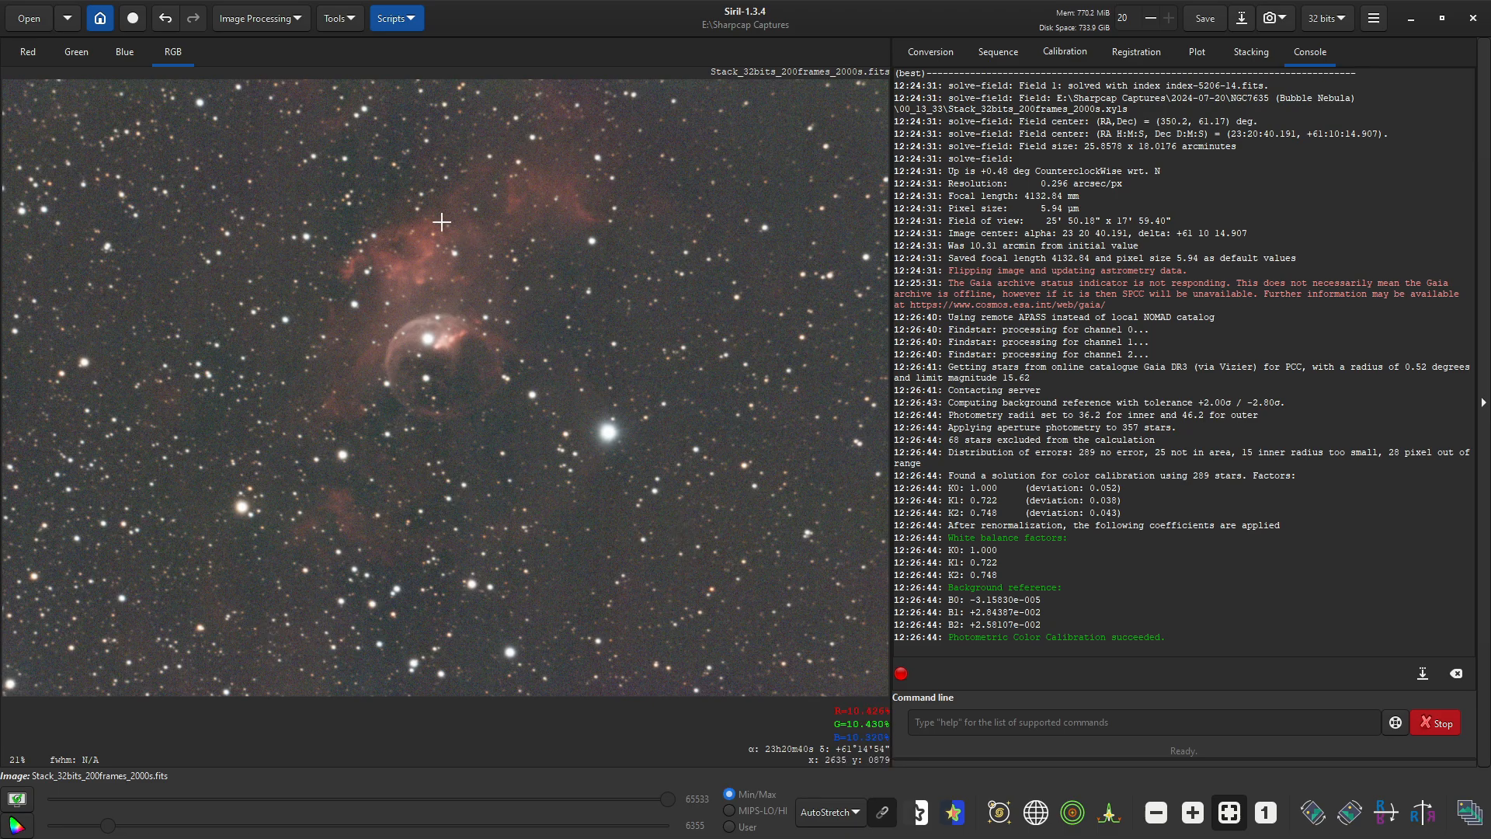
Step: Bring up the Aberration Inspector from Tools > Image Analysis
{"action": "left_click", "coordinate": [258, 18]}
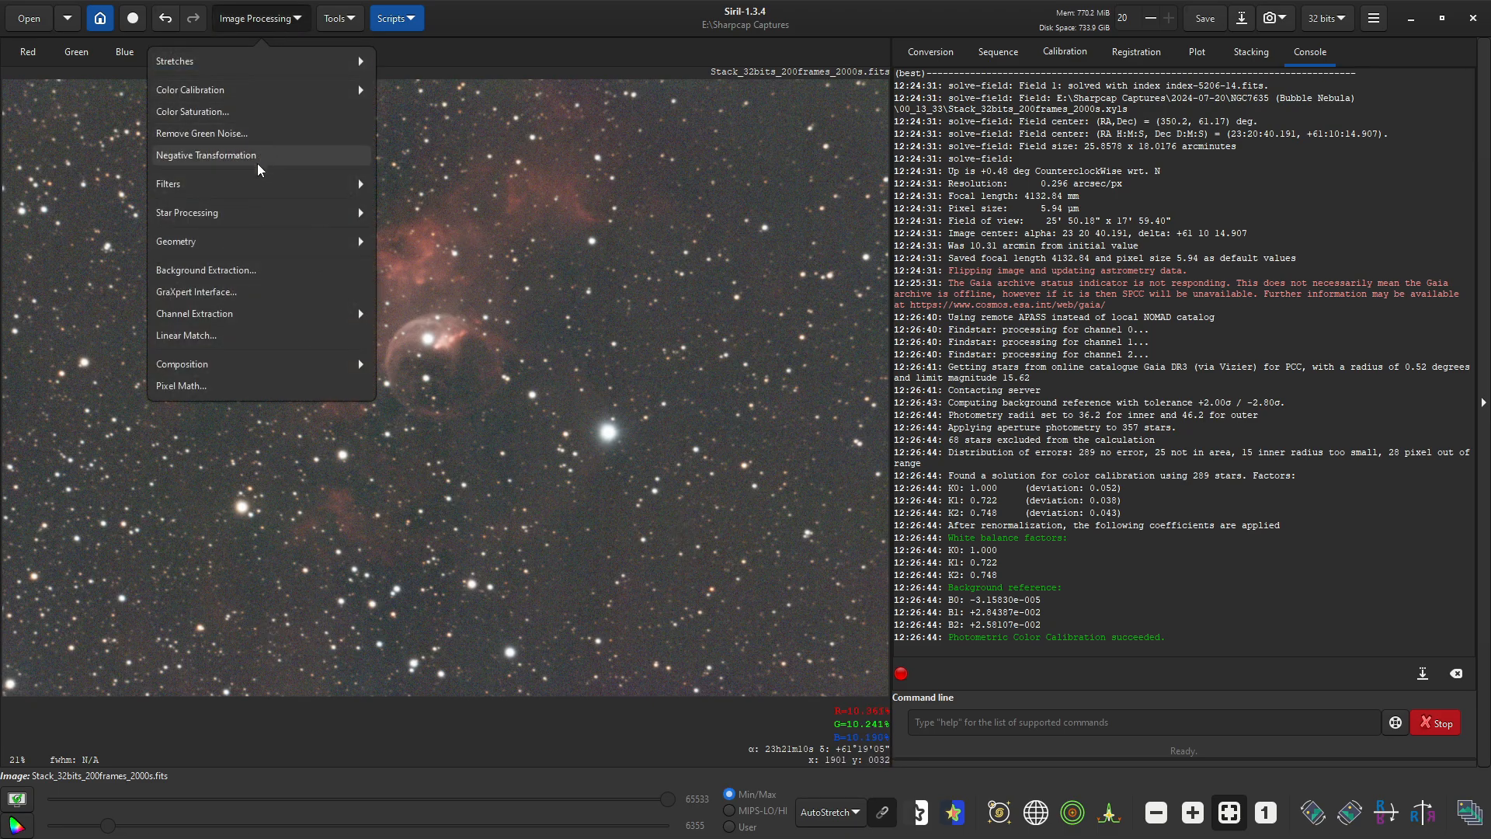
{"action": "mouse_move", "coordinate": [342, 19]}
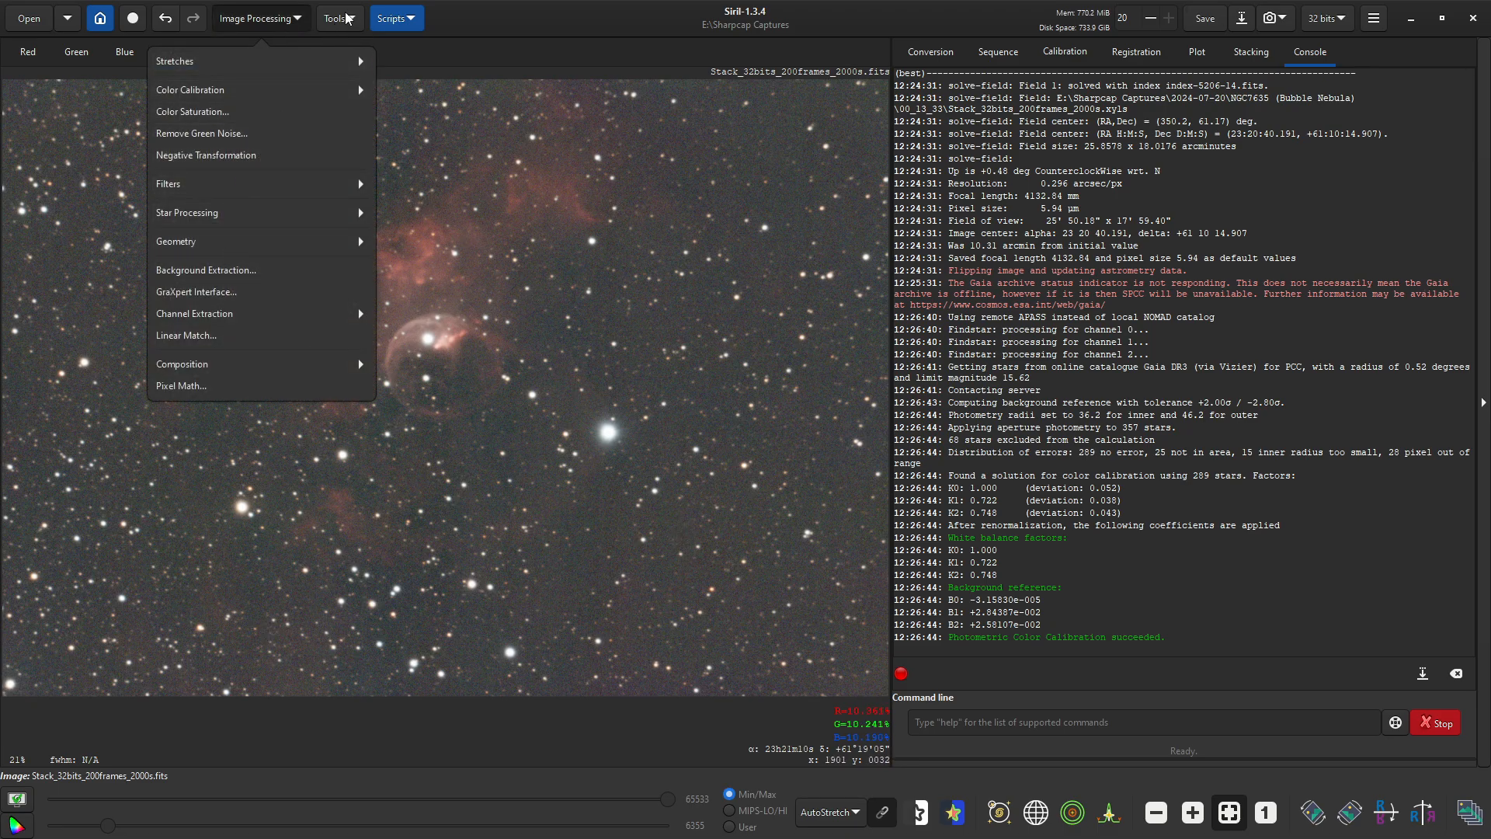
{"action": "left_click", "coordinate": [332, 17]}
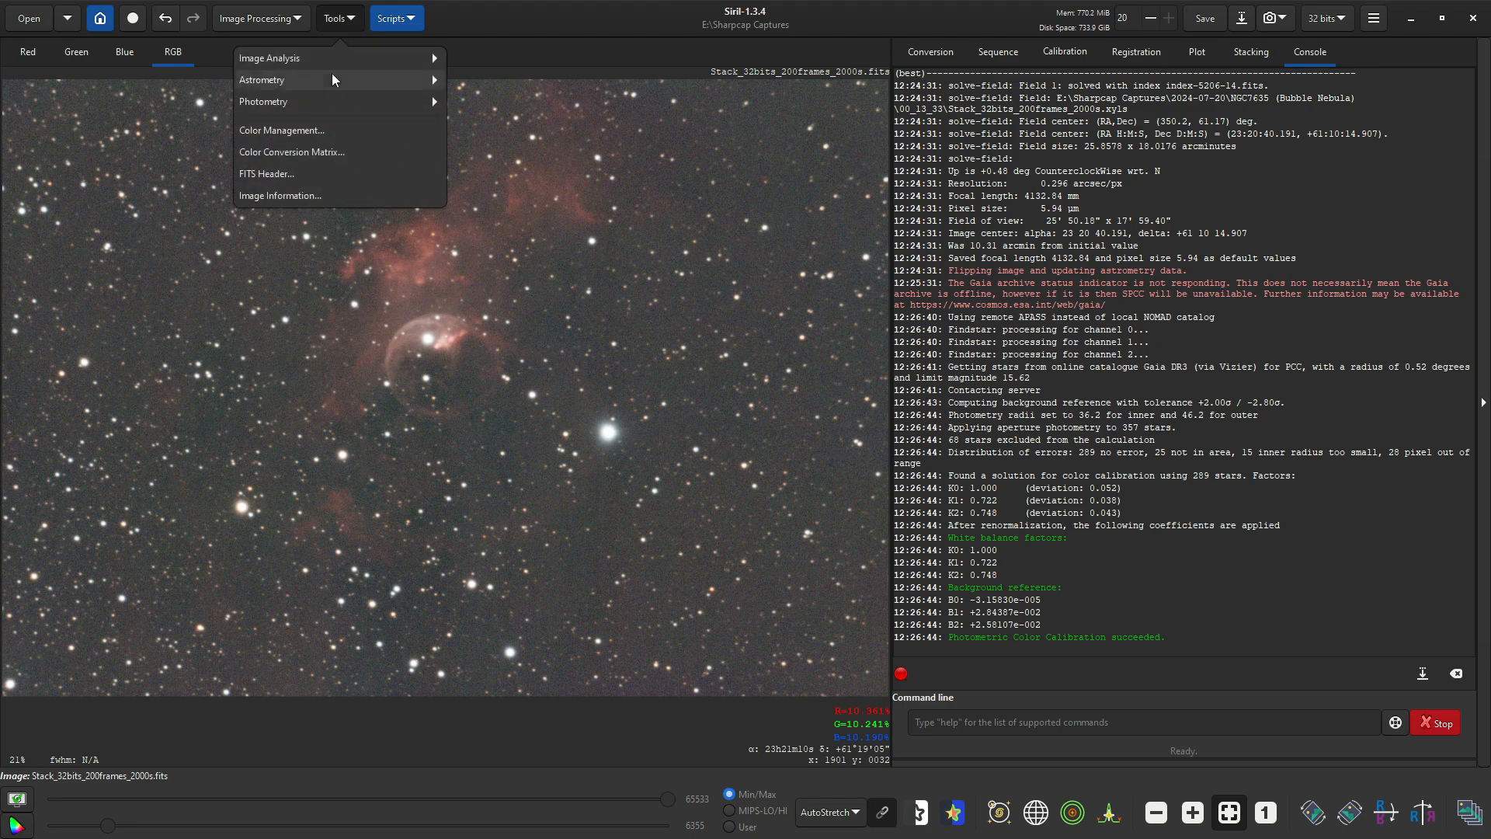
{"action": "mouse_move", "coordinate": [327, 58]}
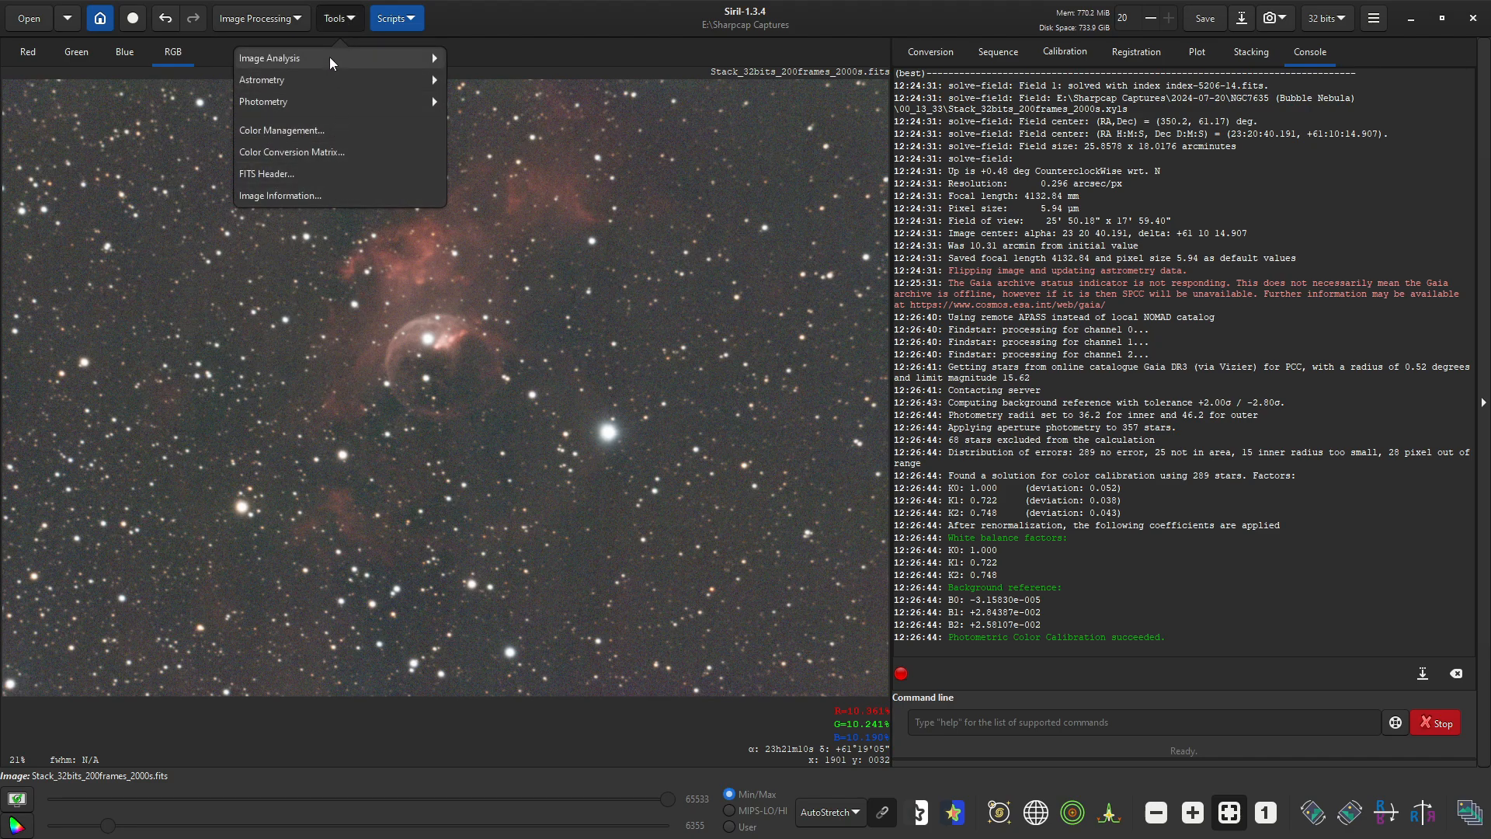
{"action": "left_click", "coordinate": [269, 58]}
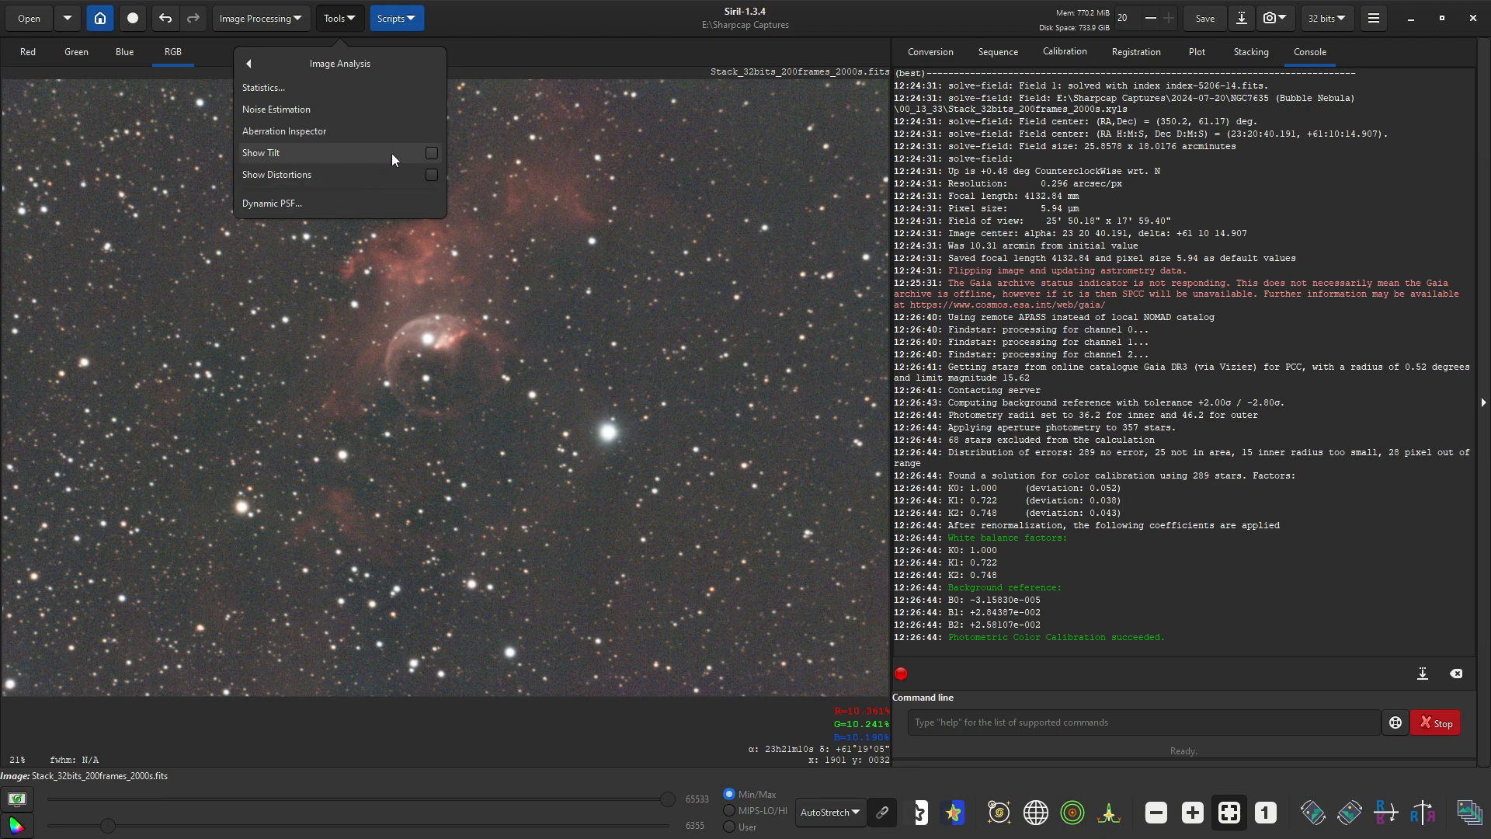
{"action": "left_click", "coordinate": [283, 130]}
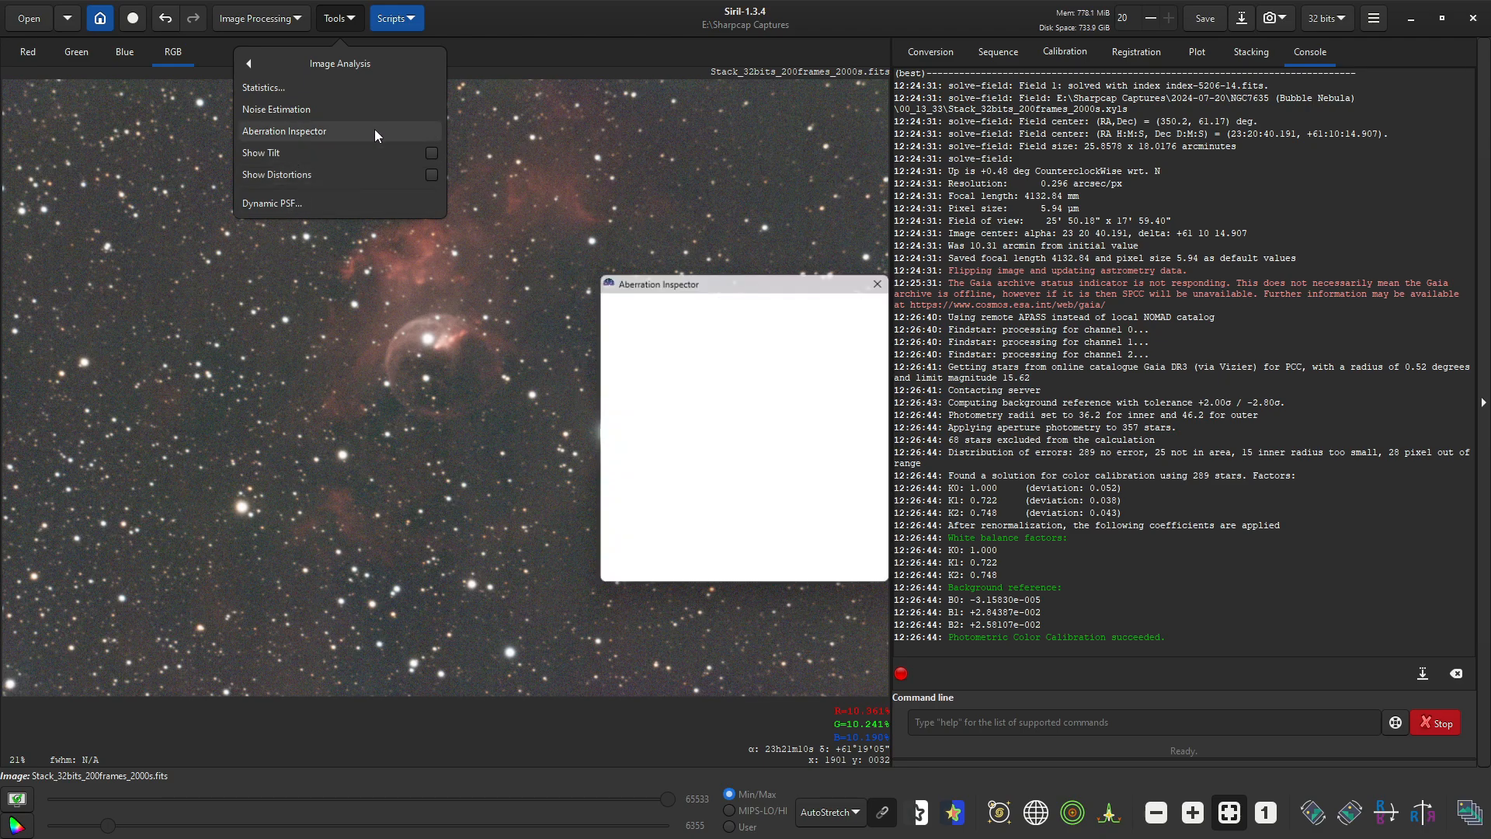
{"action": "left_click", "coordinate": [283, 130]}
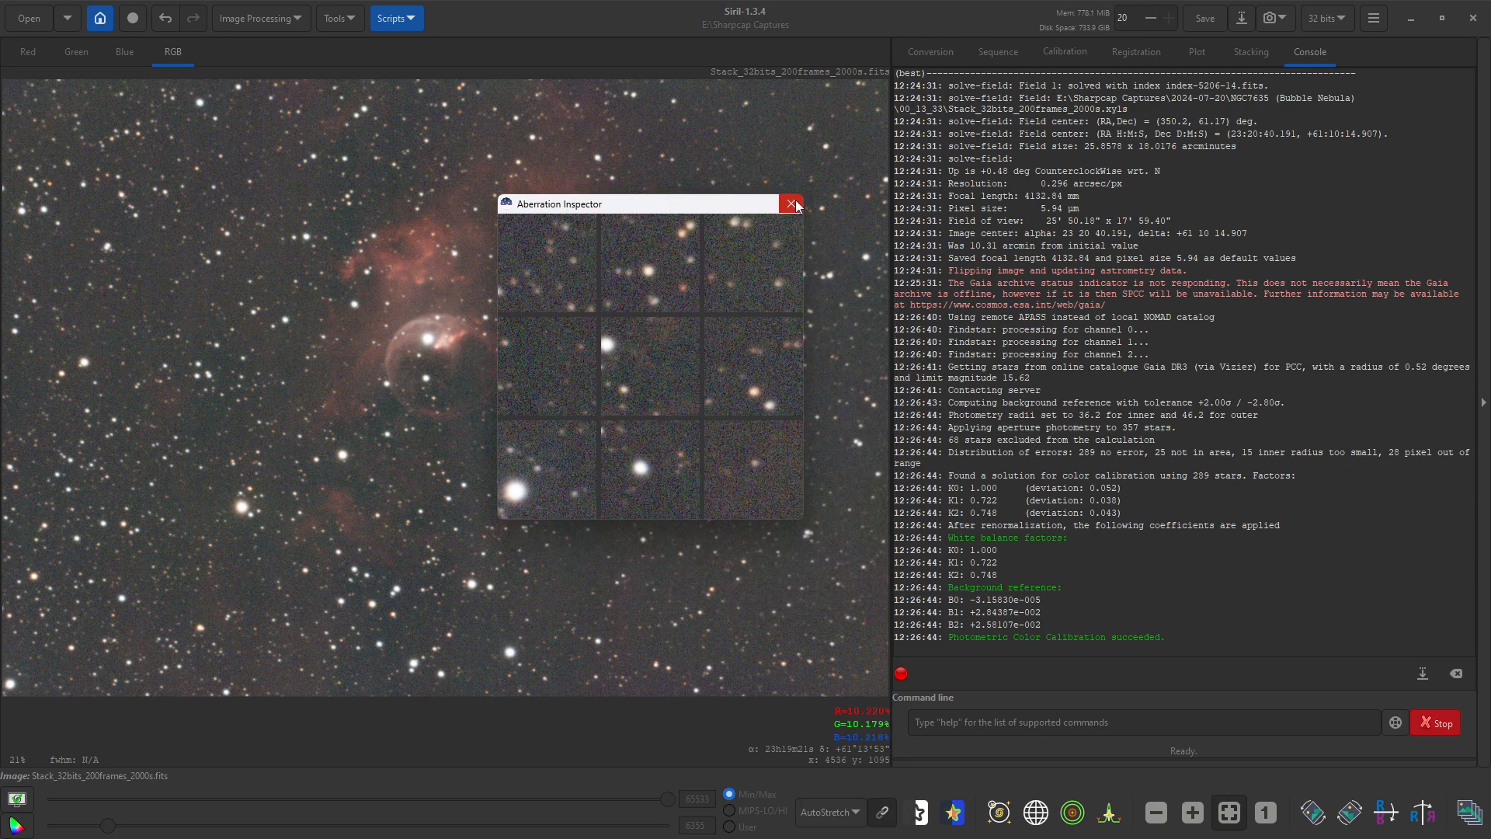
Step: Close the Aberration Inspector, show the sensor tilt overlay, then hide it again
{"action": "left_click", "coordinate": [334, 17]}
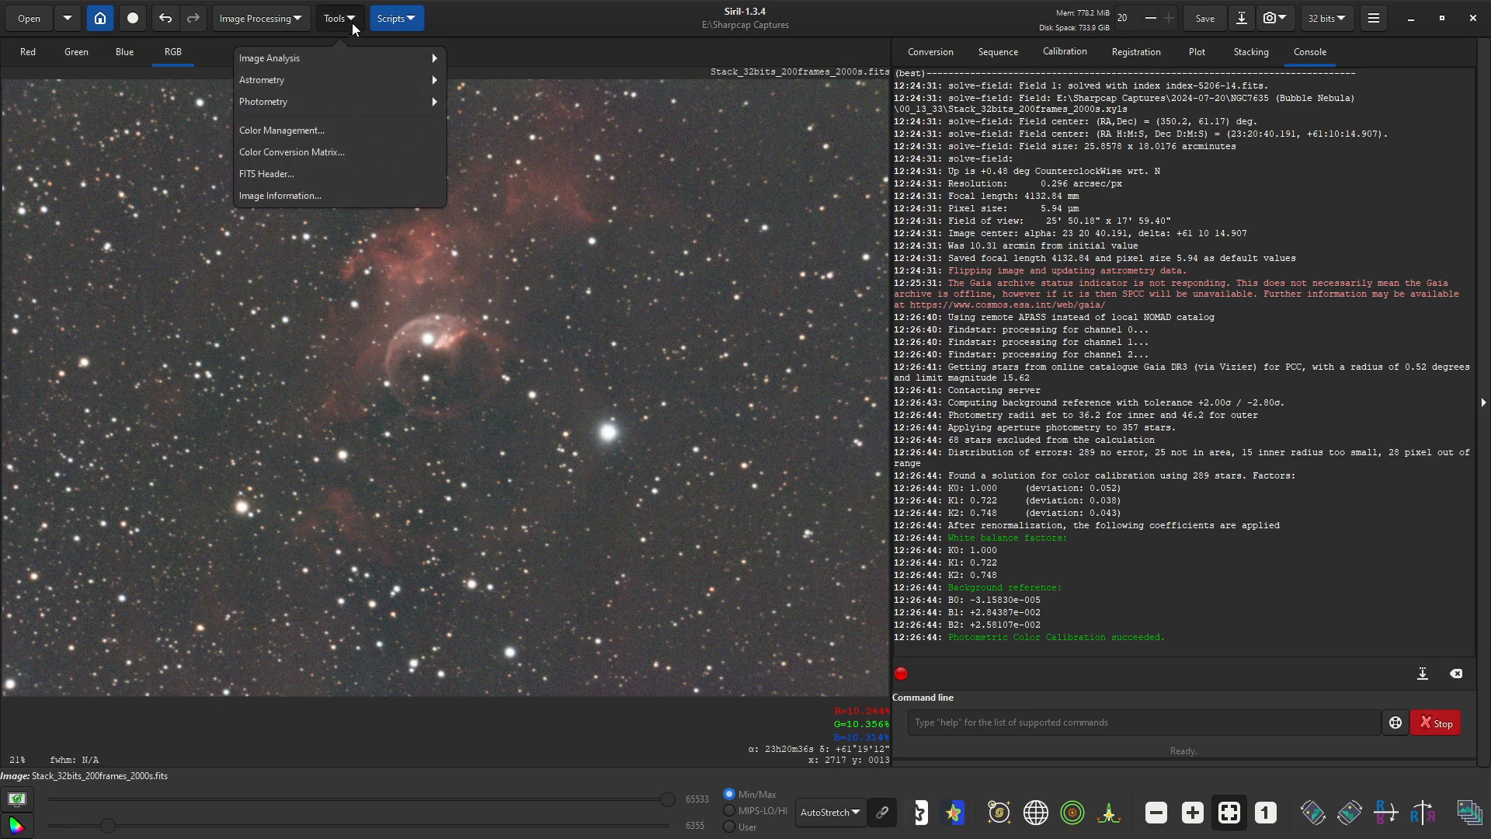
{"action": "mouse_move", "coordinate": [325, 68]}
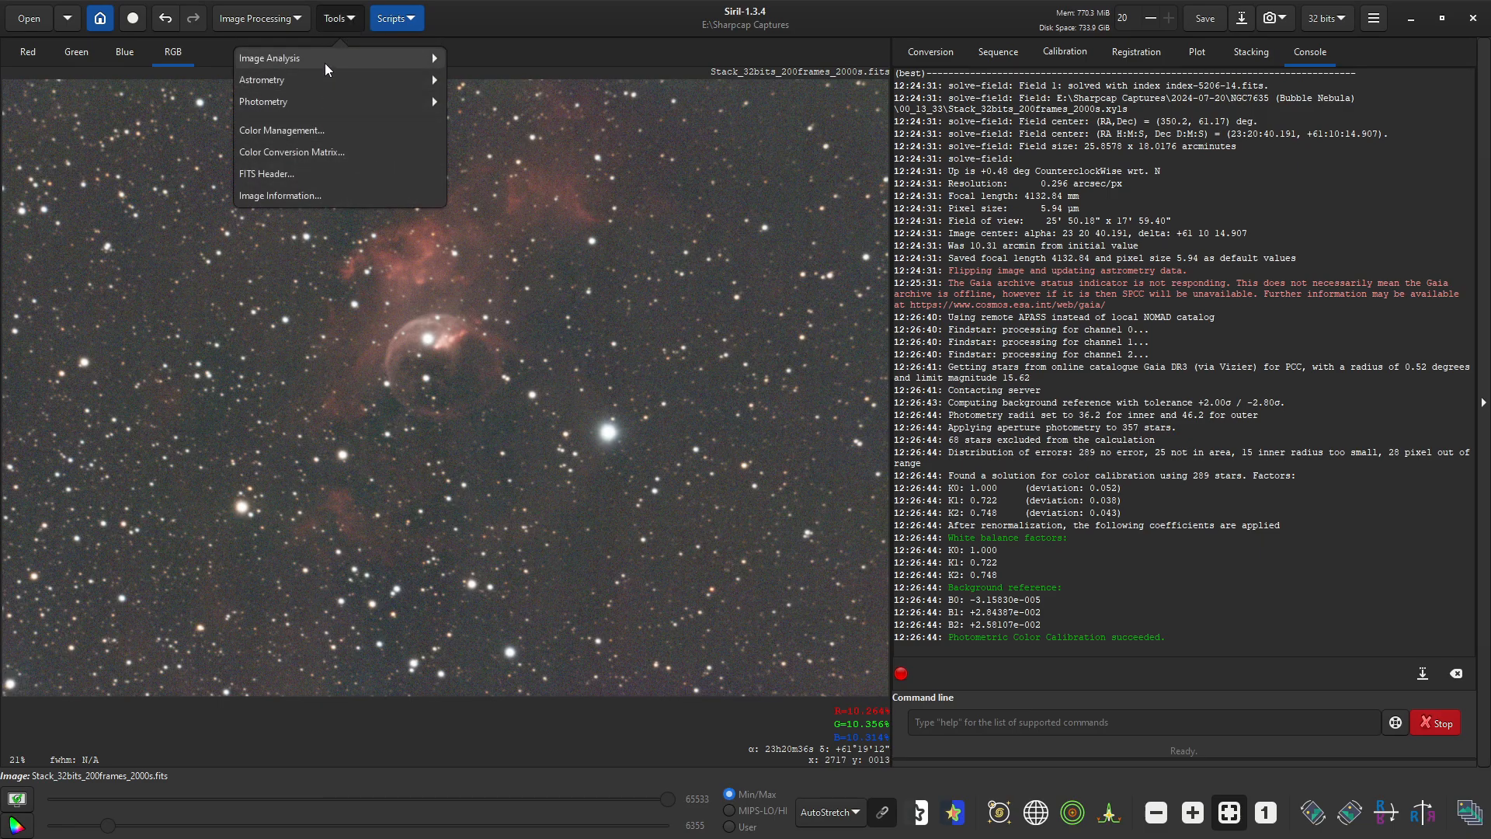
{"action": "left_click", "coordinate": [269, 57]}
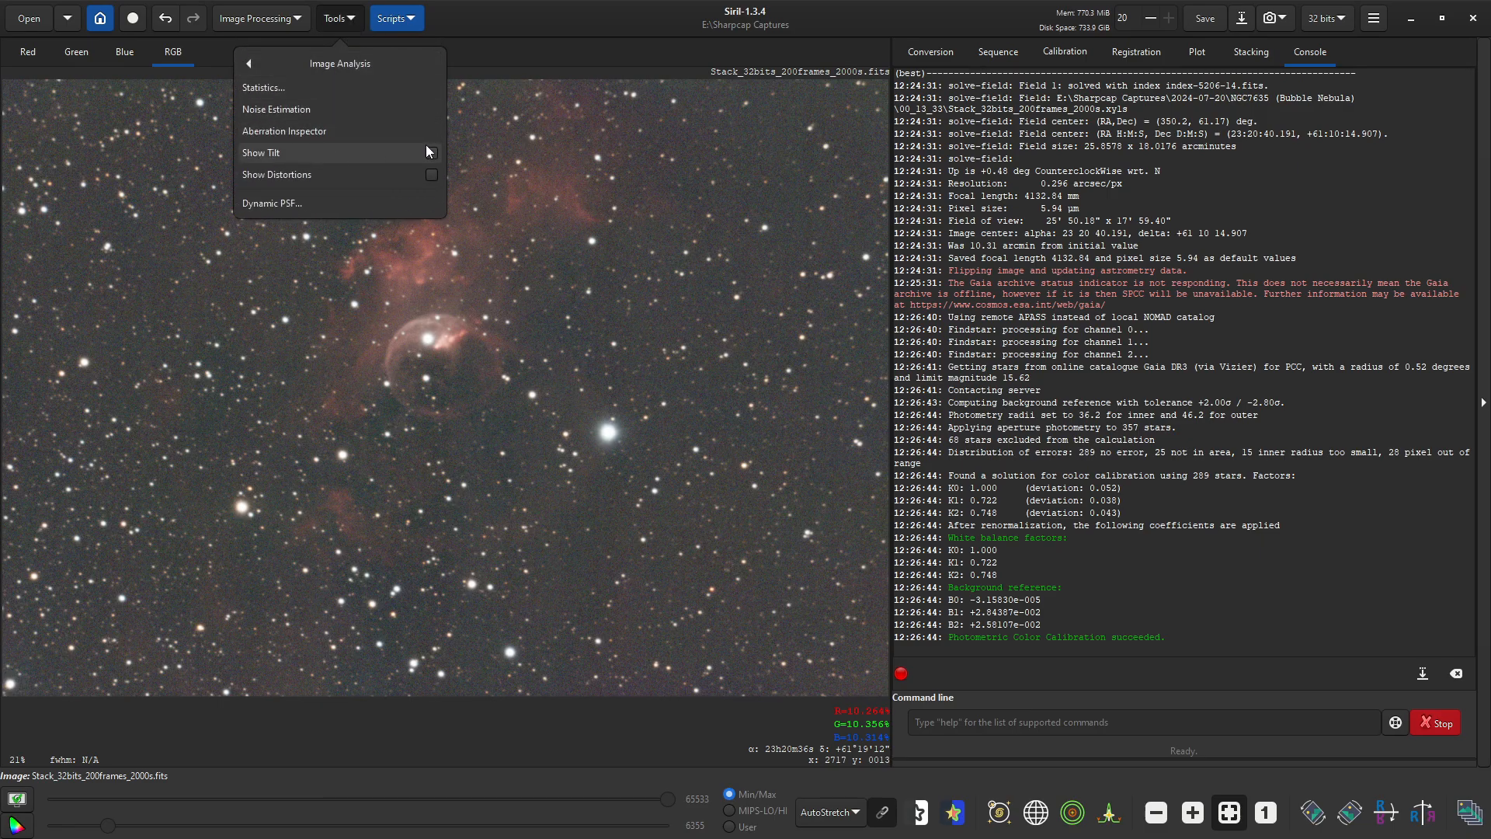
{"action": "left_click", "coordinate": [261, 152]}
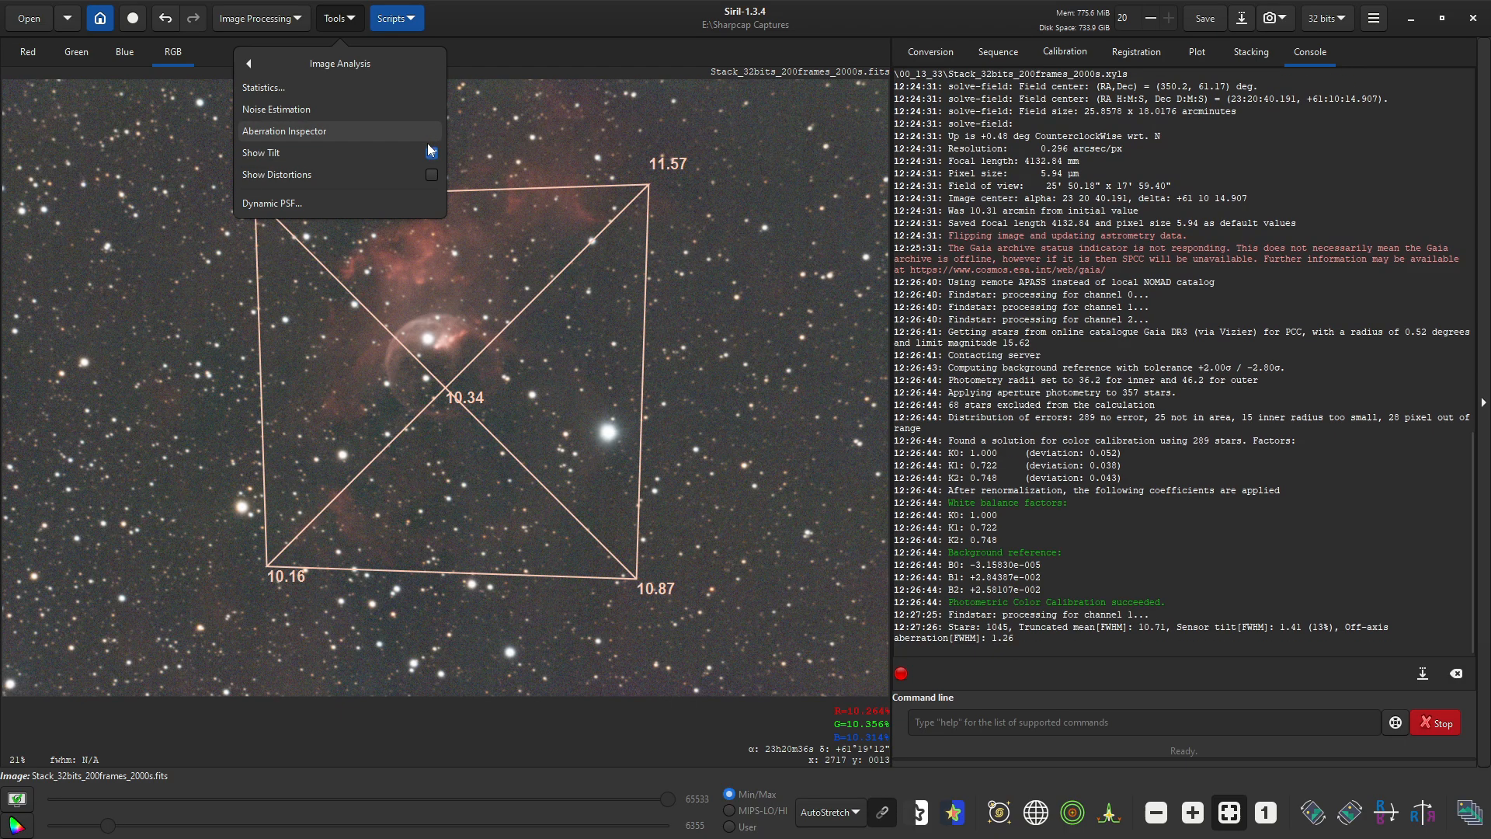
{"action": "left_click", "coordinate": [430, 152]}
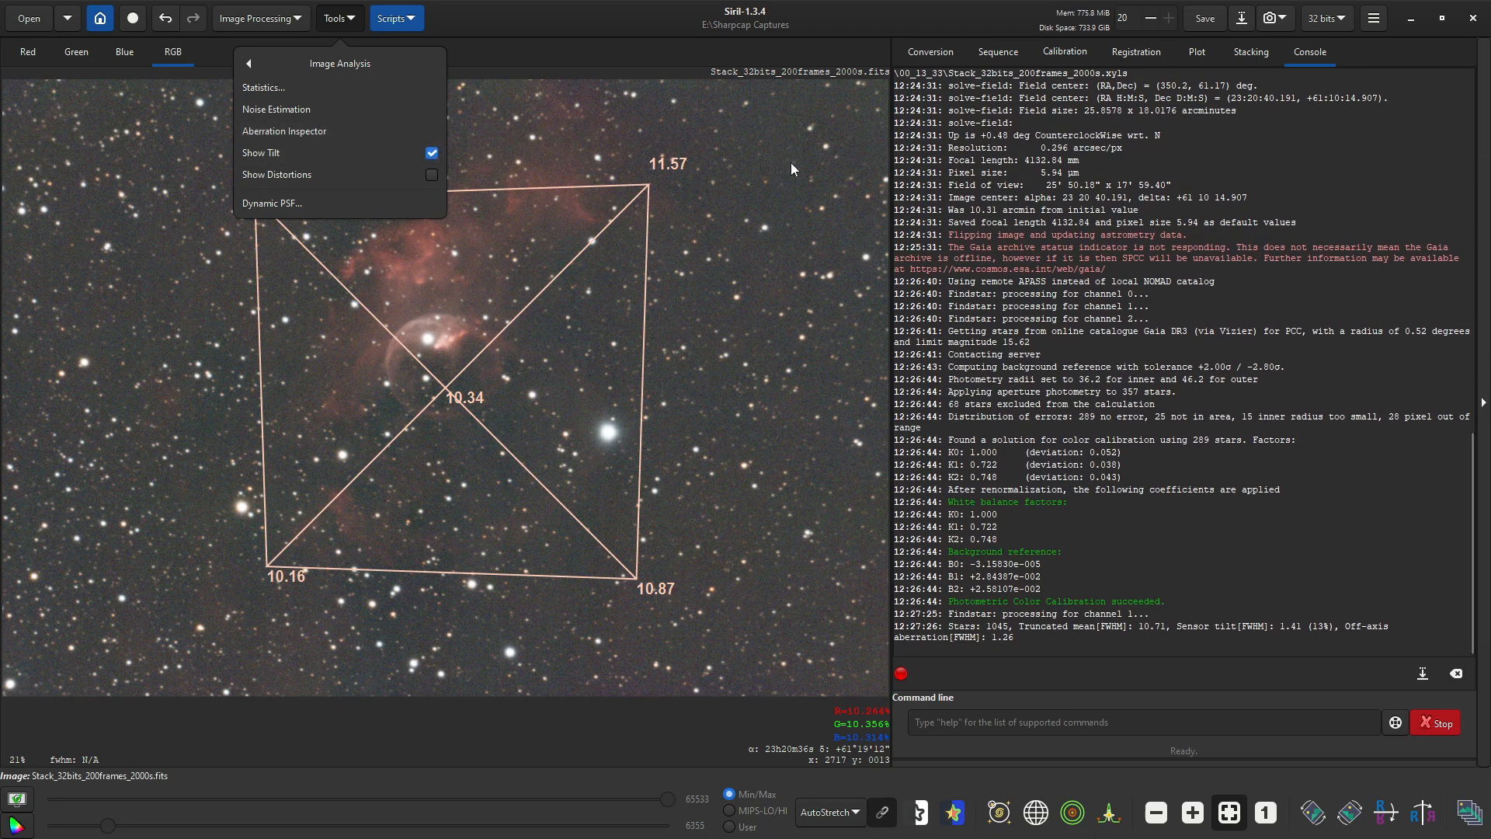
{"action": "mouse_move", "coordinate": [439, 294]}
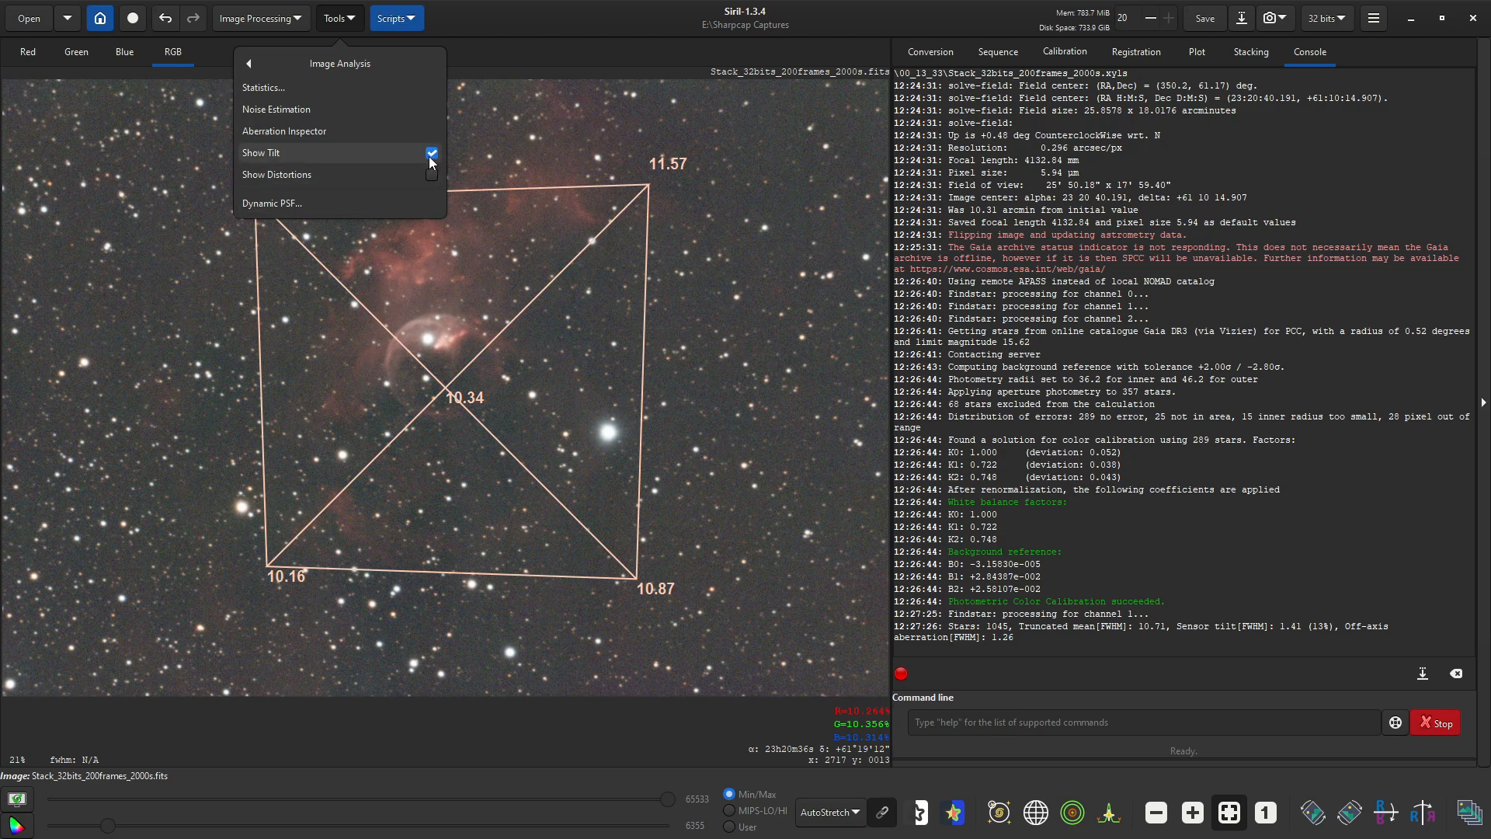
{"action": "left_click", "coordinate": [430, 154]}
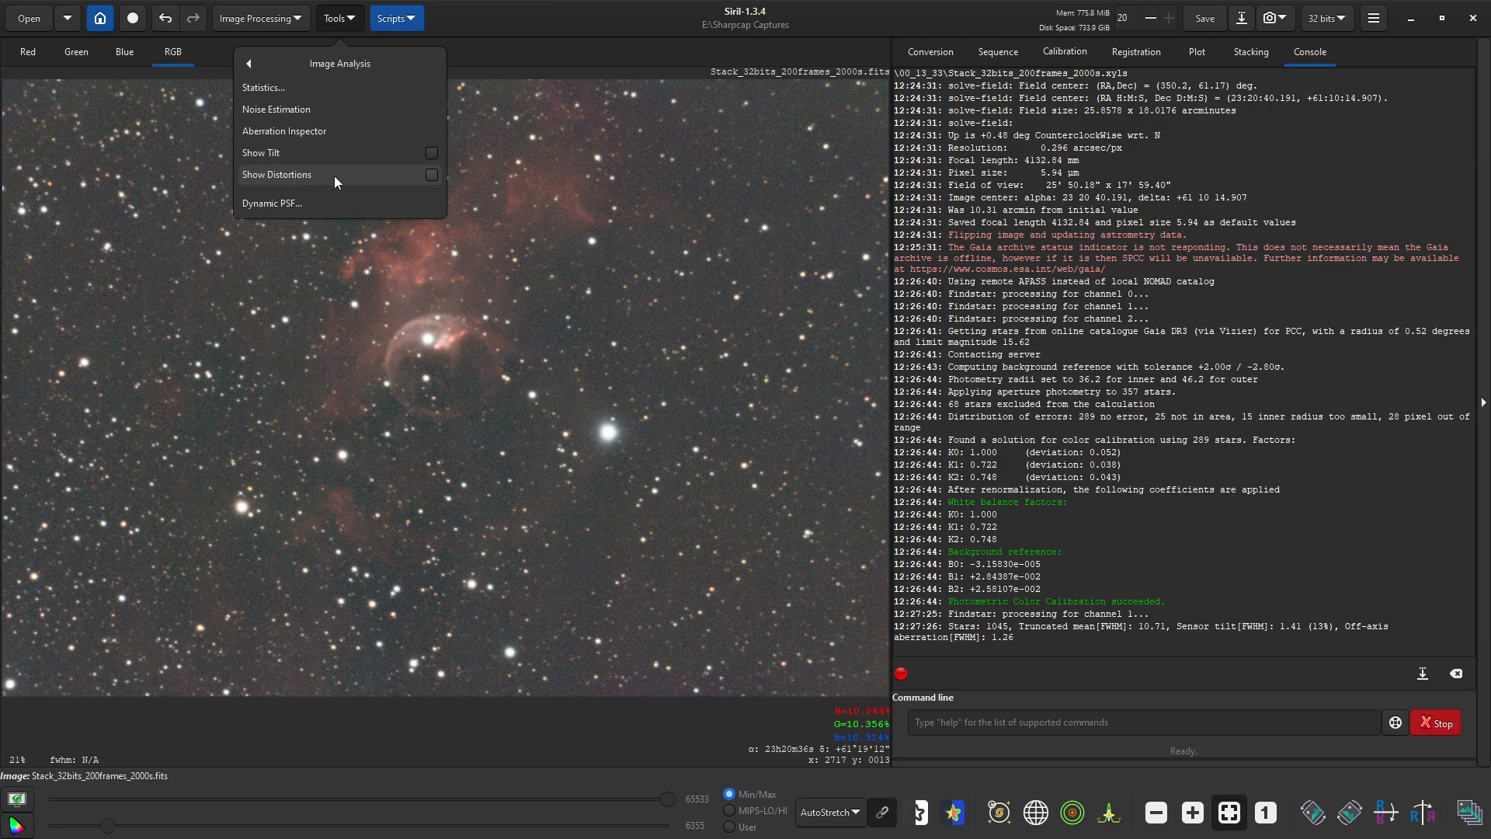
{"action": "mouse_move", "coordinate": [418, 184]}
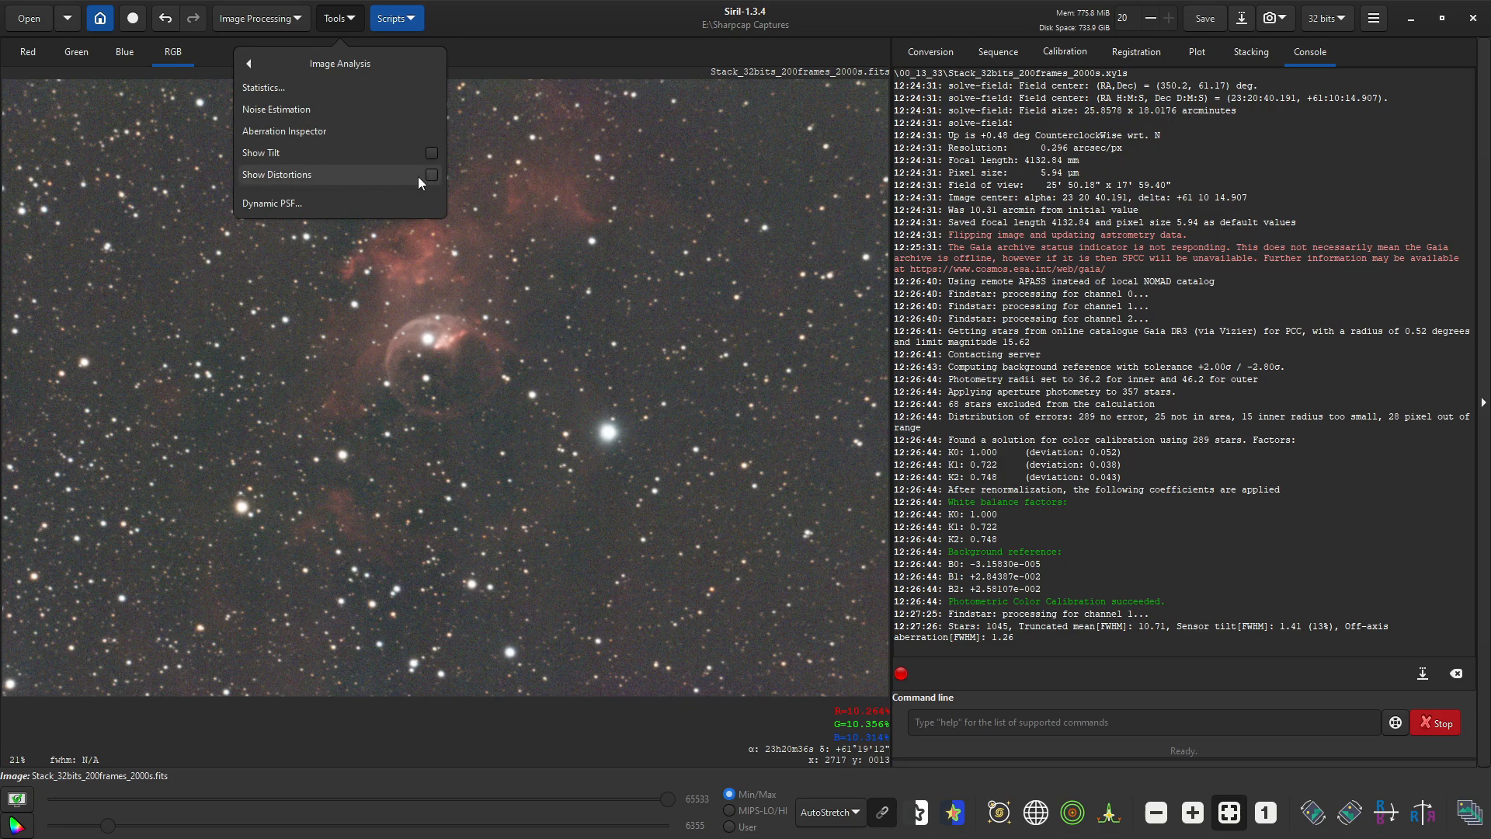
{"action": "mouse_move", "coordinate": [288, 183]}
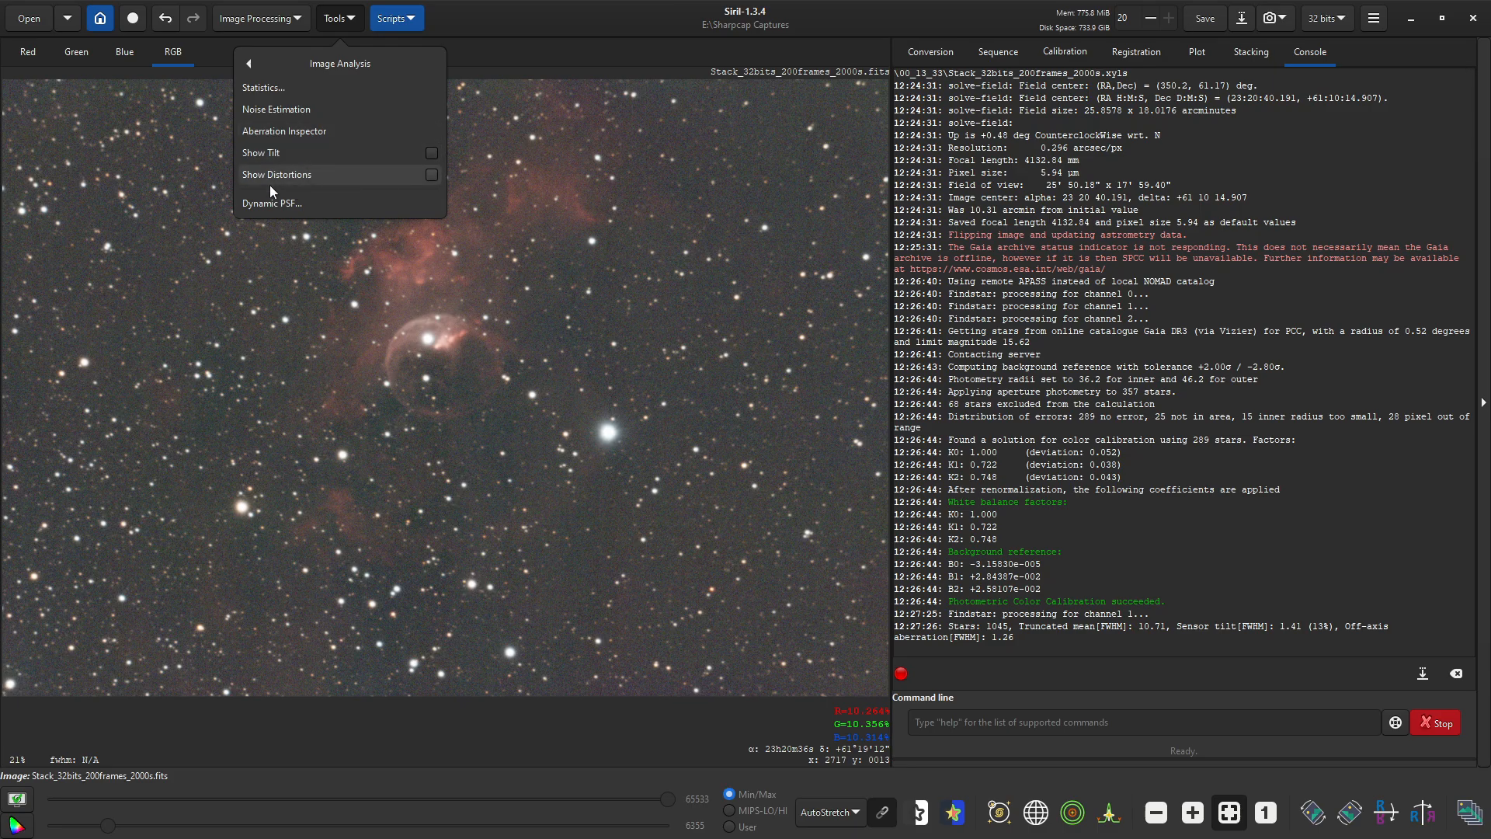
{"action": "mouse_move", "coordinate": [386, 108]}
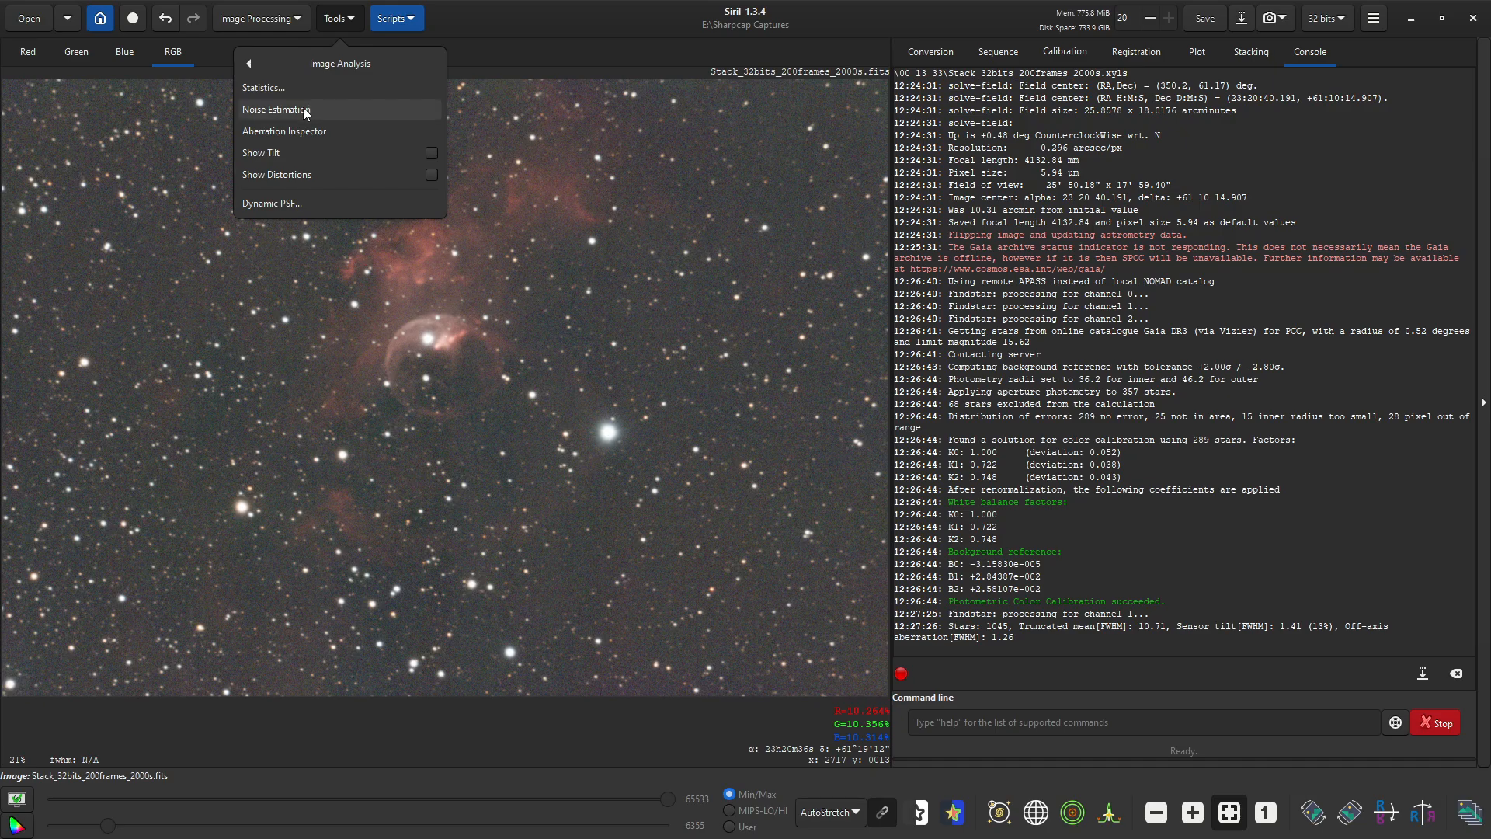
Step: Run Dynamic PSF star detection with the profile type set to Moffat
{"action": "left_click", "coordinate": [272, 203]}
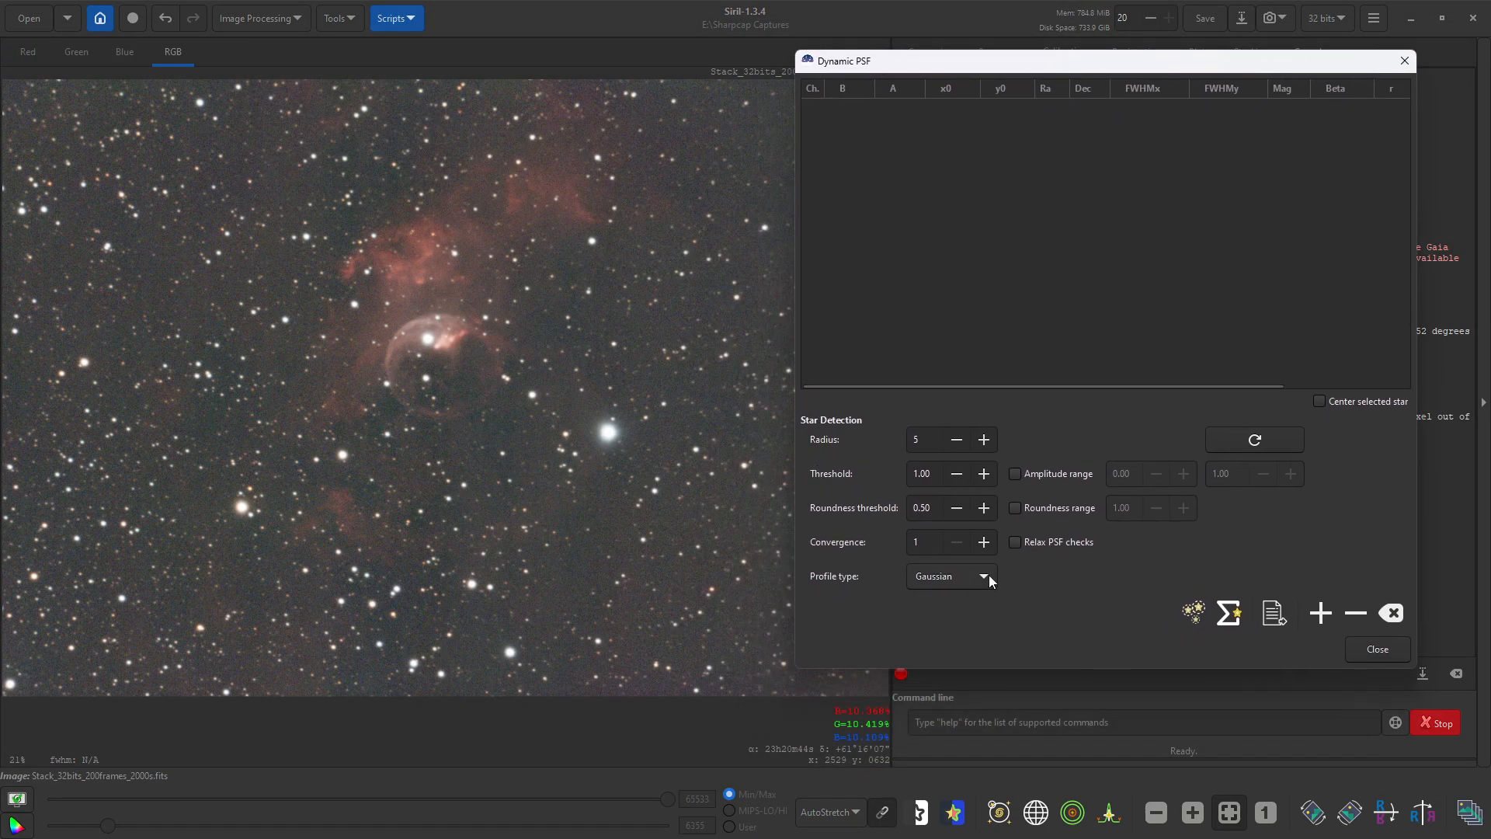
{"action": "left_click", "coordinate": [947, 575]}
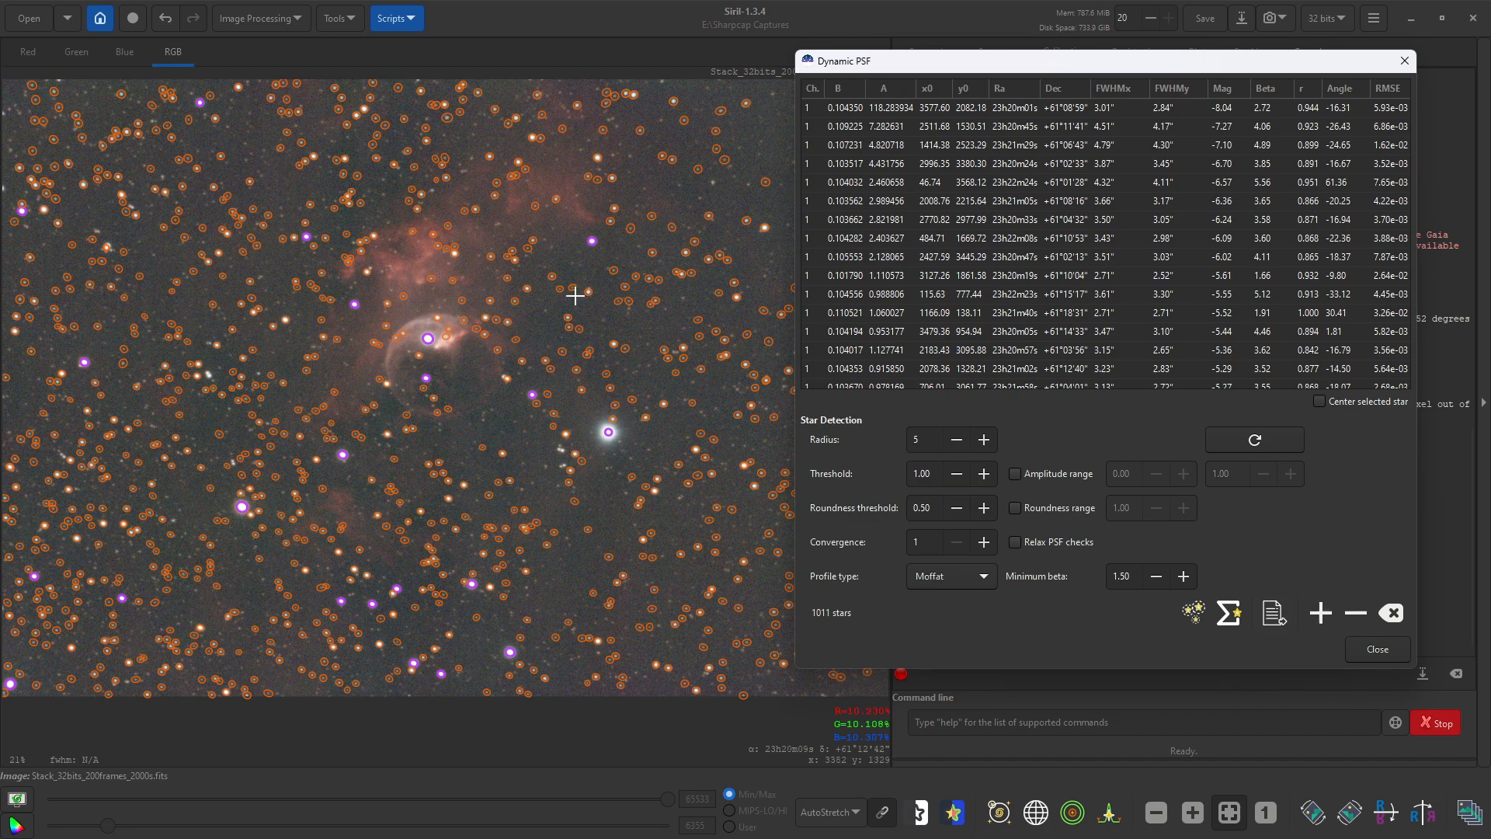
{"action": "mouse_move", "coordinate": [373, 295]}
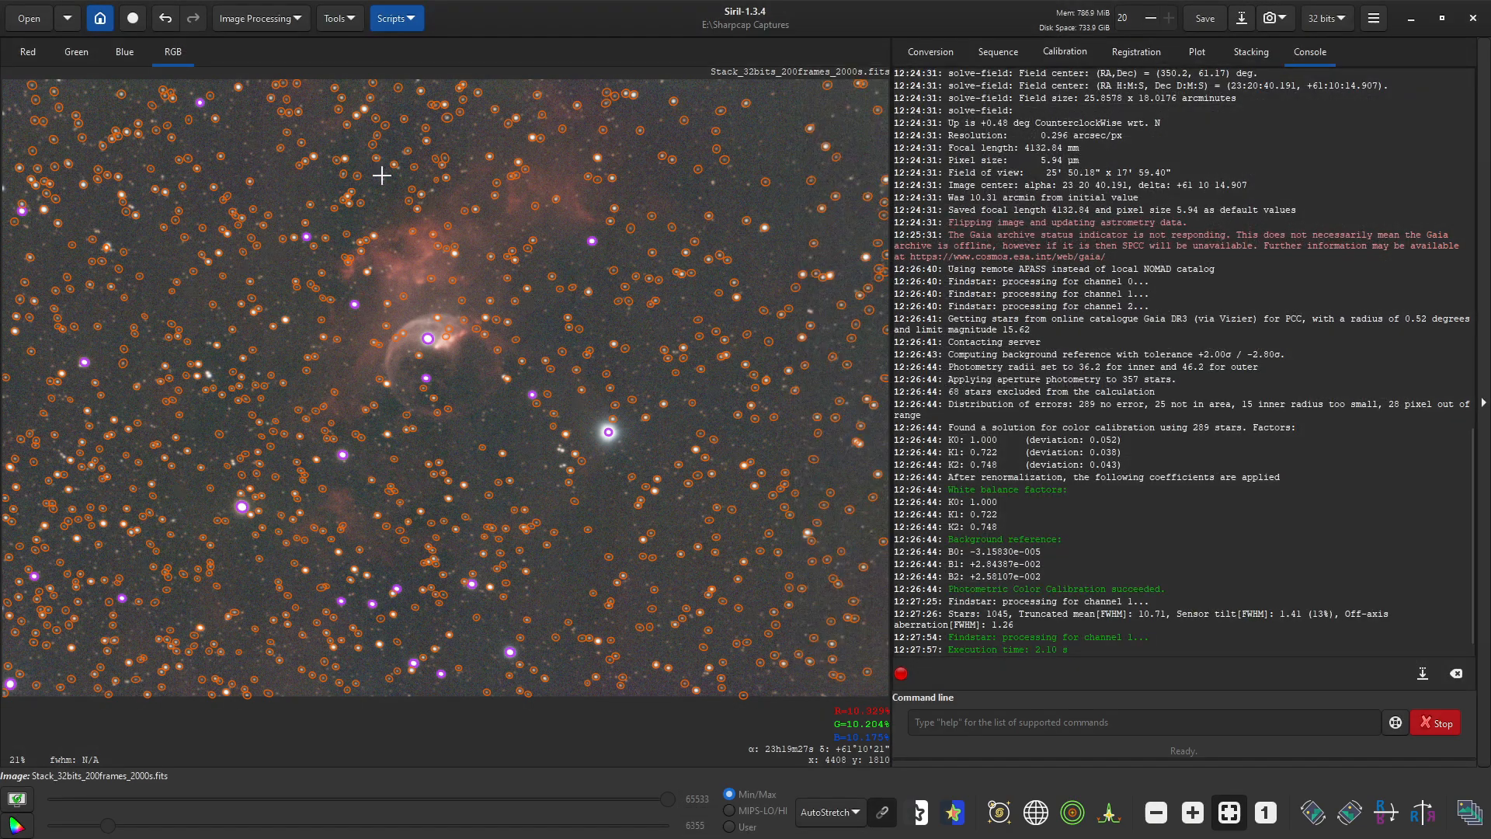
Step: Run Desaturate Stars, desaturating 24, 22 and 21 clipped stars across the three channels
{"action": "left_click", "coordinate": [258, 18]}
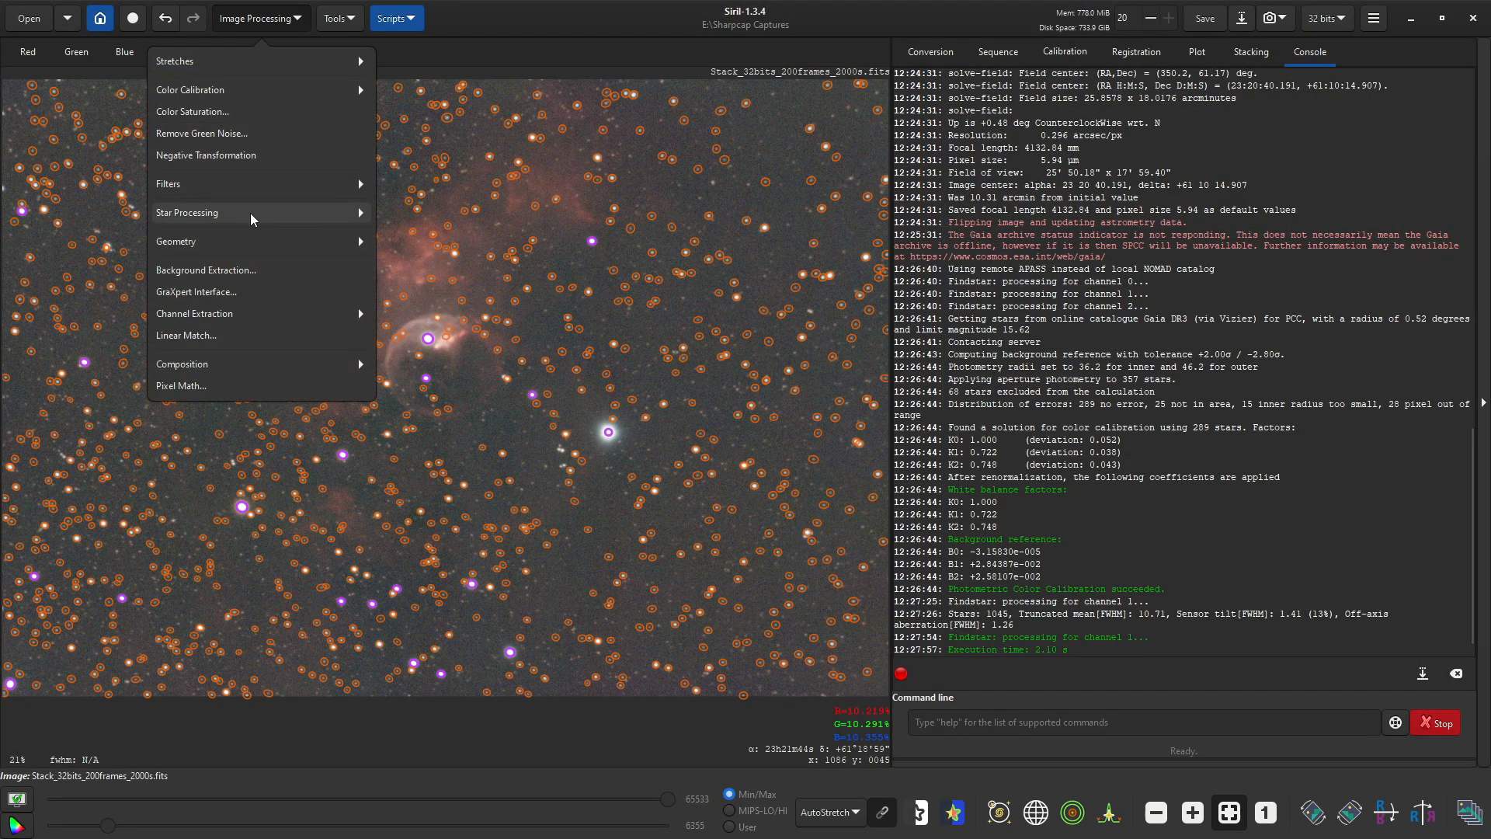
{"action": "left_click", "coordinate": [188, 213]}
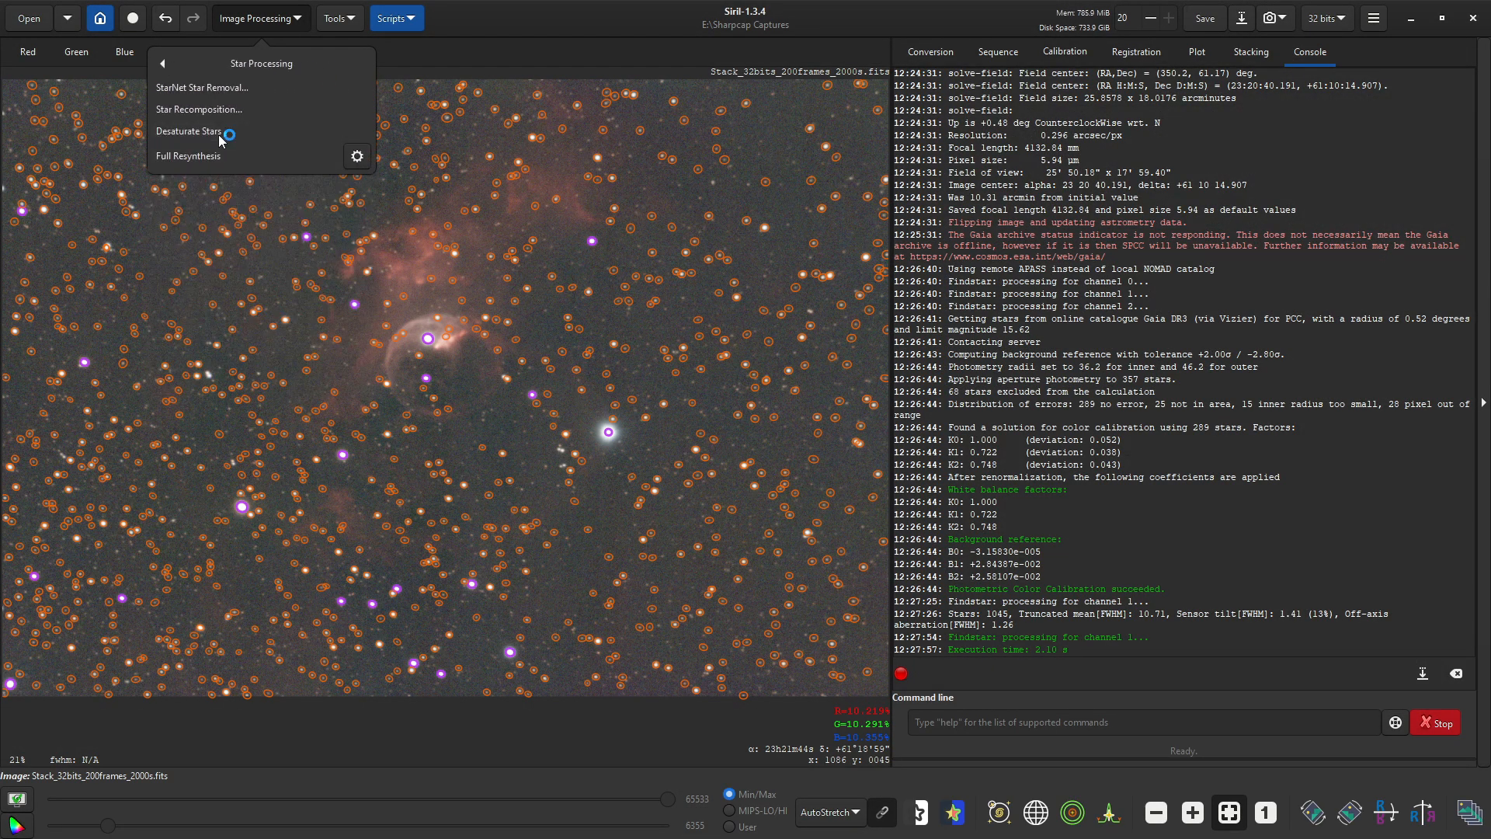
{"action": "left_click", "coordinate": [188, 131]}
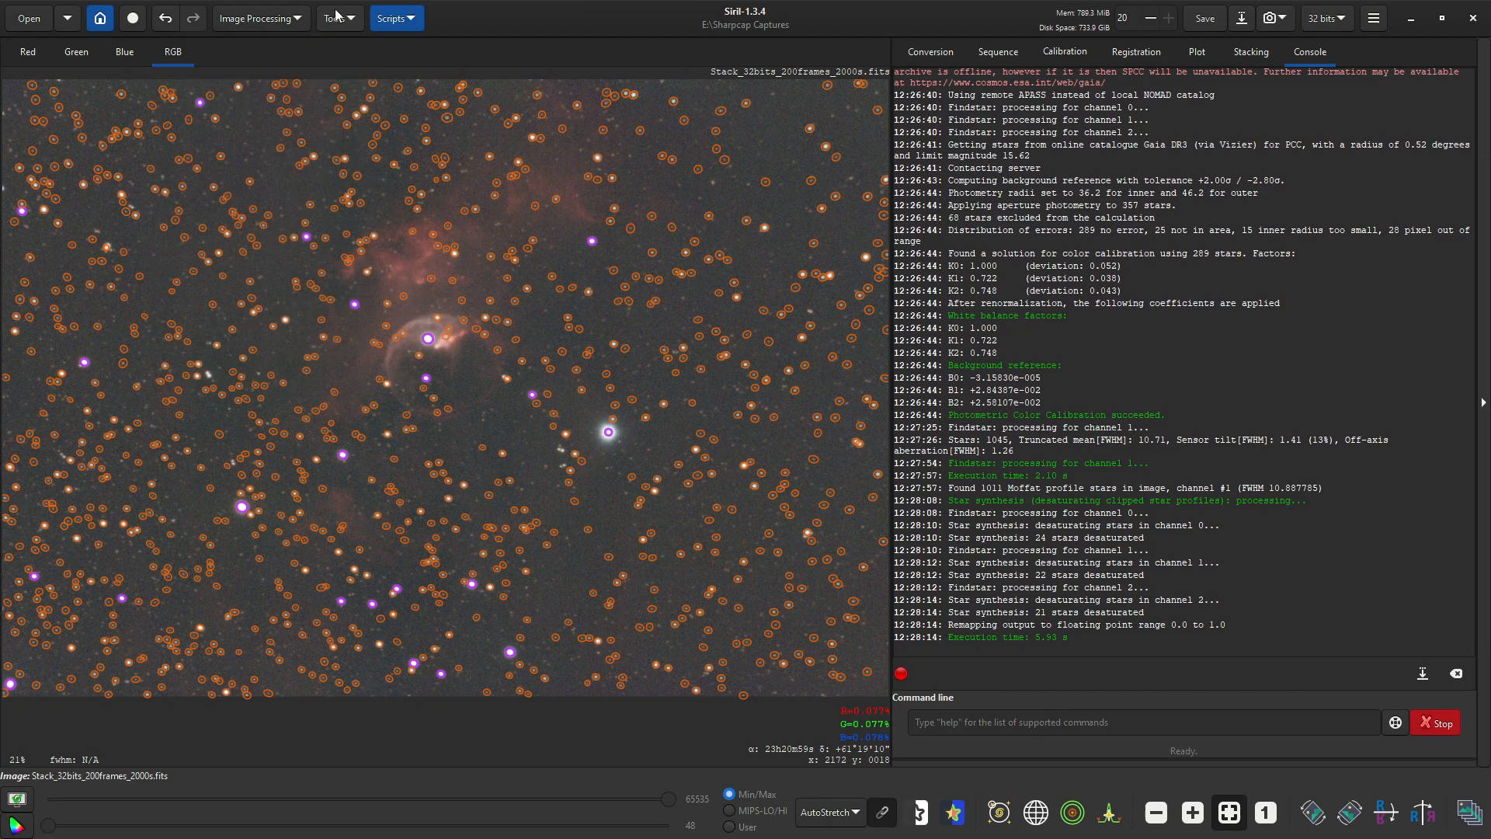
{"action": "left_click", "coordinate": [332, 17]}
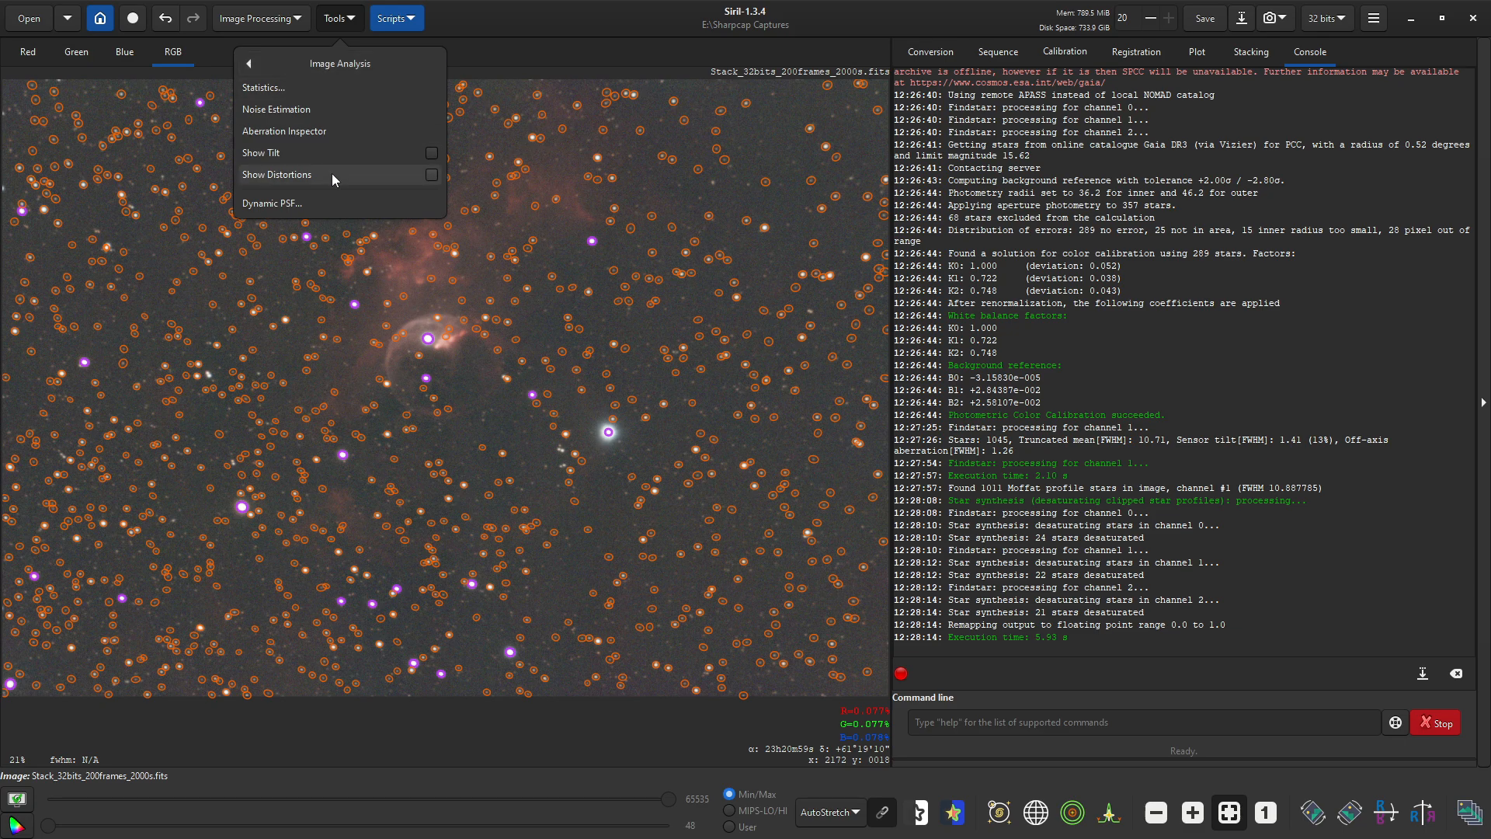
Step: Re-run Dynamic PSF detection to find 1041 stars, then dismiss the results to clear the markers
{"action": "left_click", "coordinate": [271, 202]}
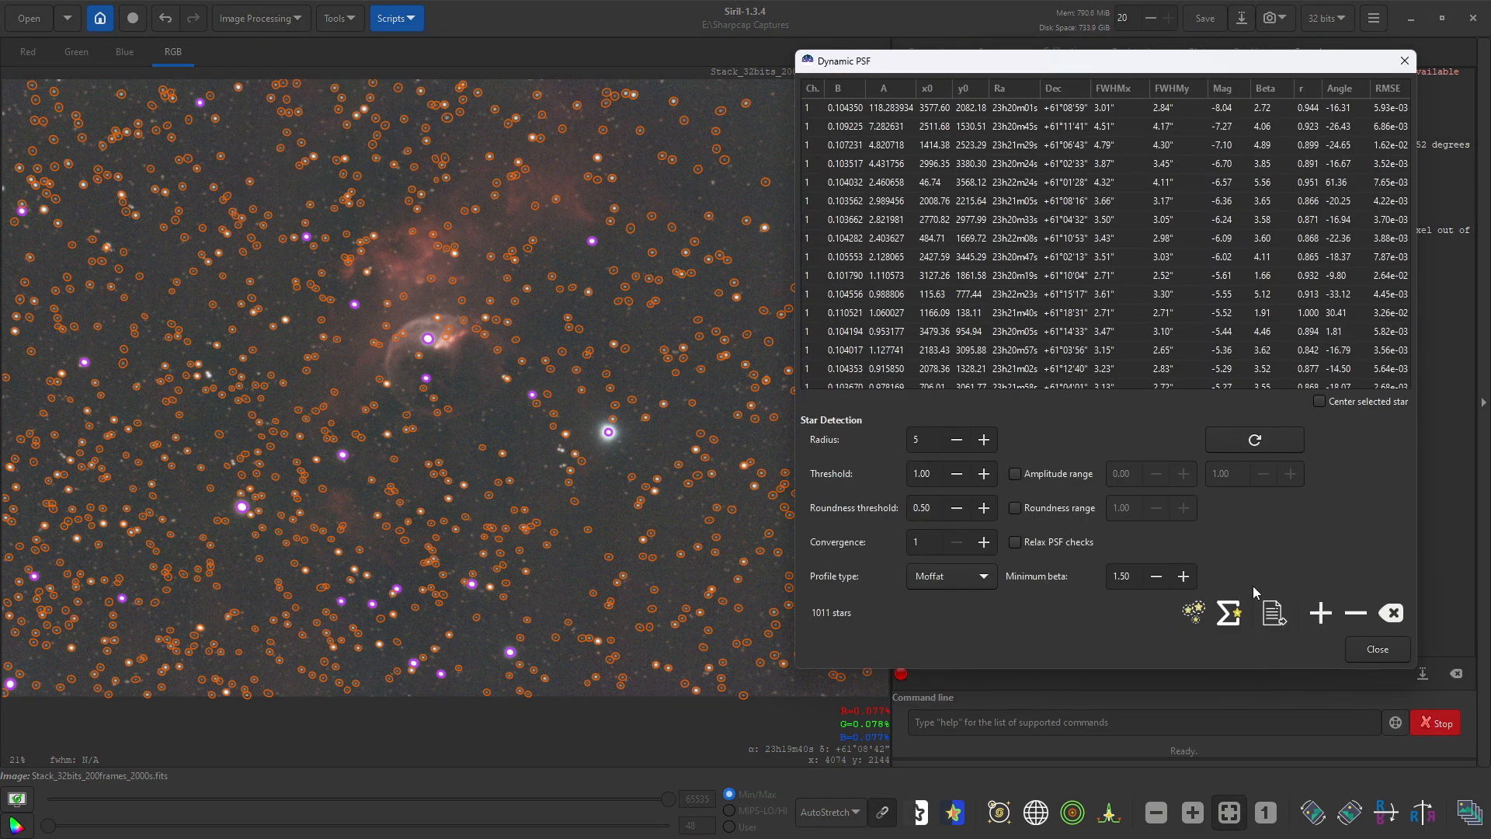
{"action": "mouse_move", "coordinate": [1098, 602]}
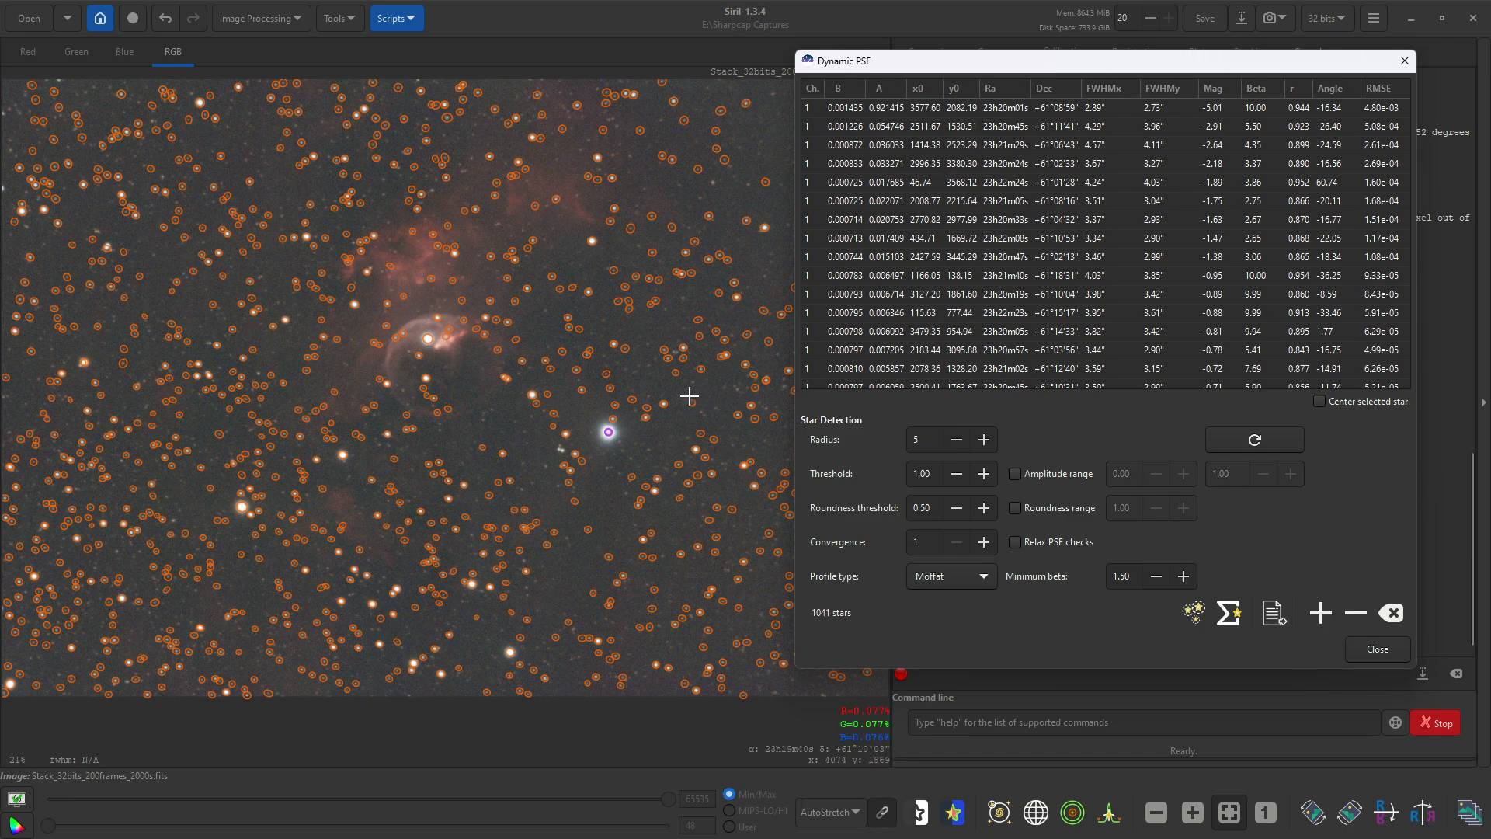
{"action": "mouse_move", "coordinate": [620, 410]}
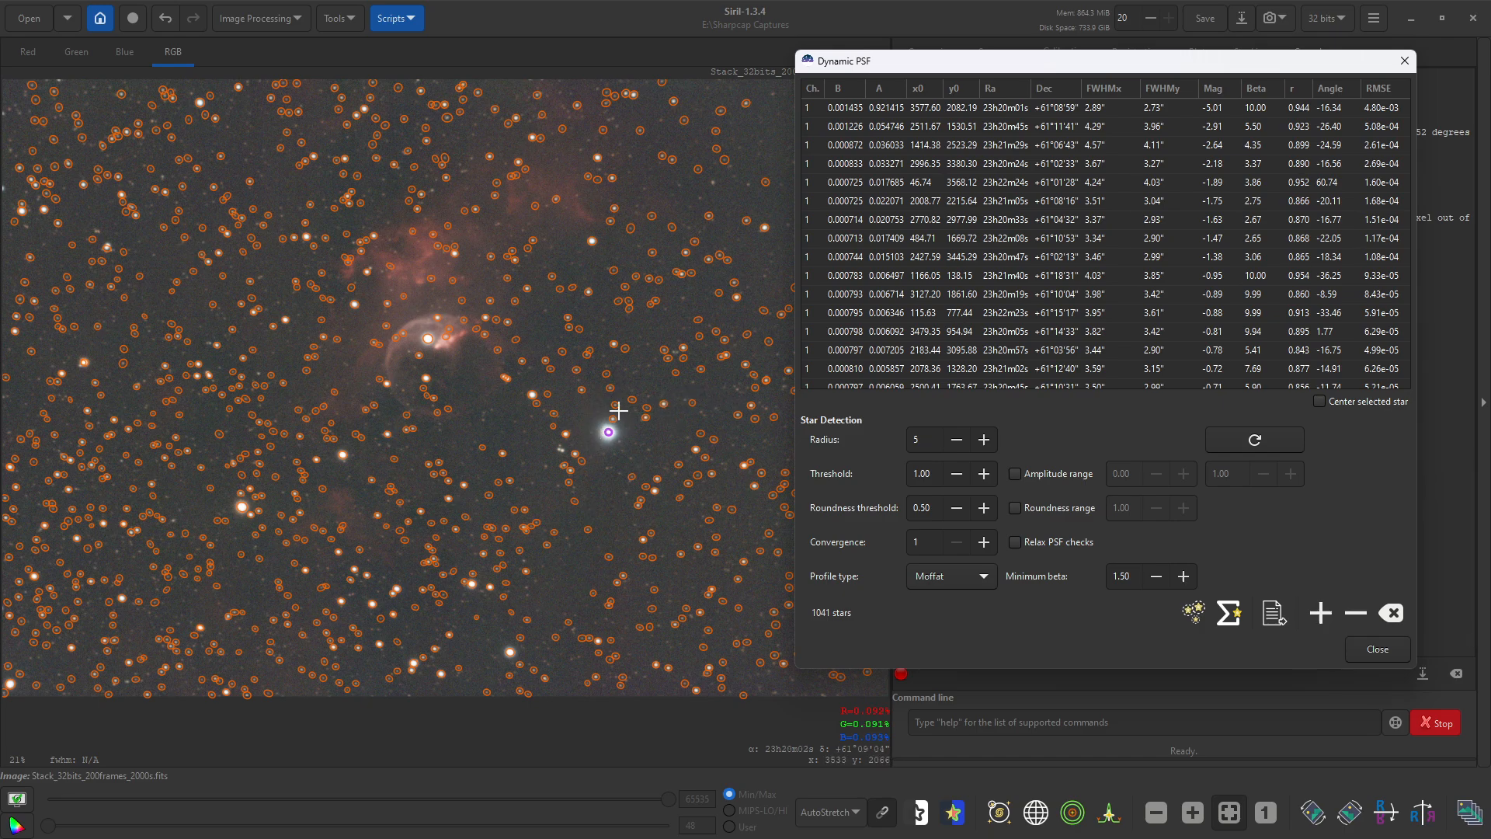
{"action": "mouse_move", "coordinate": [1320, 640]}
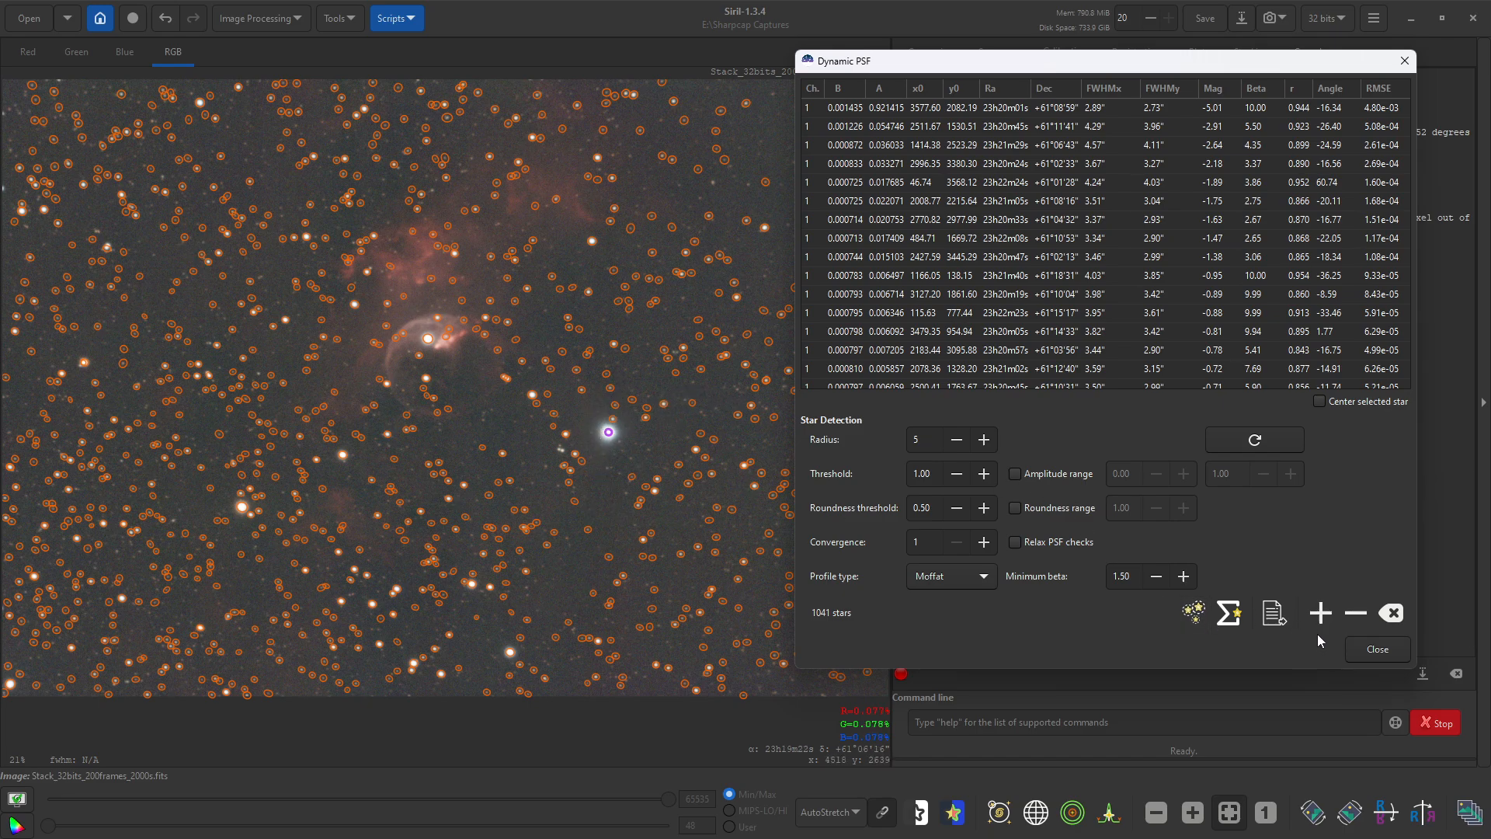
{"action": "left_click", "coordinate": [1375, 649]}
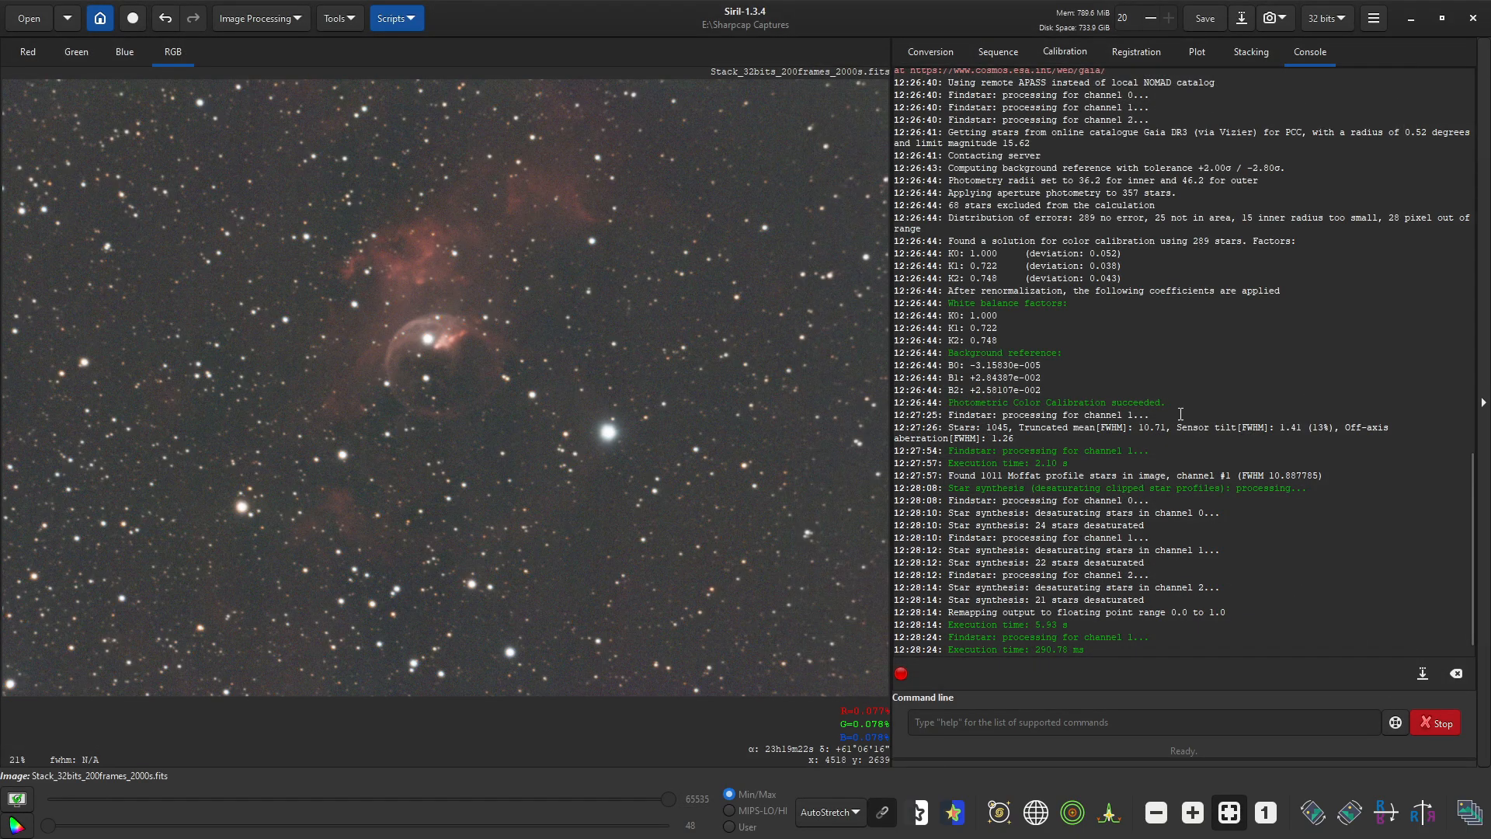
{"action": "mouse_move", "coordinate": [540, 286]}
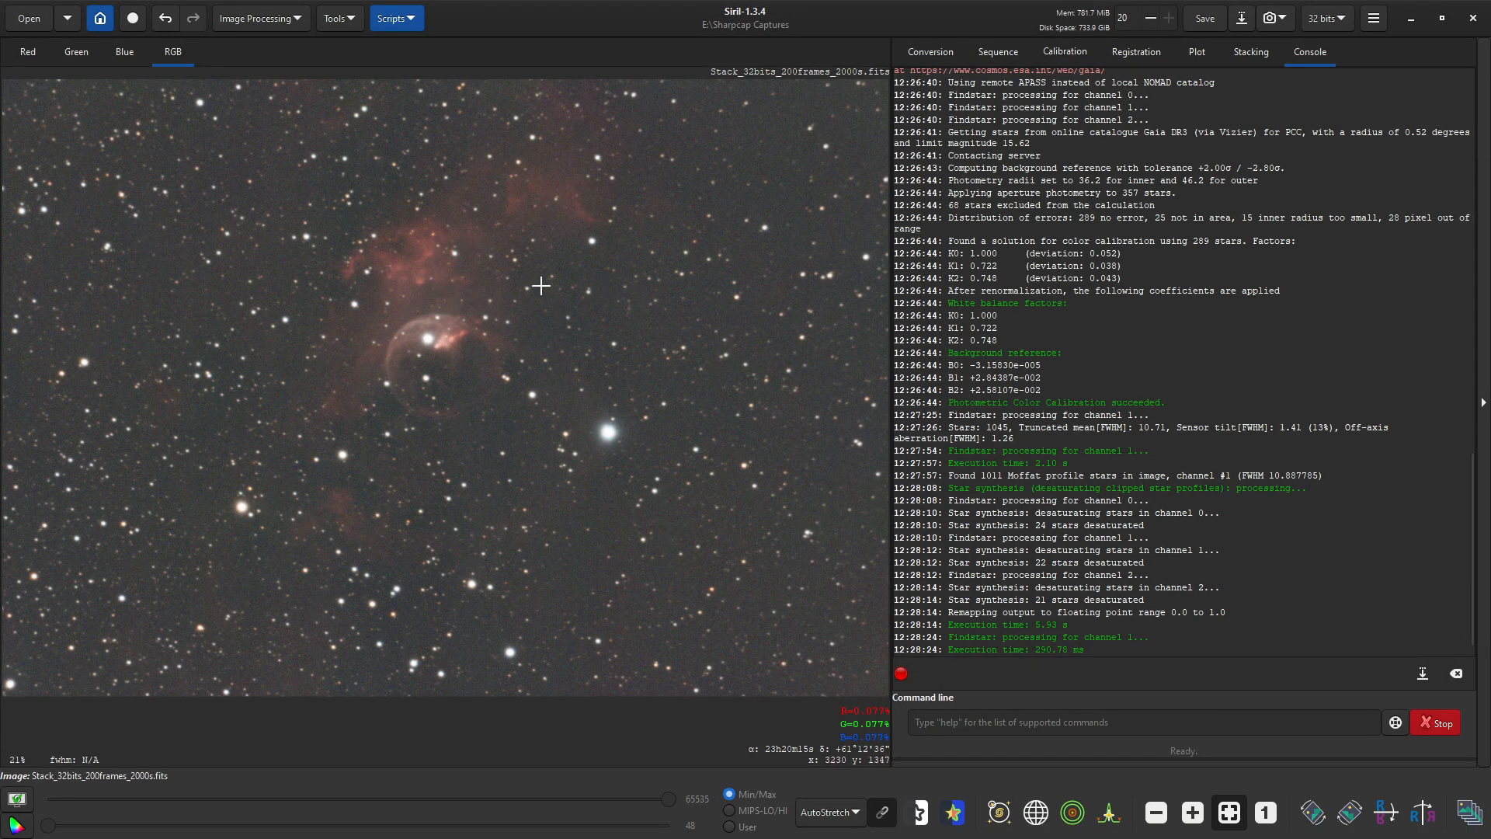
Step: Review Image Information (4132.844 mm focal, 5.94 µm pixels, 0.2965 arcsec/pixel), then close it
{"action": "left_click", "coordinate": [336, 17]}
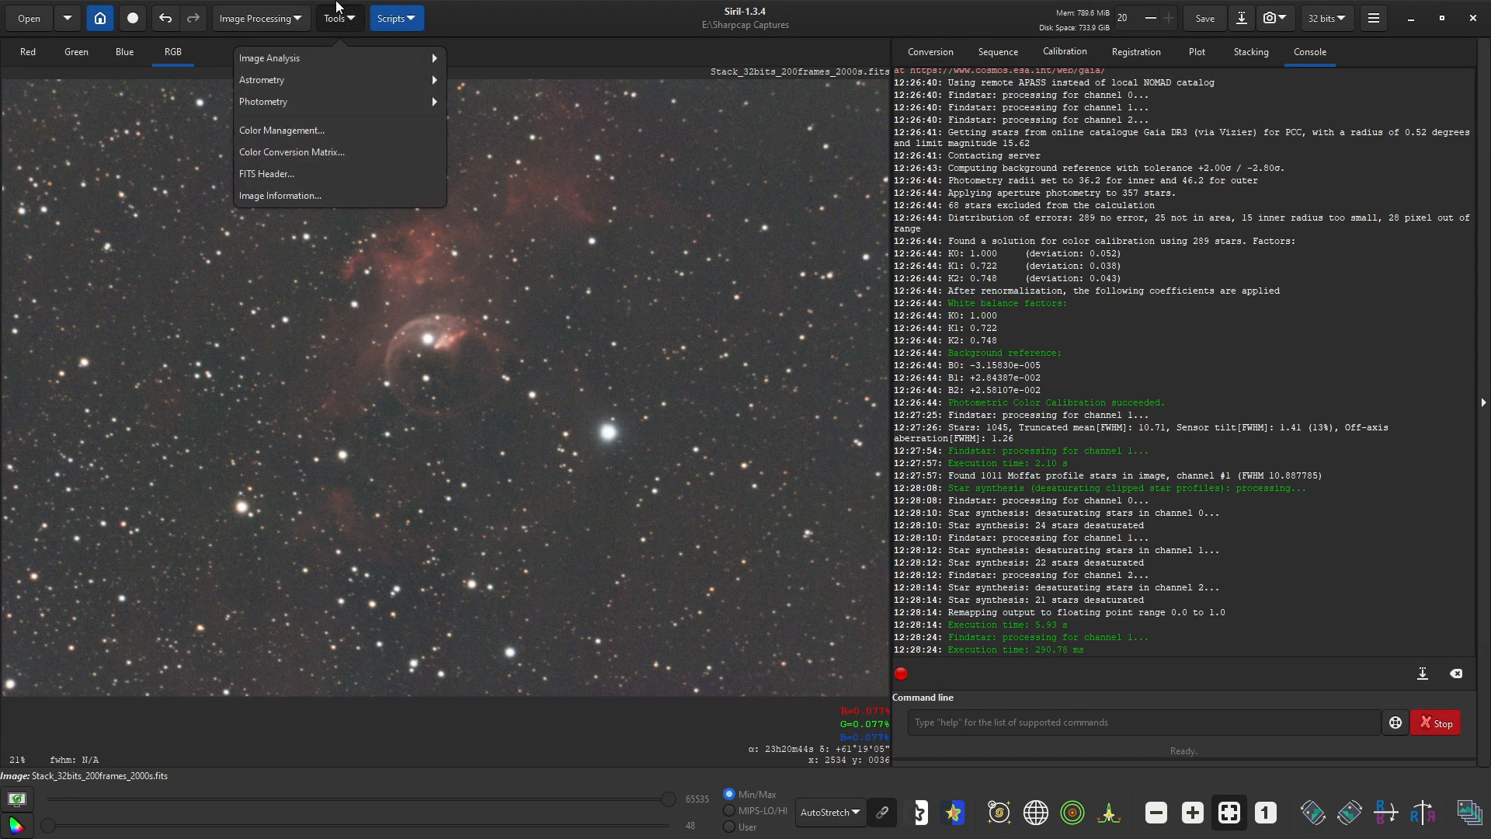
{"action": "mouse_move", "coordinate": [289, 103]}
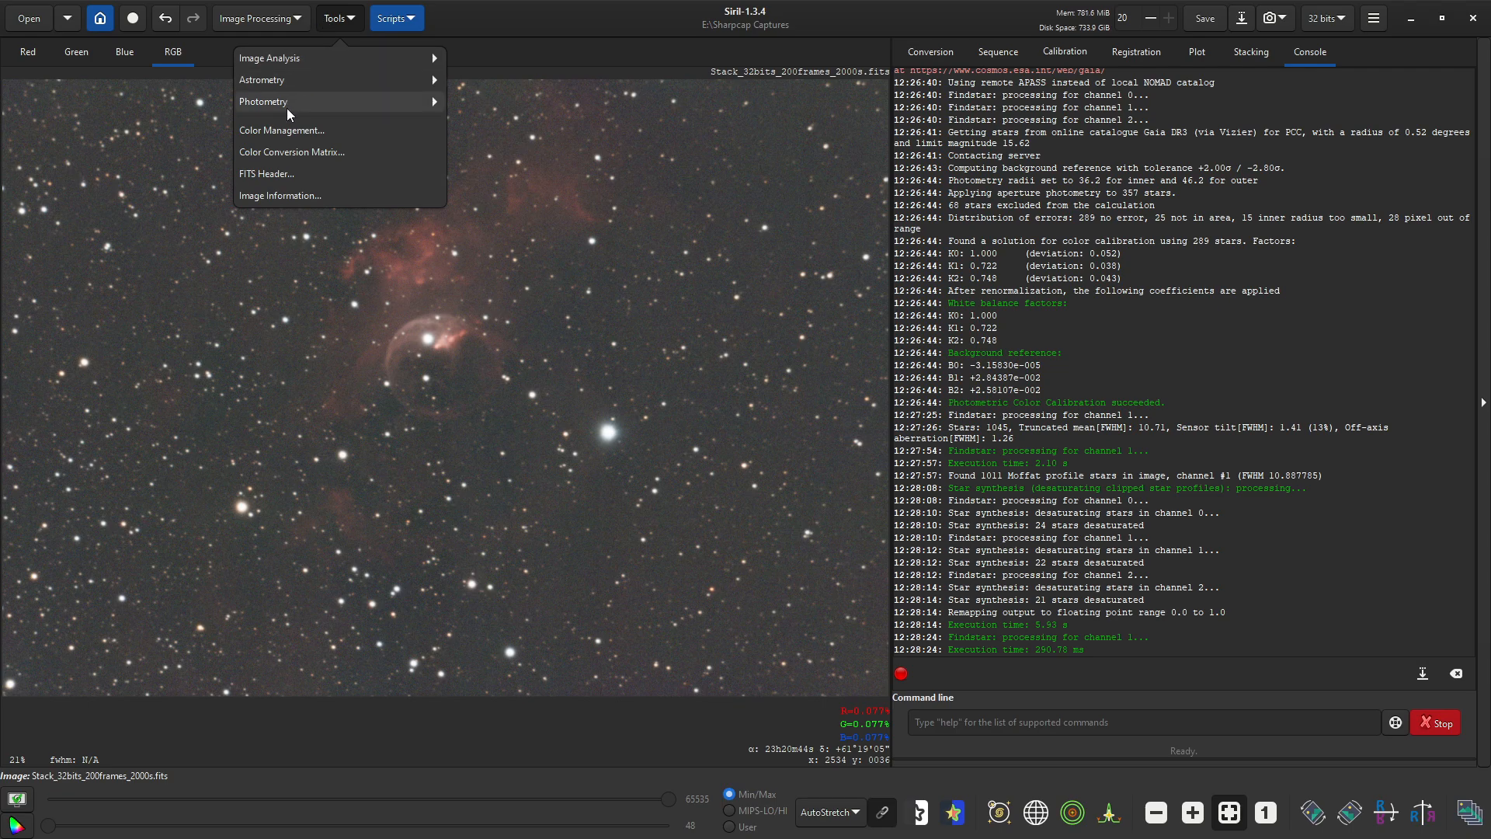
{"action": "mouse_move", "coordinate": [290, 196]}
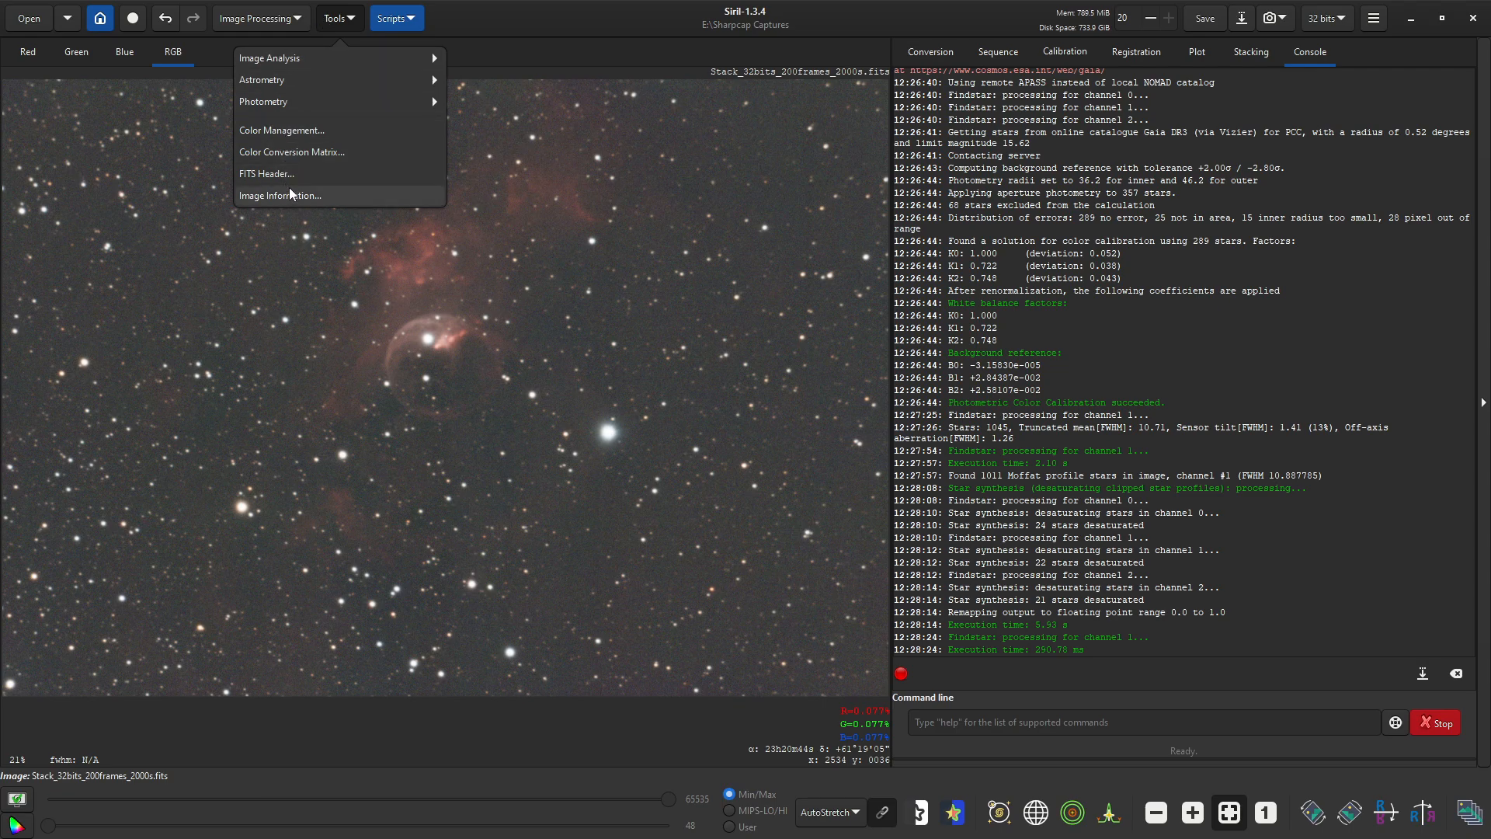
{"action": "left_click", "coordinate": [279, 196]}
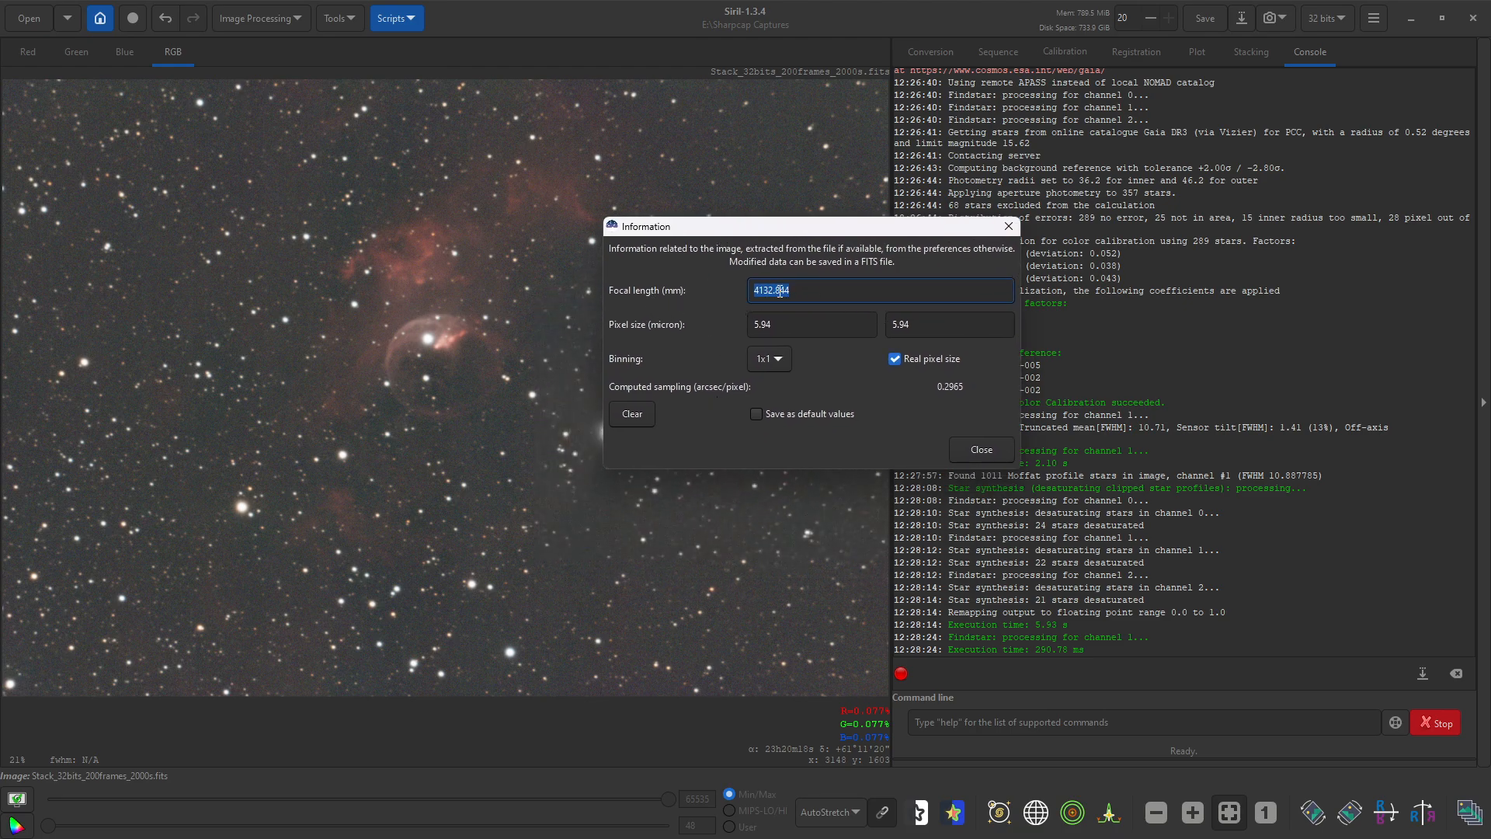
{"action": "mouse_move", "coordinate": [868, 362]}
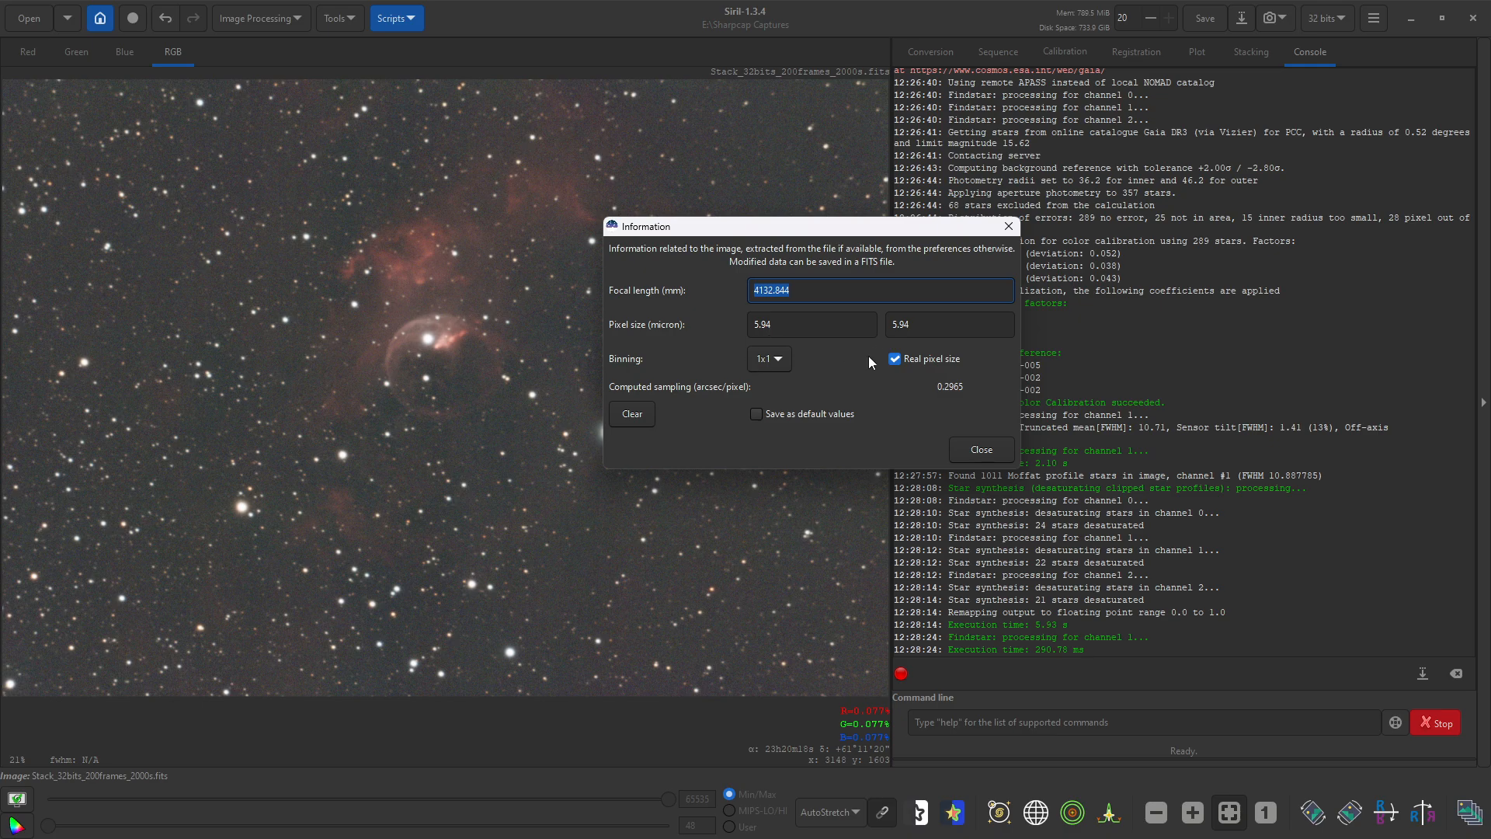
{"action": "mouse_move", "coordinate": [891, 378]}
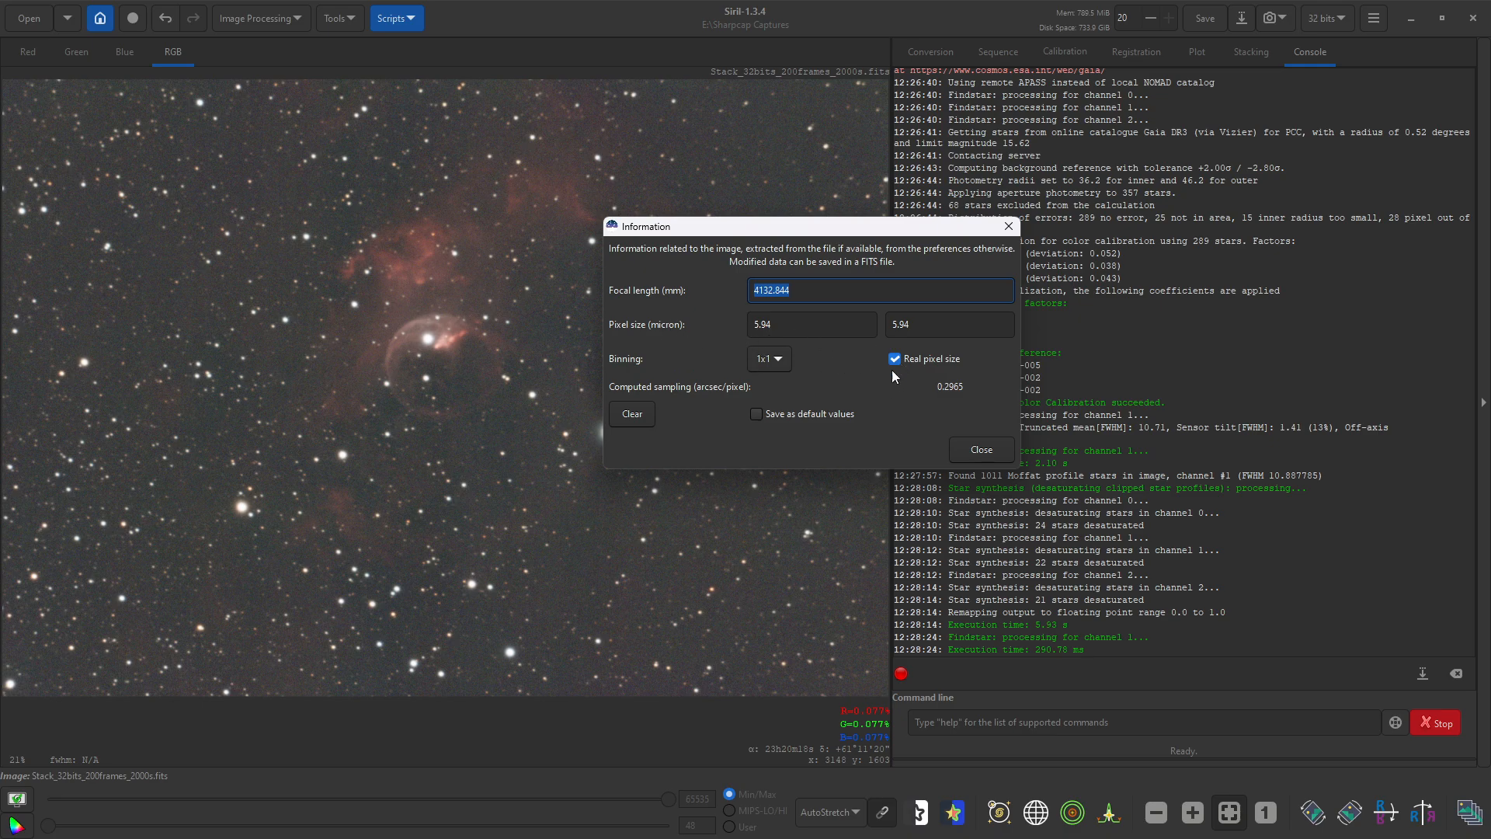
{"action": "mouse_move", "coordinate": [832, 393]}
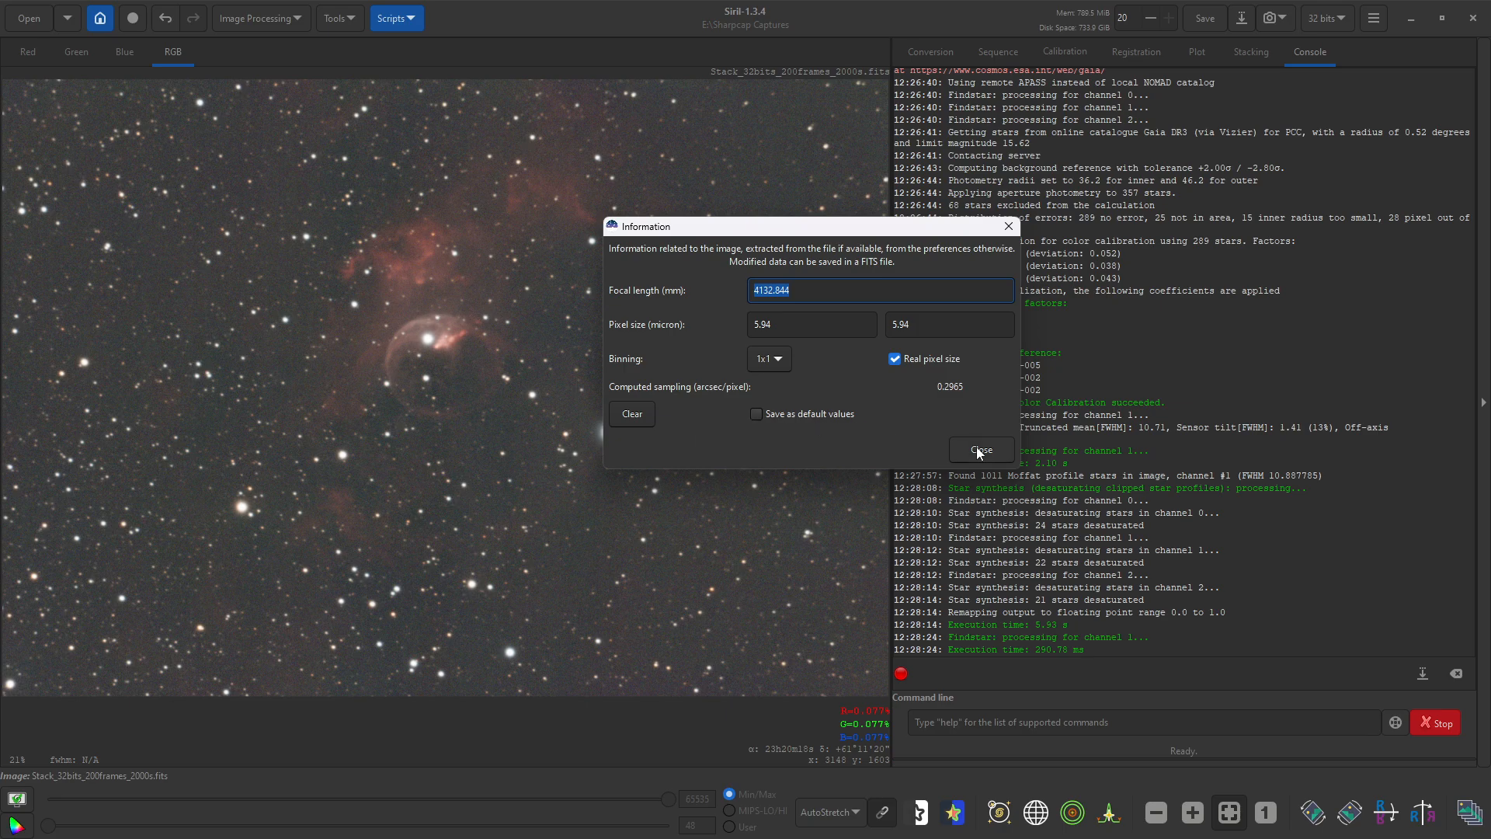
{"action": "left_click", "coordinate": [333, 17]}
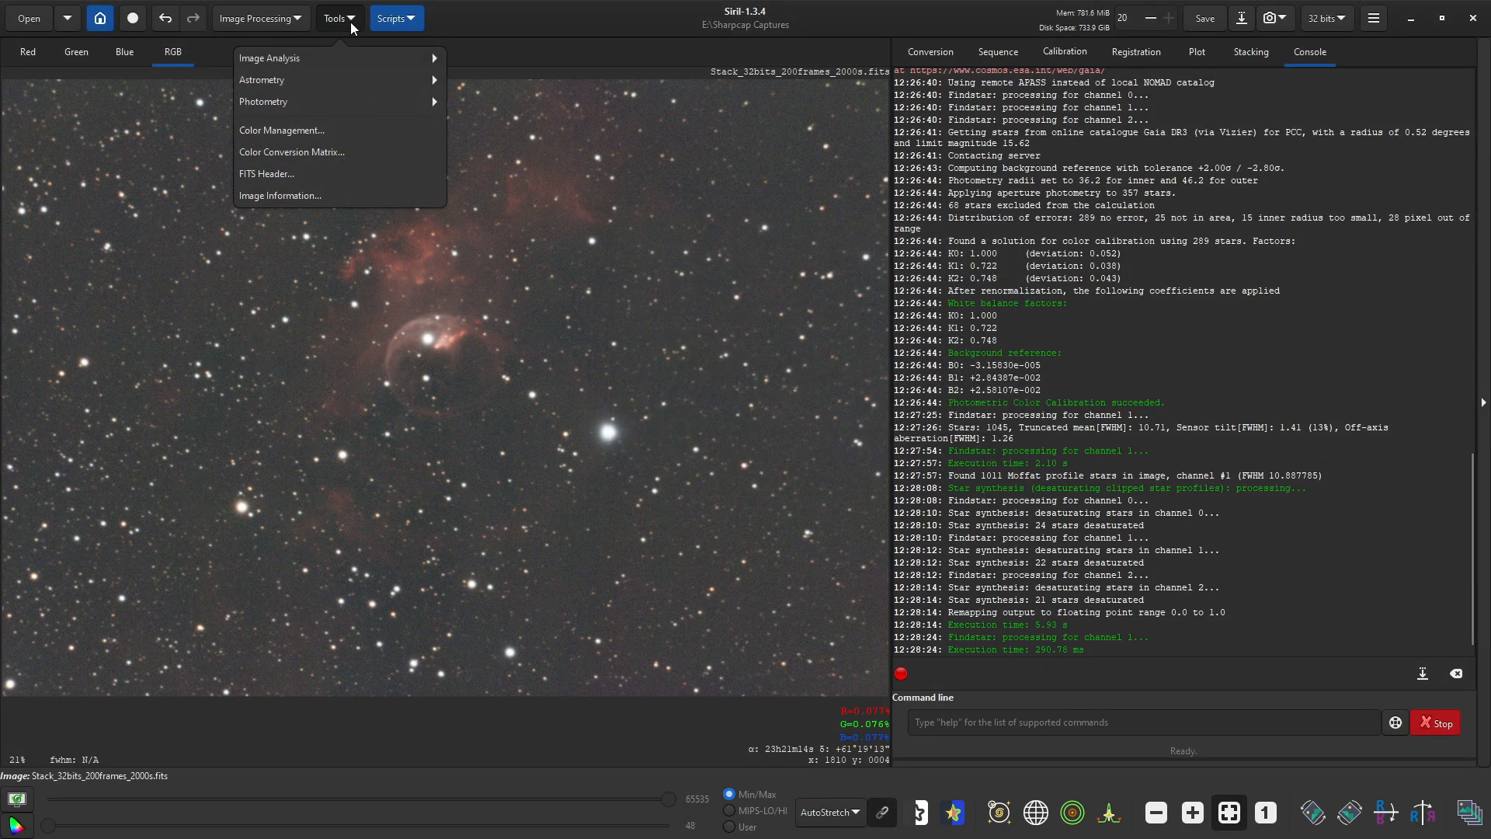
Step: Run Noise Estimation, reporting background noise 0.216, 0.295 and 0.275 per channel
{"action": "left_click", "coordinate": [269, 58]}
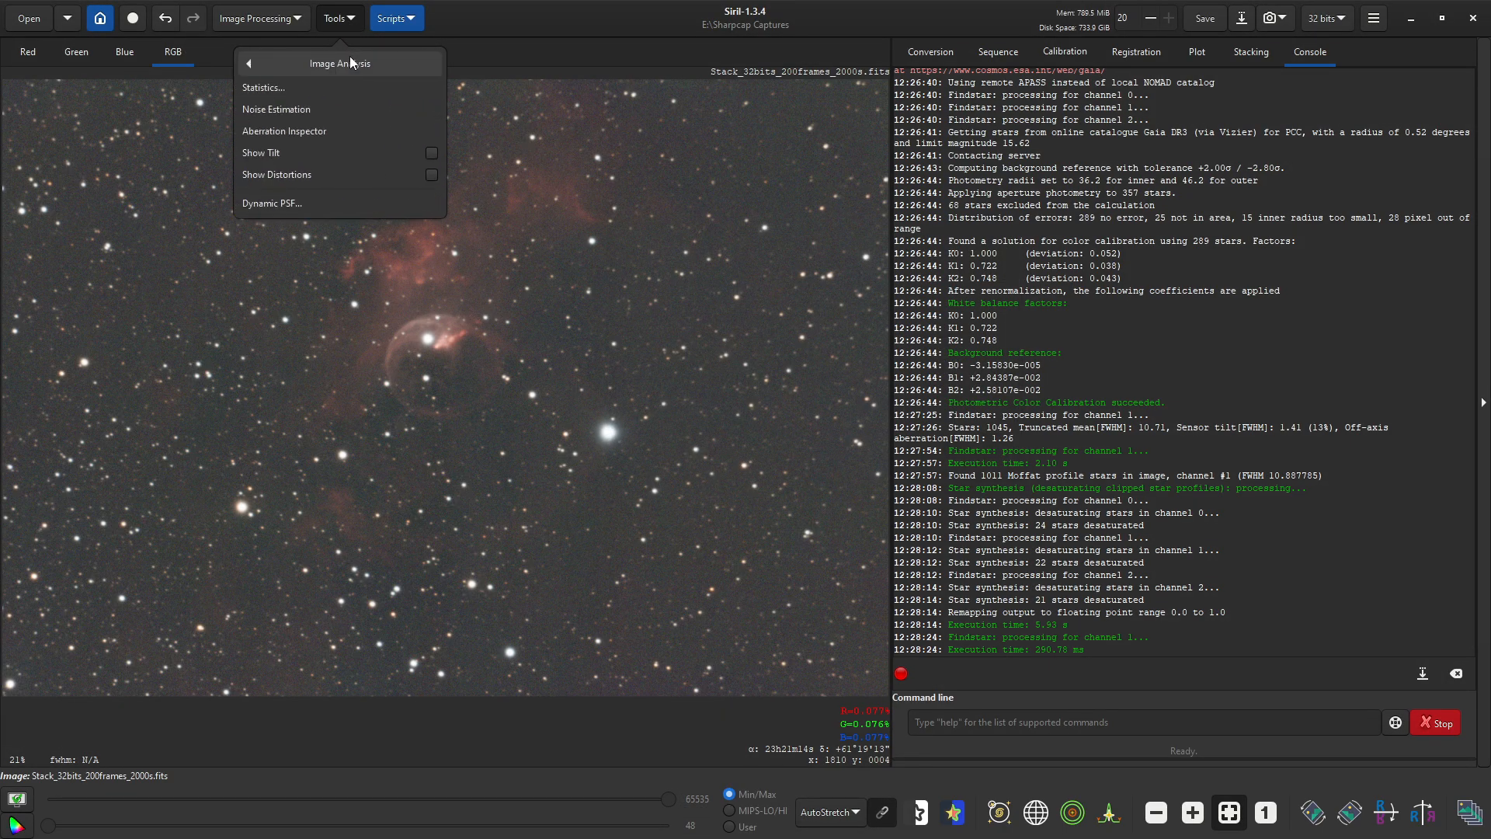
{"action": "mouse_move", "coordinate": [337, 108]}
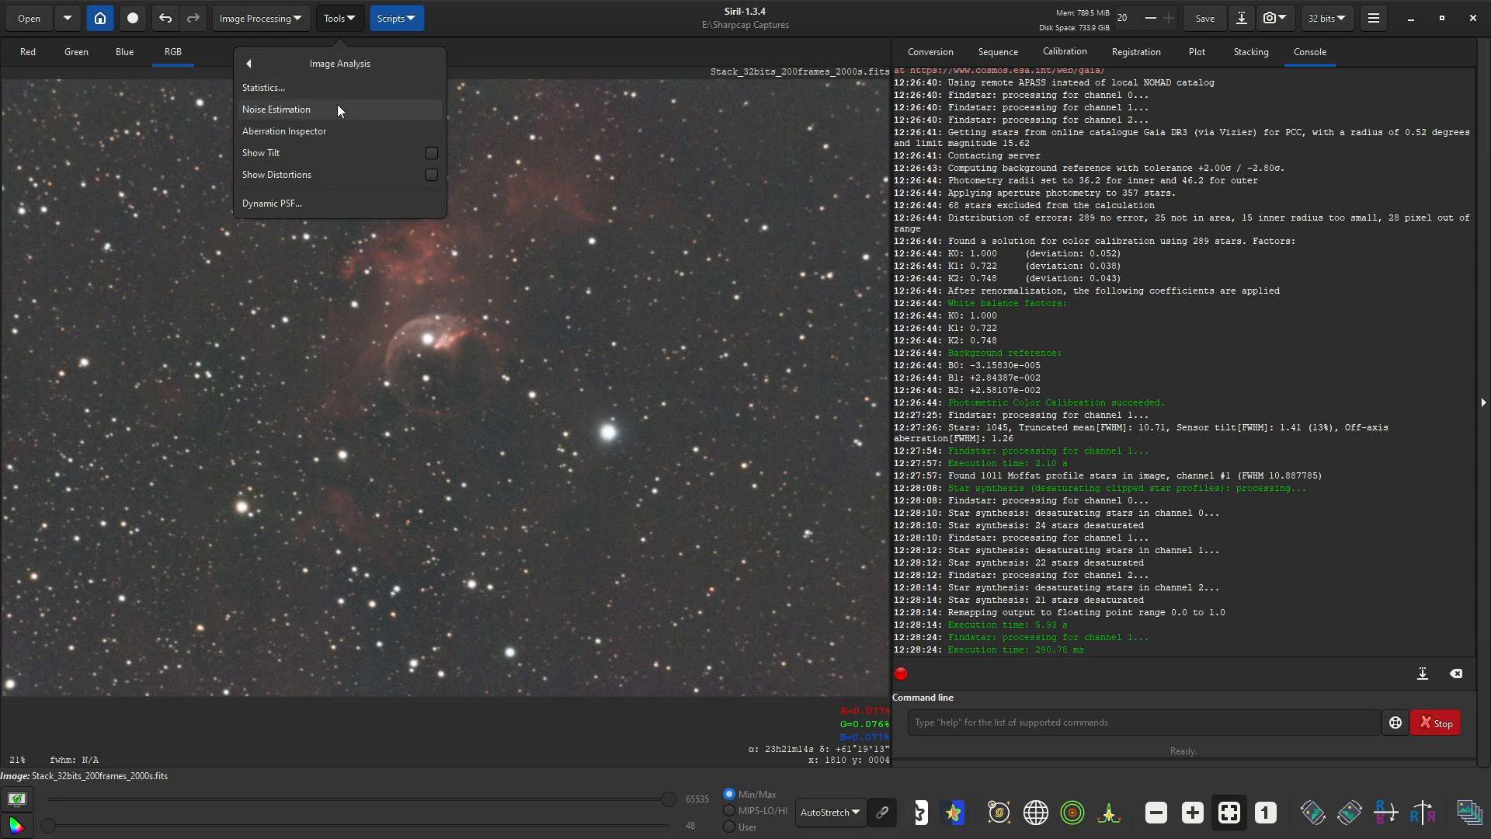
{"action": "left_click", "coordinate": [277, 109]}
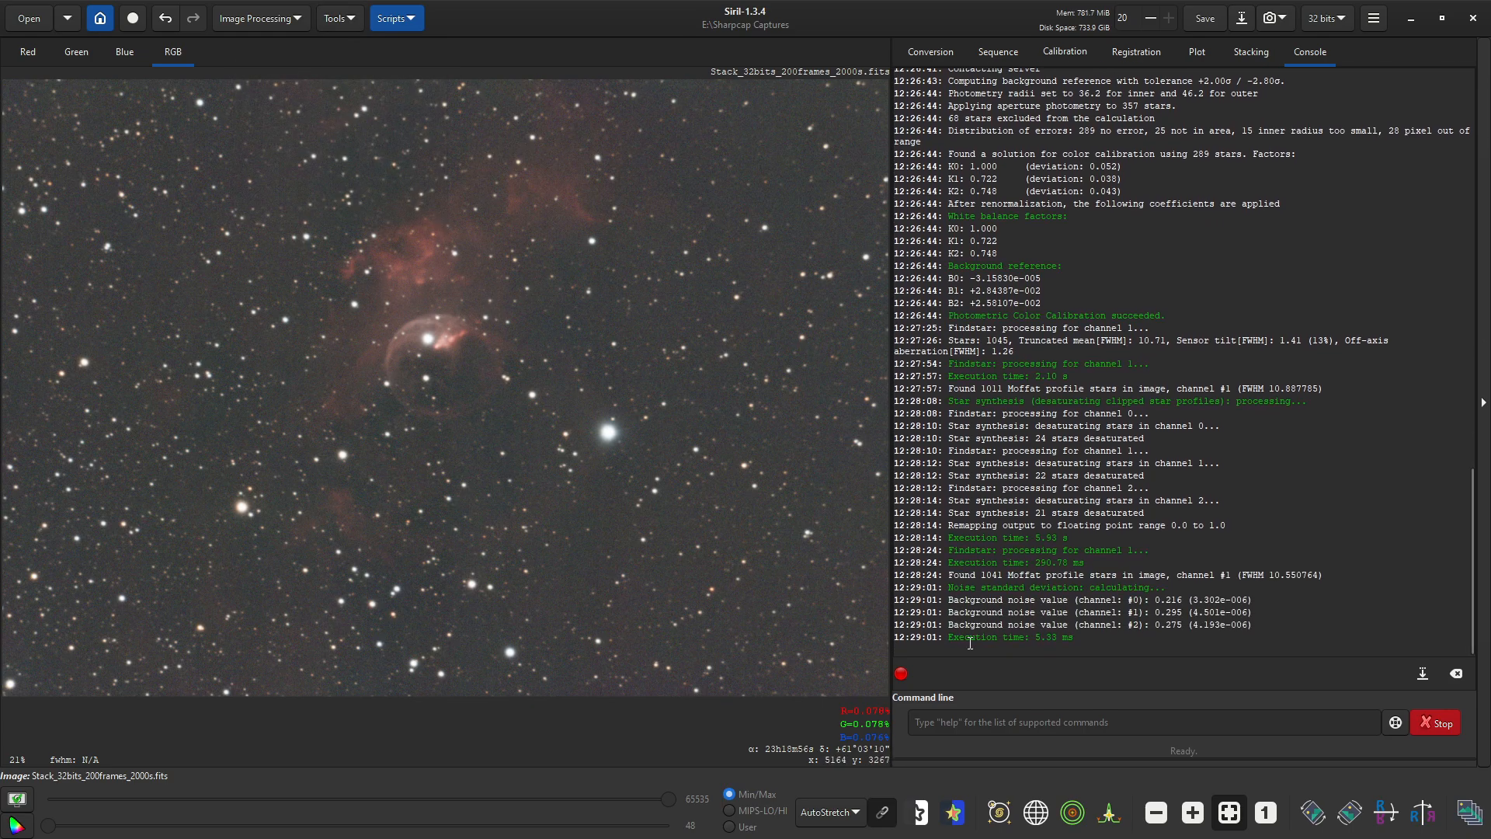
{"action": "mouse_move", "coordinate": [1154, 642]}
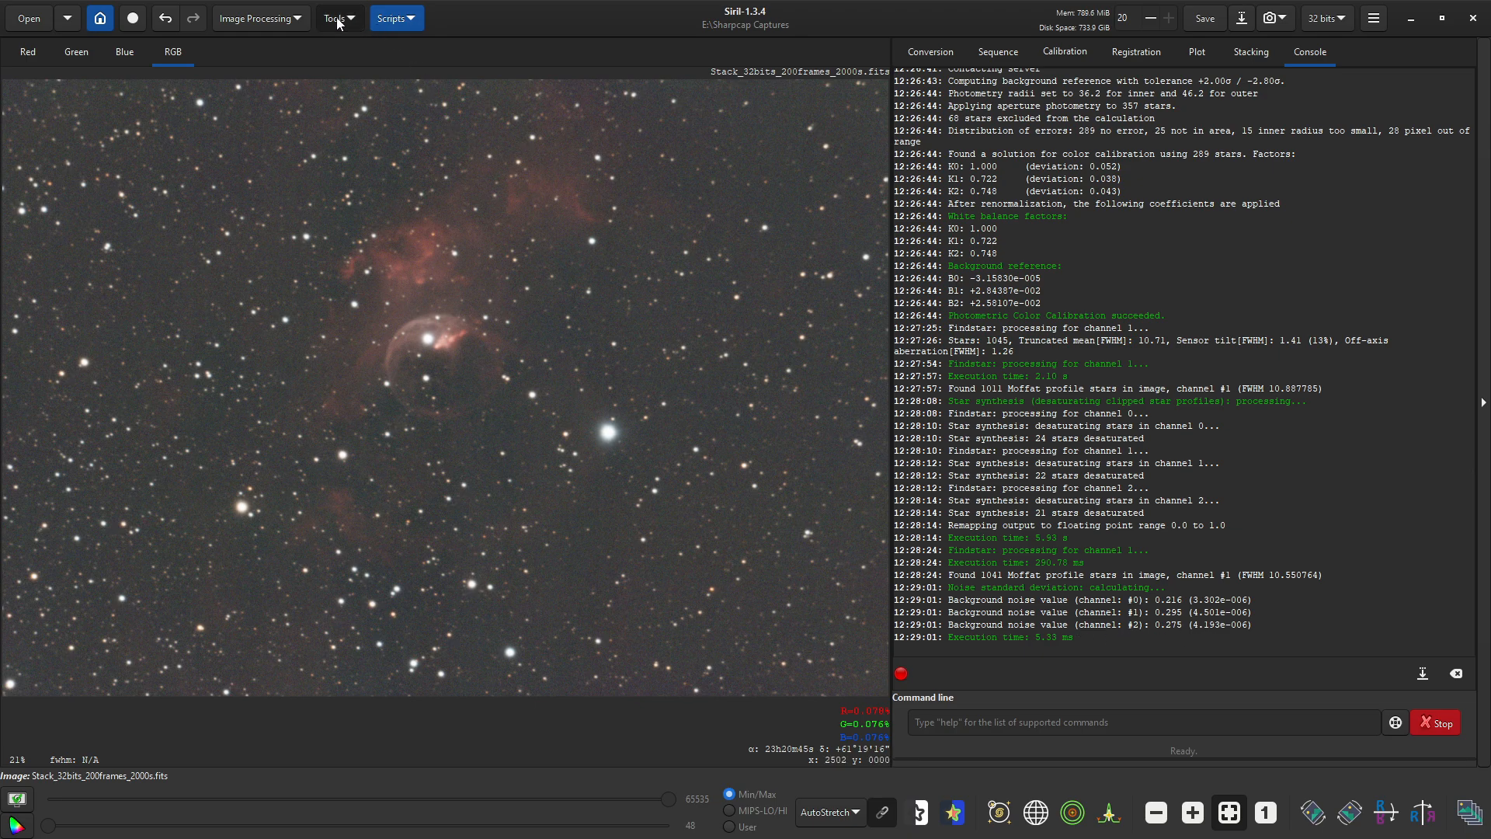
{"action": "left_click", "coordinate": [334, 17]}
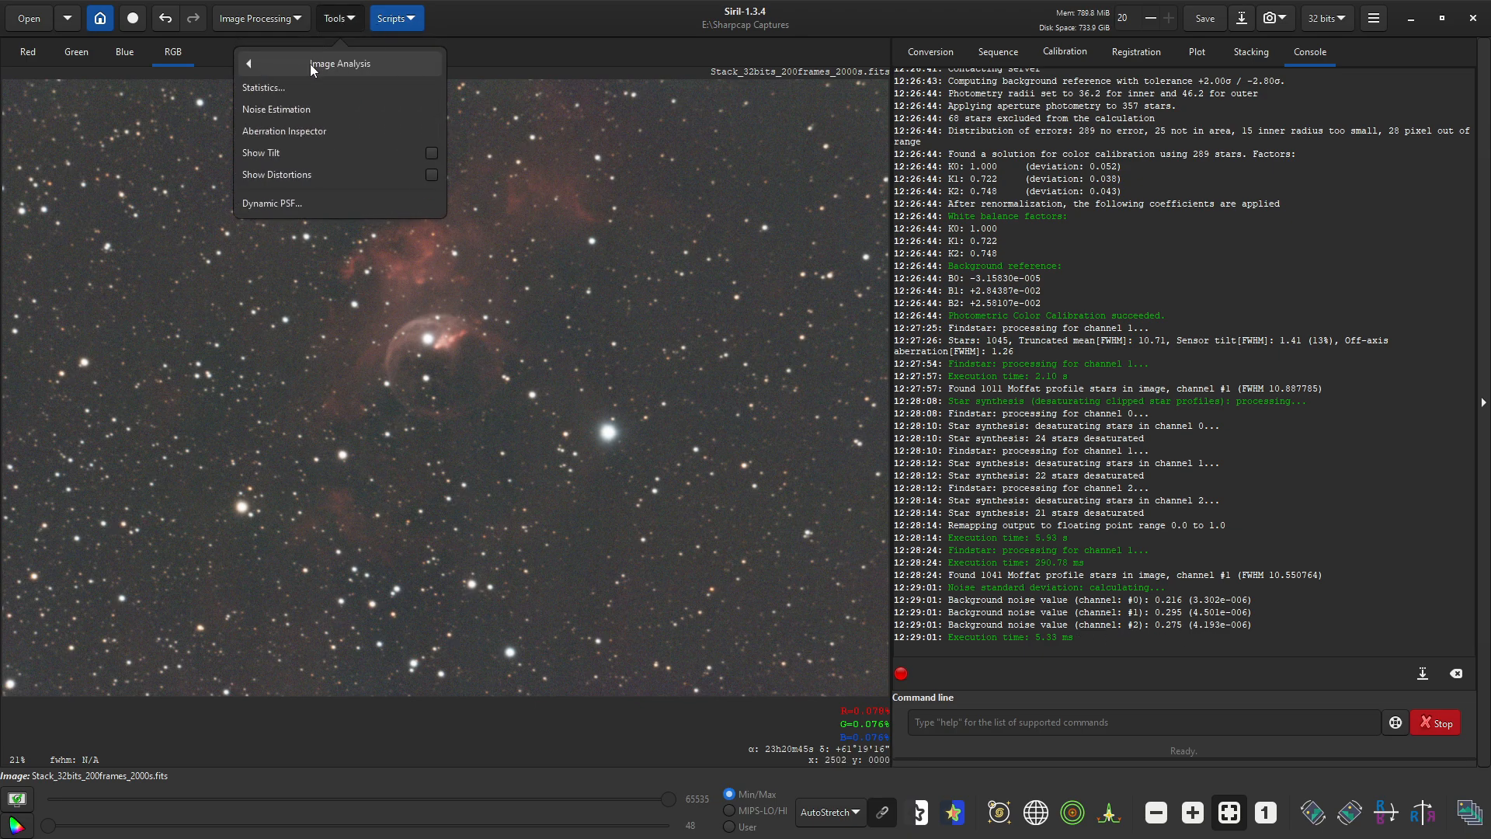
{"action": "left_click", "coordinate": [263, 87]}
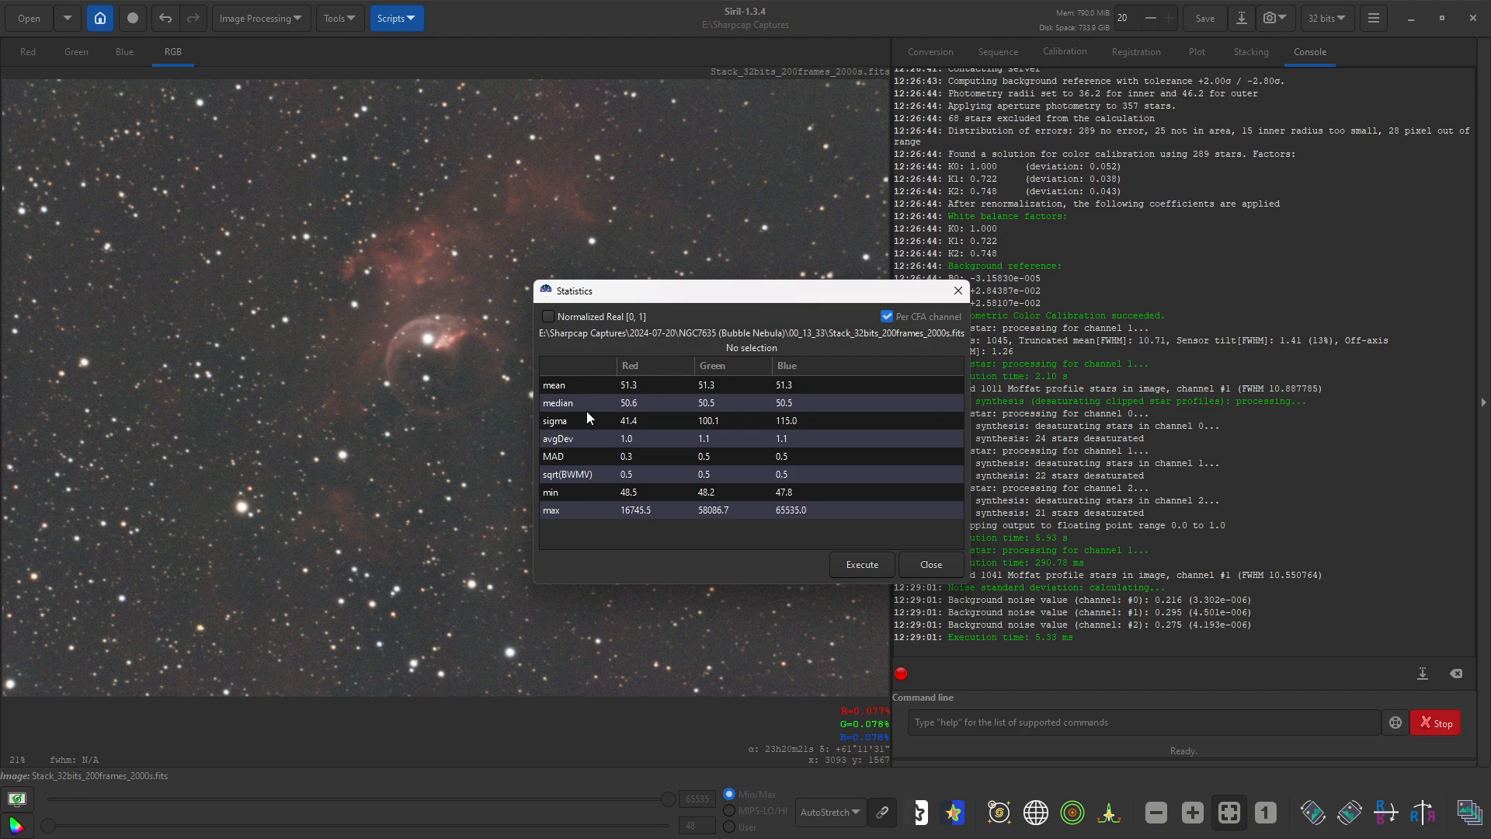
{"action": "mouse_move", "coordinate": [634, 380]}
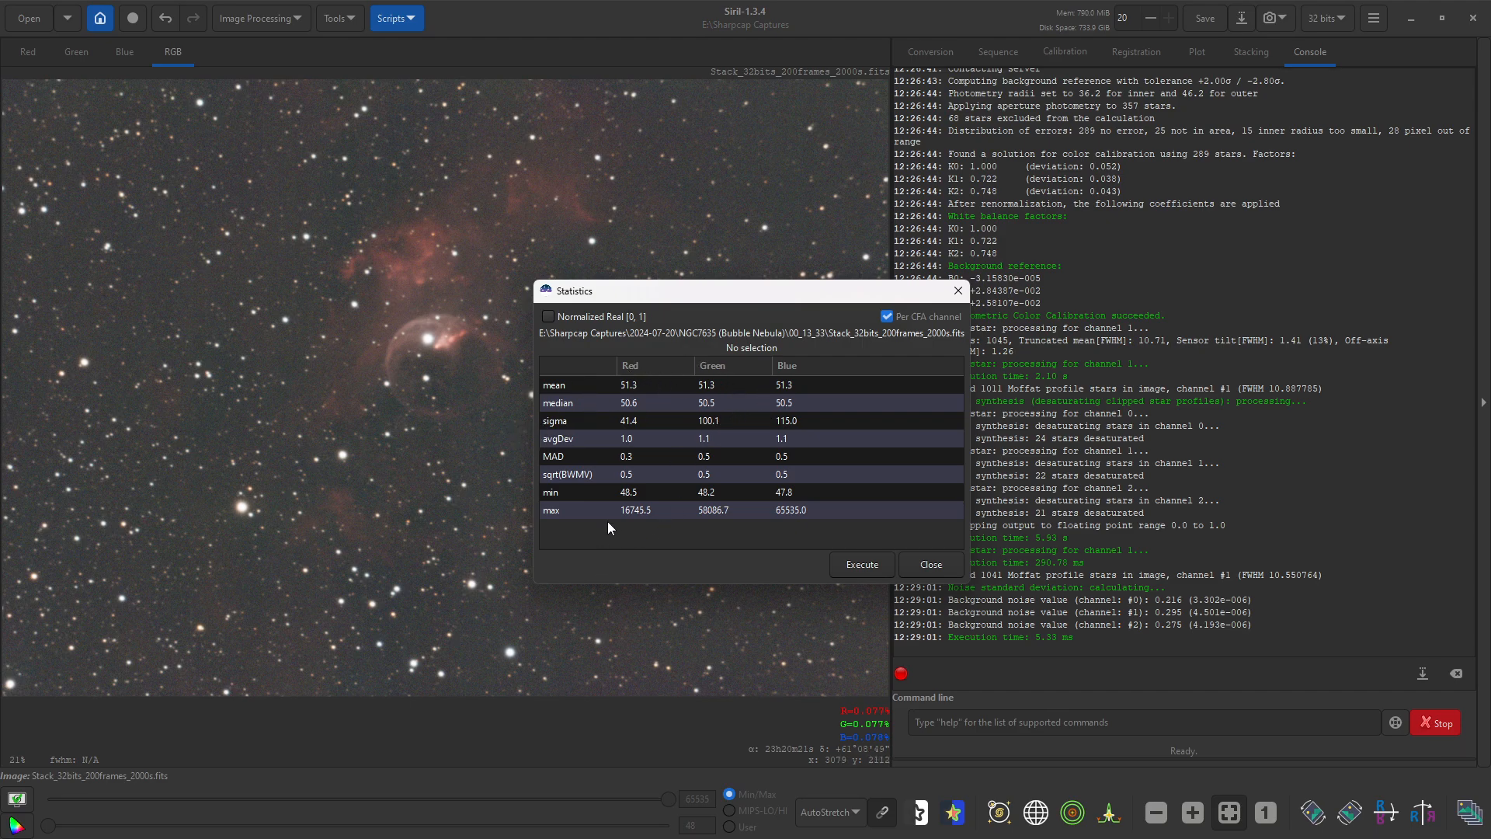
{"action": "mouse_move", "coordinate": [769, 515]}
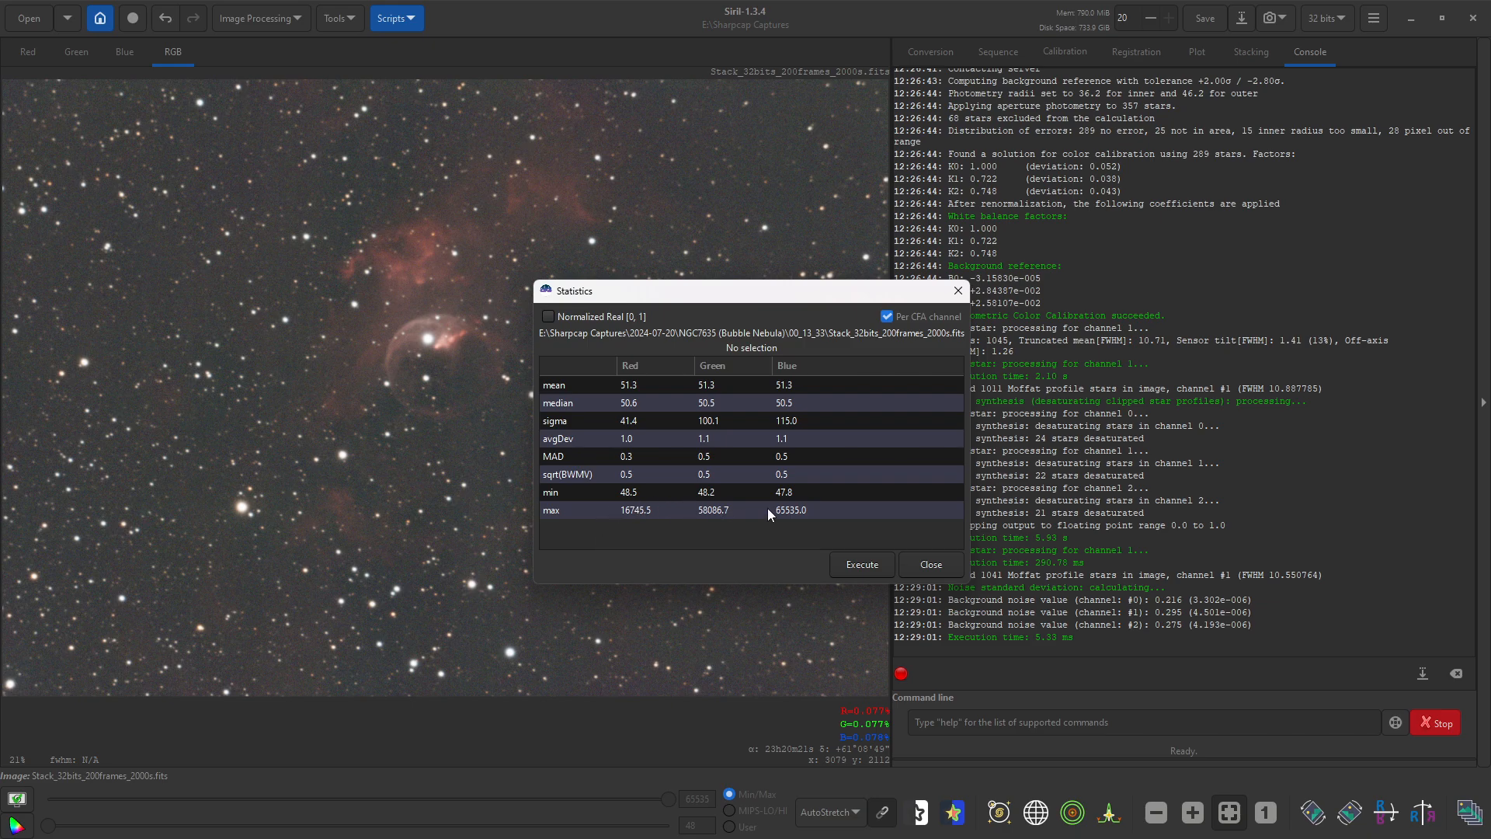
{"action": "mouse_move", "coordinate": [929, 564]}
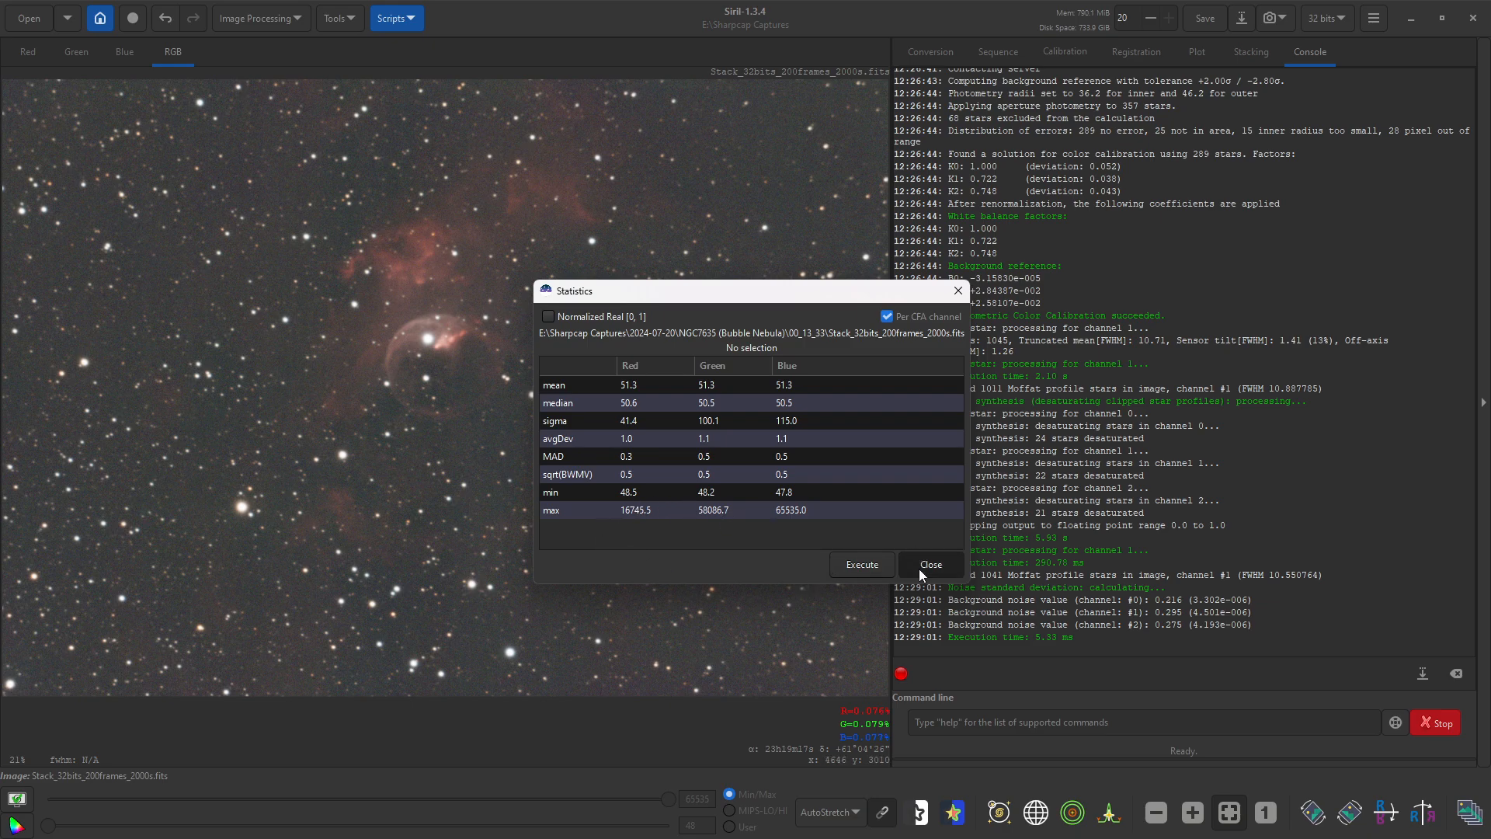
{"action": "left_click", "coordinate": [928, 564]}
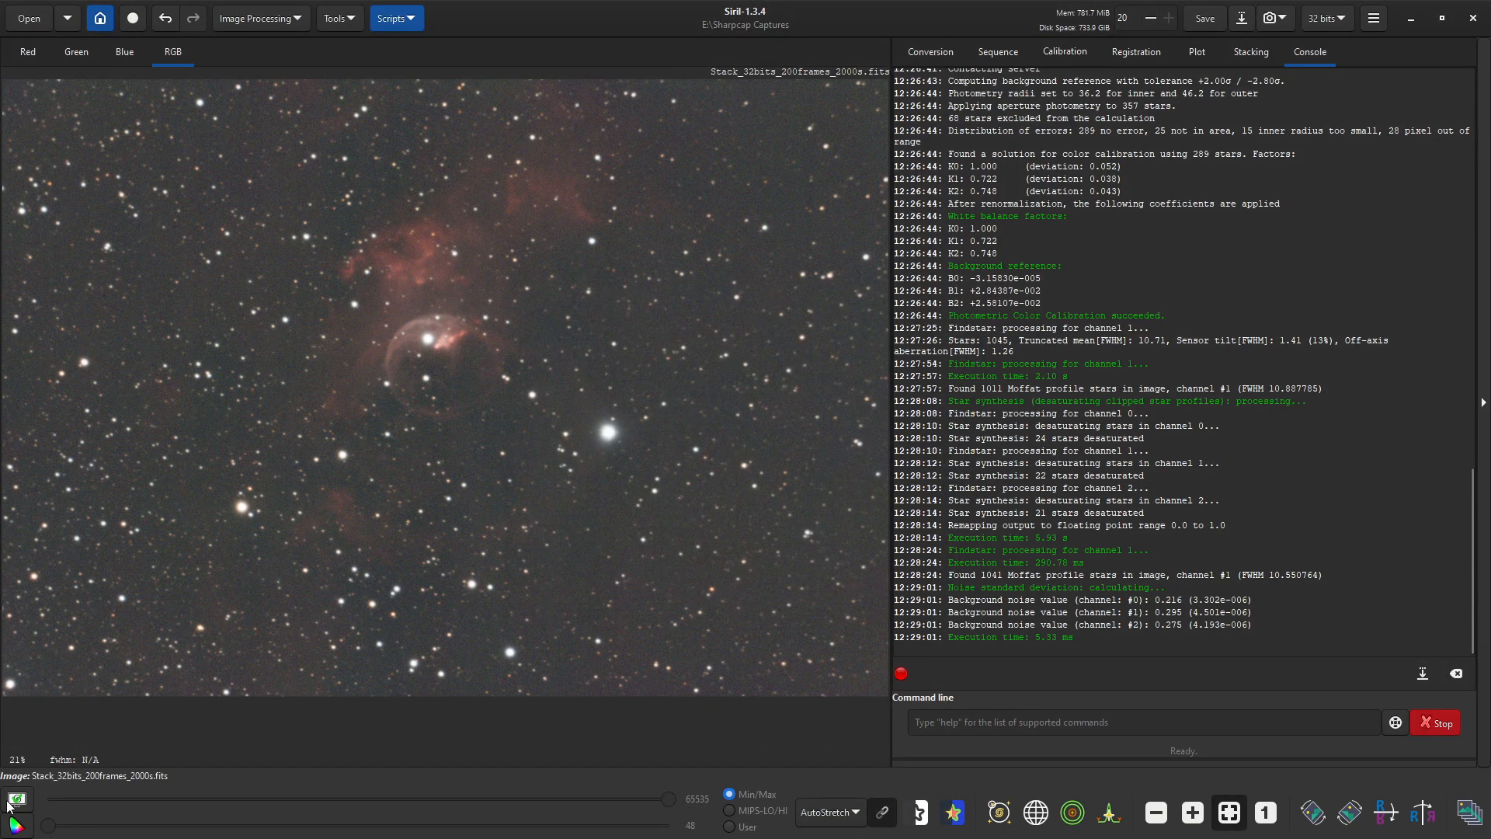
{"action": "mouse_move", "coordinate": [16, 798]}
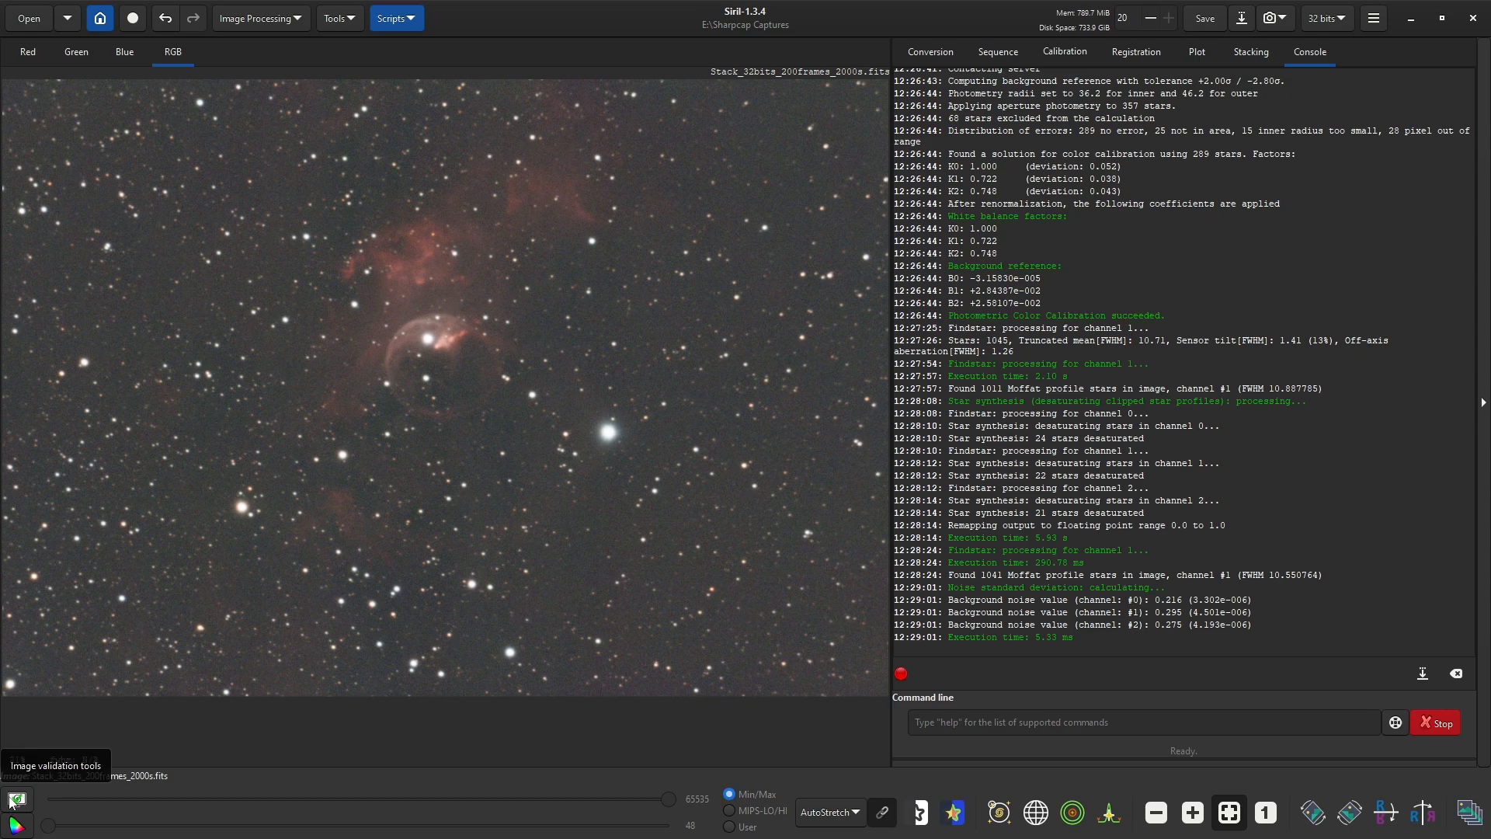
{"action": "mouse_move", "coordinate": [16, 825]}
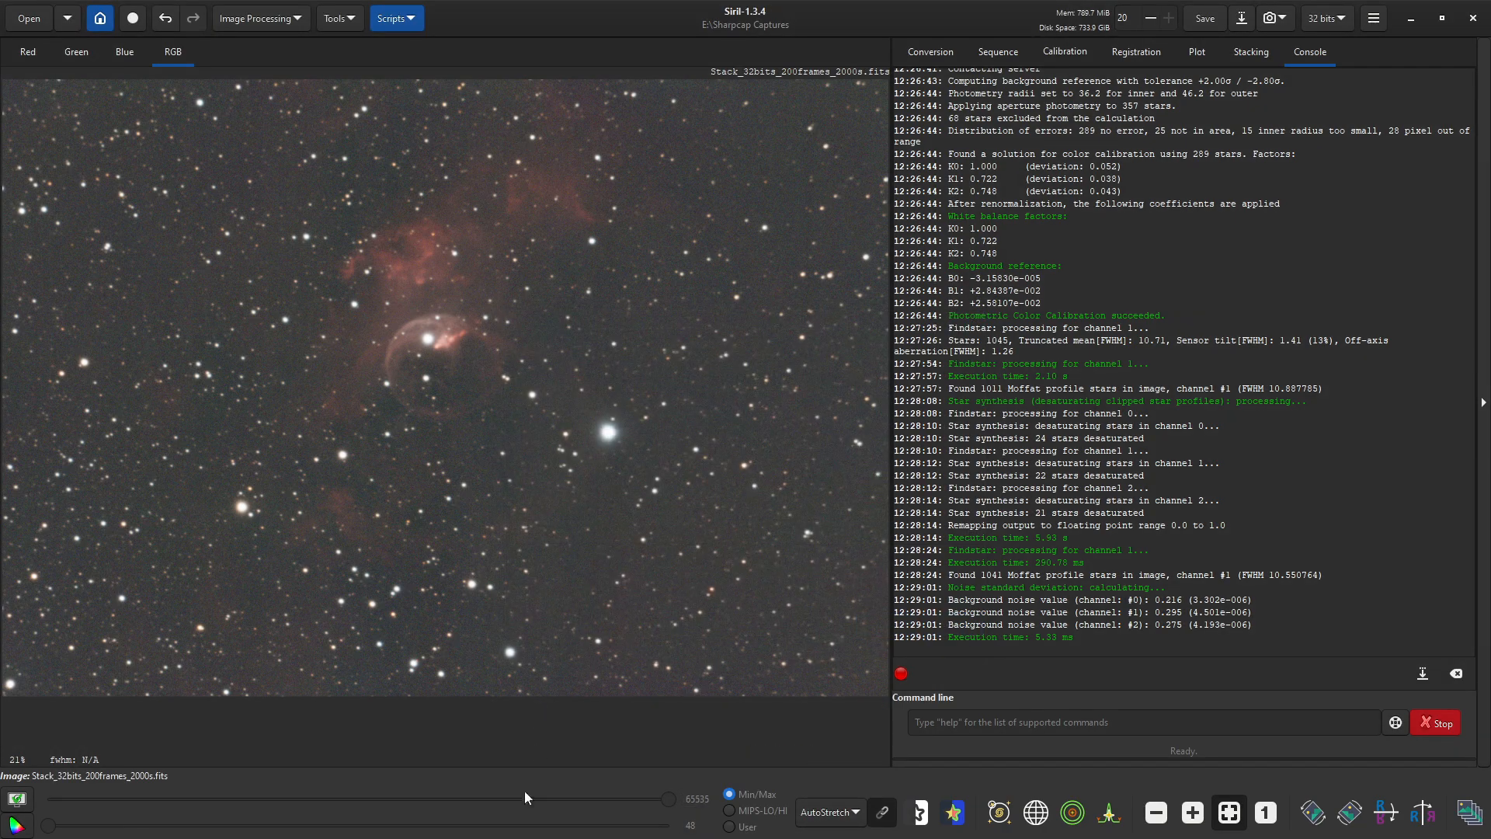
{"action": "mouse_move", "coordinate": [1107, 813]}
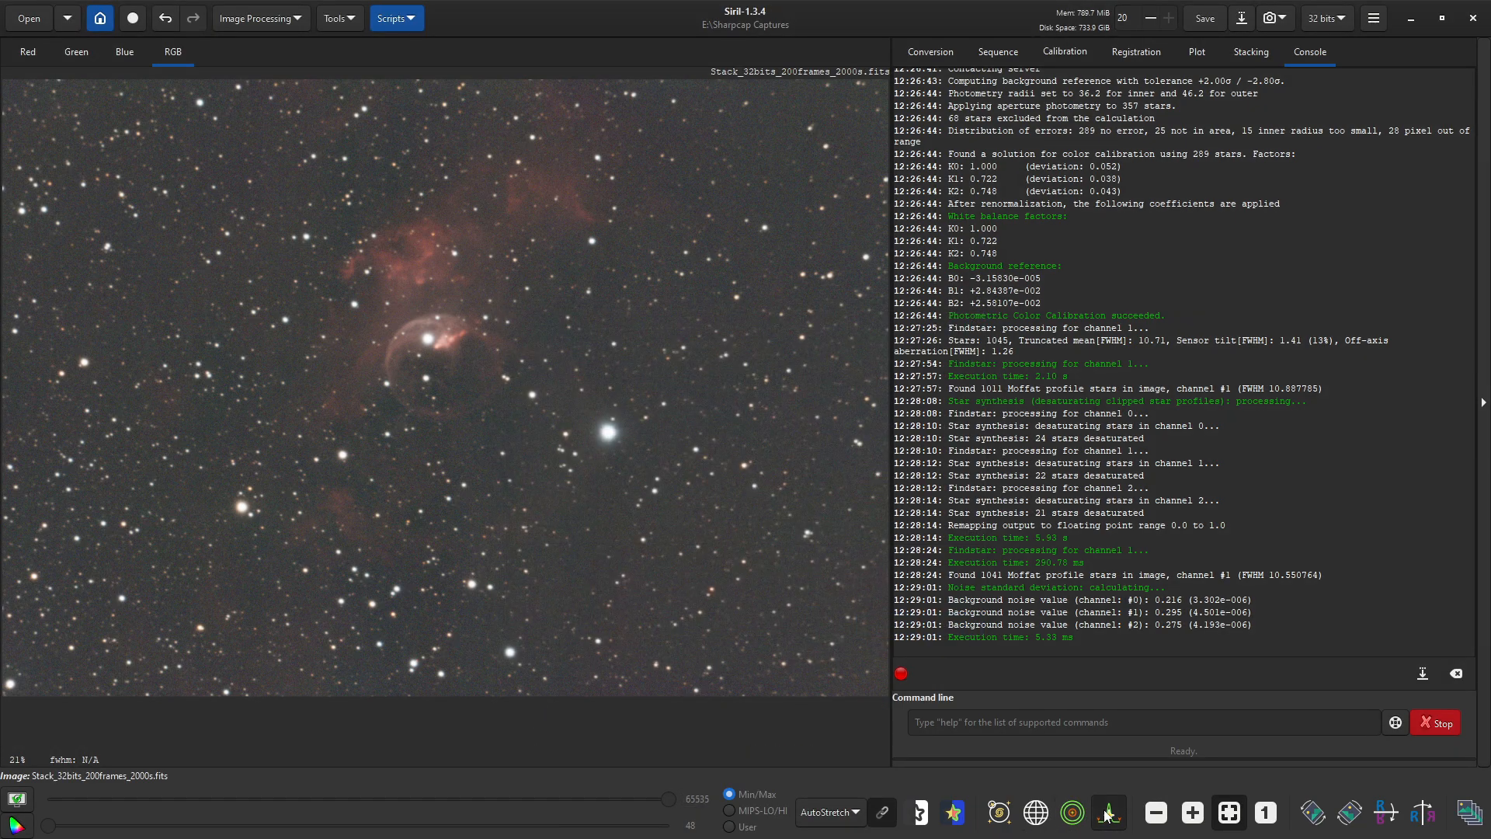
{"action": "left_click", "coordinate": [1106, 814]}
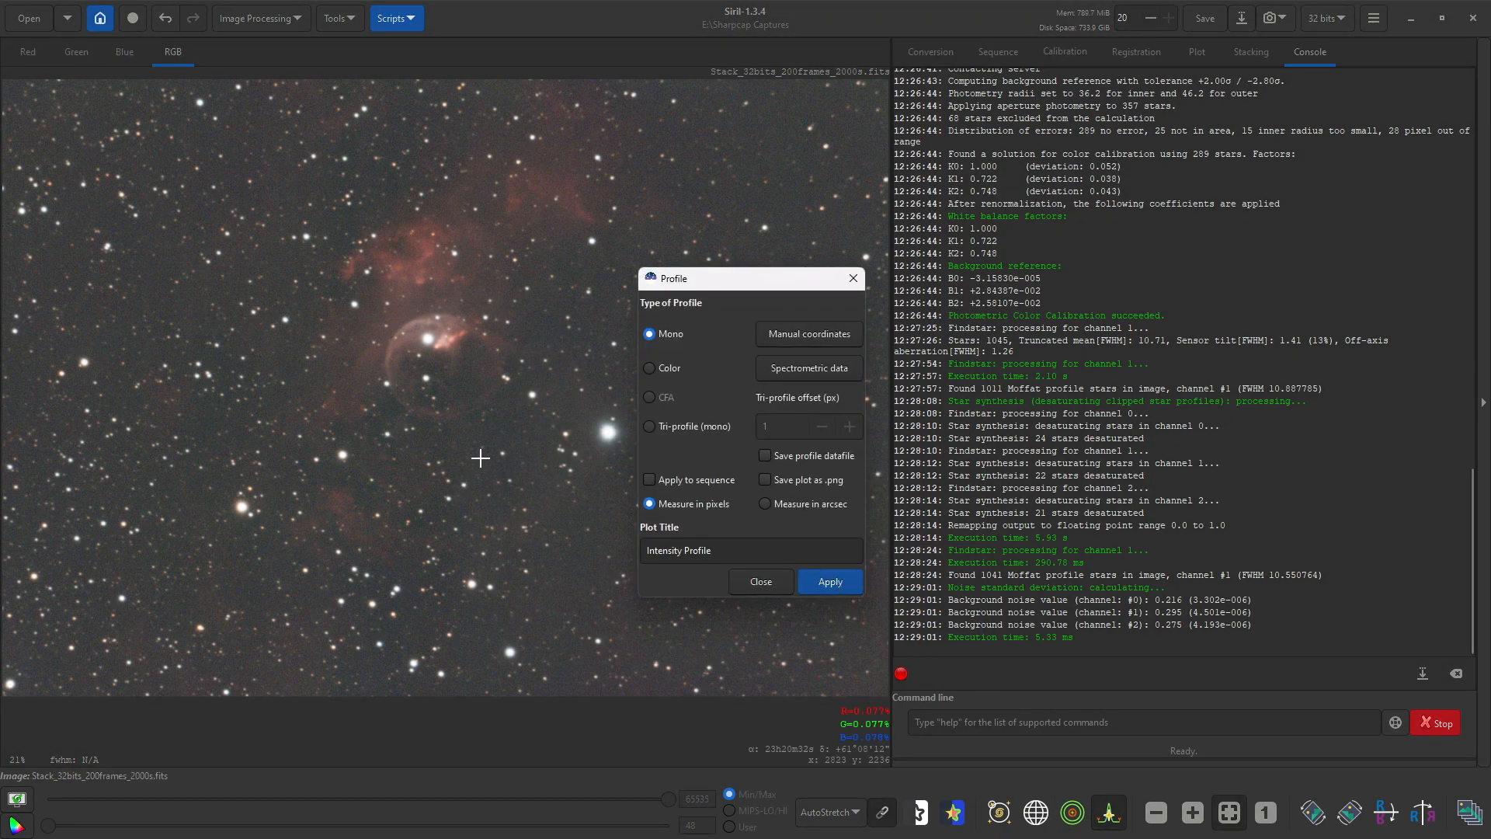
{"action": "left_click", "coordinate": [651, 368]}
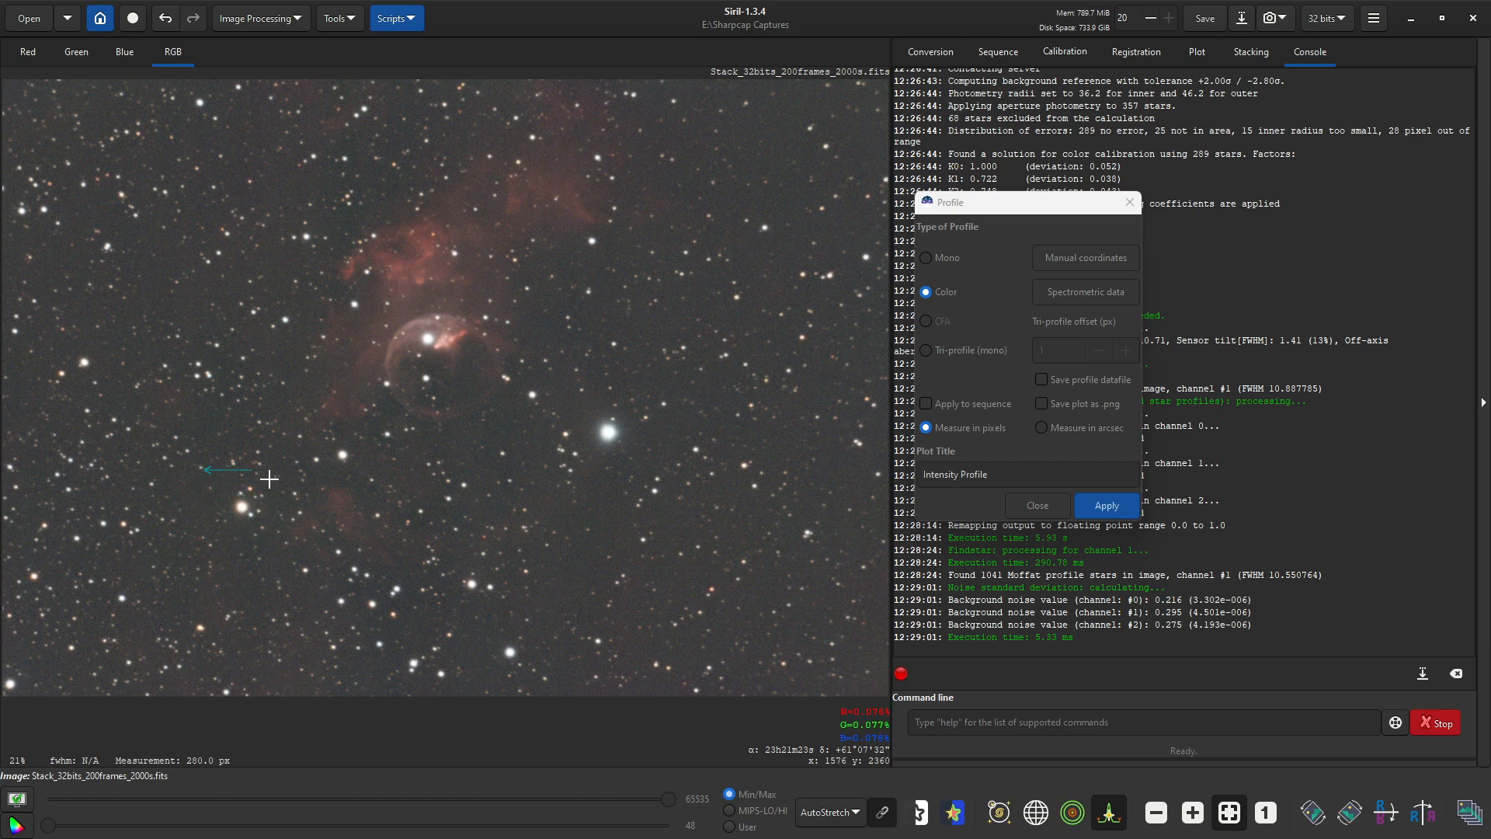
{"action": "mouse_move", "coordinate": [279, 494]}
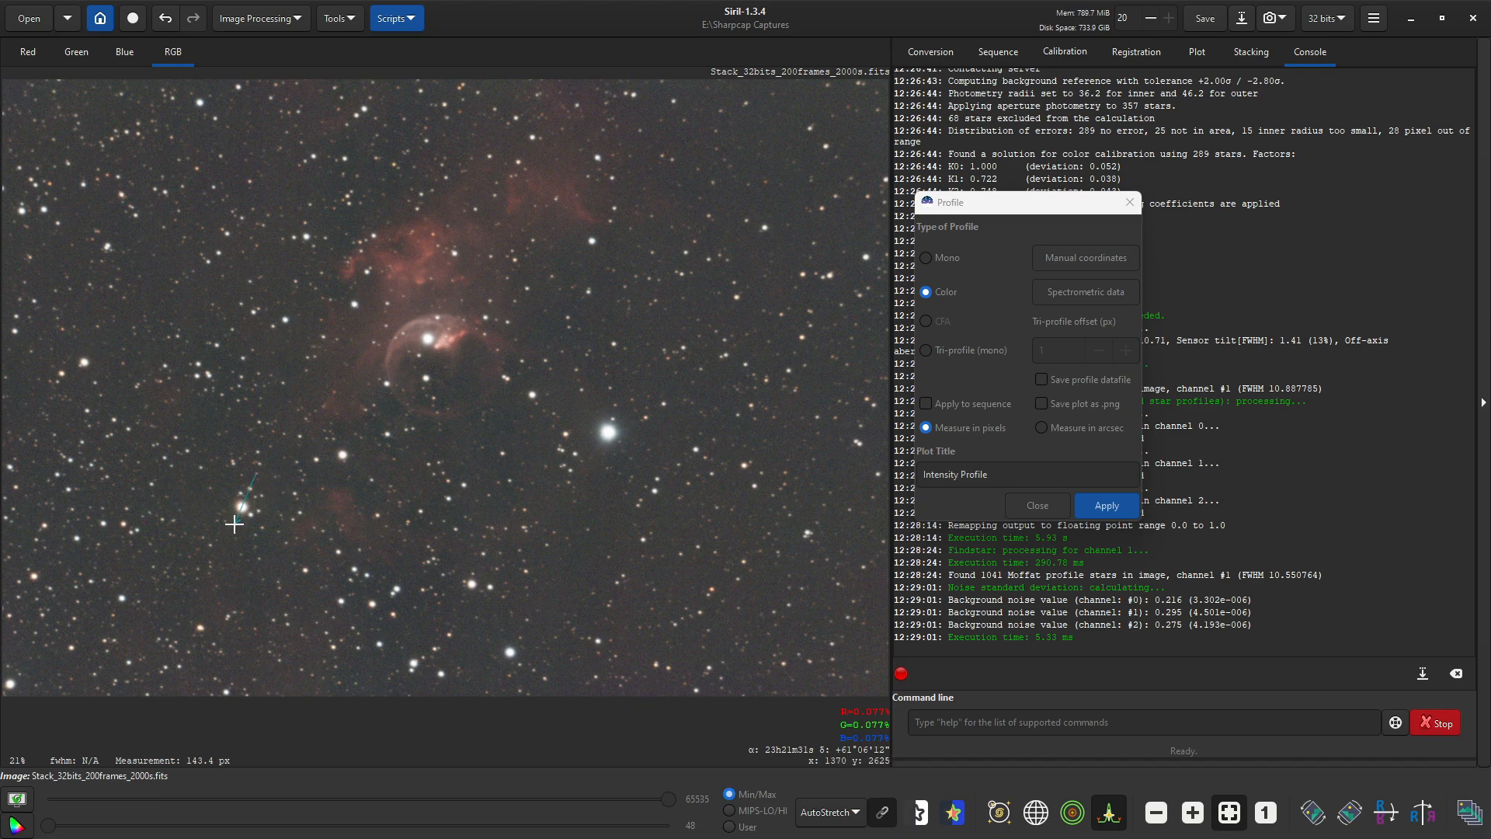
{"action": "mouse_move", "coordinate": [1089, 511]}
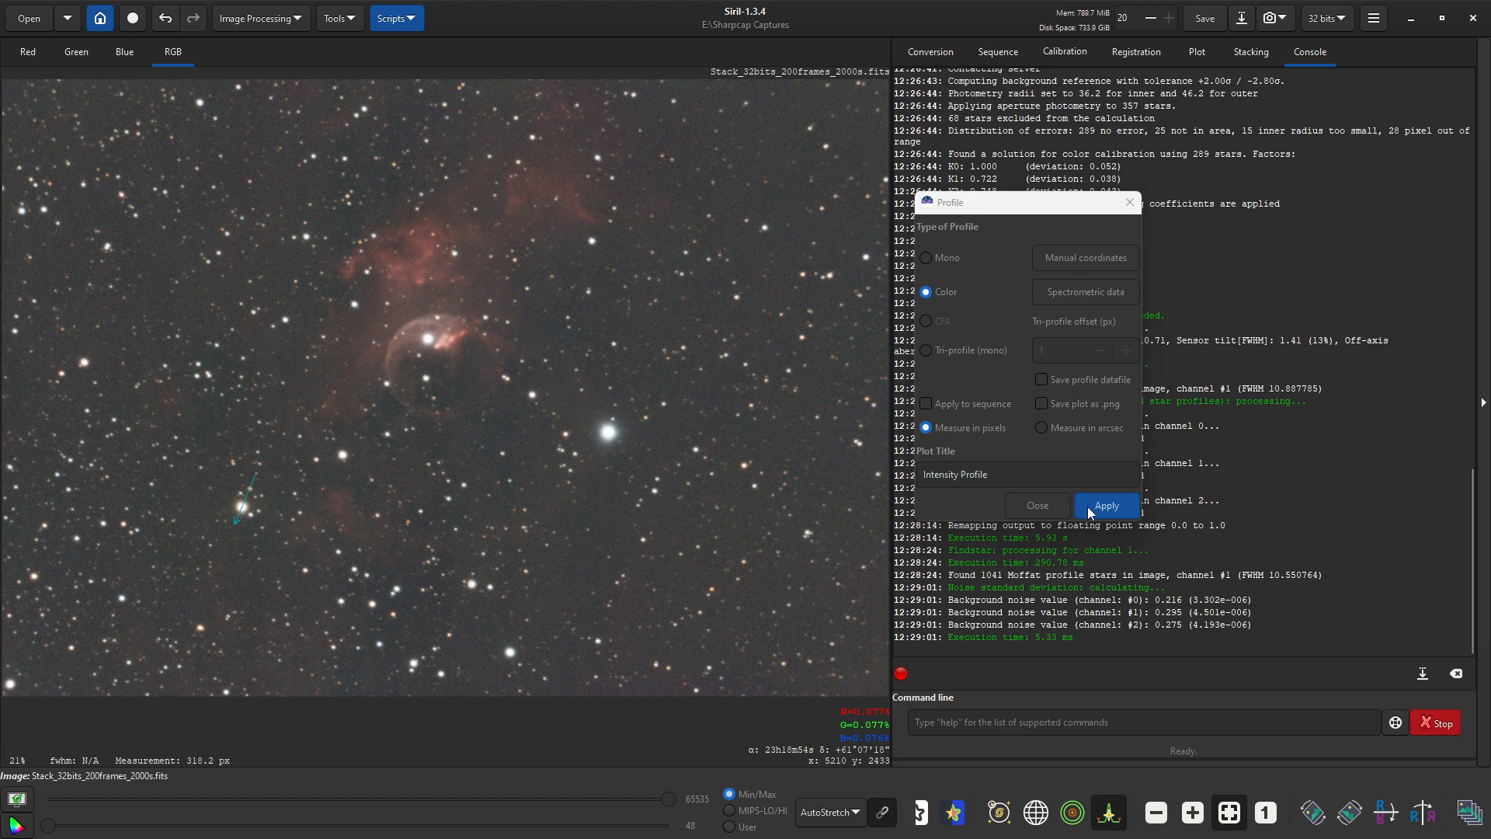
{"action": "left_click", "coordinate": [1105, 505]}
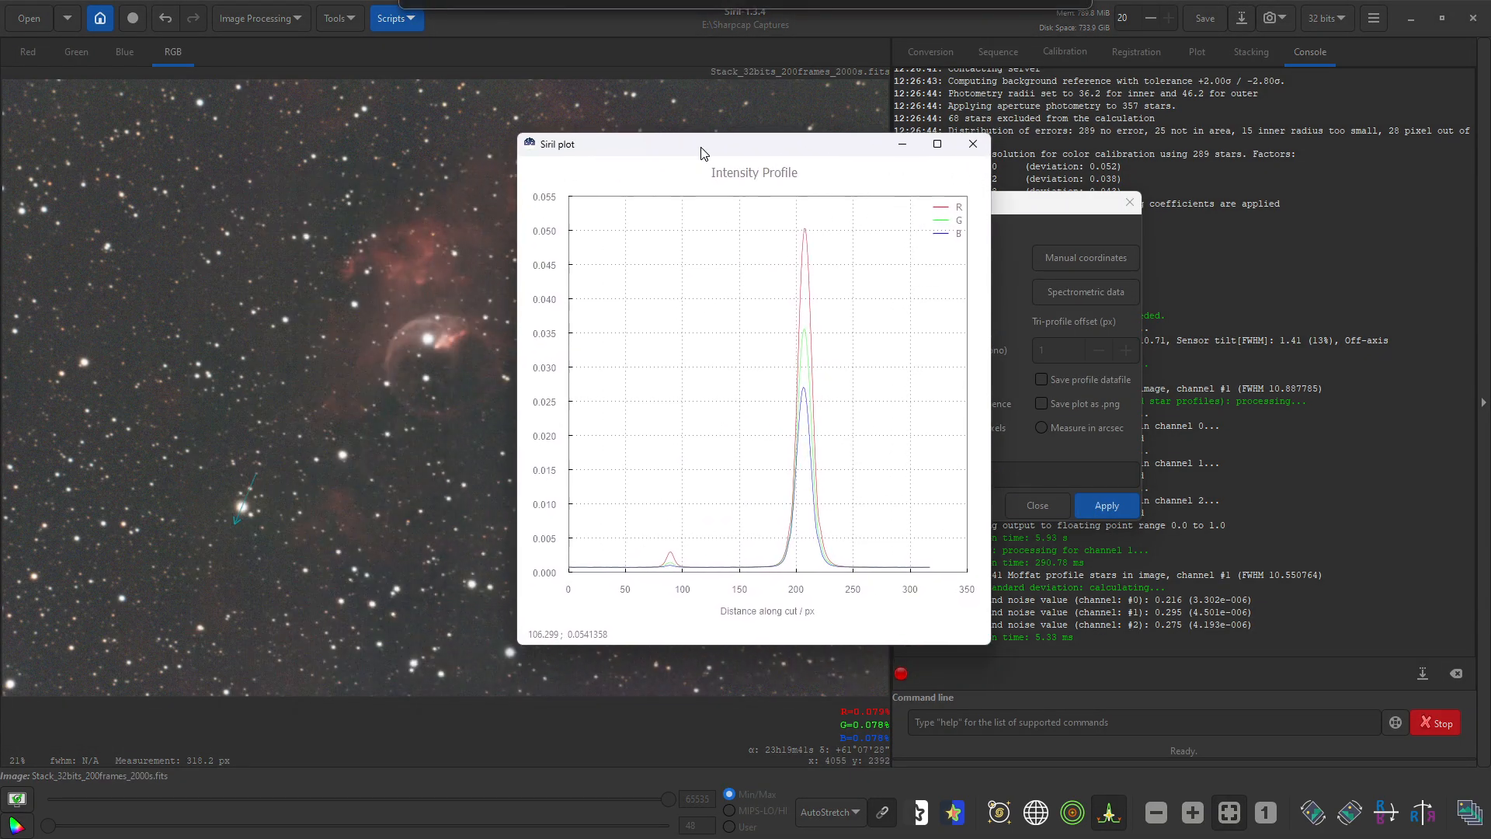
{"action": "mouse_move", "coordinate": [253, 471]}
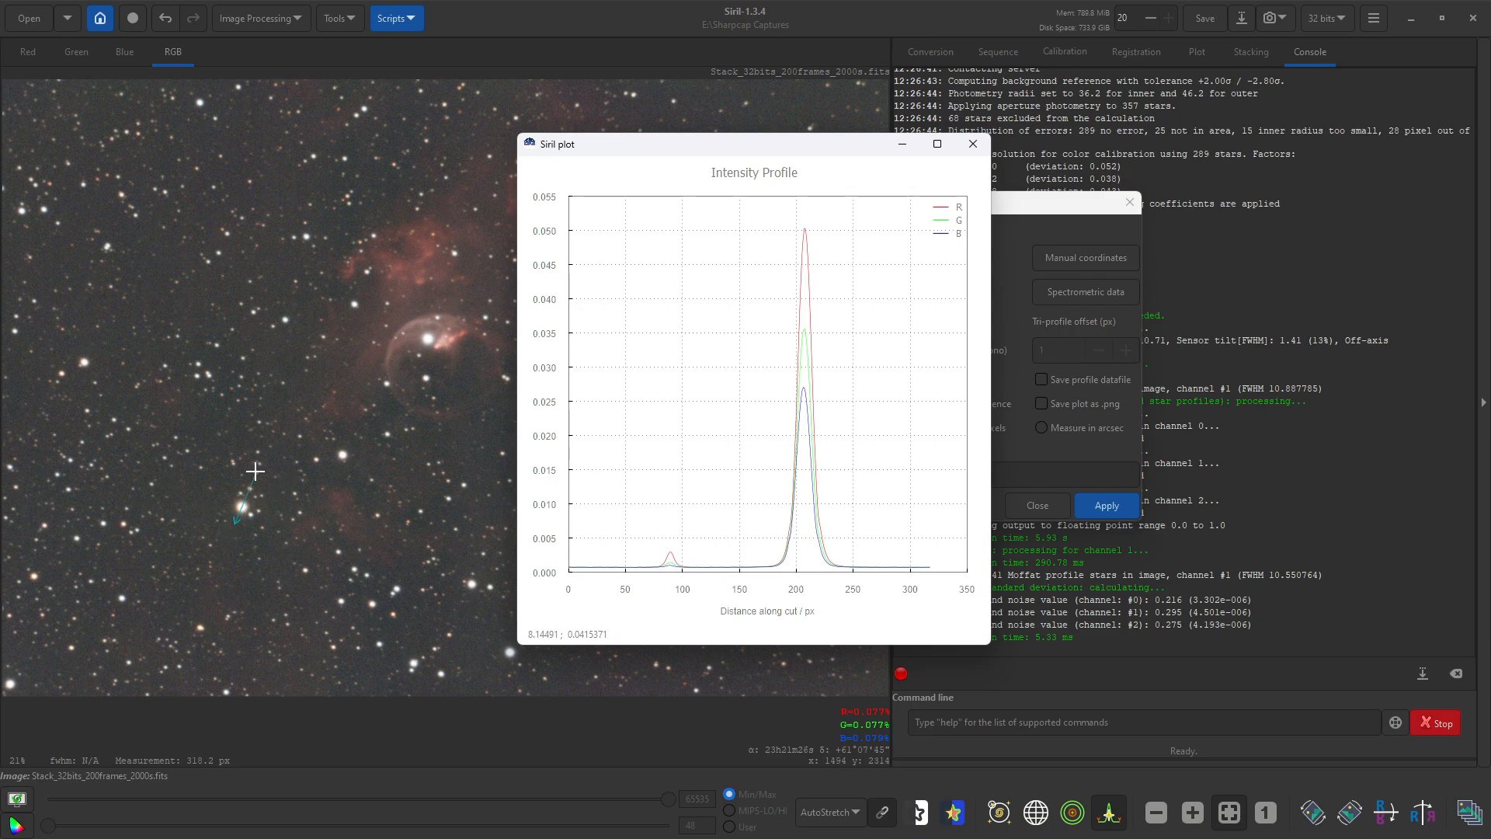
{"action": "mouse_move", "coordinate": [221, 518]}
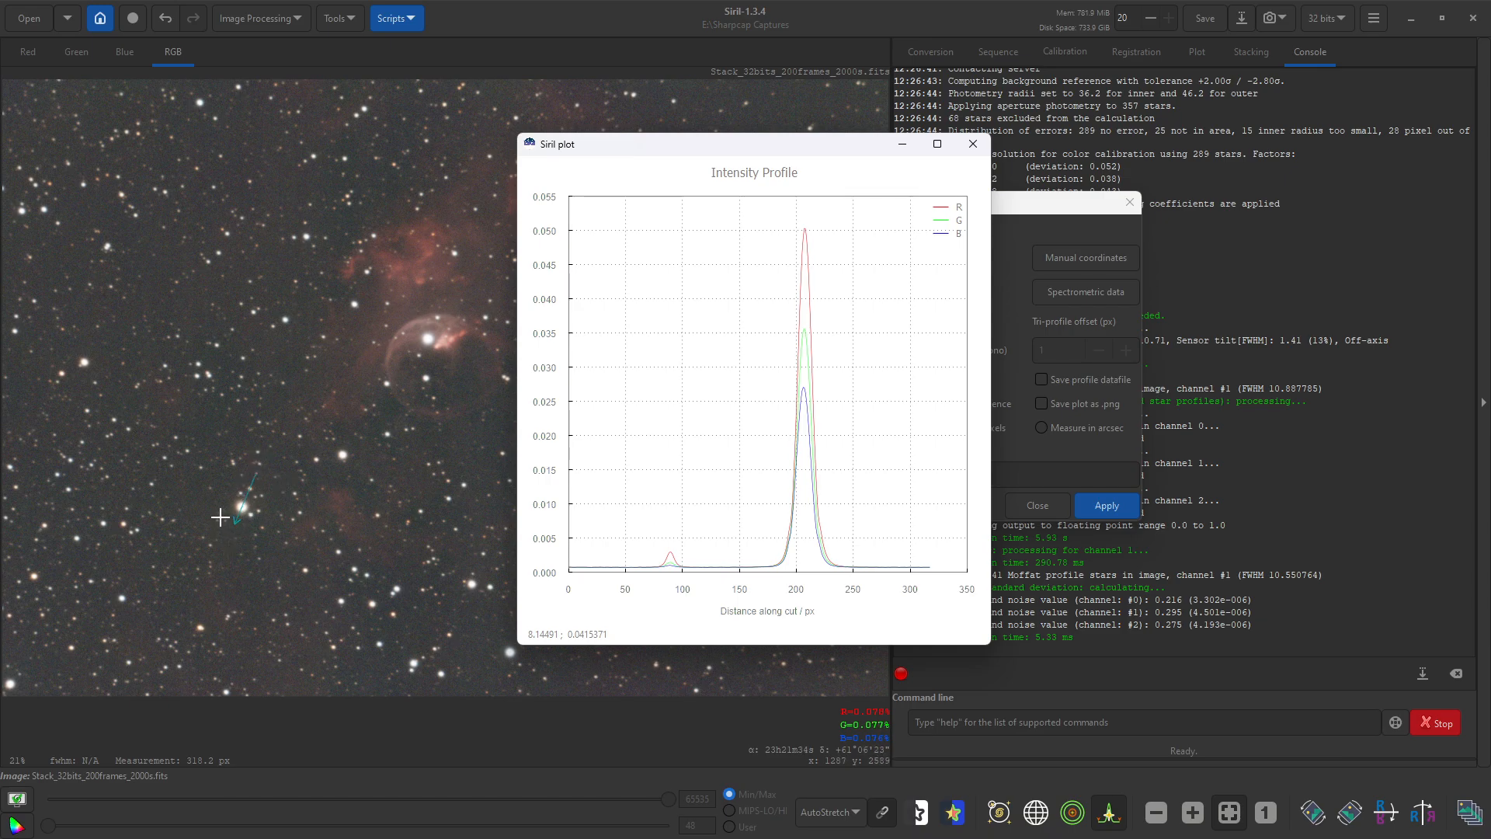
{"action": "mouse_move", "coordinate": [679, 571]}
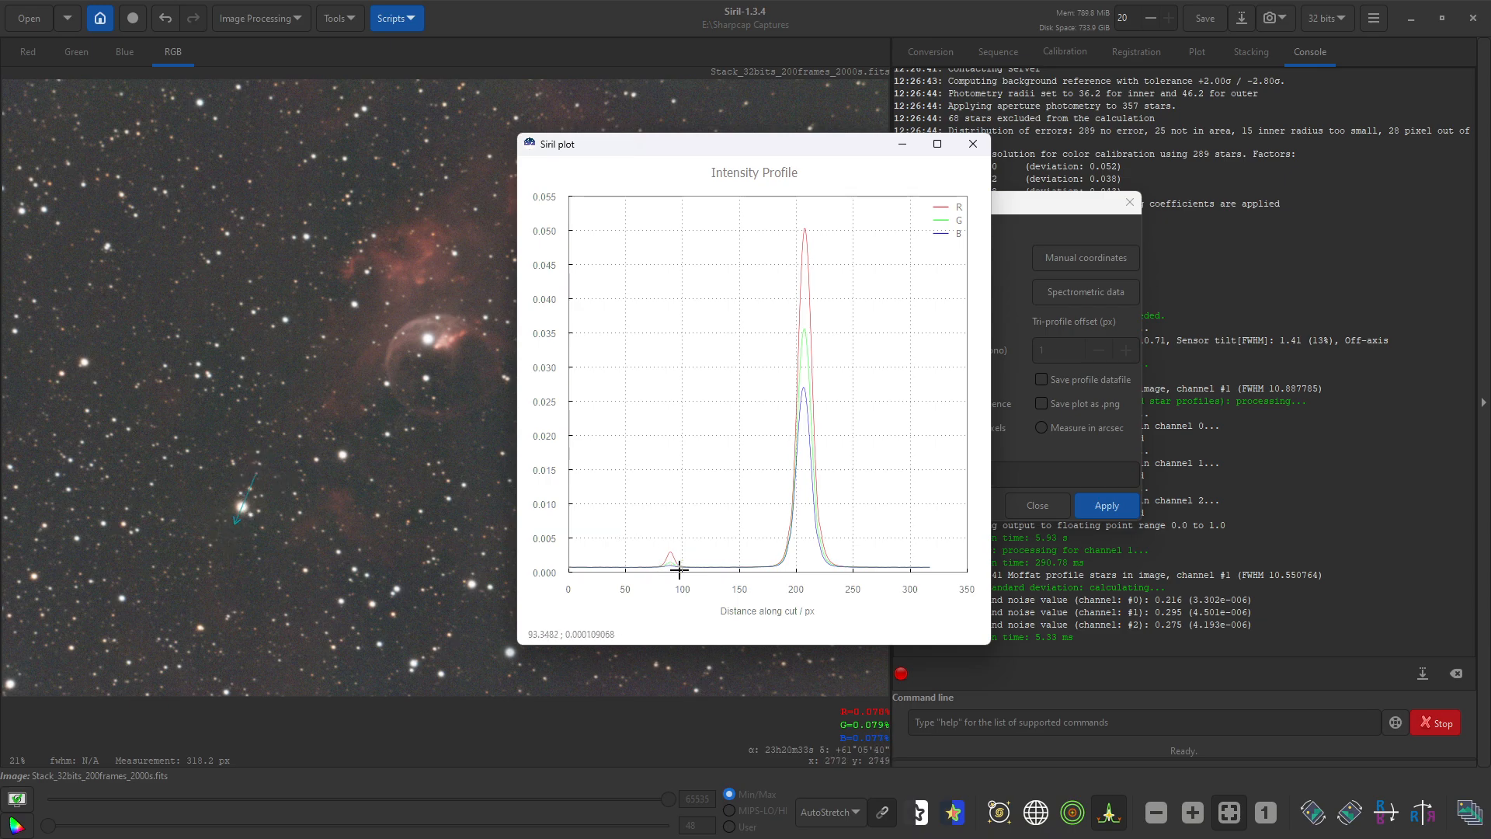
{"action": "mouse_move", "coordinate": [801, 364]}
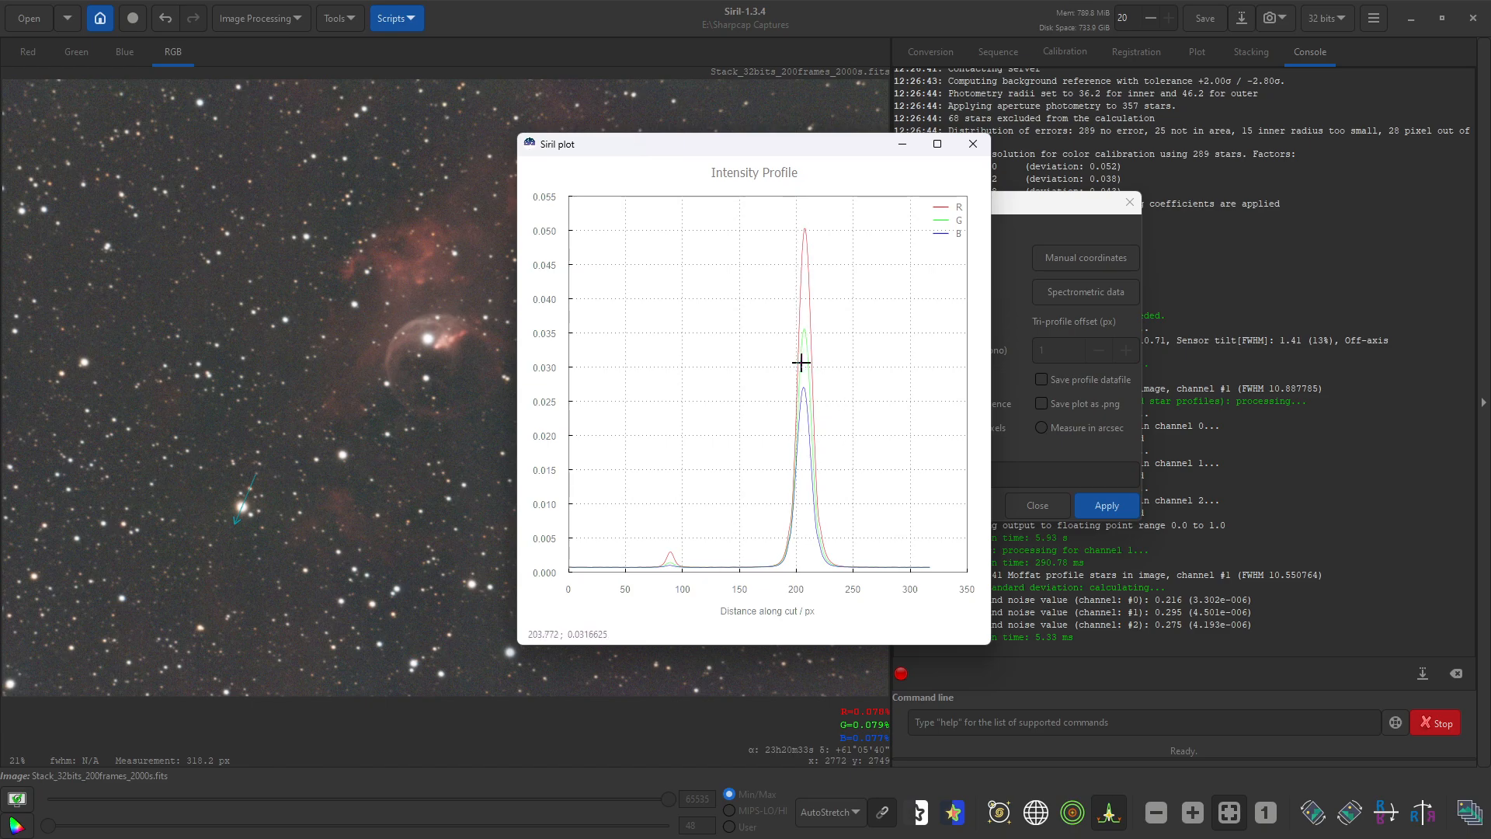
{"action": "mouse_move", "coordinate": [812, 314]}
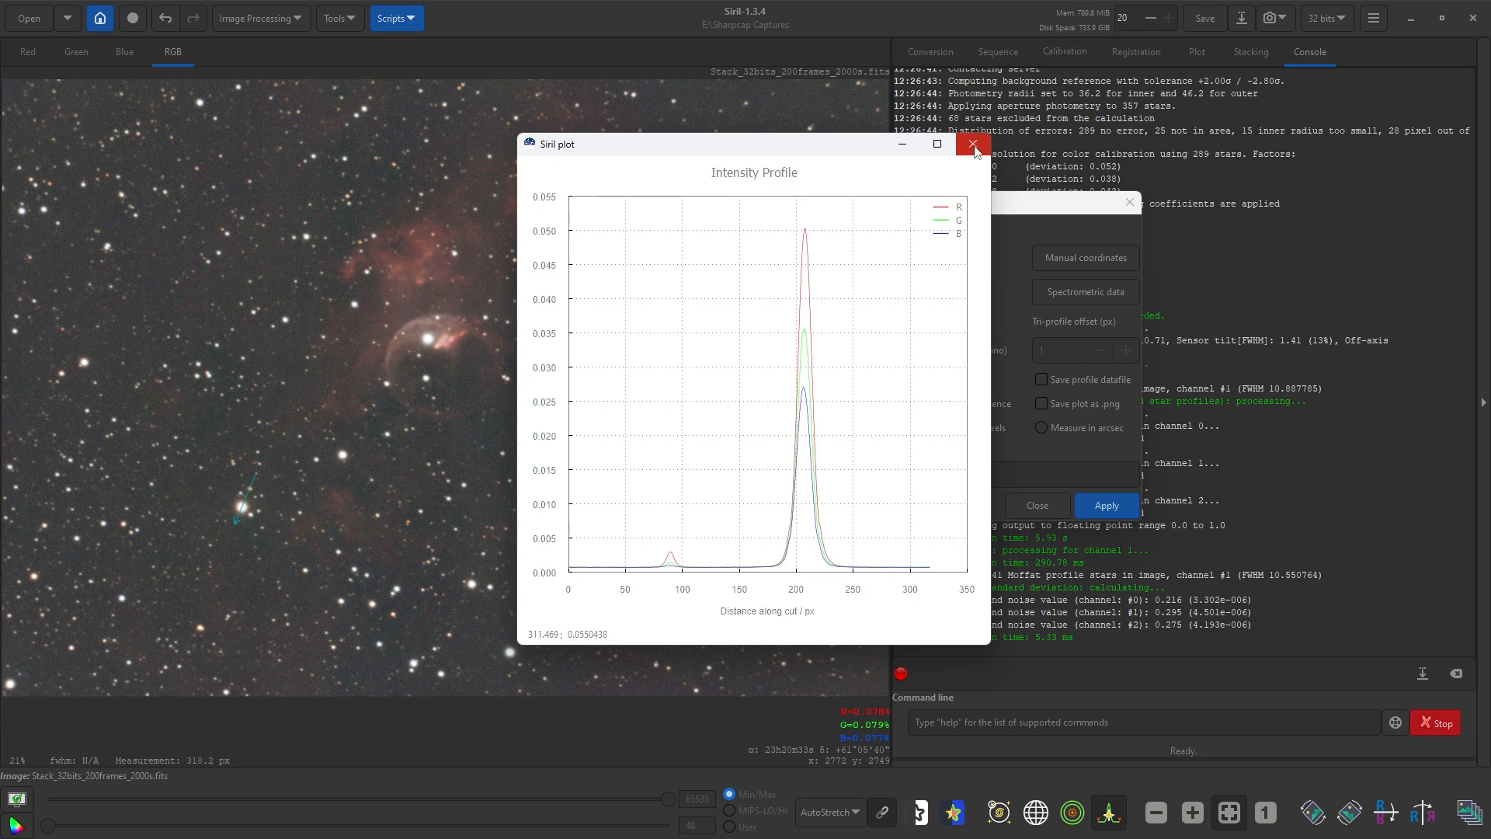
{"action": "left_click", "coordinate": [972, 143]}
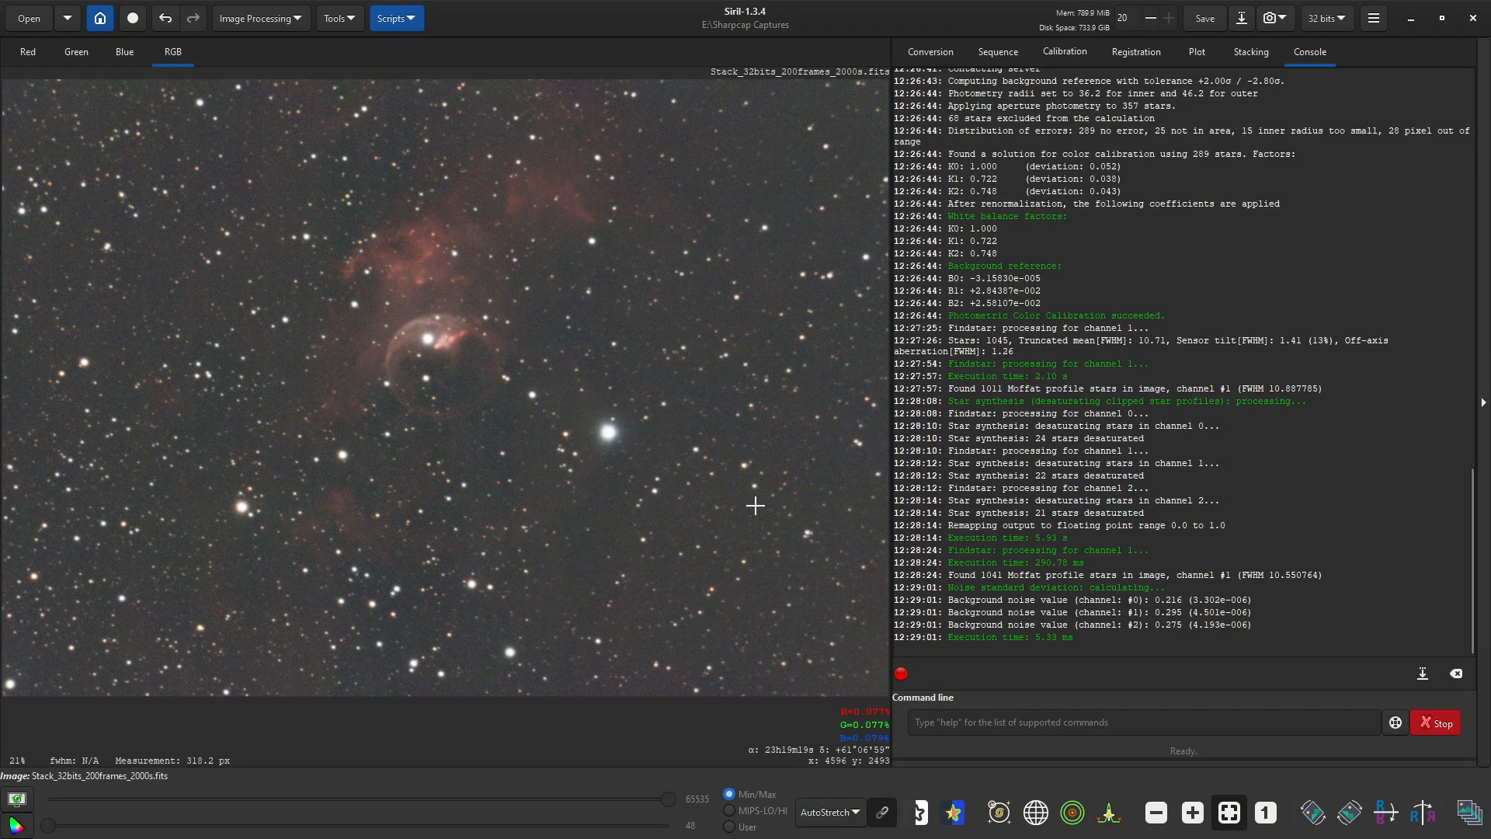
{"action": "mouse_move", "coordinate": [581, 435]}
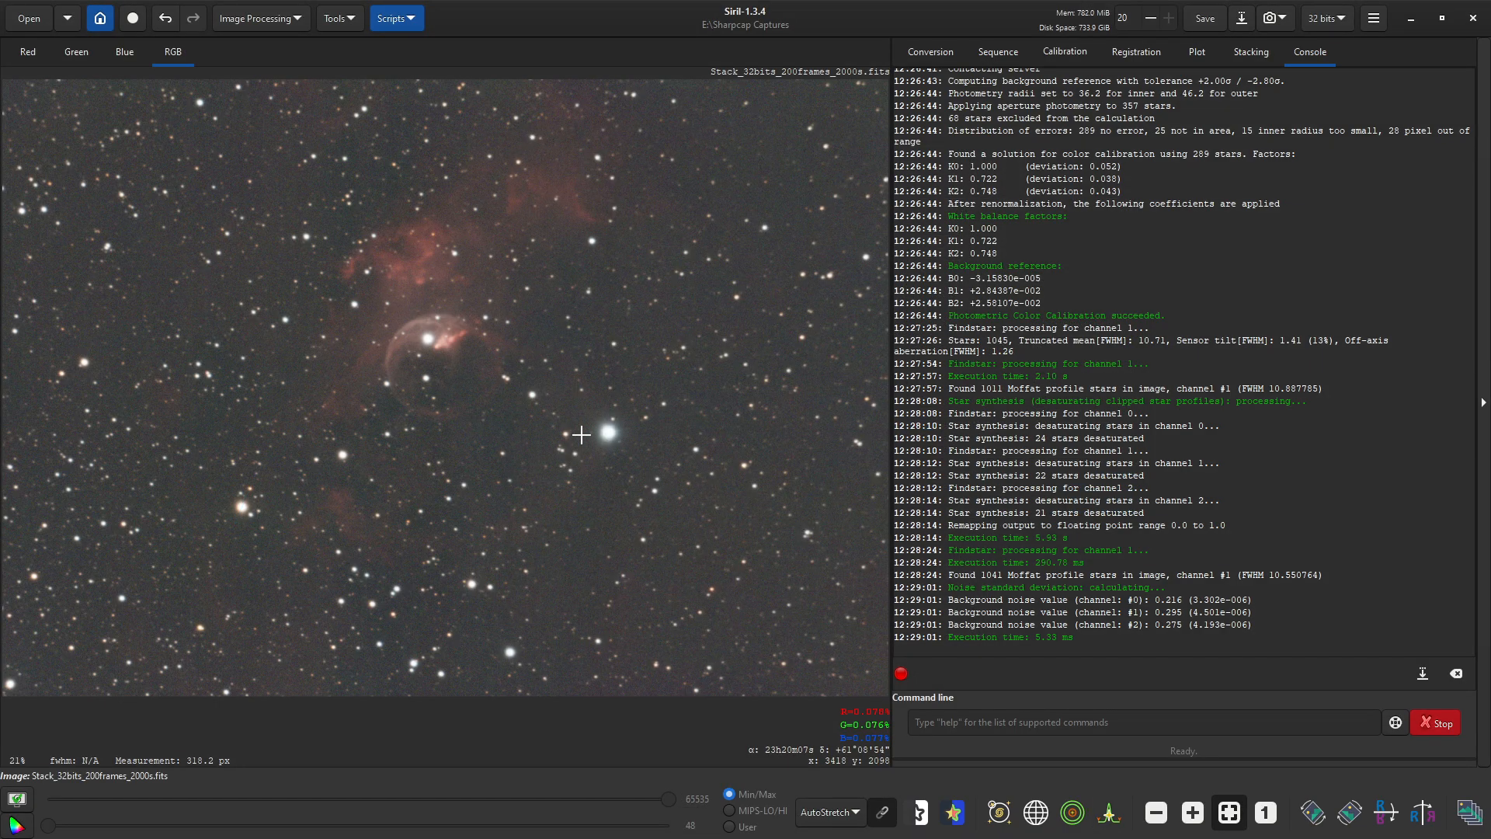
{"action": "left_click", "coordinate": [260, 17]}
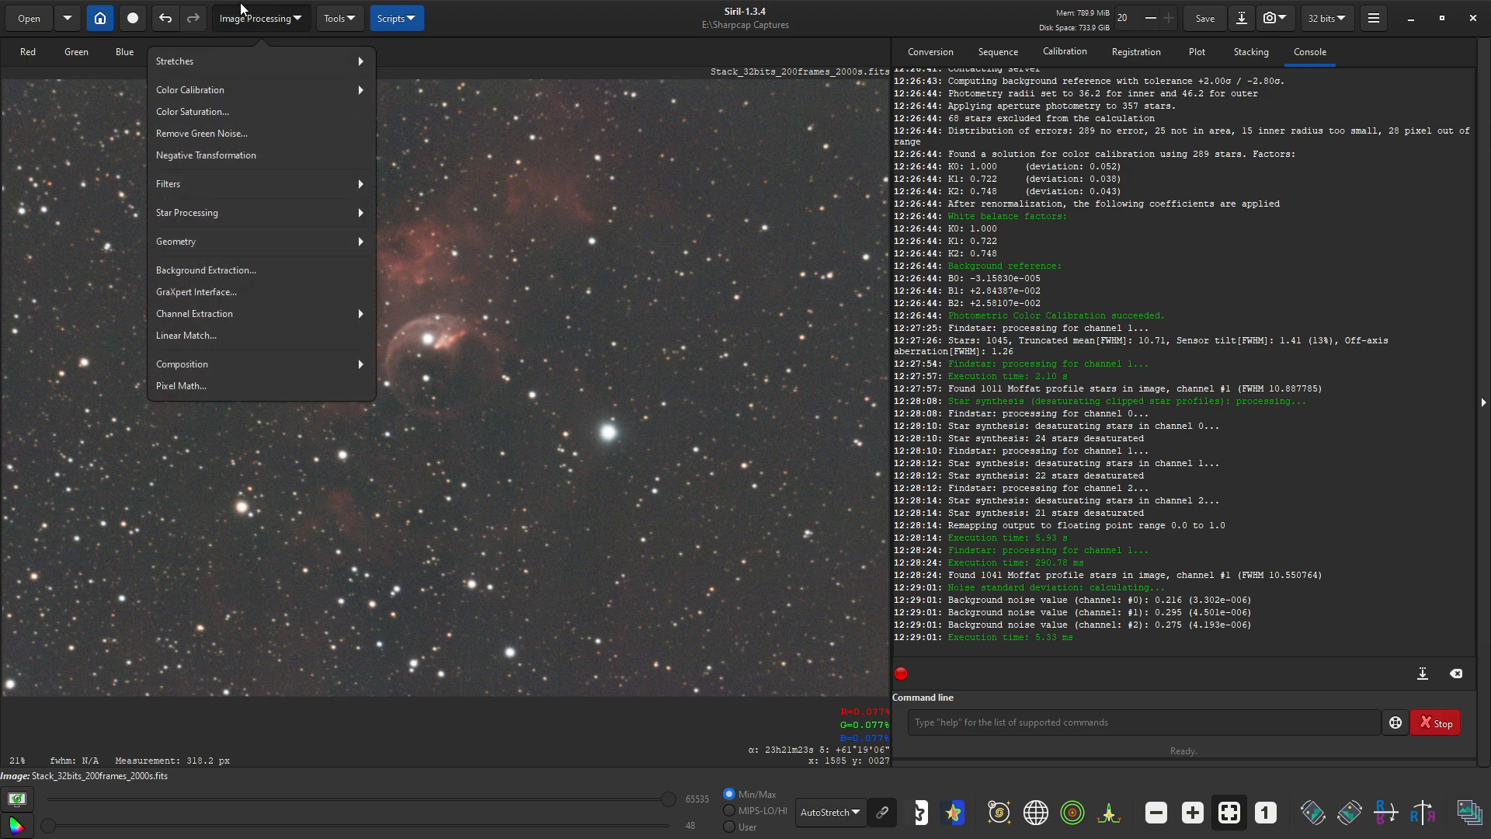
{"action": "mouse_move", "coordinate": [201, 134]}
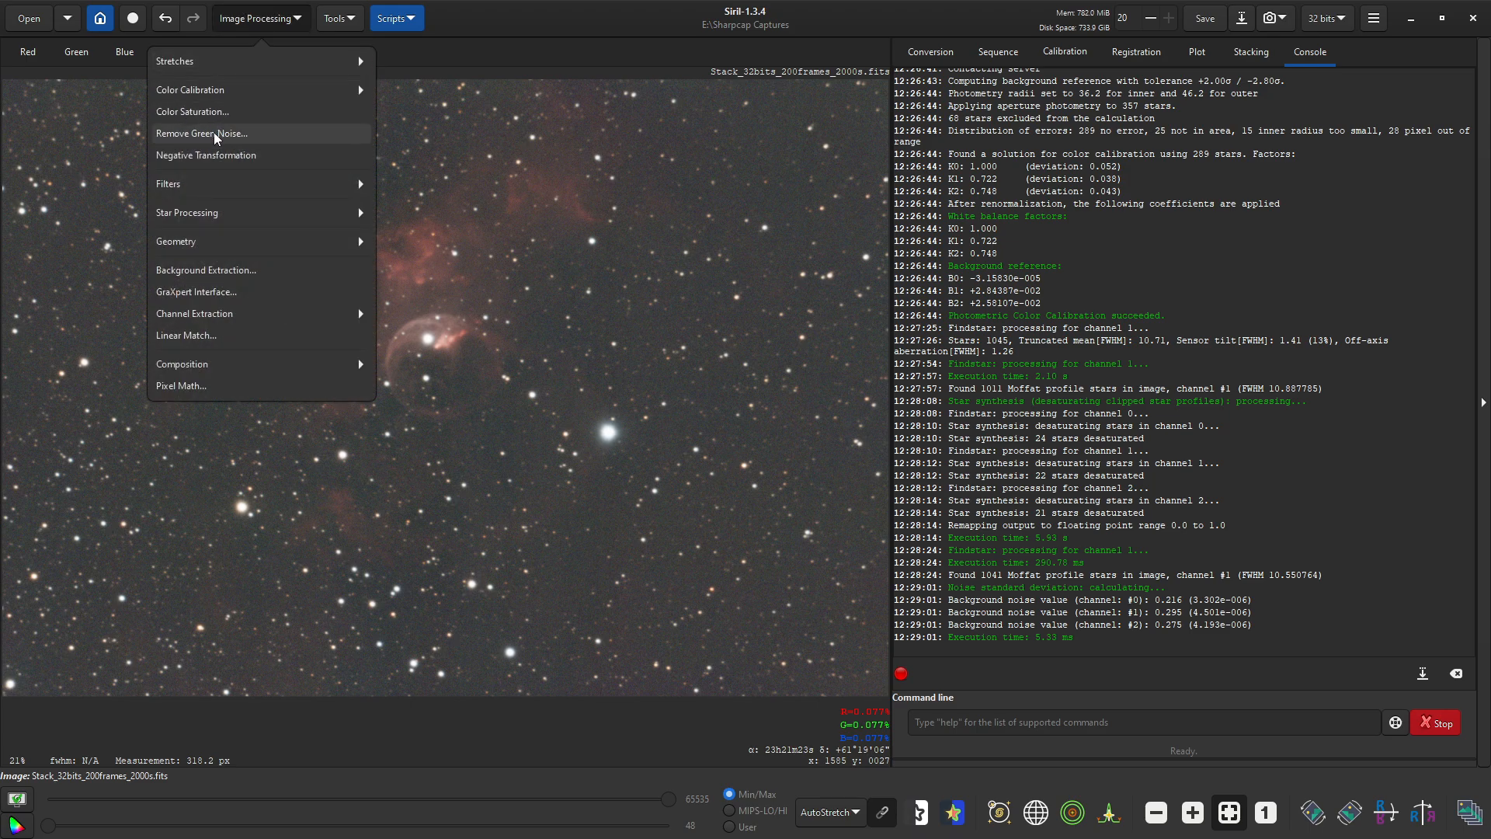
{"action": "mouse_move", "coordinate": [214, 139]}
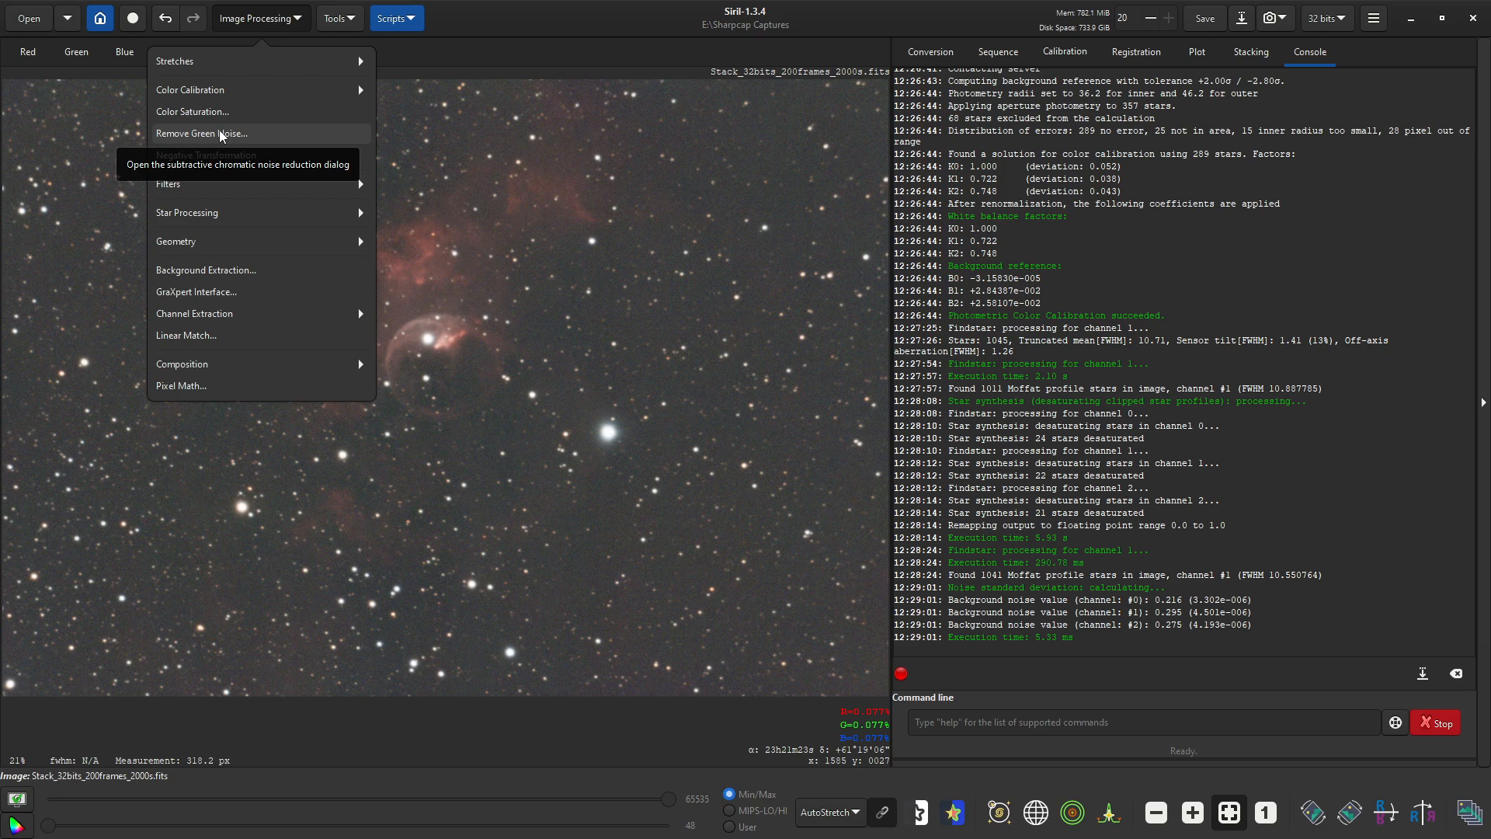
{"action": "left_click", "coordinate": [190, 90]}
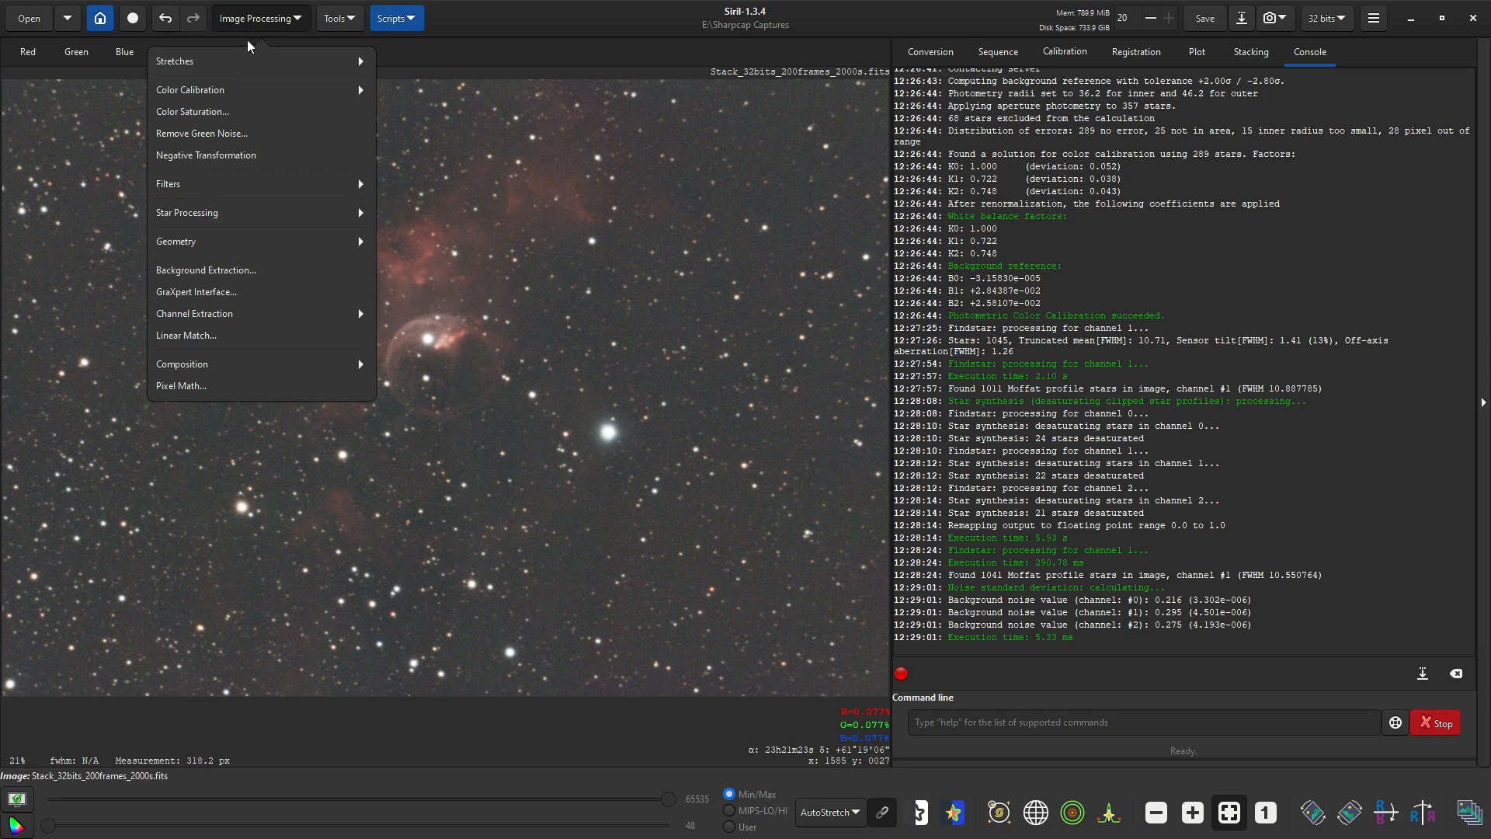
{"action": "left_click", "coordinate": [201, 134]}
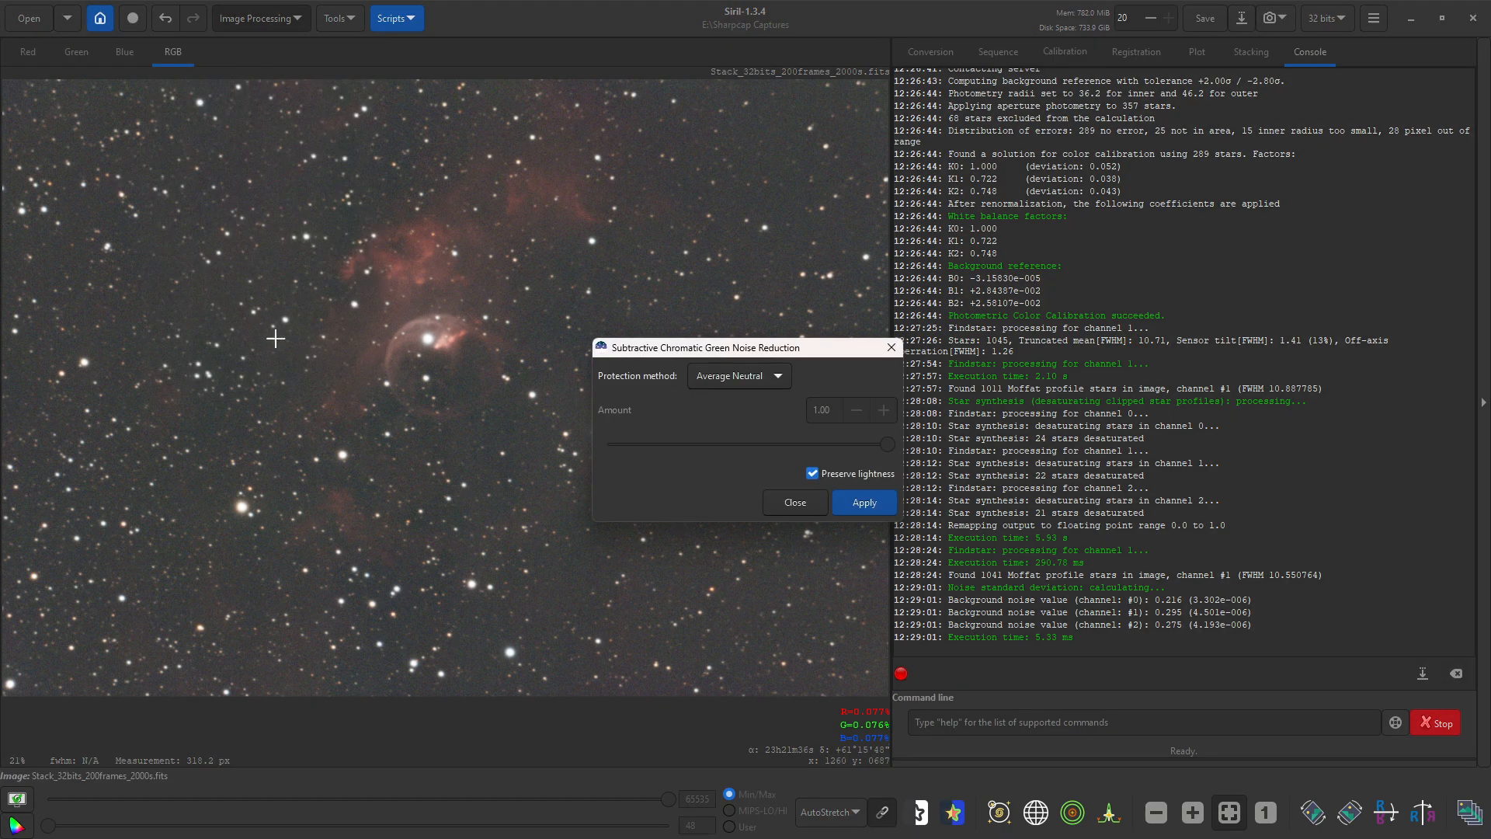
{"action": "left_click", "coordinate": [862, 502]}
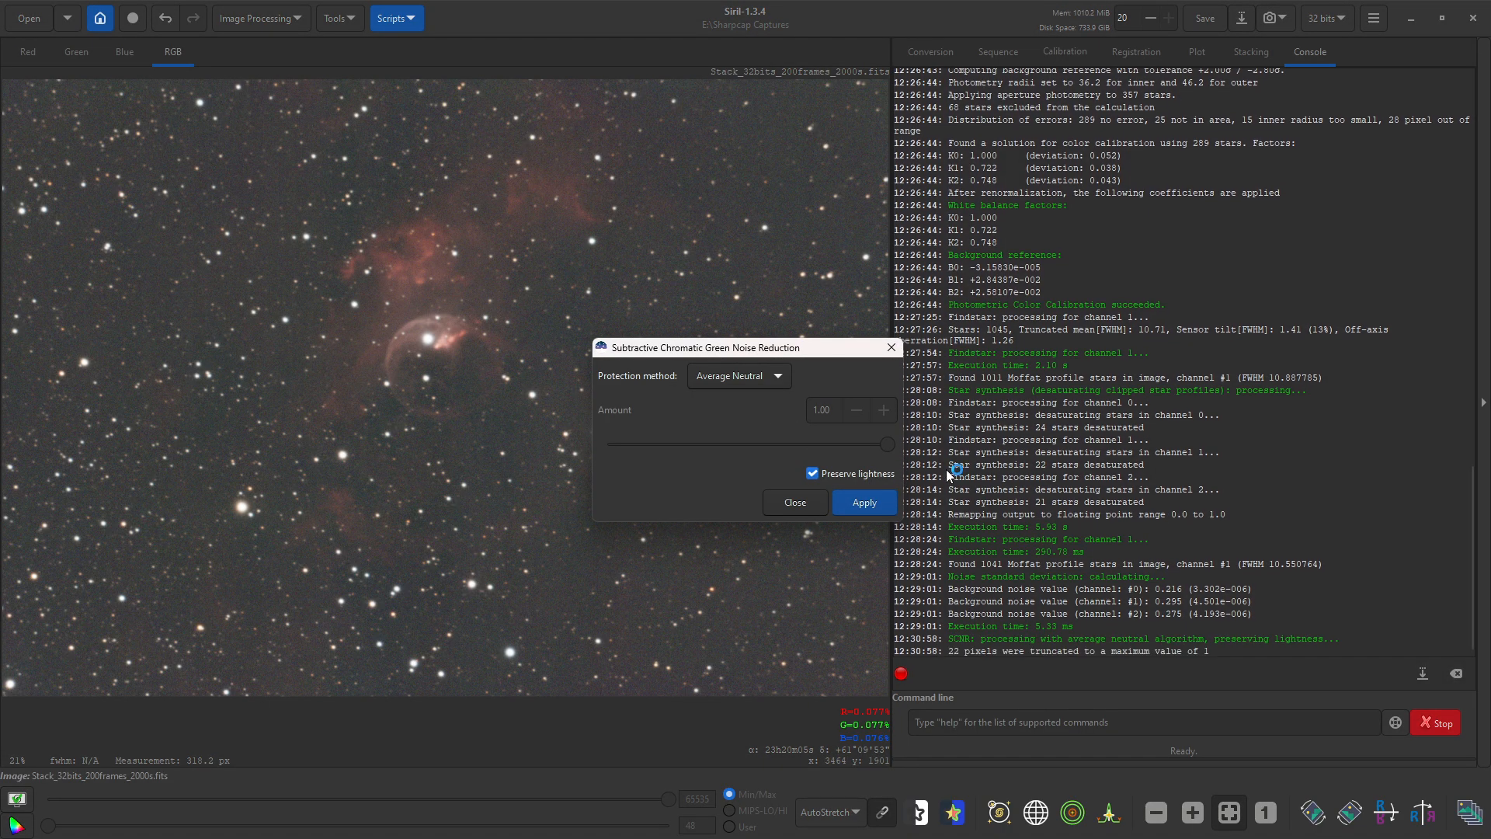
{"action": "left_click", "coordinate": [863, 502]}
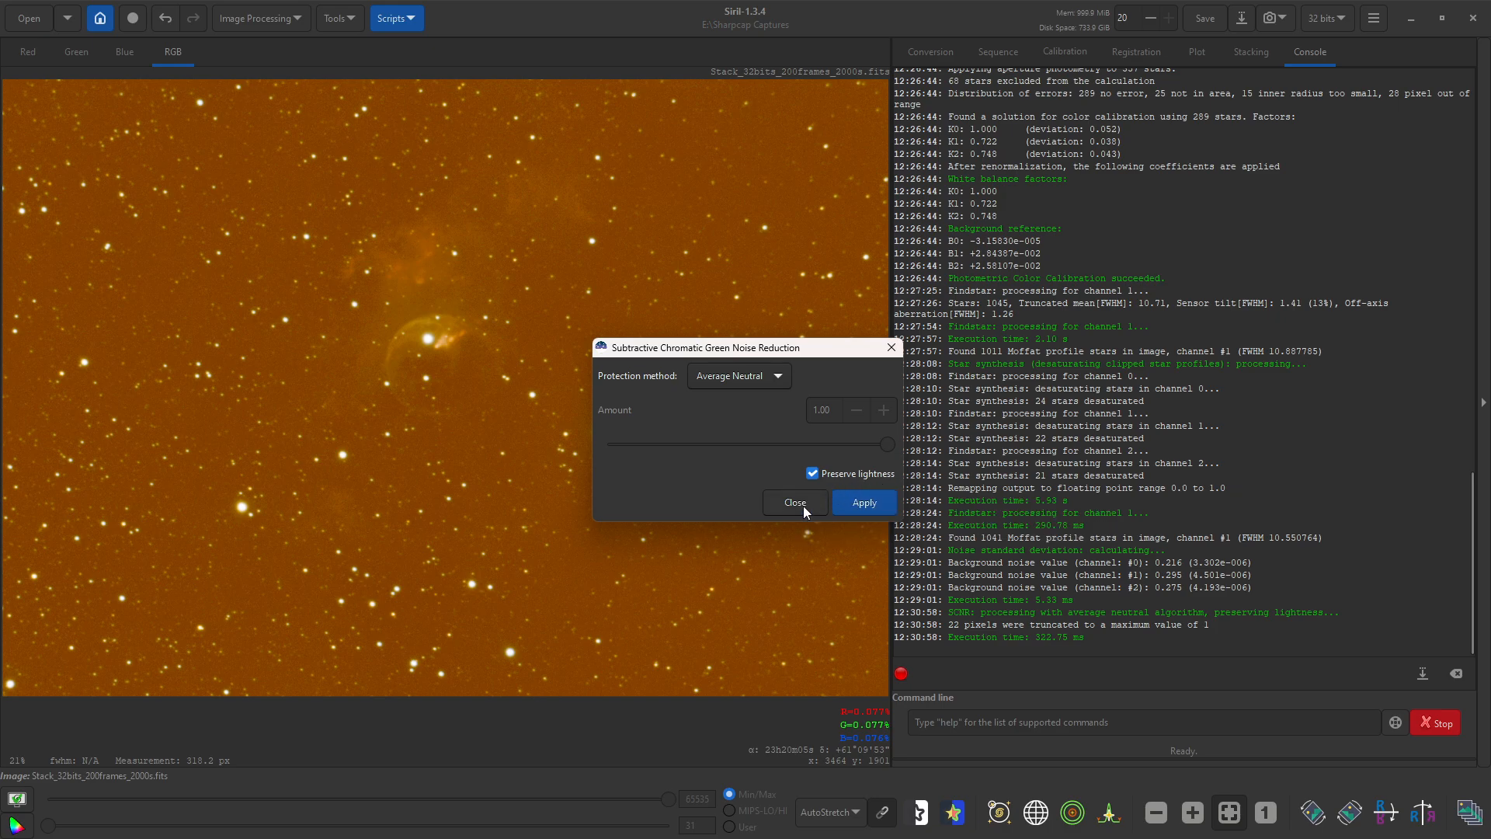
{"action": "left_click", "coordinate": [794, 501]}
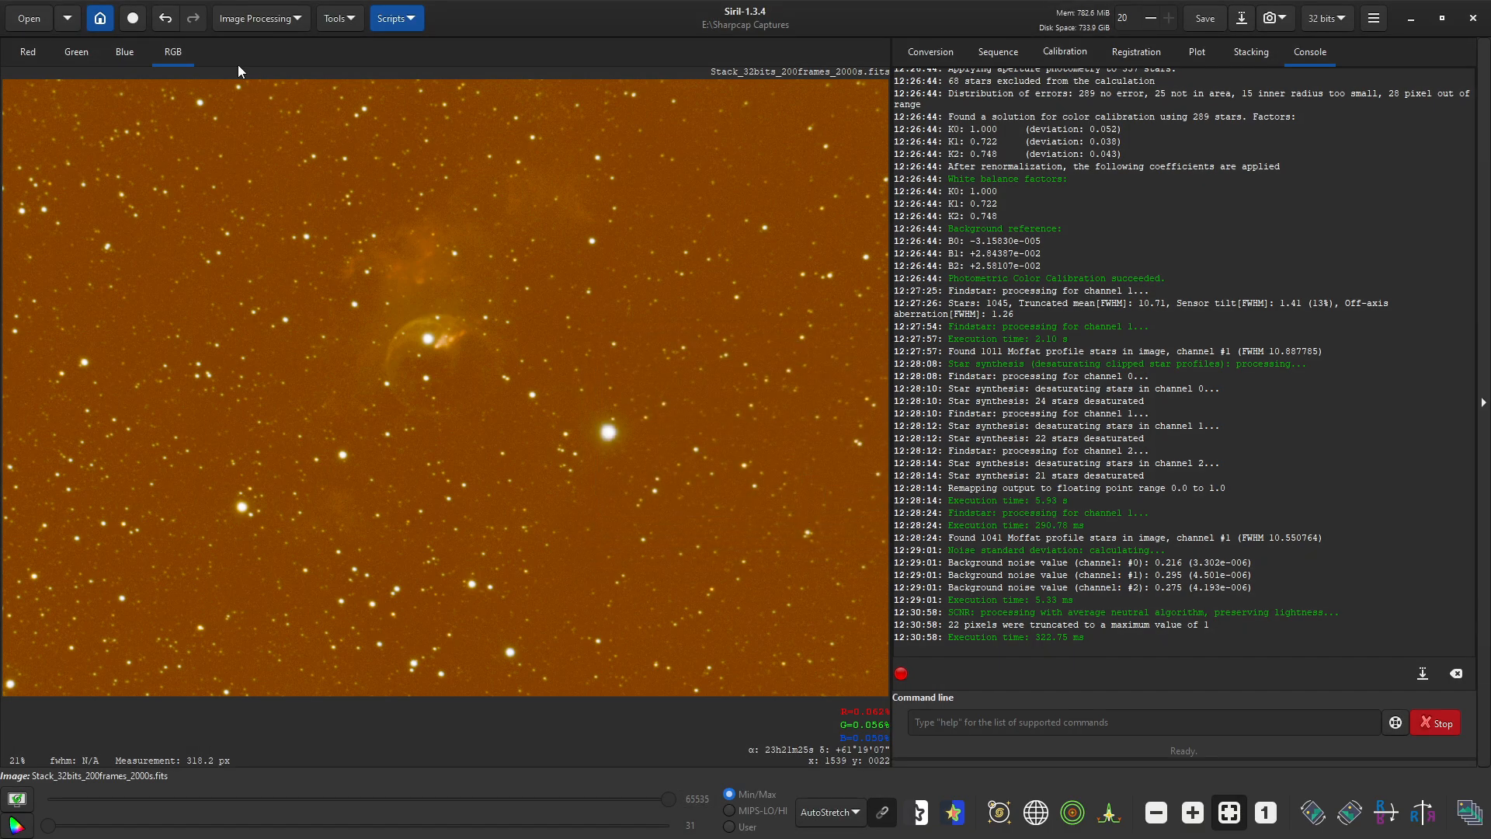
{"action": "left_click", "coordinate": [164, 17]}
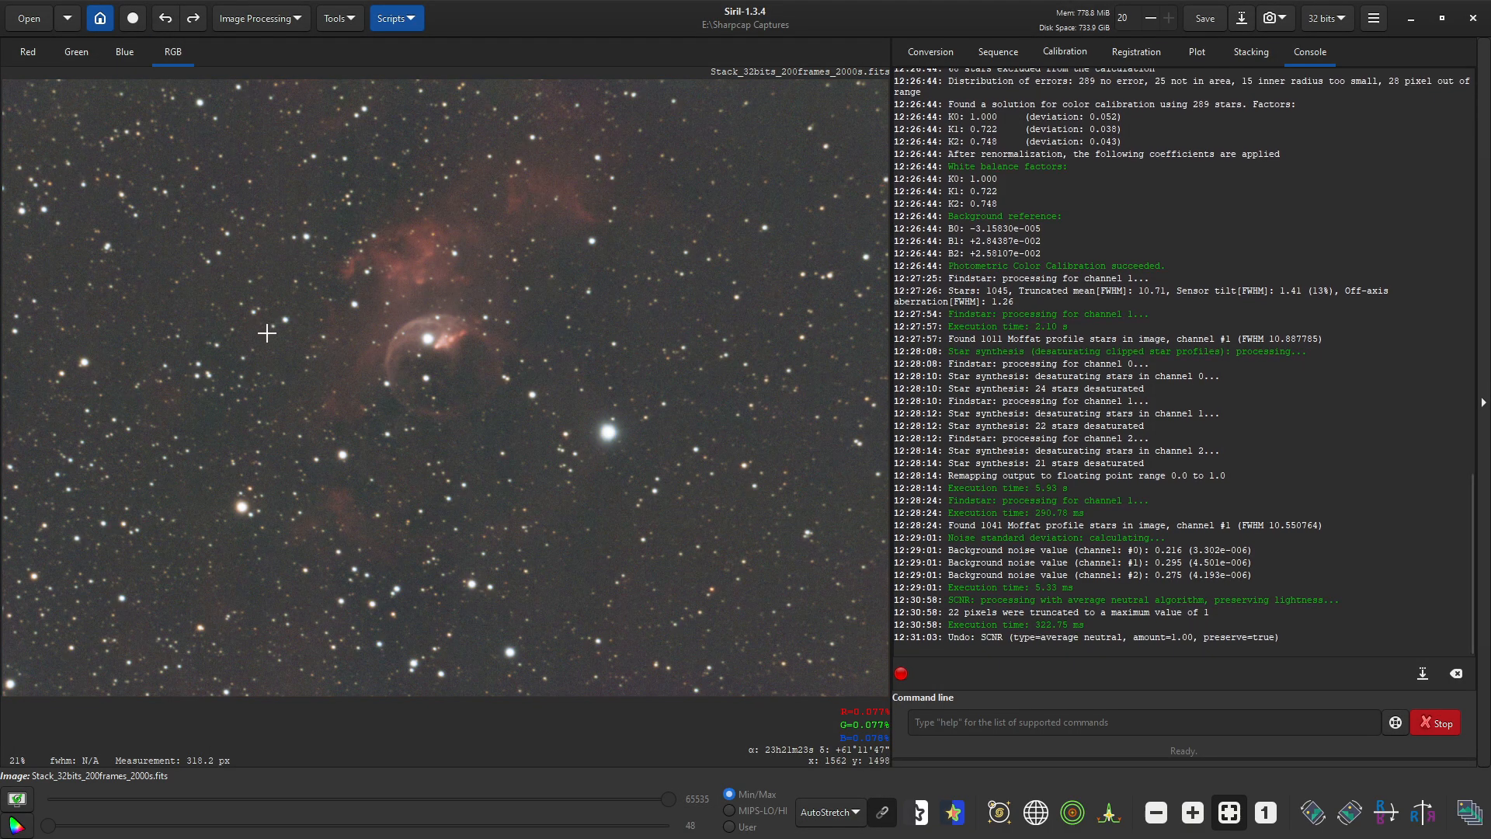
{"action": "mouse_move", "coordinate": [281, 363]}
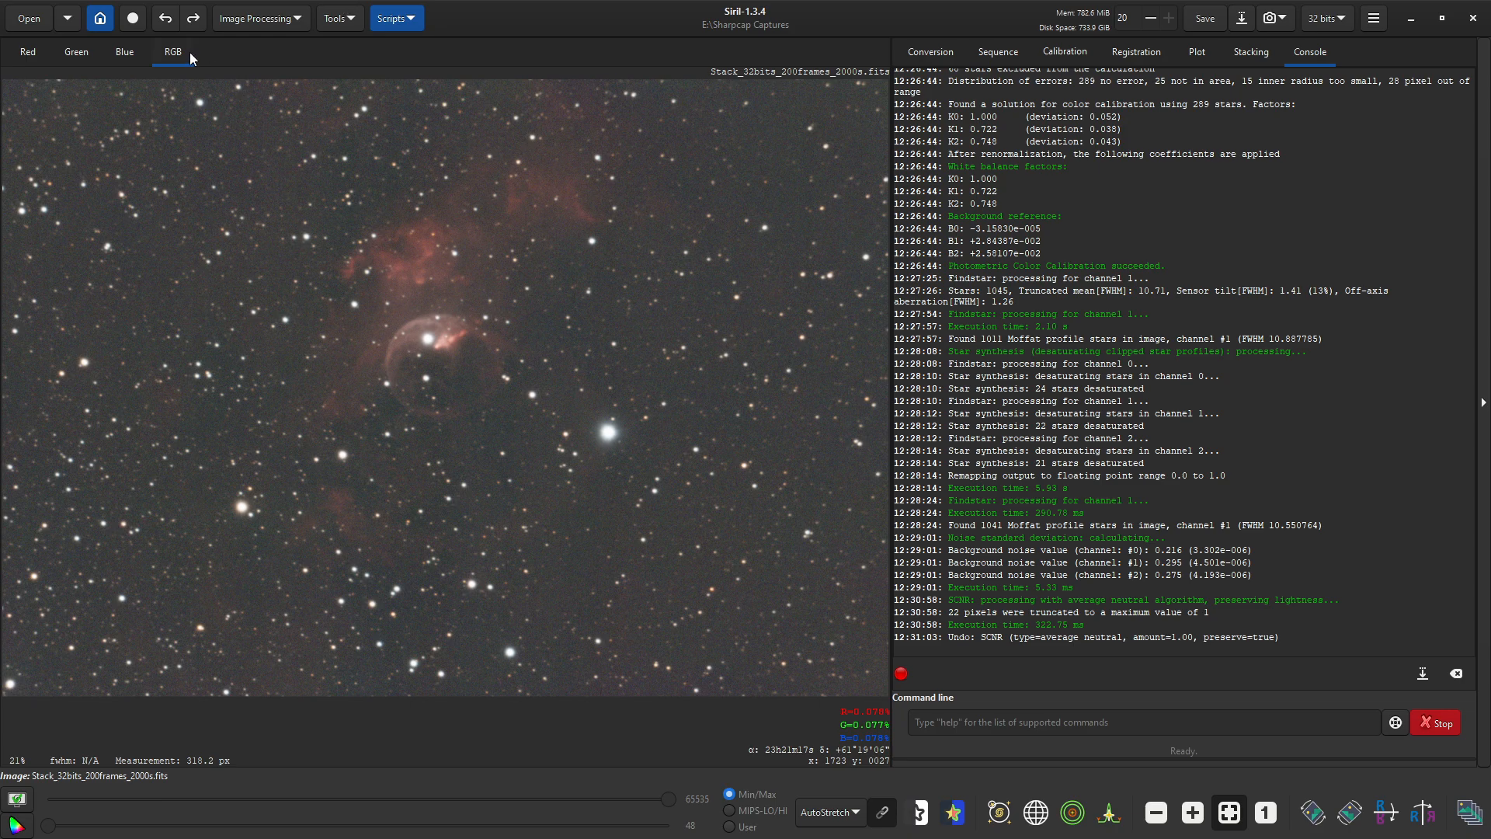
{"action": "left_click", "coordinate": [256, 18]}
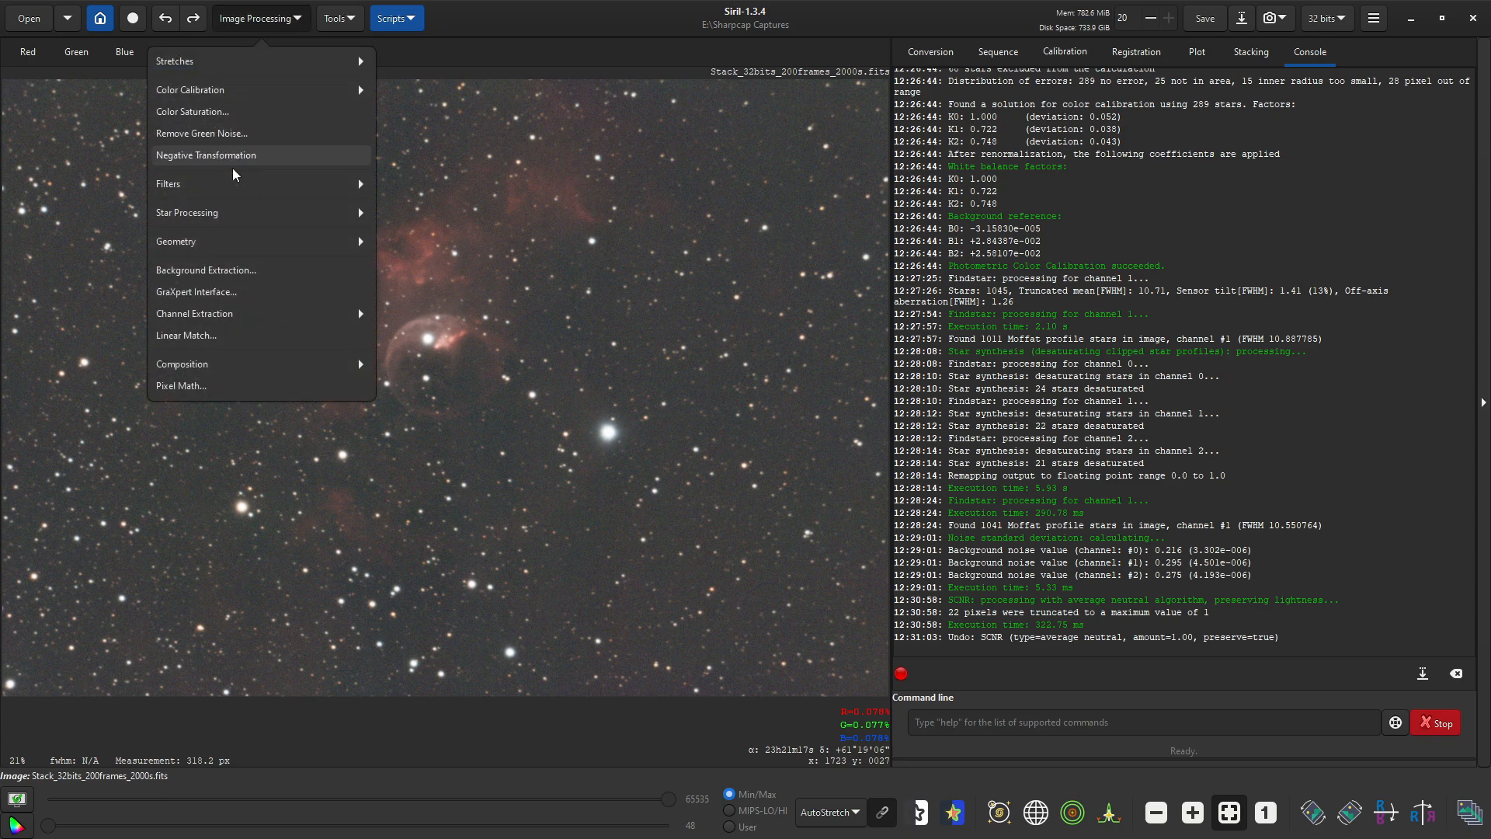
{"action": "mouse_move", "coordinate": [198, 389]}
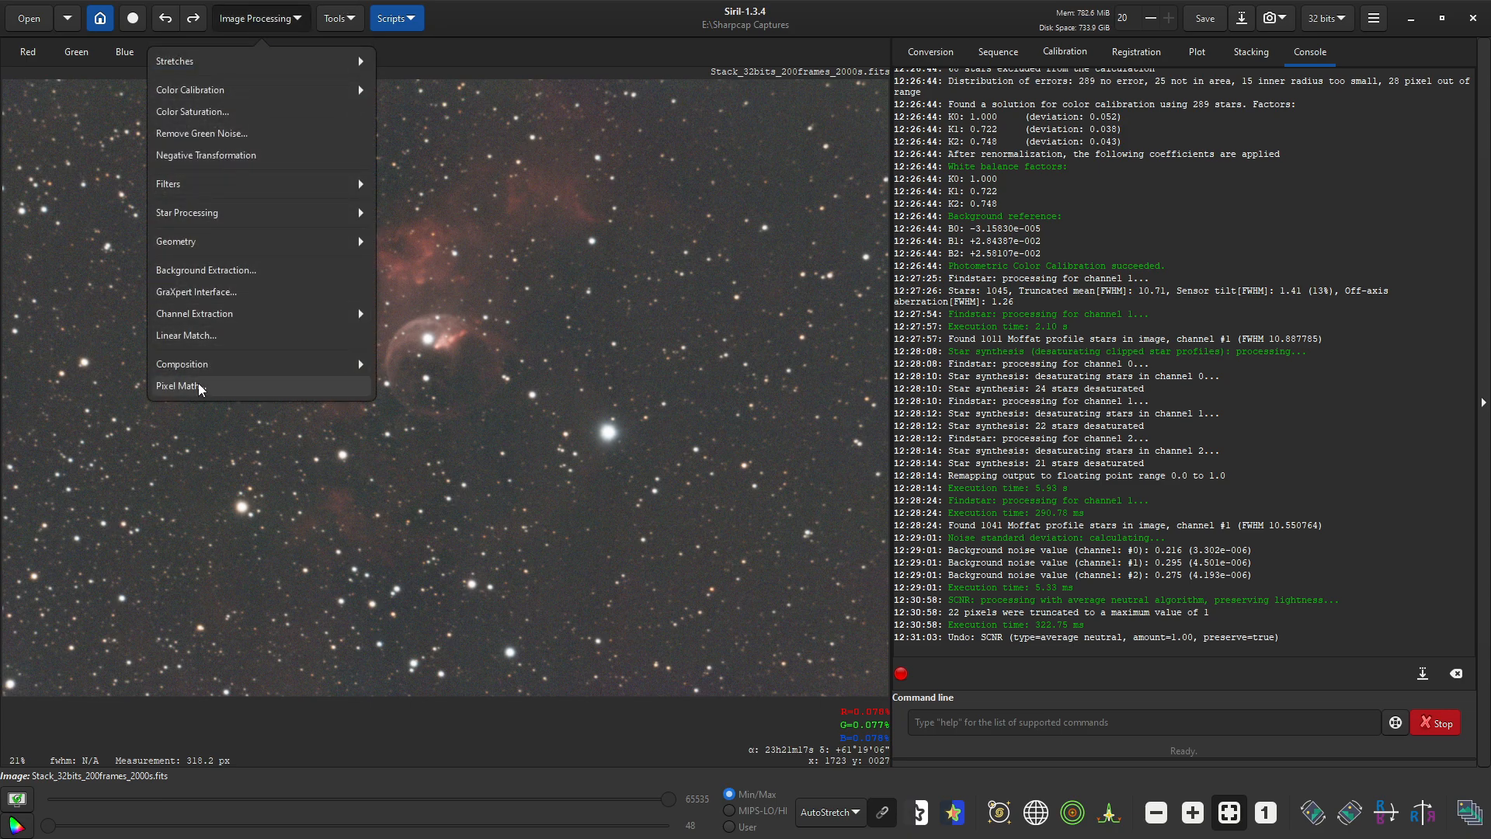
{"action": "mouse_move", "coordinate": [197, 363]}
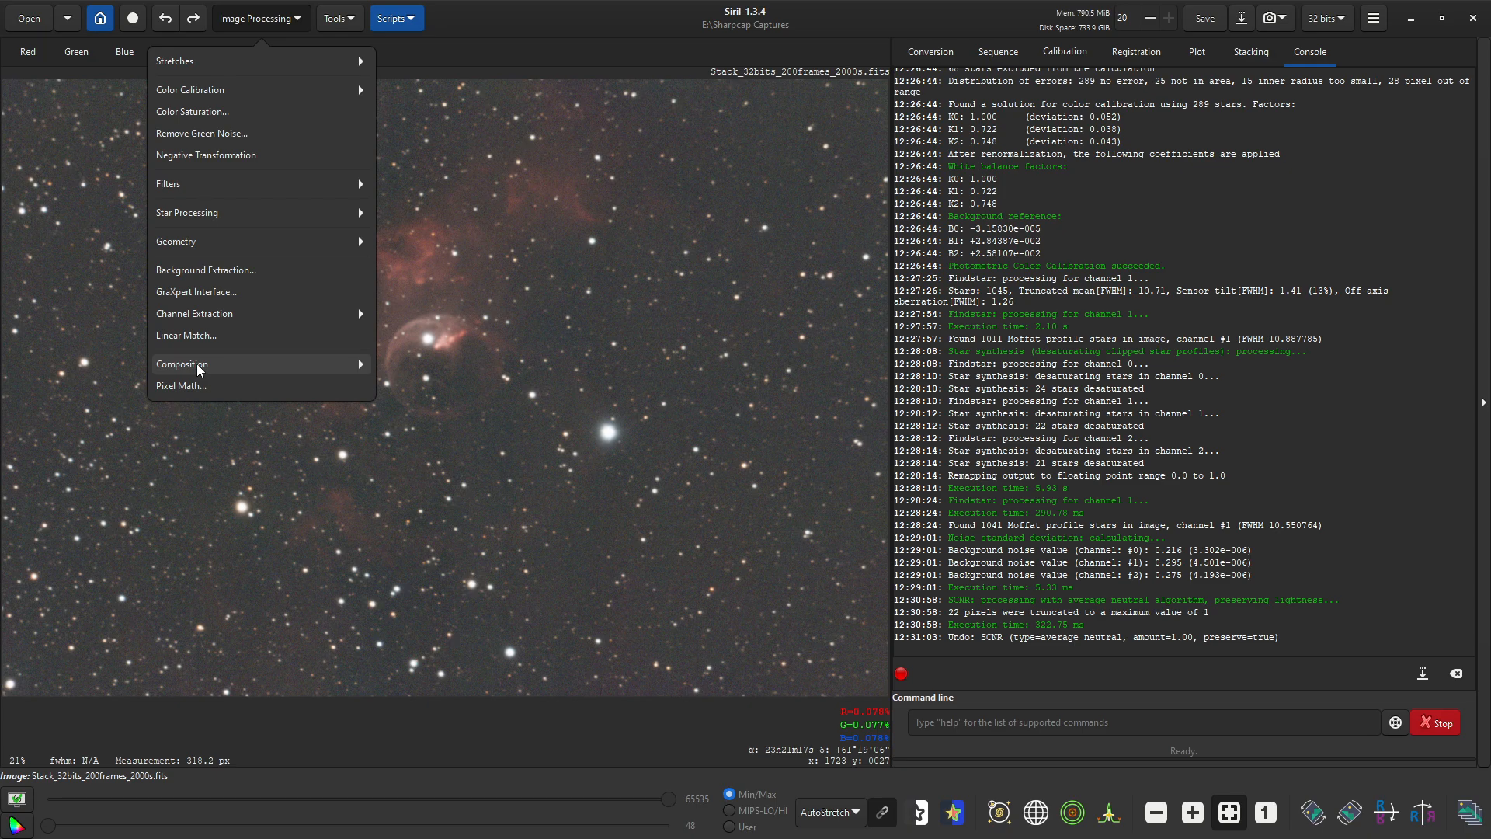
{"action": "left_click", "coordinate": [181, 363]}
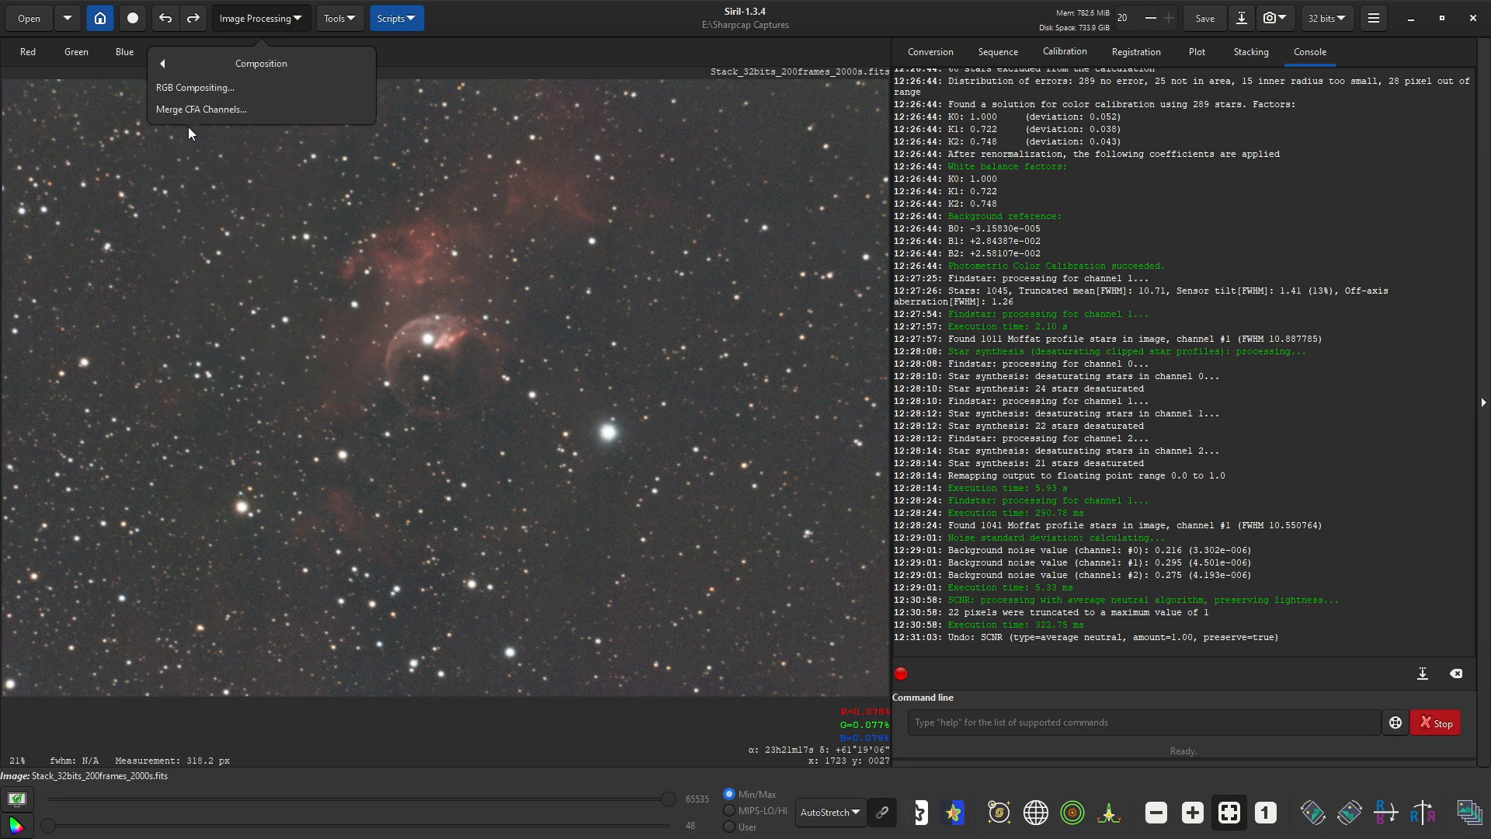
{"action": "mouse_move", "coordinate": [200, 109]}
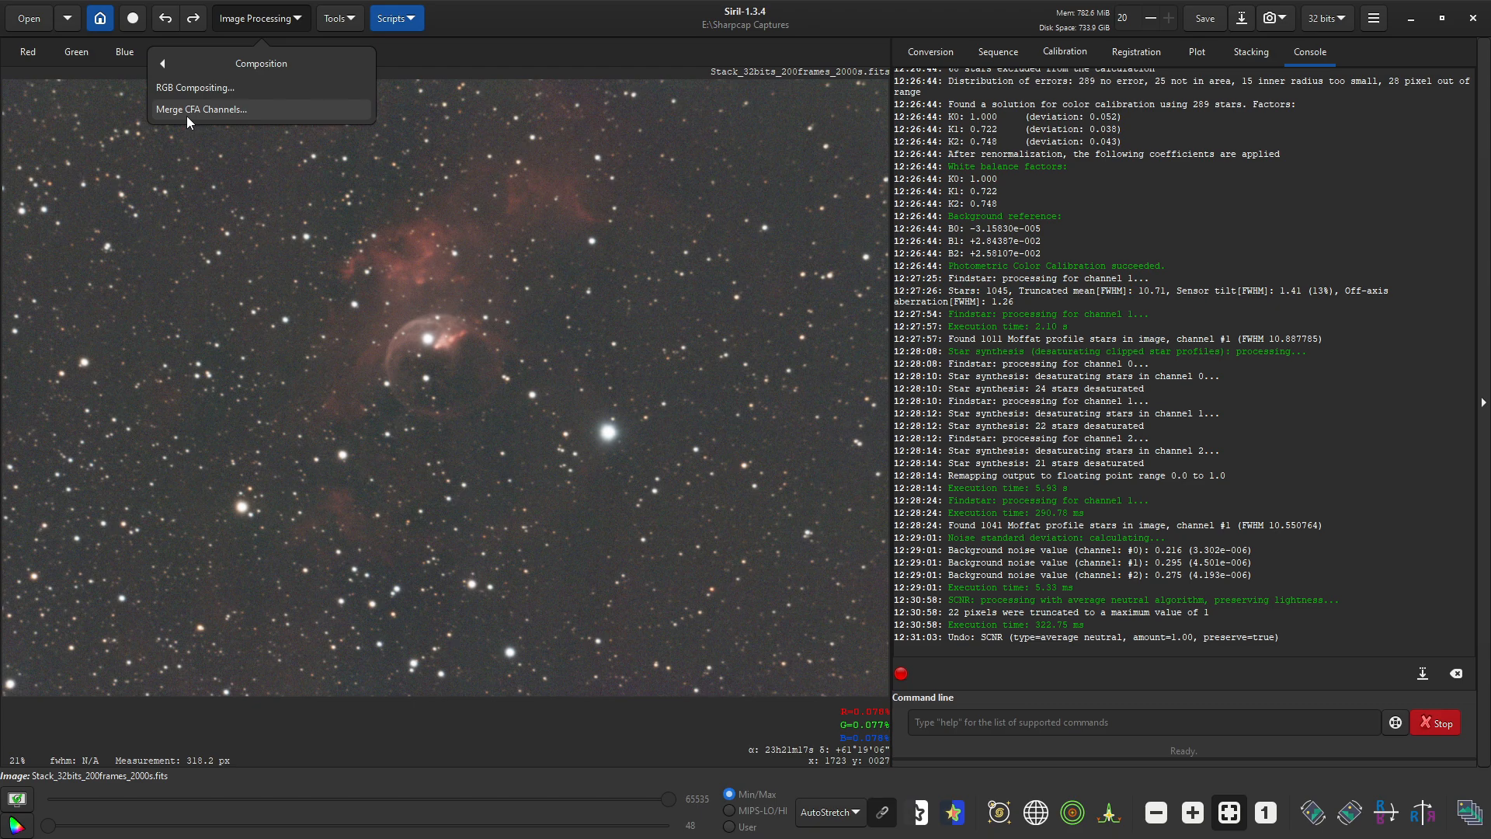
{"action": "mouse_move", "coordinate": [158, 135]}
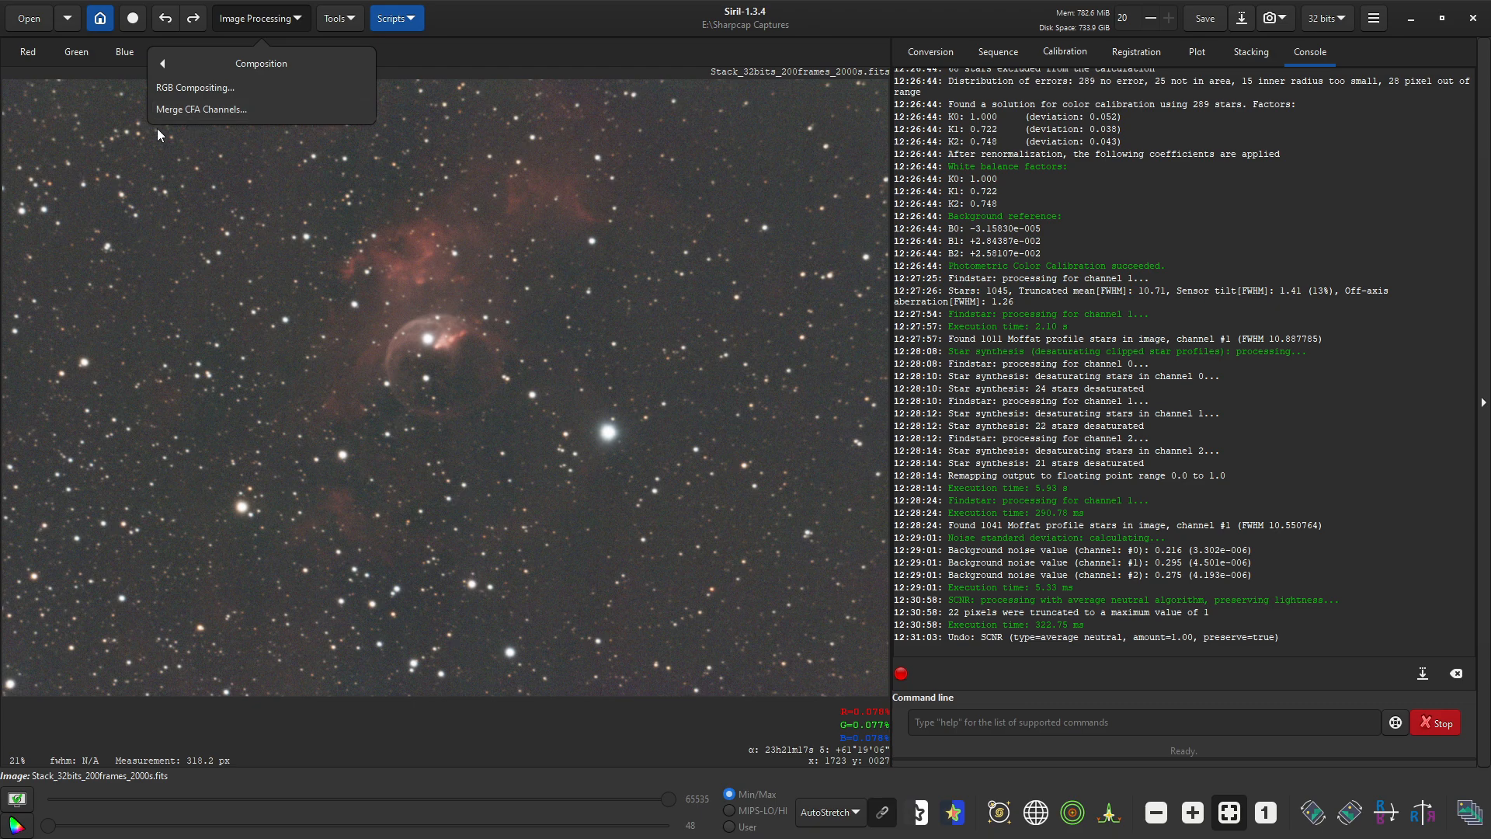
{"action": "mouse_move", "coordinate": [196, 87]}
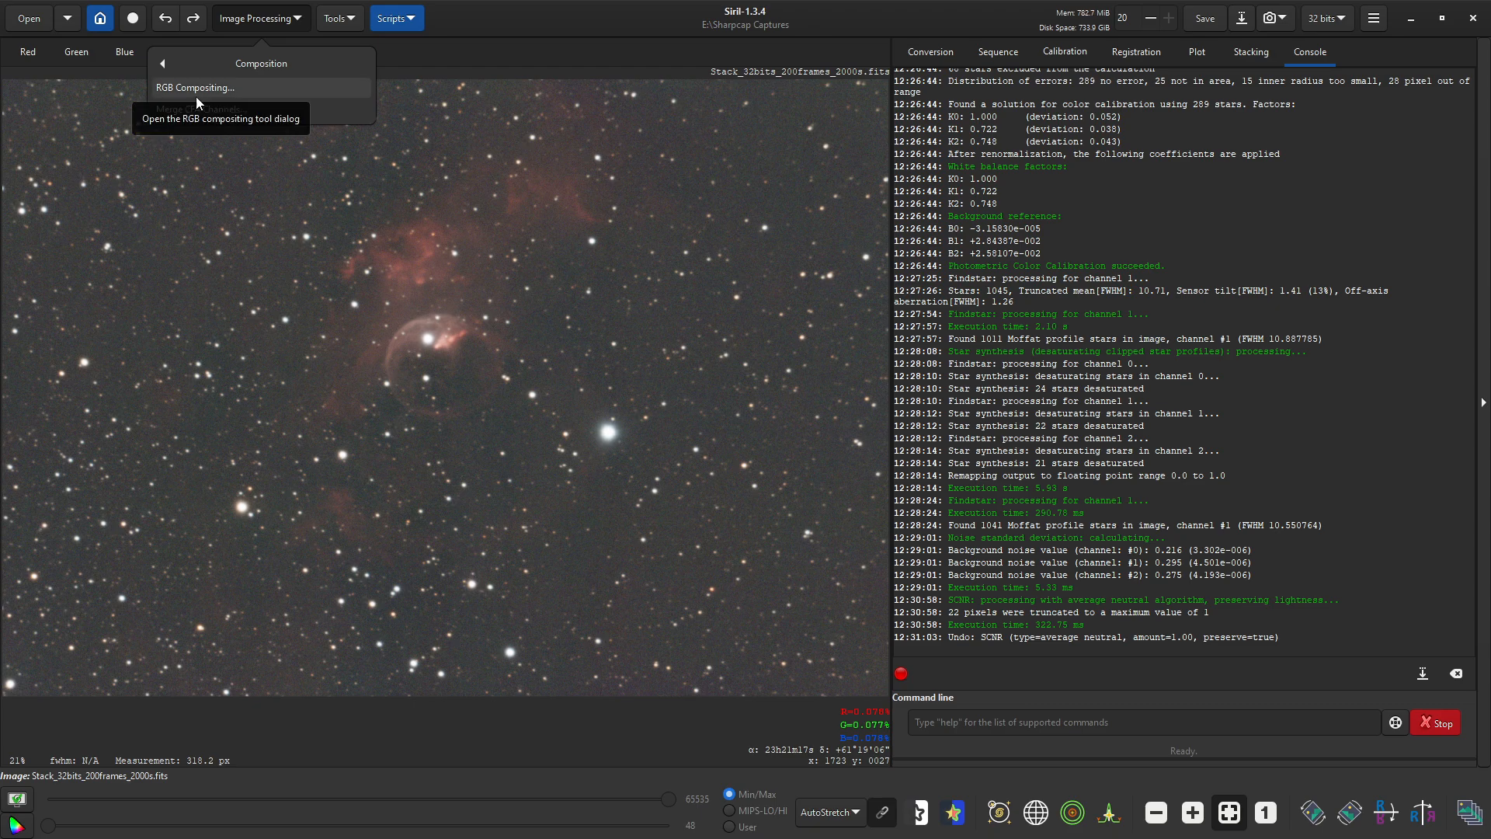
{"action": "mouse_move", "coordinate": [291, 118]}
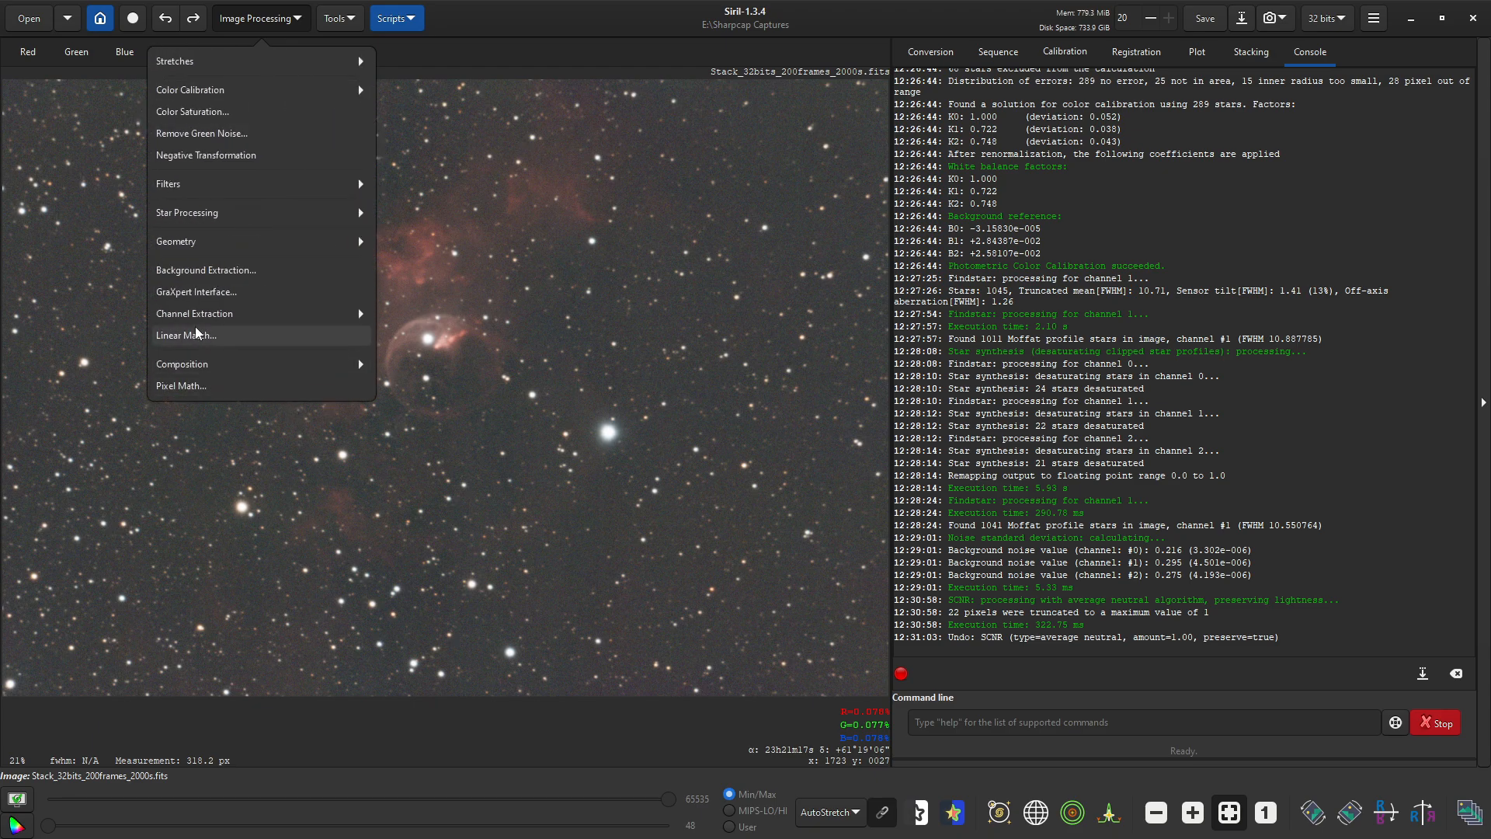
{"action": "left_click", "coordinate": [195, 313]}
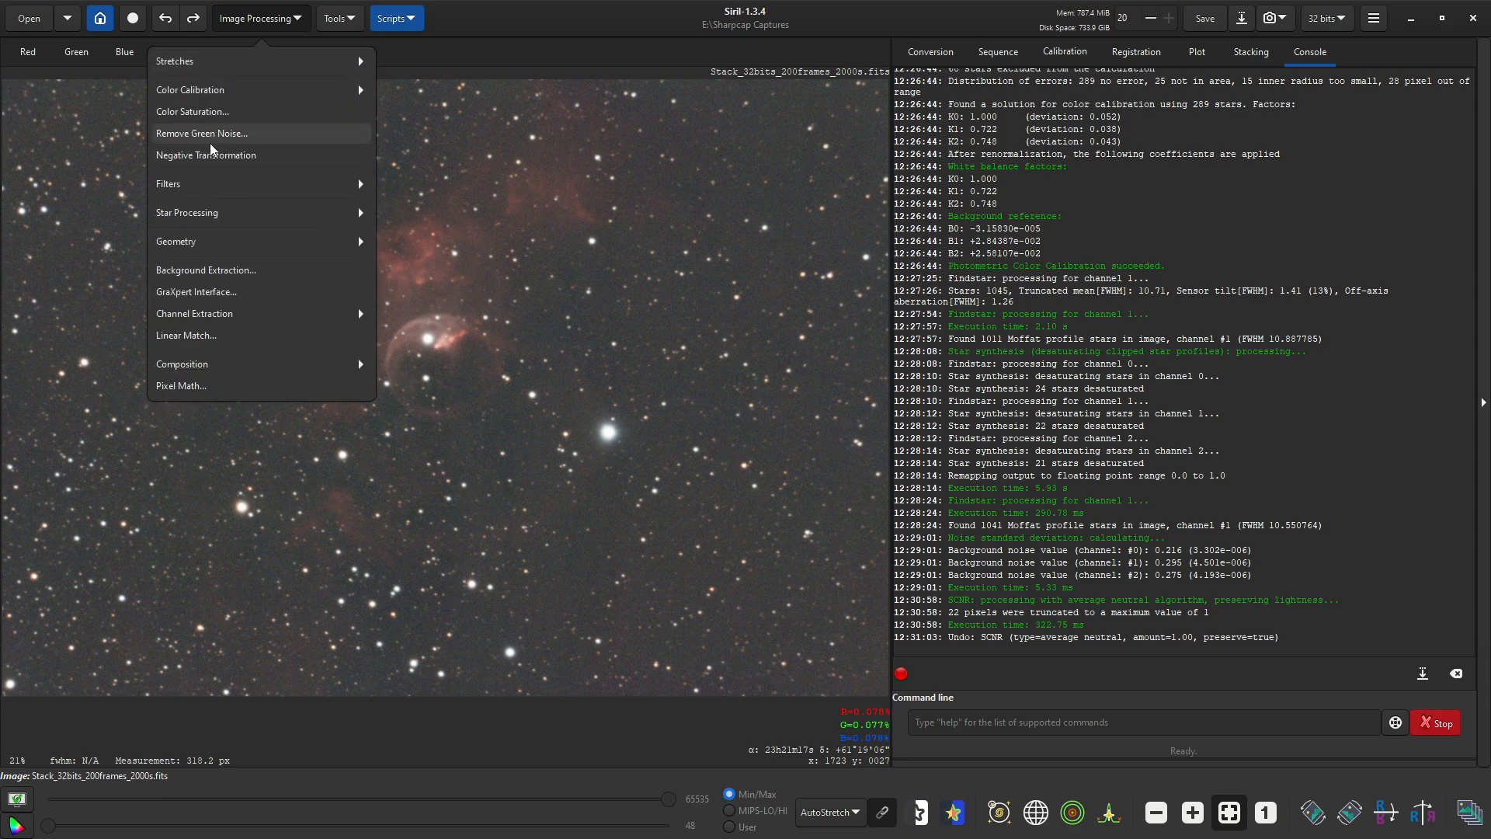
{"action": "mouse_move", "coordinate": [209, 280]}
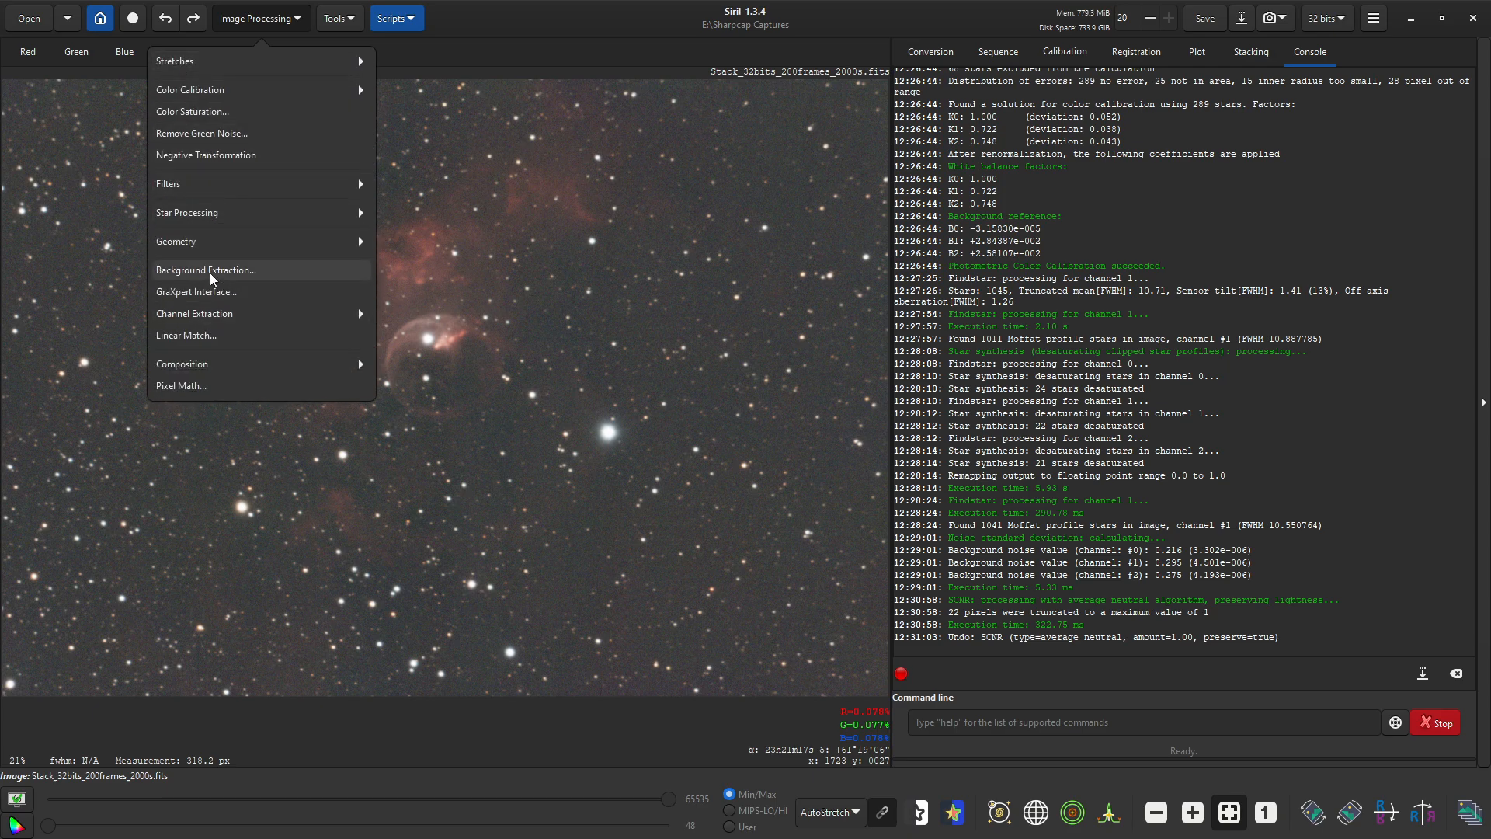
{"action": "left_click", "coordinate": [175, 241]}
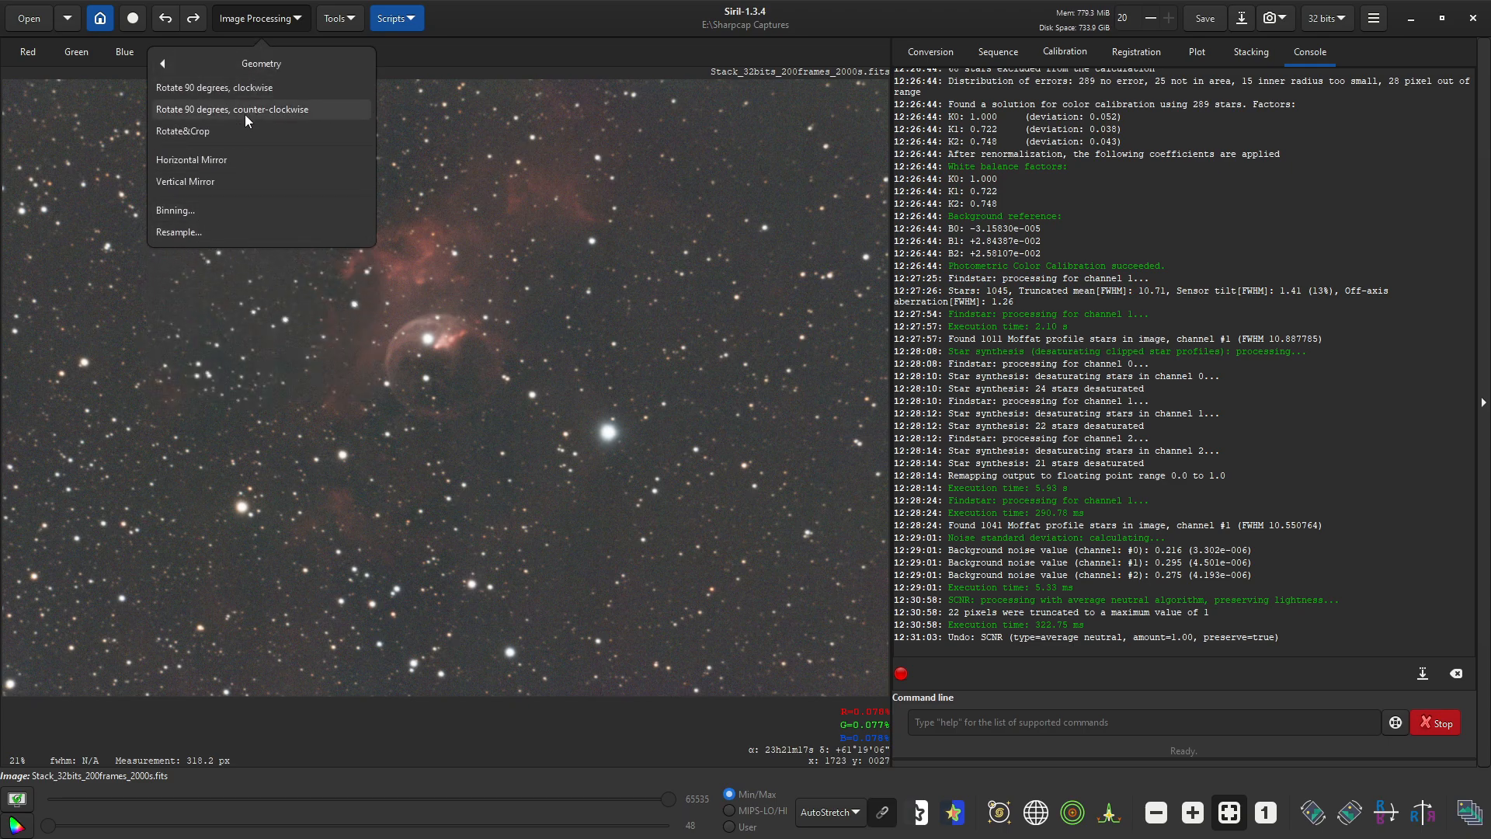
{"action": "mouse_move", "coordinate": [185, 182]}
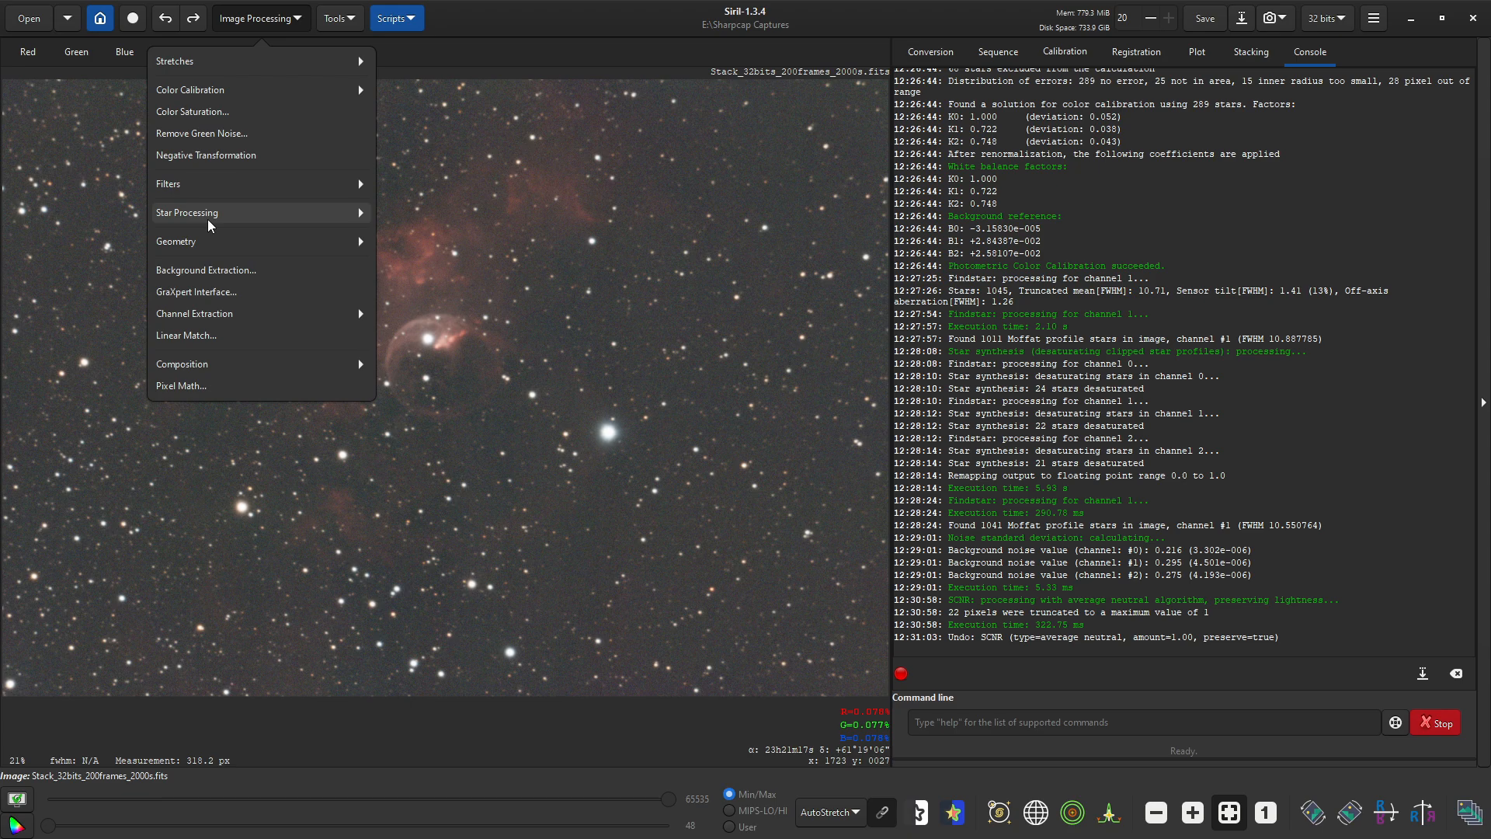
{"action": "mouse_move", "coordinate": [190, 90]}
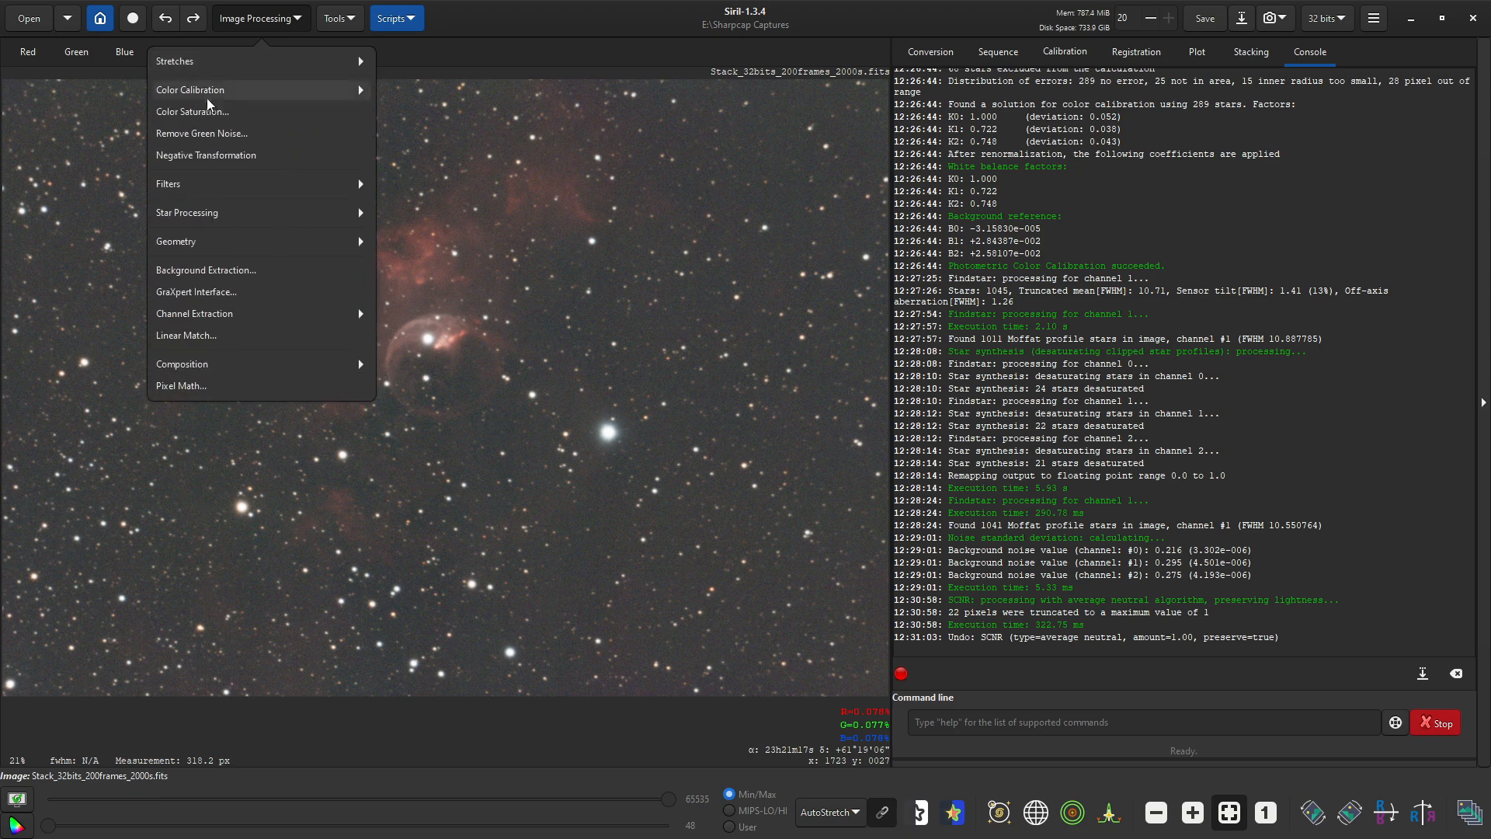
{"action": "mouse_move", "coordinate": [520, 56]}
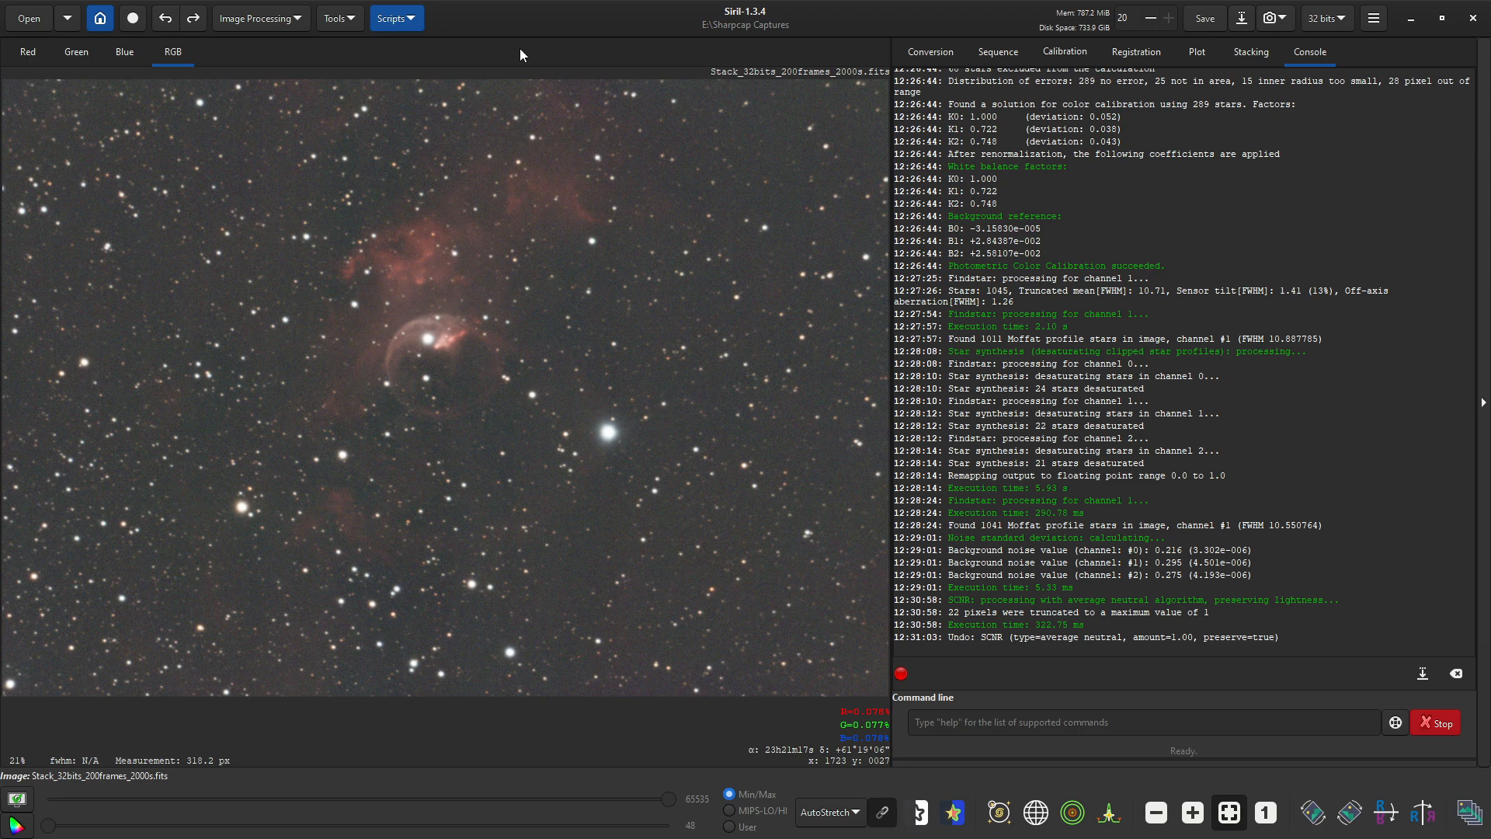
{"action": "mouse_move", "coordinate": [663, 57]}
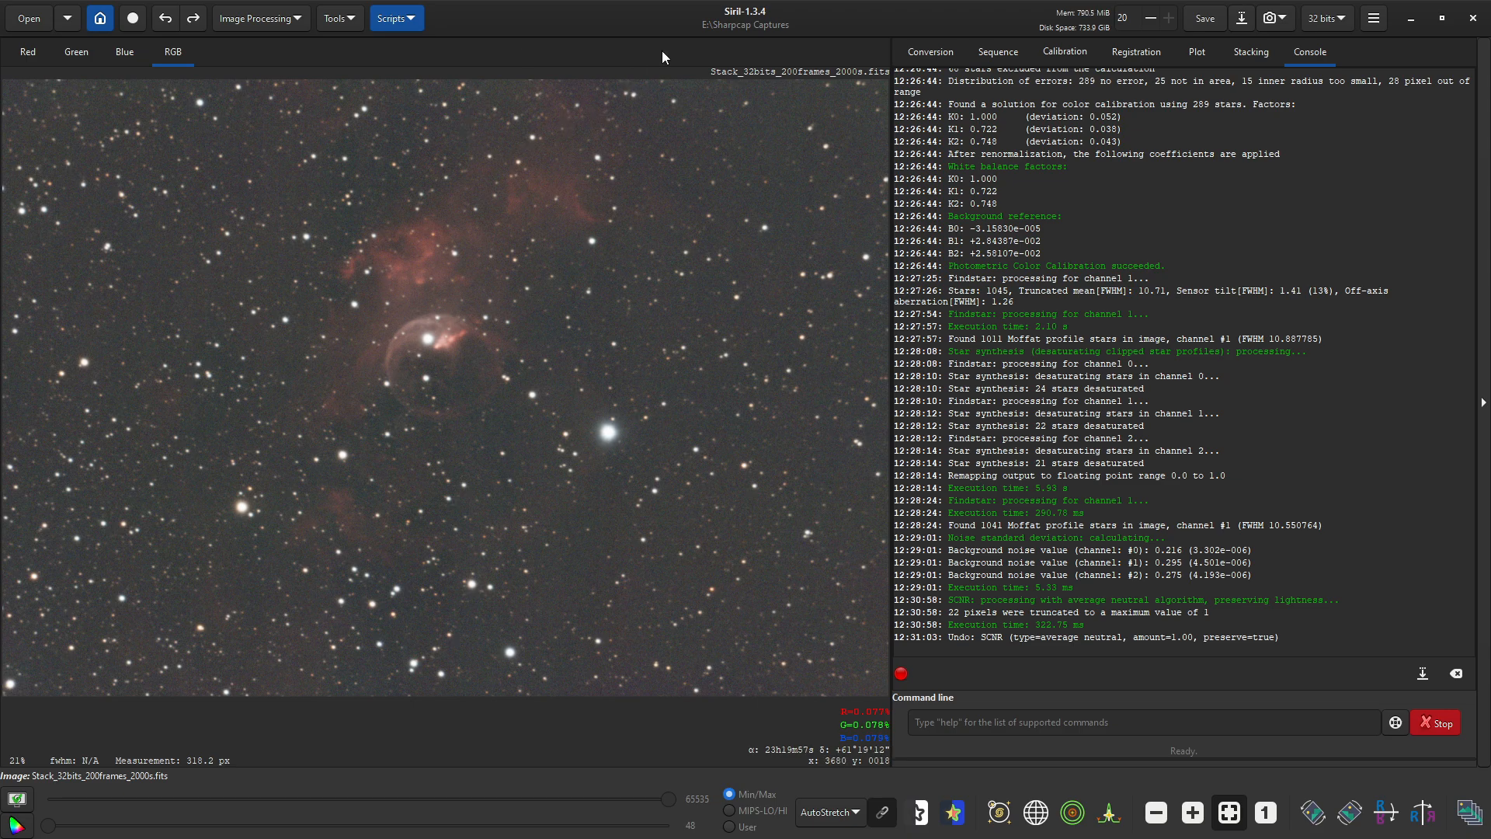
{"action": "mouse_move", "coordinate": [474, 276]}
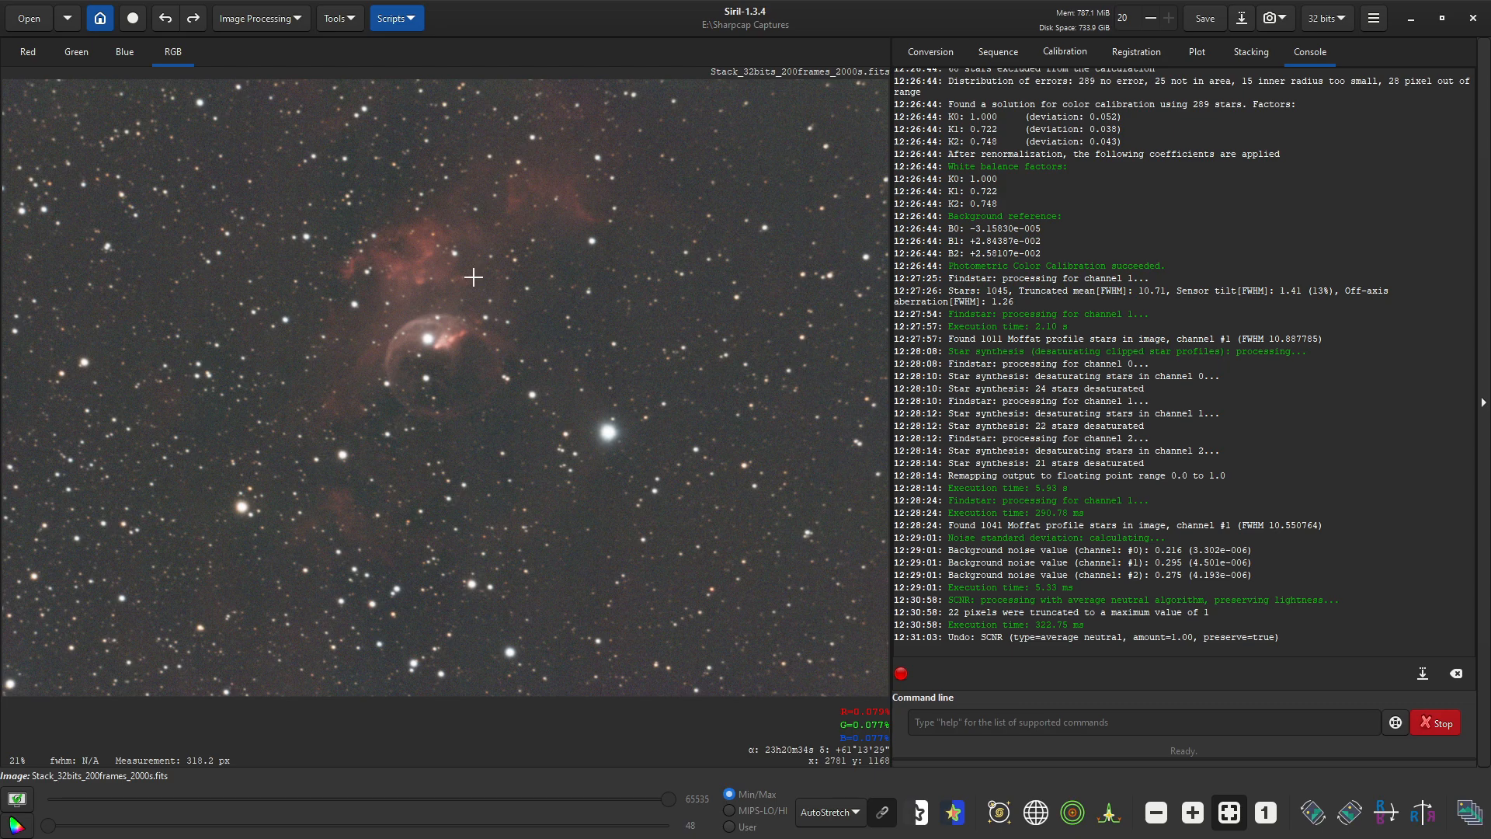
{"action": "mouse_move", "coordinate": [306, 190]}
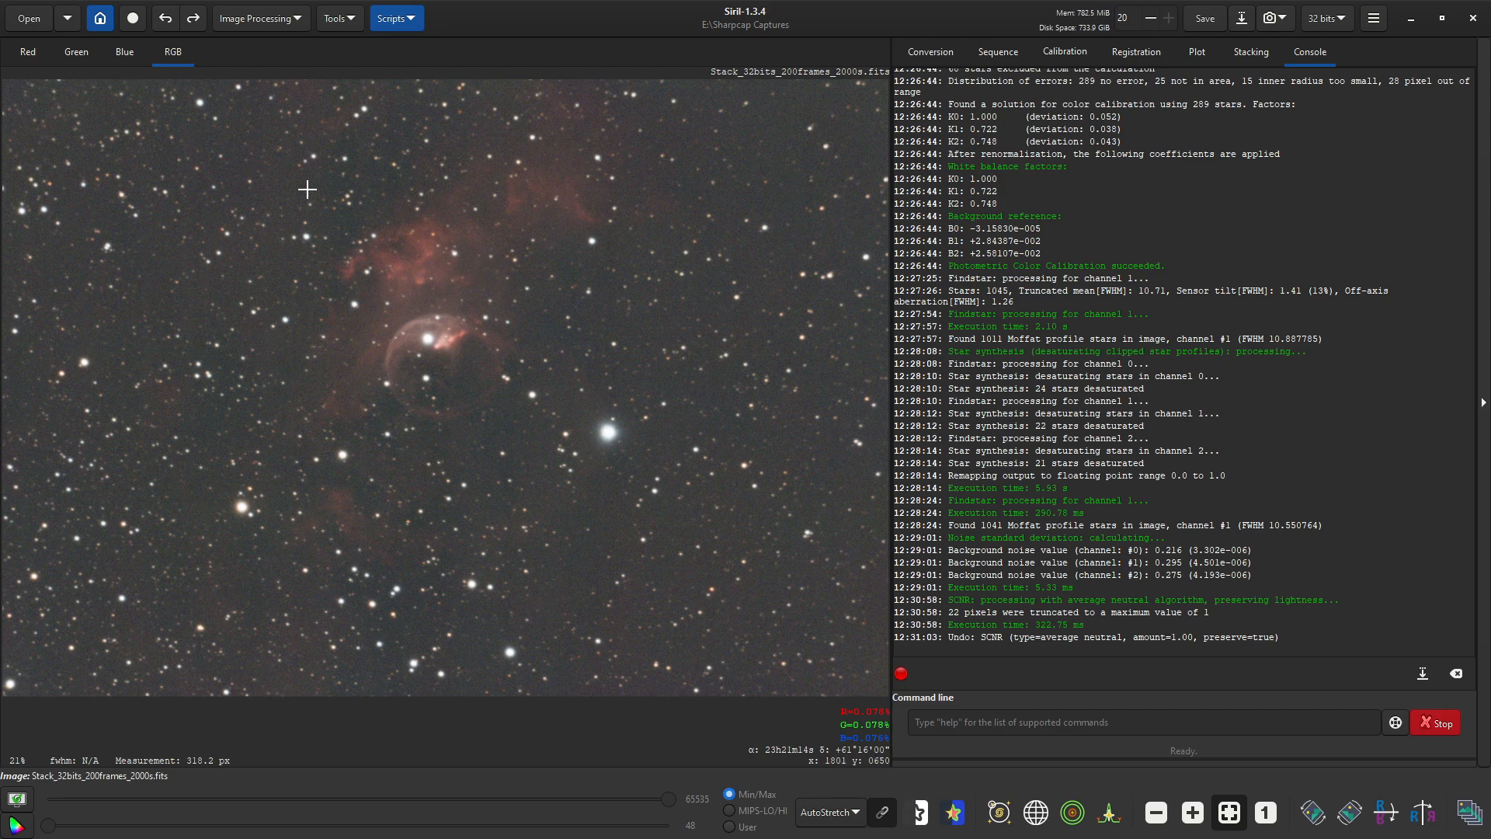
{"action": "mouse_move", "coordinate": [316, 328]}
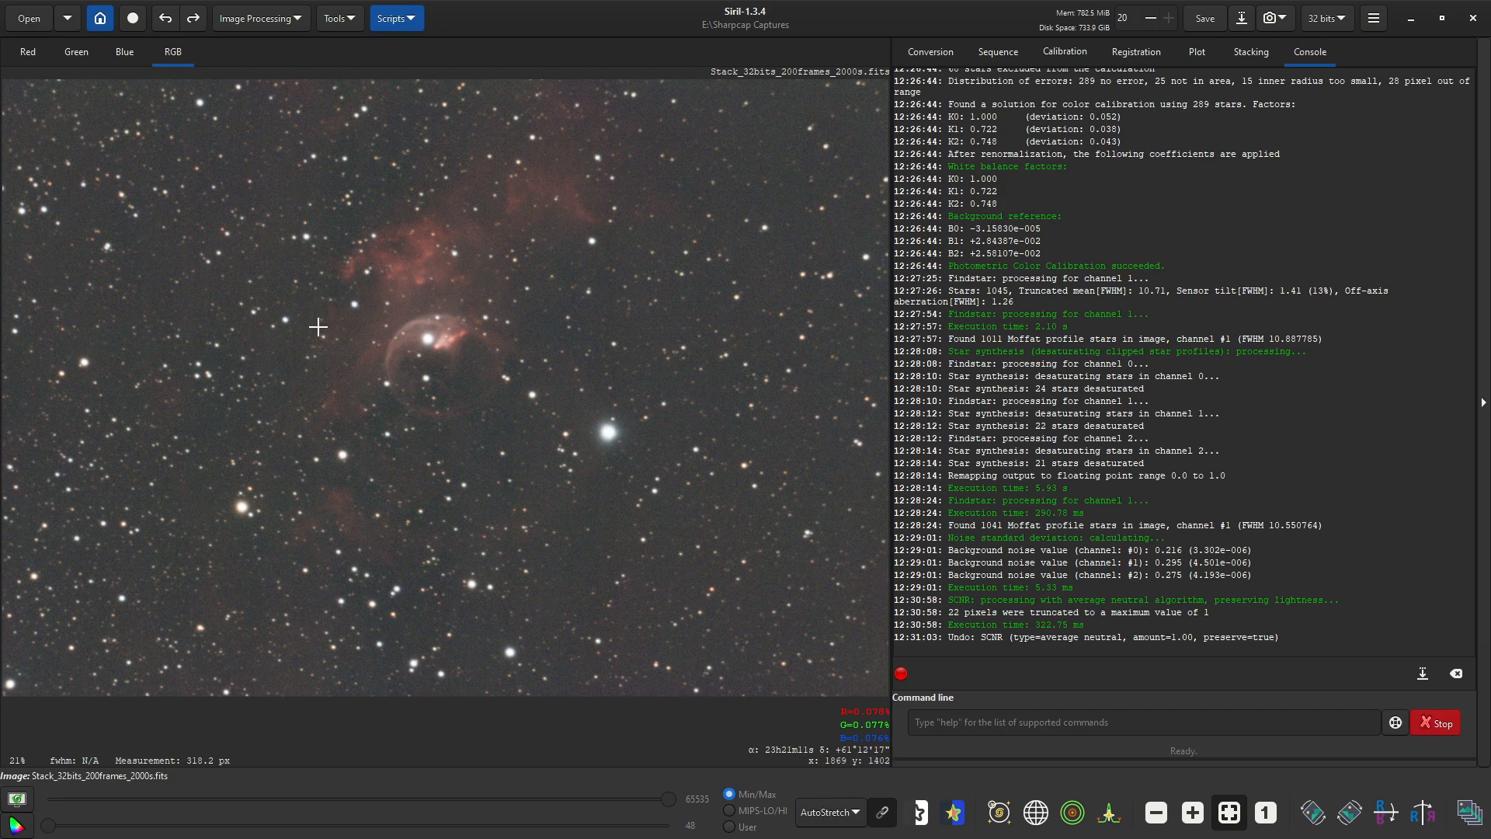
{"action": "mouse_move", "coordinate": [573, 409]}
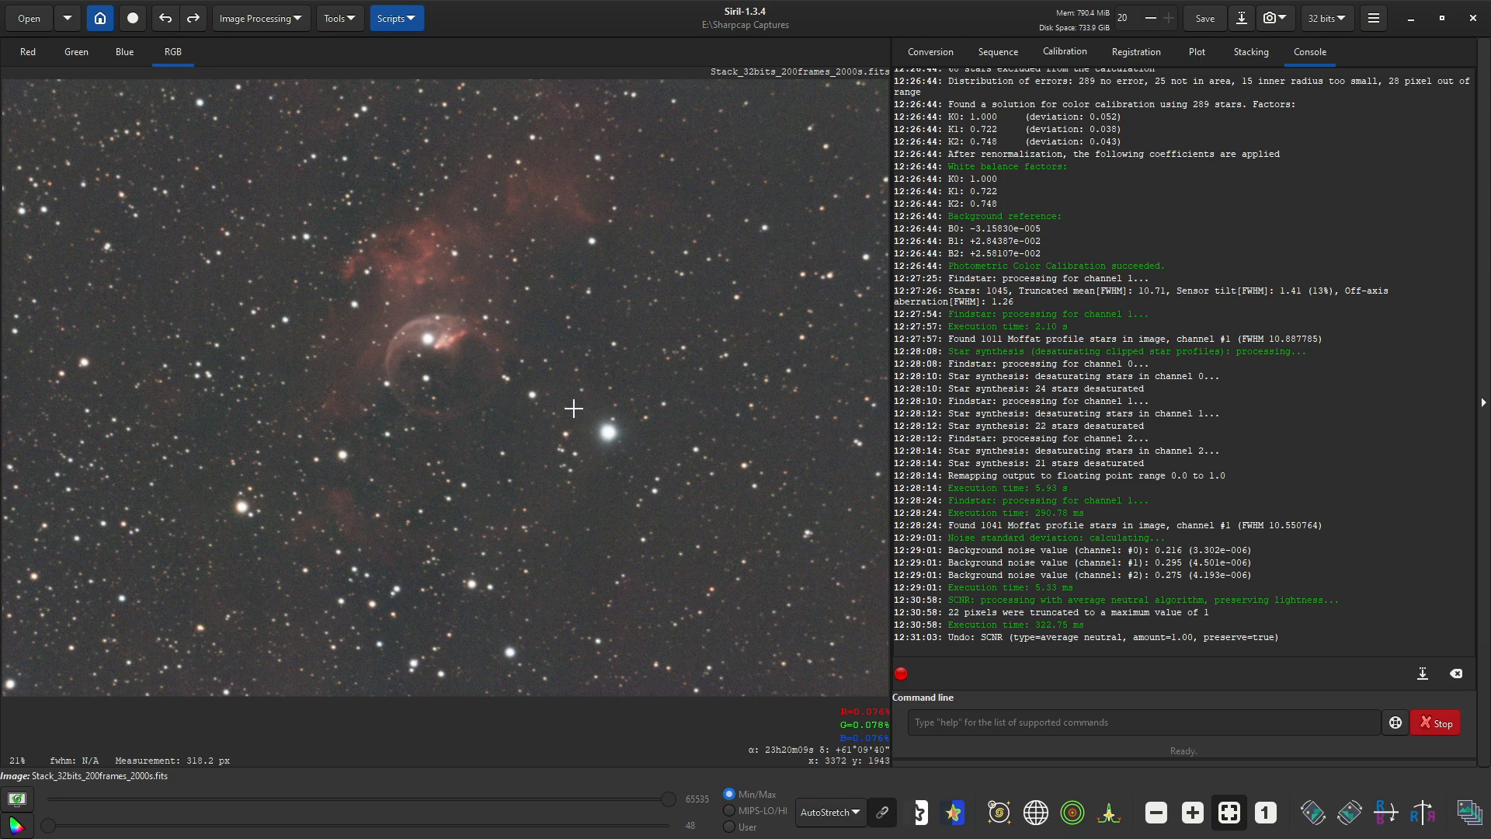